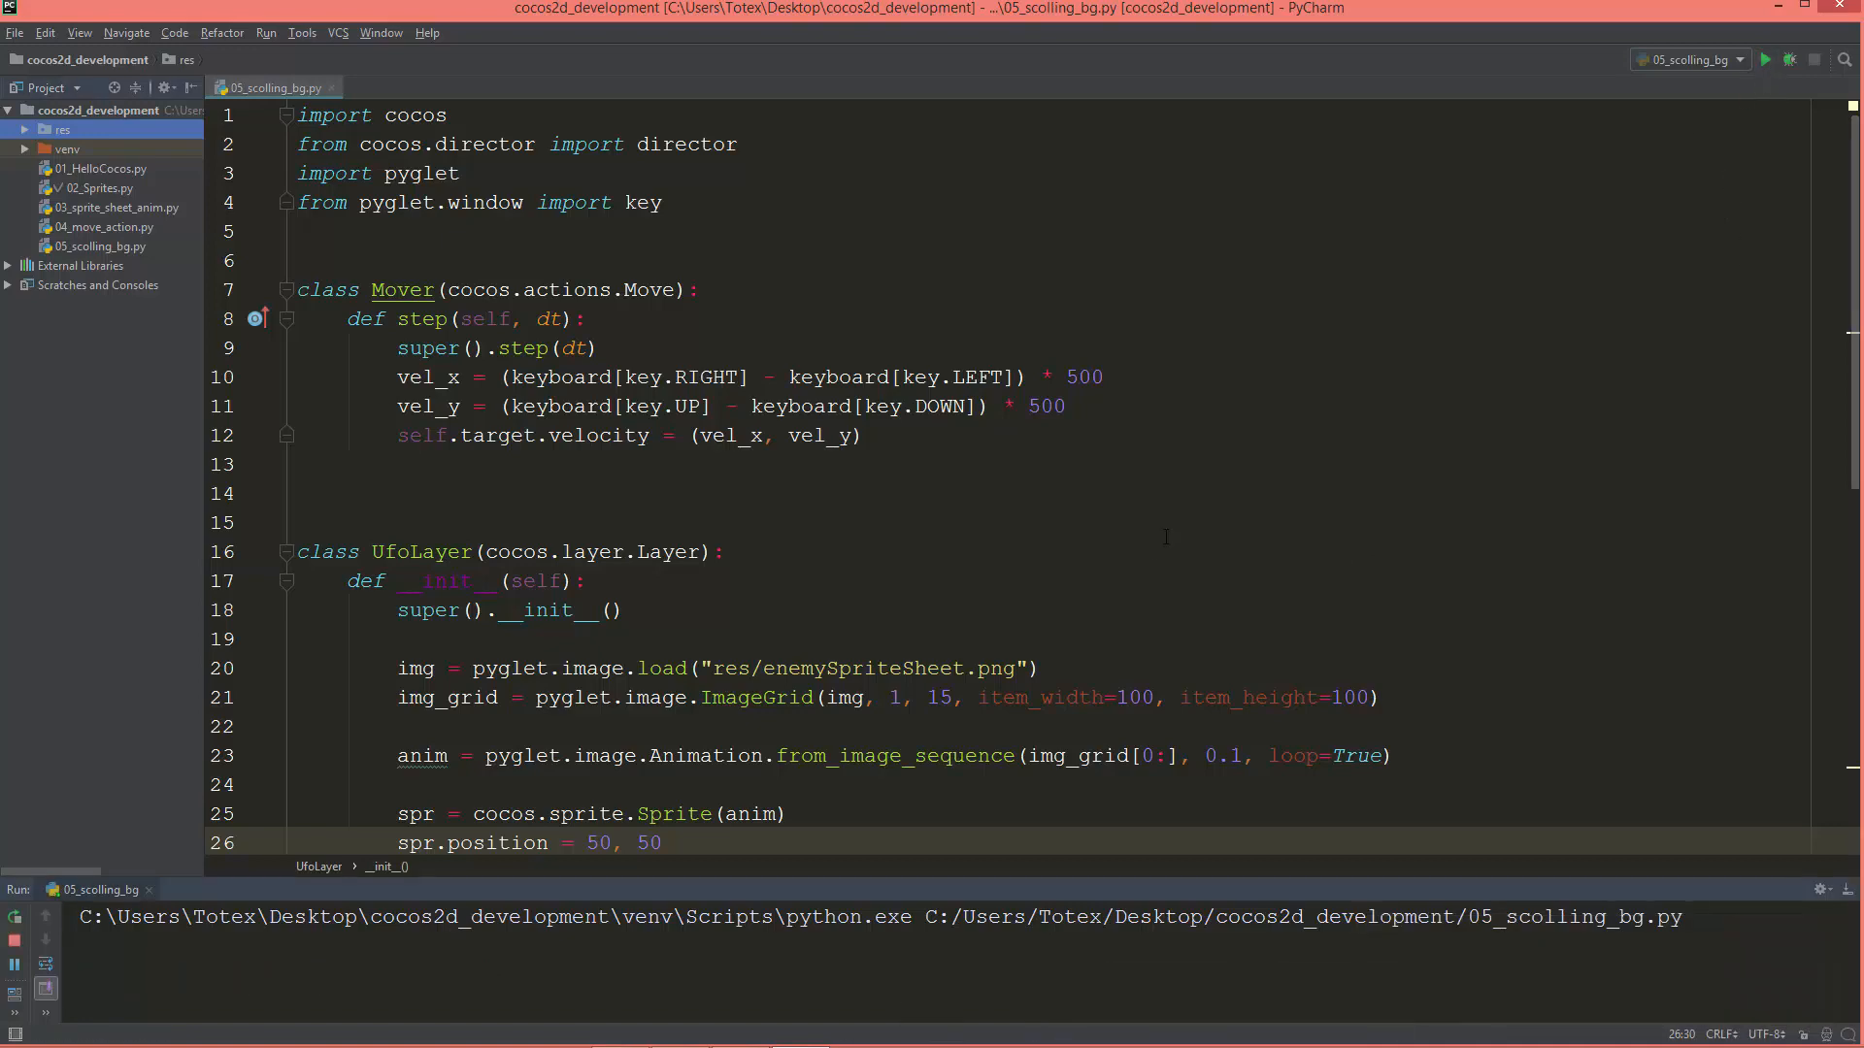
Run 05_scolling_bg.py, check the animated UFO in the cocos window, then close it.
{"action": "left_click", "coordinate": [1767, 59]}
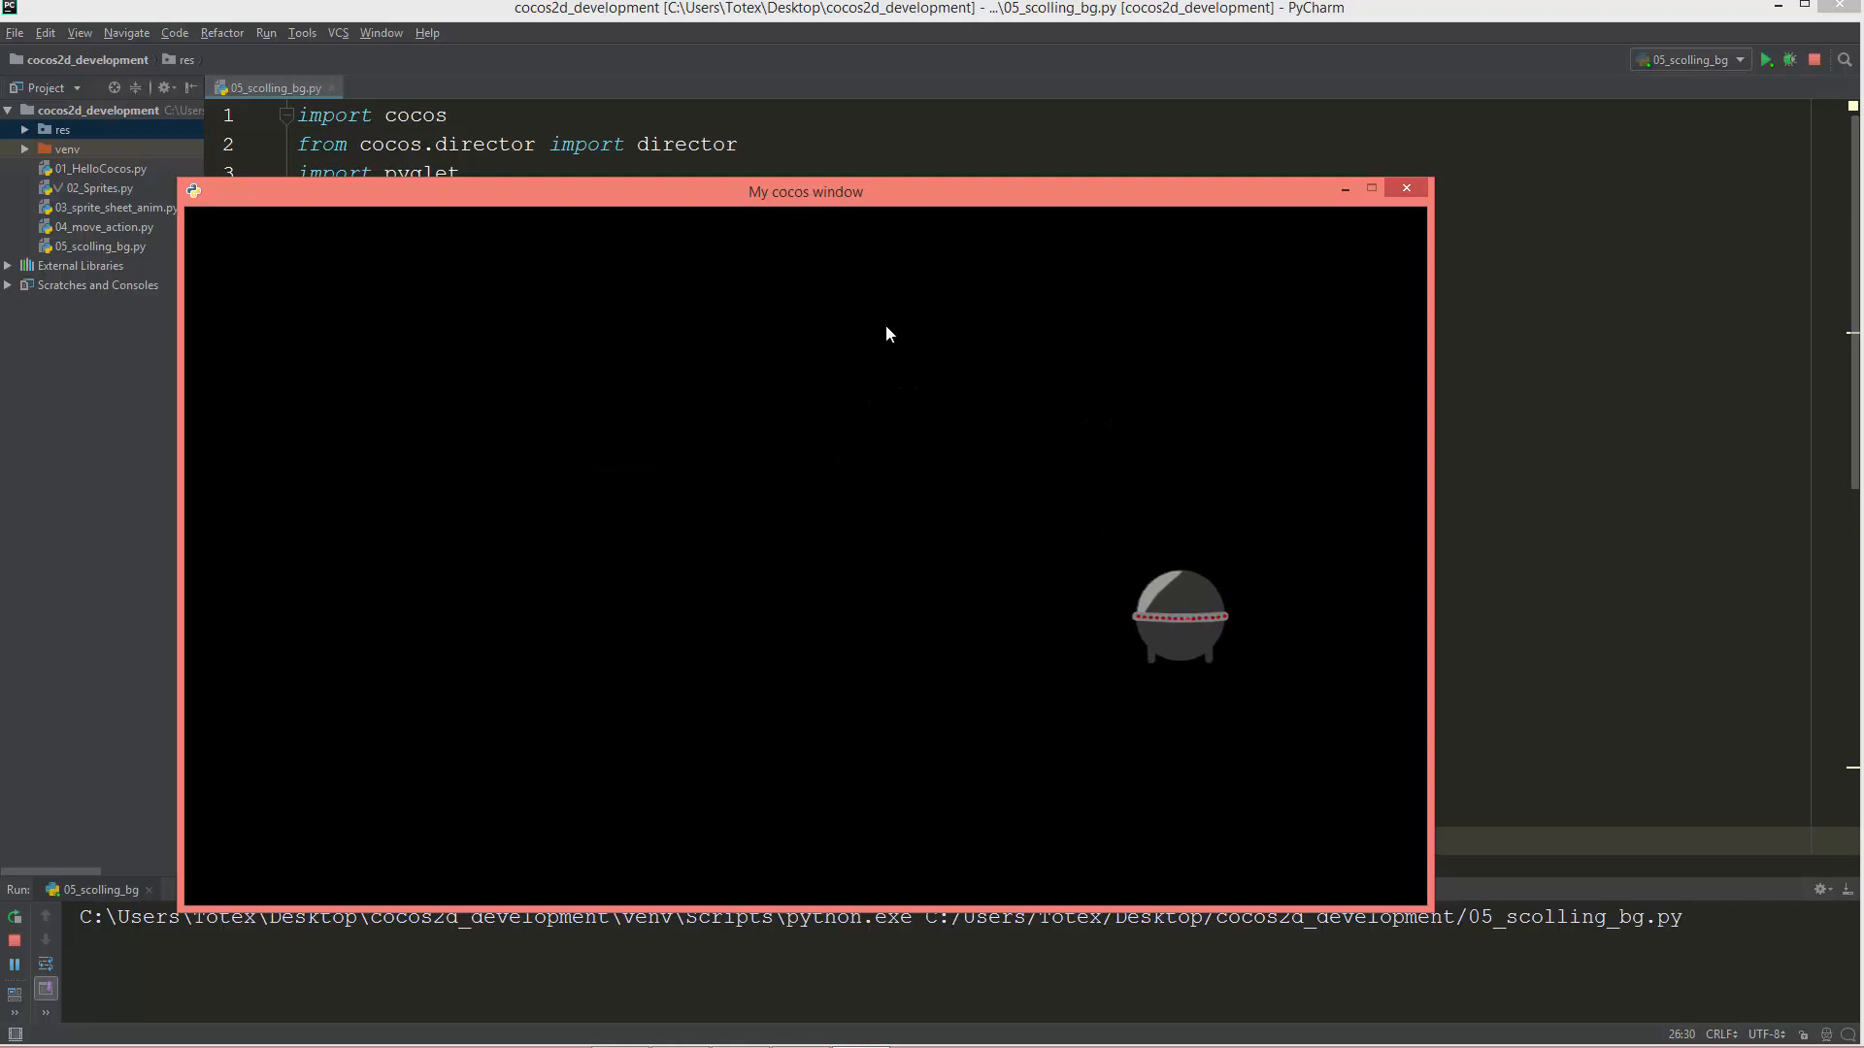
{"action": "mouse_move", "coordinate": [738, 630]}
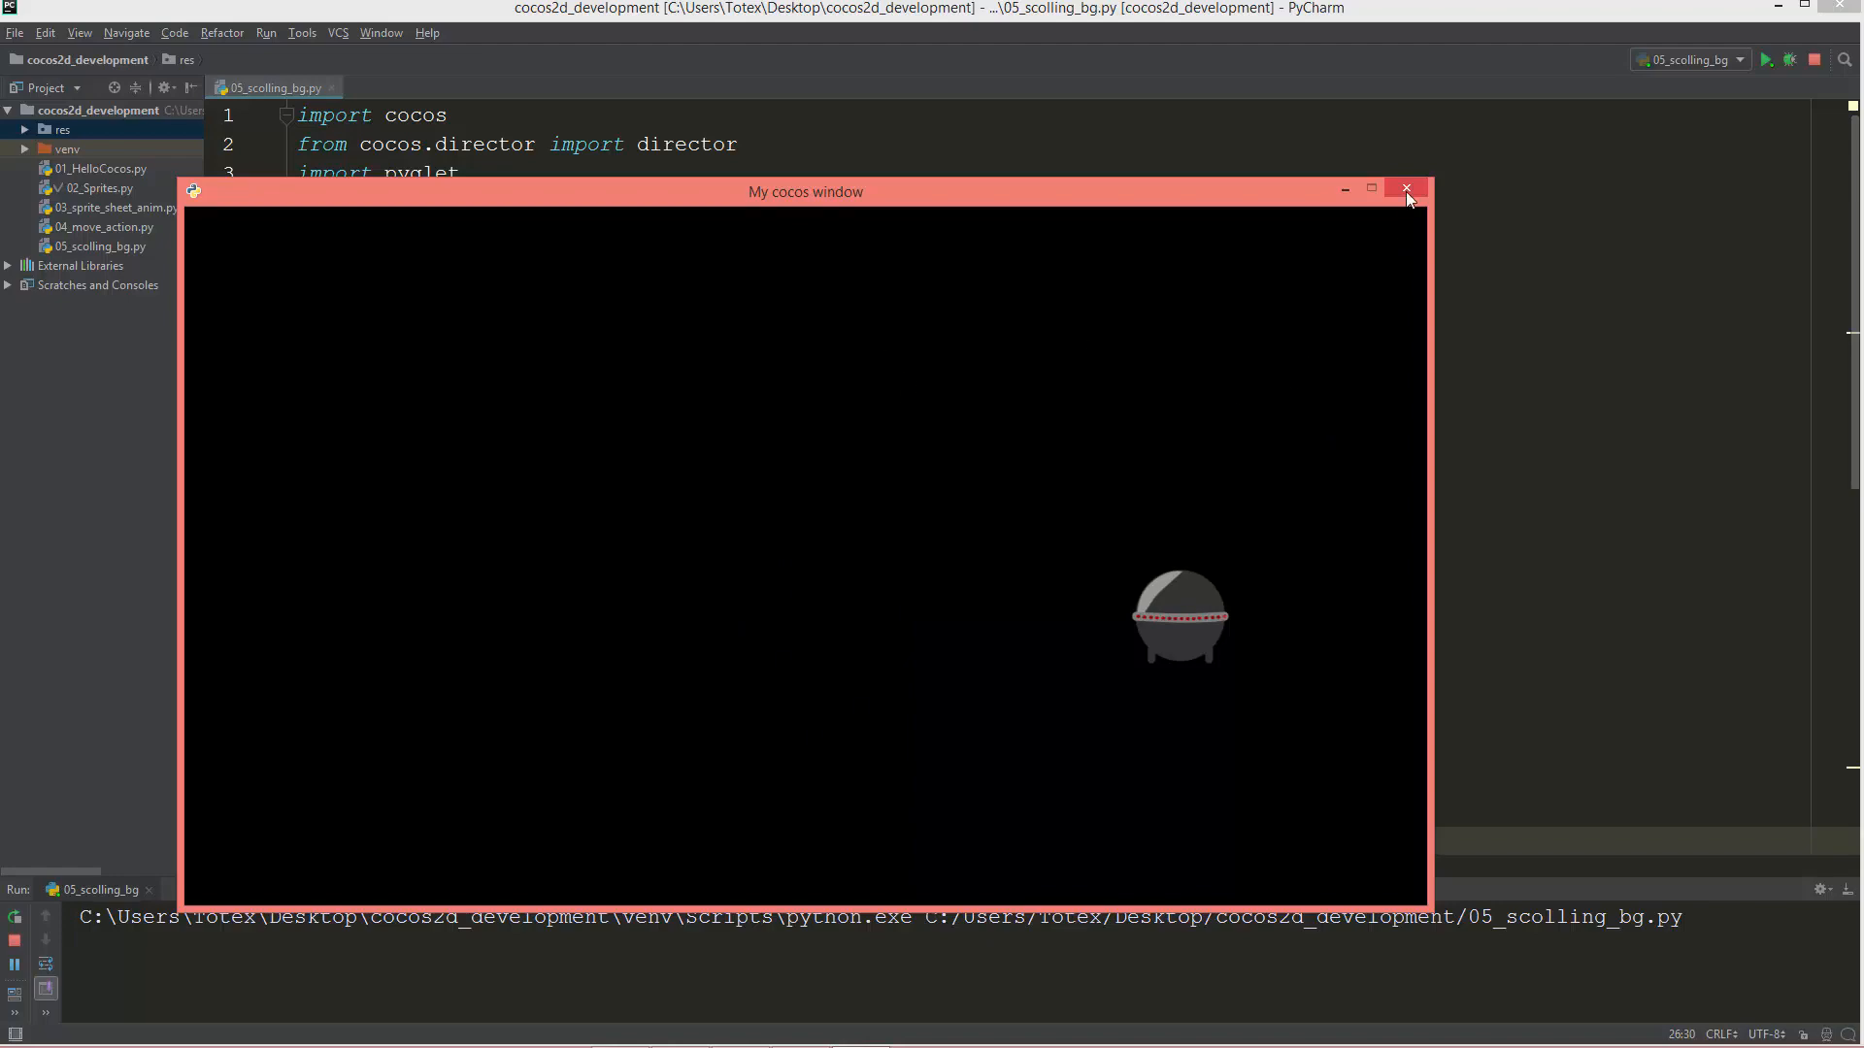
{"action": "left_click", "coordinate": [1407, 191]}
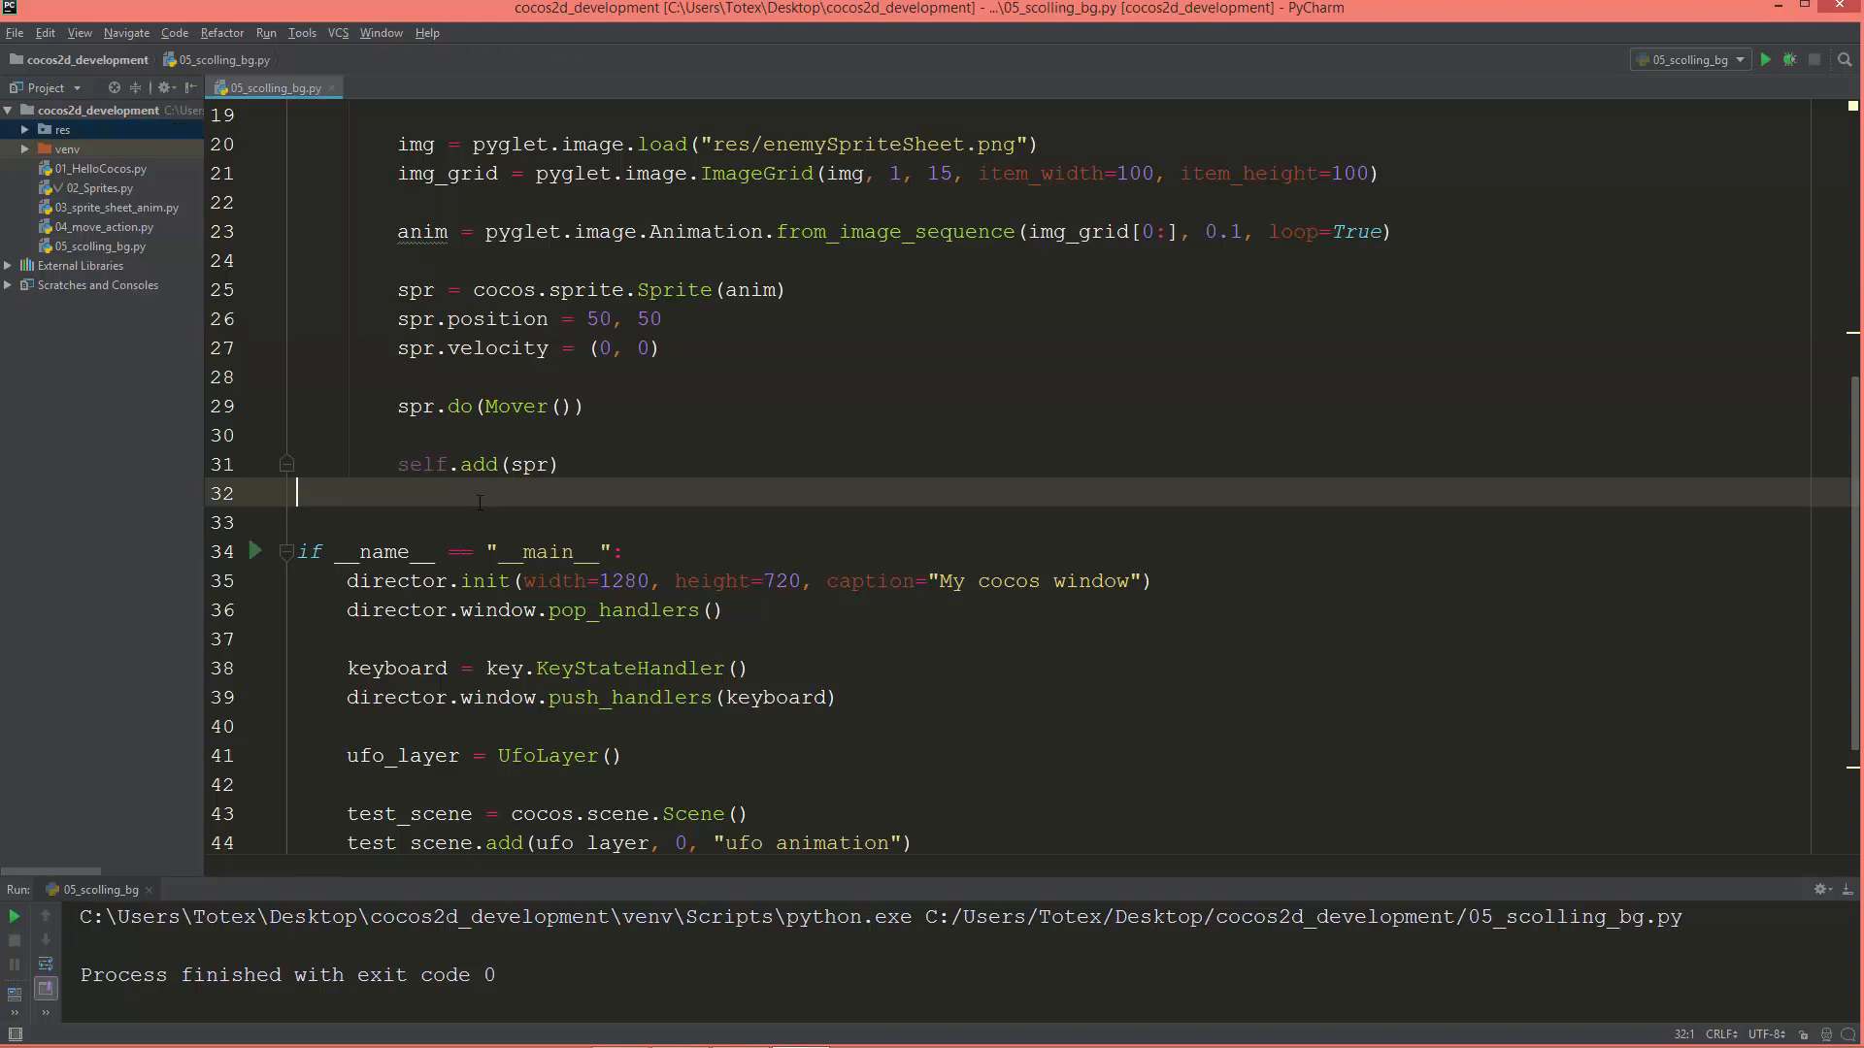
Declare class BackgroundLayer(cocos.layer.ScrollableLayer) below UfoLayer.
{"action": "key", "text": "enter"}
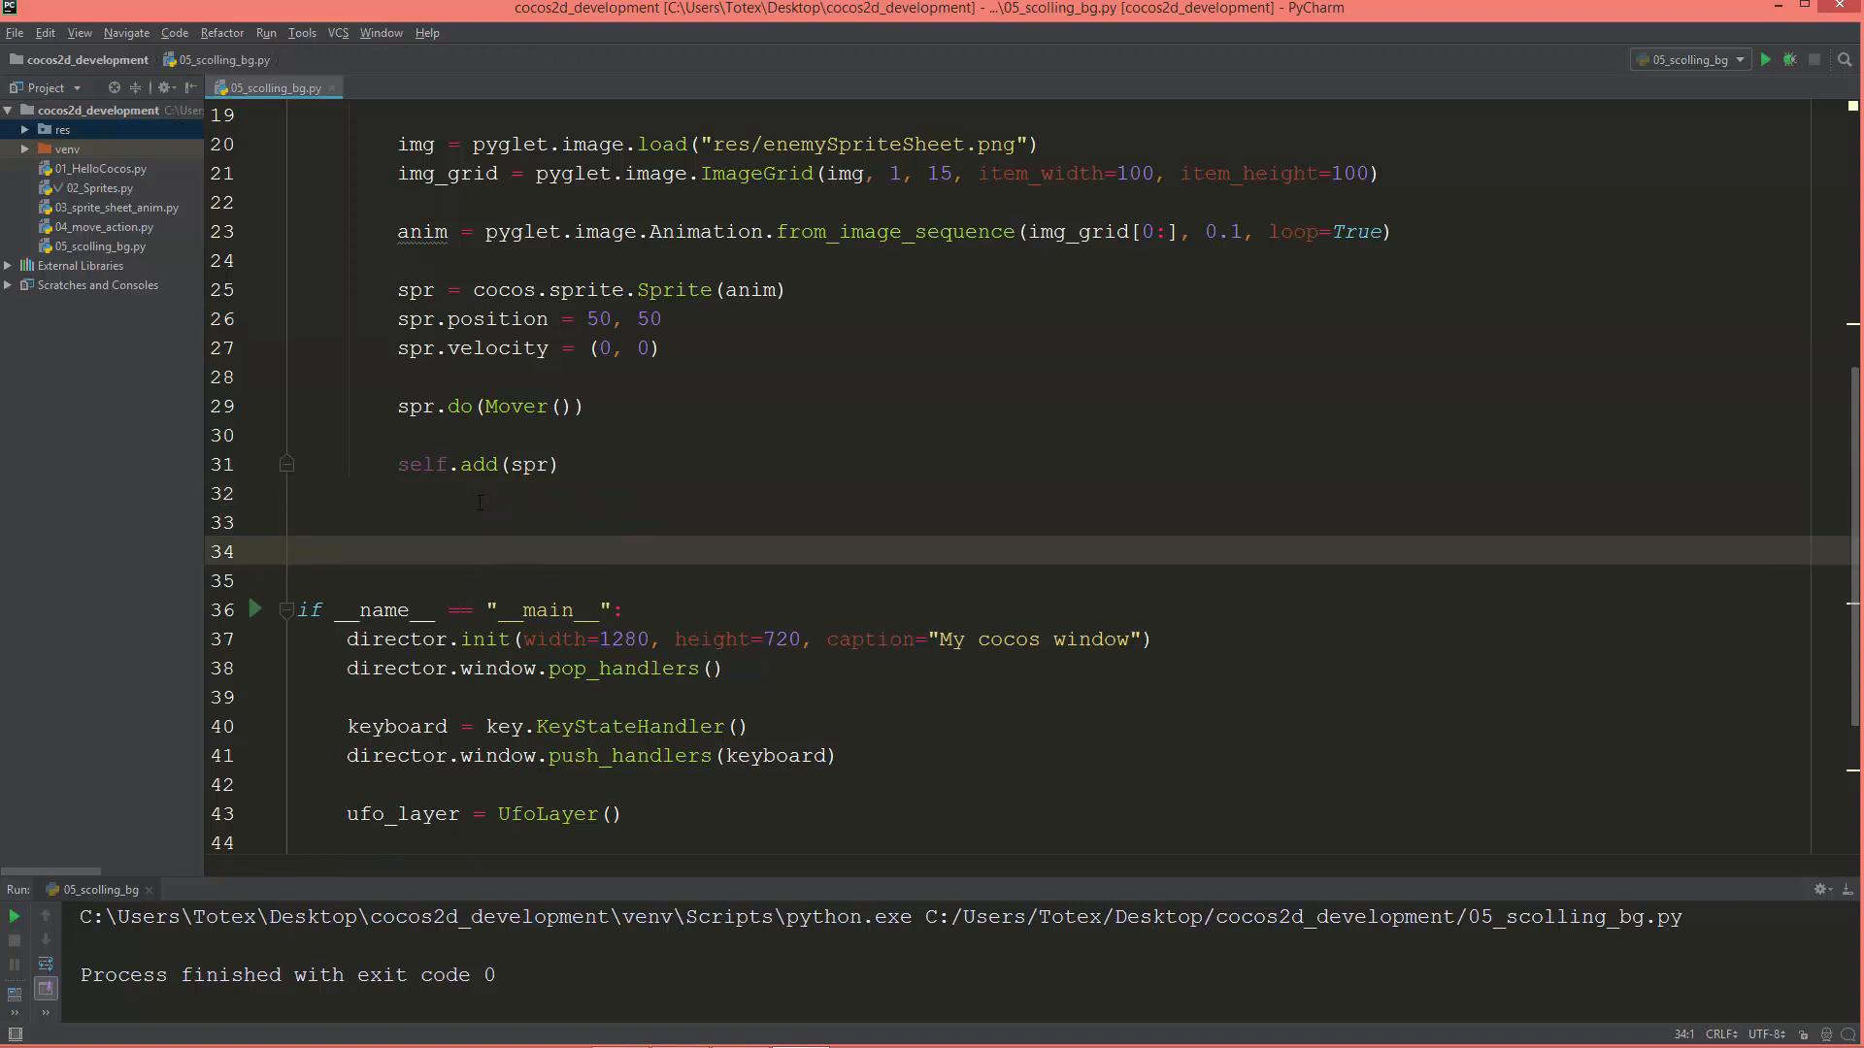
{"action": "type", "text": "class"}
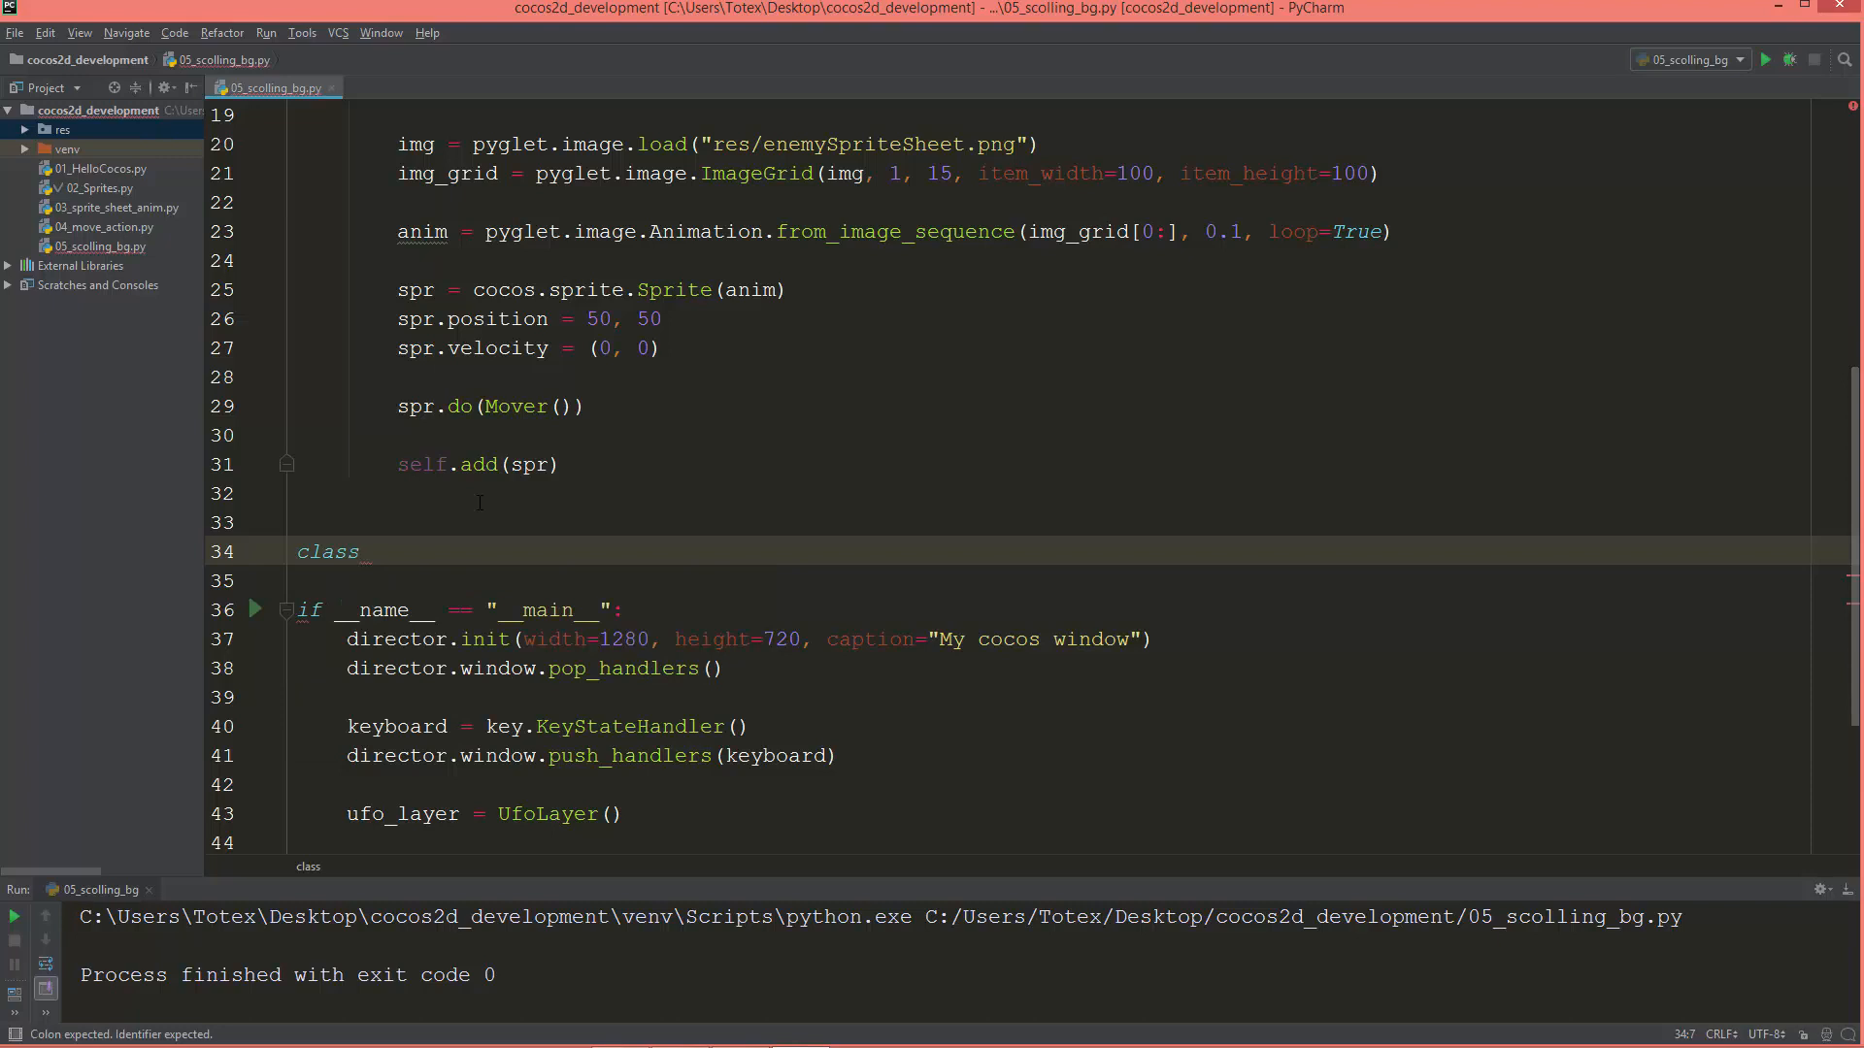
{"action": "type", "text": "Backgrou"}
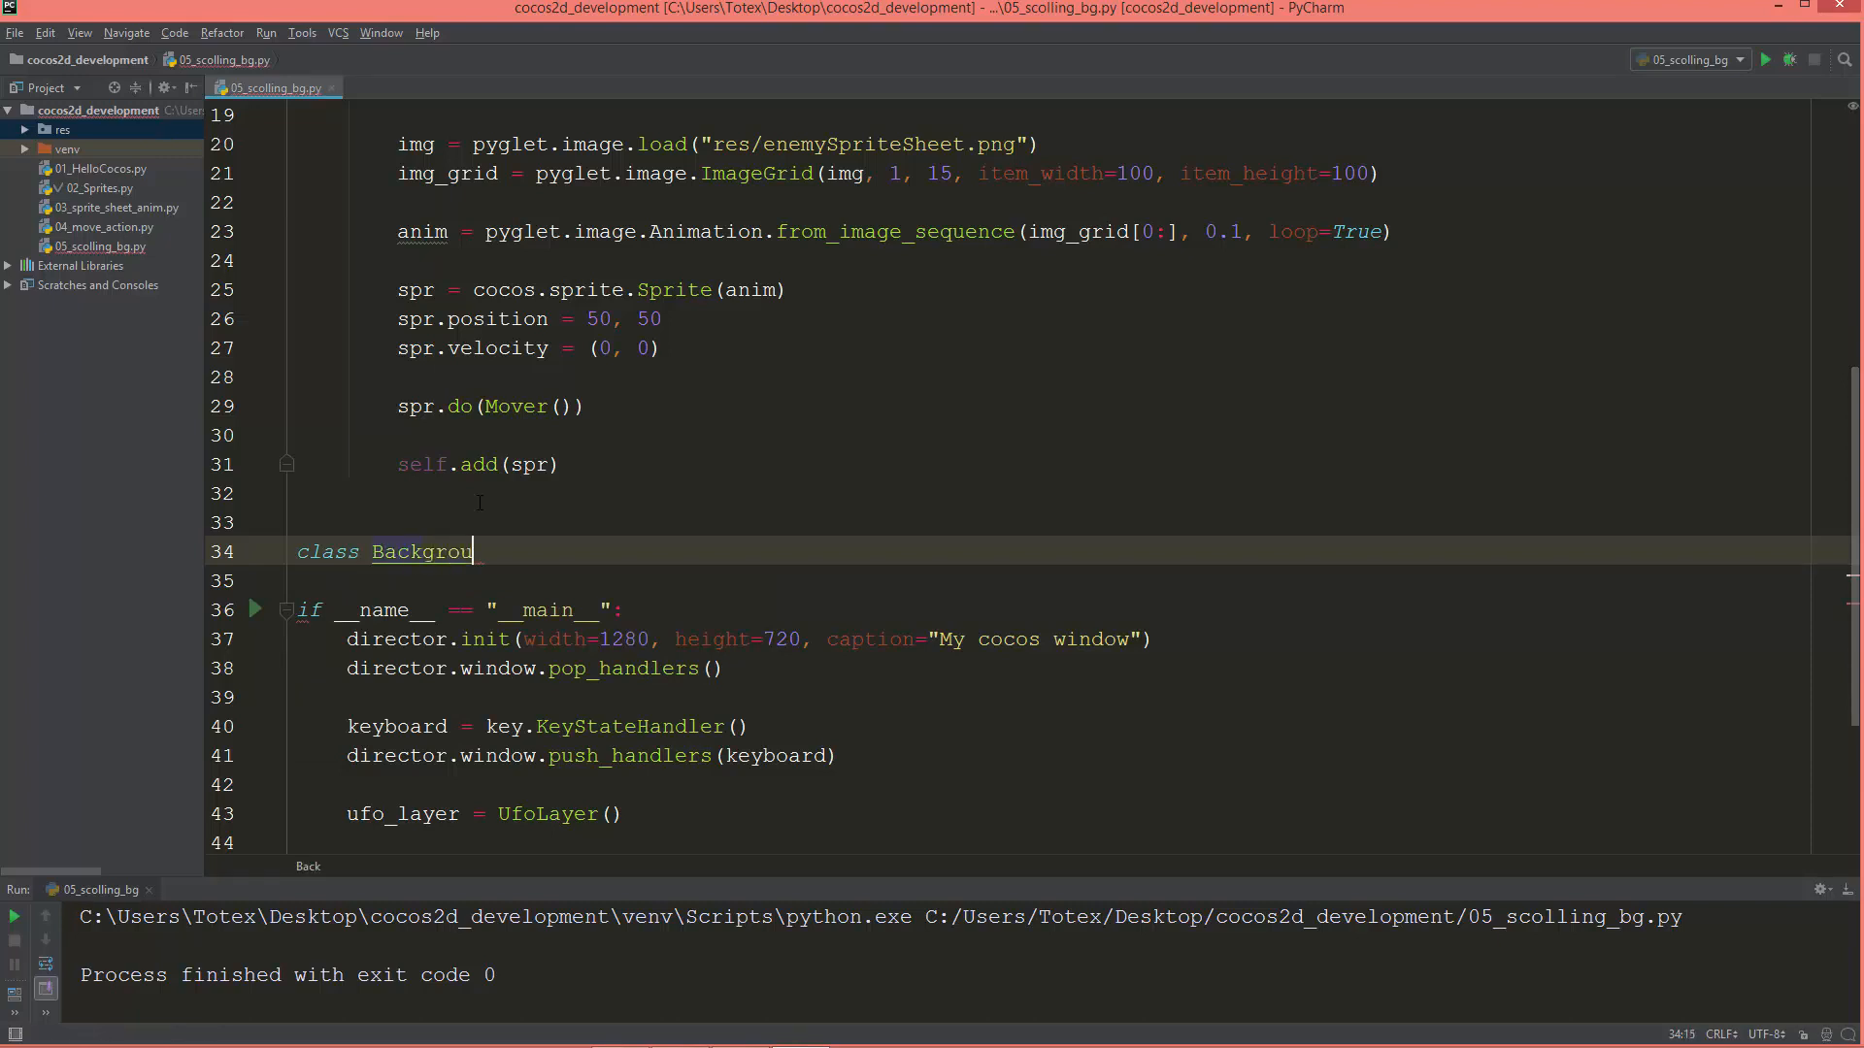
{"action": "type", "text": "nd"}
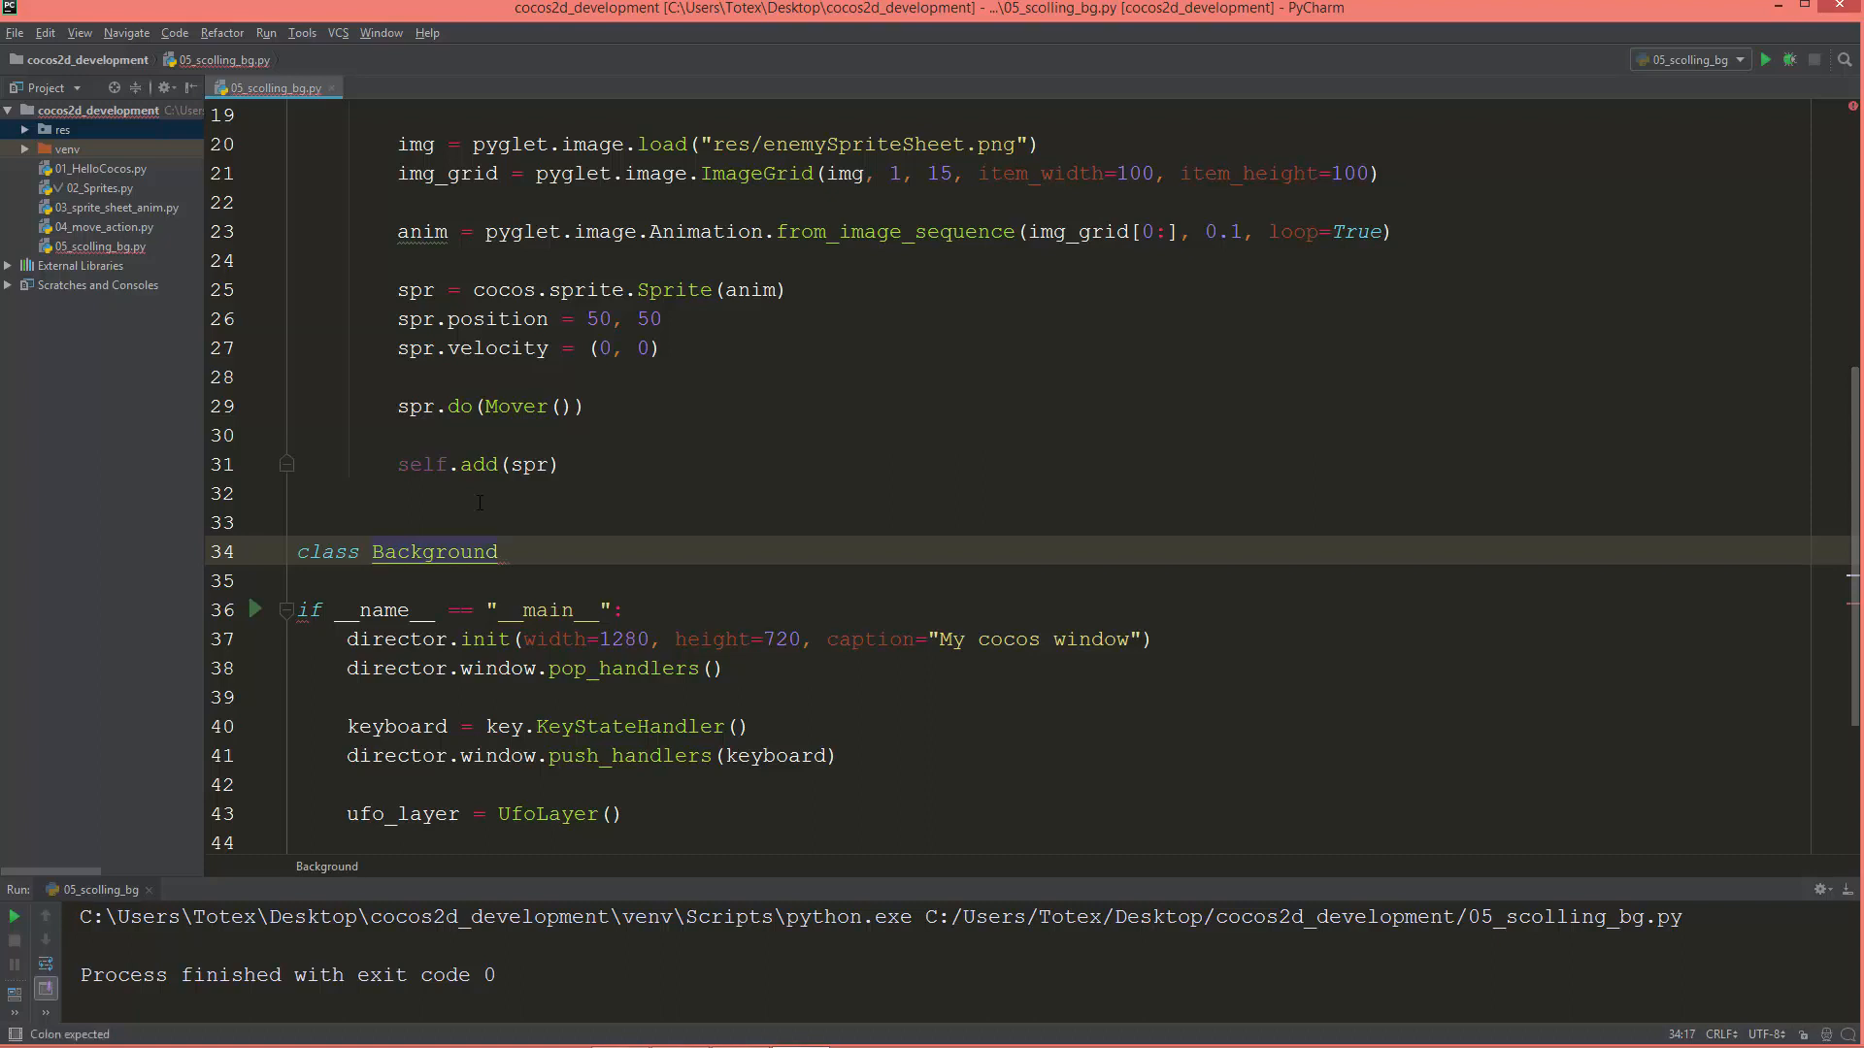
{"action": "type", "text": "Layer"}
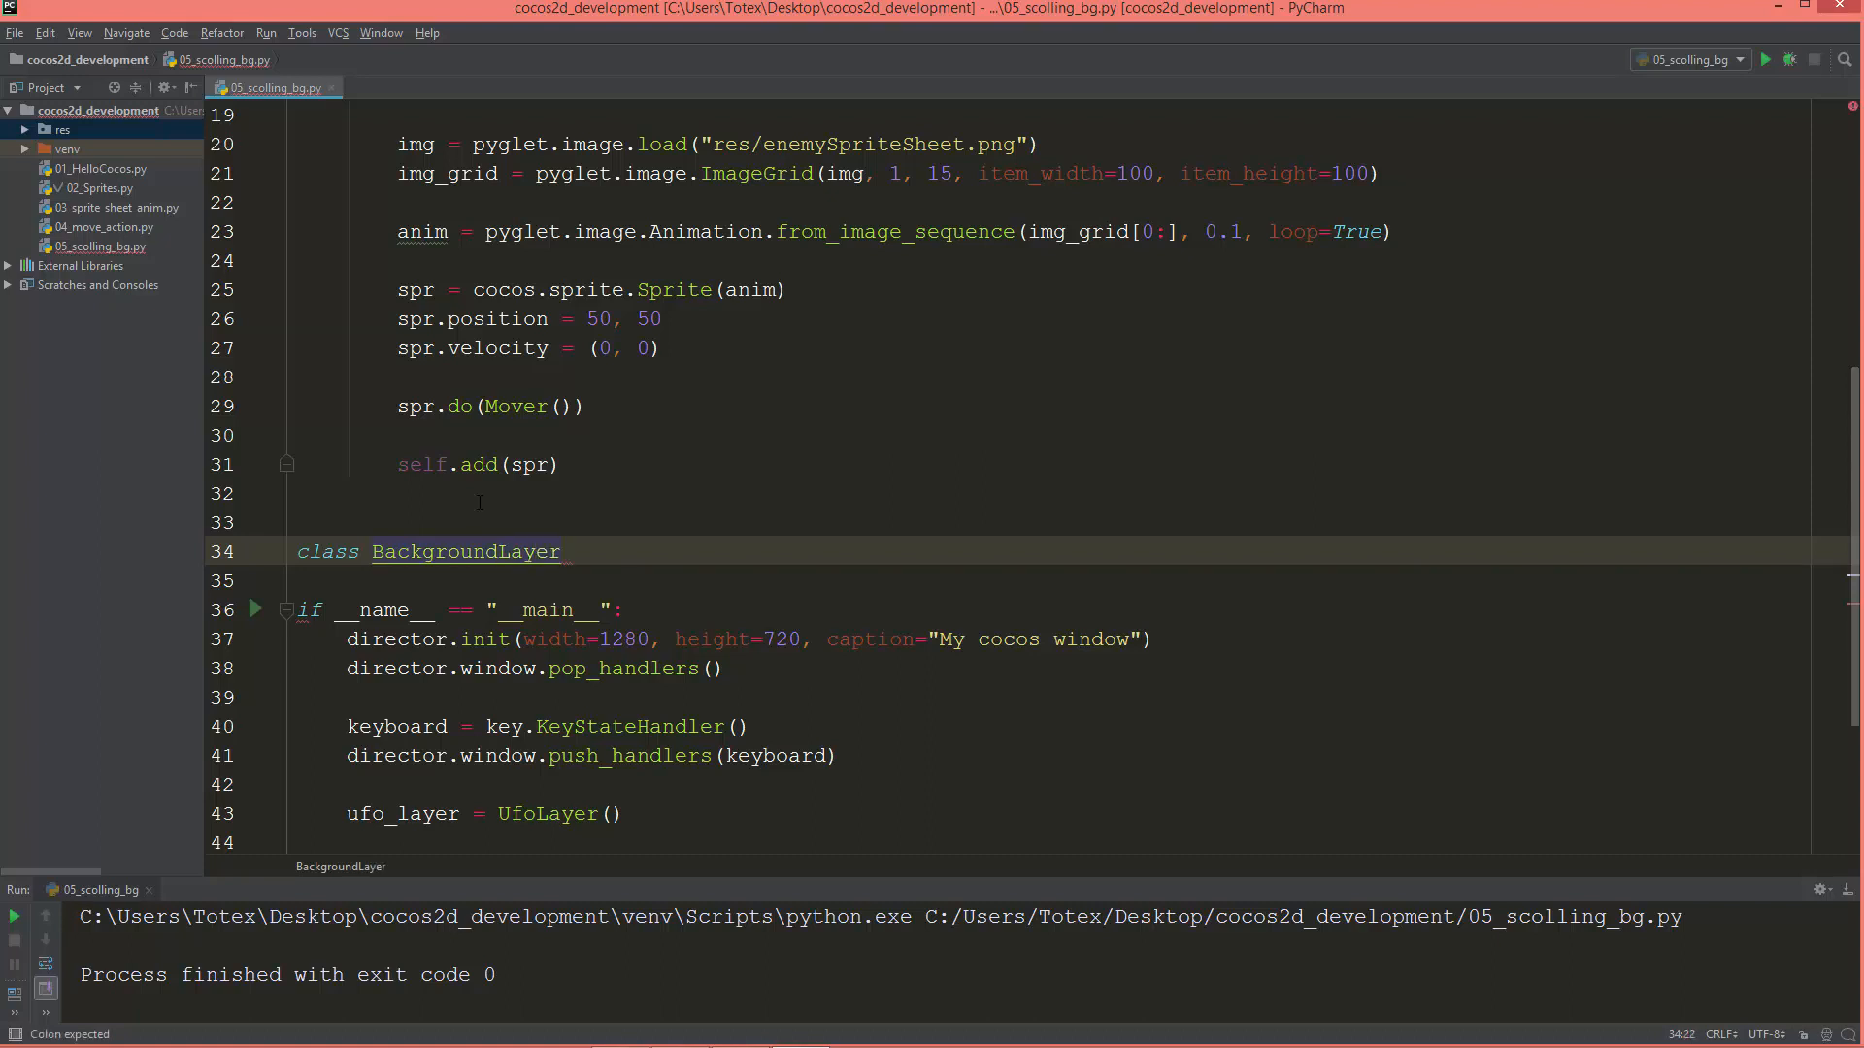
{"action": "type", "text": "()"}
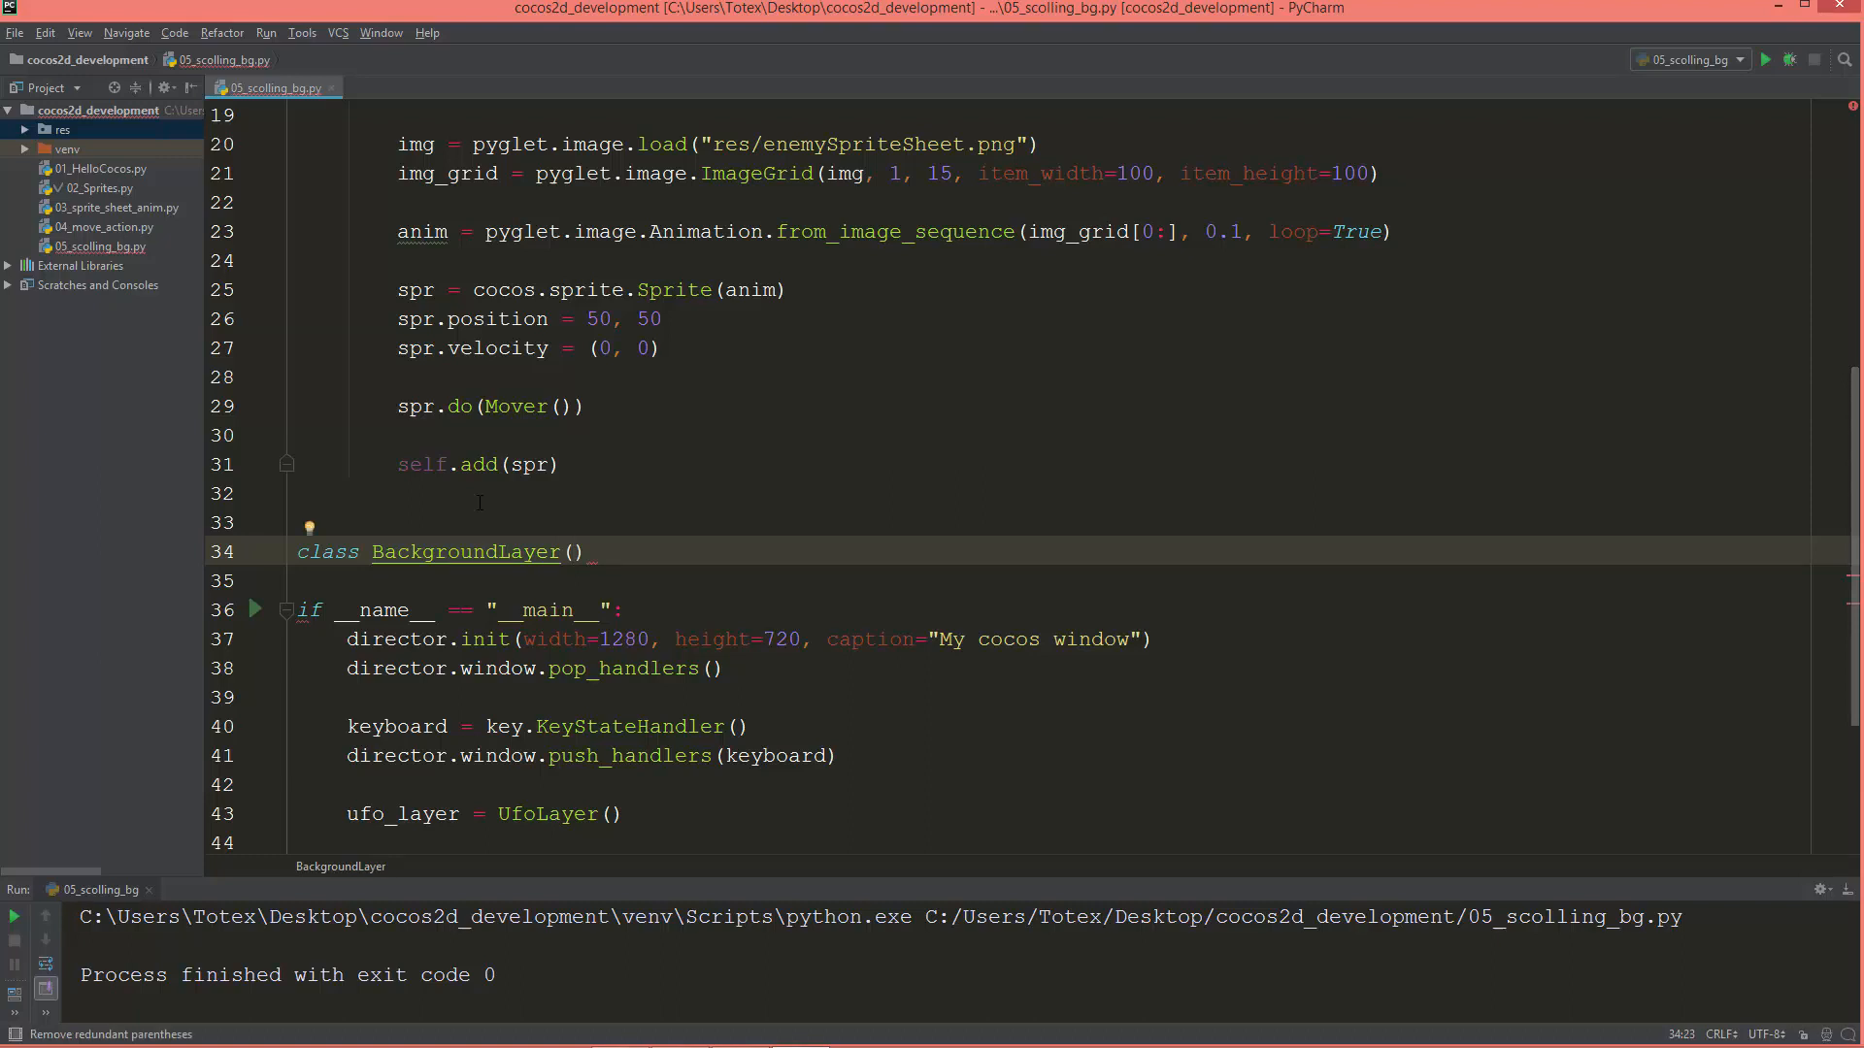
{"action": "type", "text": "cocos.layer"}
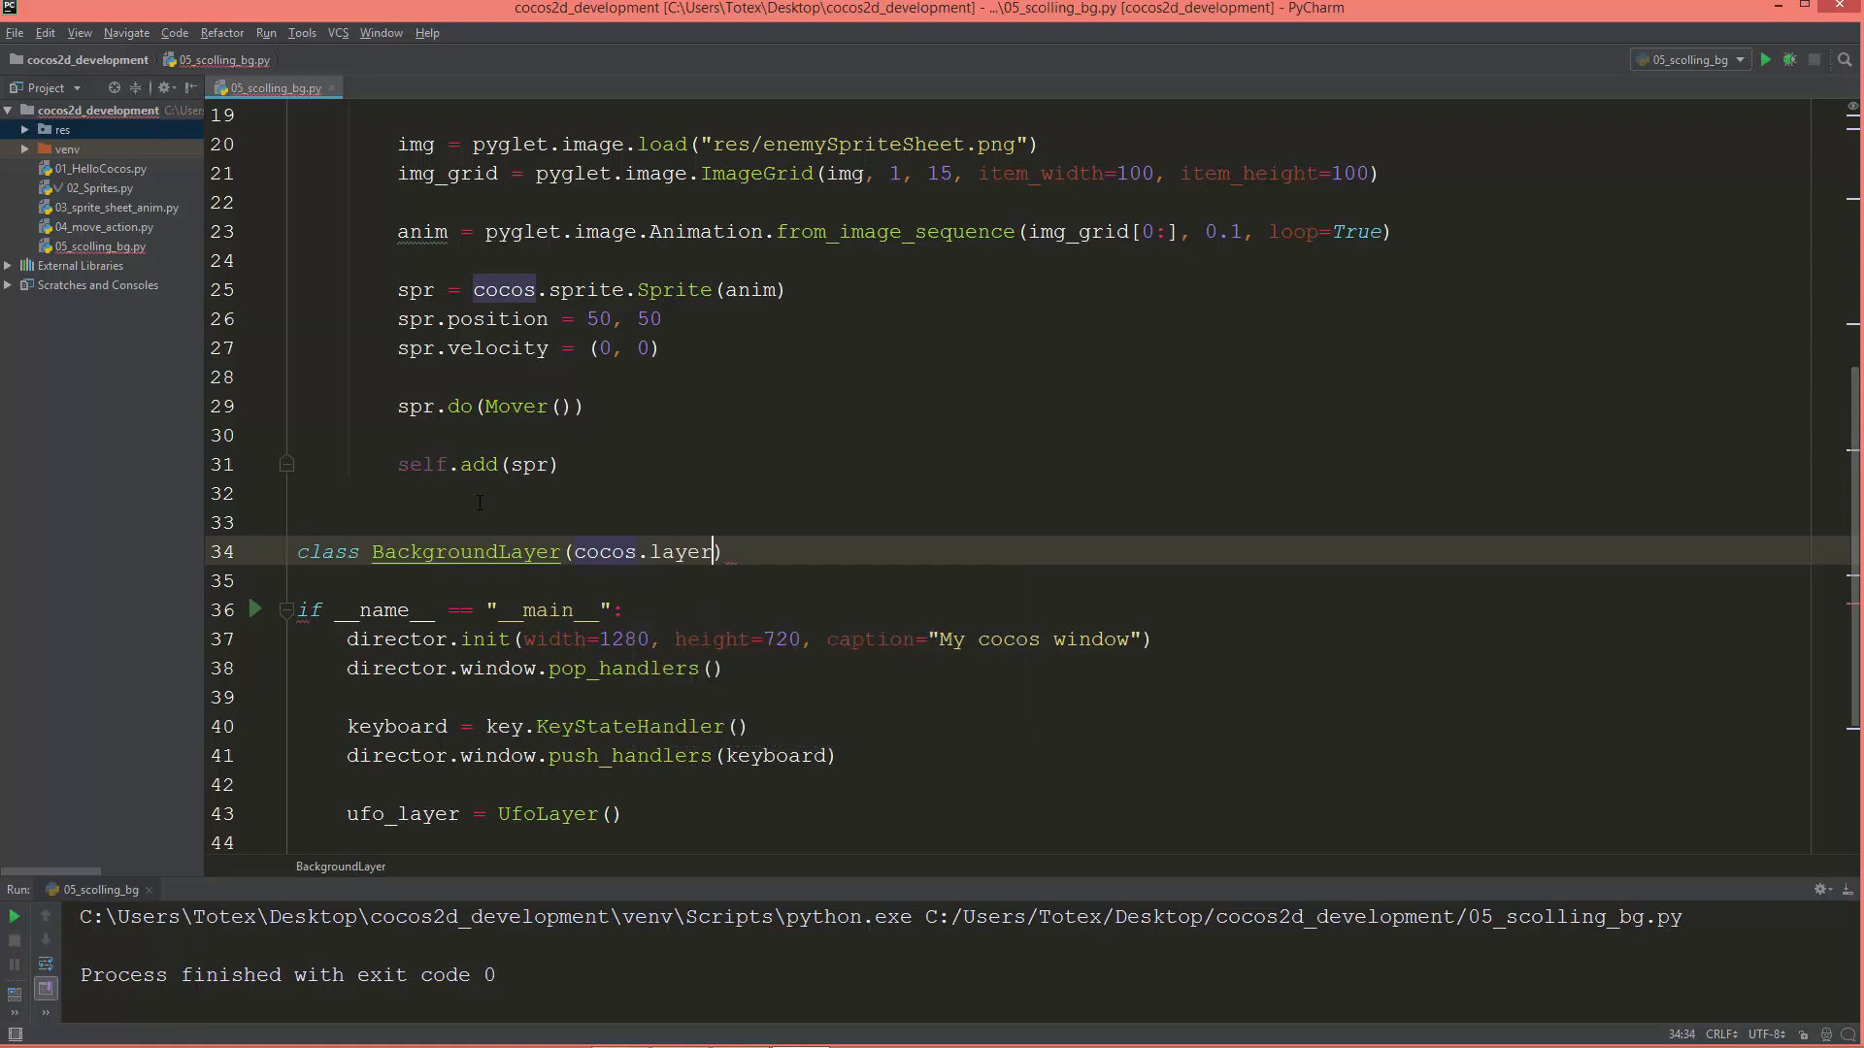
{"action": "type", "text": "."}
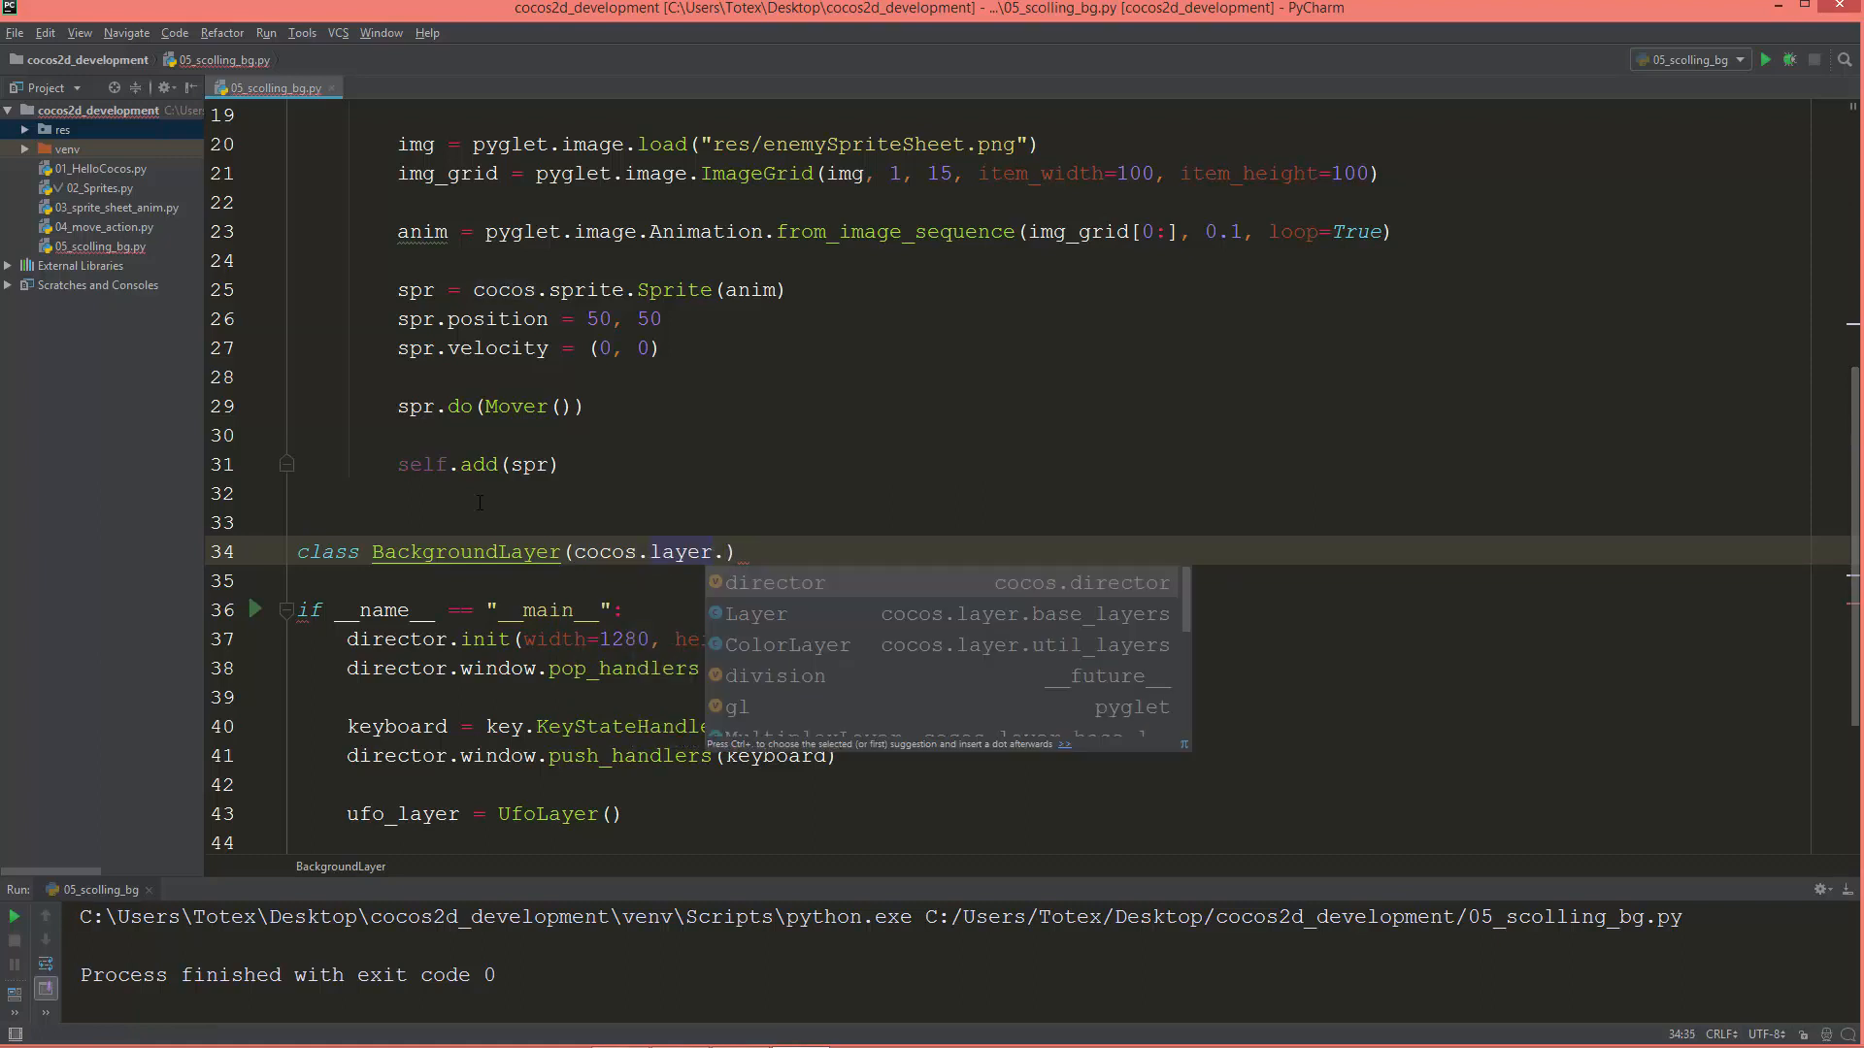
{"action": "type", "text": "ScrollableLayer"}
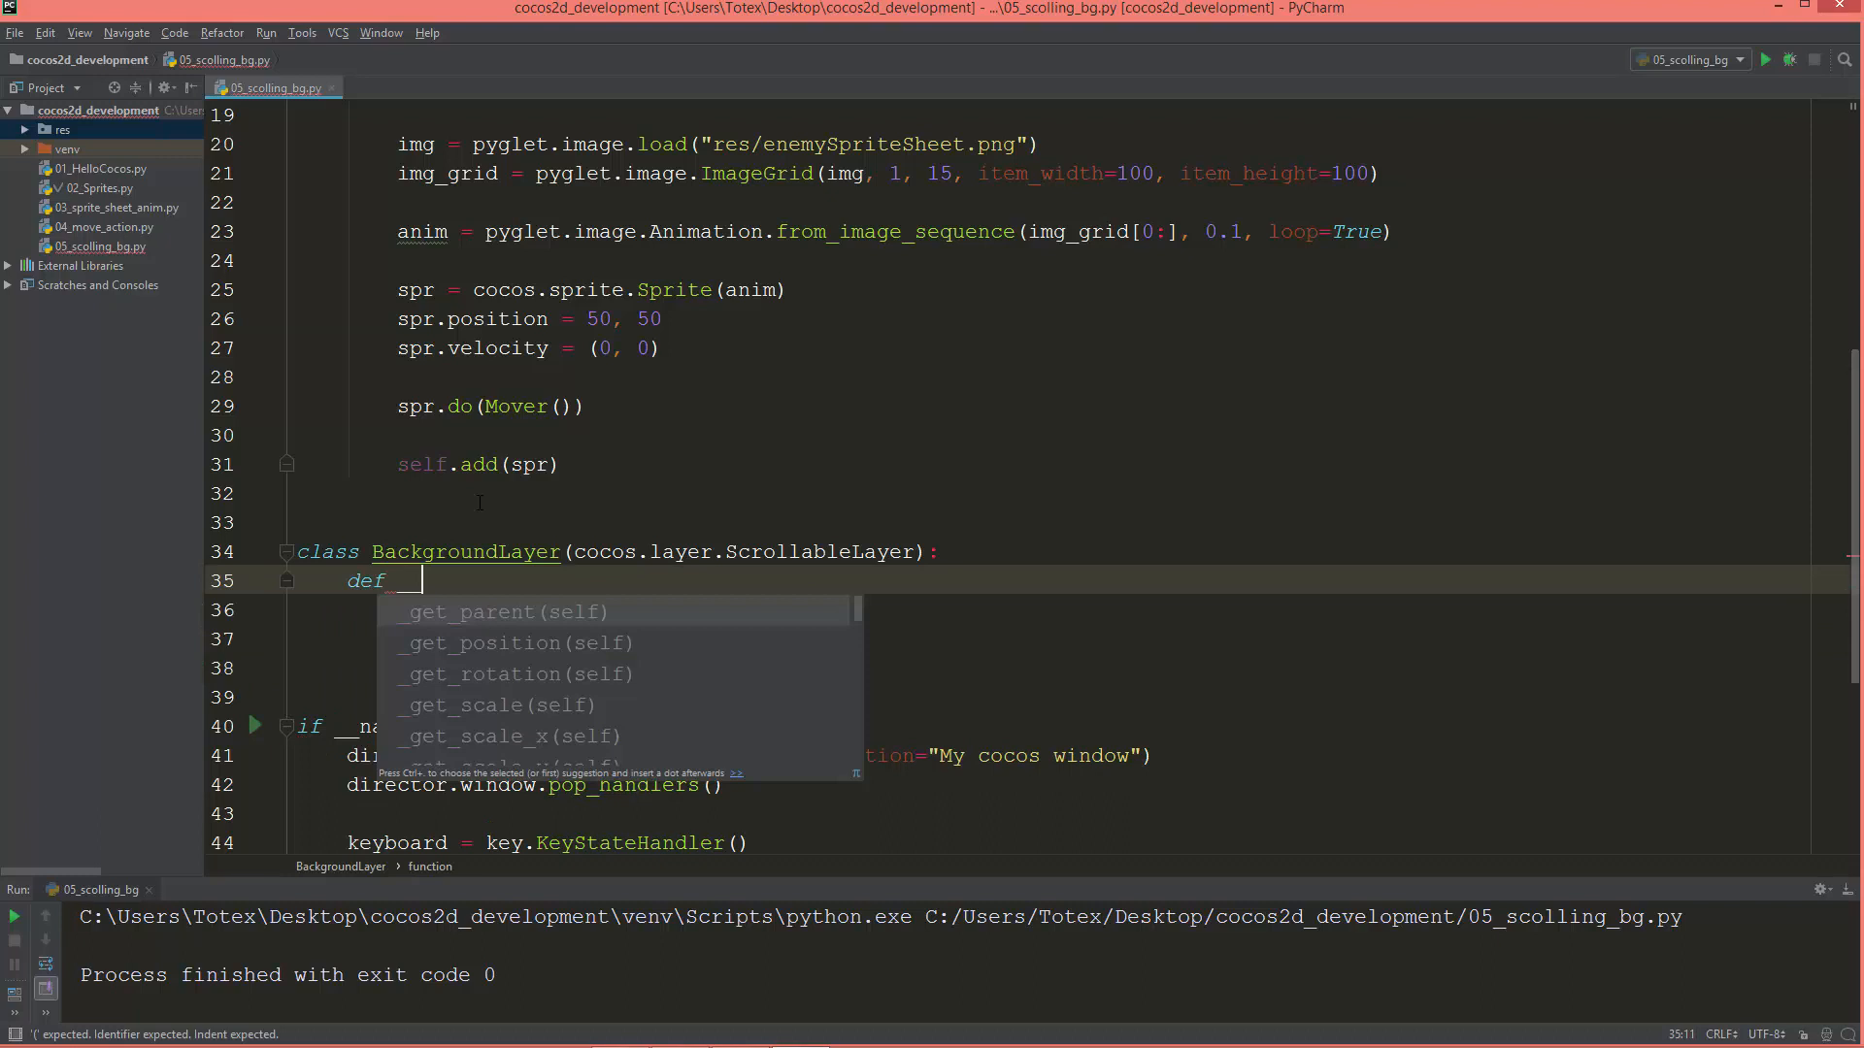
Give BackgroundLayer an __init__(self) that calls super().__init__().
{"action": "type", "text": "__init__(self):"}
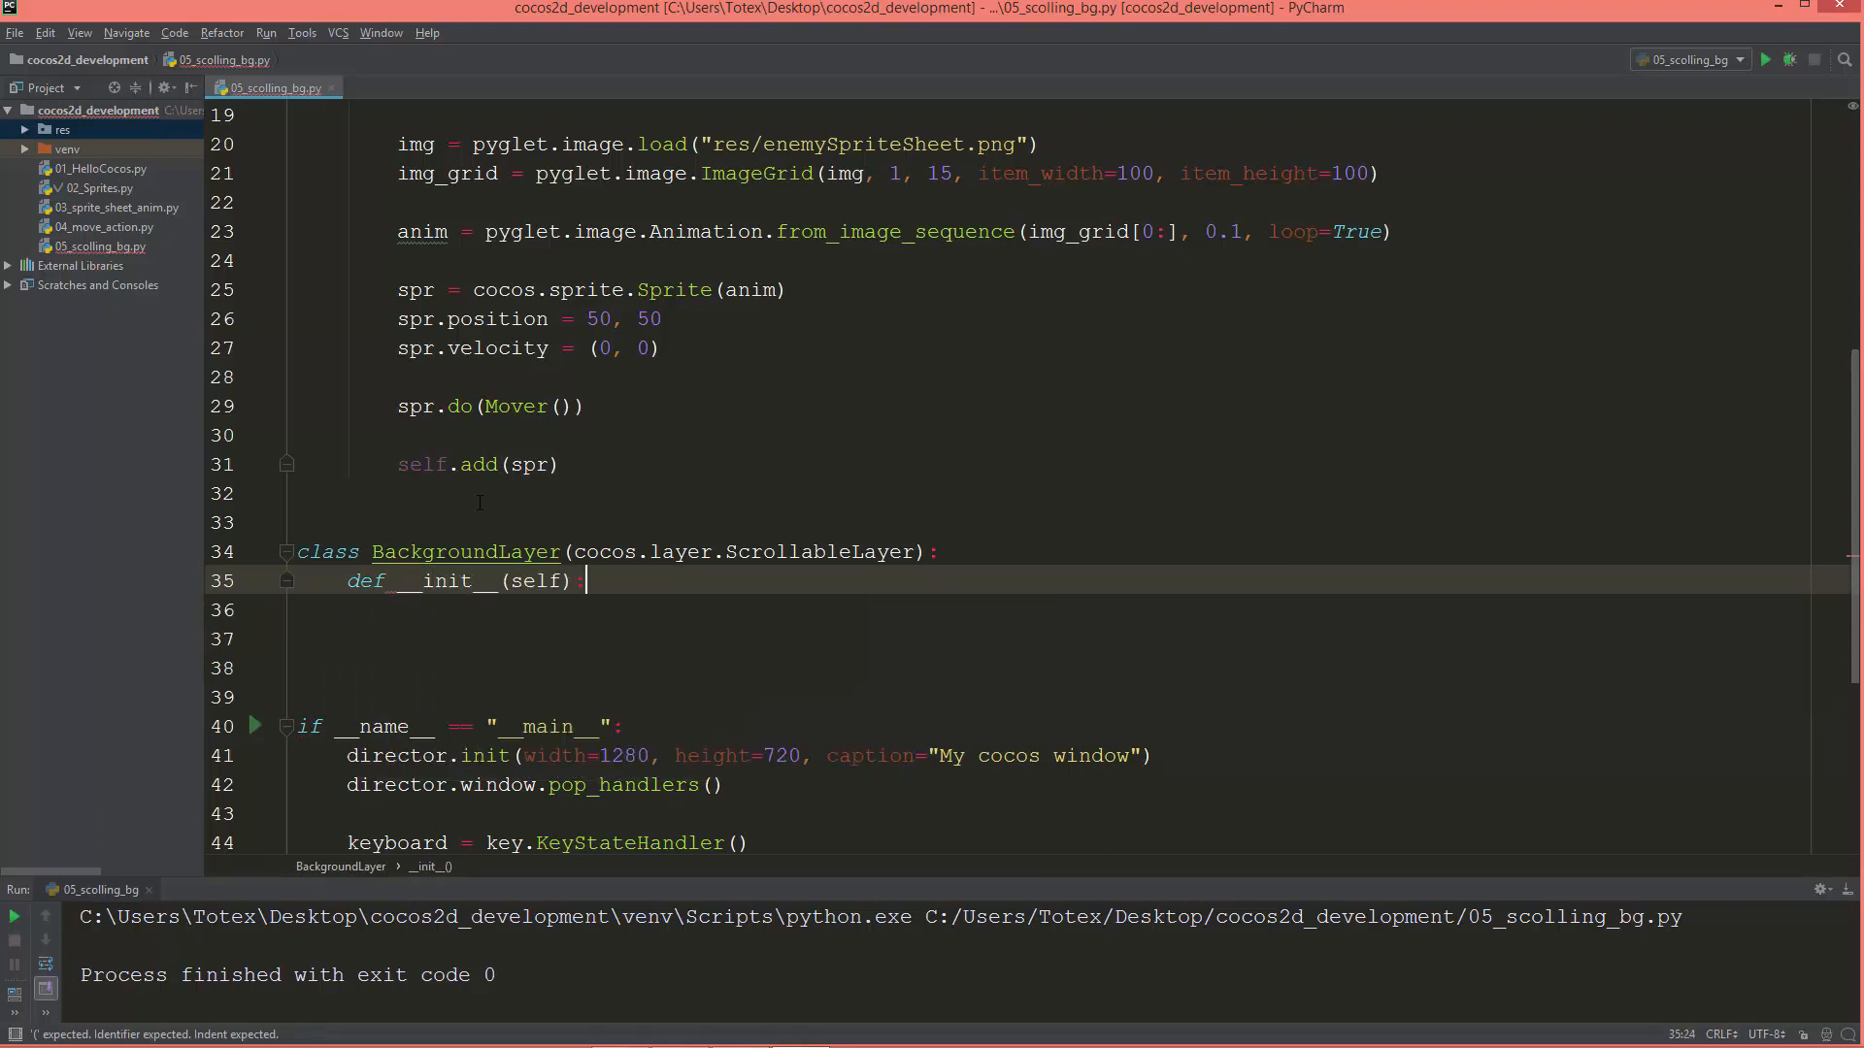
{"action": "type", "text": "super("}
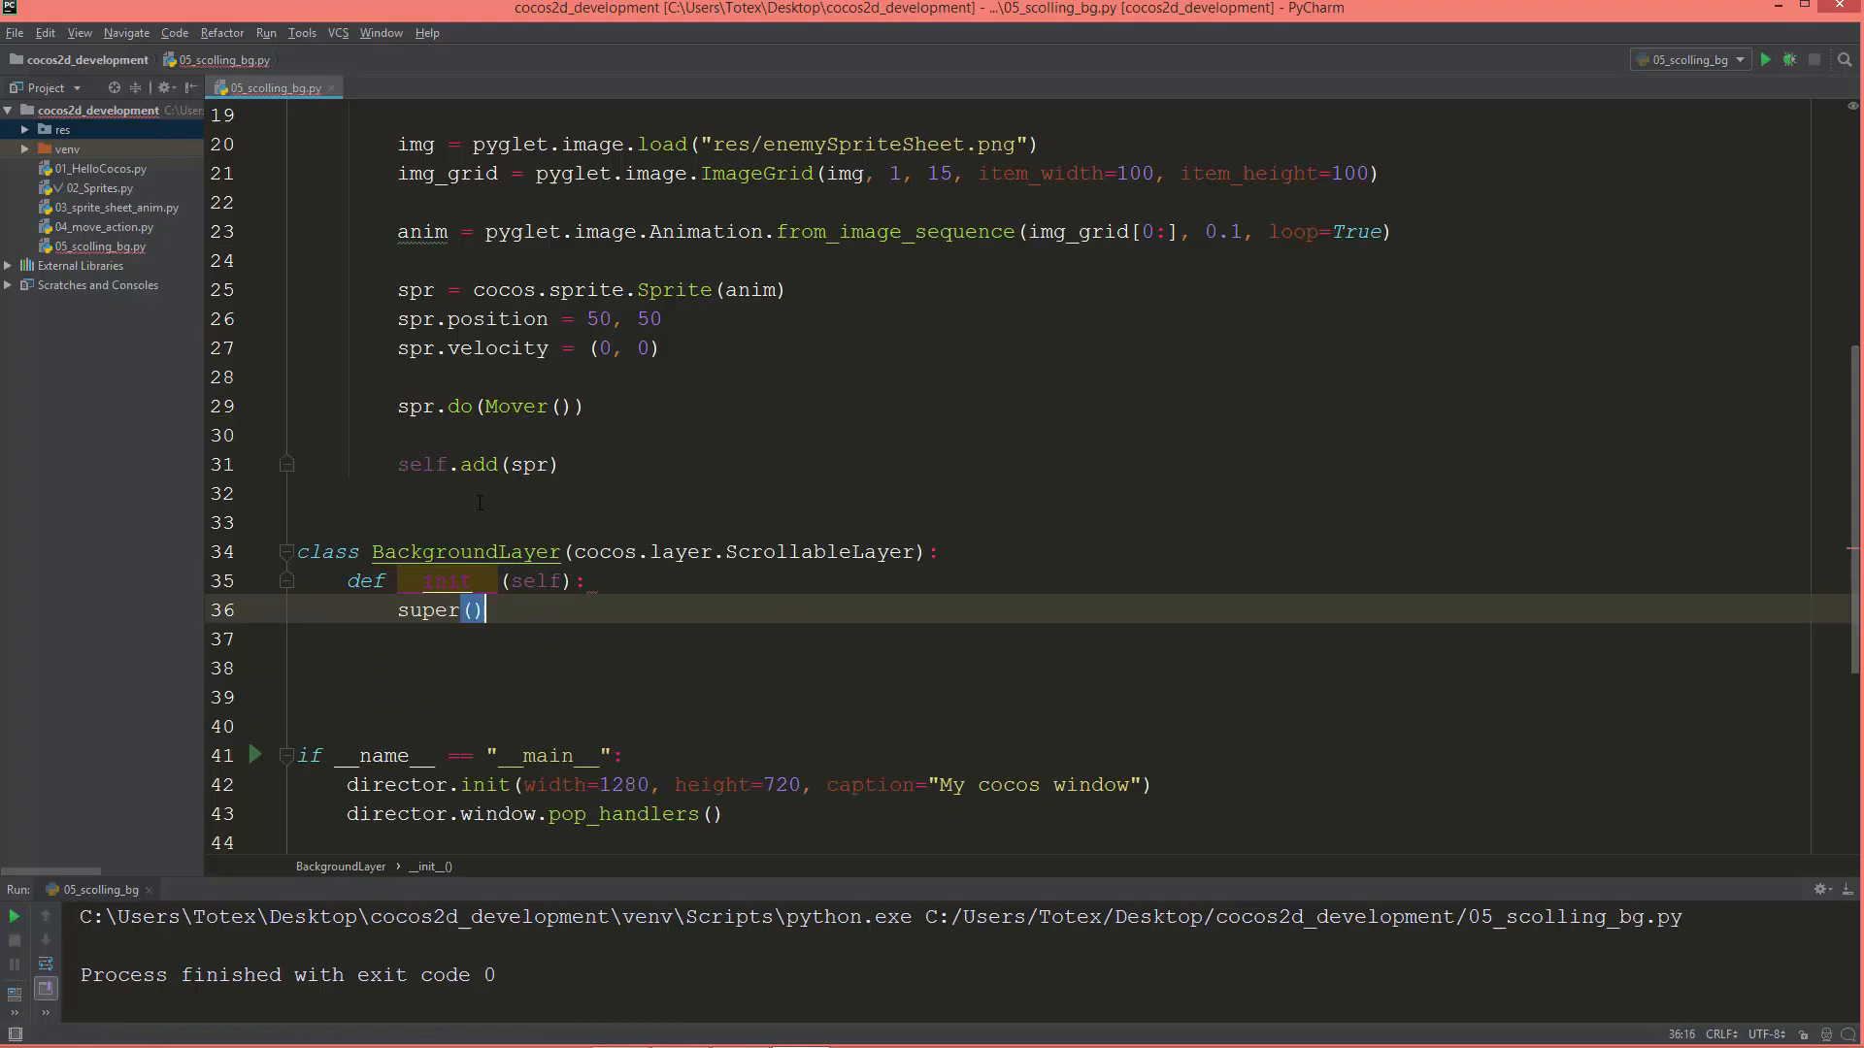
{"action": "type", "text": "."}
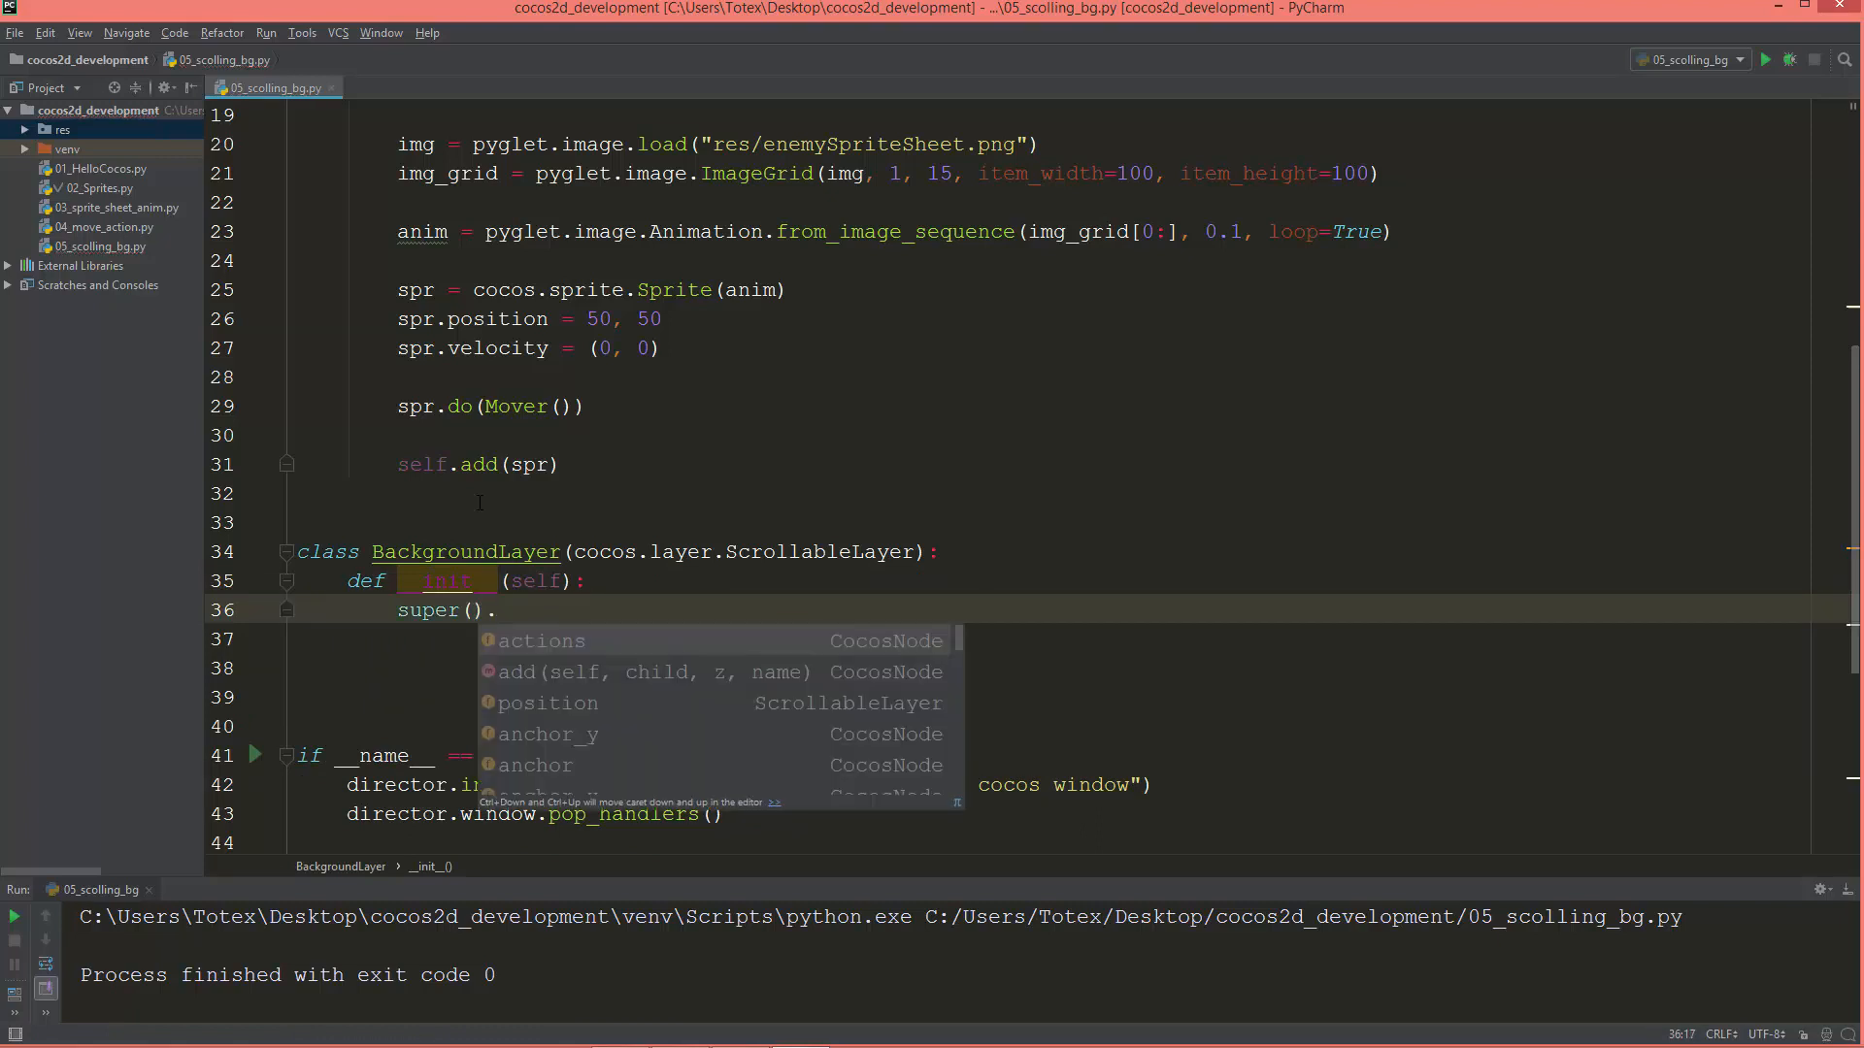
{"action": "type", "text": "__init__("}
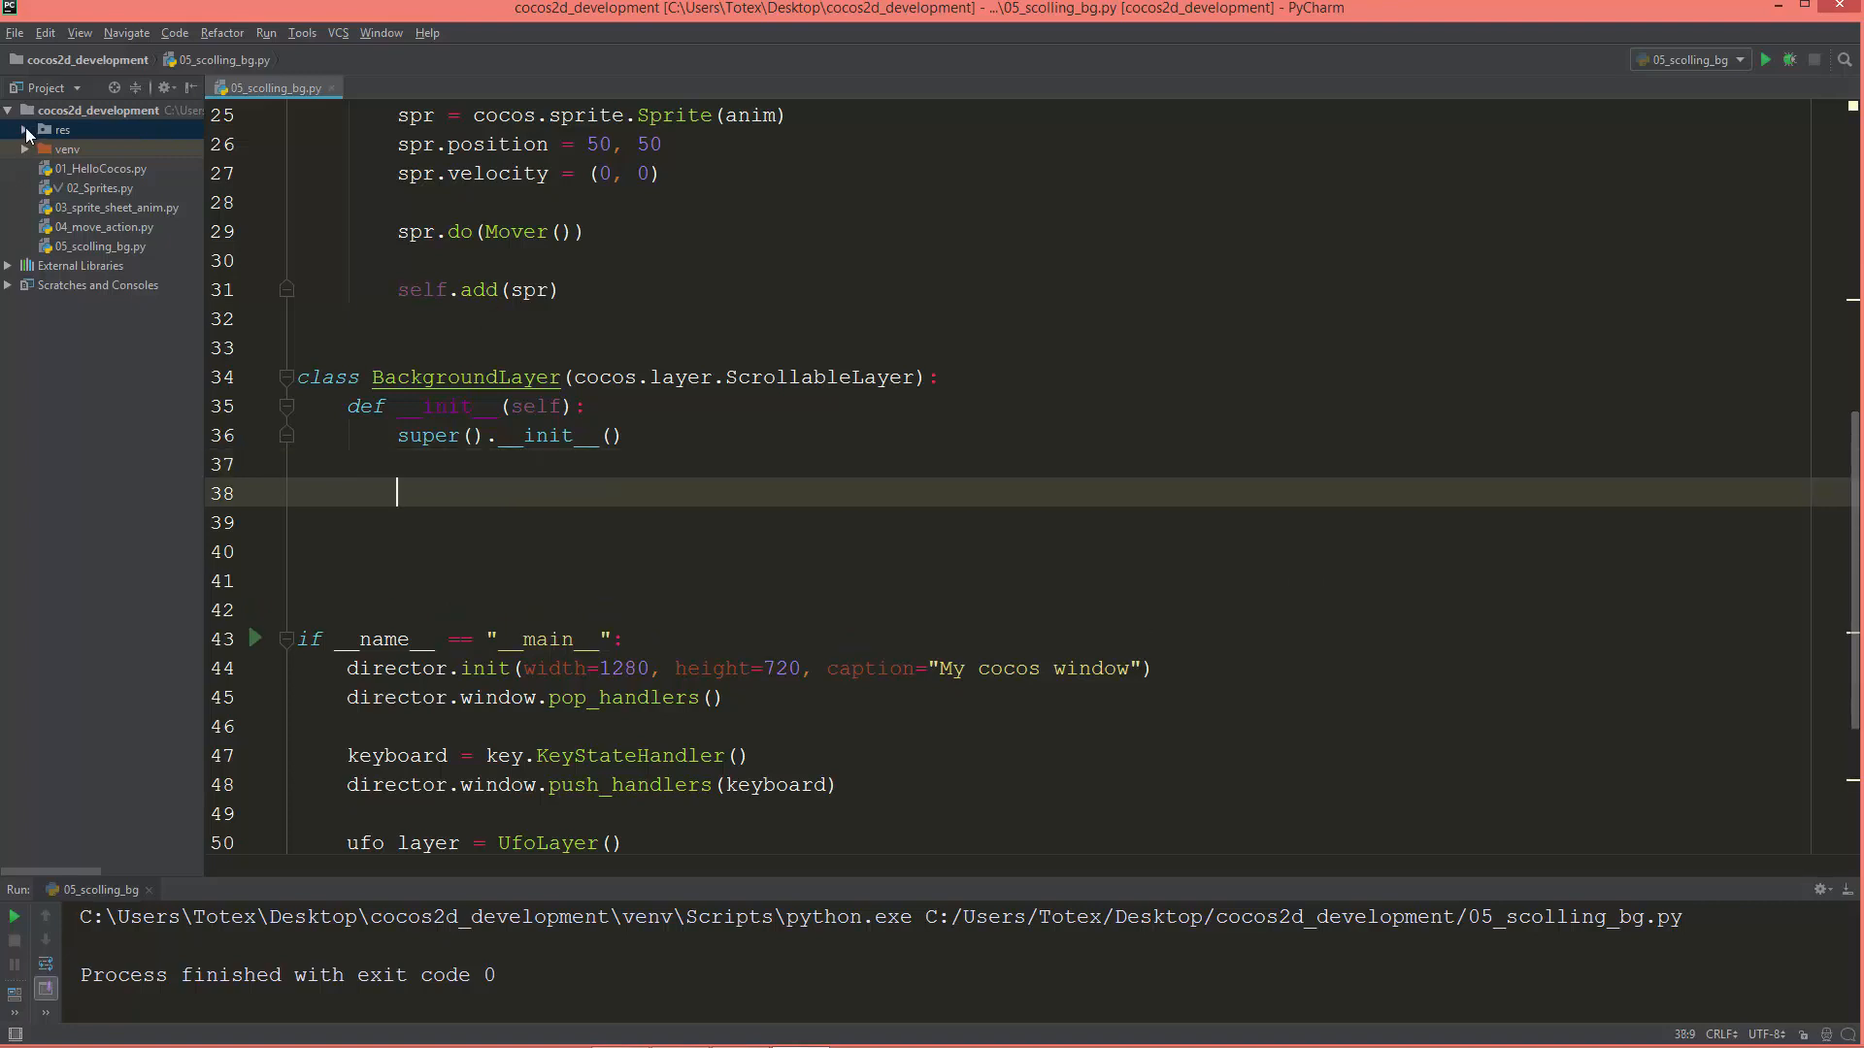
View res/background.jpg (3000×1500) and return to the 05_scolling_bg.py tab.
{"action": "left_click", "coordinate": [24, 128]}
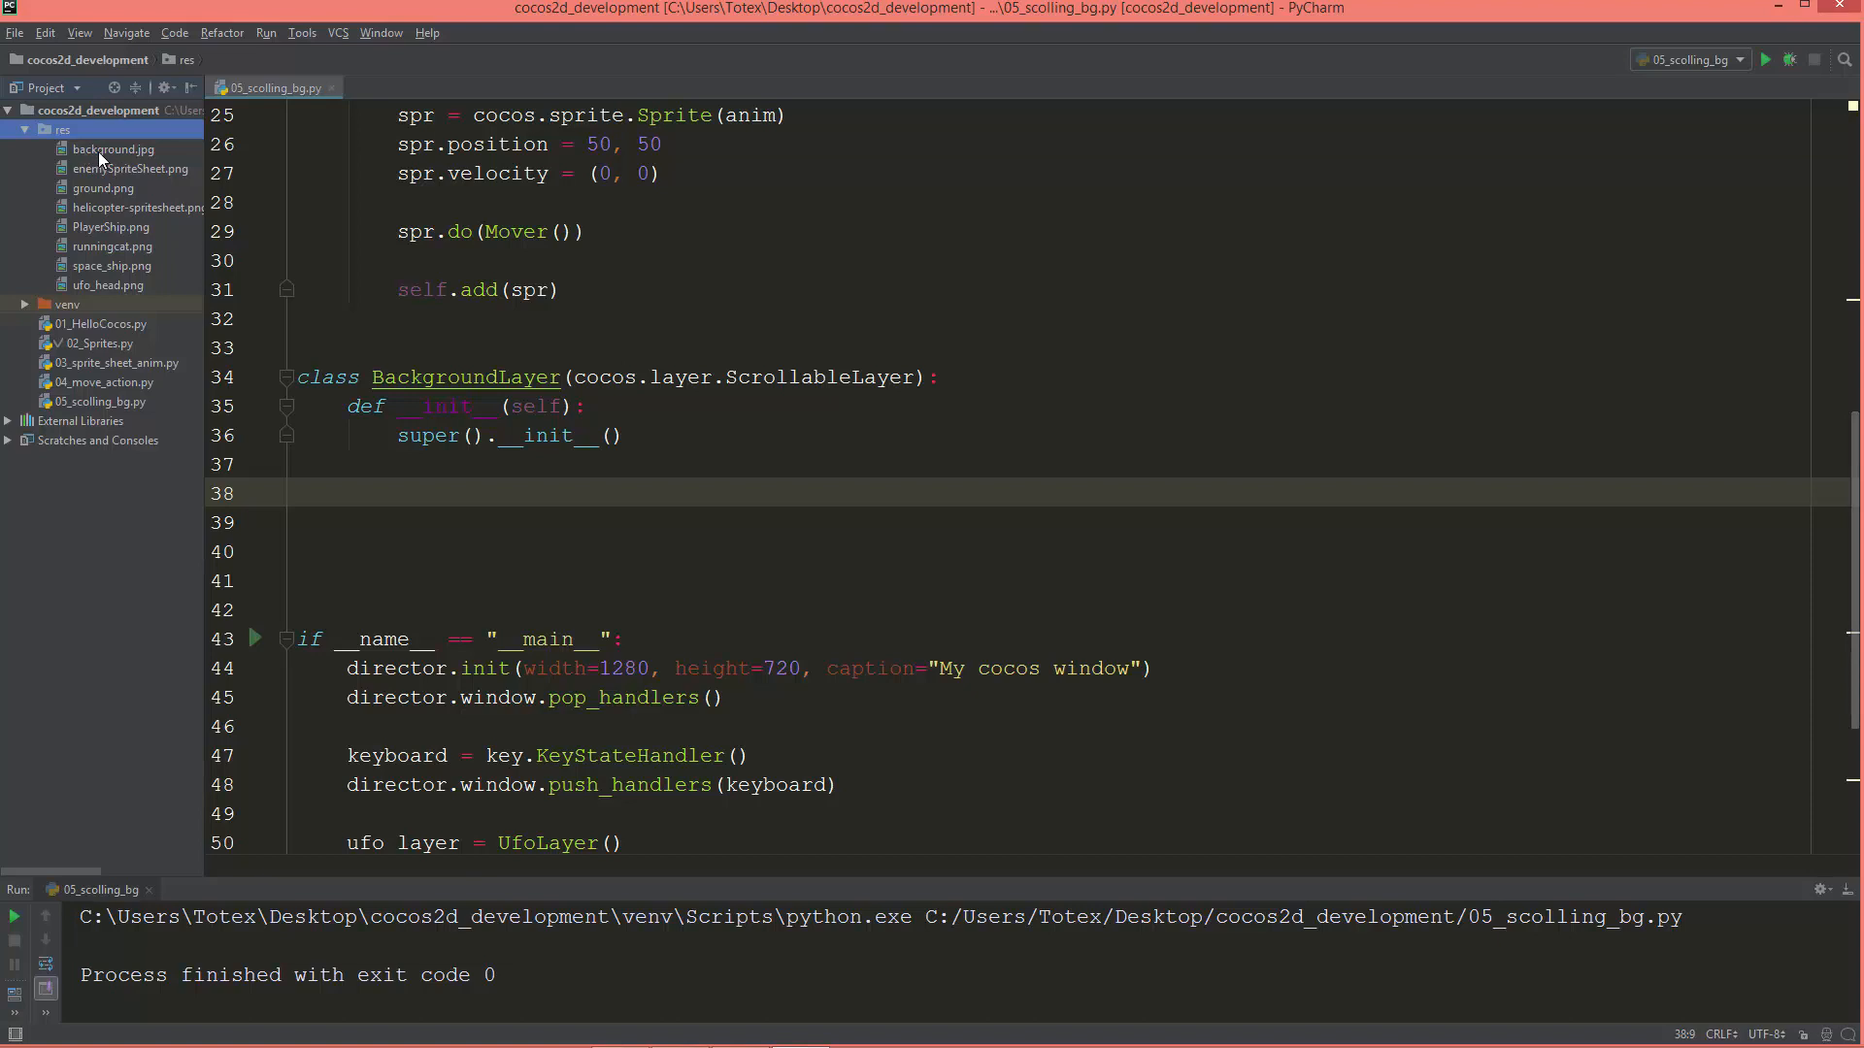
{"action": "double_click", "coordinate": [113, 149]}
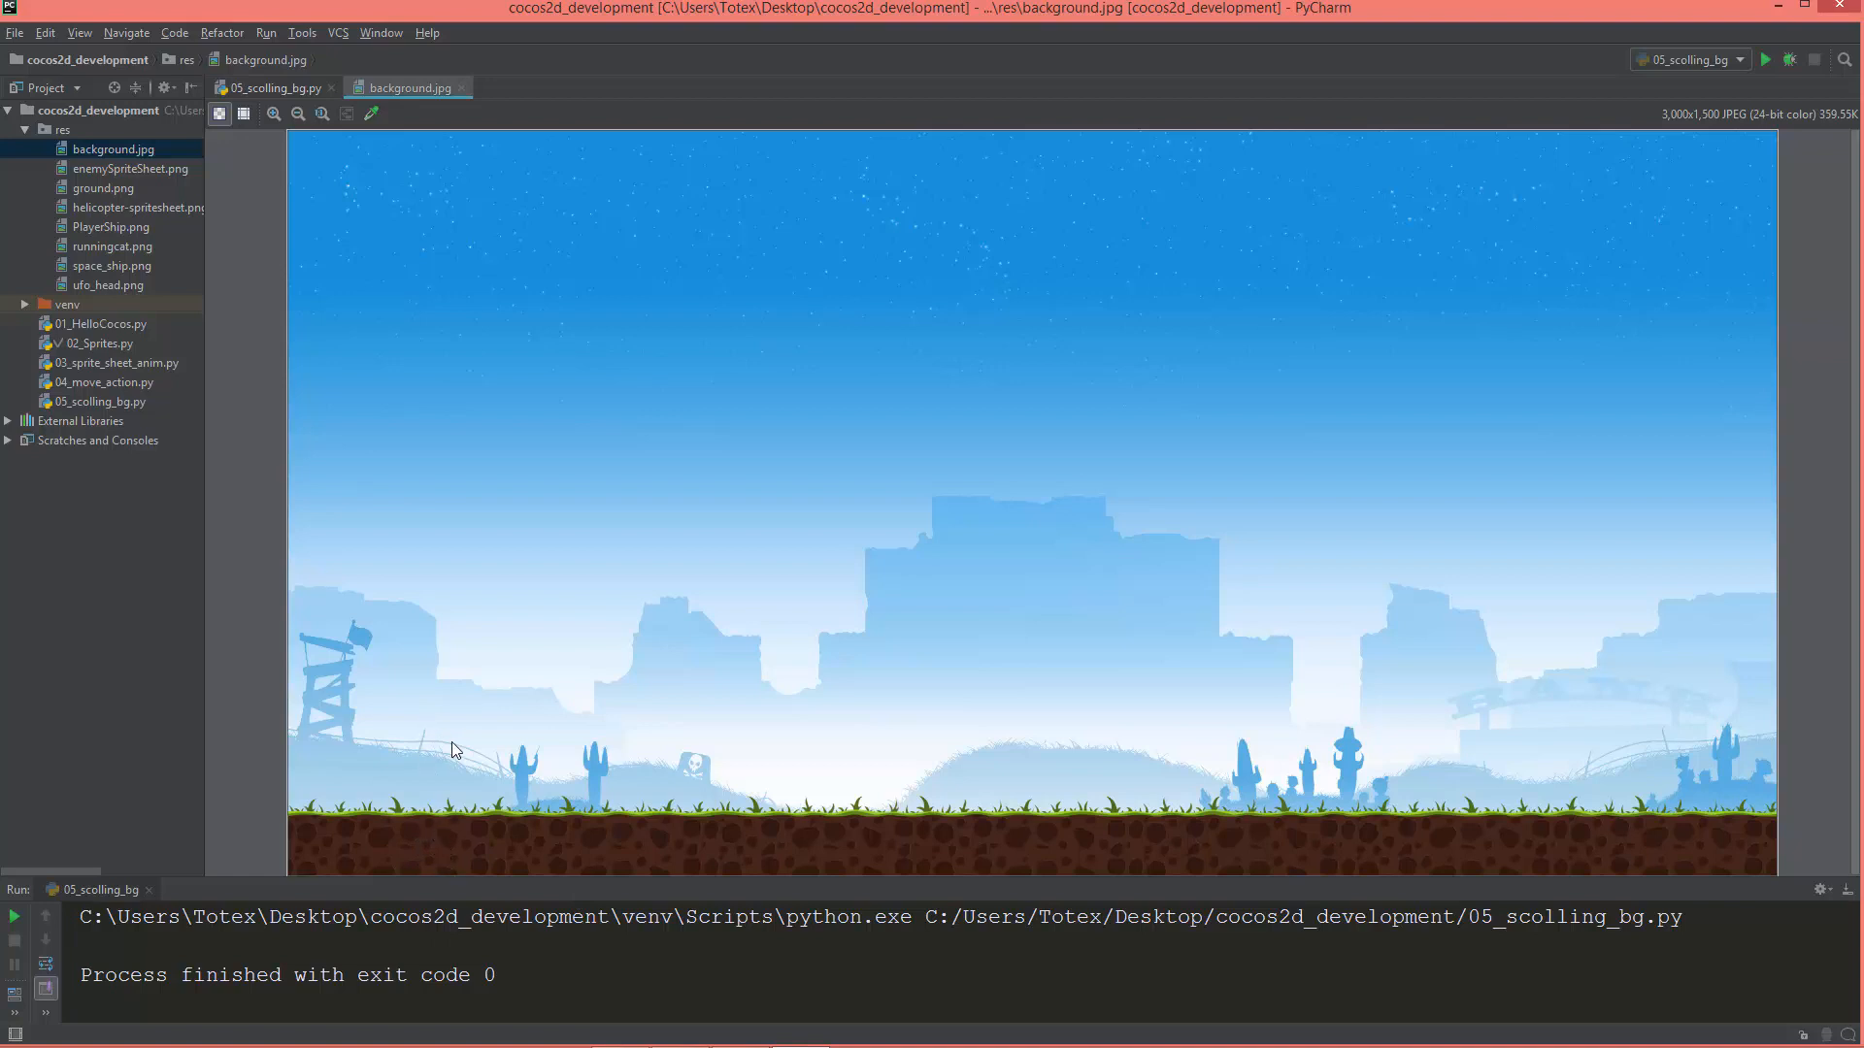
{"action": "mouse_move", "coordinate": [662, 712]}
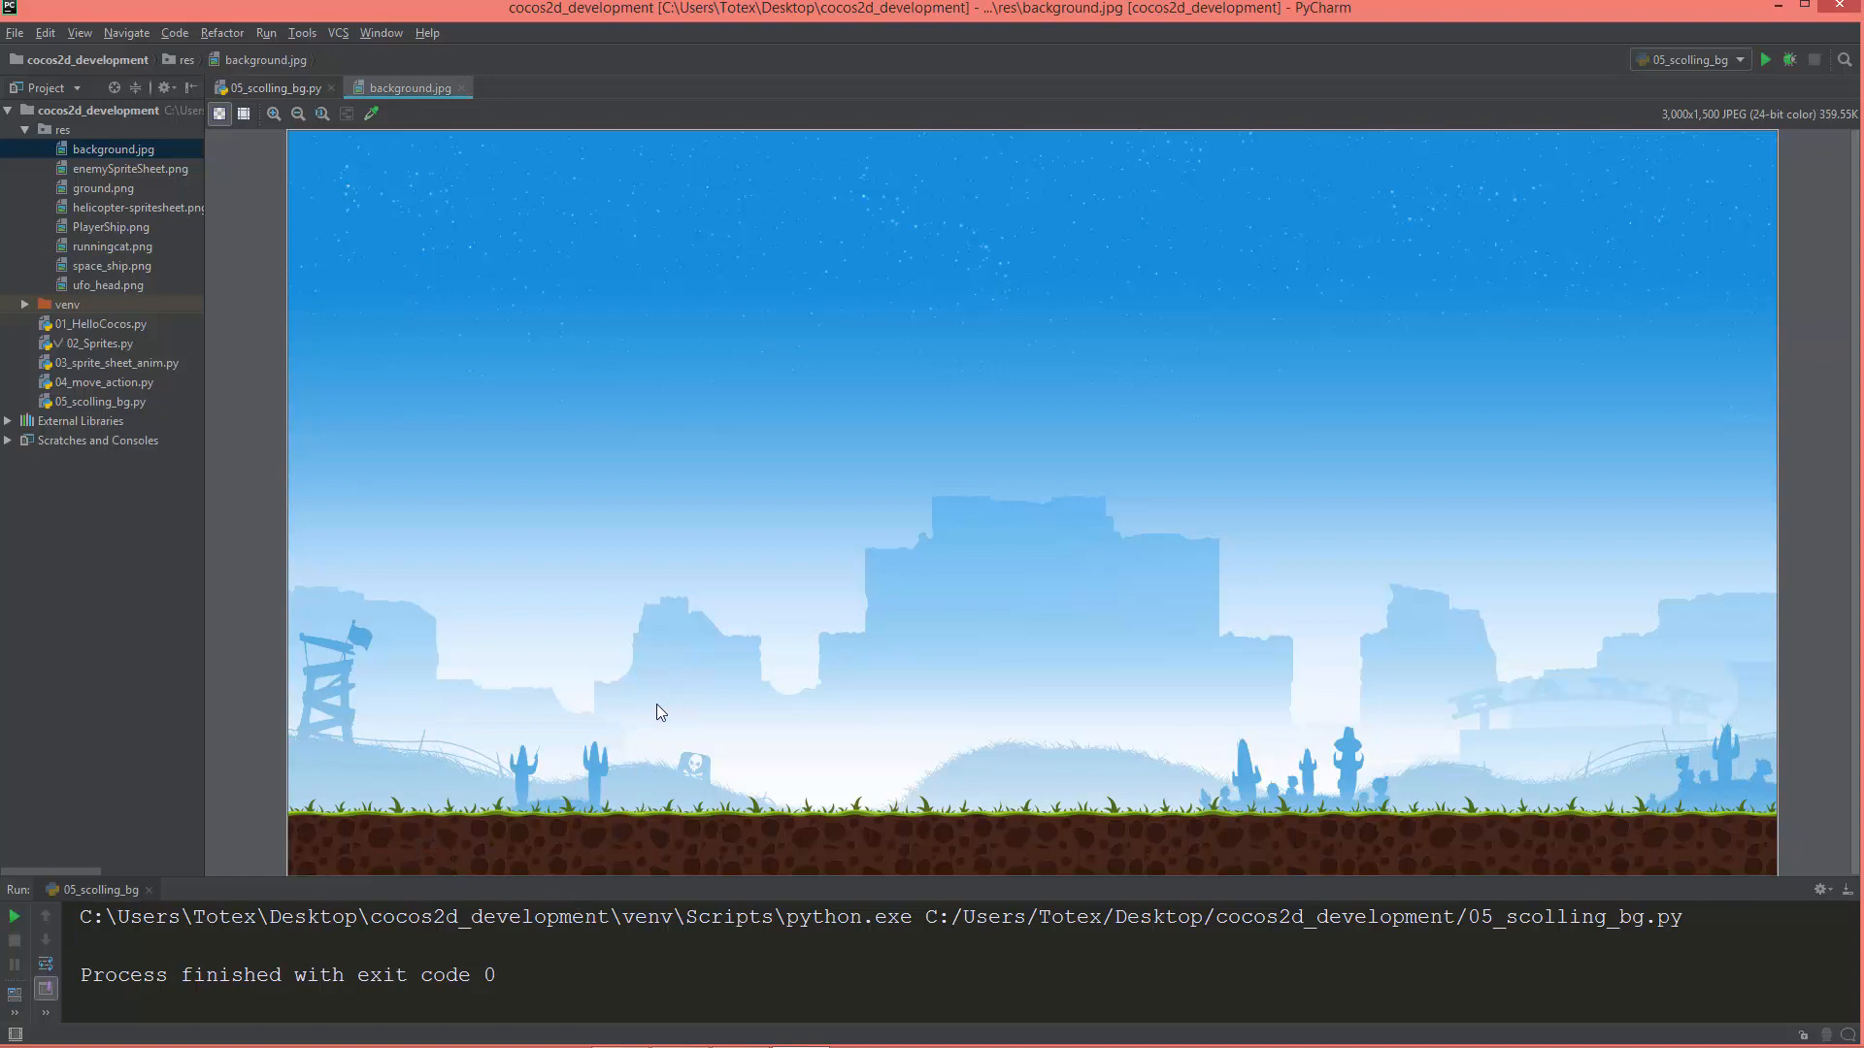
{"action": "mouse_move", "coordinate": [1836, 185]}
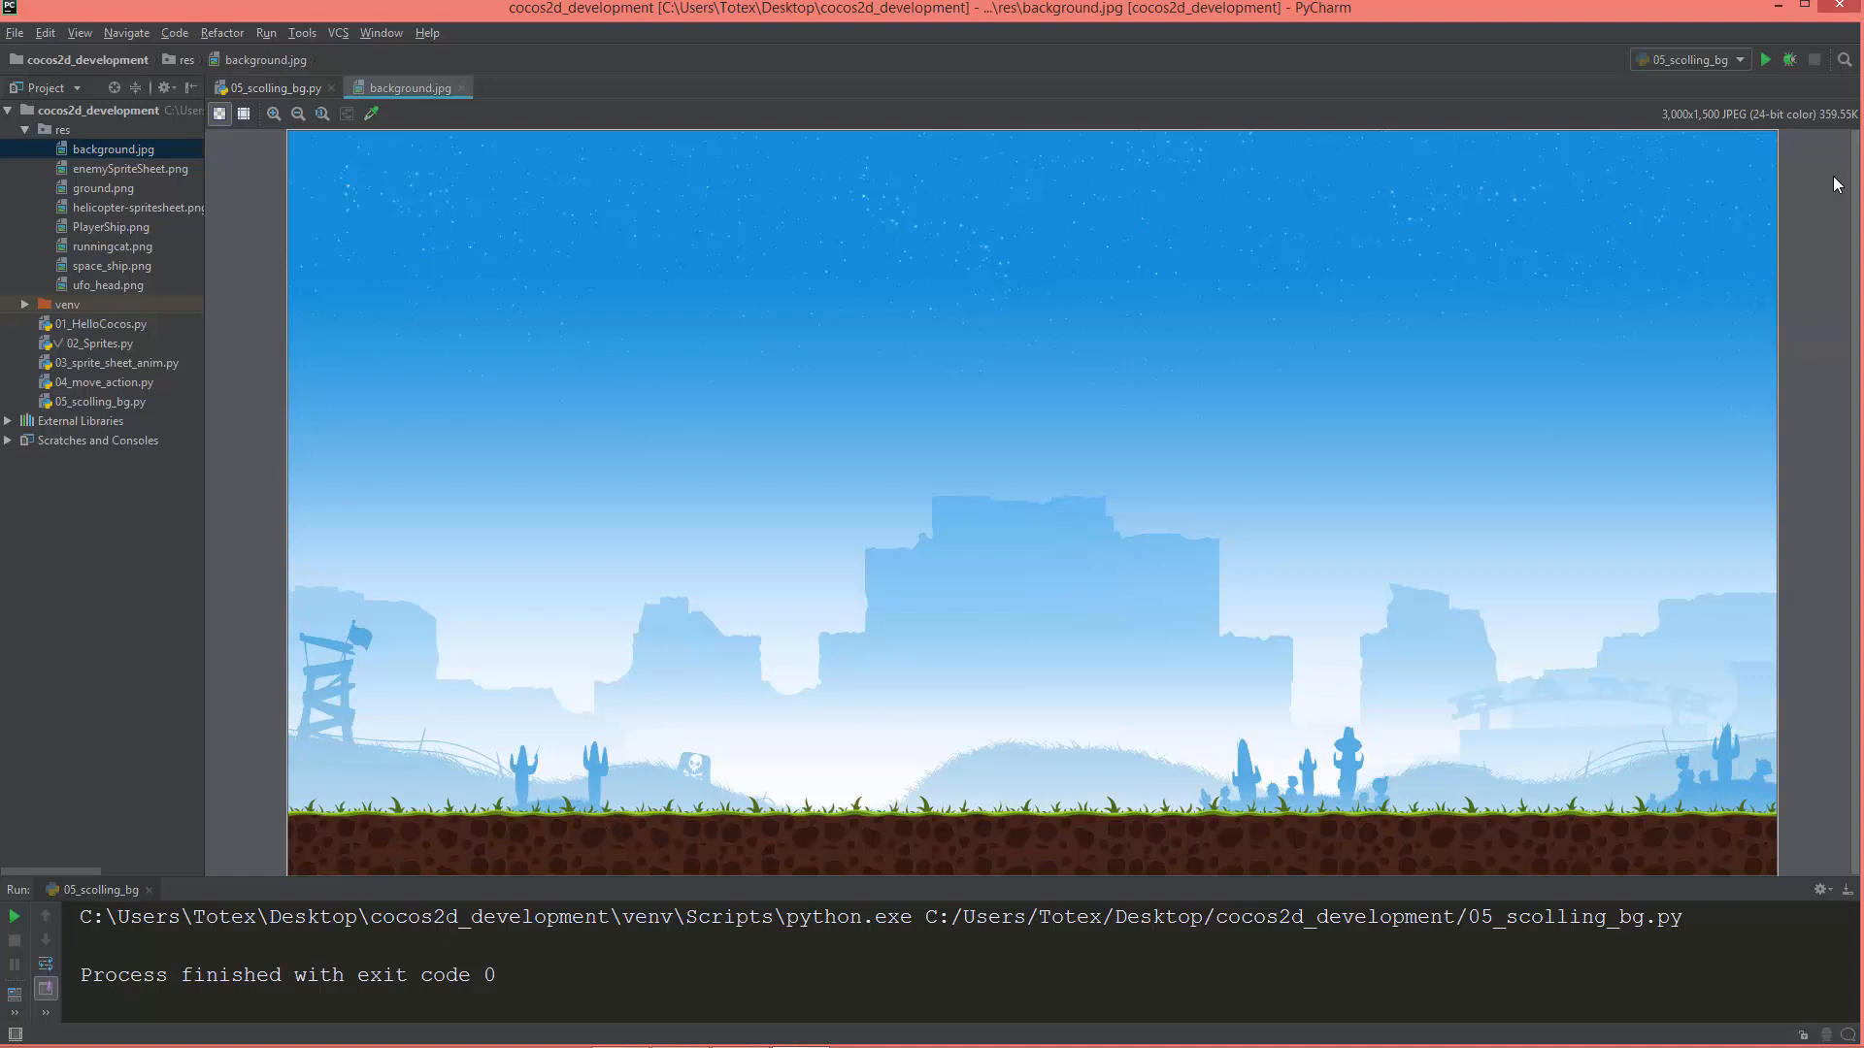
{"action": "mouse_move", "coordinate": [1676, 131]}
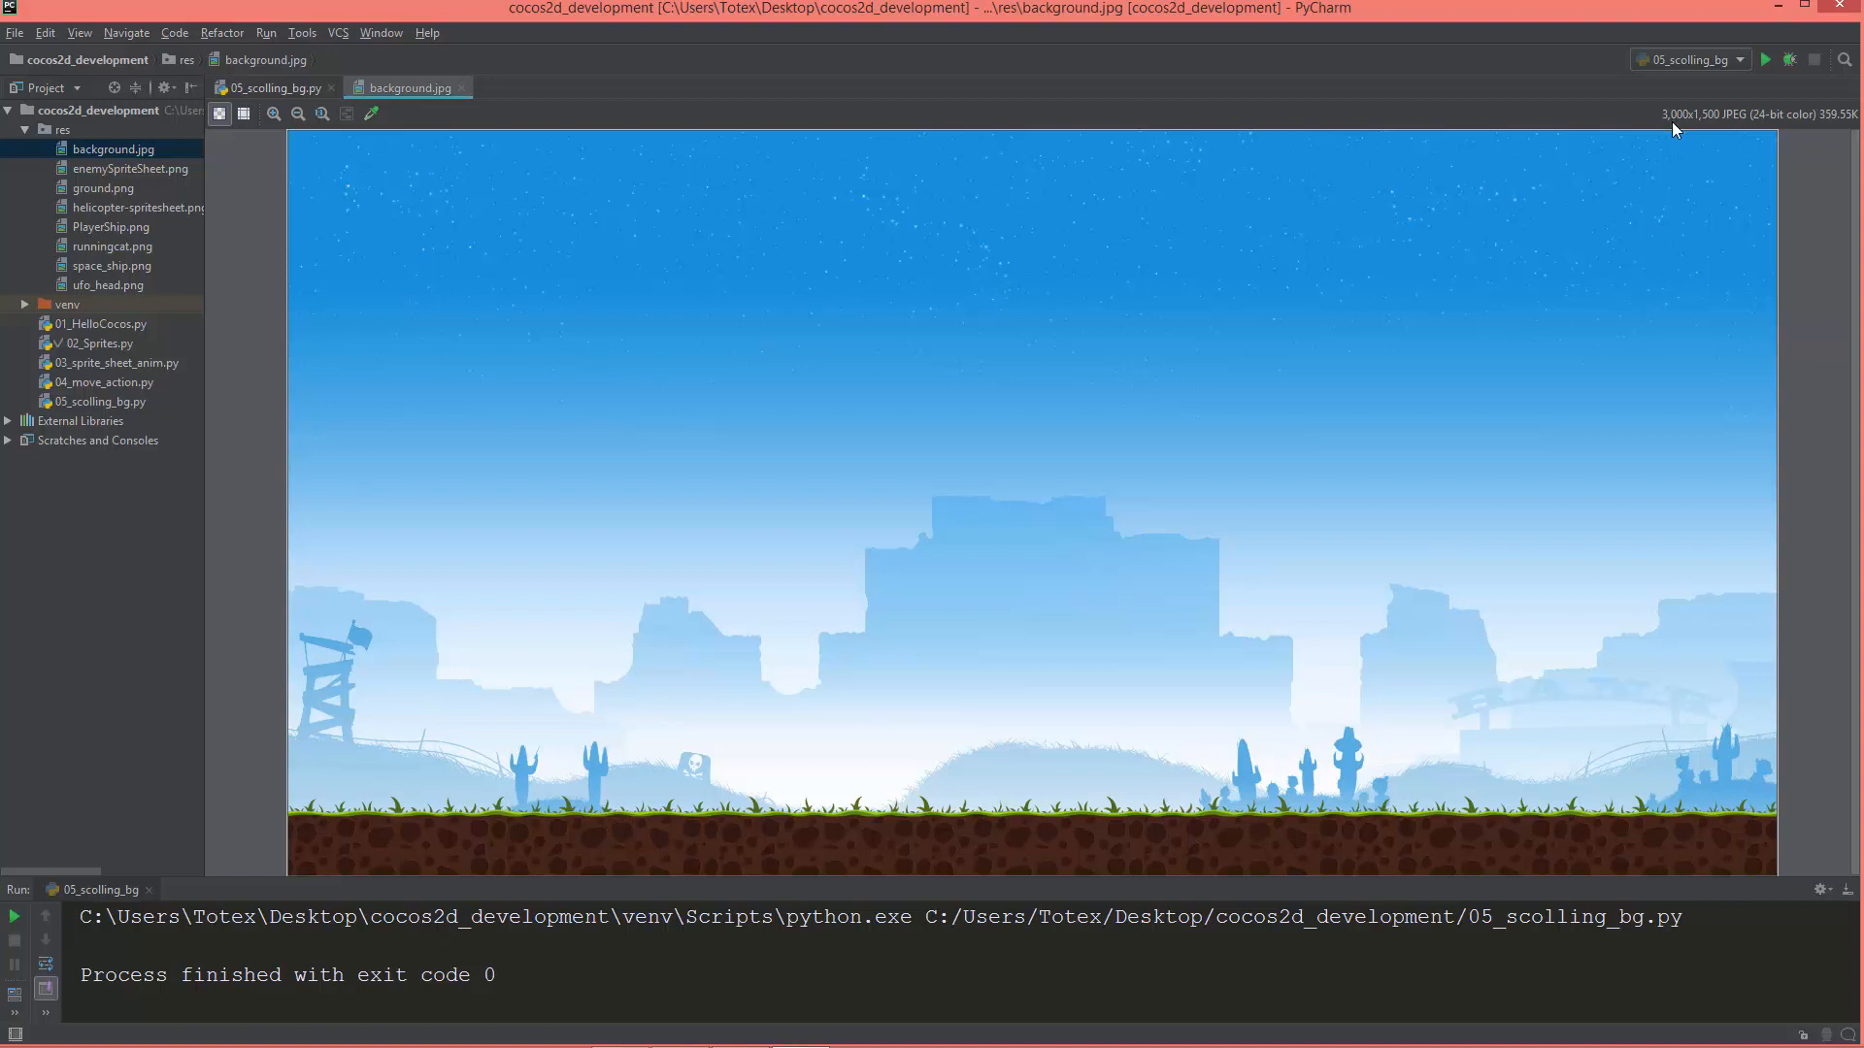
{"action": "mouse_move", "coordinate": [1696, 127]}
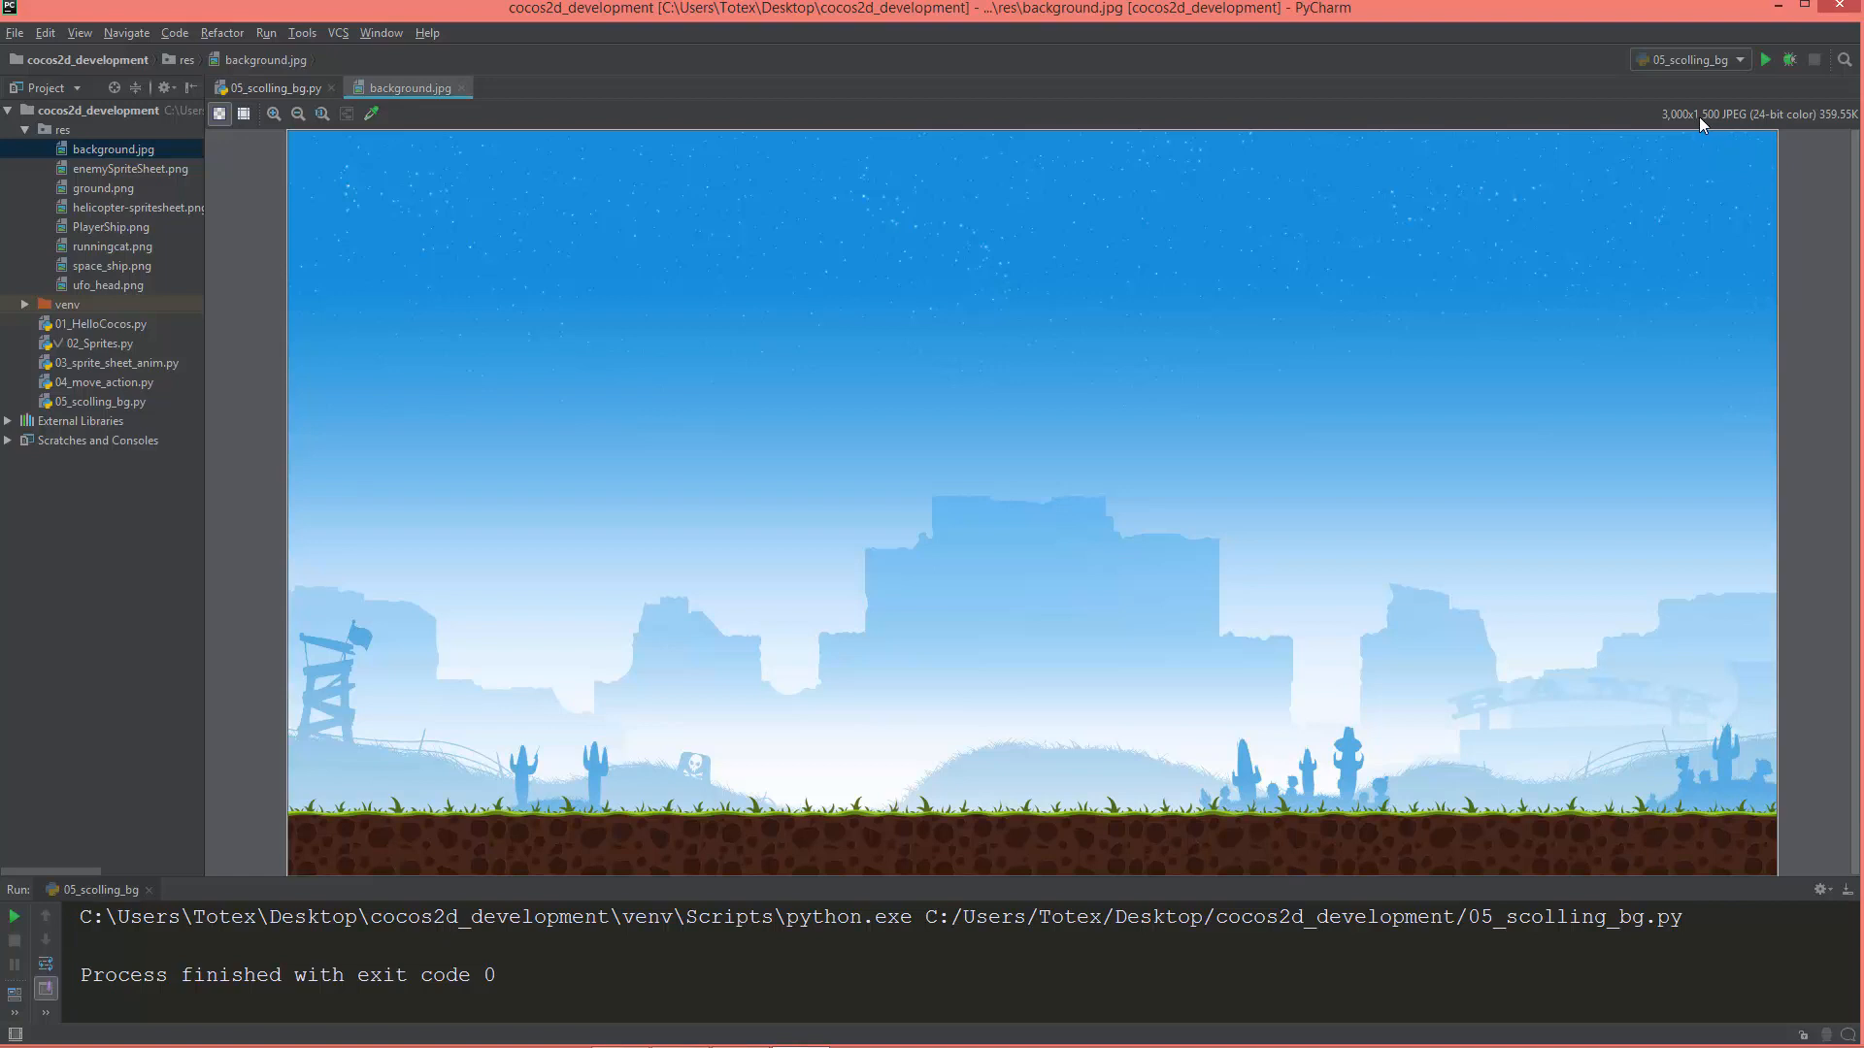
{"action": "mouse_move", "coordinate": [1770, 276]}
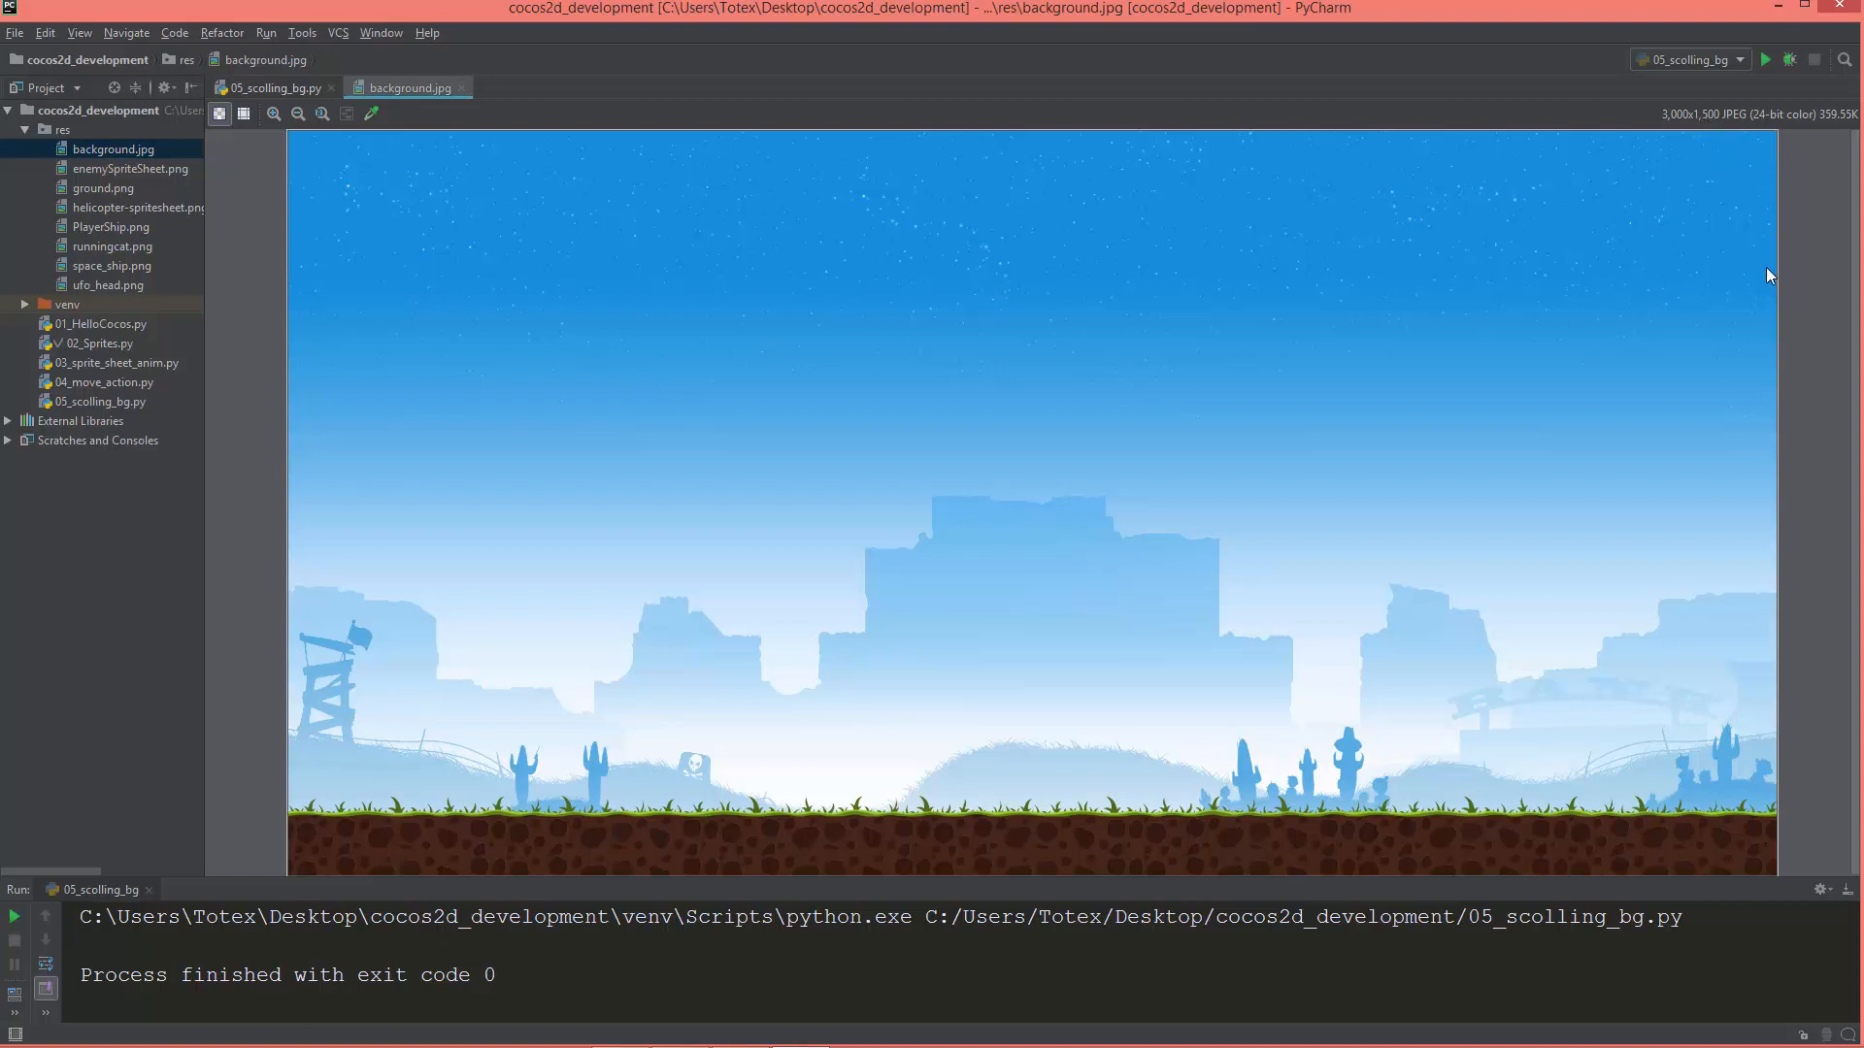
{"action": "mouse_move", "coordinate": [1032, 364]}
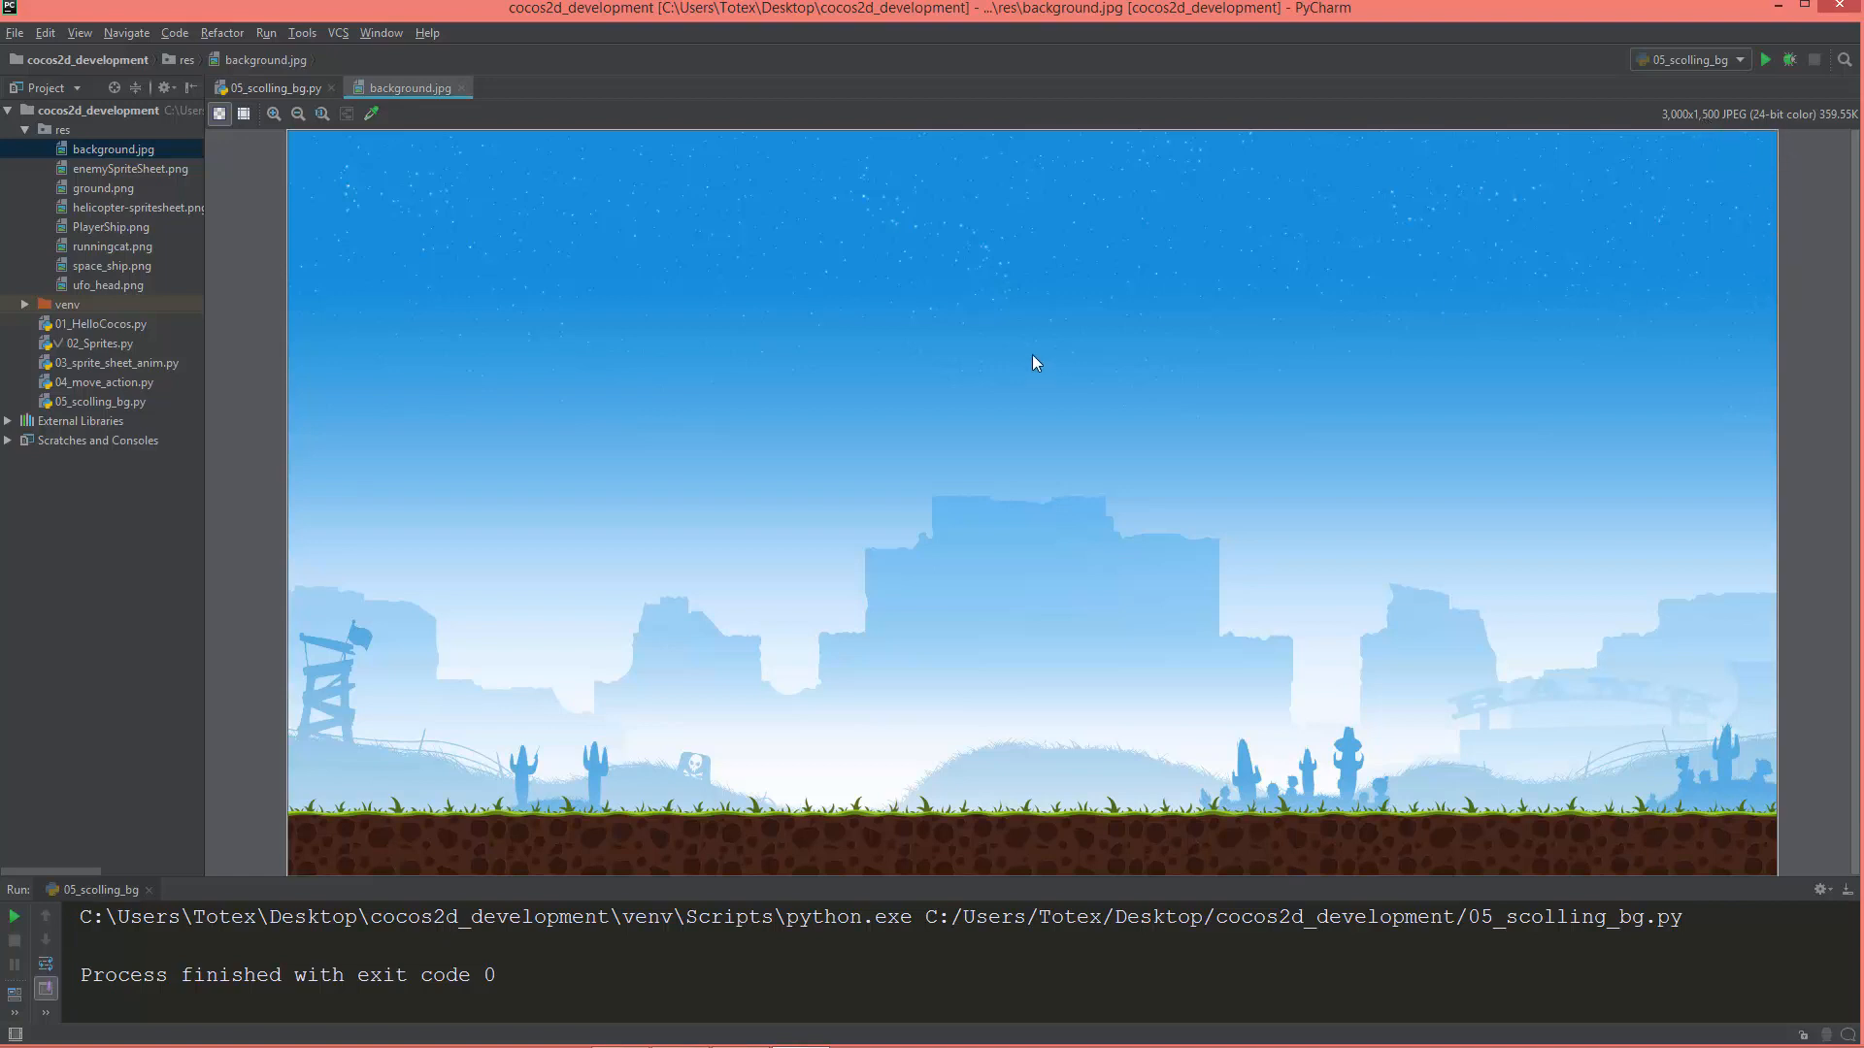
{"action": "mouse_move", "coordinate": [751, 711]}
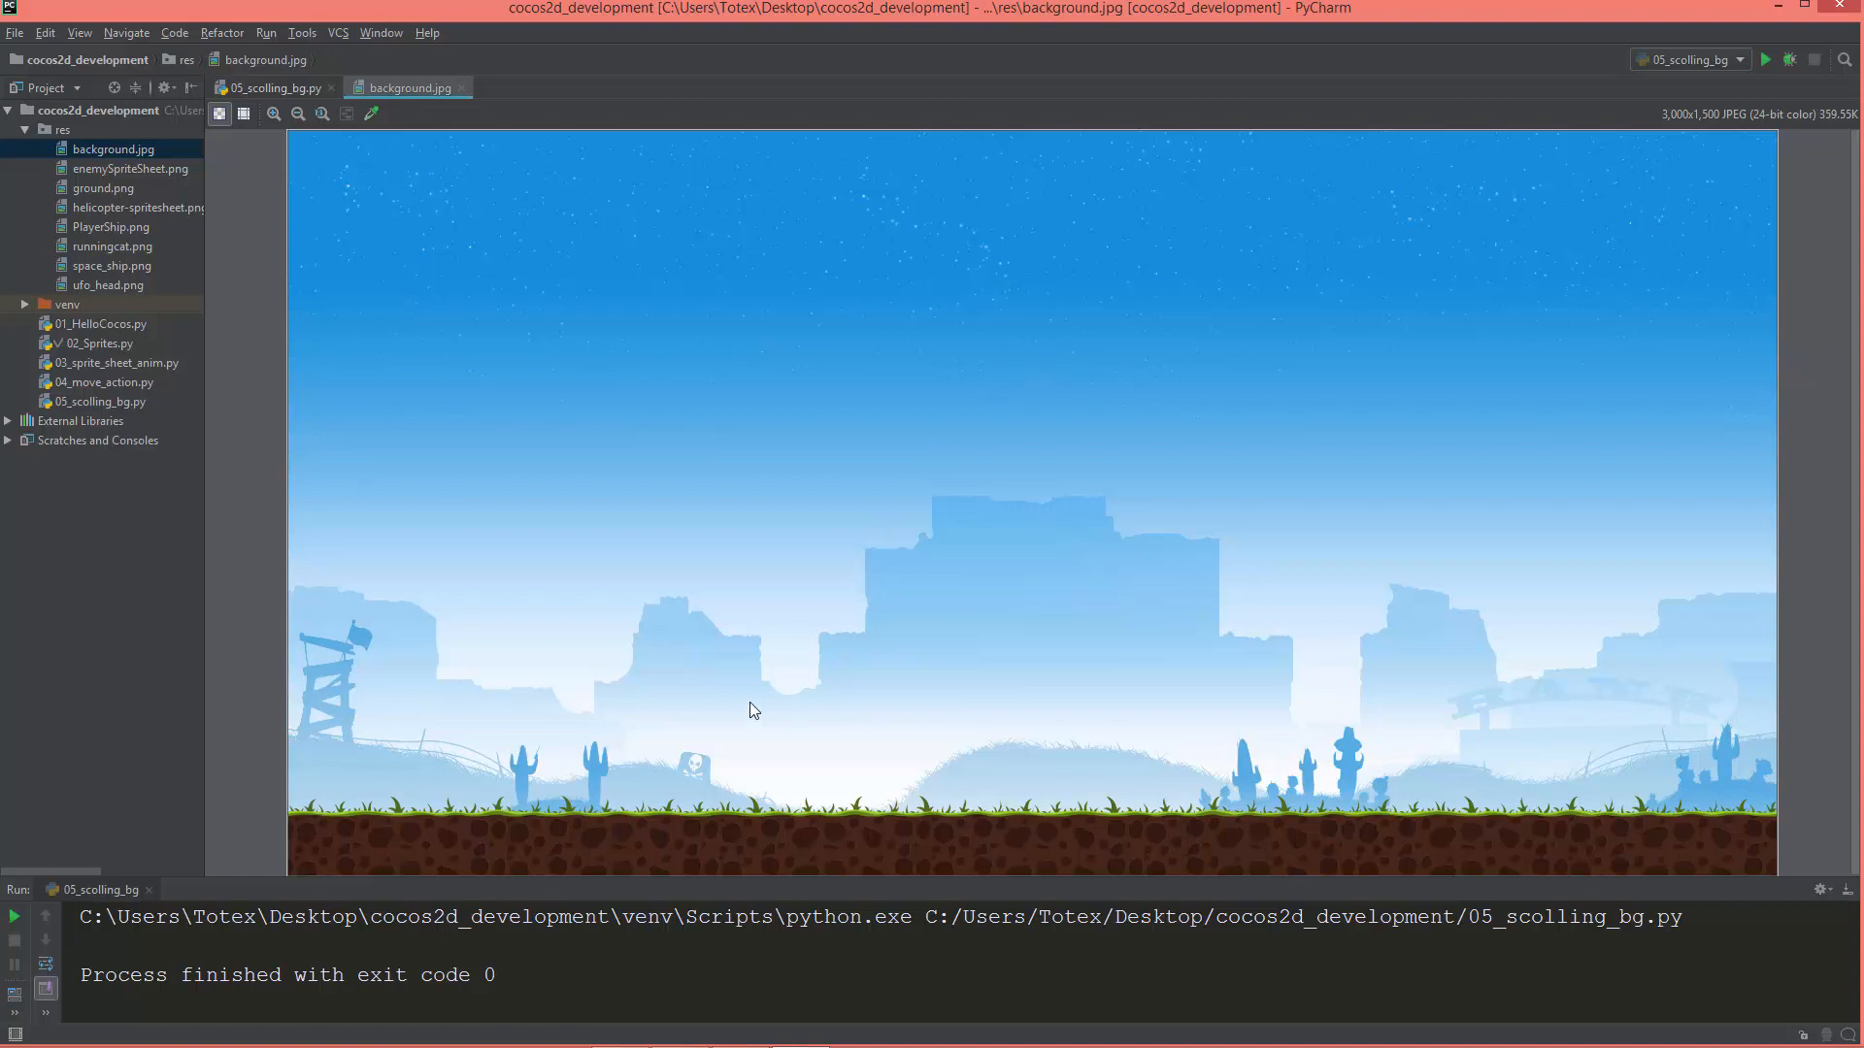
{"action": "mouse_move", "coordinate": [615, 600]}
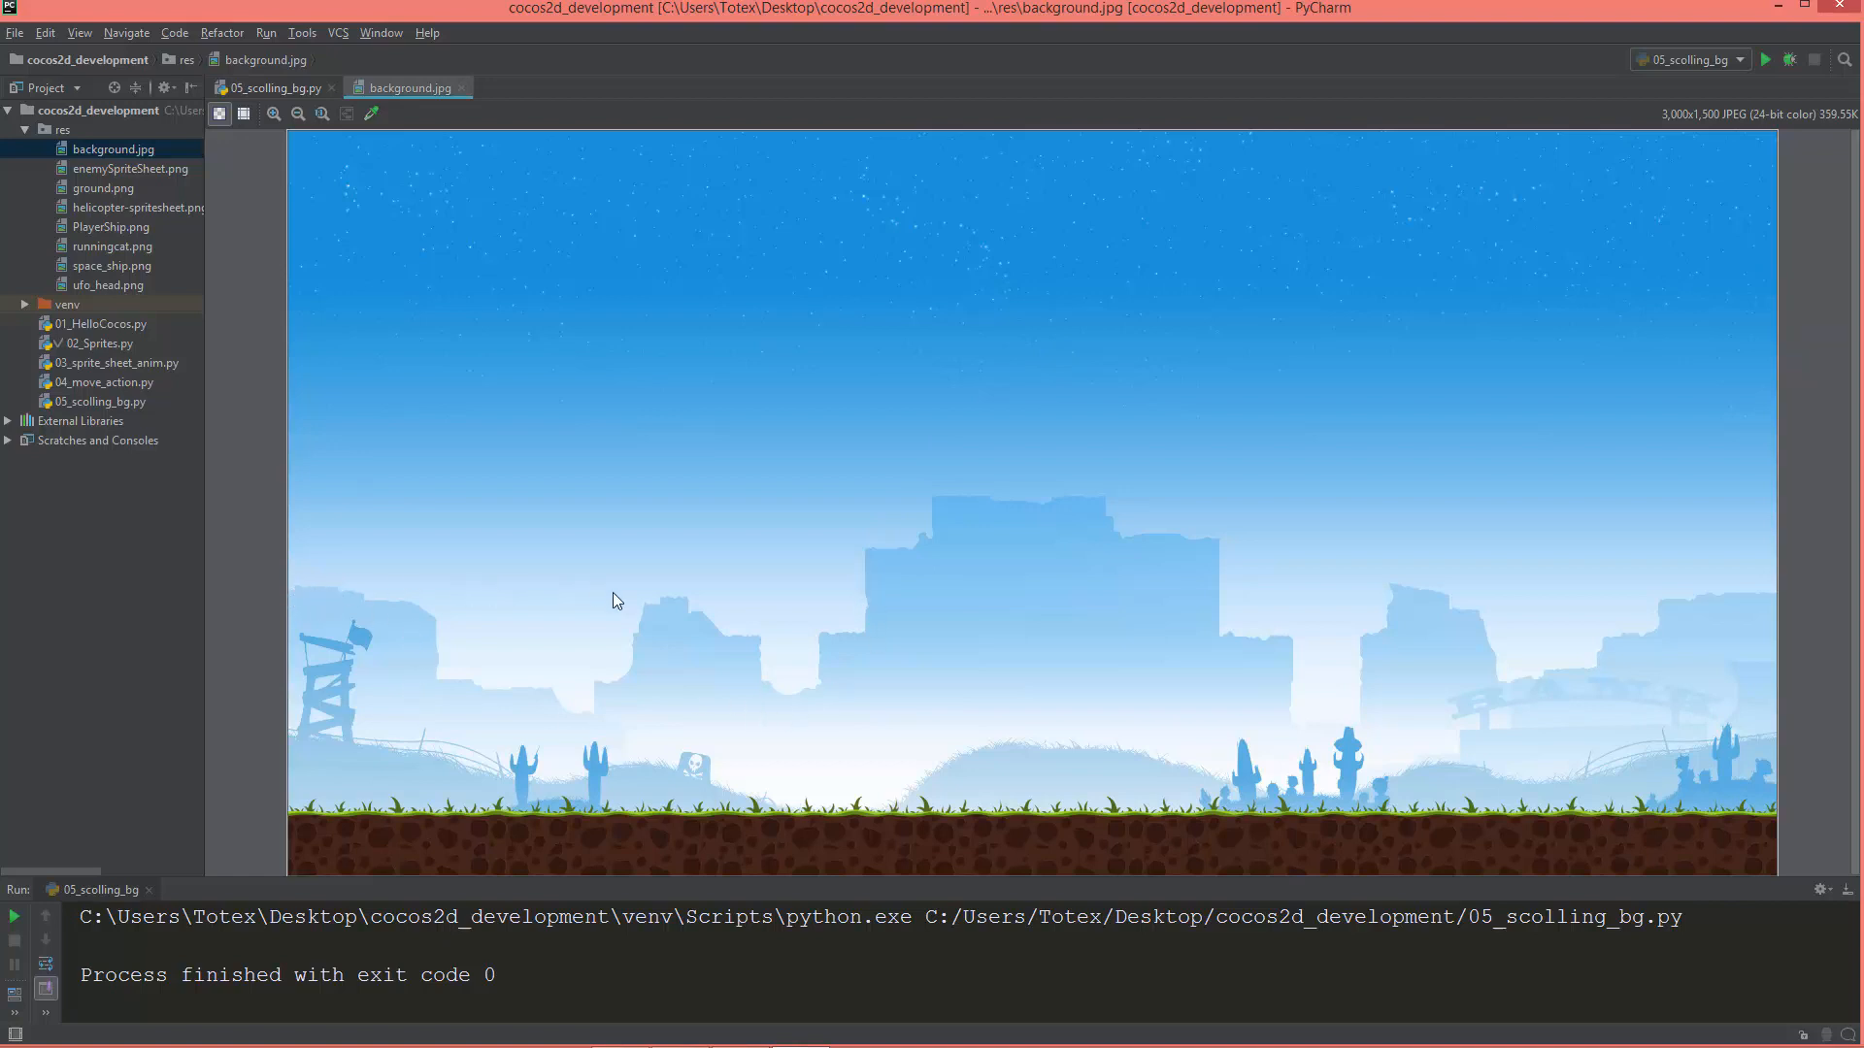
{"action": "mouse_move", "coordinate": [896, 731]}
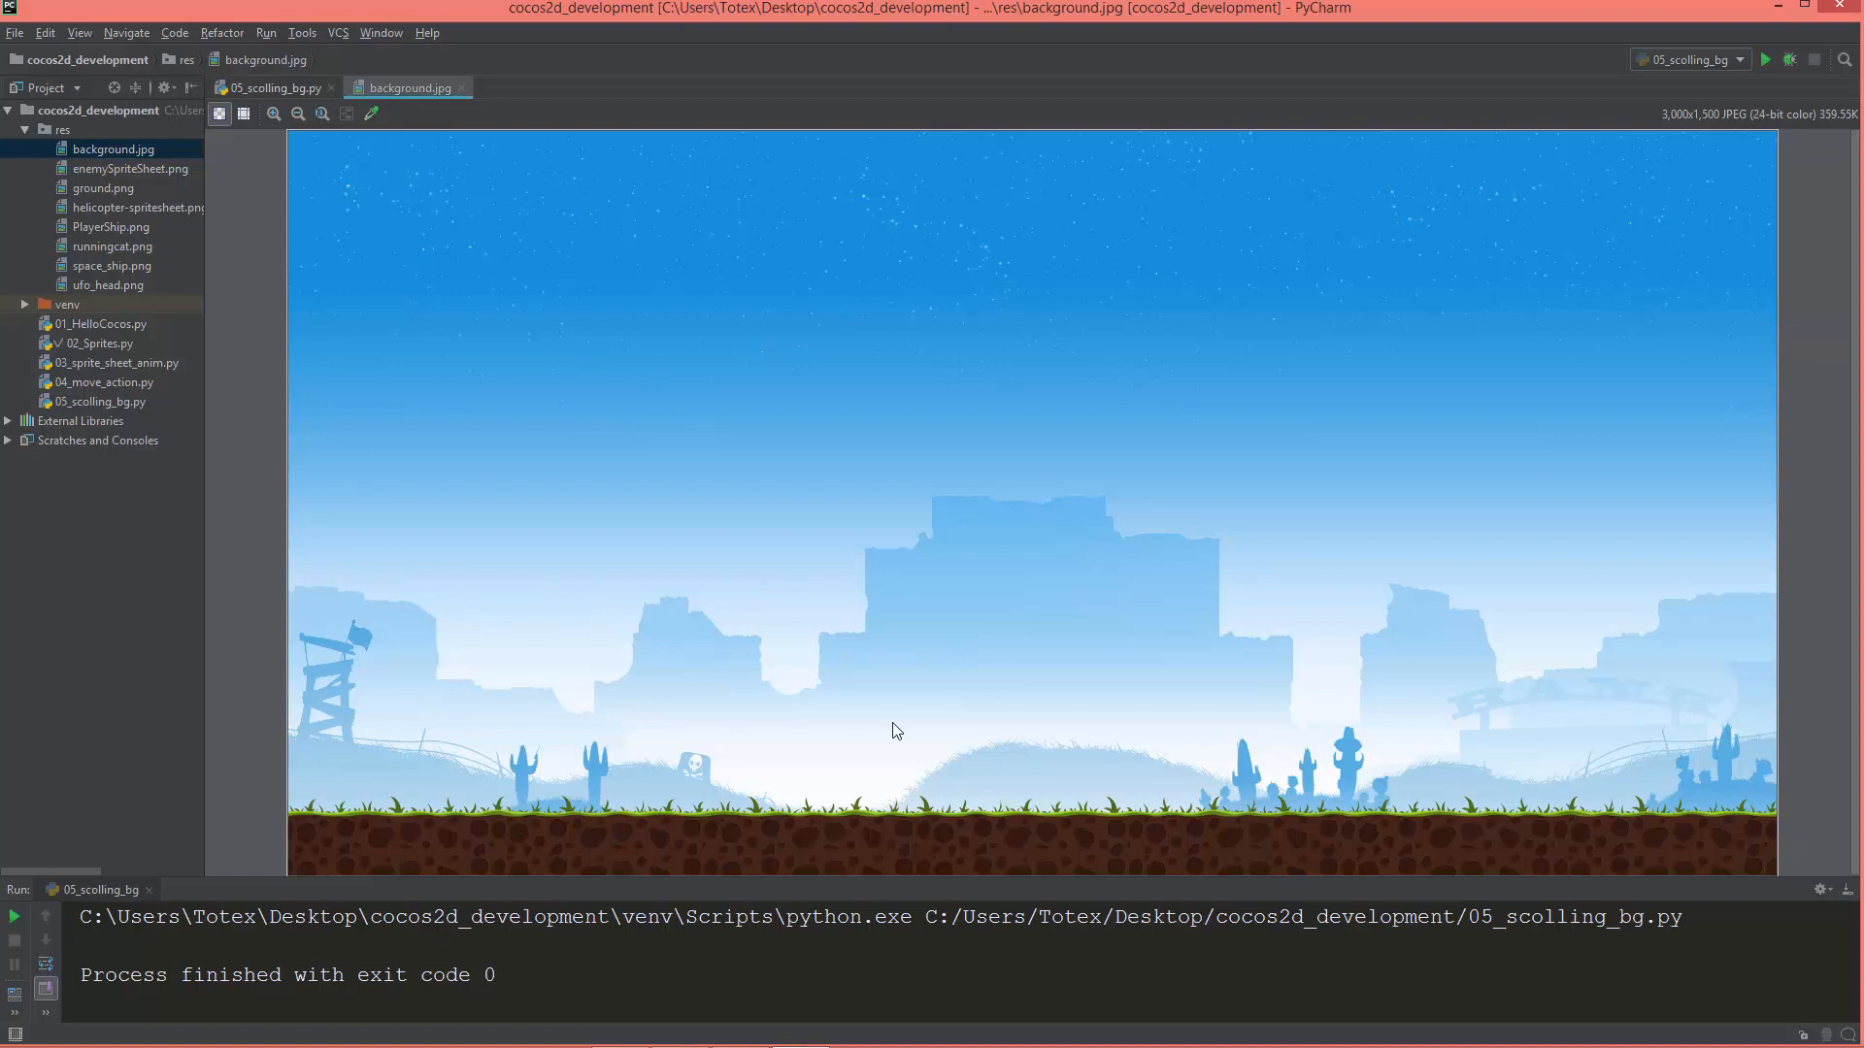
{"action": "mouse_move", "coordinate": [798, 801]}
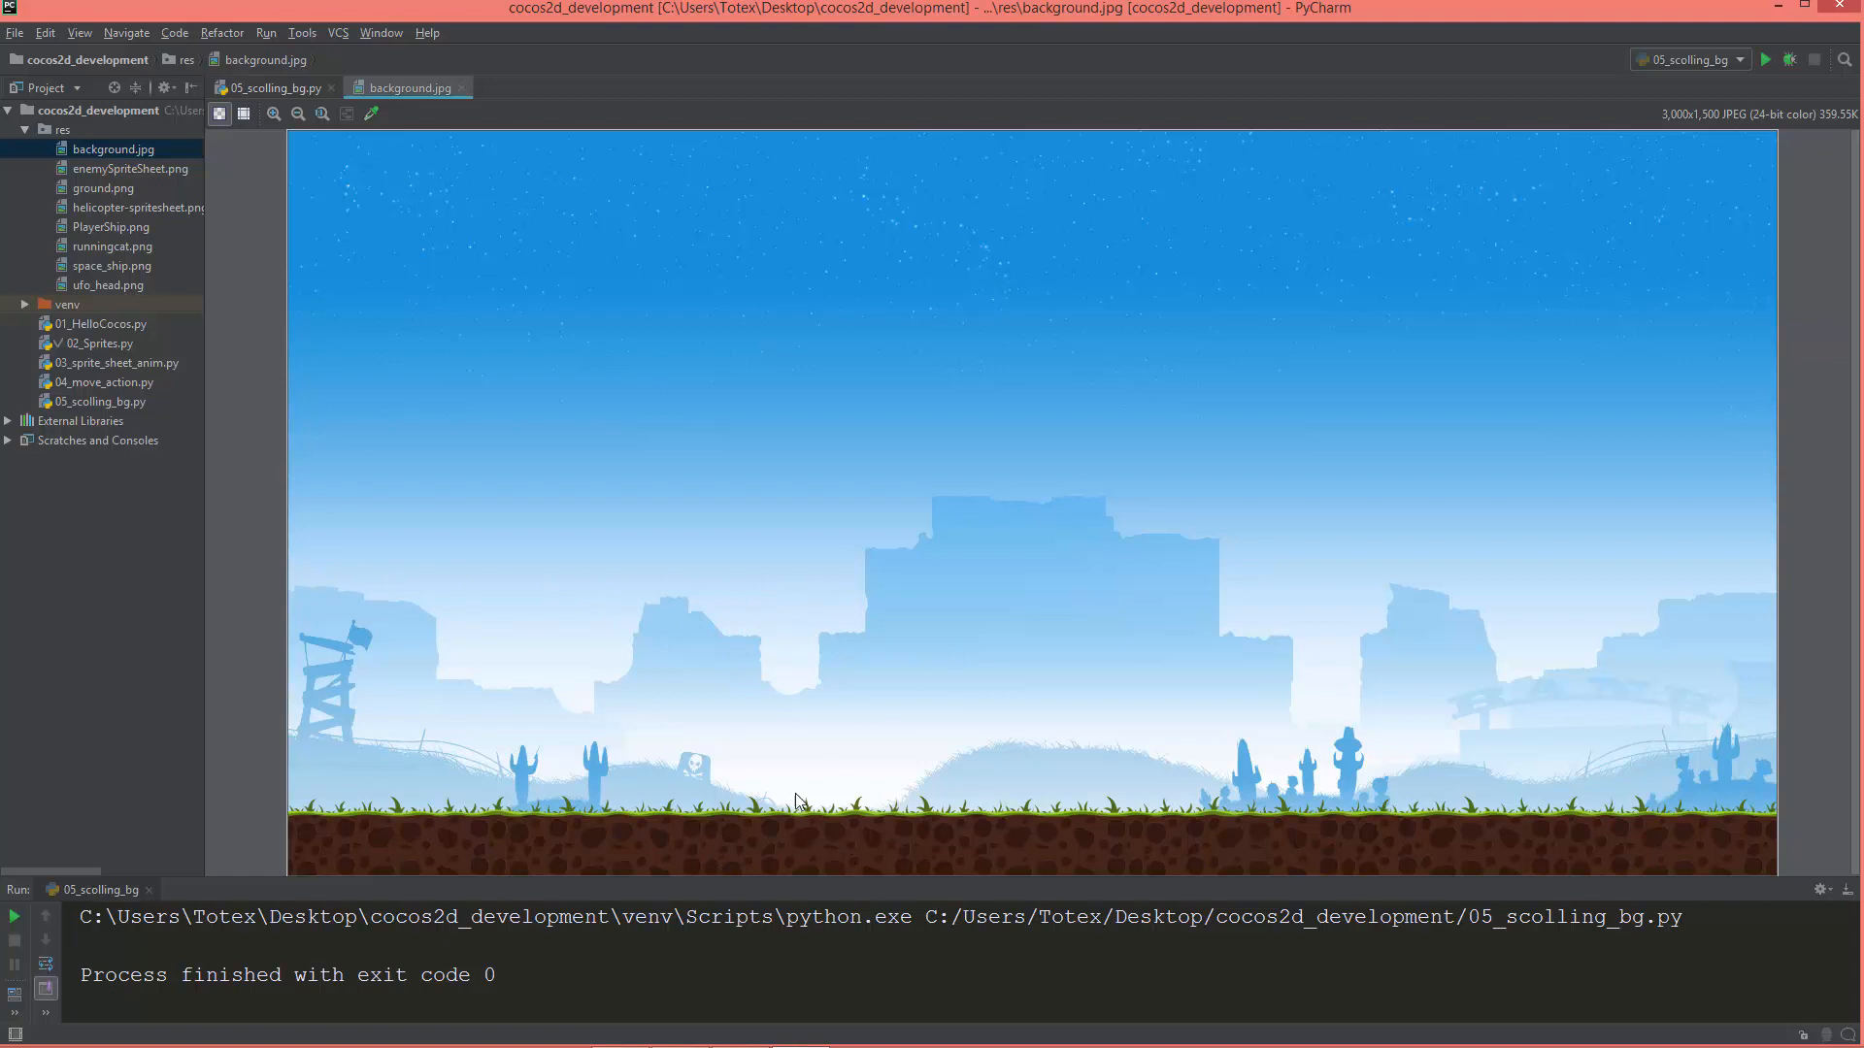
{"action": "left_click", "coordinate": [270, 87]}
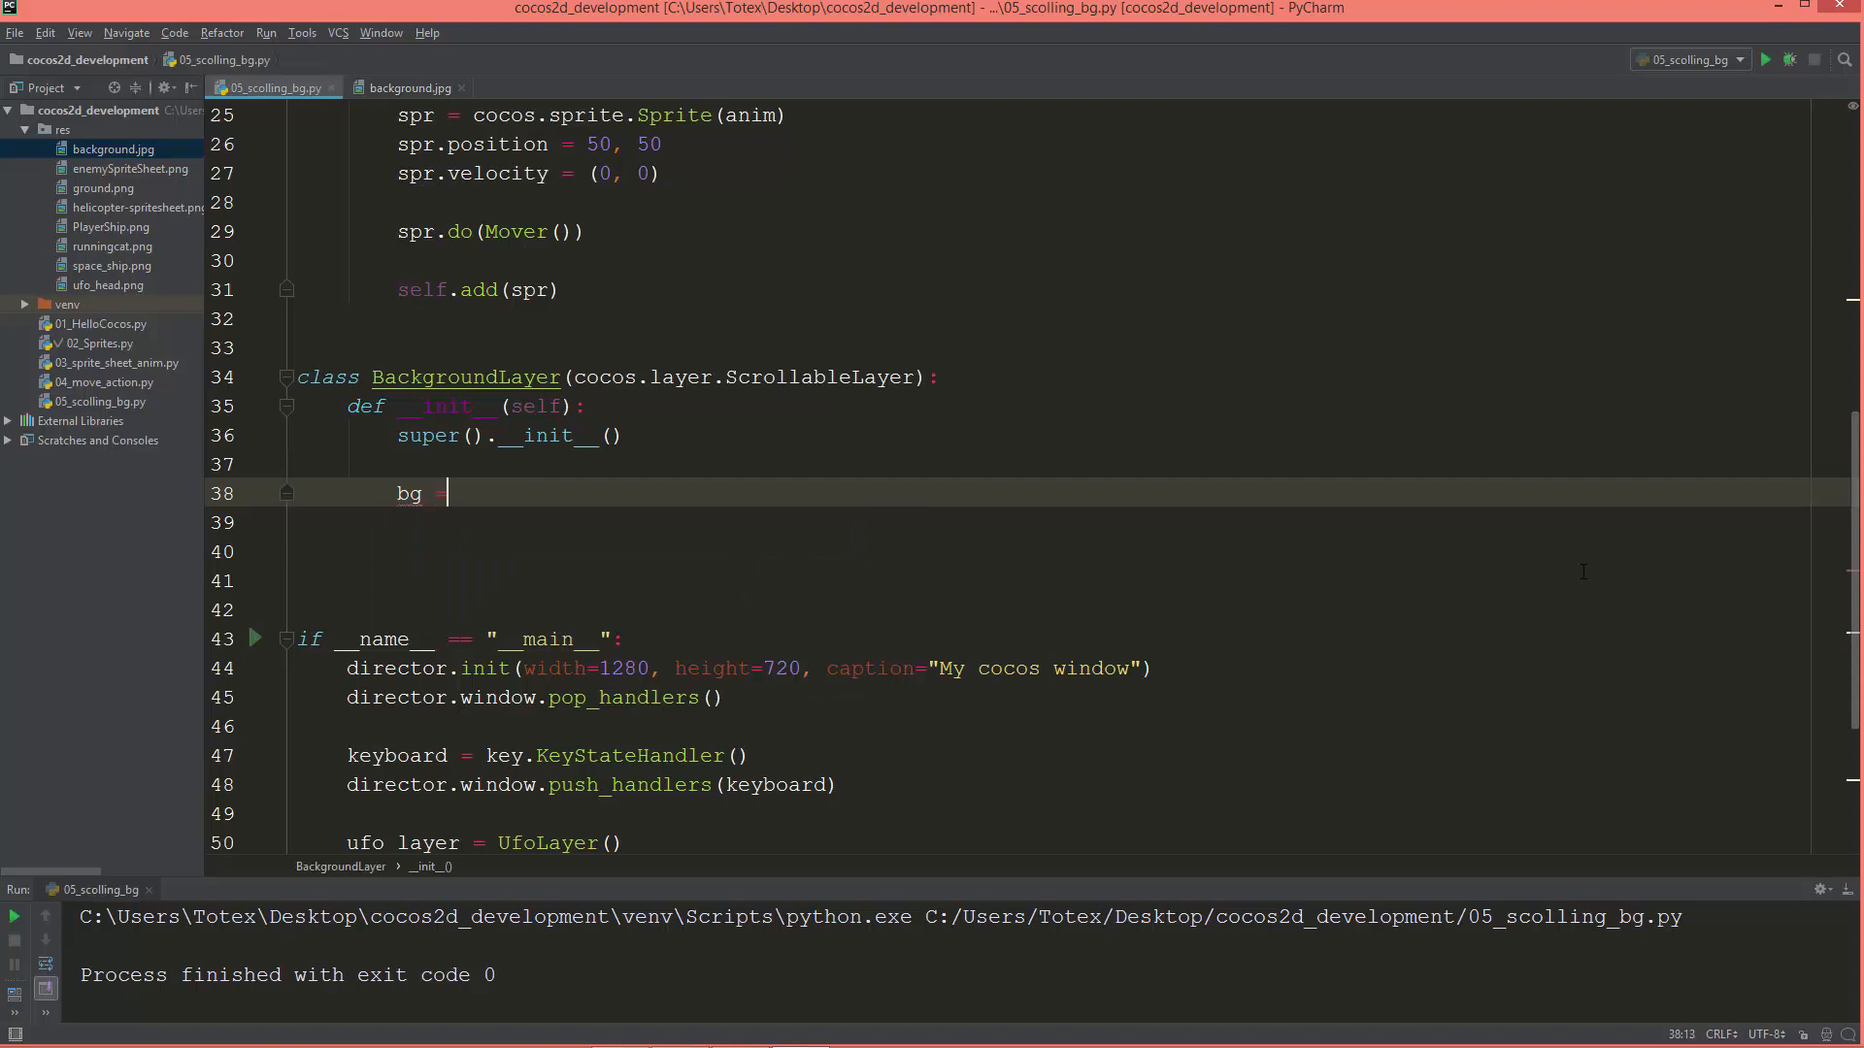
Assign bg = cocos.sprite.Sprite("res/background.jpg") in BackgroundLayer.__init__.
{"action": "type", "text": "="}
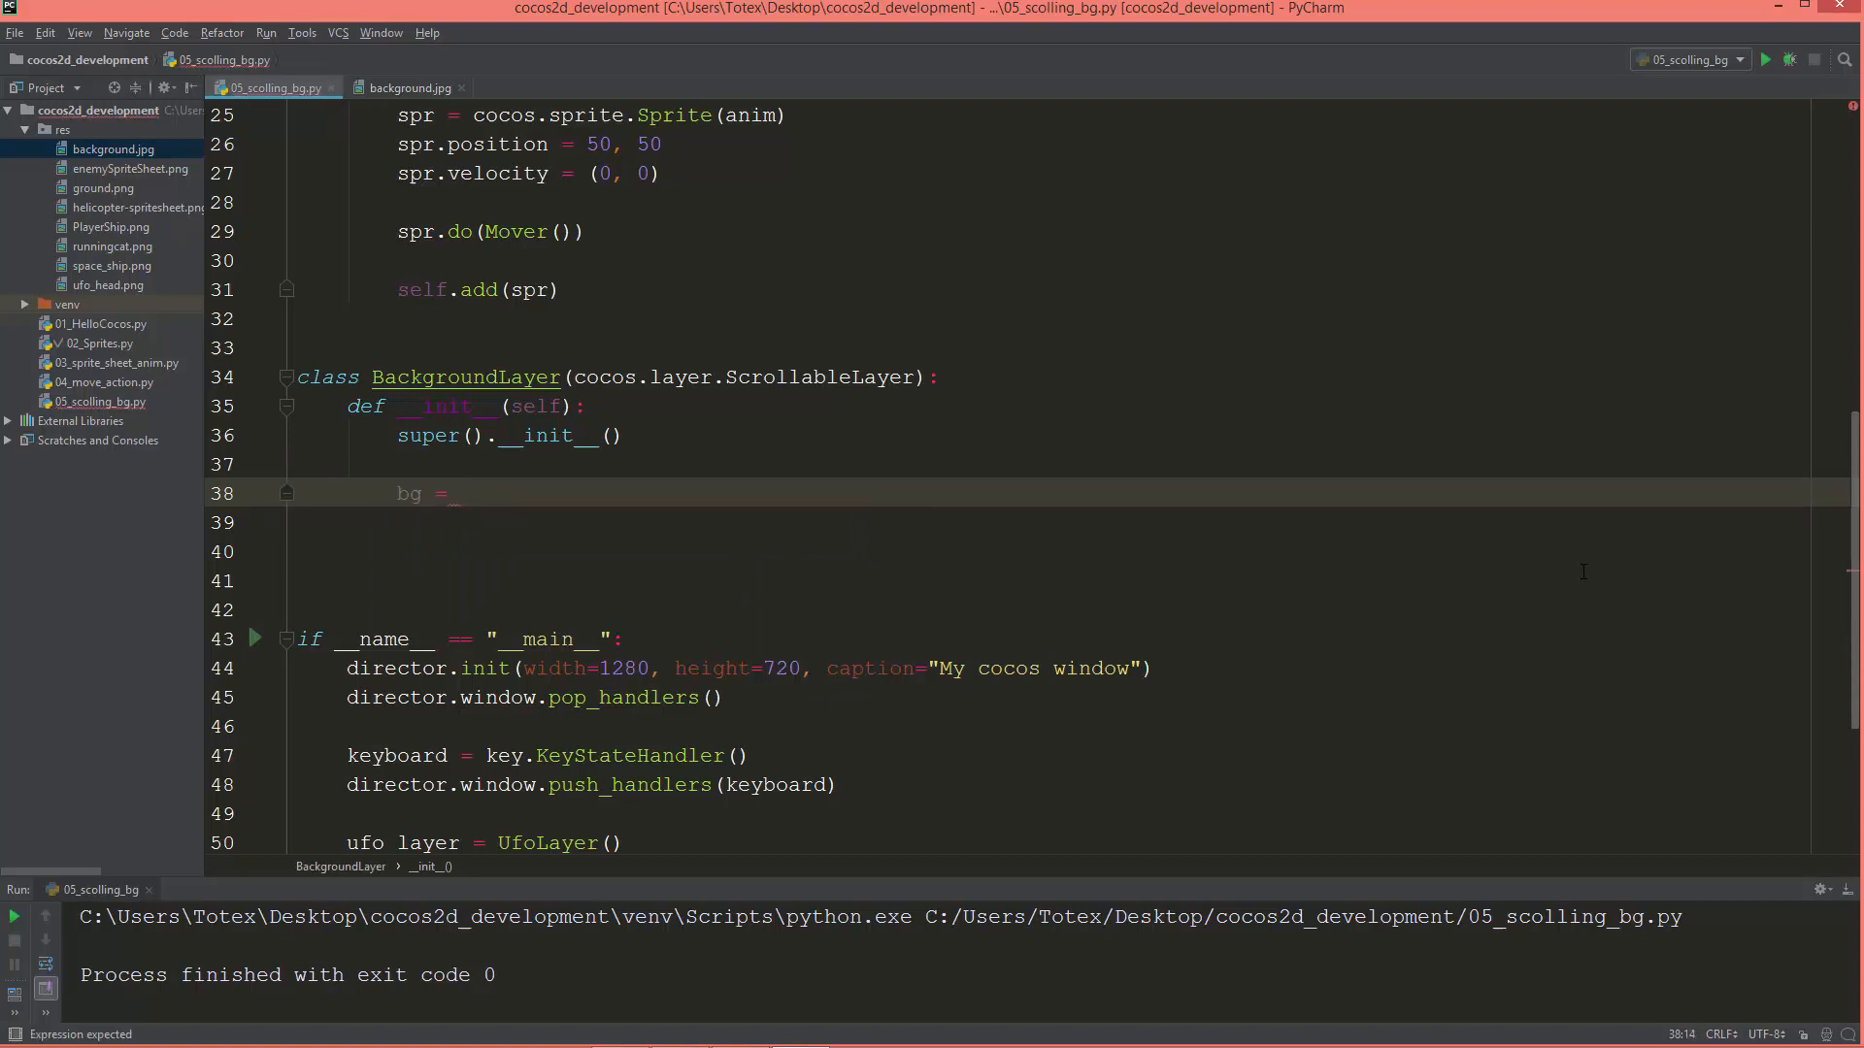
{"action": "type", "text": "cocos"}
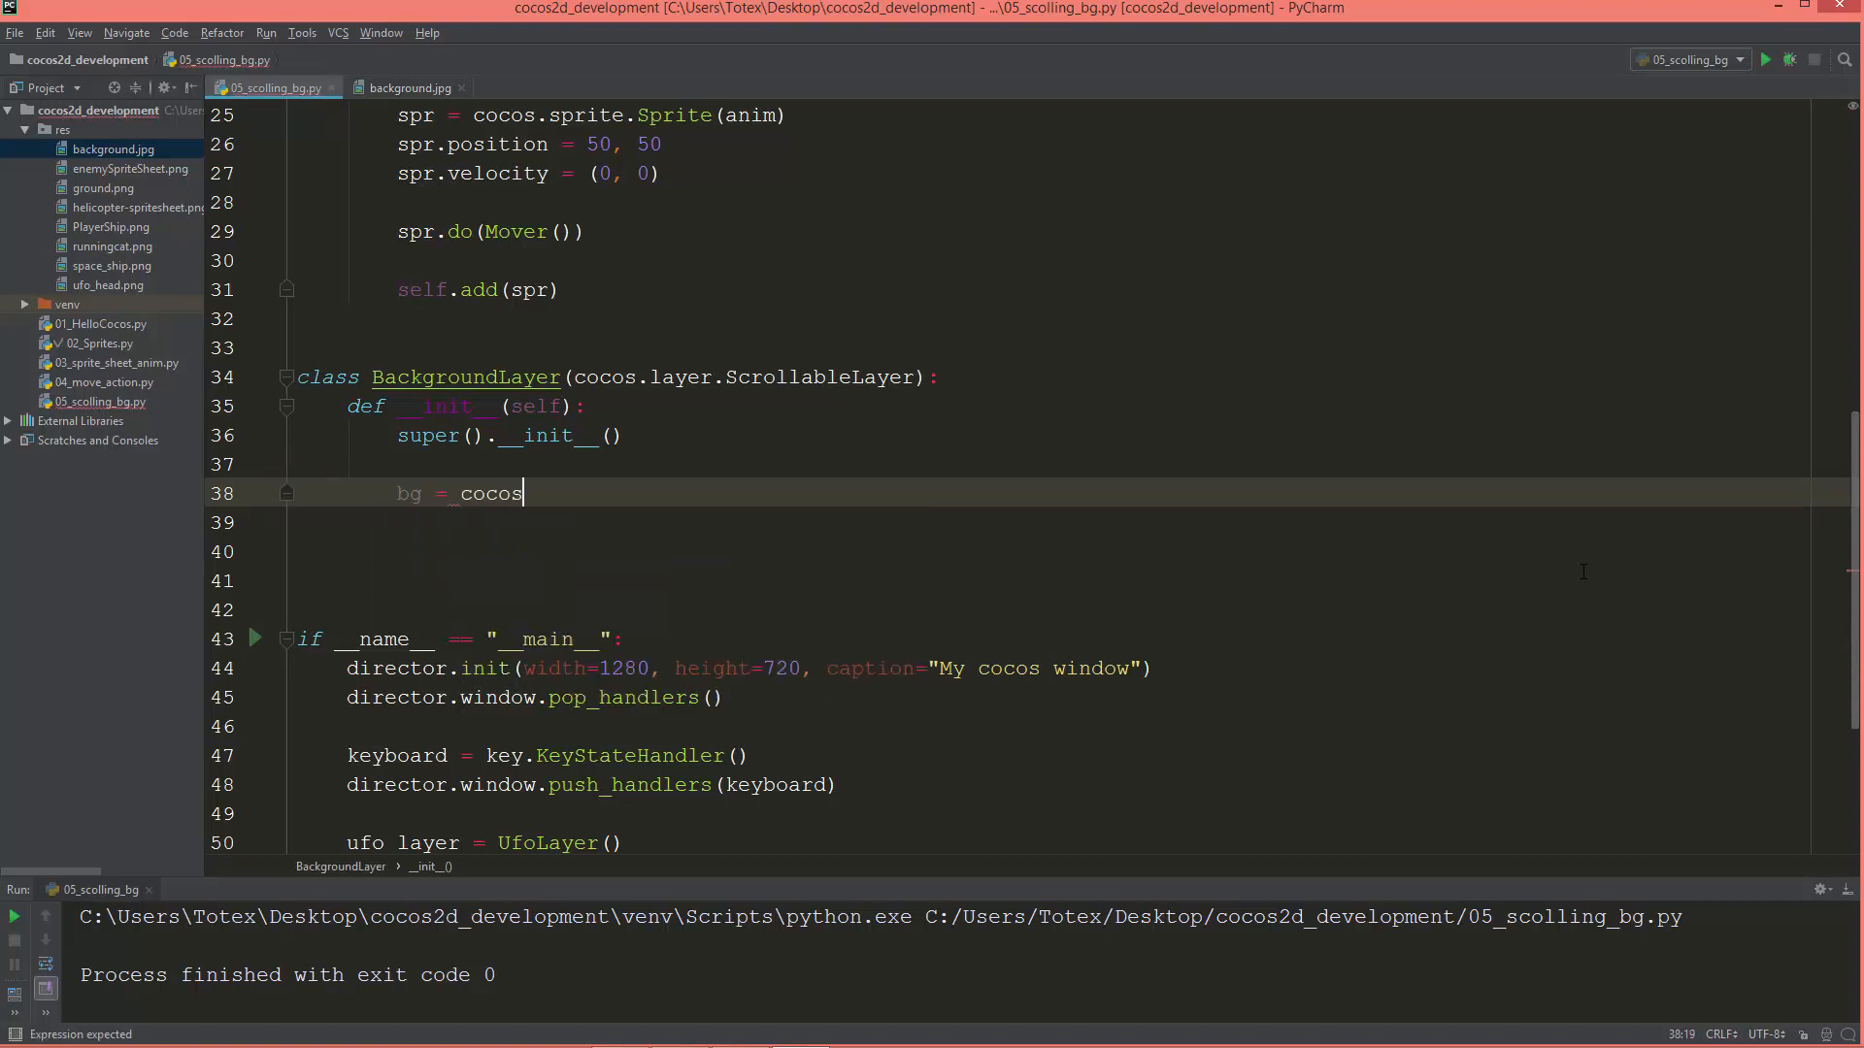
{"action": "type", "text": ".sprite"}
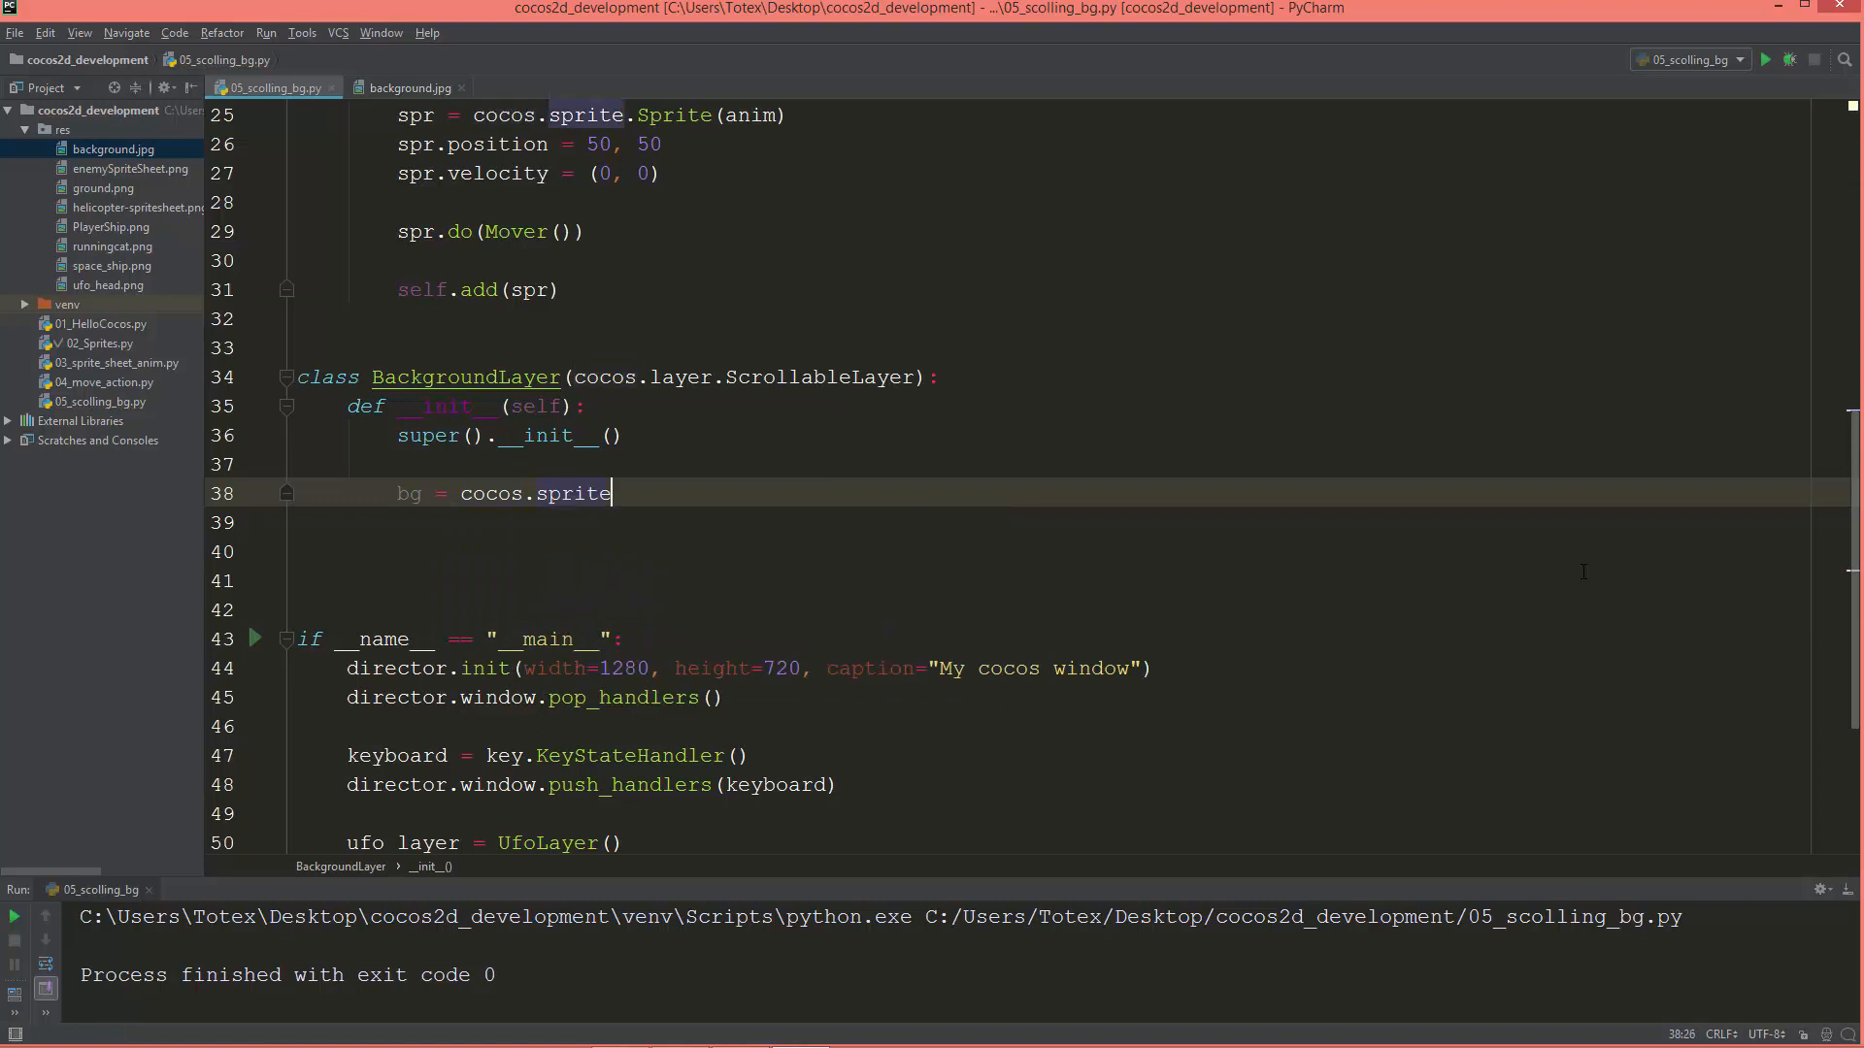
{"action": "type", "text": ".Sprite"}
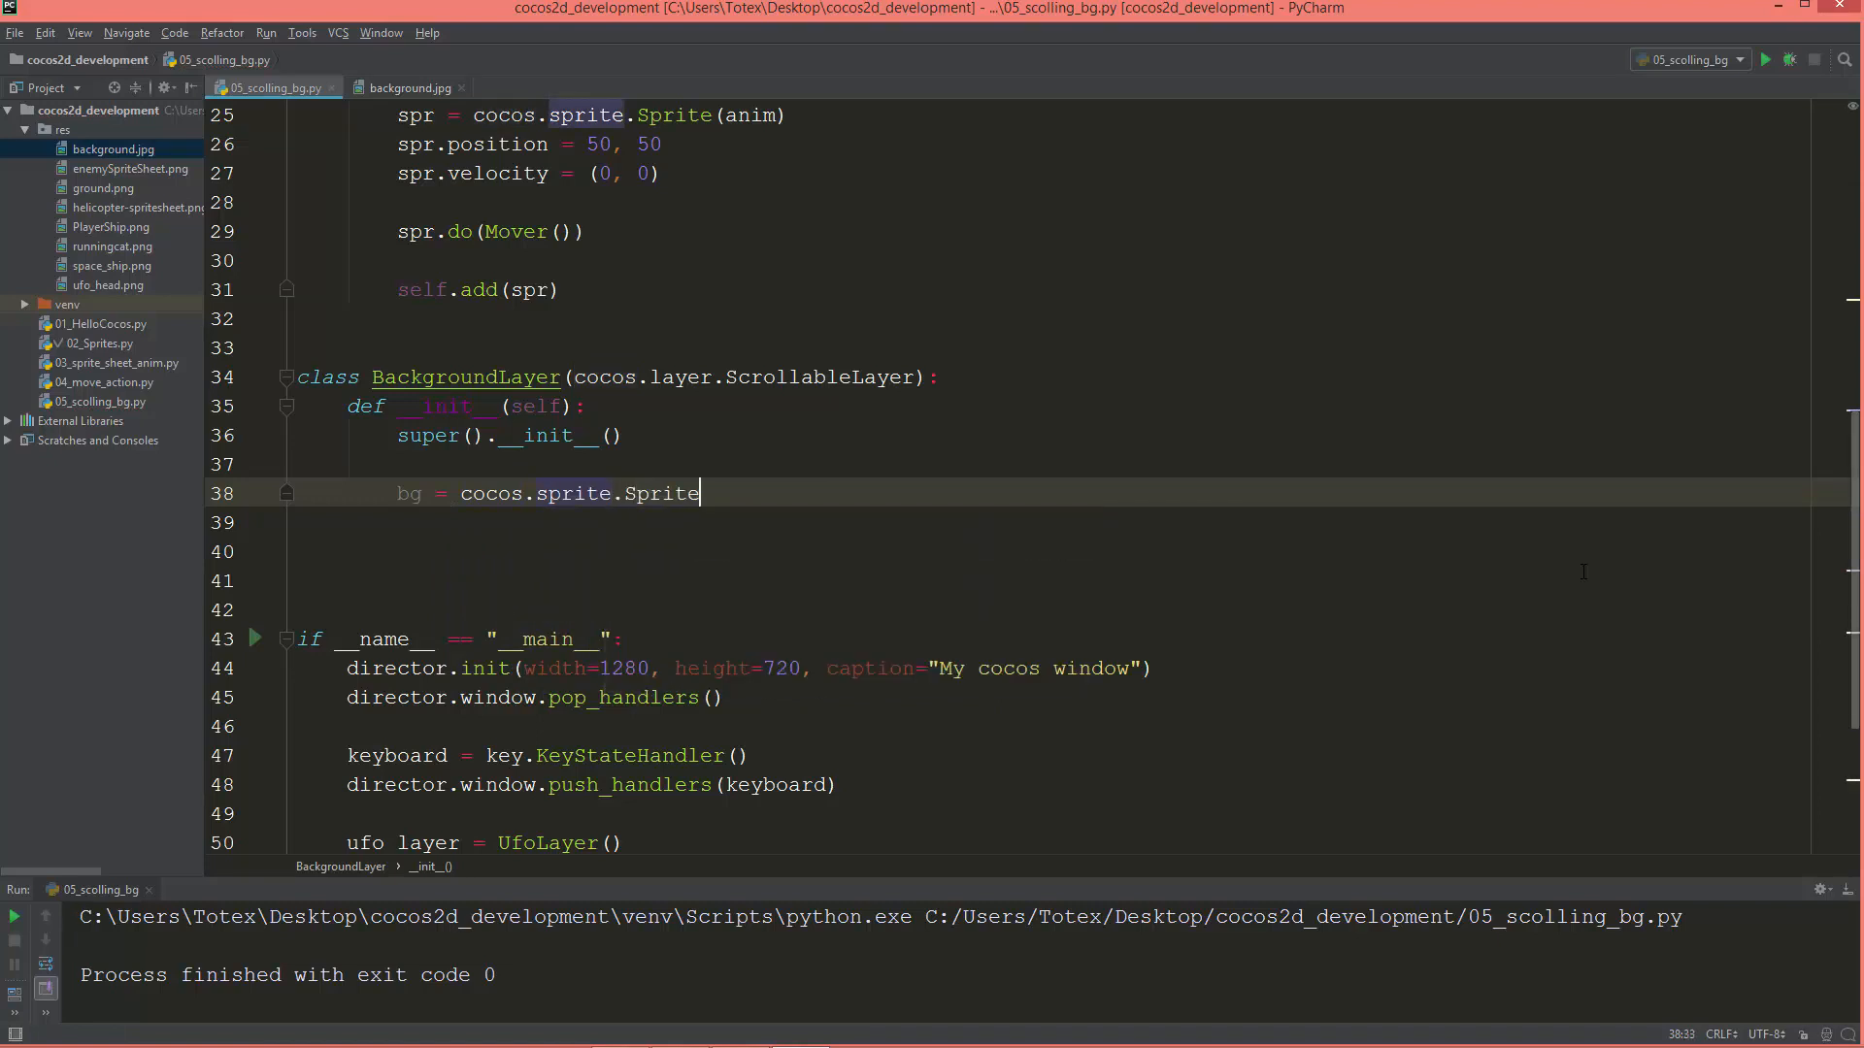
{"action": "type", "text": "()"}
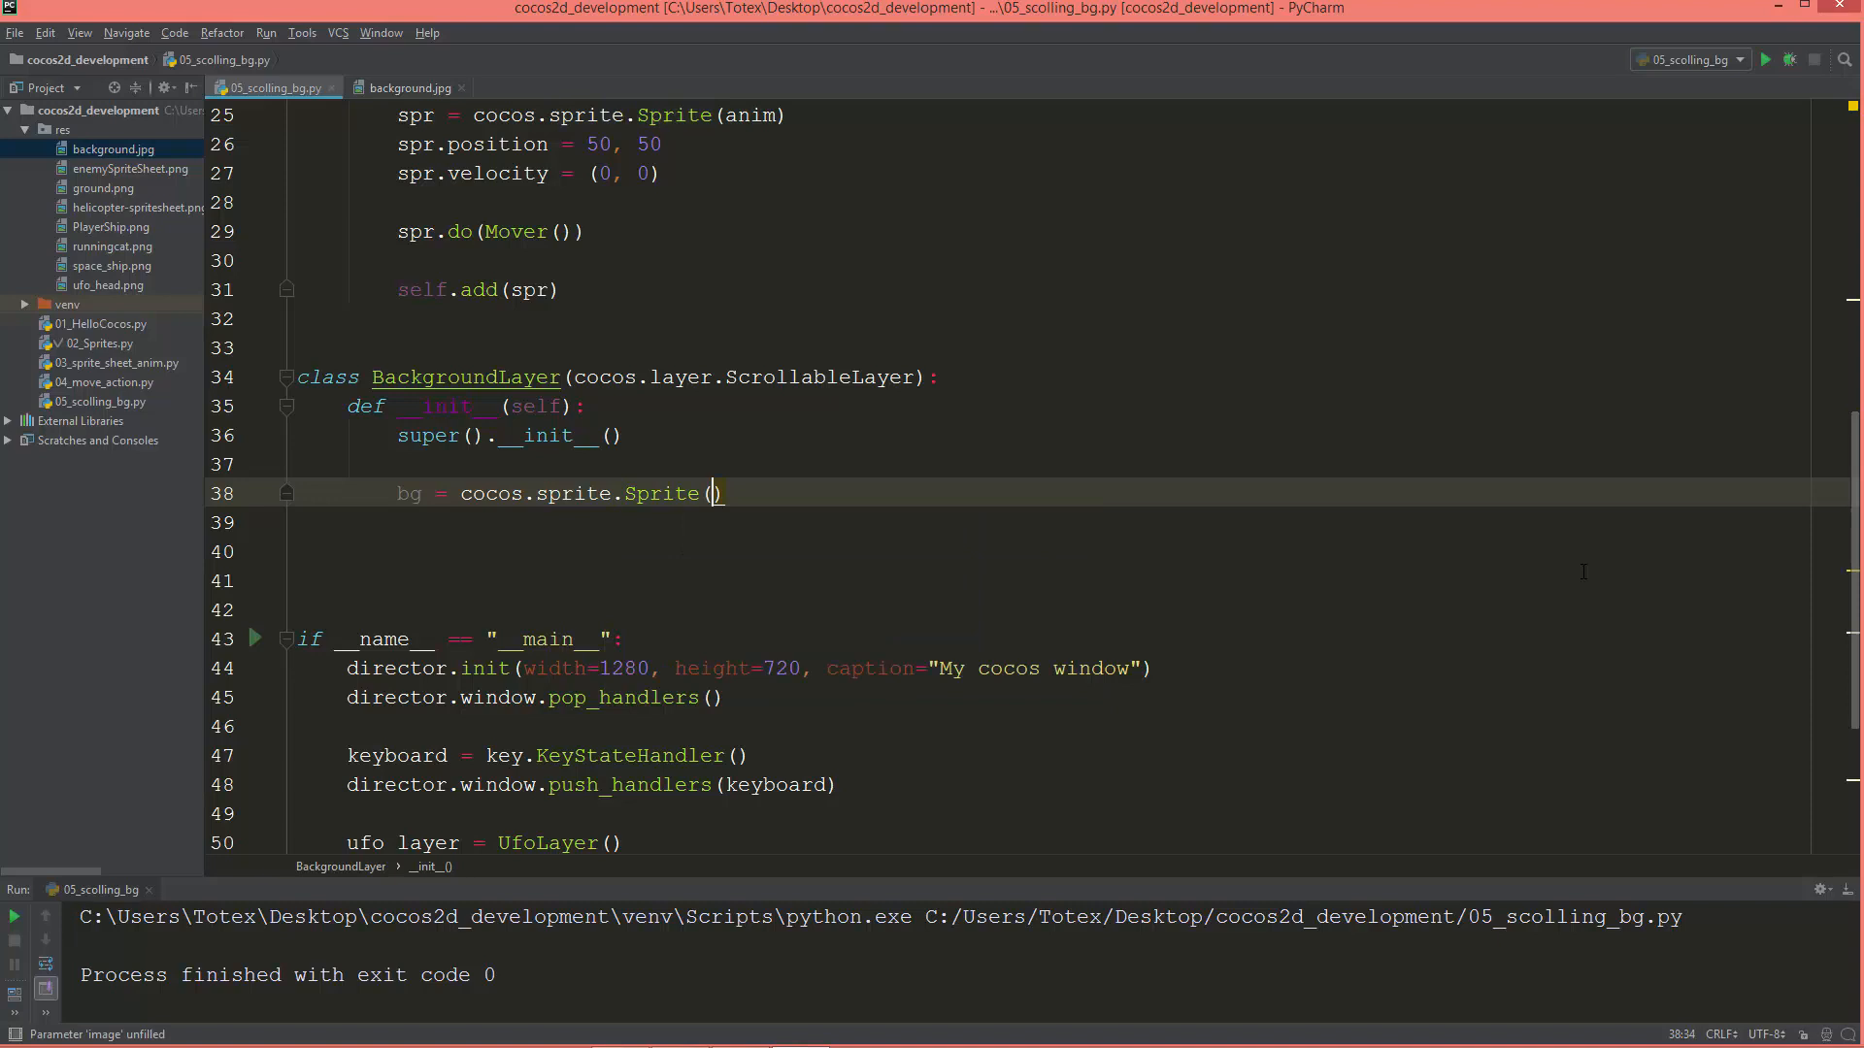
{"action": "type", "text": "\"\""}
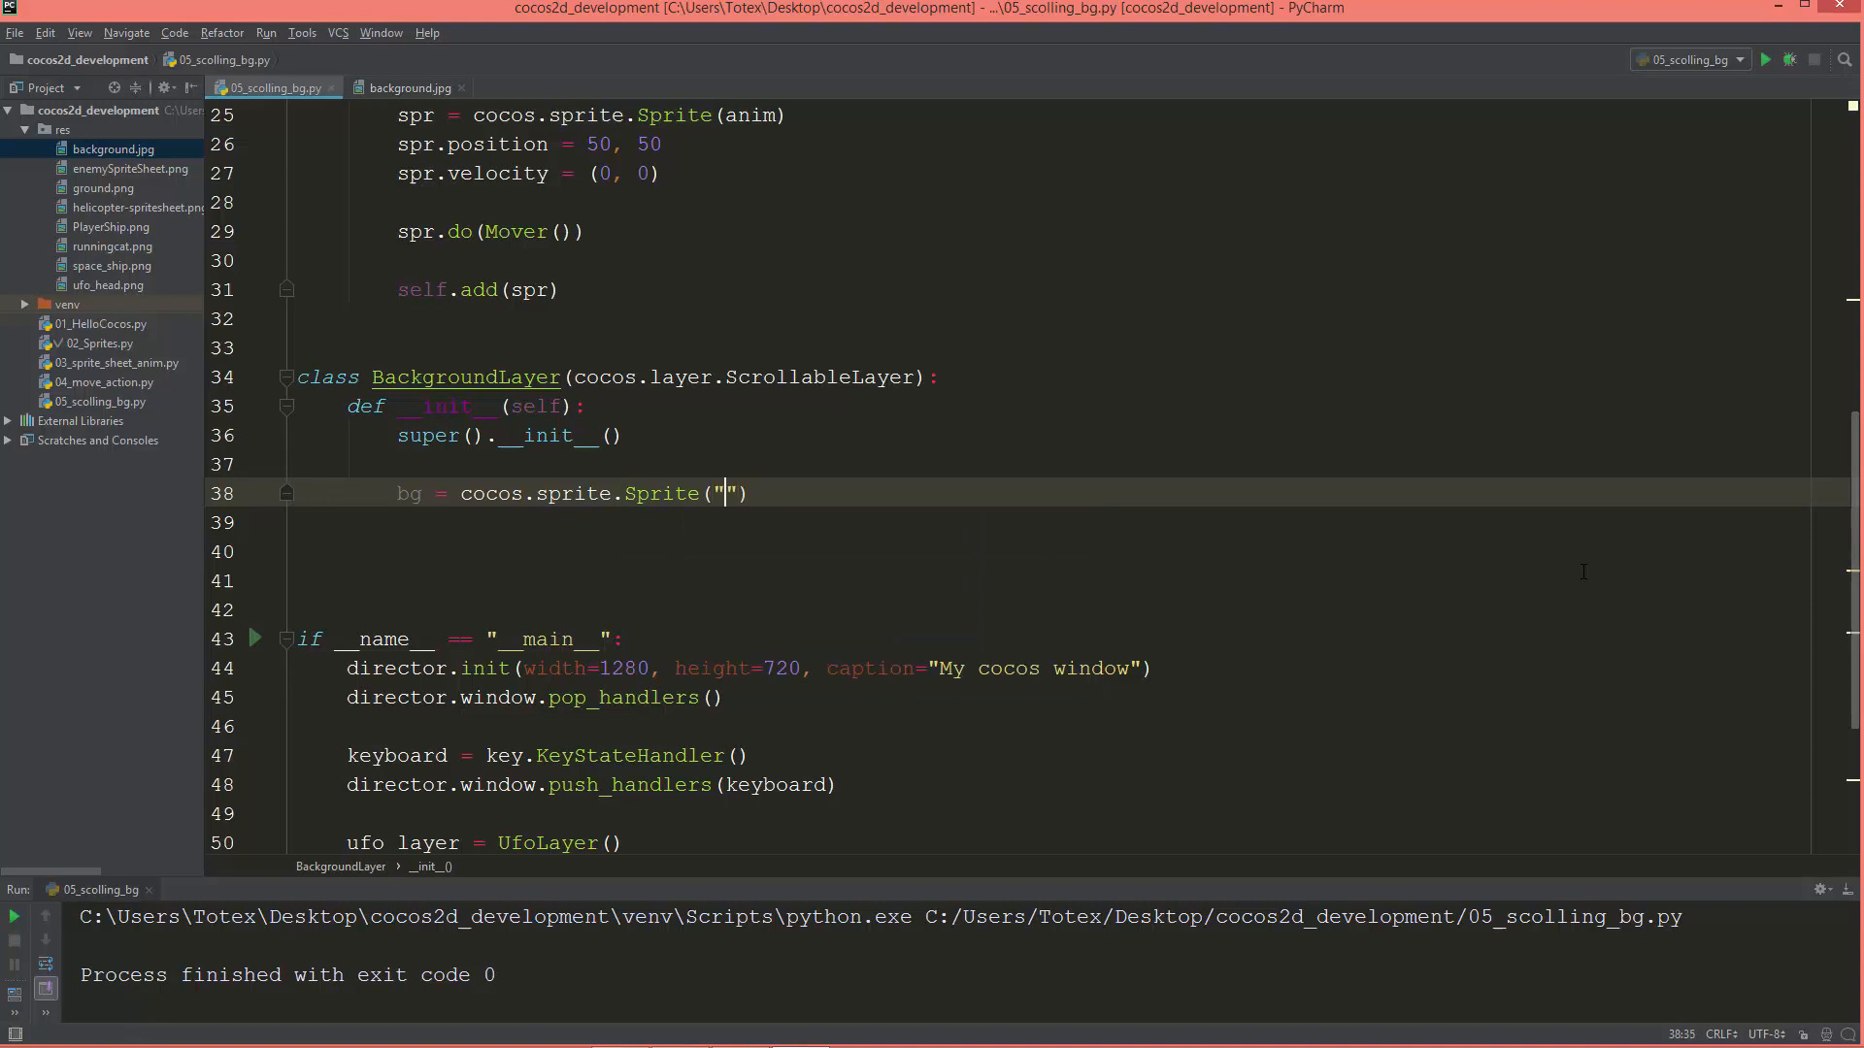
{"action": "type", "text": "res"}
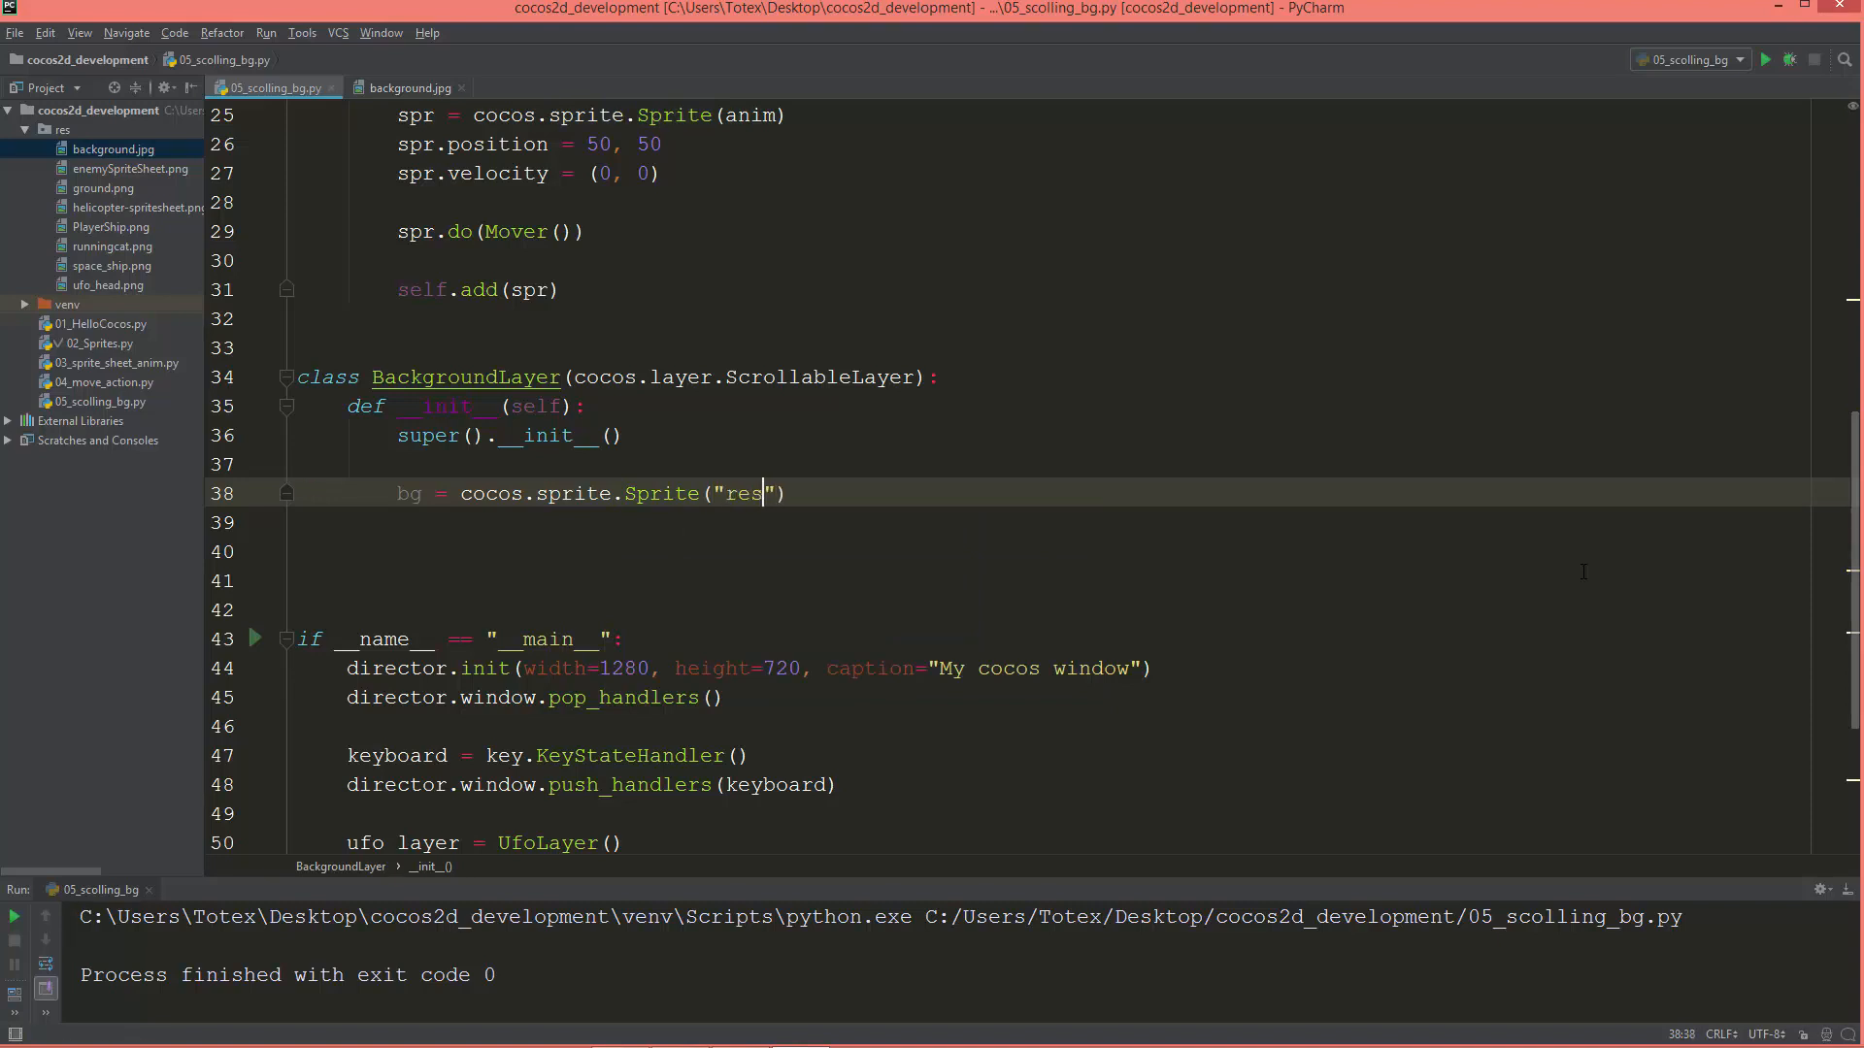
{"action": "type", "text": "/"}
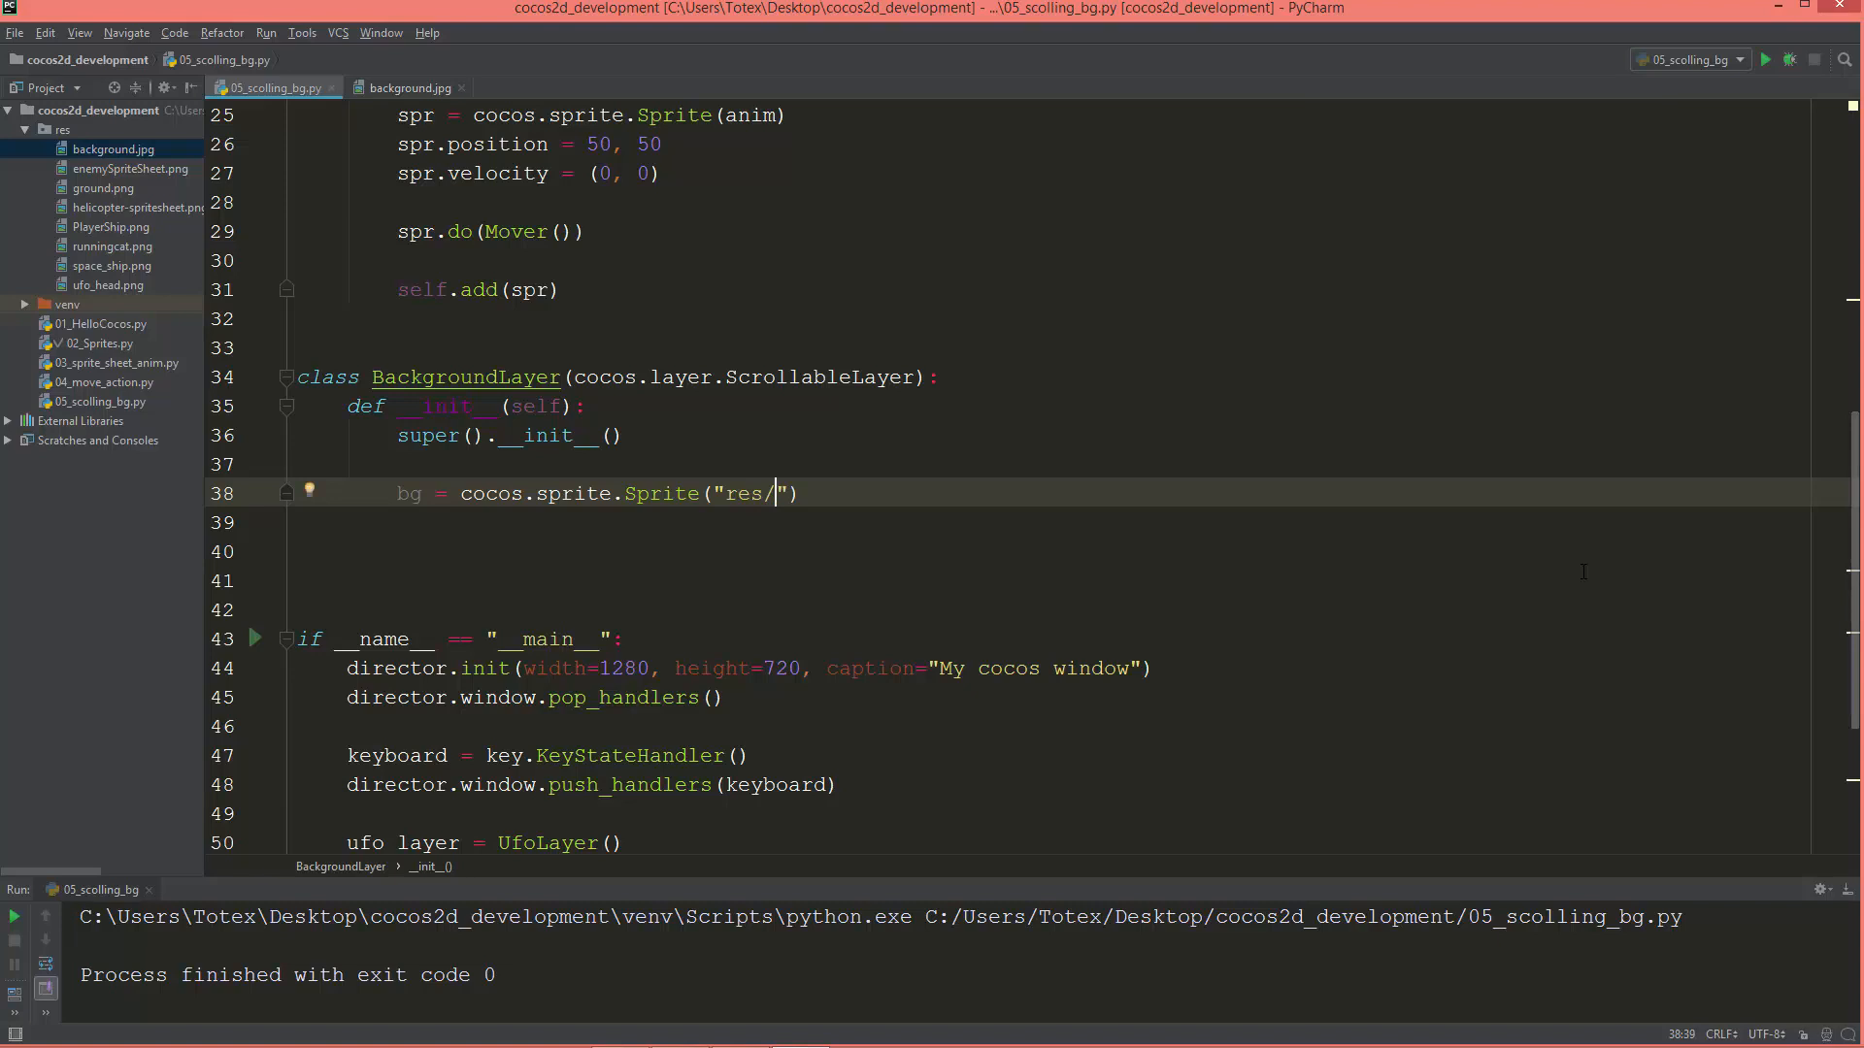
{"action": "type", "text": "background"}
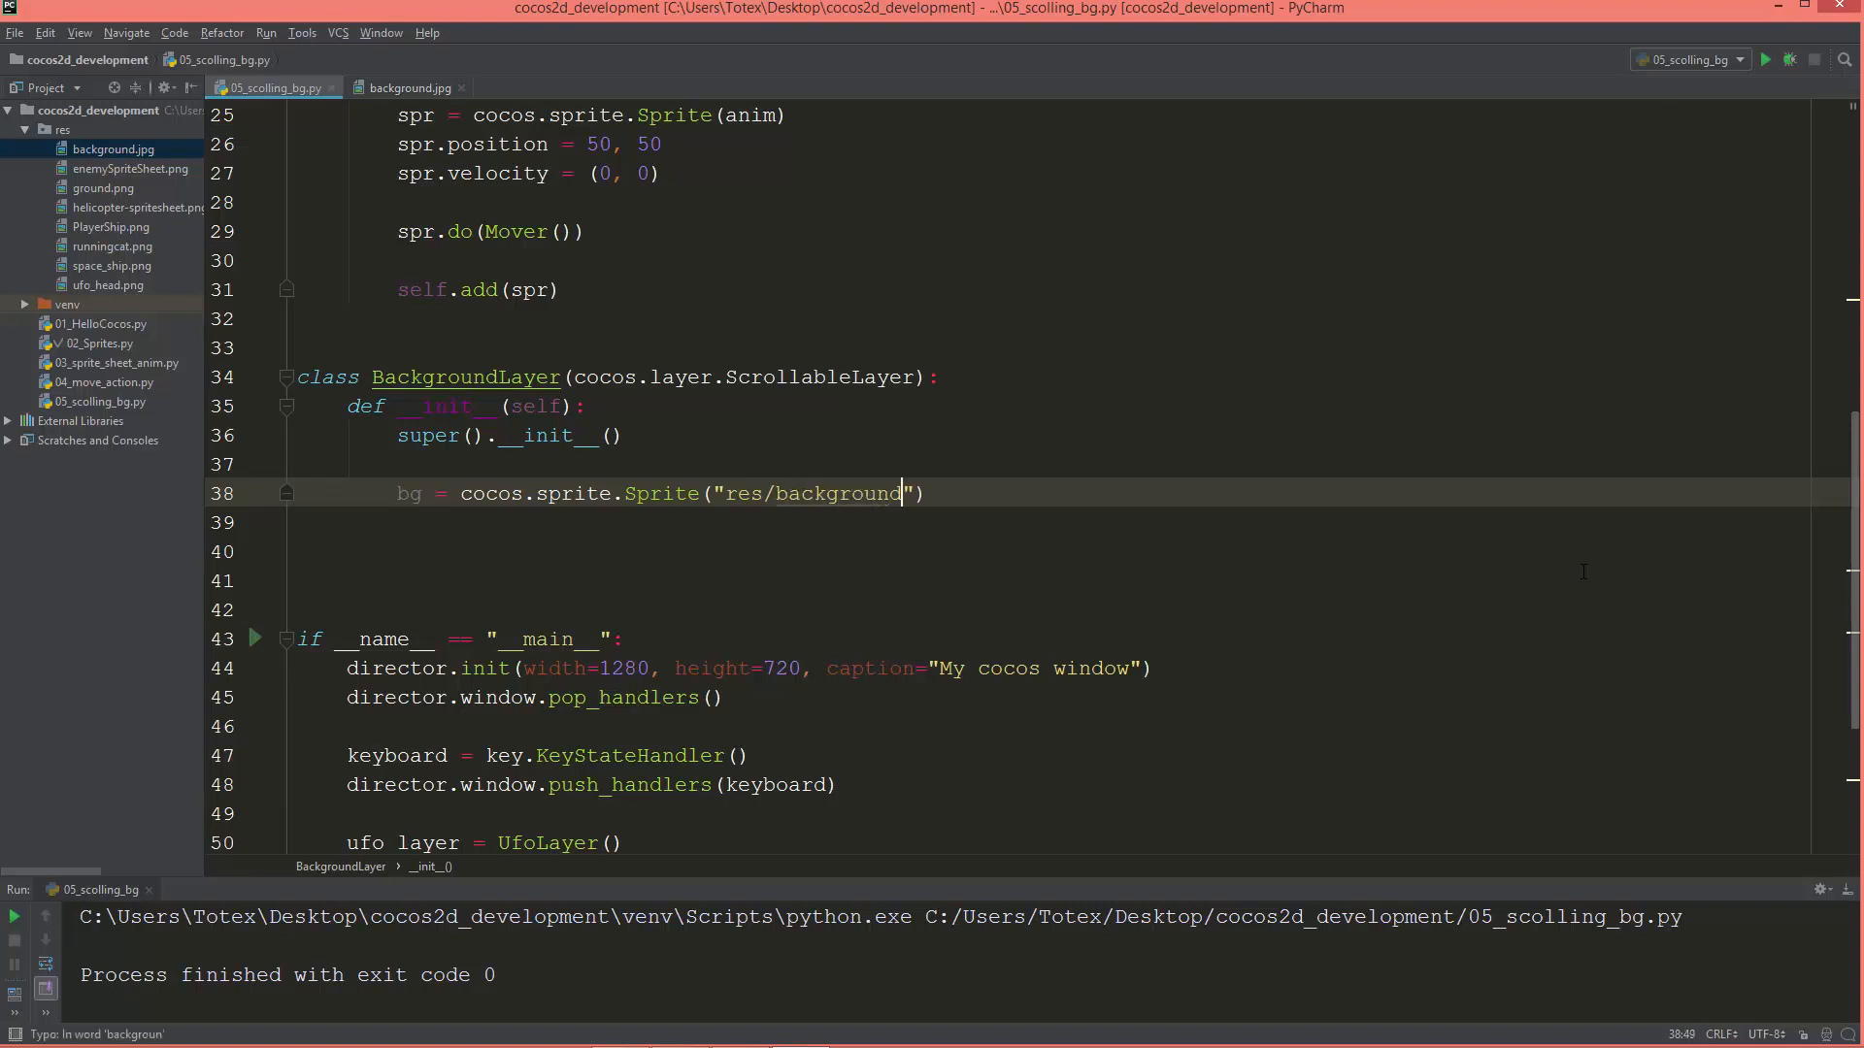
{"action": "type", "text": ".jpg"}
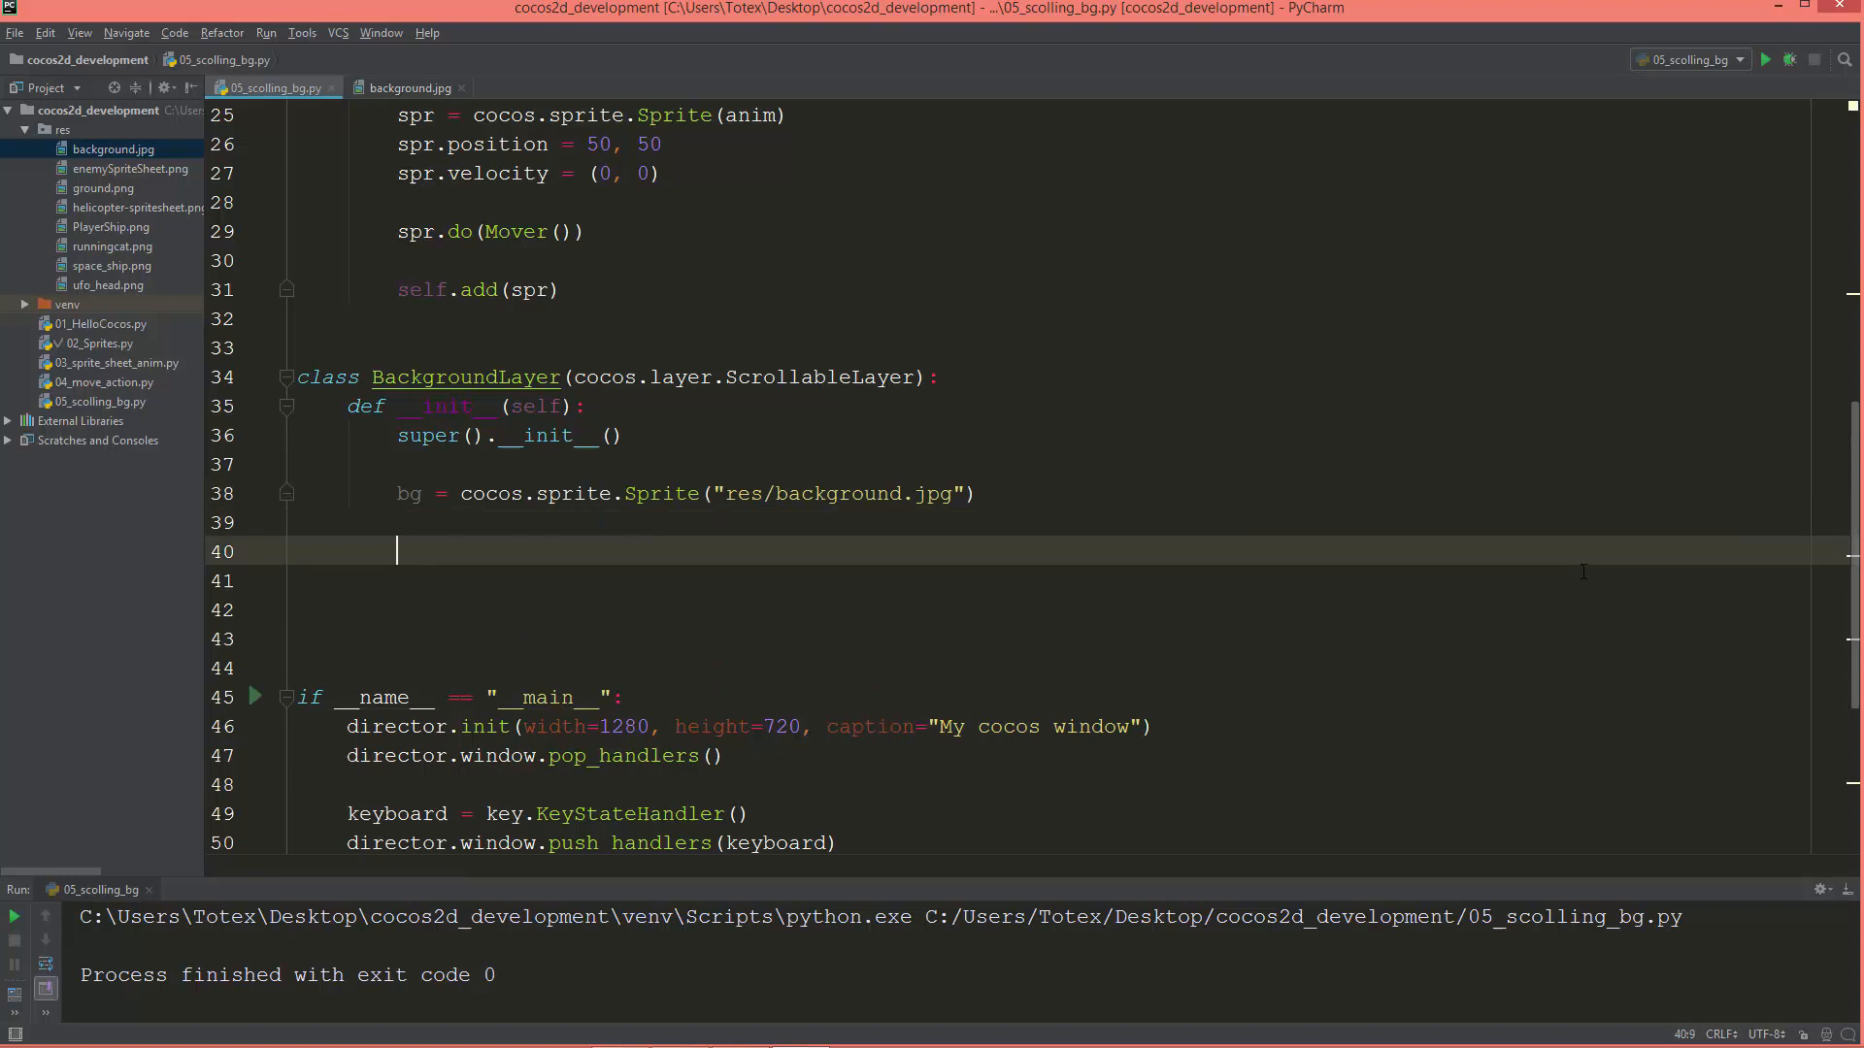
Add the bg sprite to the layer with self.add(bg).
{"action": "type", "text": "self"}
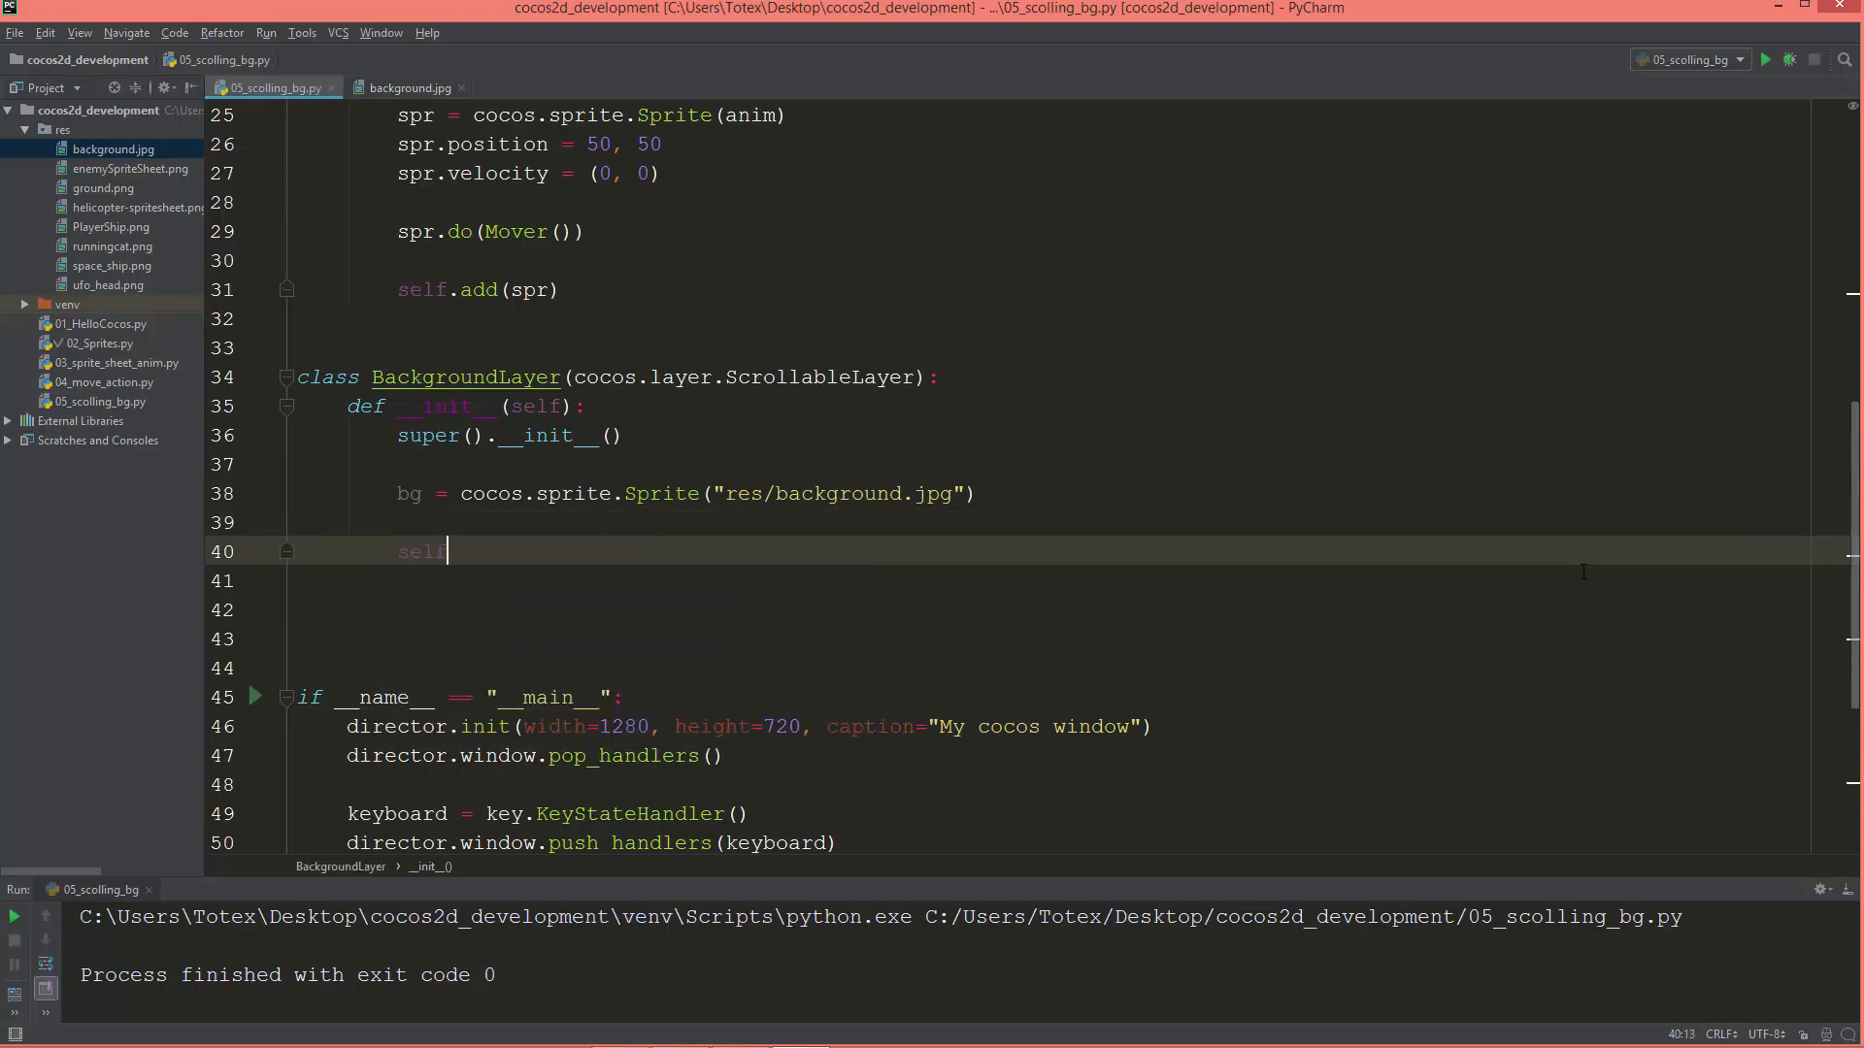
{"action": "type", "text": ".add("}
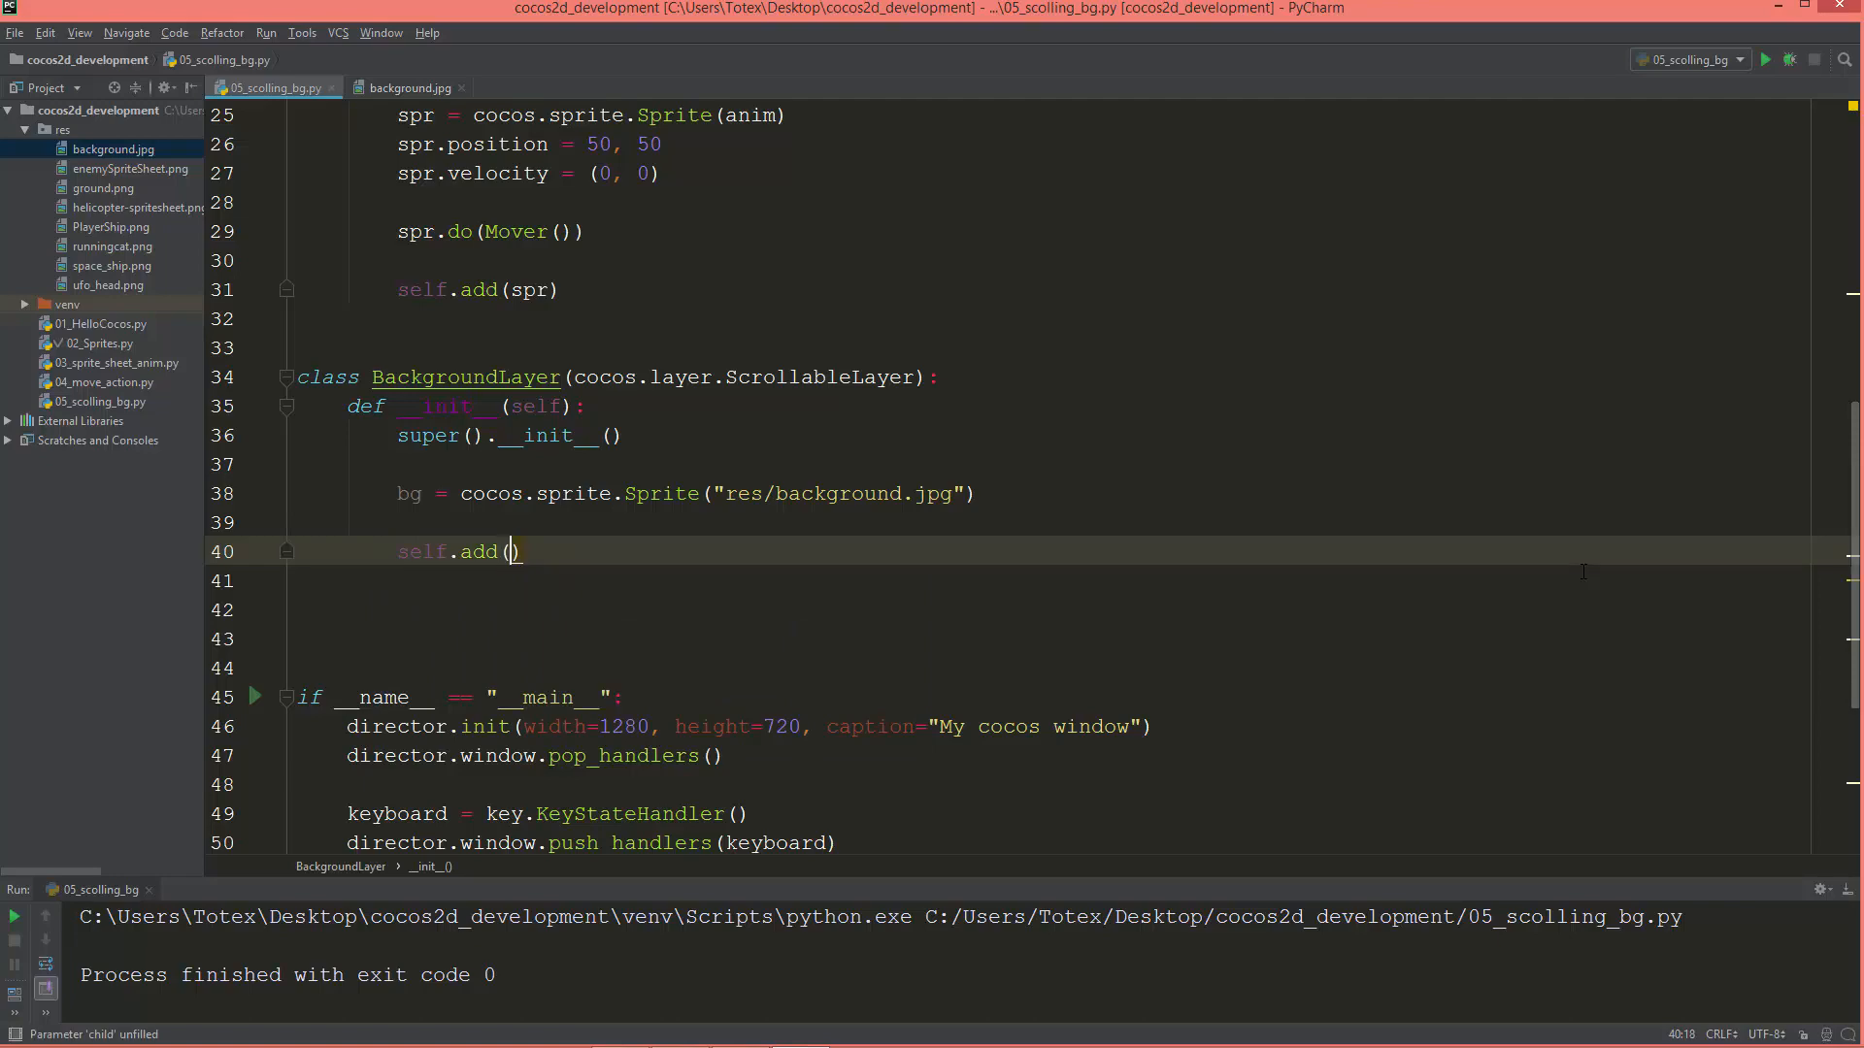
{"action": "type", "text": "bg"}
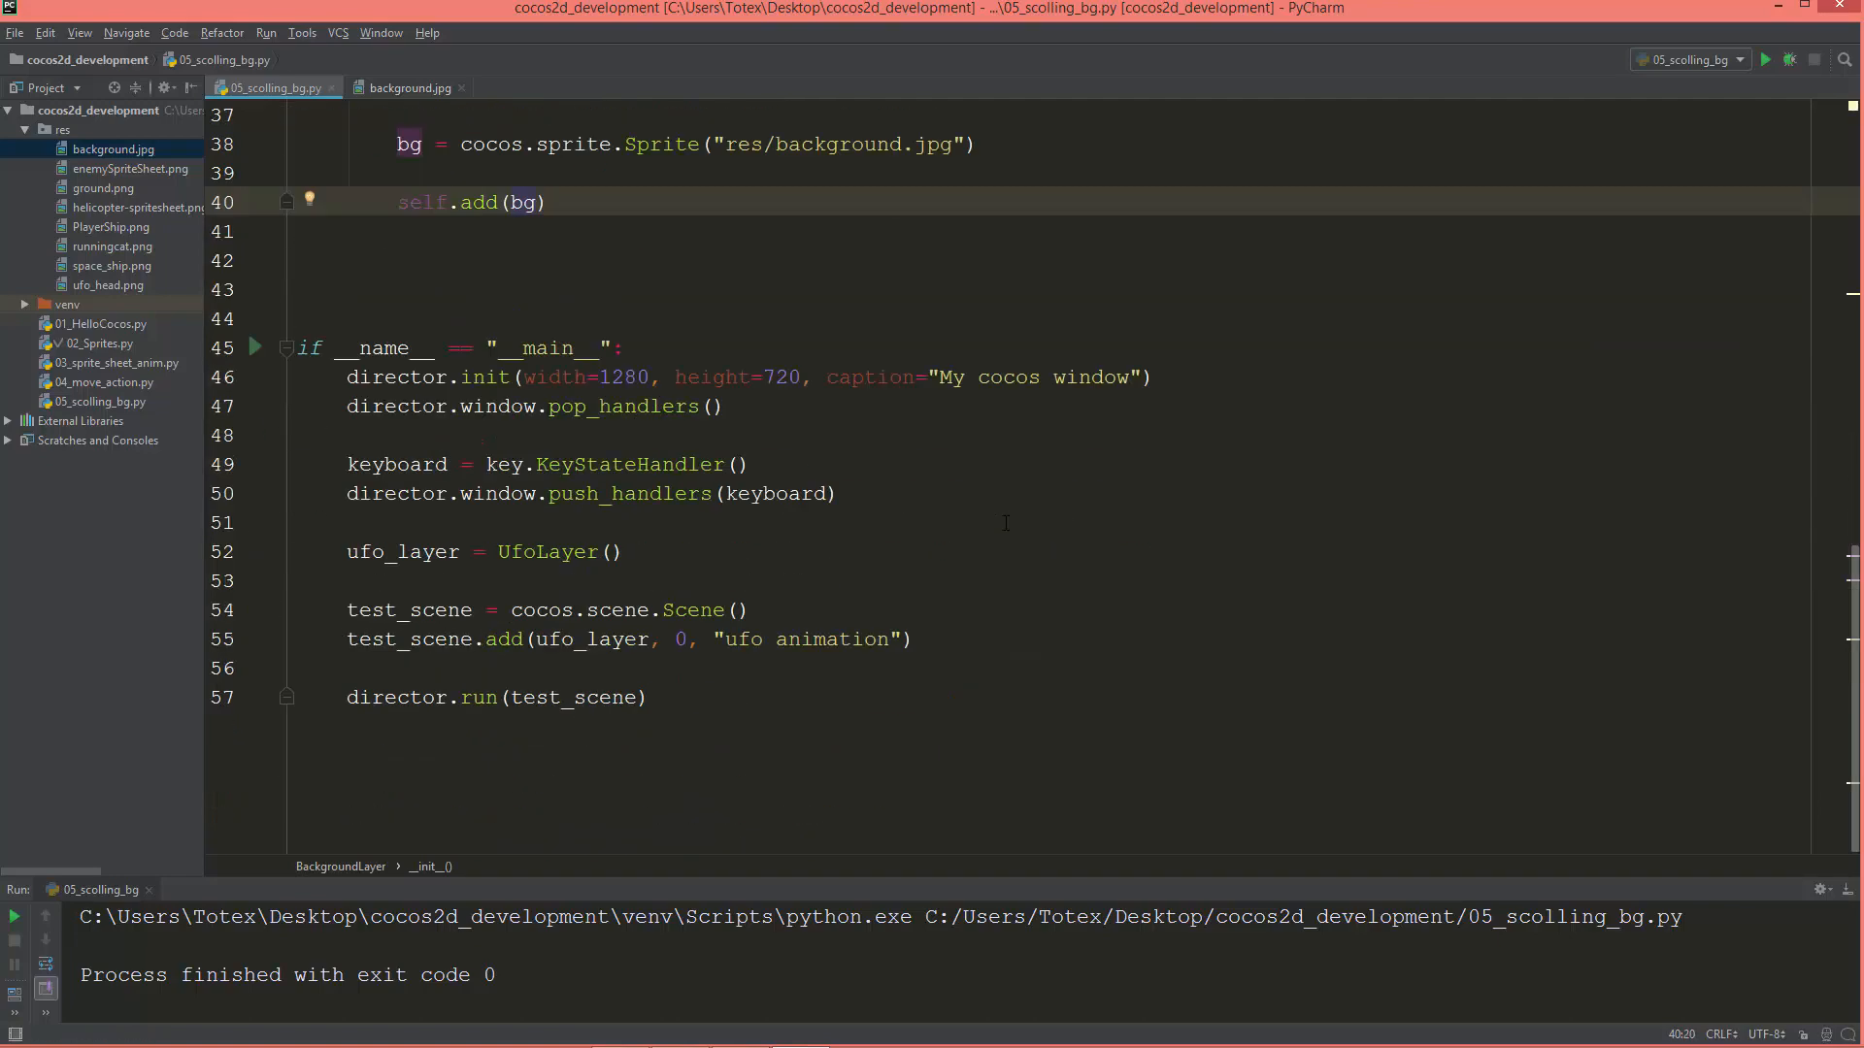
{"action": "mouse_move", "coordinate": [634, 589]}
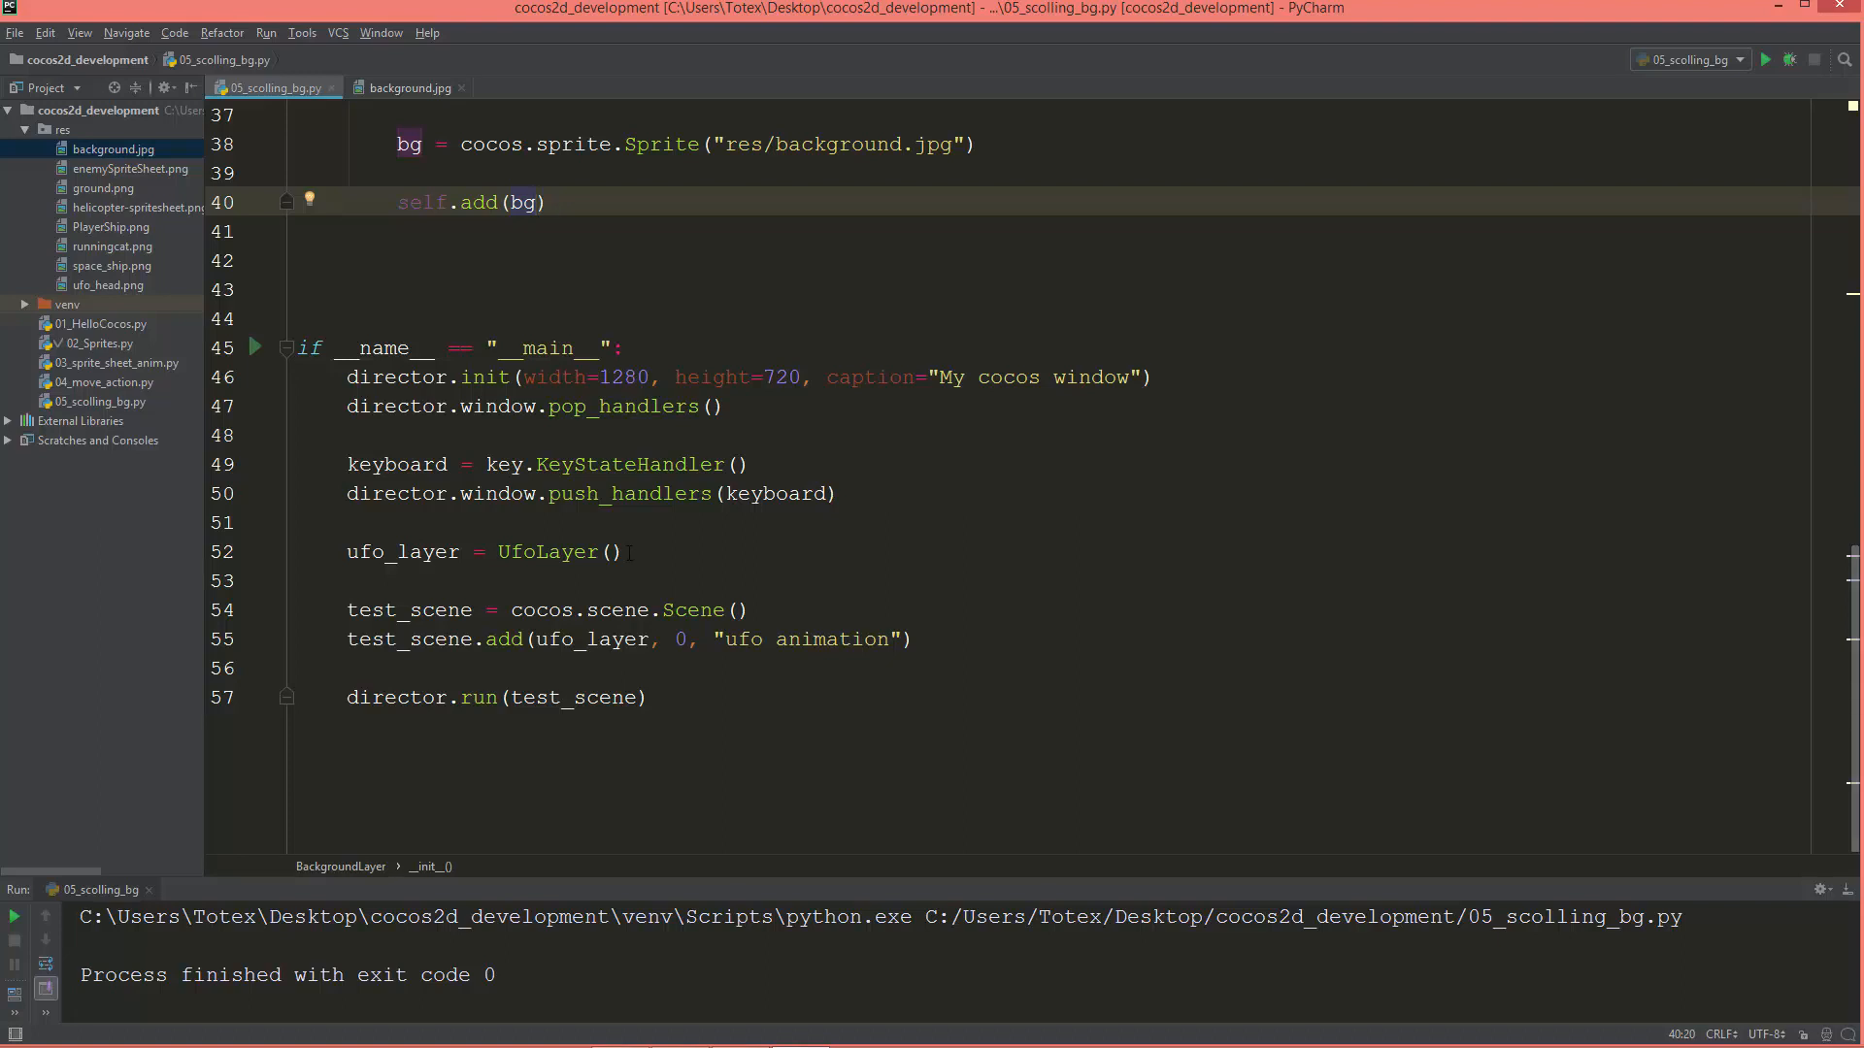
Add bg_layer = BackgroundLayer() on a new line after ufo_layer = UfoLayer().
{"action": "left_click", "coordinate": [618, 552]}
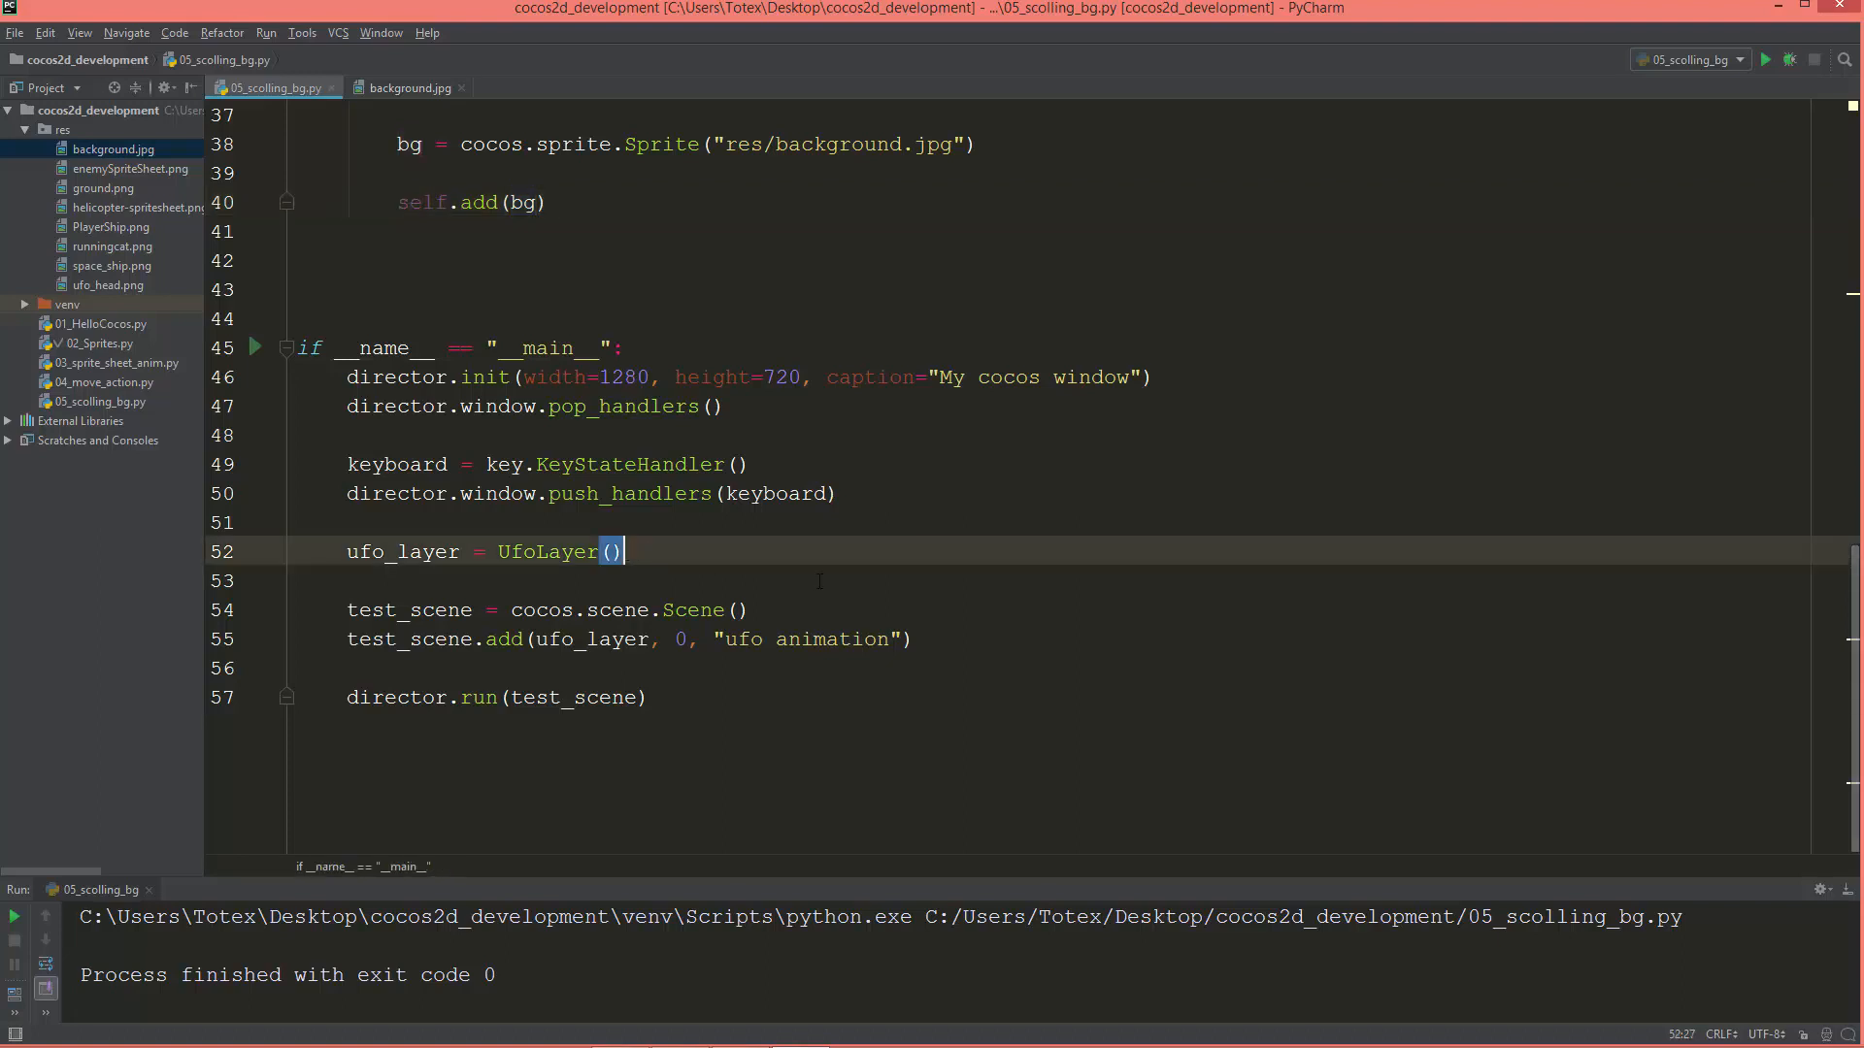
{"action": "type", "text": "bg_"}
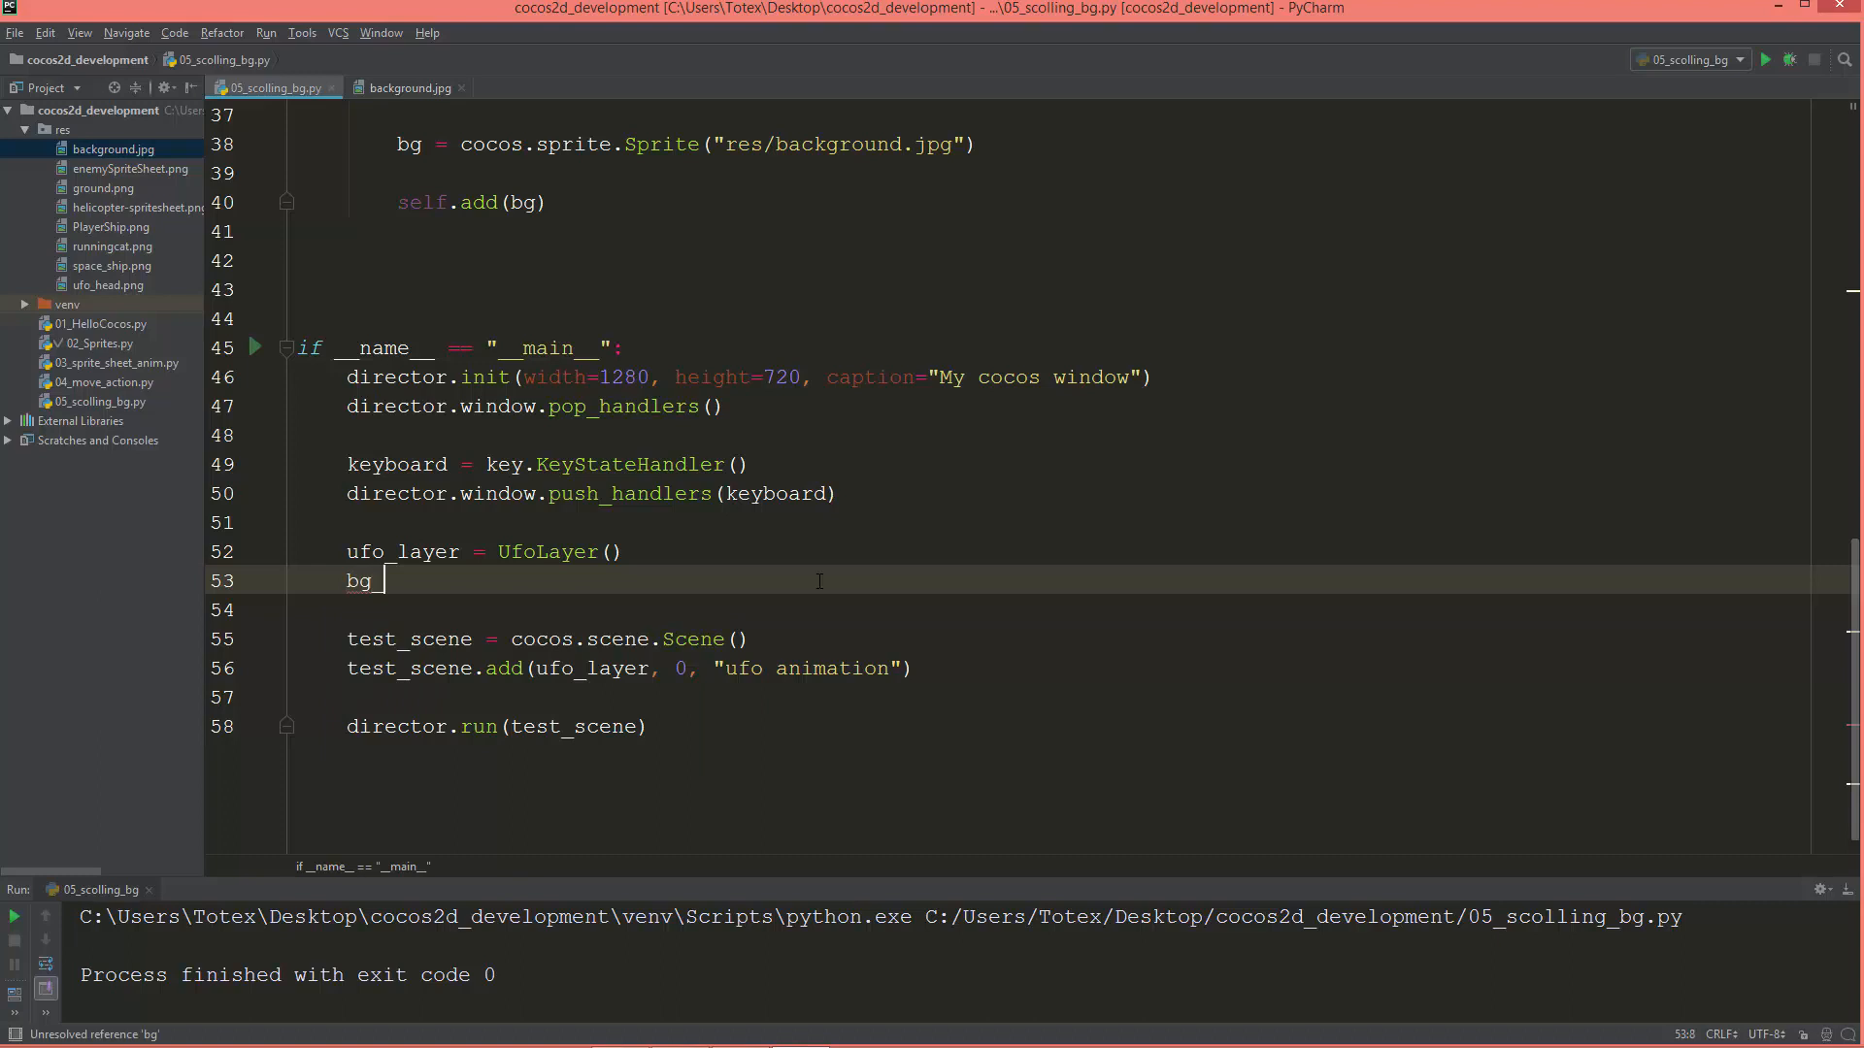
{"action": "type", "text": "layer"}
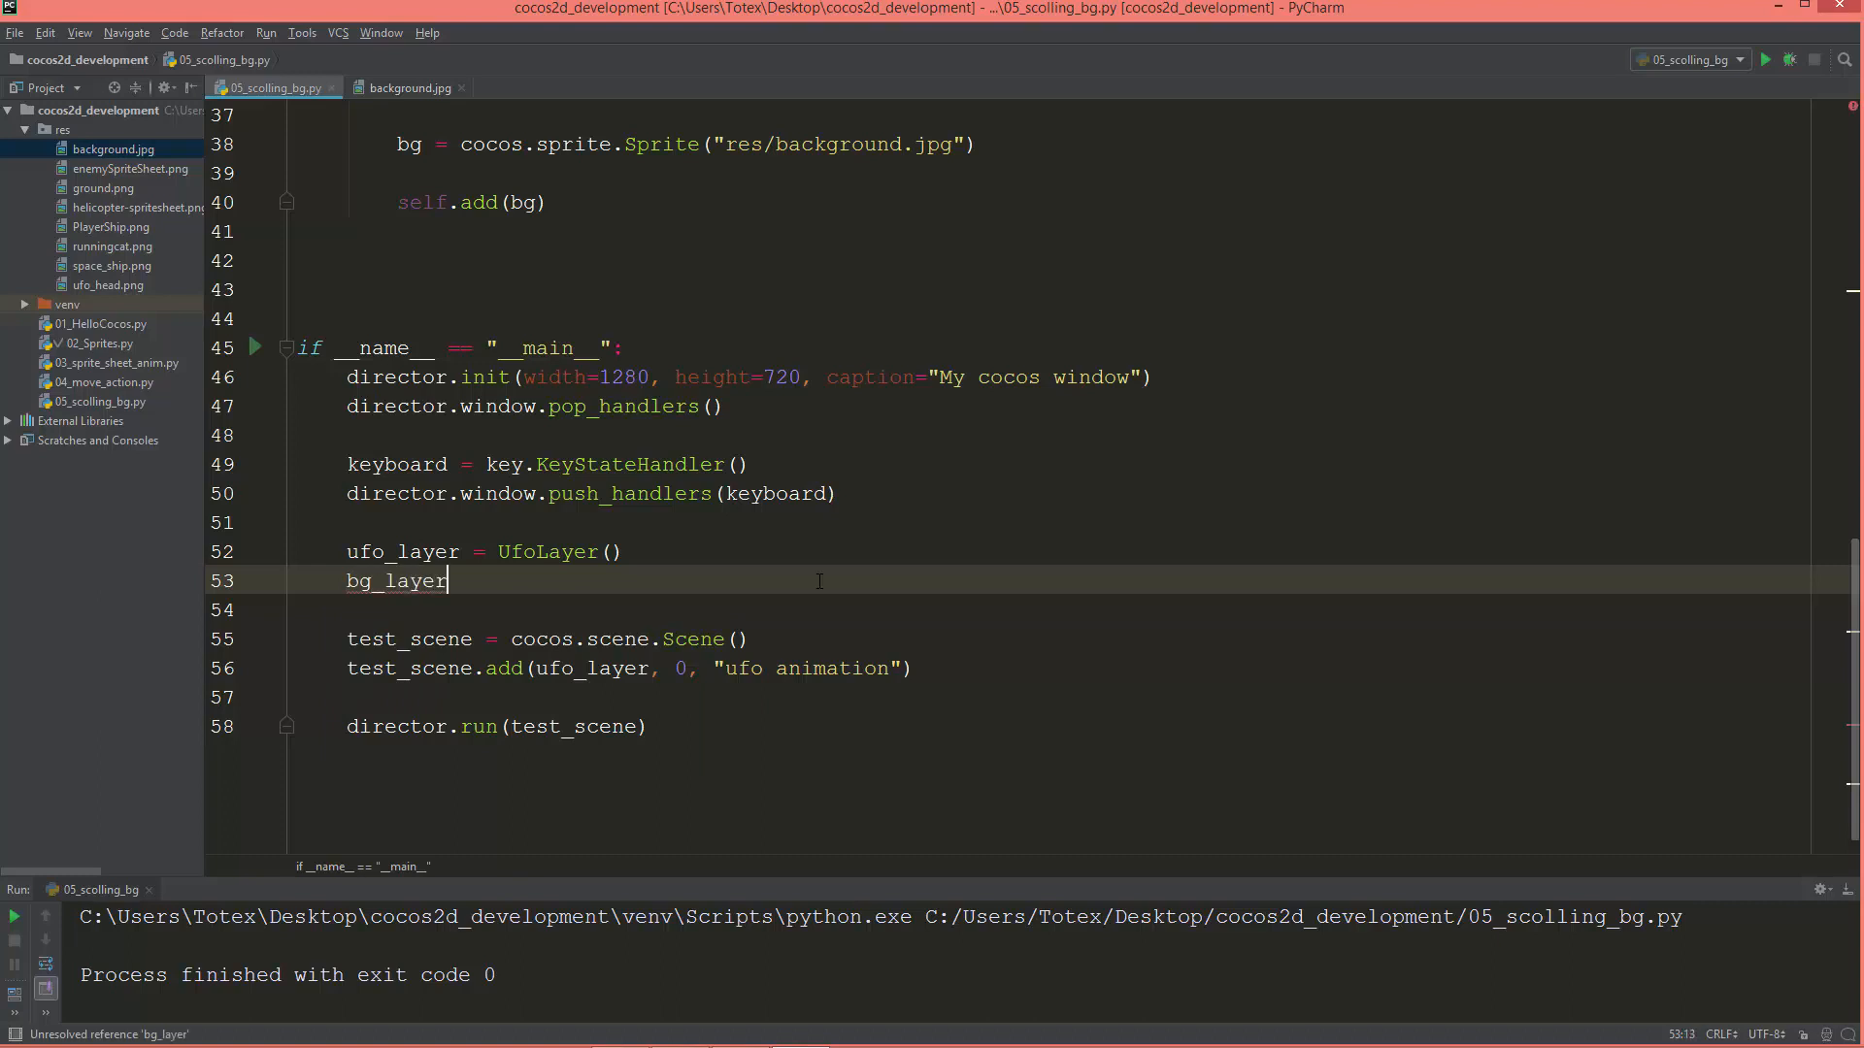
{"action": "type", "text": "= B"}
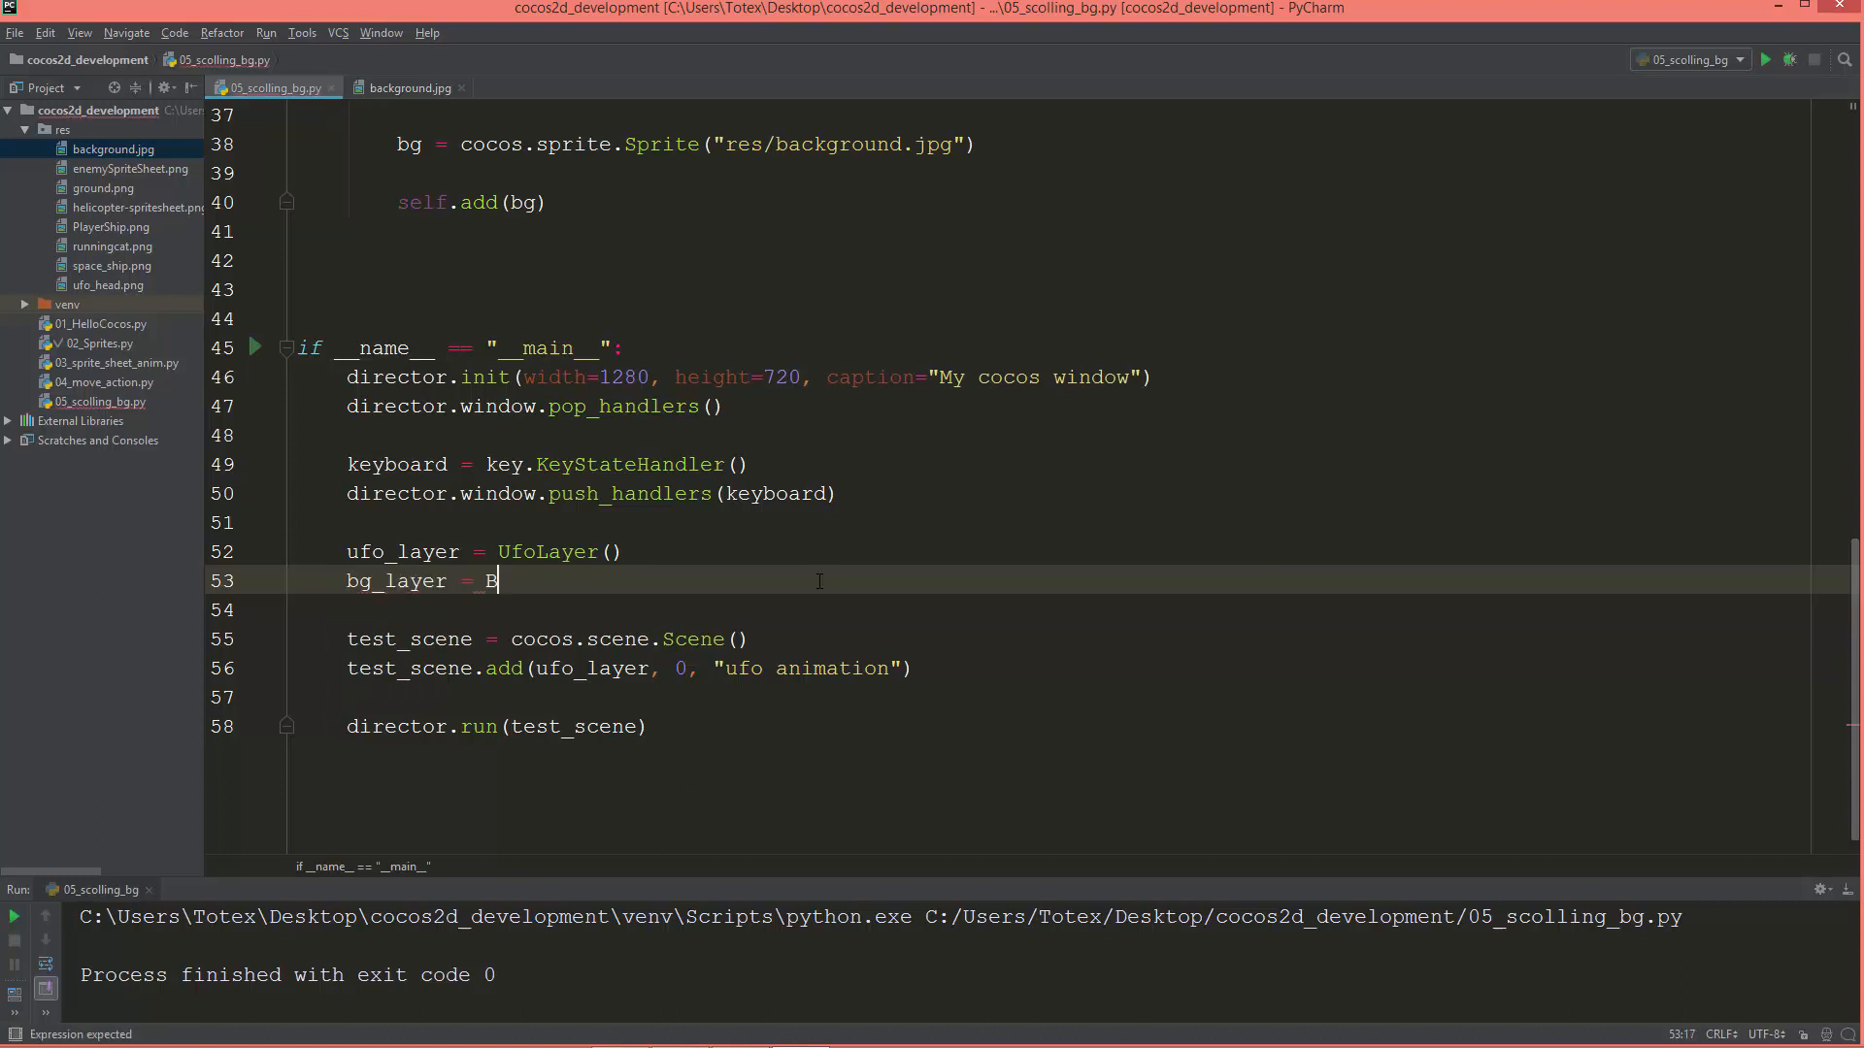
{"action": "type", "text": "ackgroundLayer"}
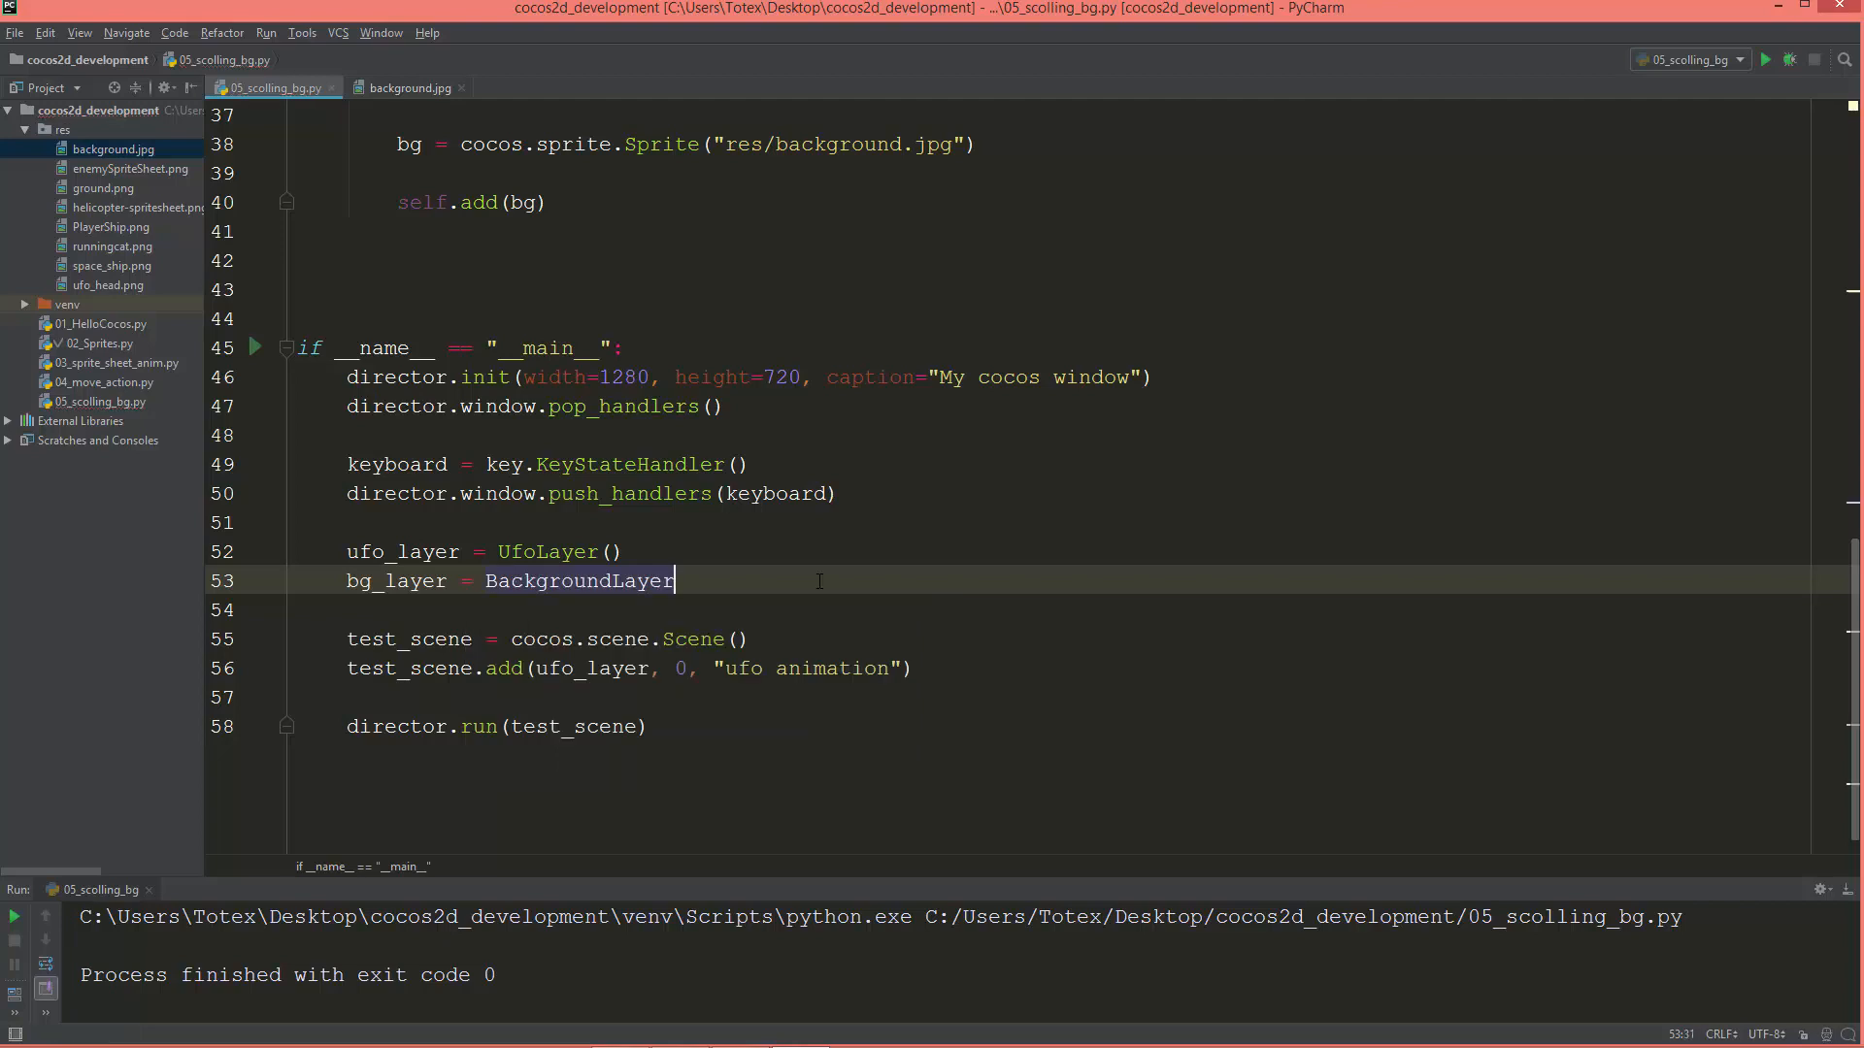
{"action": "type", "text": "()"}
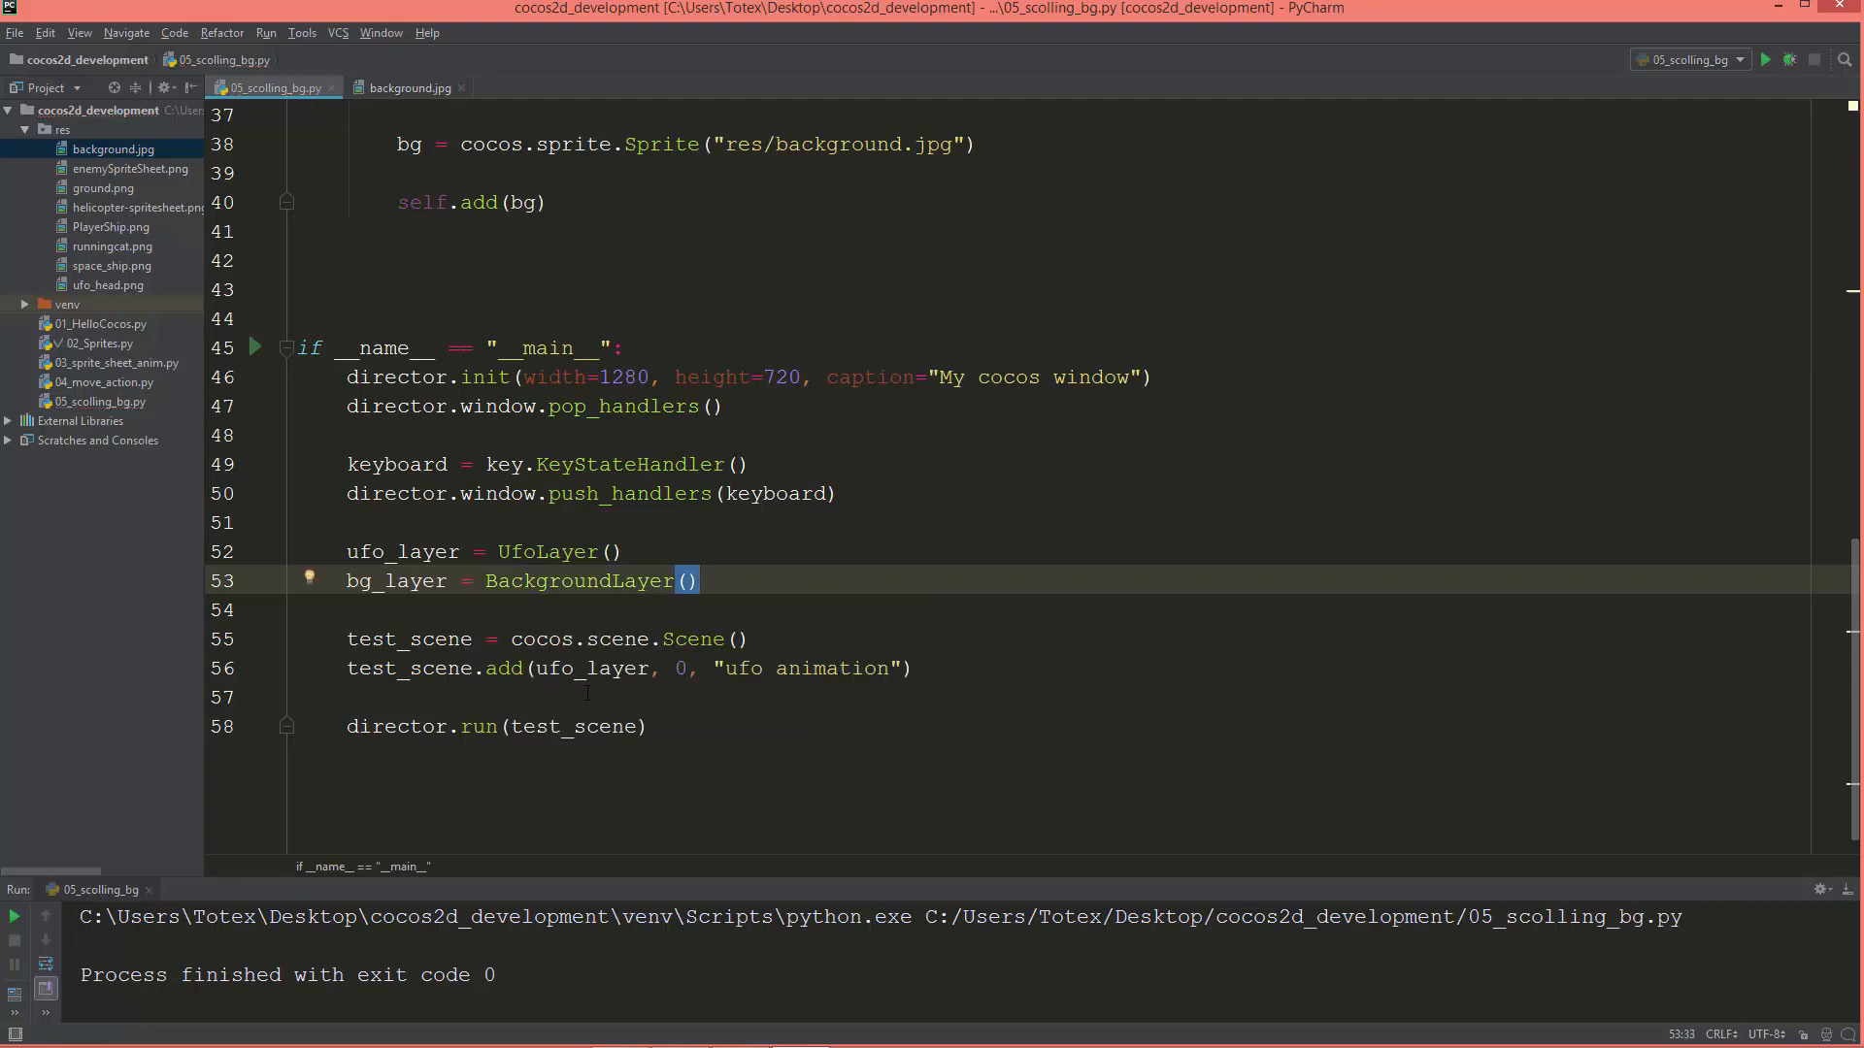
{"action": "scroll", "scroll_direction": "up", "scroll_amount": 3}
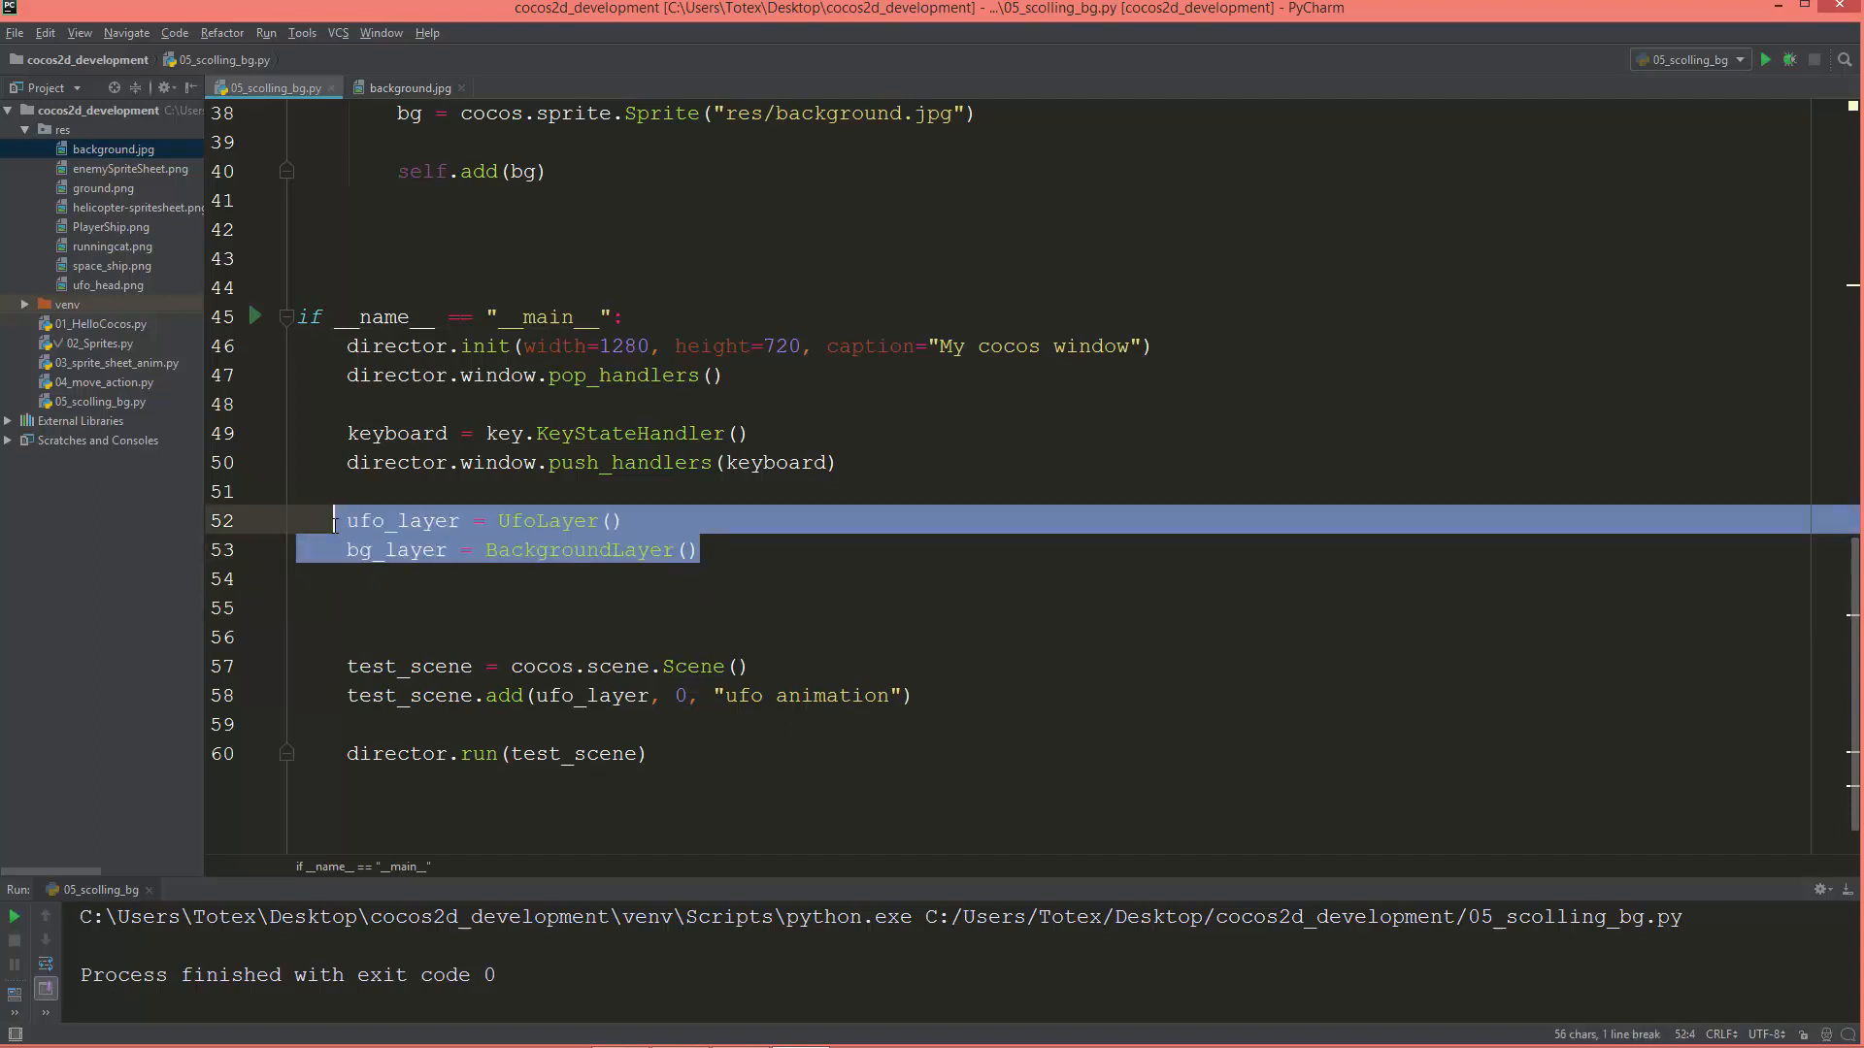
Create scroller = cocos.layer.ScrollingManager() below the layer instances.
{"action": "left_click", "coordinate": [346, 608]}
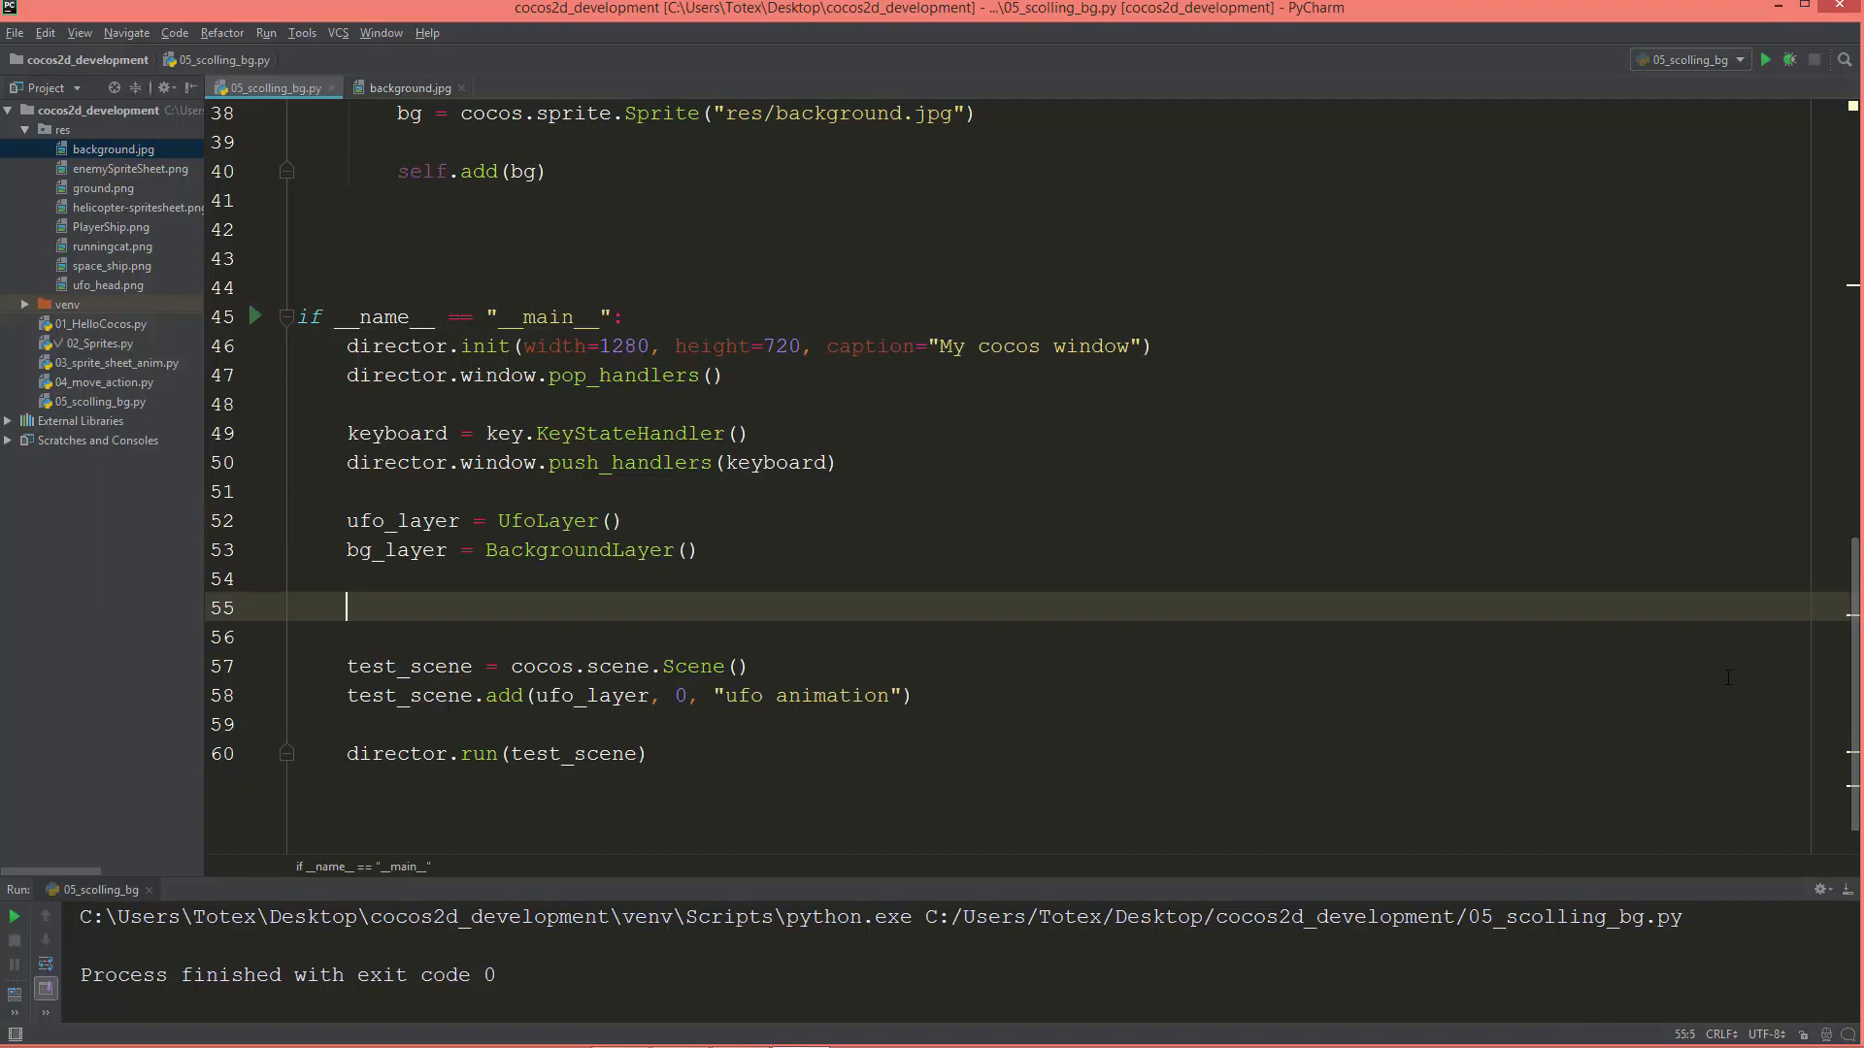
{"action": "type", "text": "crole"}
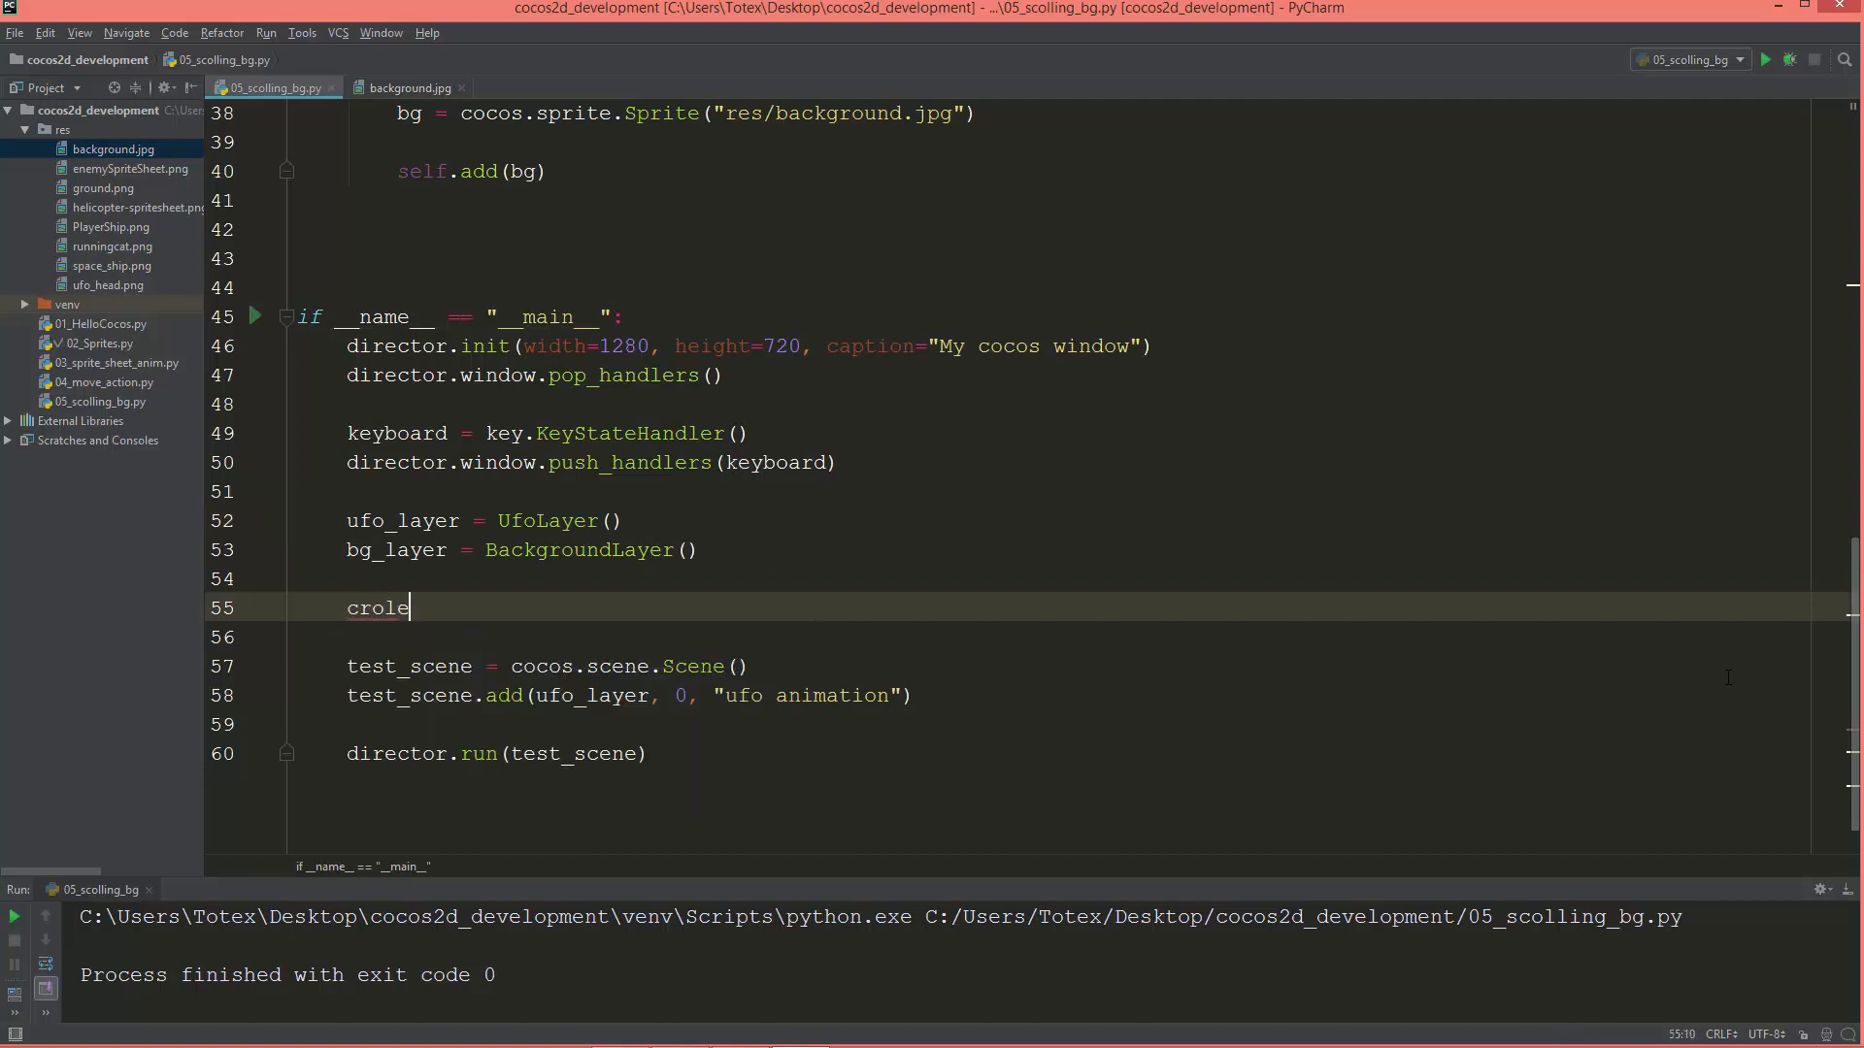
{"action": "type", "text": "er"}
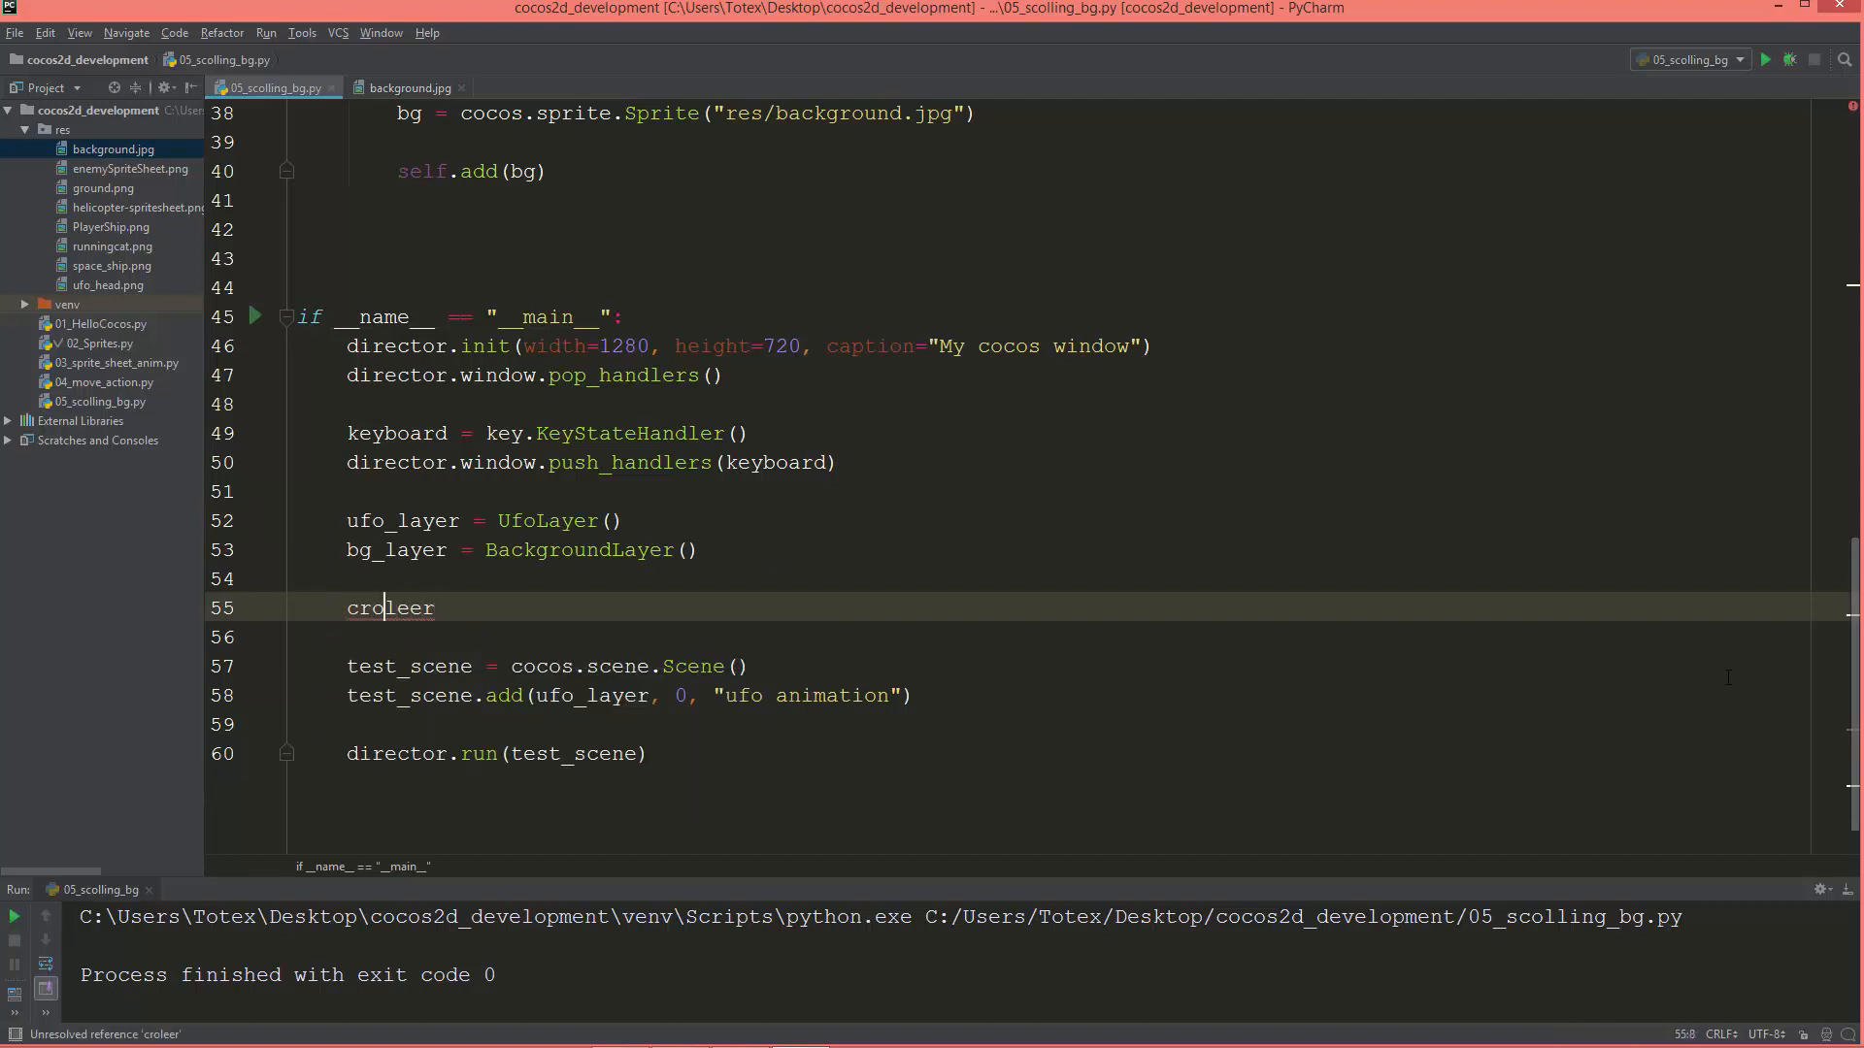
{"action": "type", "text": "s"}
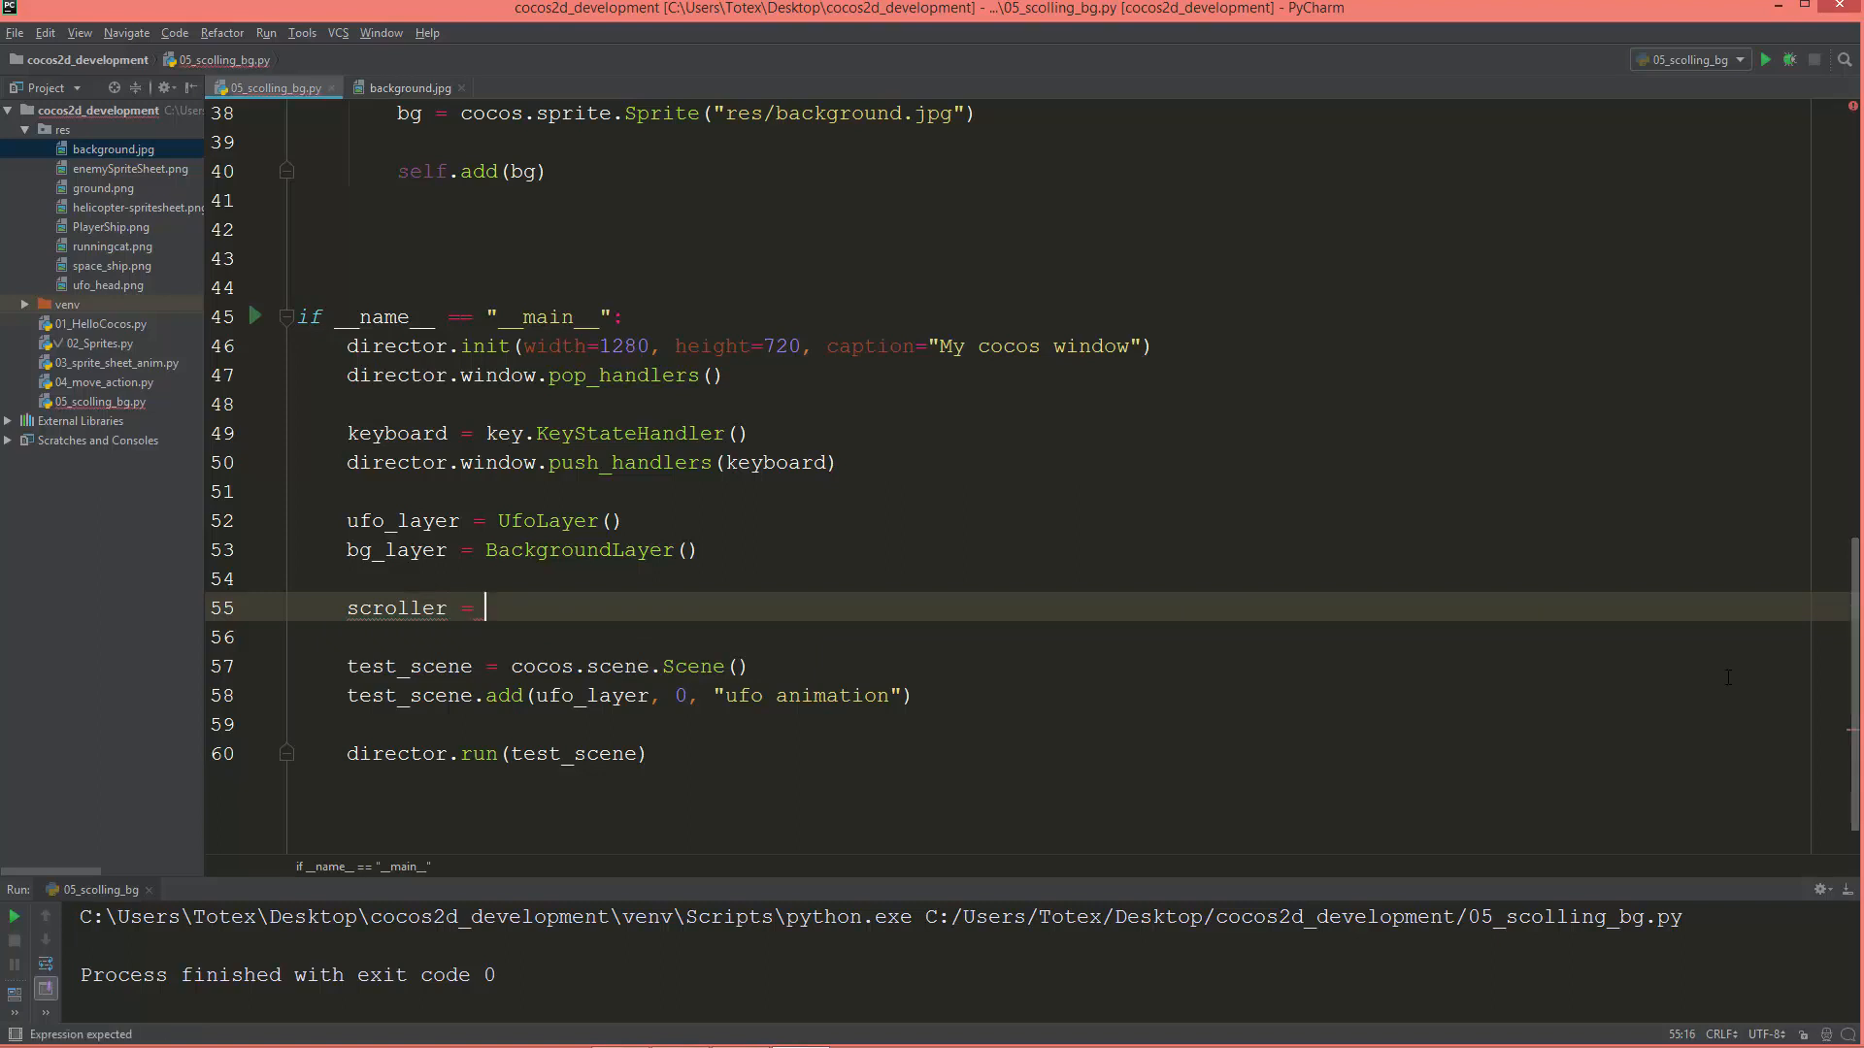
{"action": "type", "text": "cocos."}
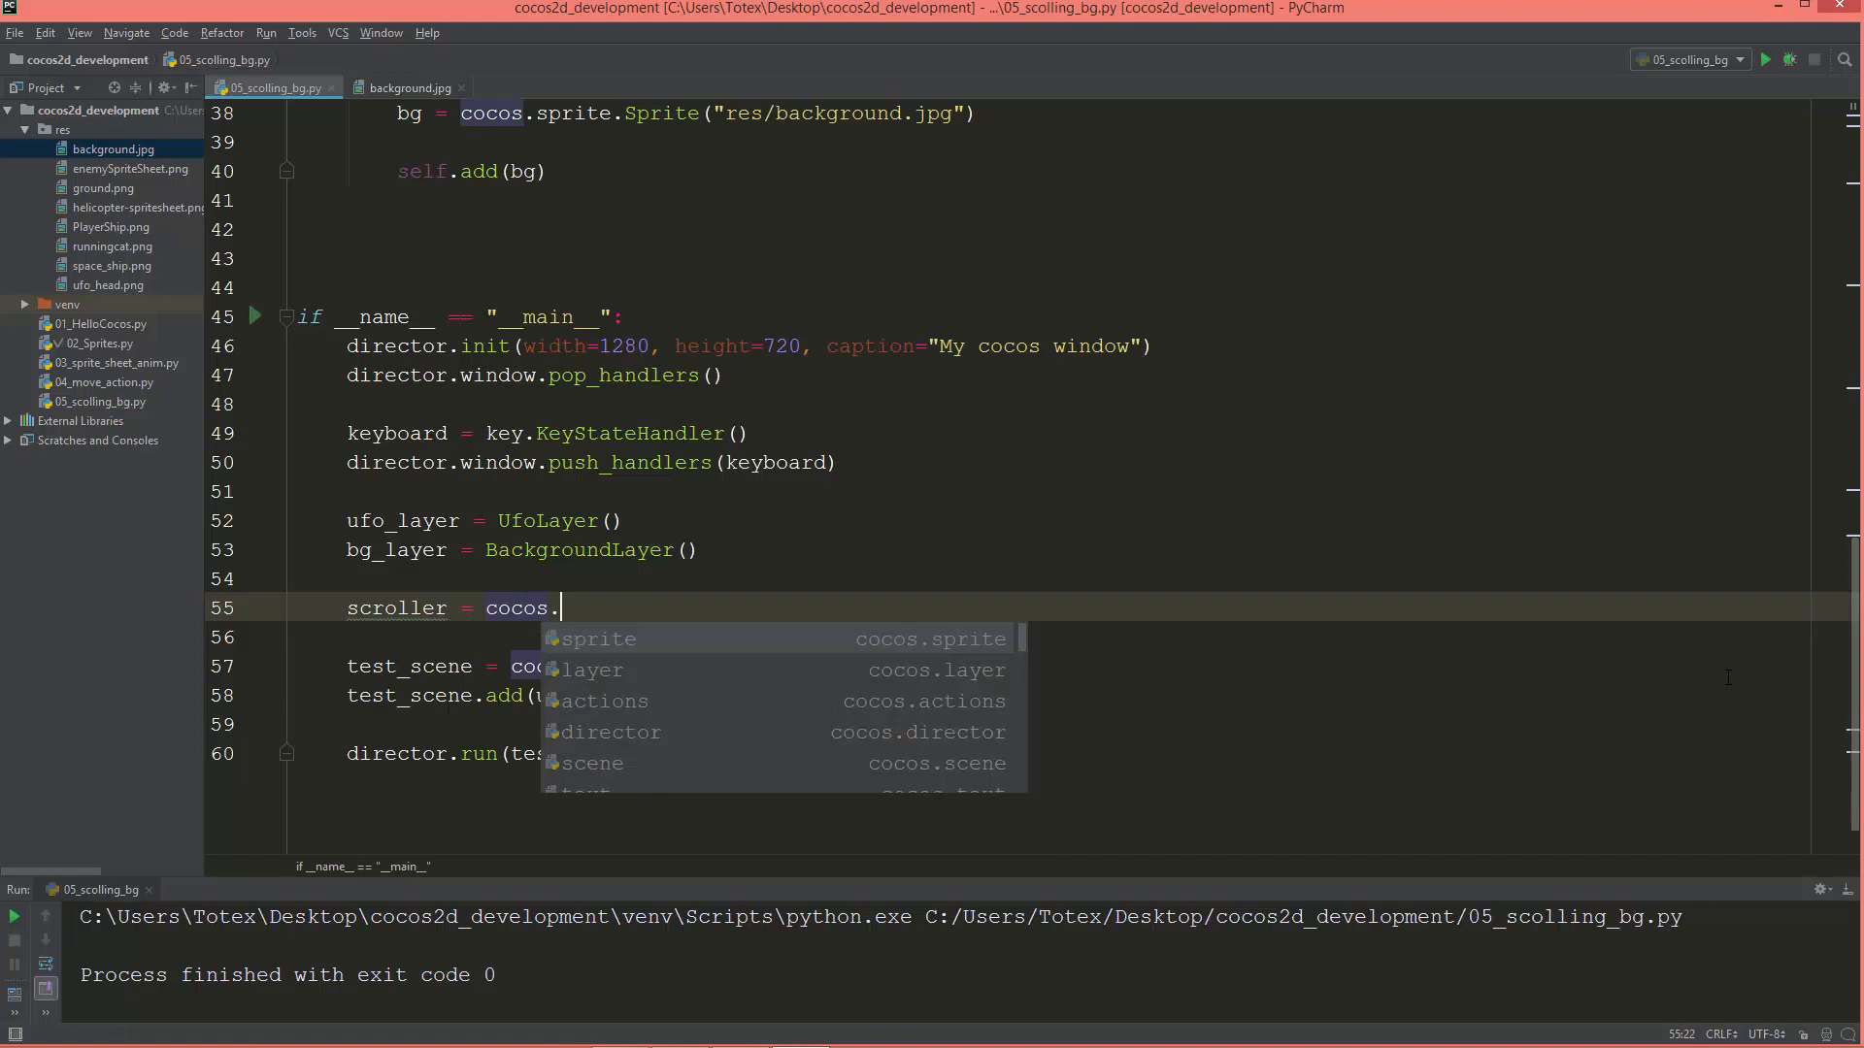
{"action": "type", "text": "layer."}
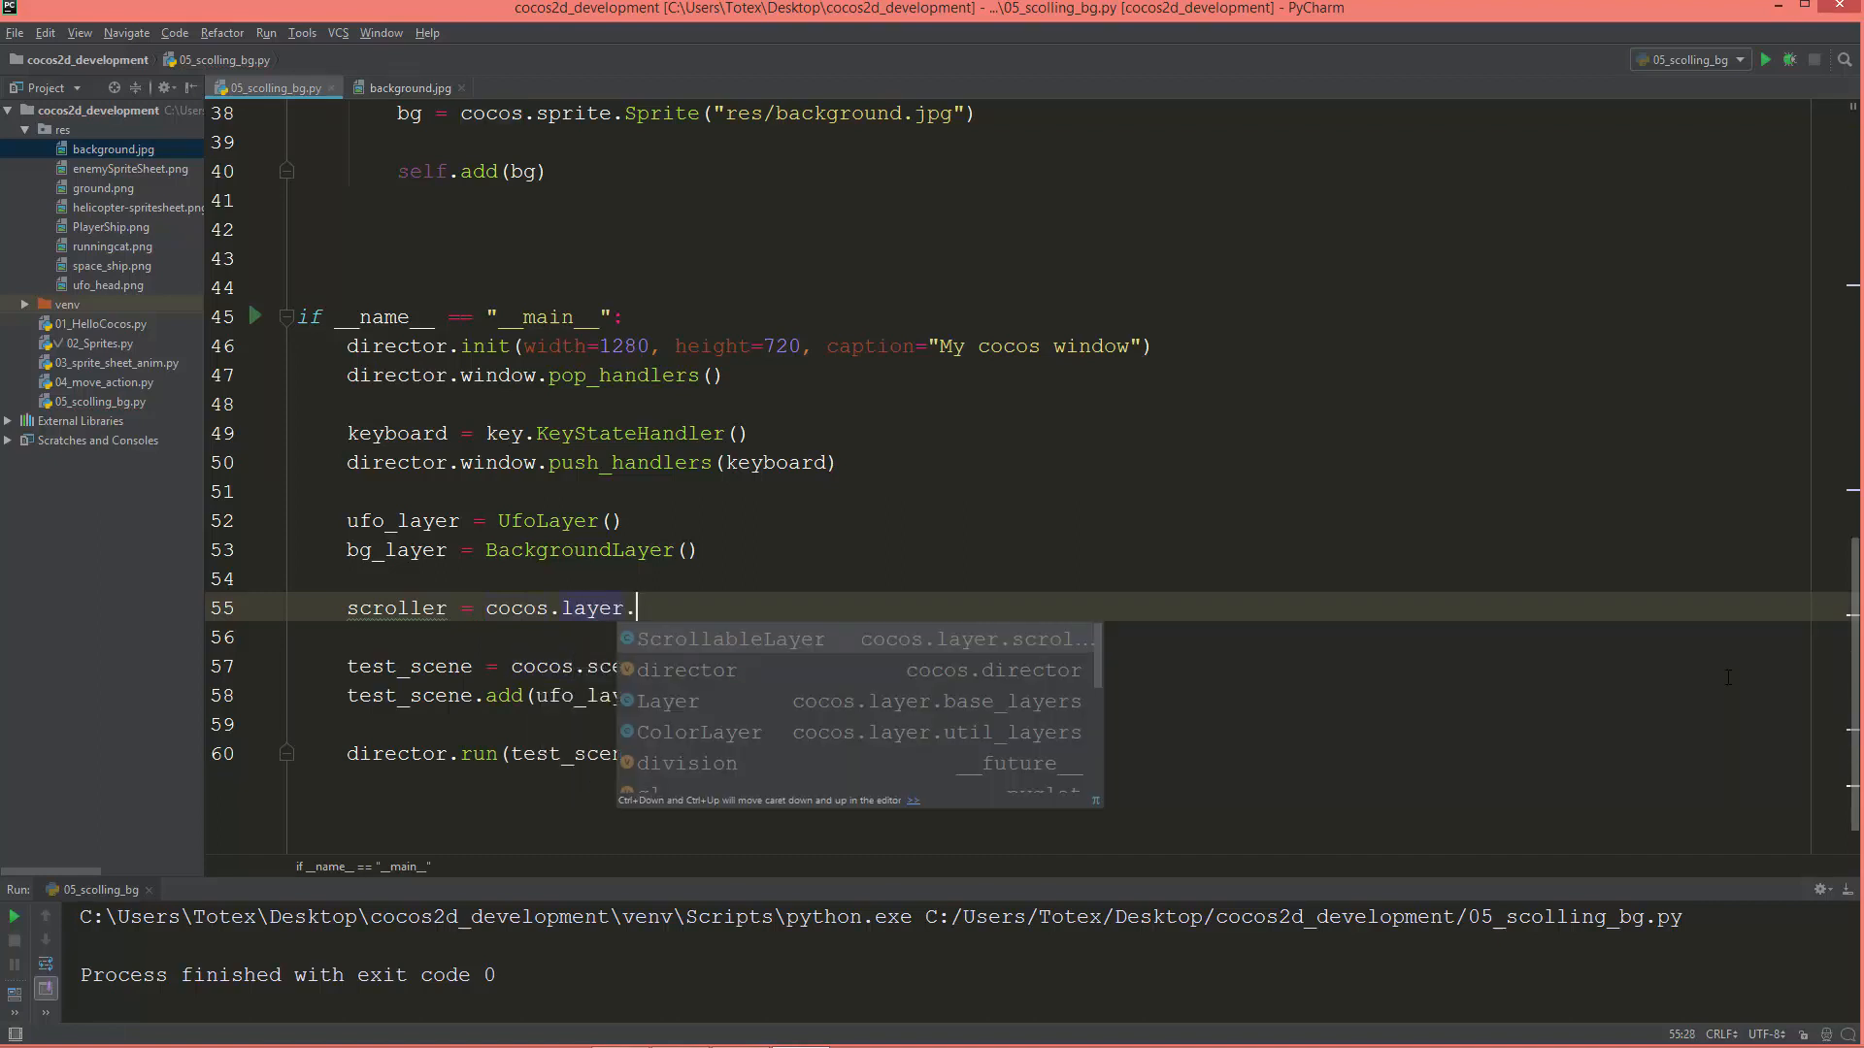
{"action": "type", "text": "ScrollingManager("}
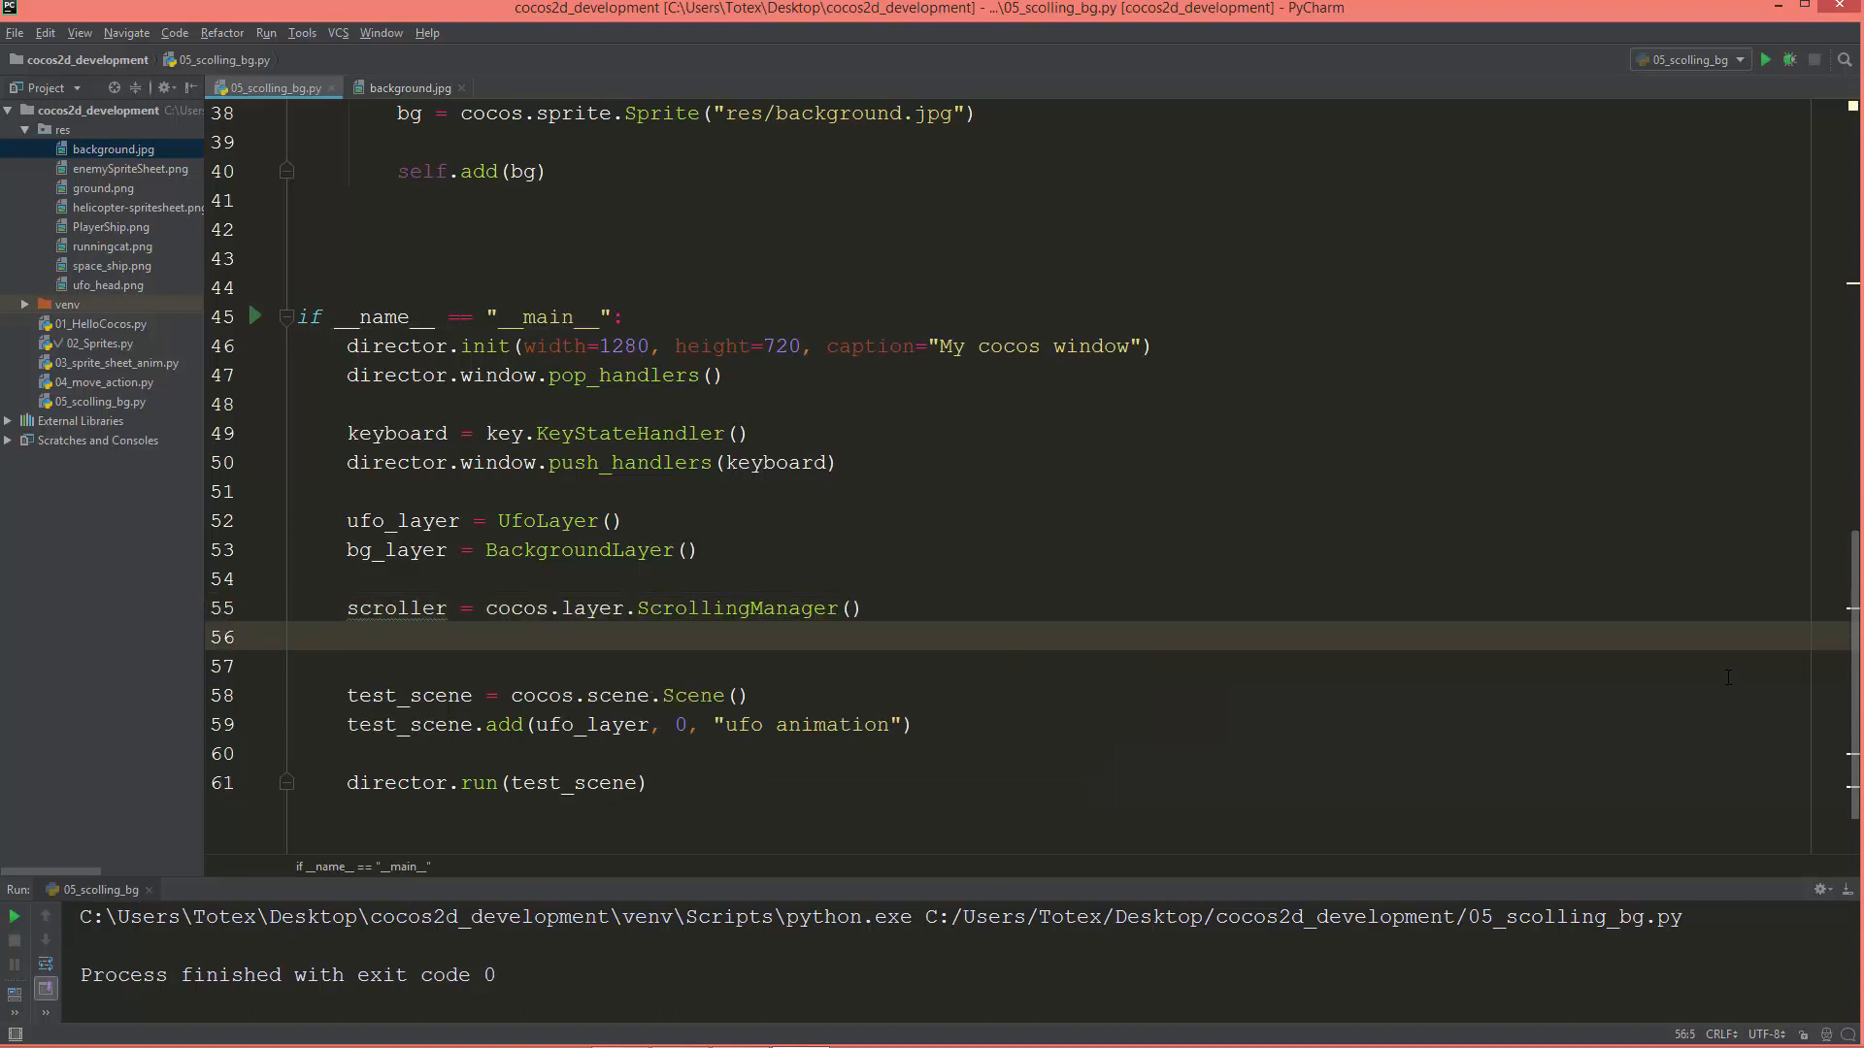
Add bg_layer and ufo_layer to the scroller with scroller.add calls.
{"action": "left_click", "coordinate": [346, 636]}
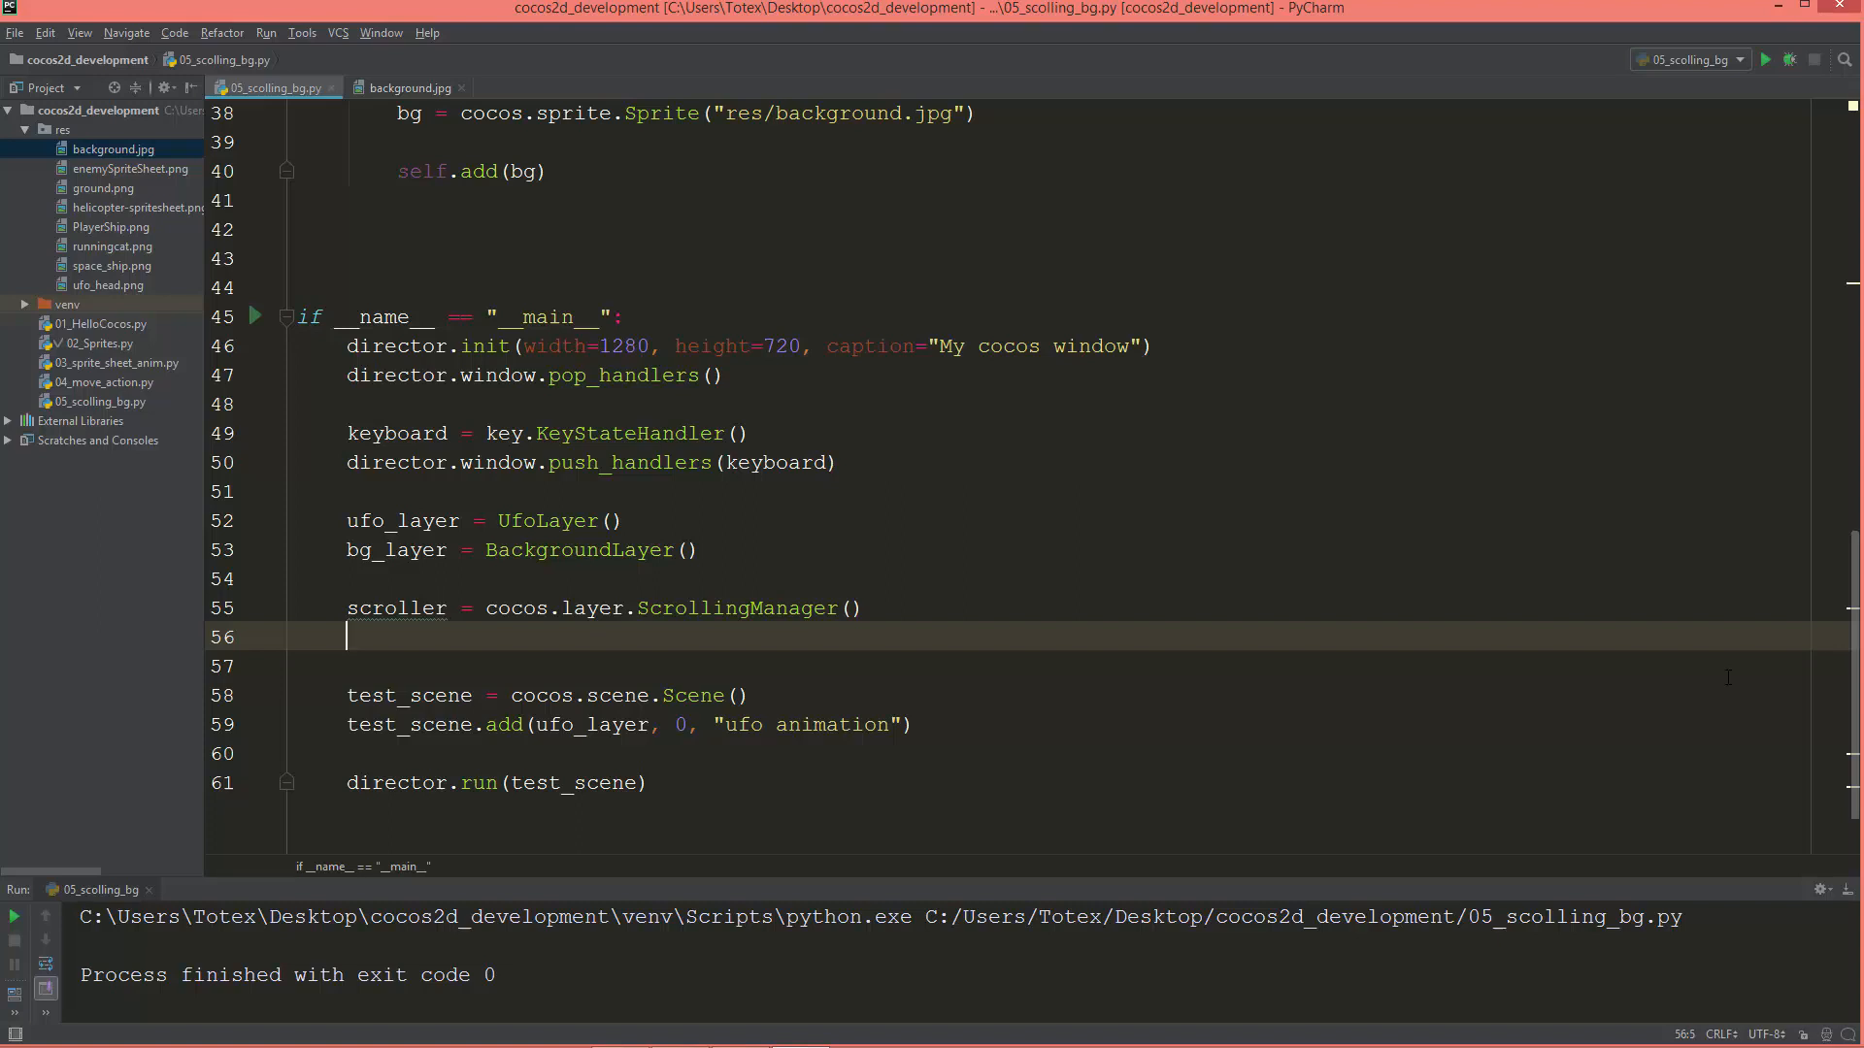
{"action": "type", "text": "sc"}
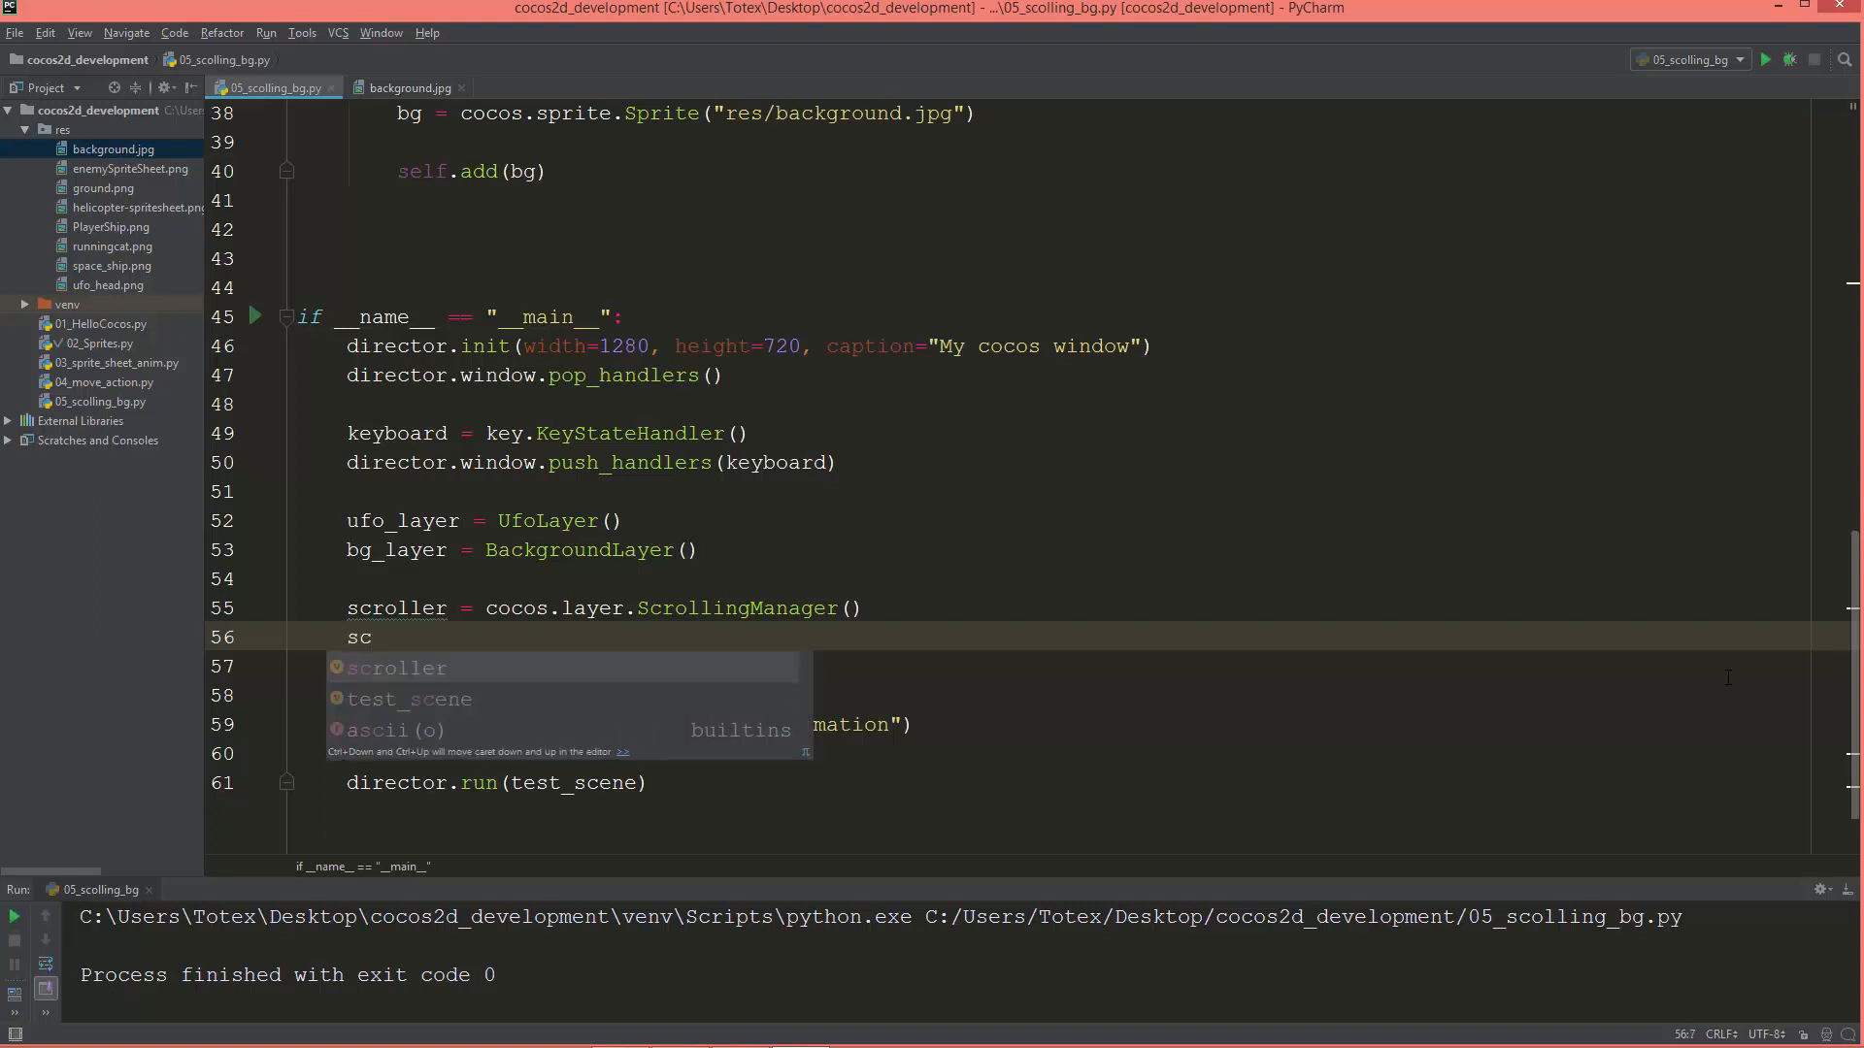
{"action": "type", "text": "scroller.add("}
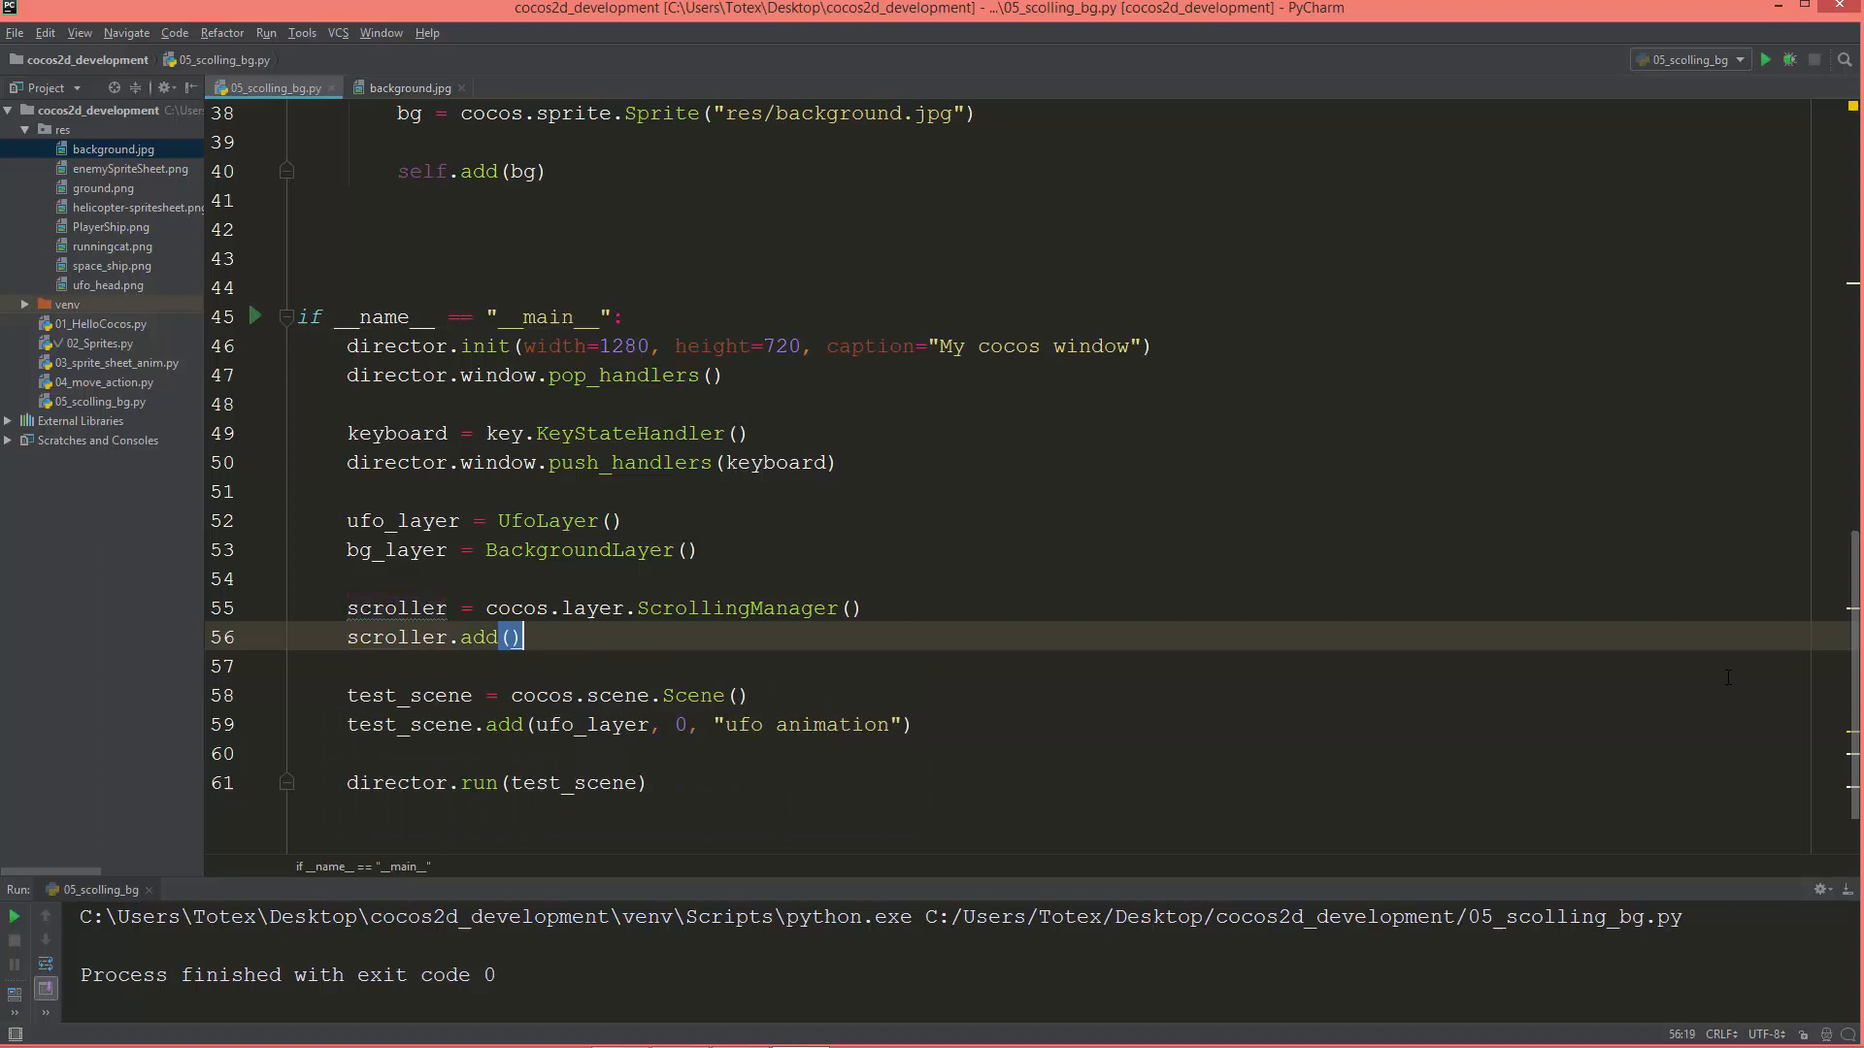
{"action": "type", "text": "bg_layer"}
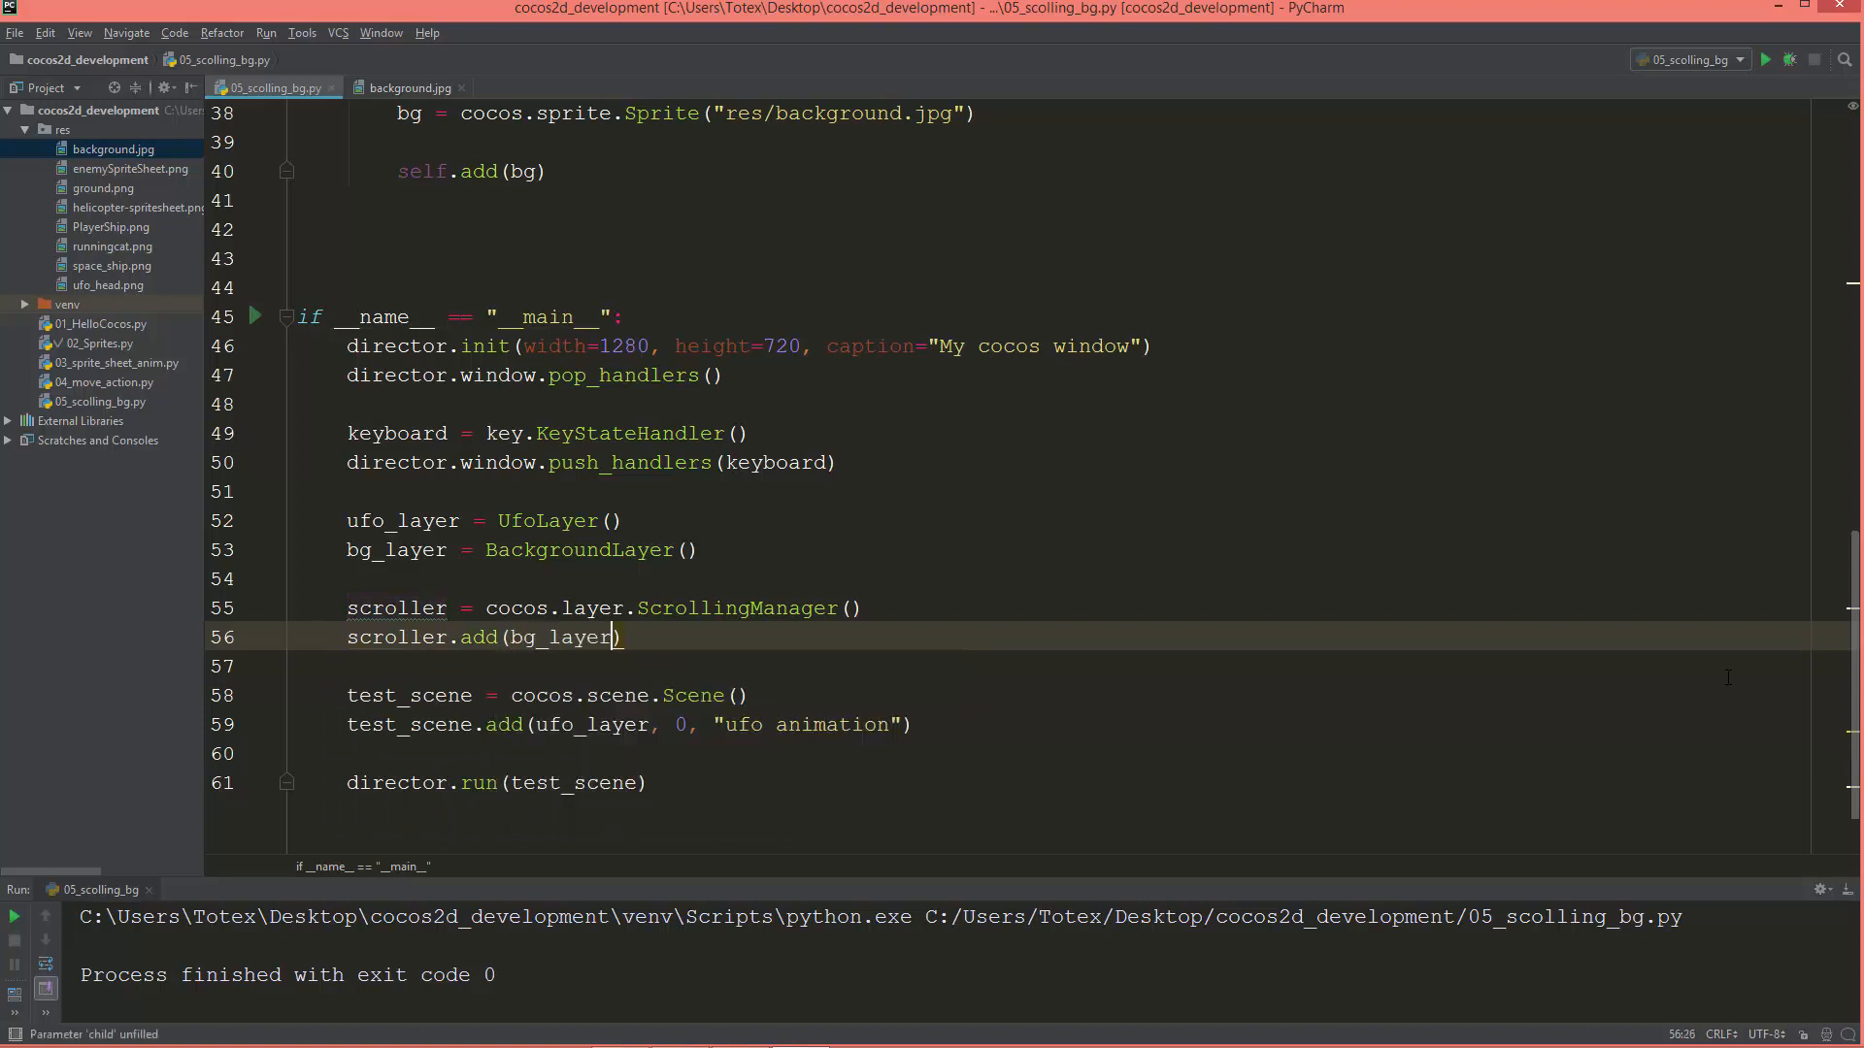
{"action": "type", "text": "scroller"}
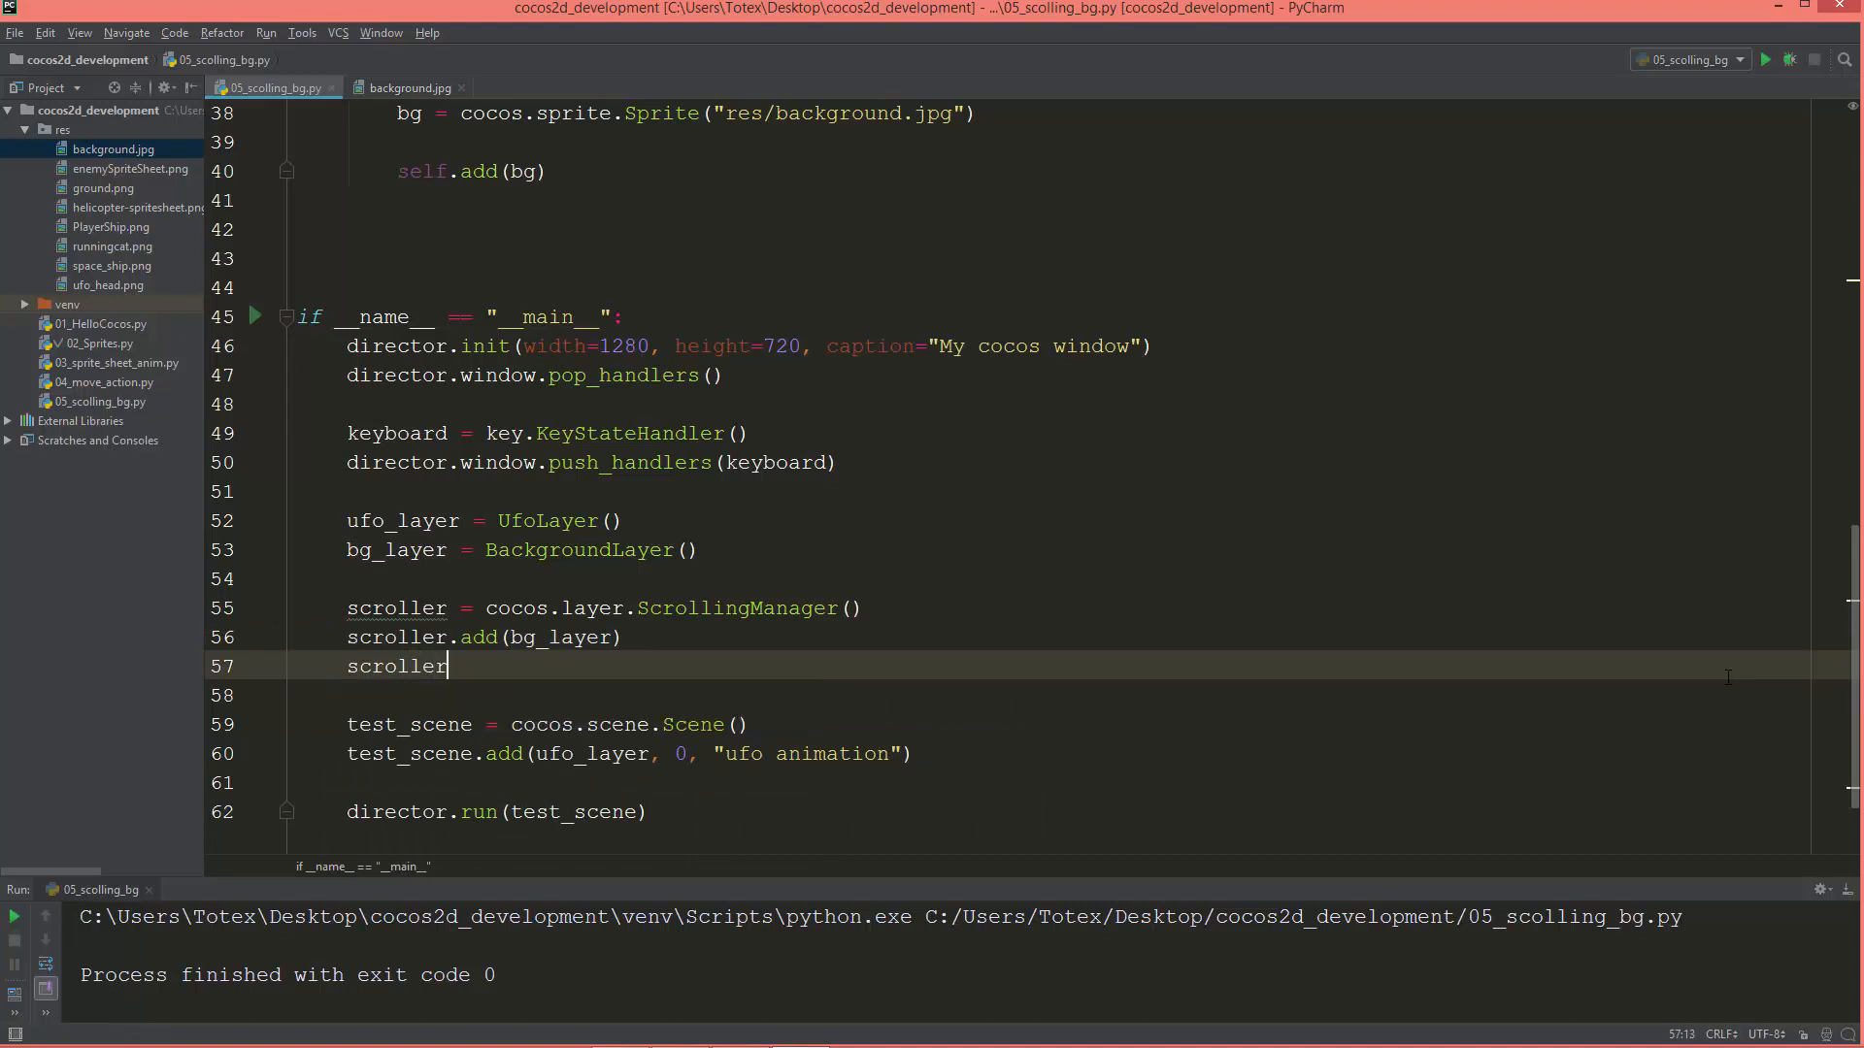
{"action": "type", "text": ".add("}
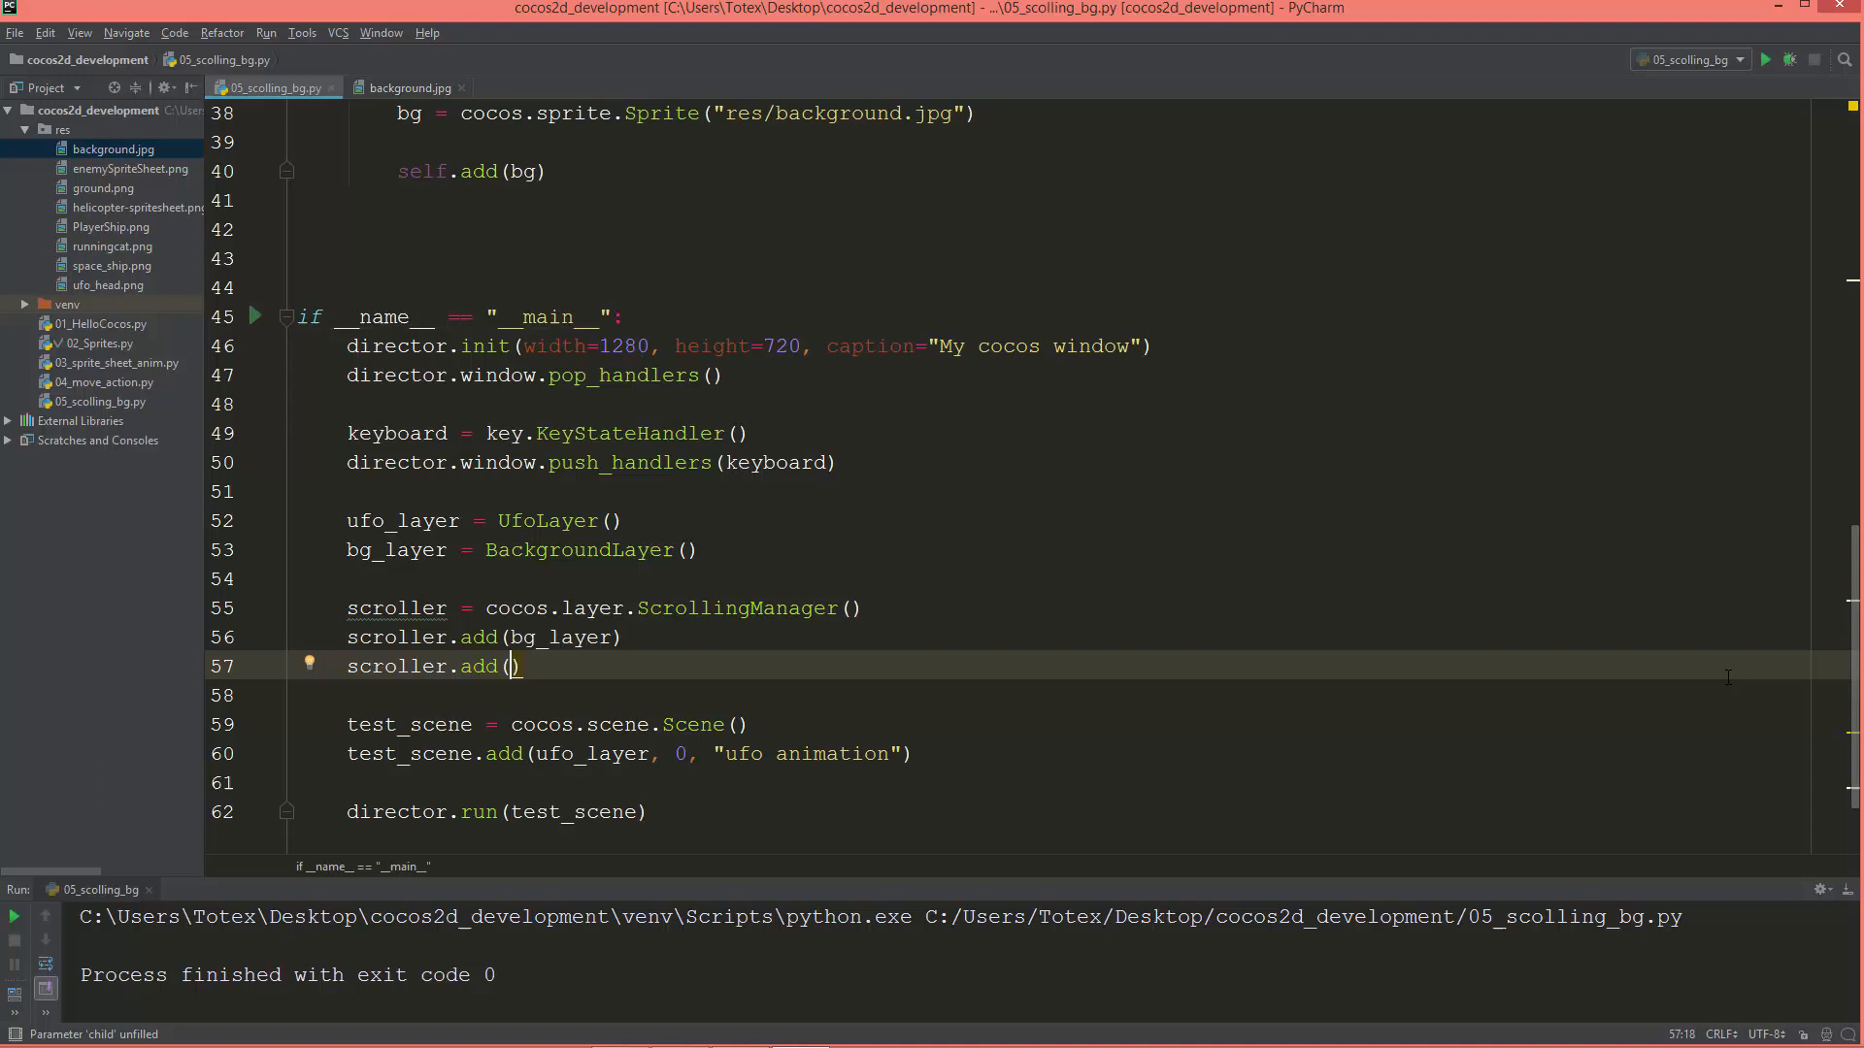
{"action": "type", "text": "ufo_layer"}
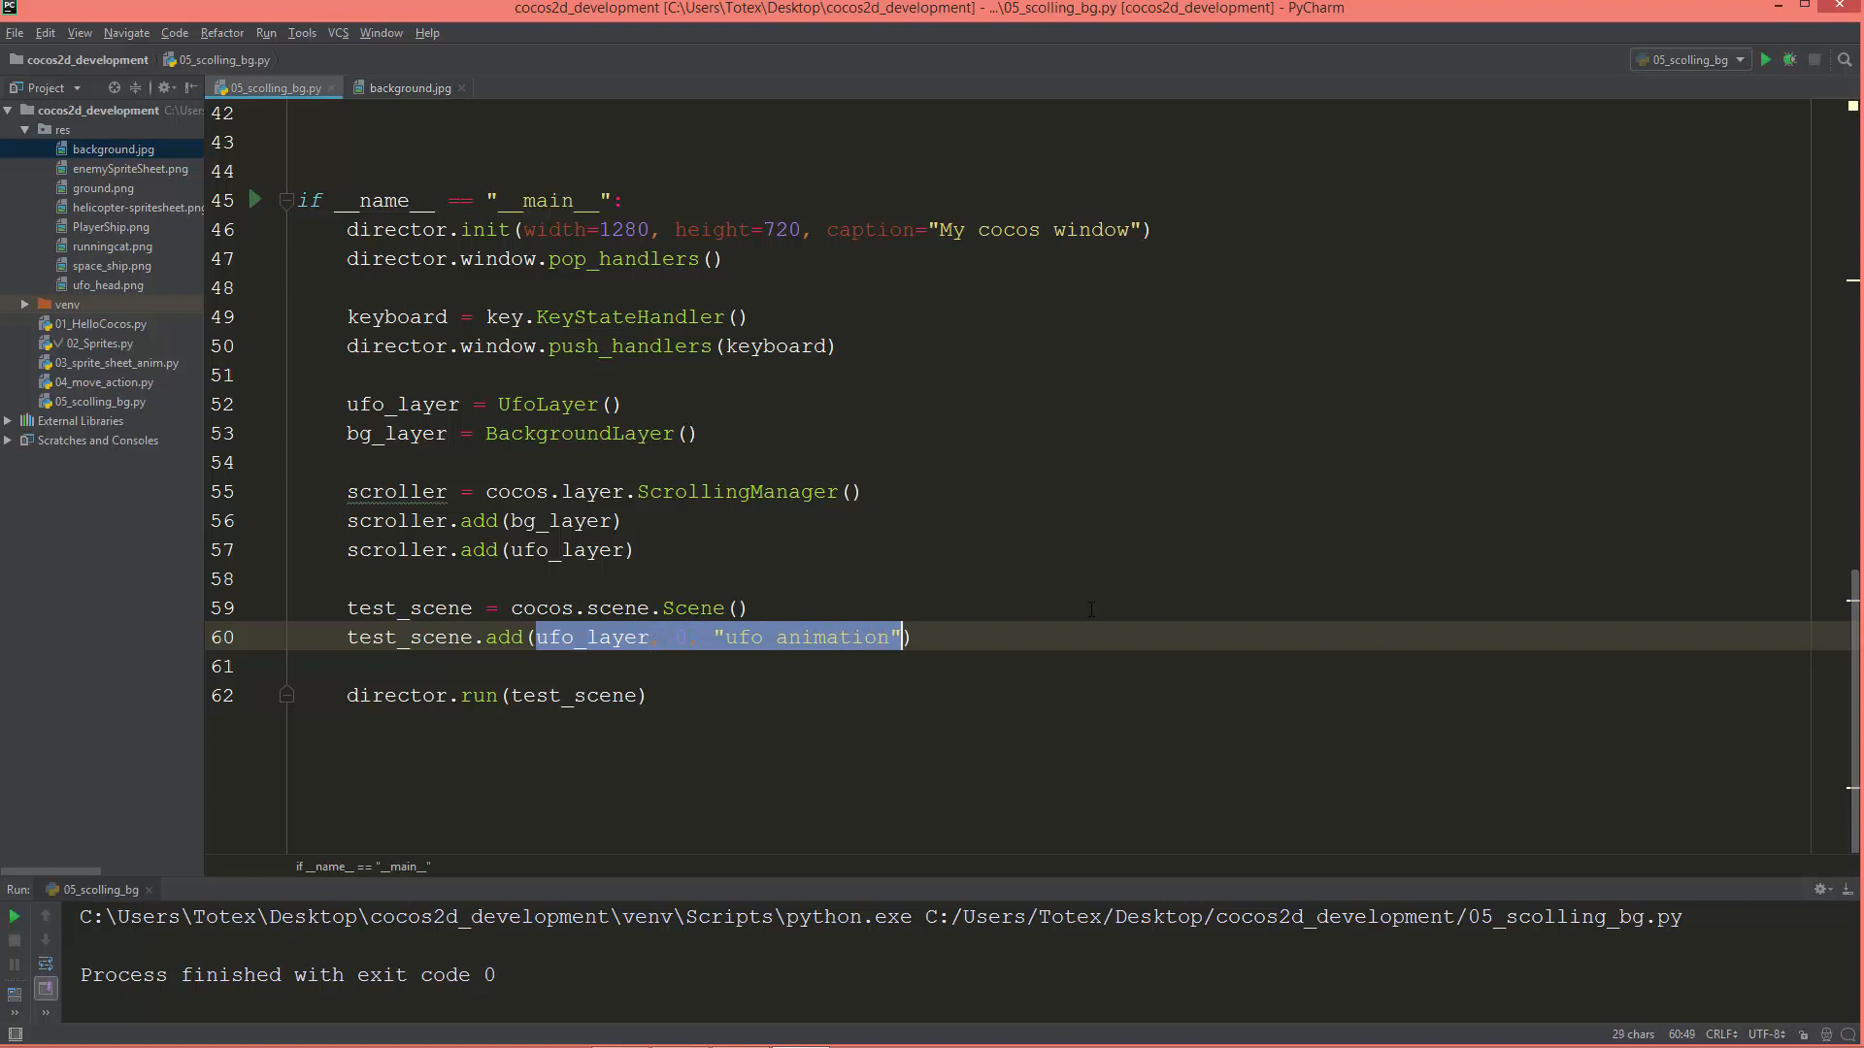
Change the scene line to test_scene.add(scroller).
{"action": "type", "text": "scene.add(scroller"}
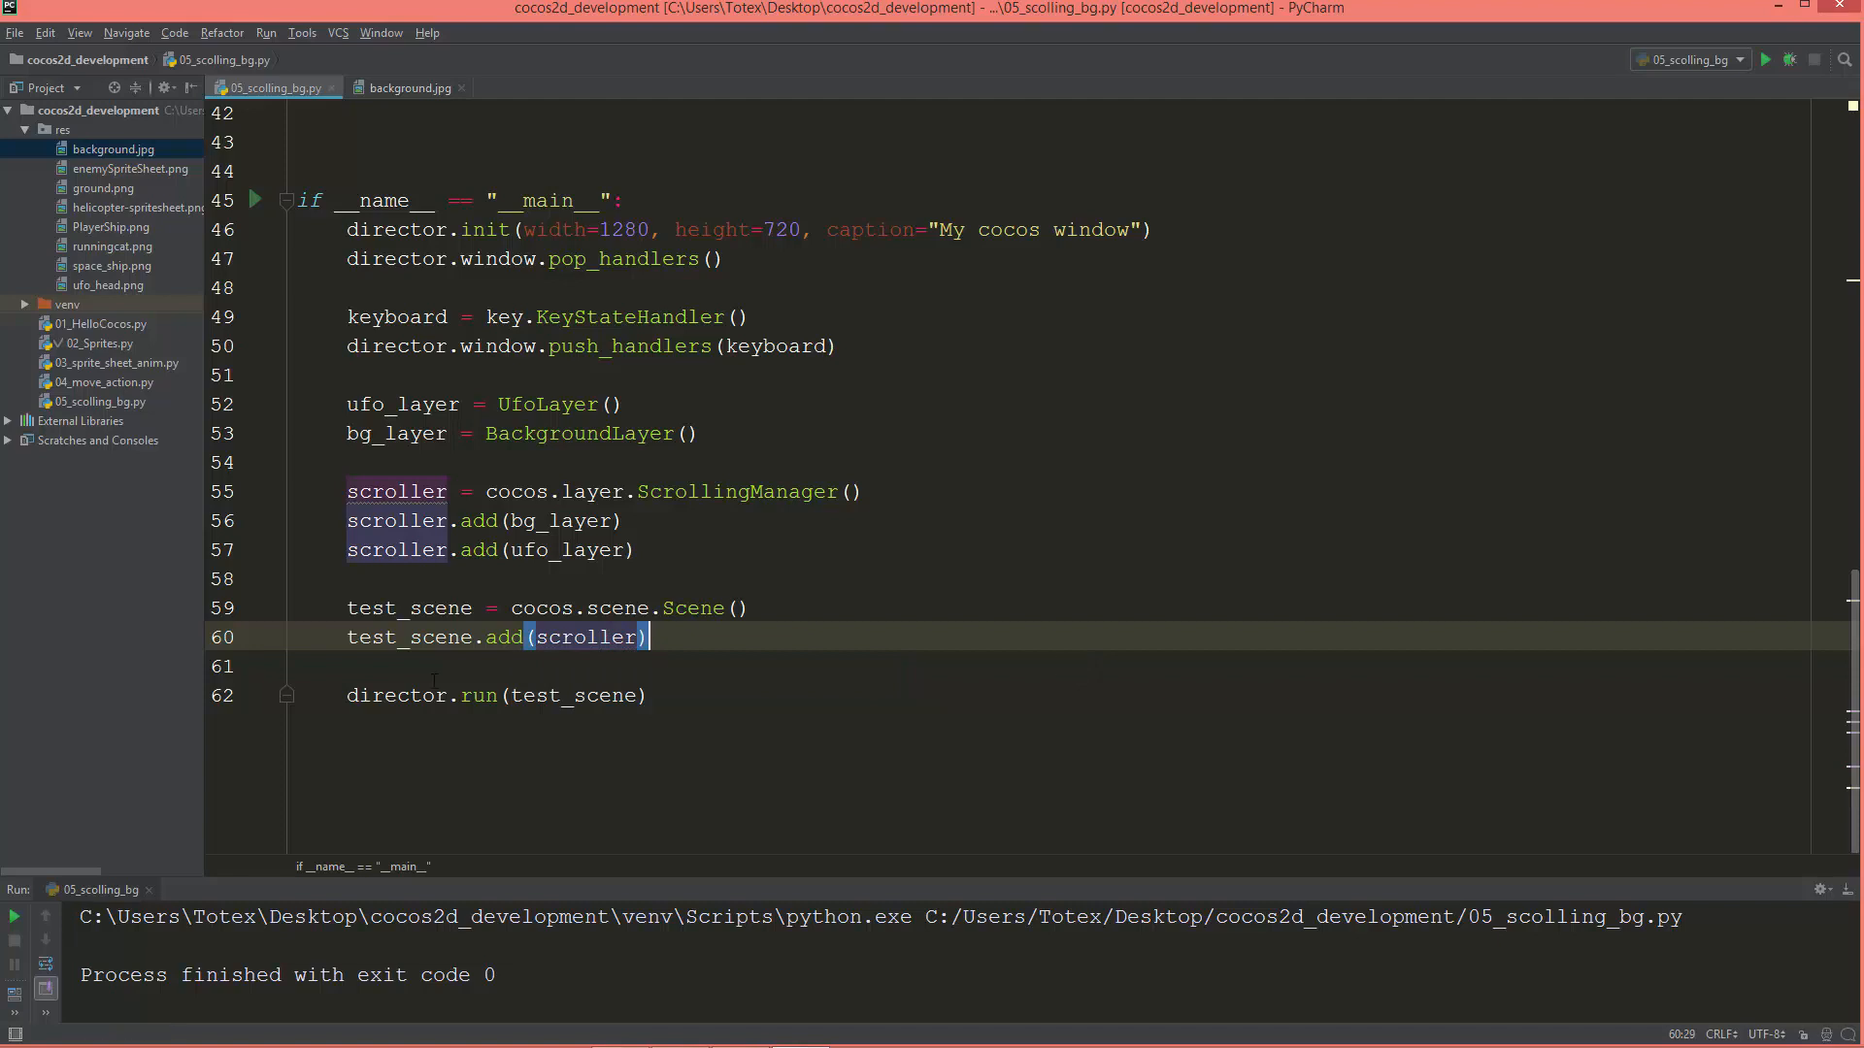
{"action": "mouse_move", "coordinate": [519, 715]}
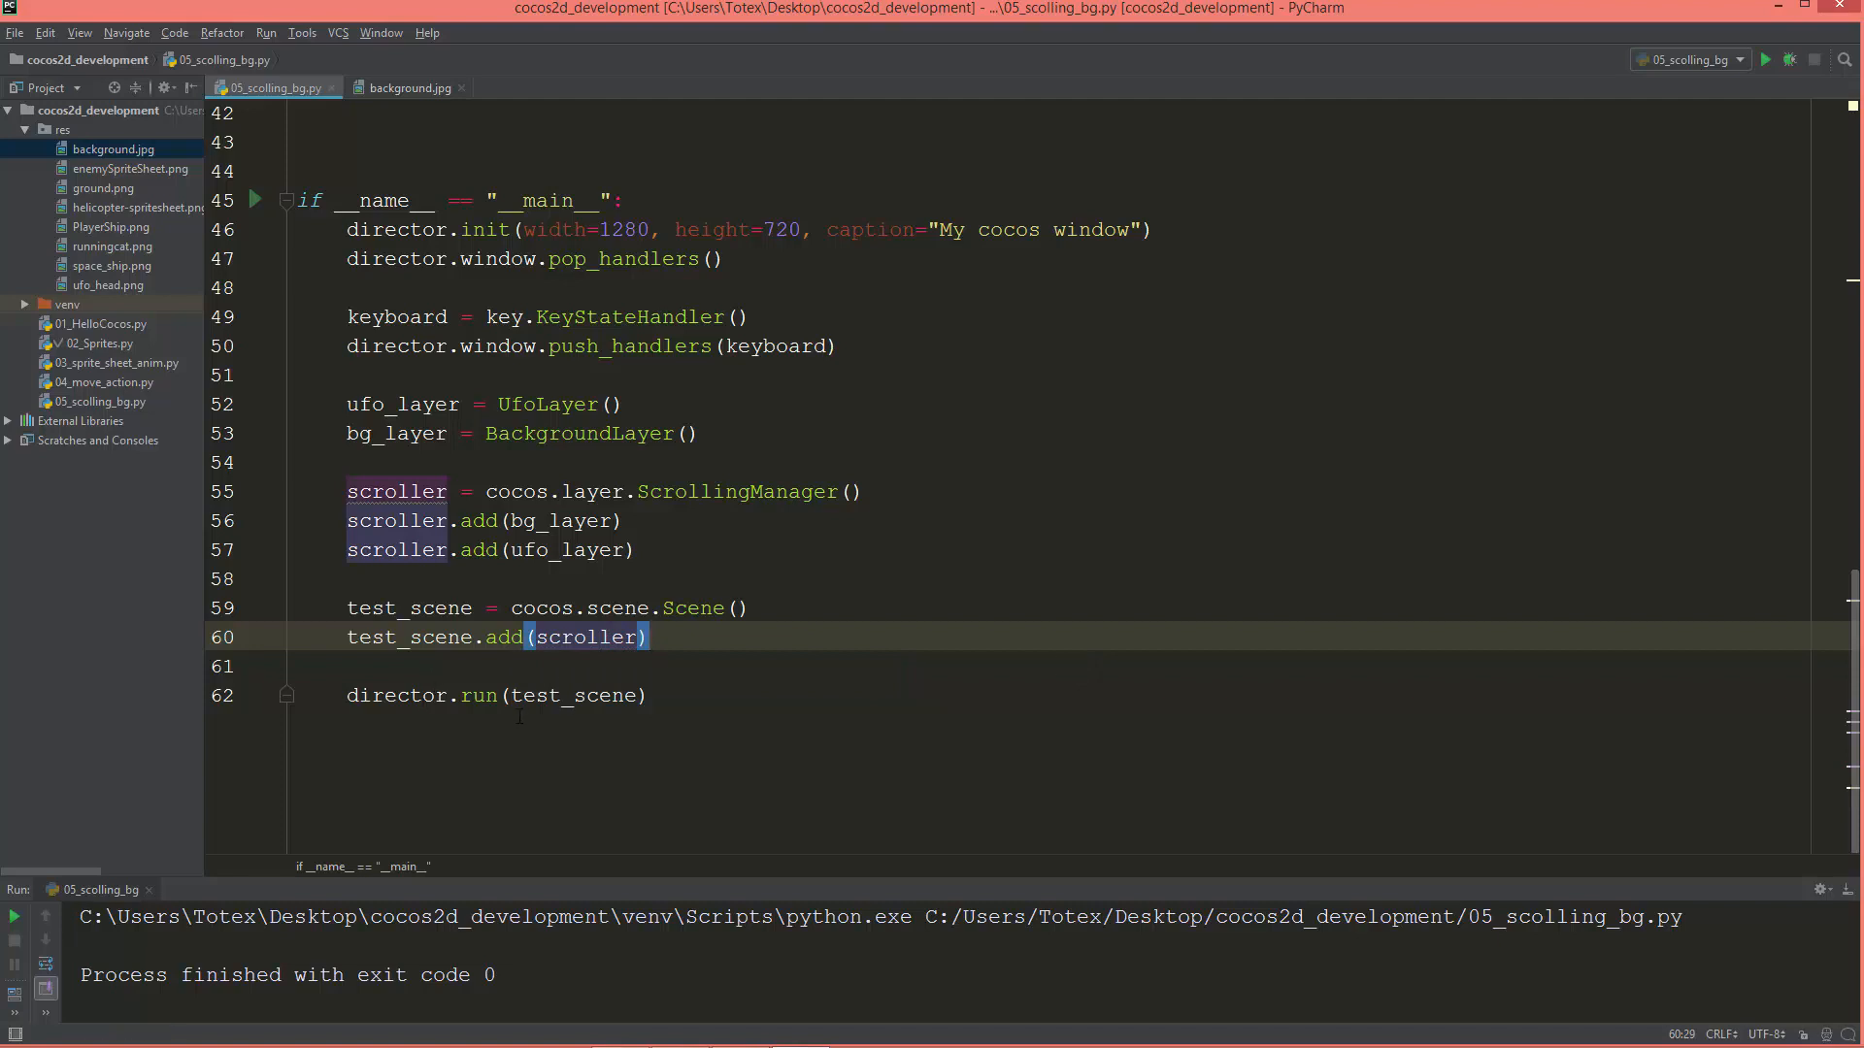
{"action": "scroll", "scroll_direction": "up", "scroll_amount": 3}
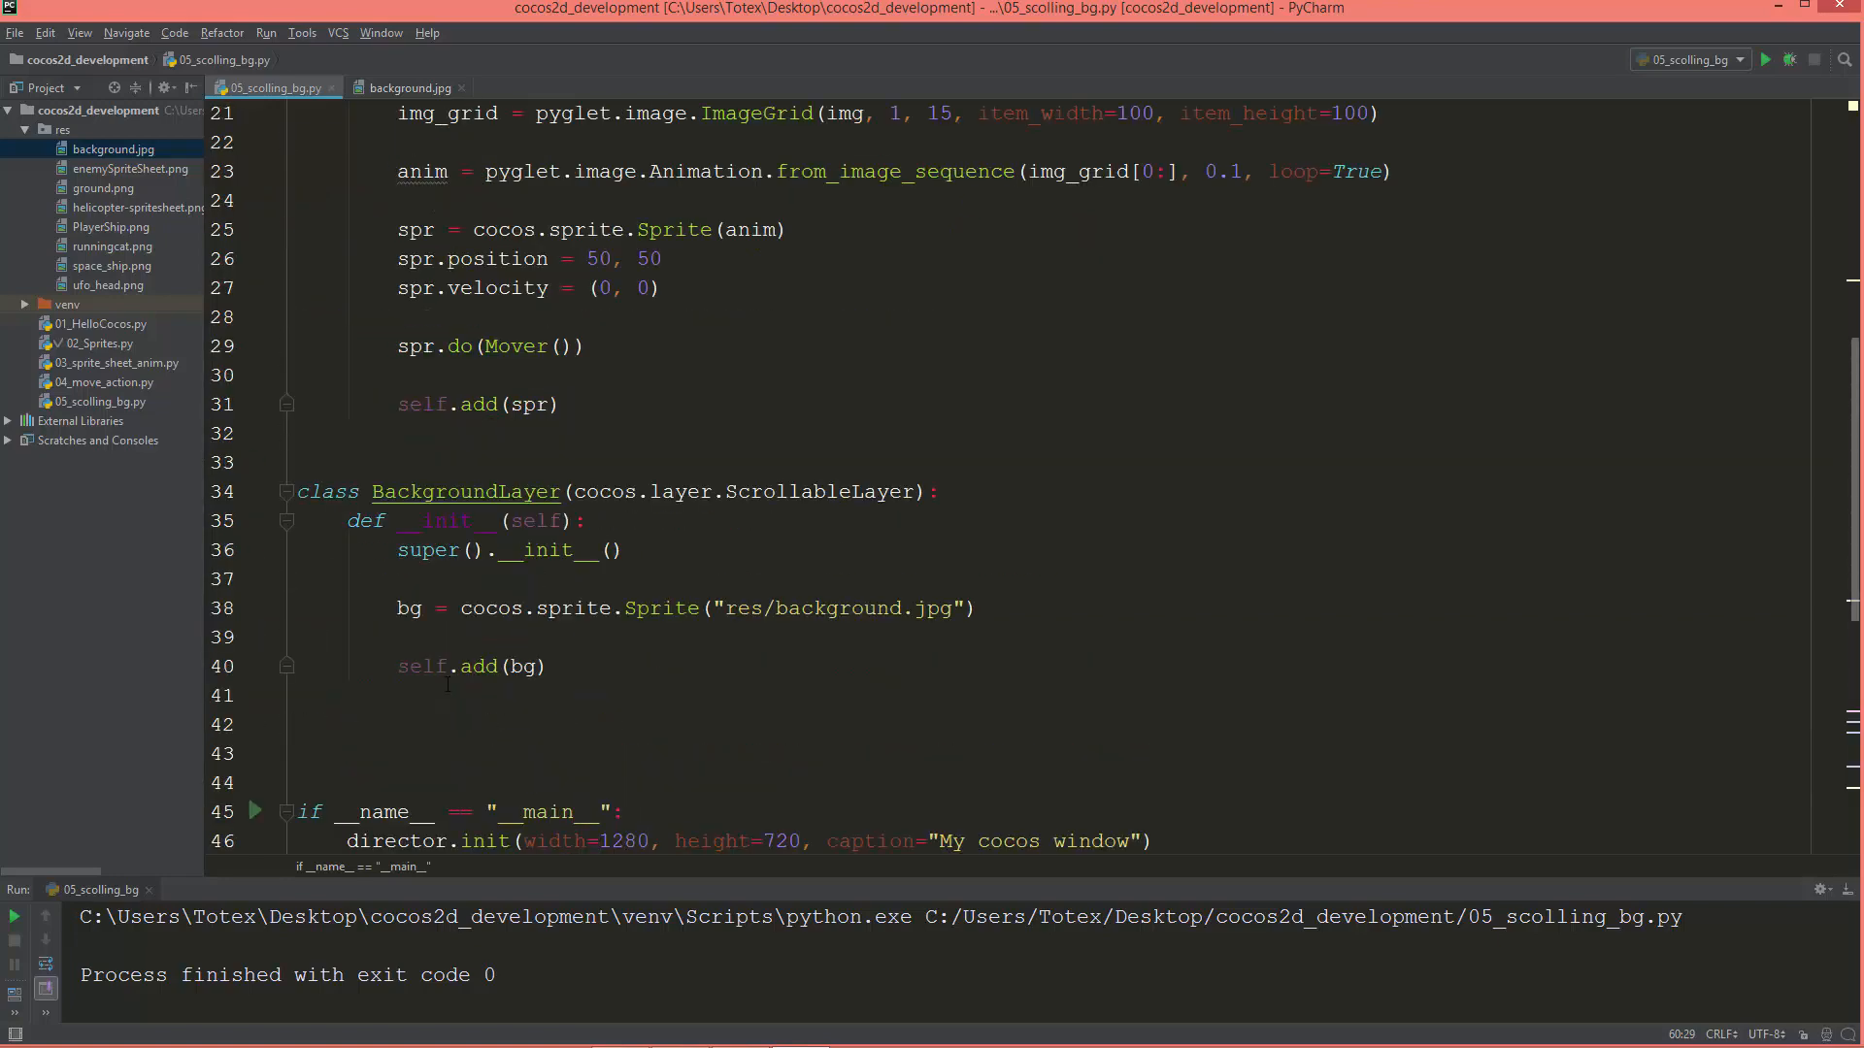
{"action": "scroll", "scroll_direction": "up", "scroll_amount": 3}
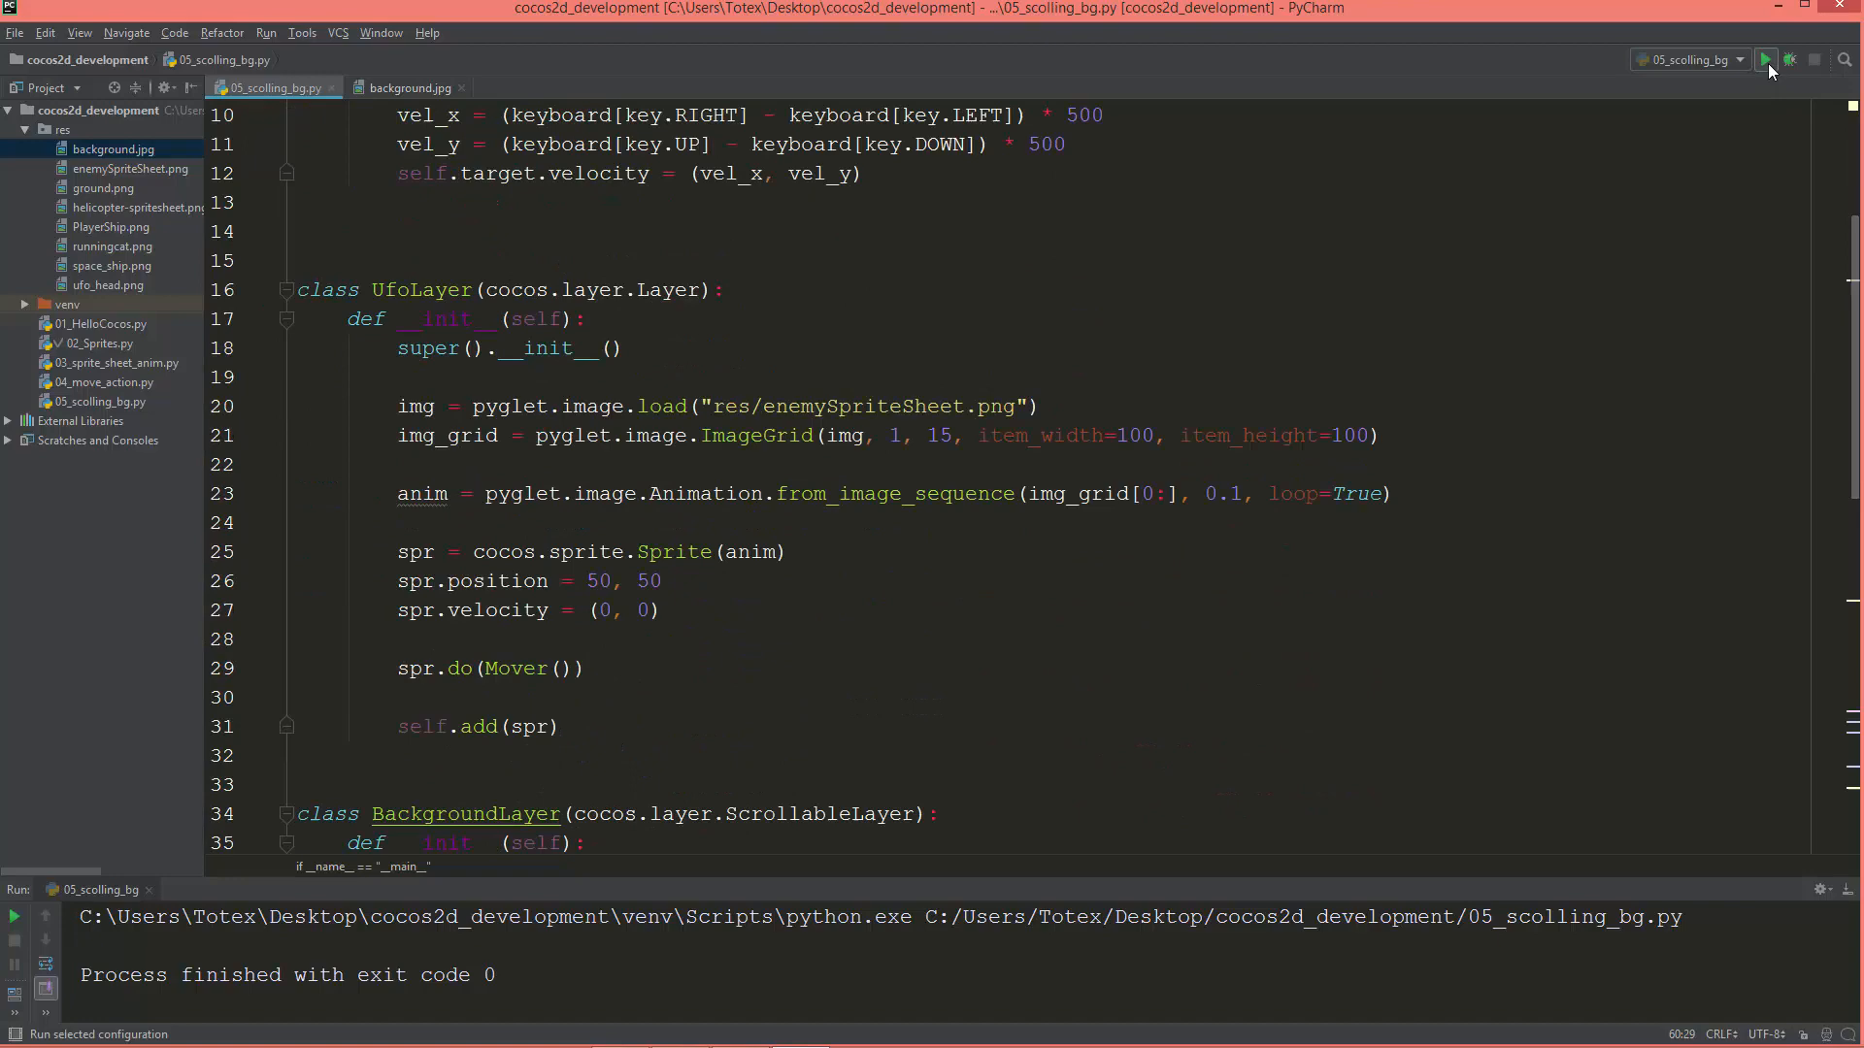
Run the script and see AttributeError: 'UfoLayer' object has no attribute 'set_view'.
{"action": "left_click", "coordinate": [1768, 60]}
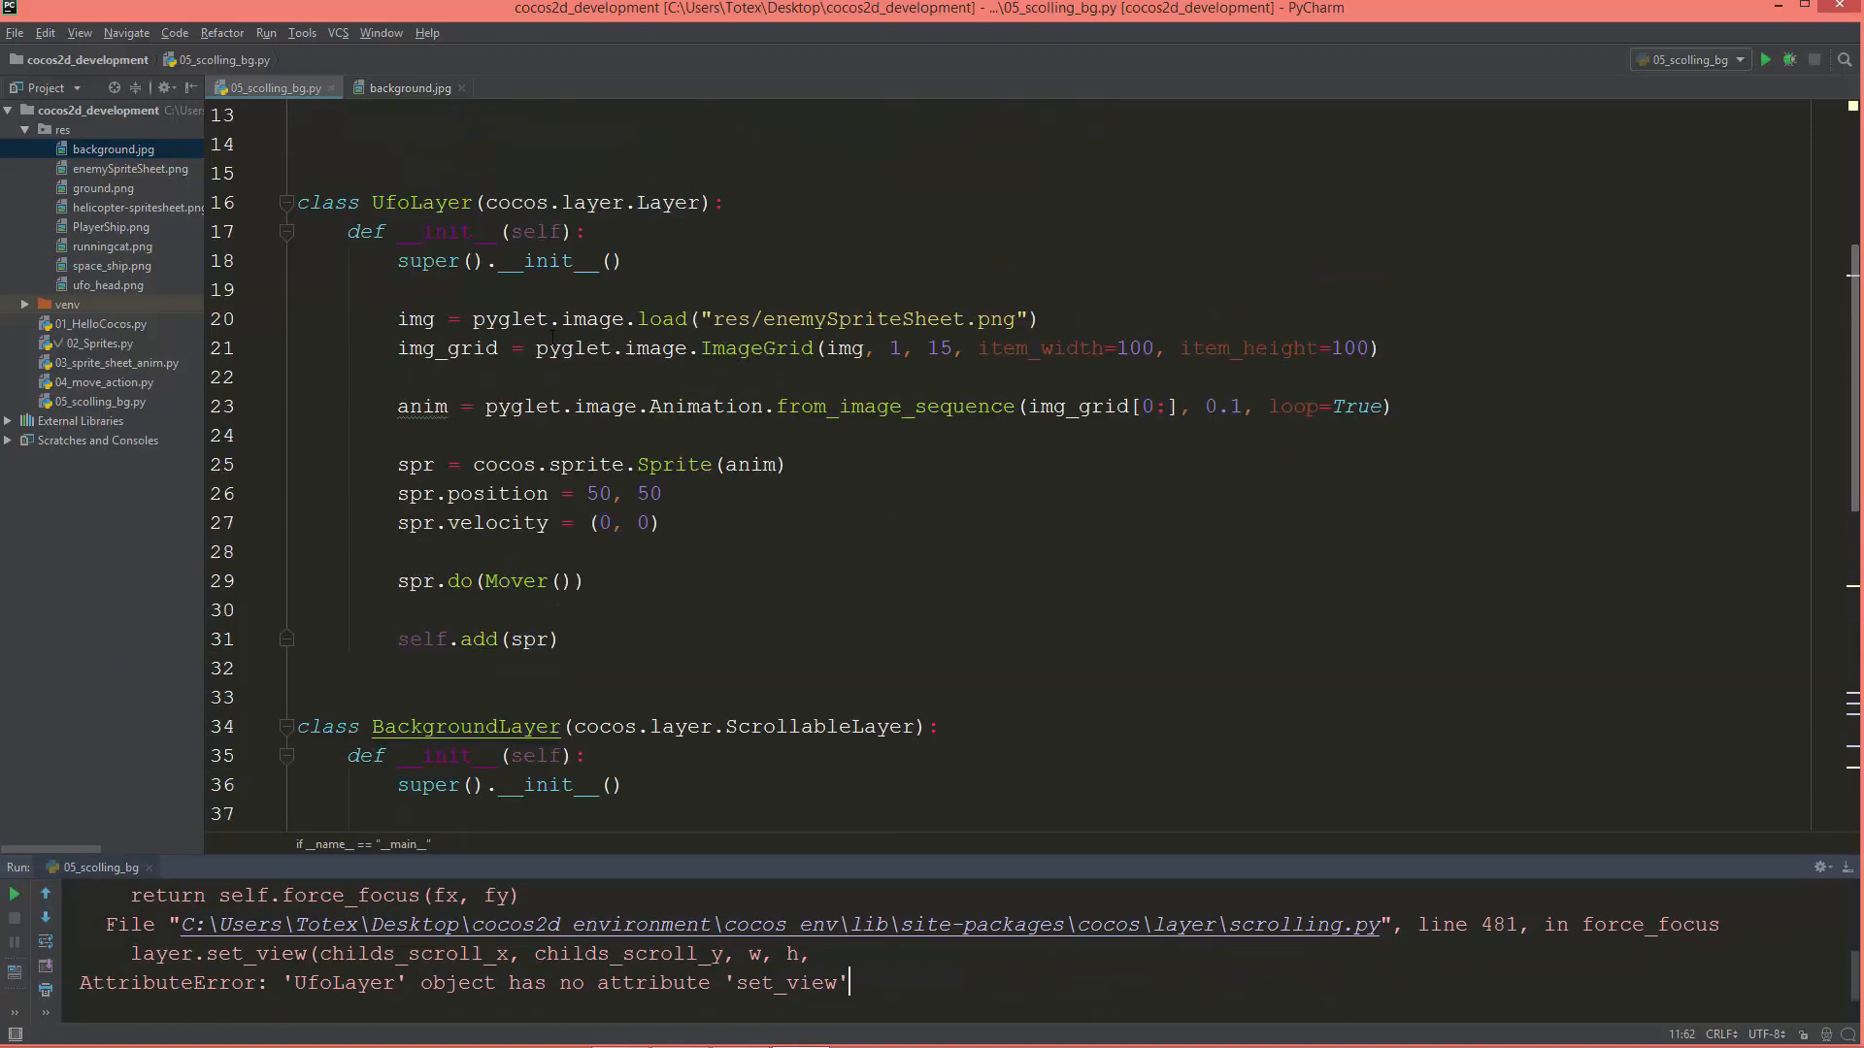
{"action": "mouse_move", "coordinate": [464, 232]}
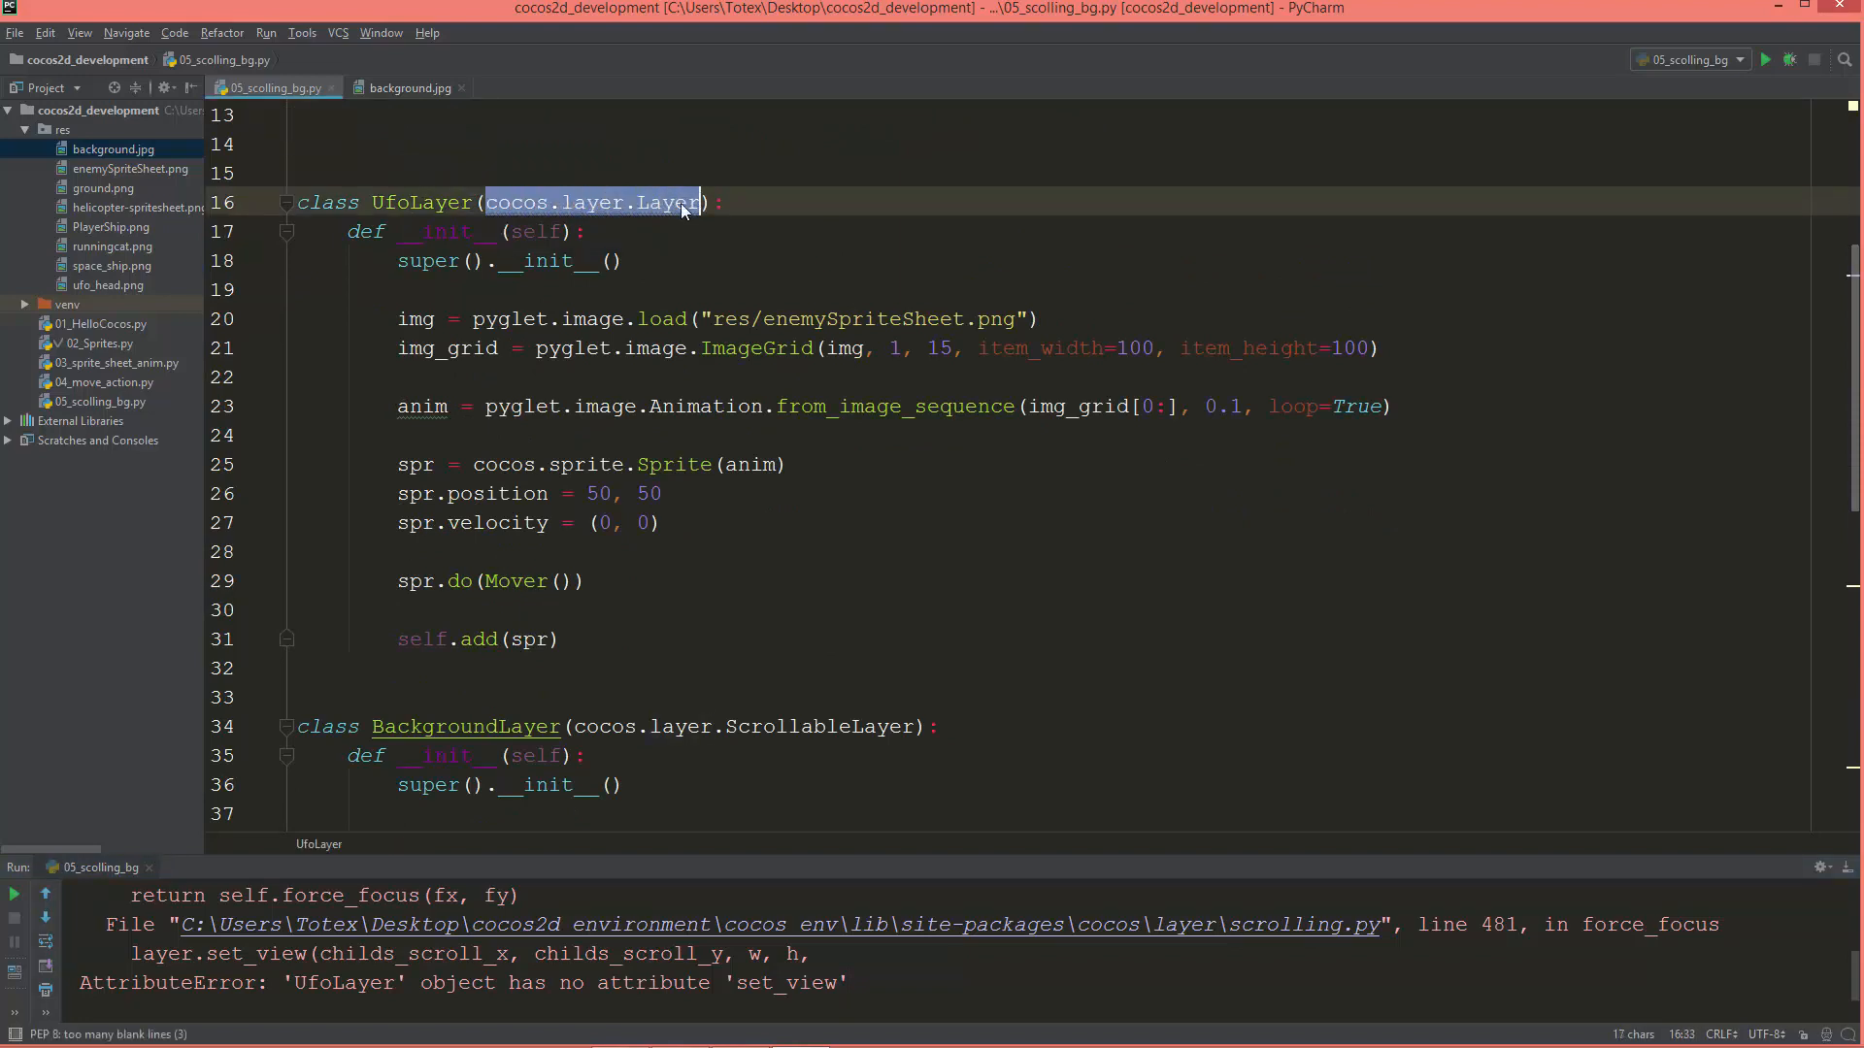
Switch UfoLayer's base class to cocos.layer.ScrollableLayer and rerun to show the sky background.
{"action": "double_click", "coordinate": [414, 202]}
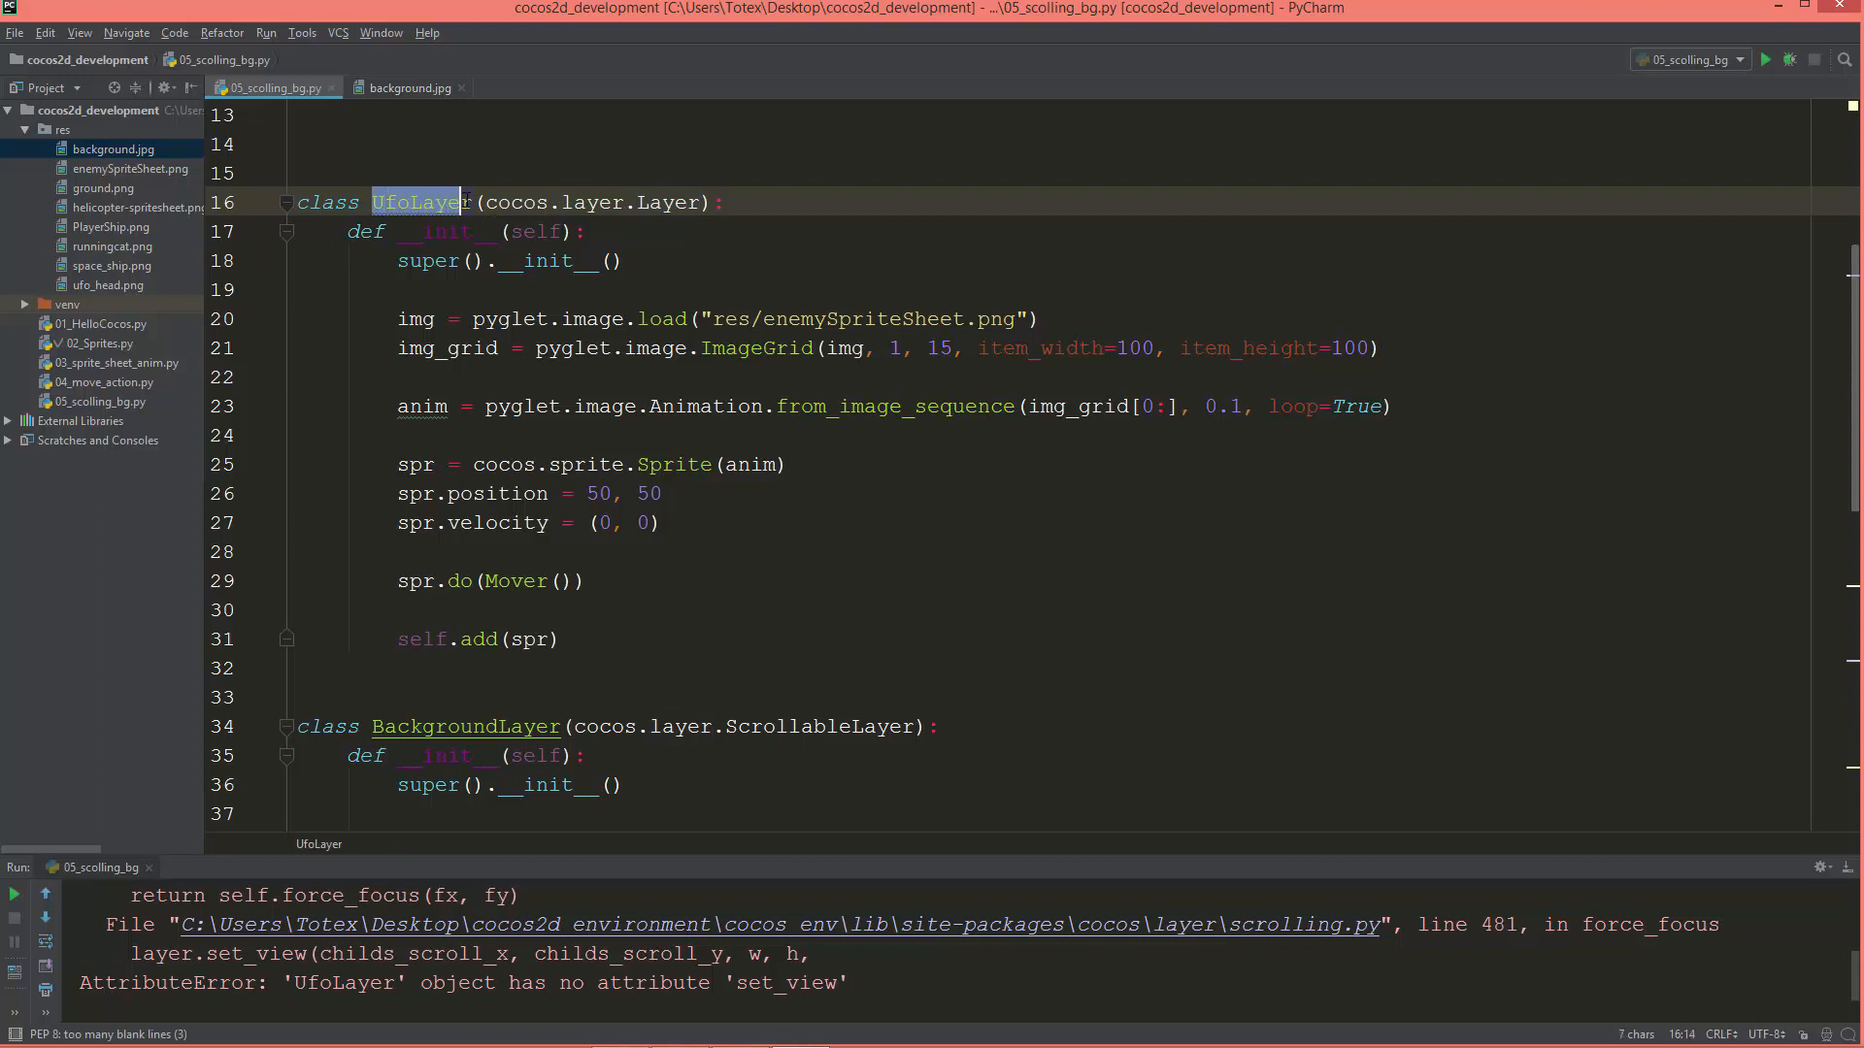
{"action": "left_click", "coordinate": [896, 743]}
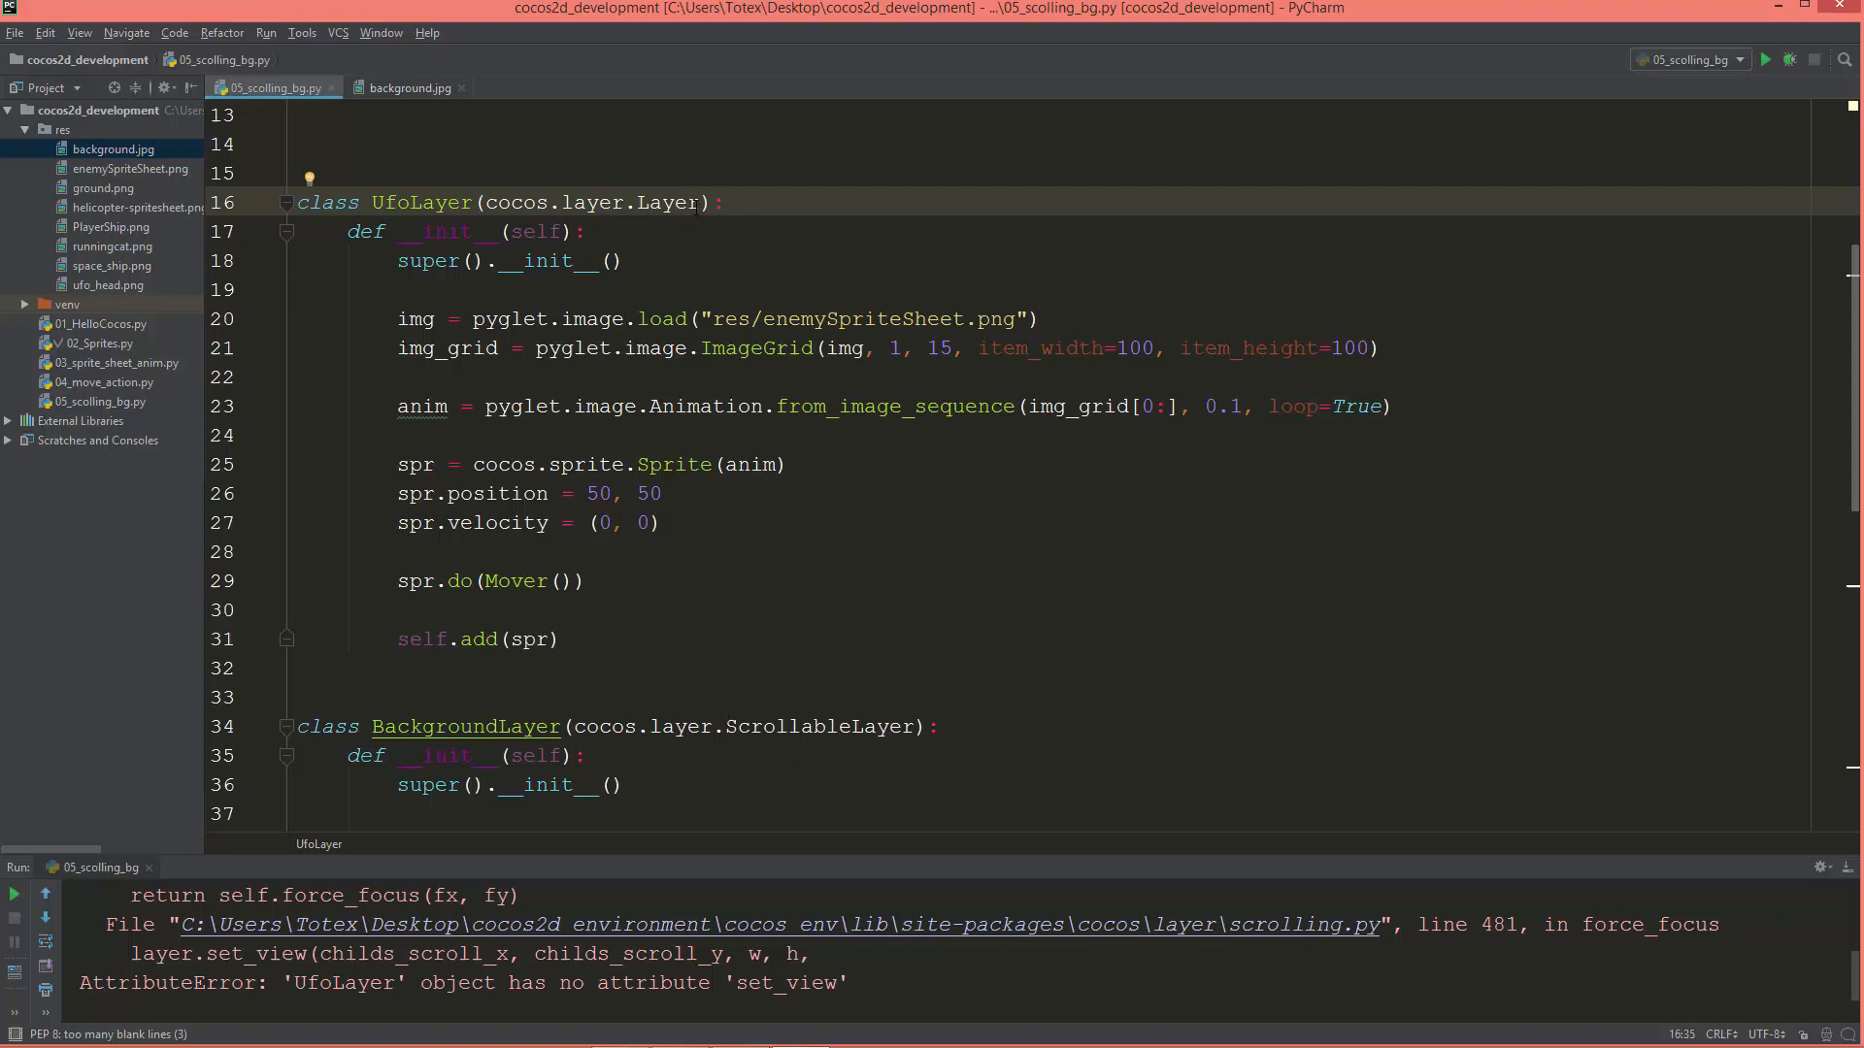
{"action": "double_click", "coordinate": [667, 202]}
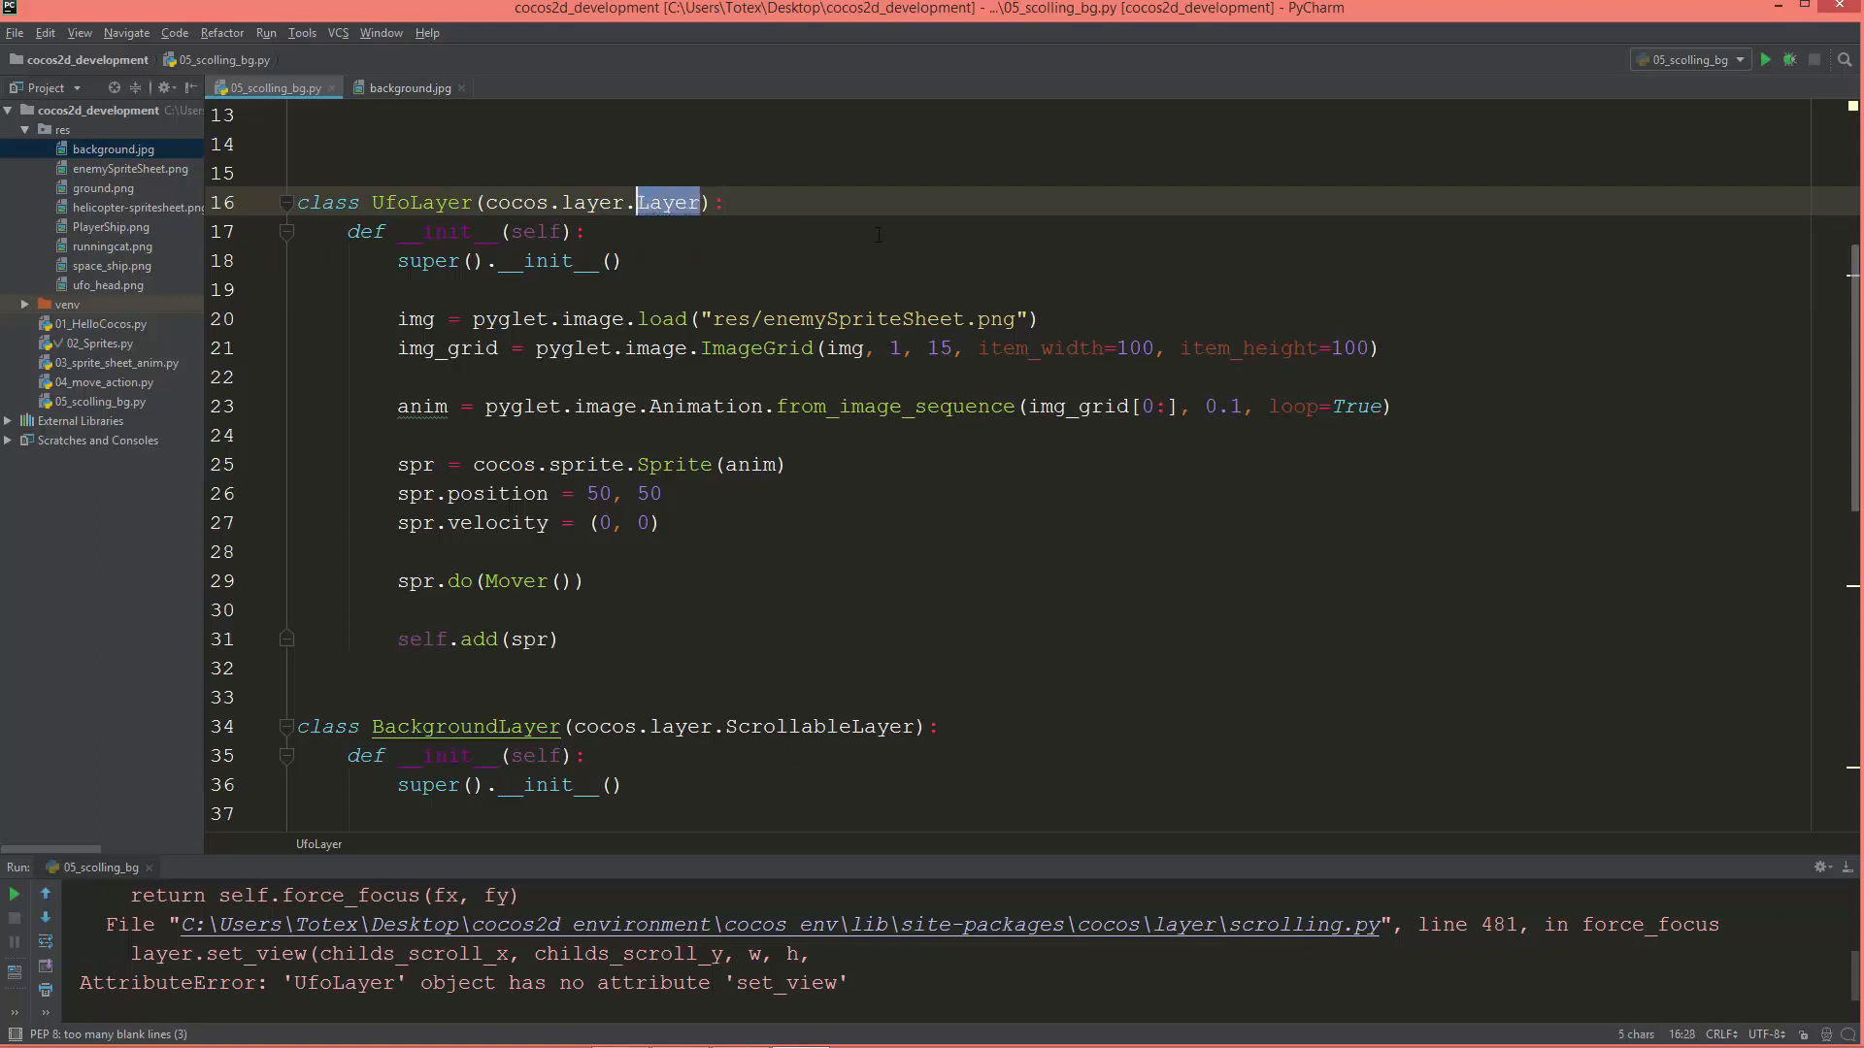
{"action": "type", "text": "Scr"}
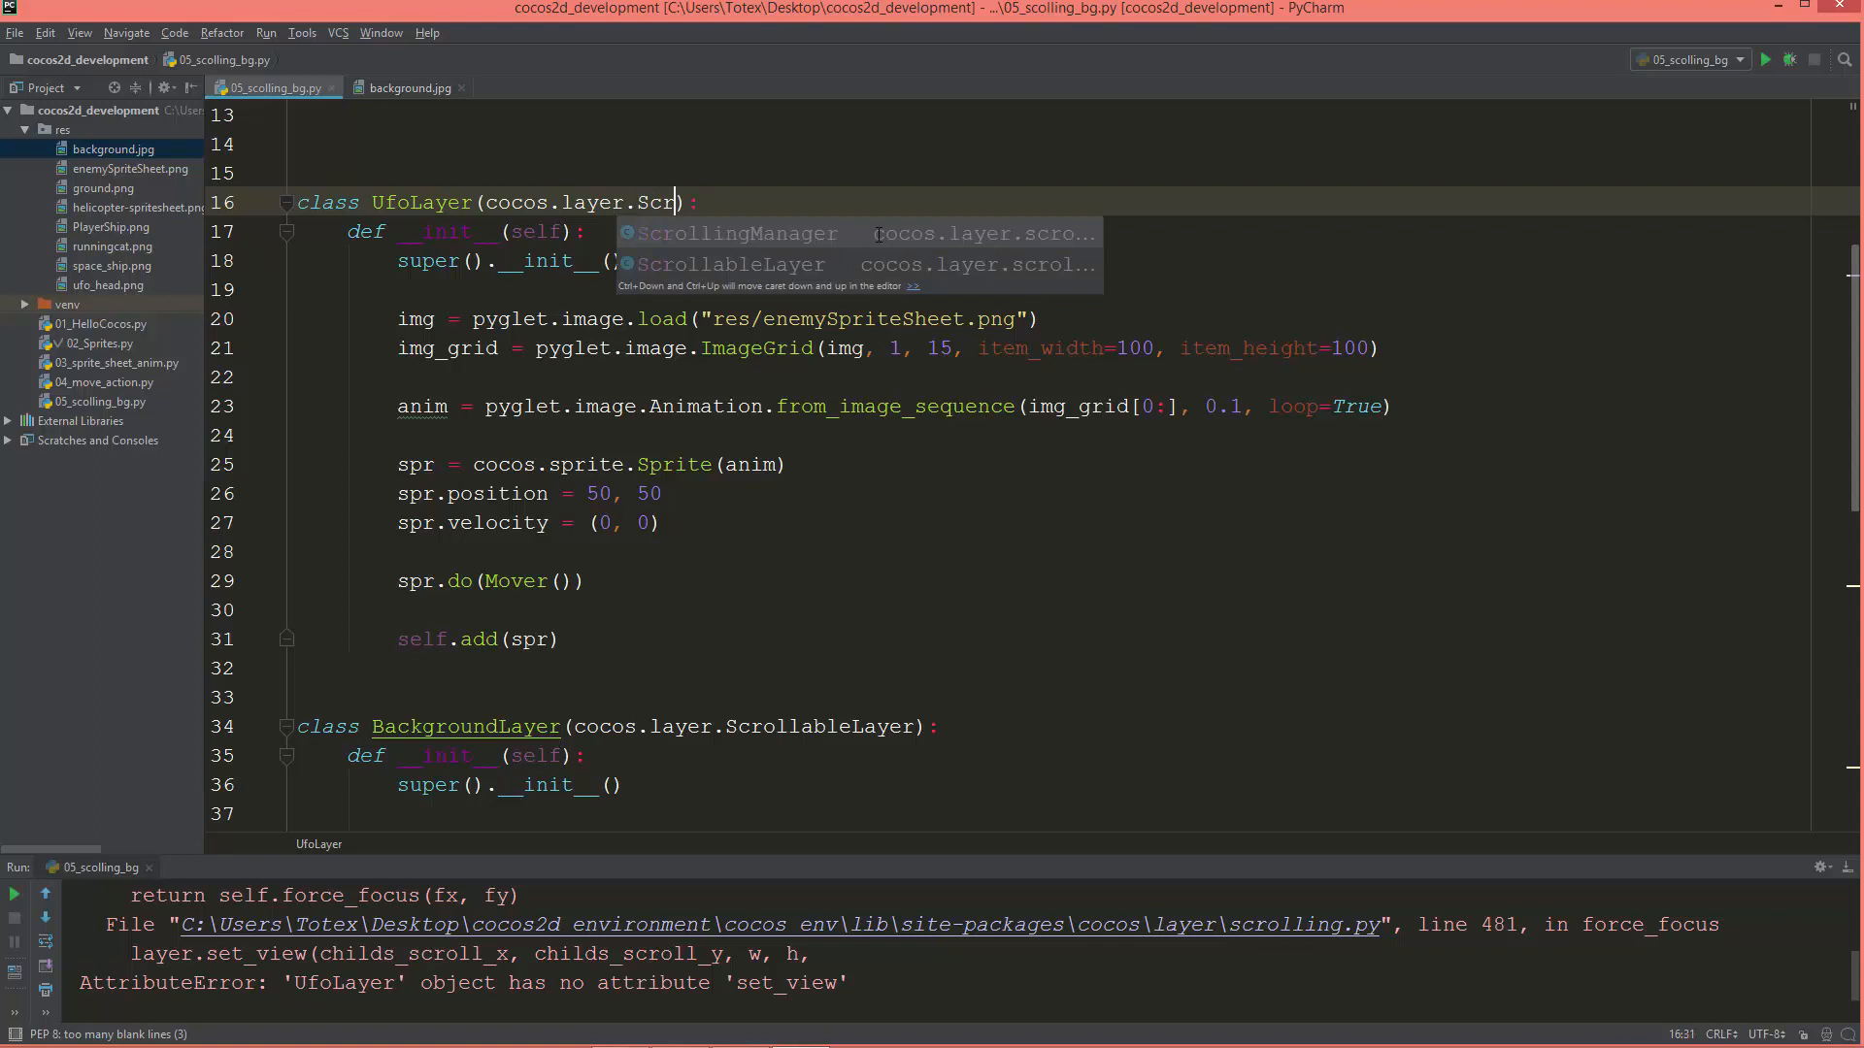
{"action": "left_click", "coordinate": [734, 264]}
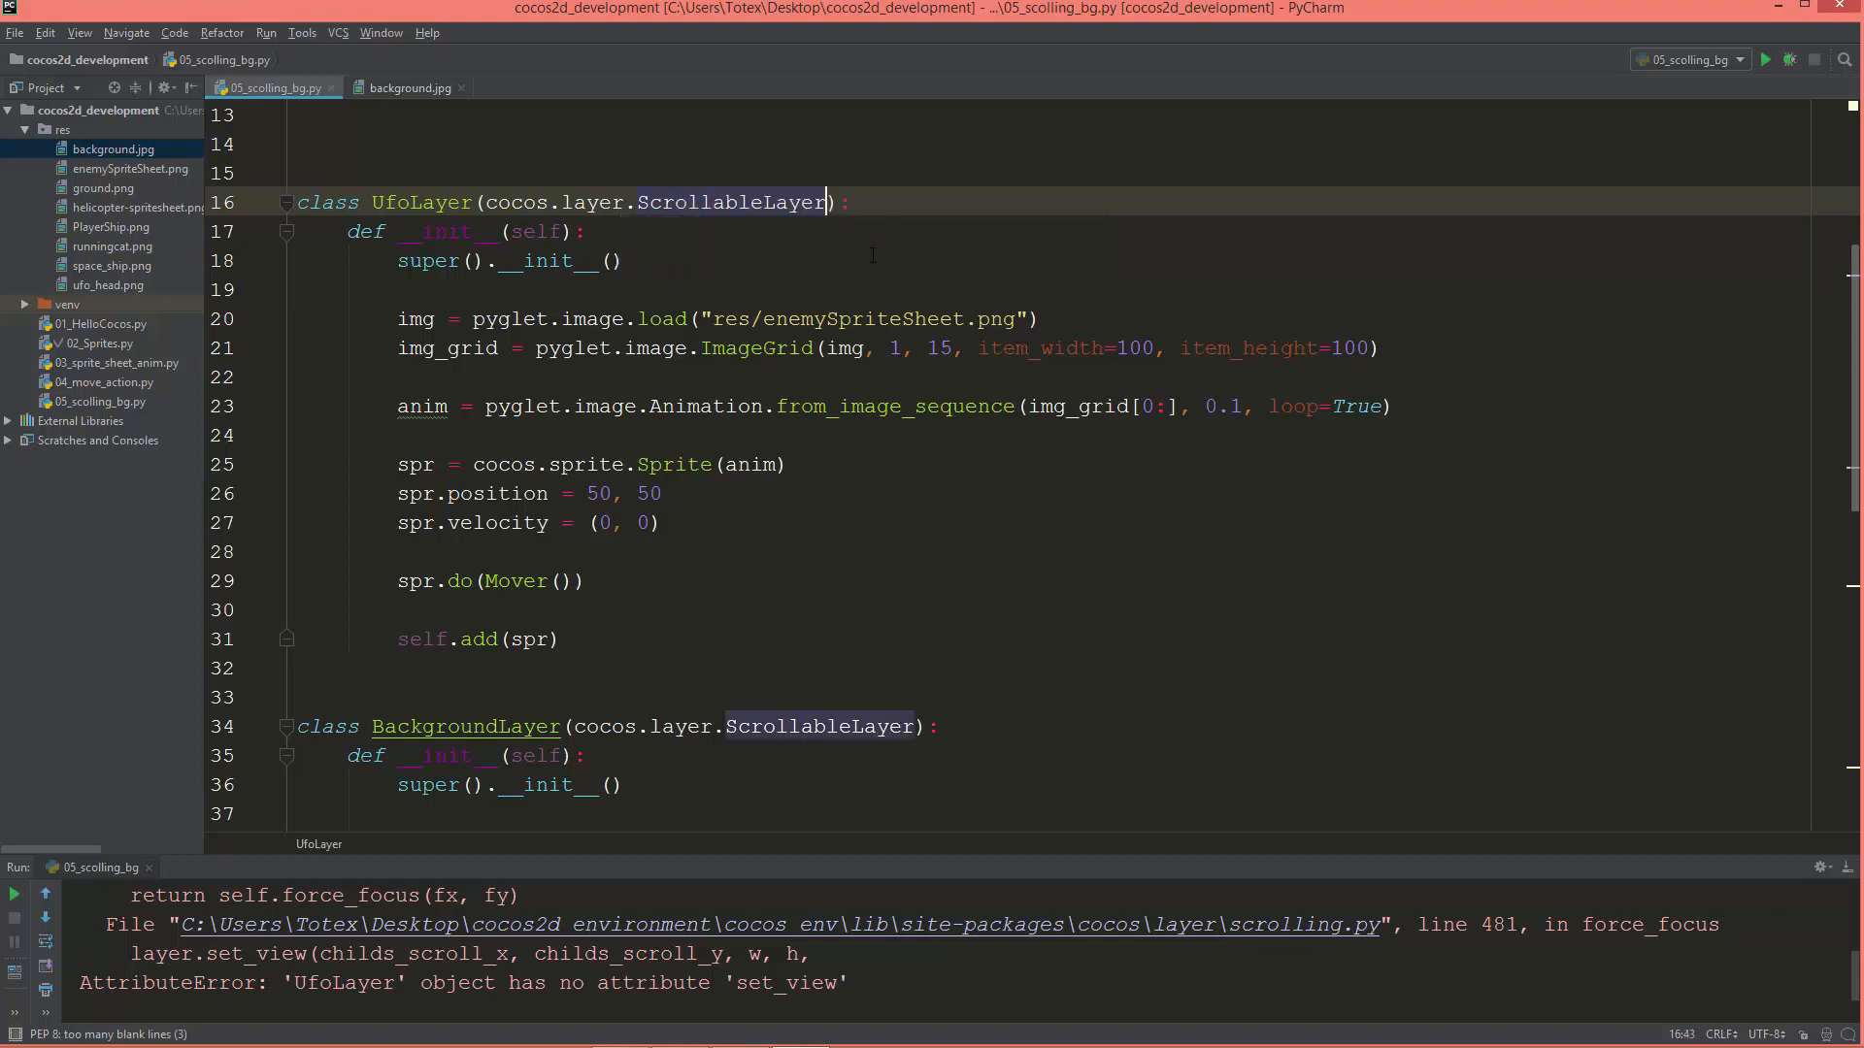
{"action": "mouse_move", "coordinate": [1767, 60]}
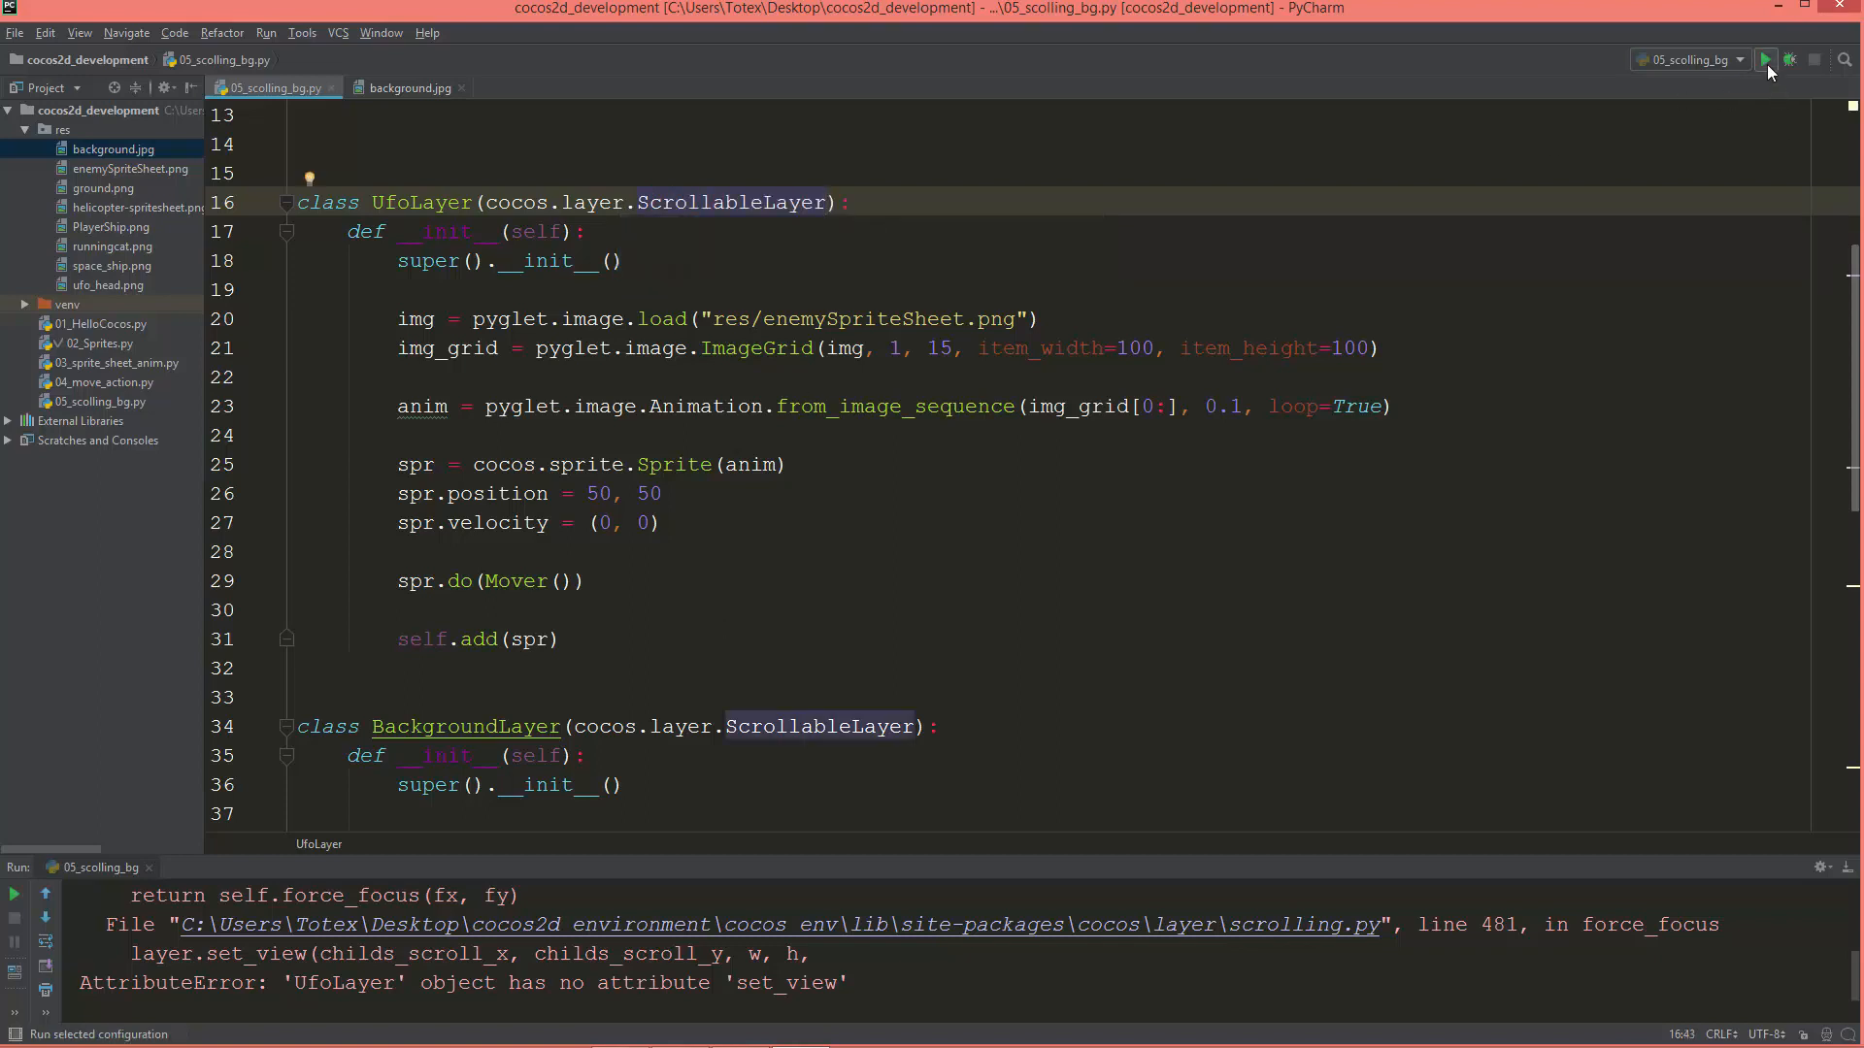
{"action": "left_click", "coordinate": [1767, 59]}
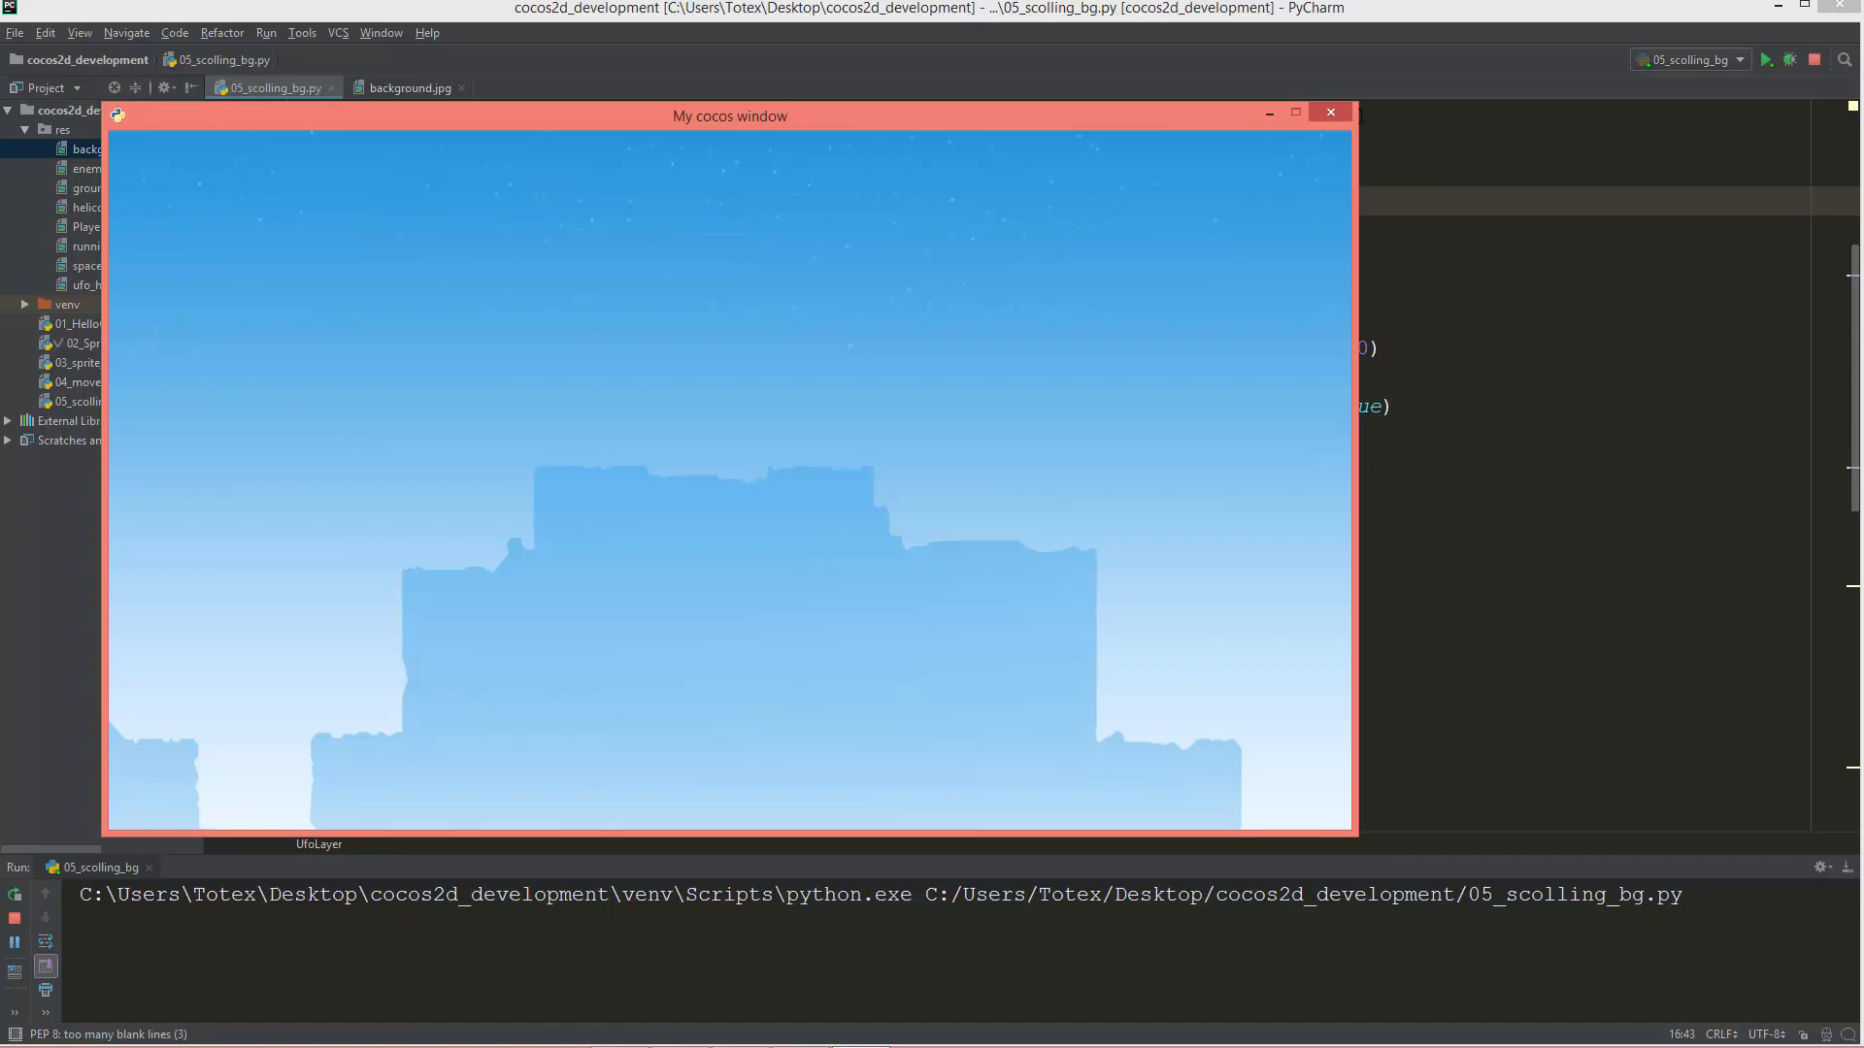
Close the game window and scroll up to Mover.step.
{"action": "left_click", "coordinate": [1328, 111]}
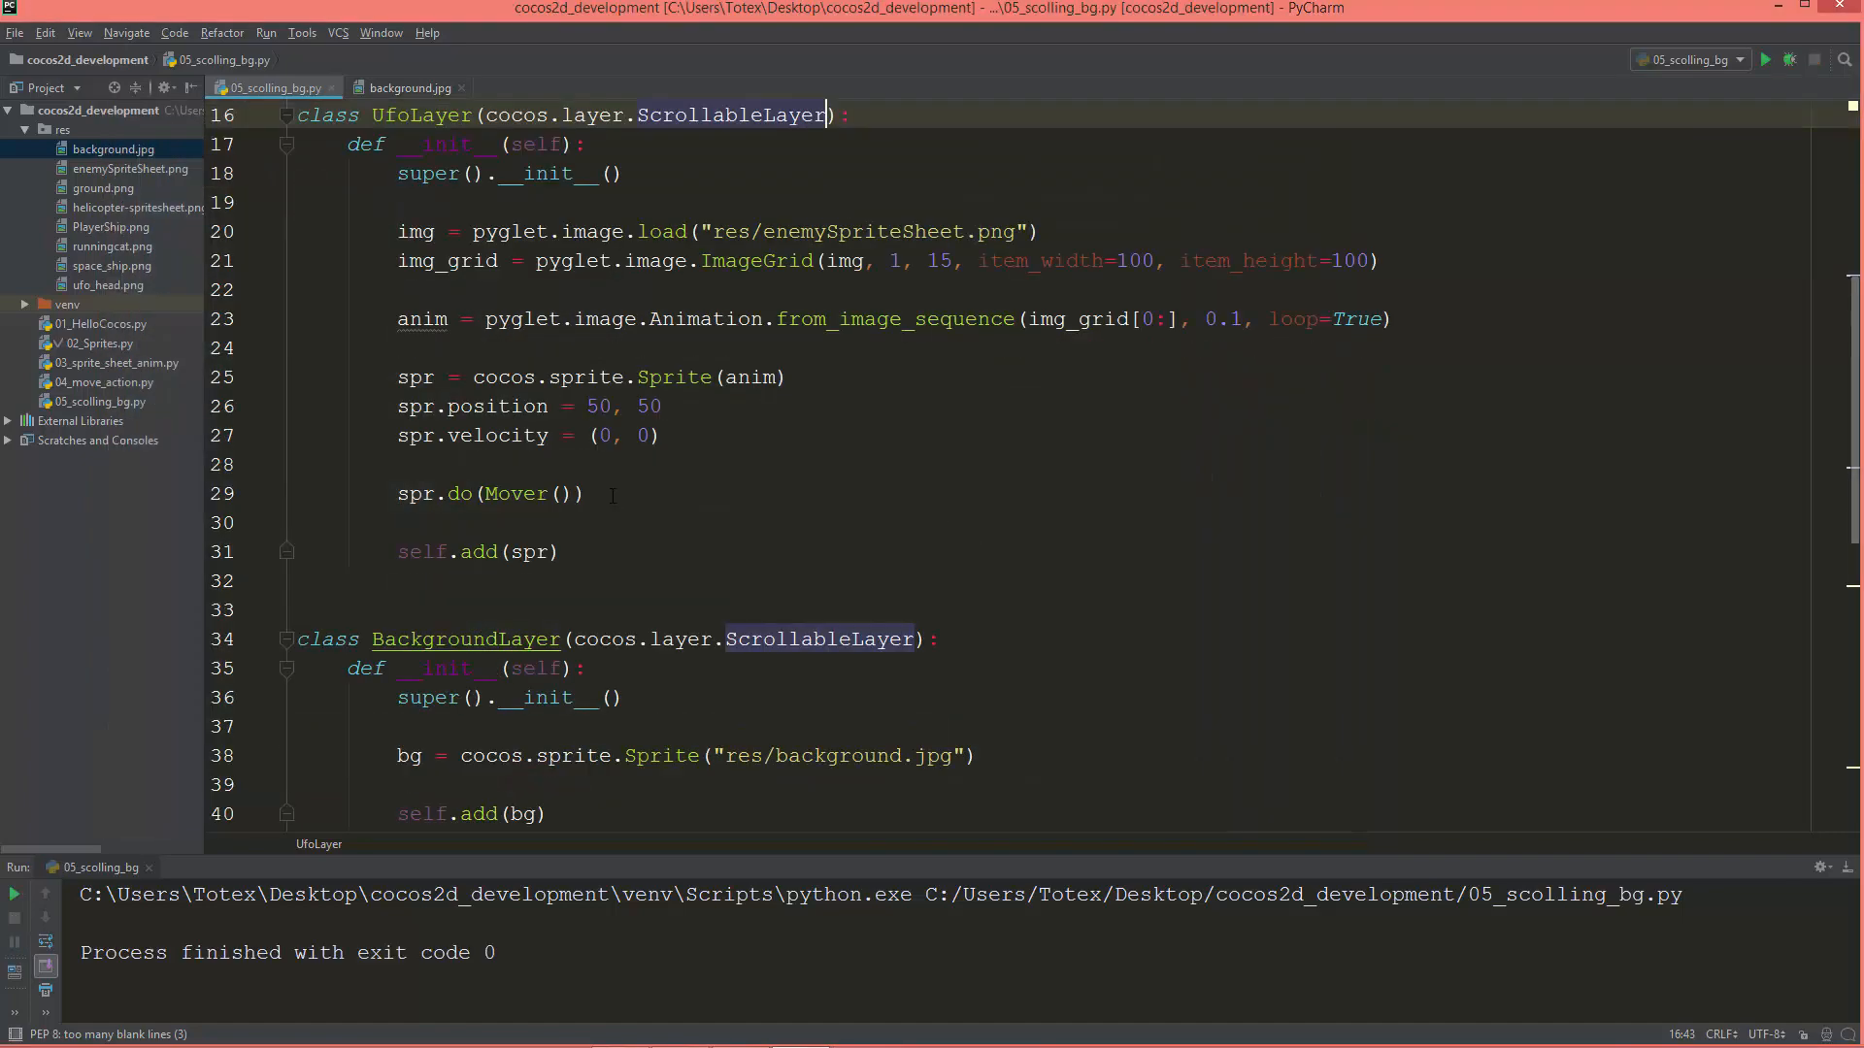
{"action": "scroll", "scroll_direction": "up", "scroll_amount": 3}
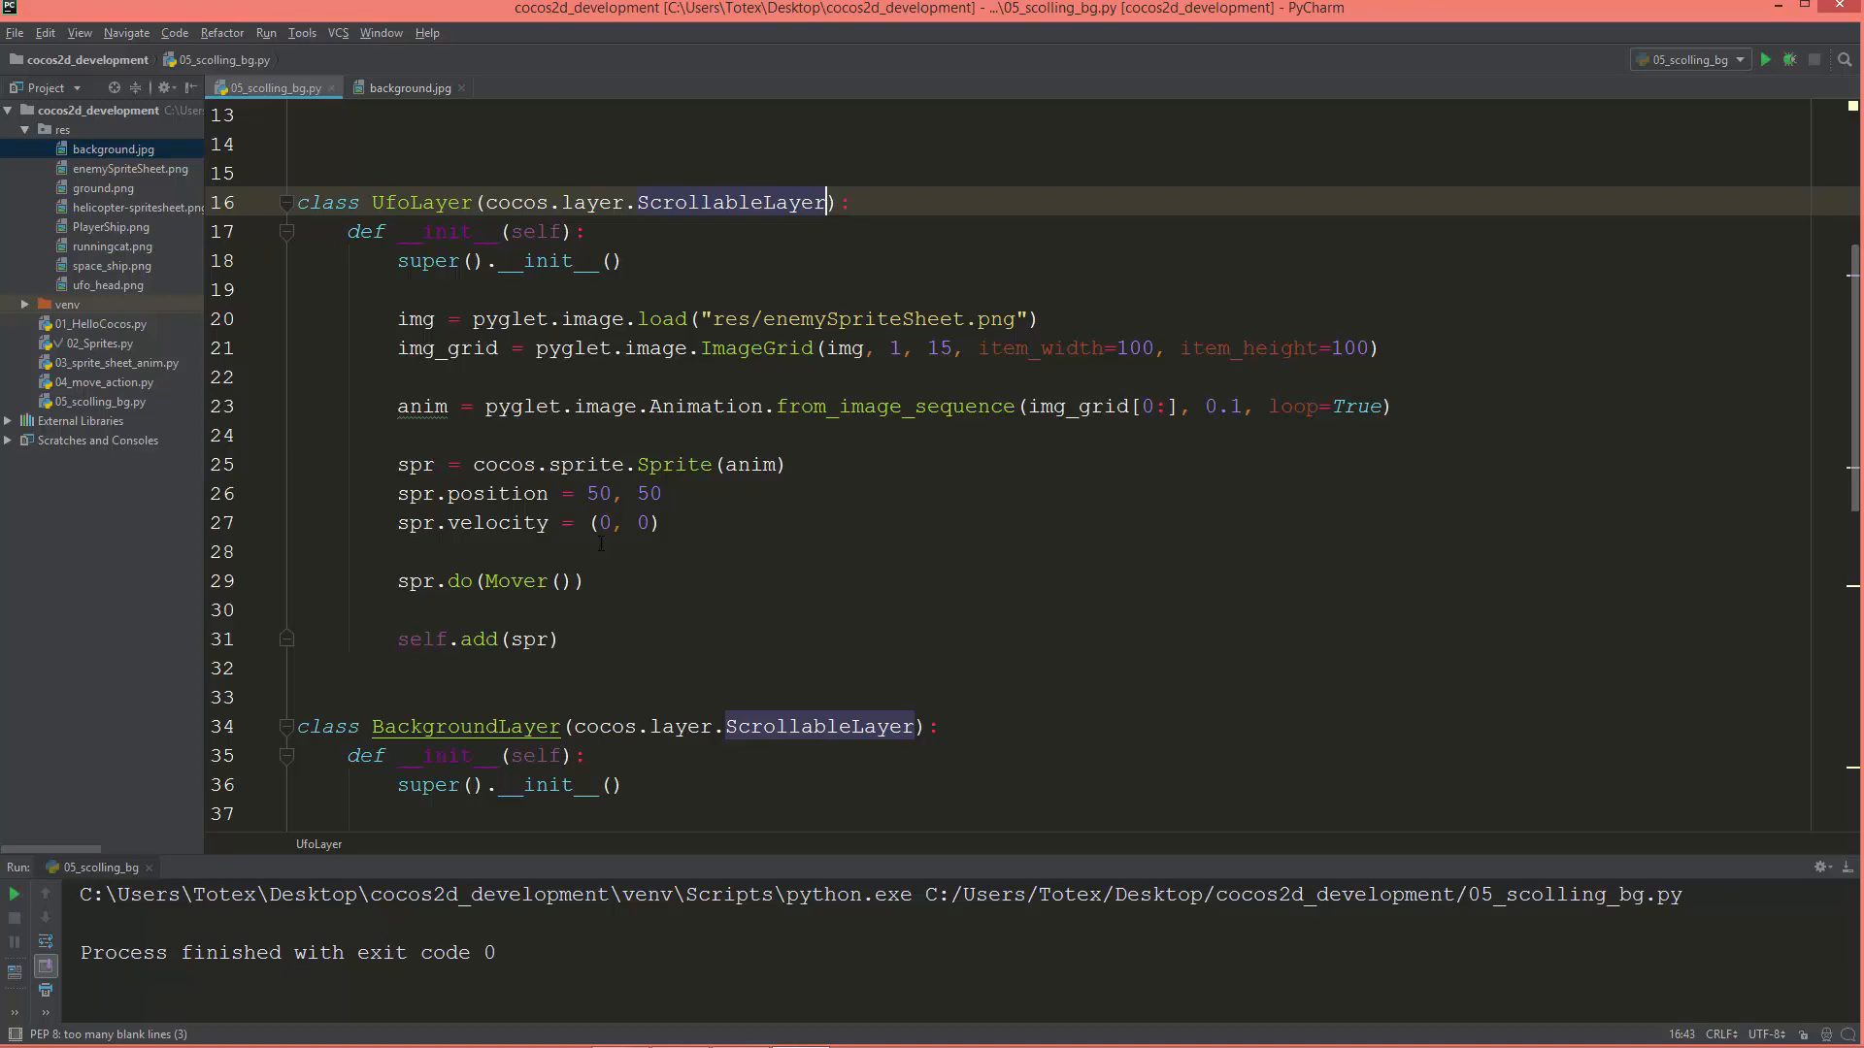
{"action": "scroll", "scroll_direction": "up", "scroll_amount": 3}
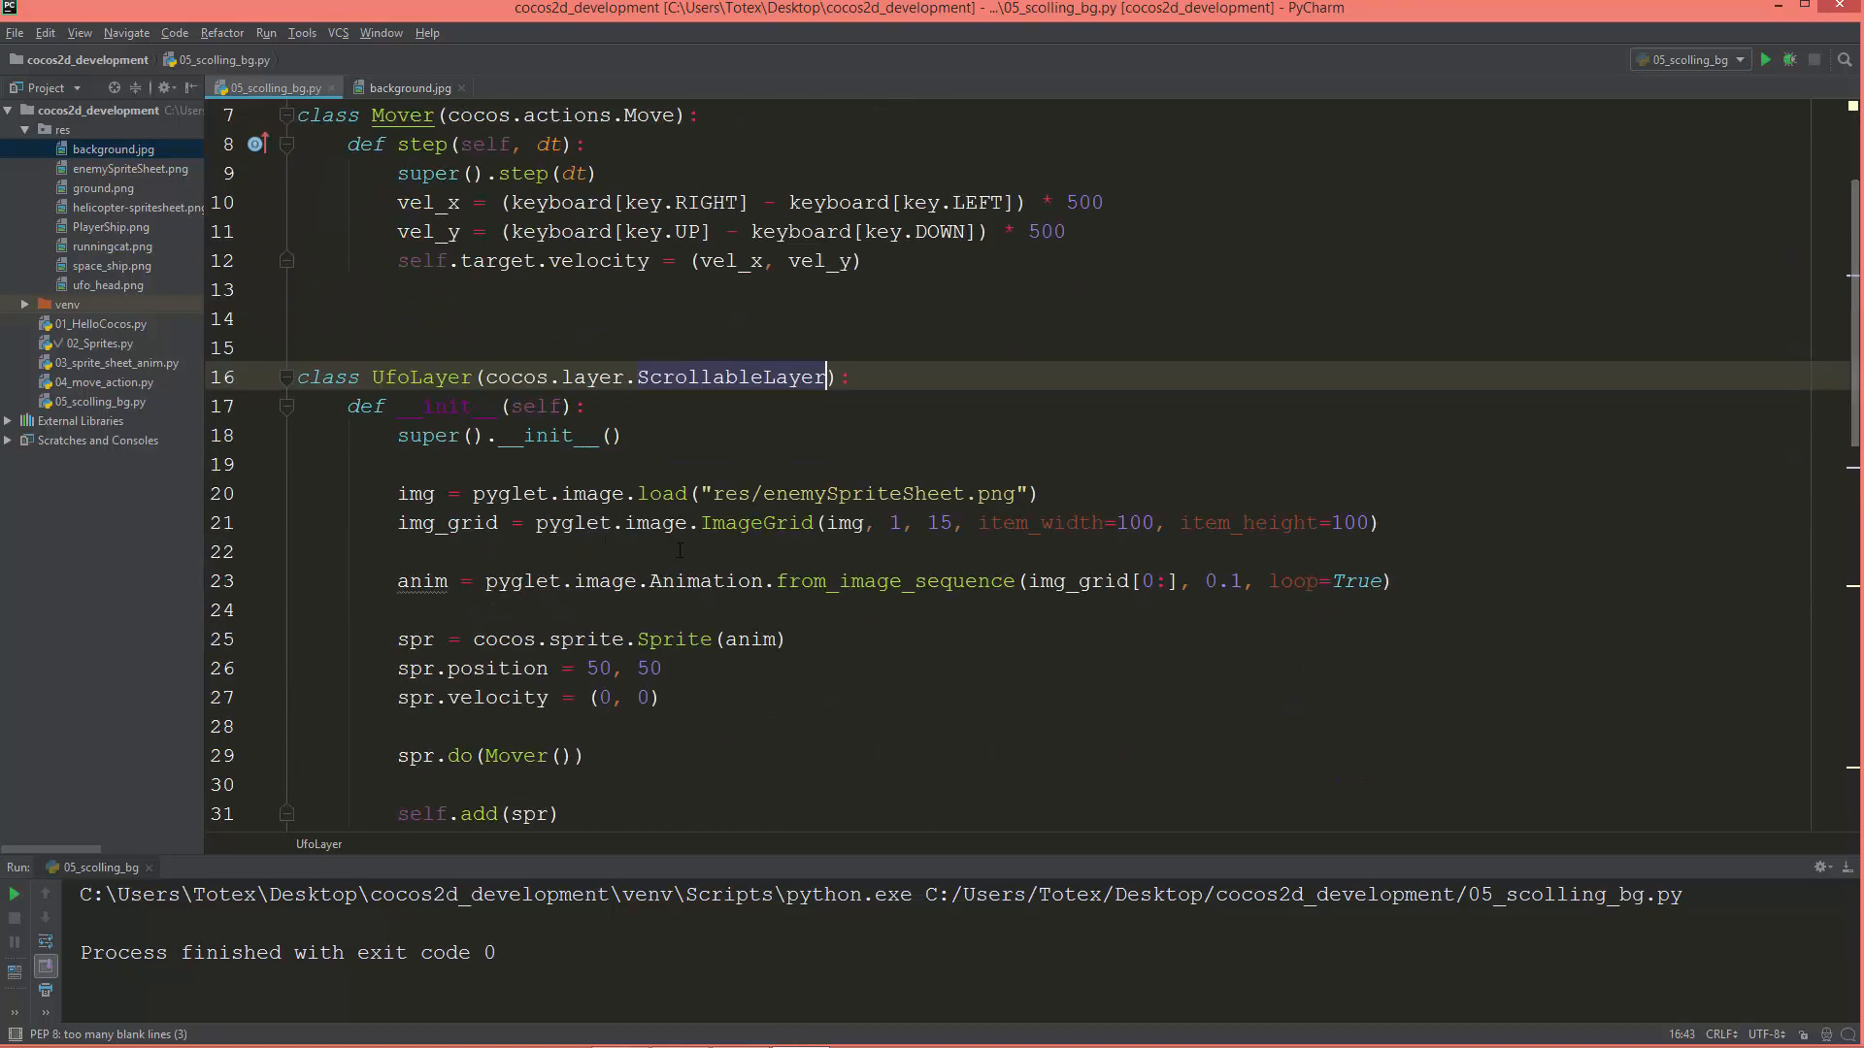
{"action": "scroll", "scroll_direction": "up", "scroll_amount": 3}
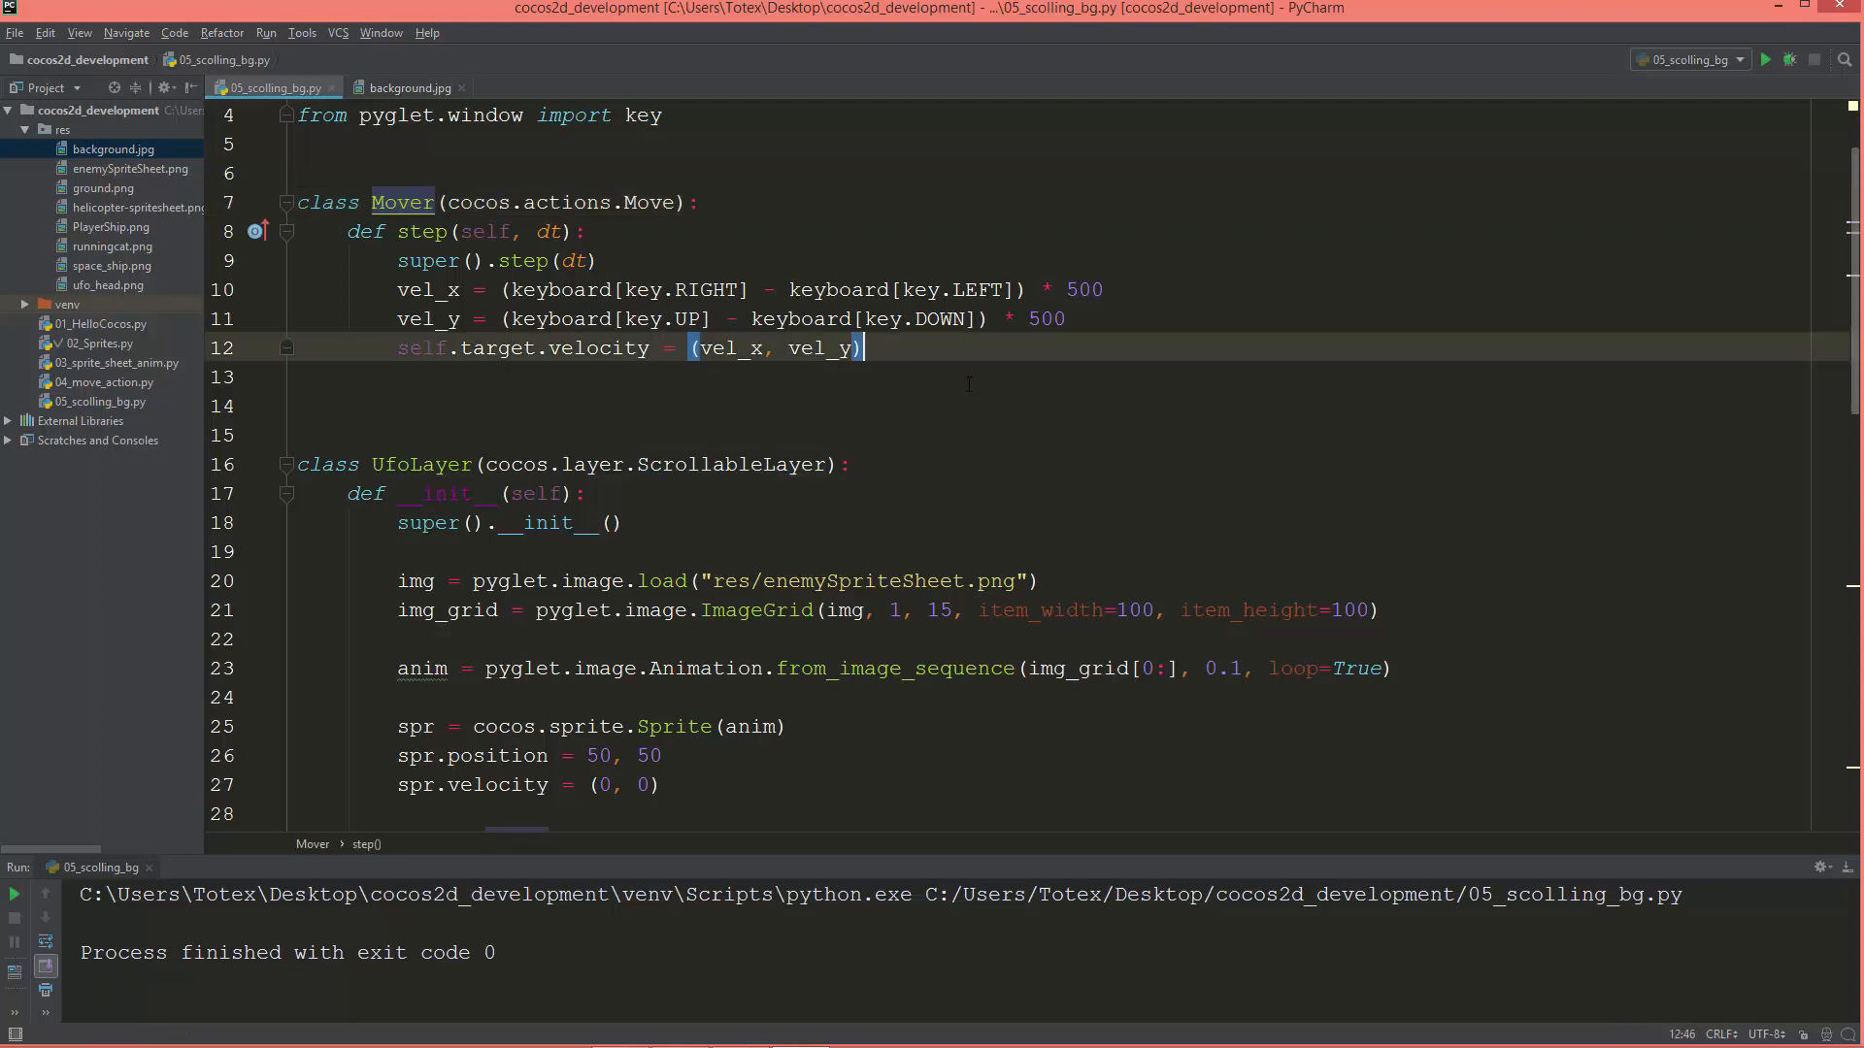
Add scroller.set_focus(self.target.x, self.target.y) at the end of Mover.step.
{"action": "type", "text": "scroller"}
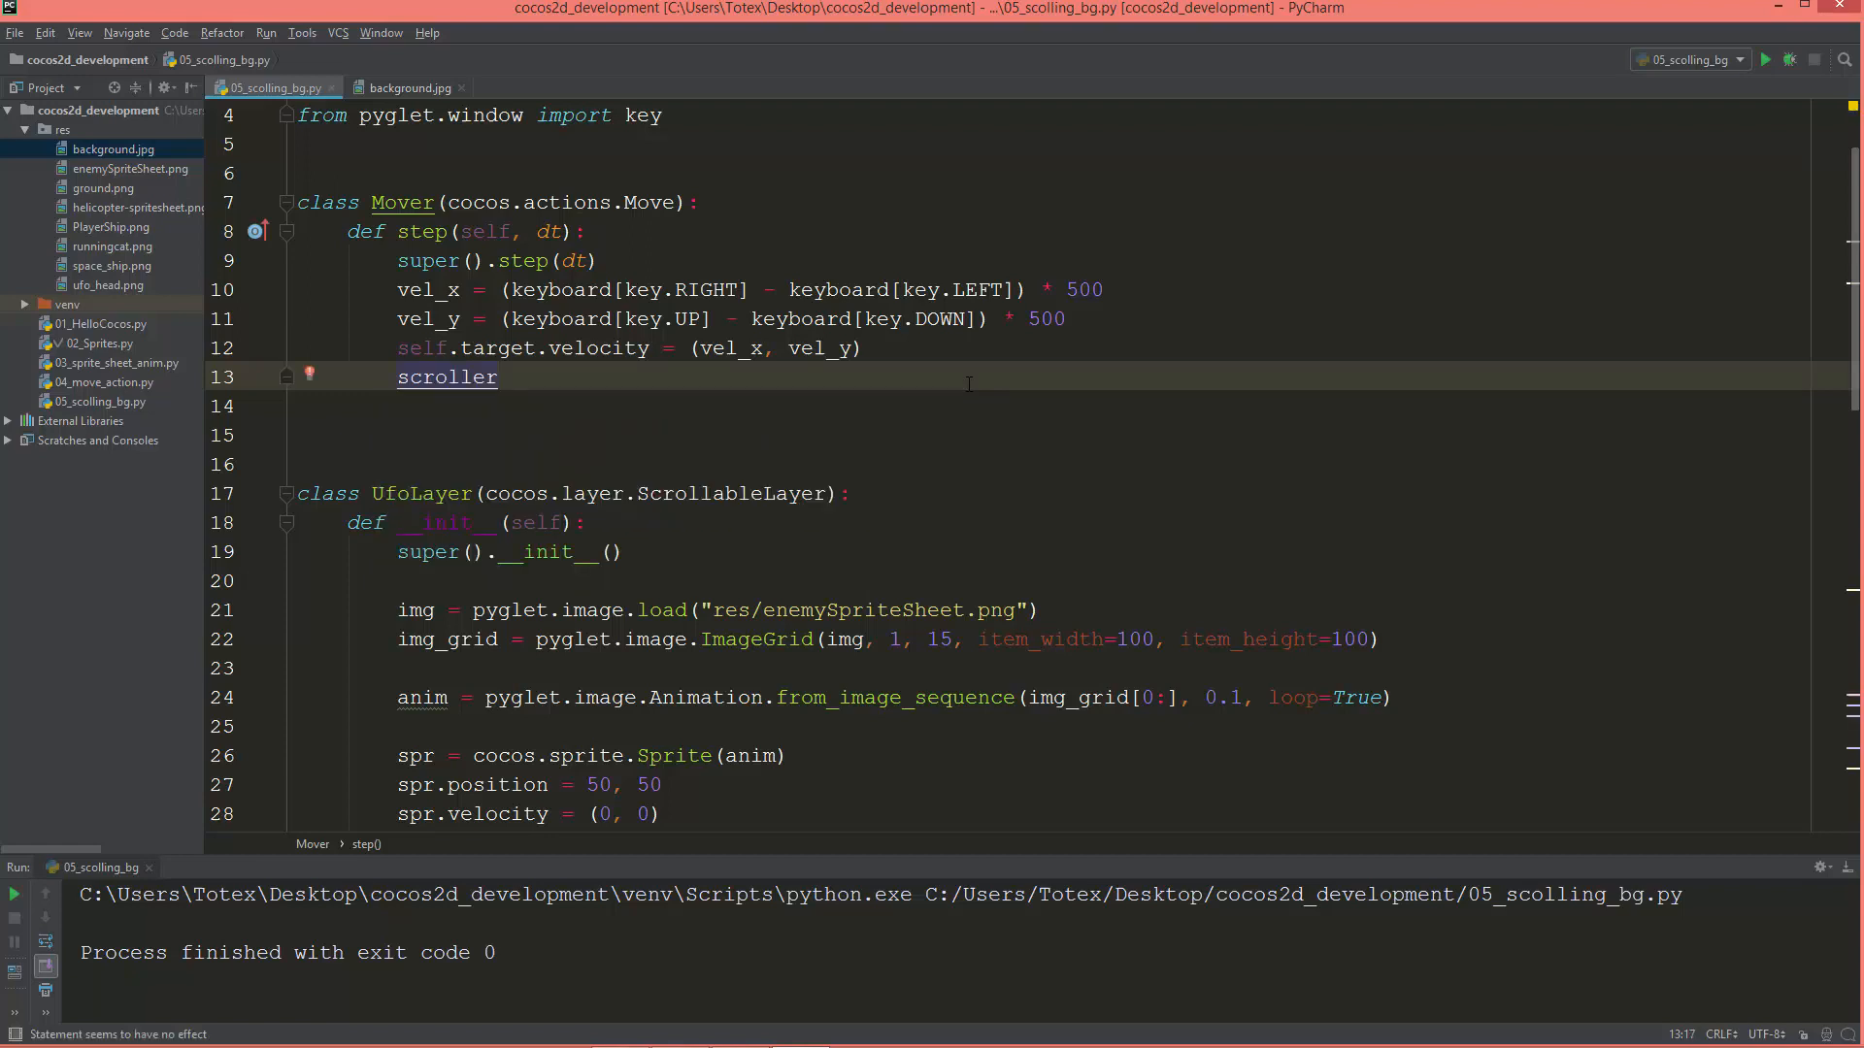
{"action": "type", "text": ".set_focus("}
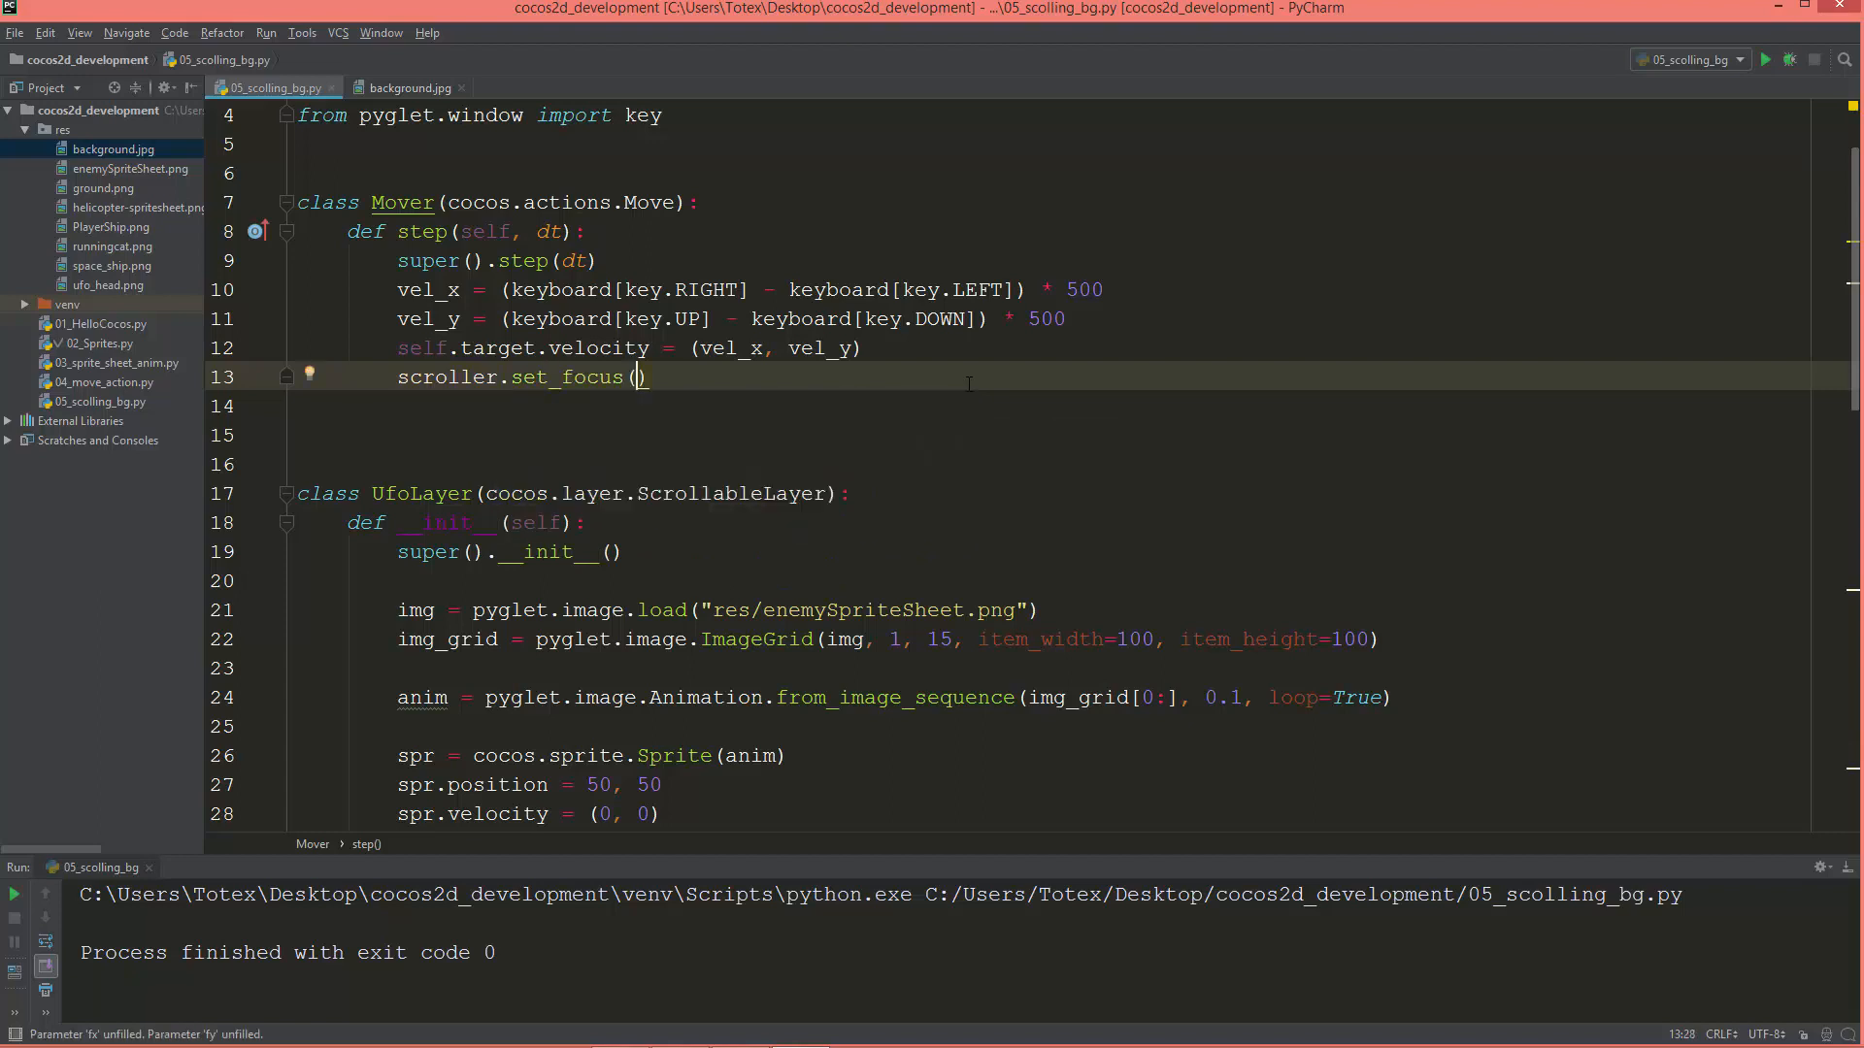
{"action": "type", "text": "self"}
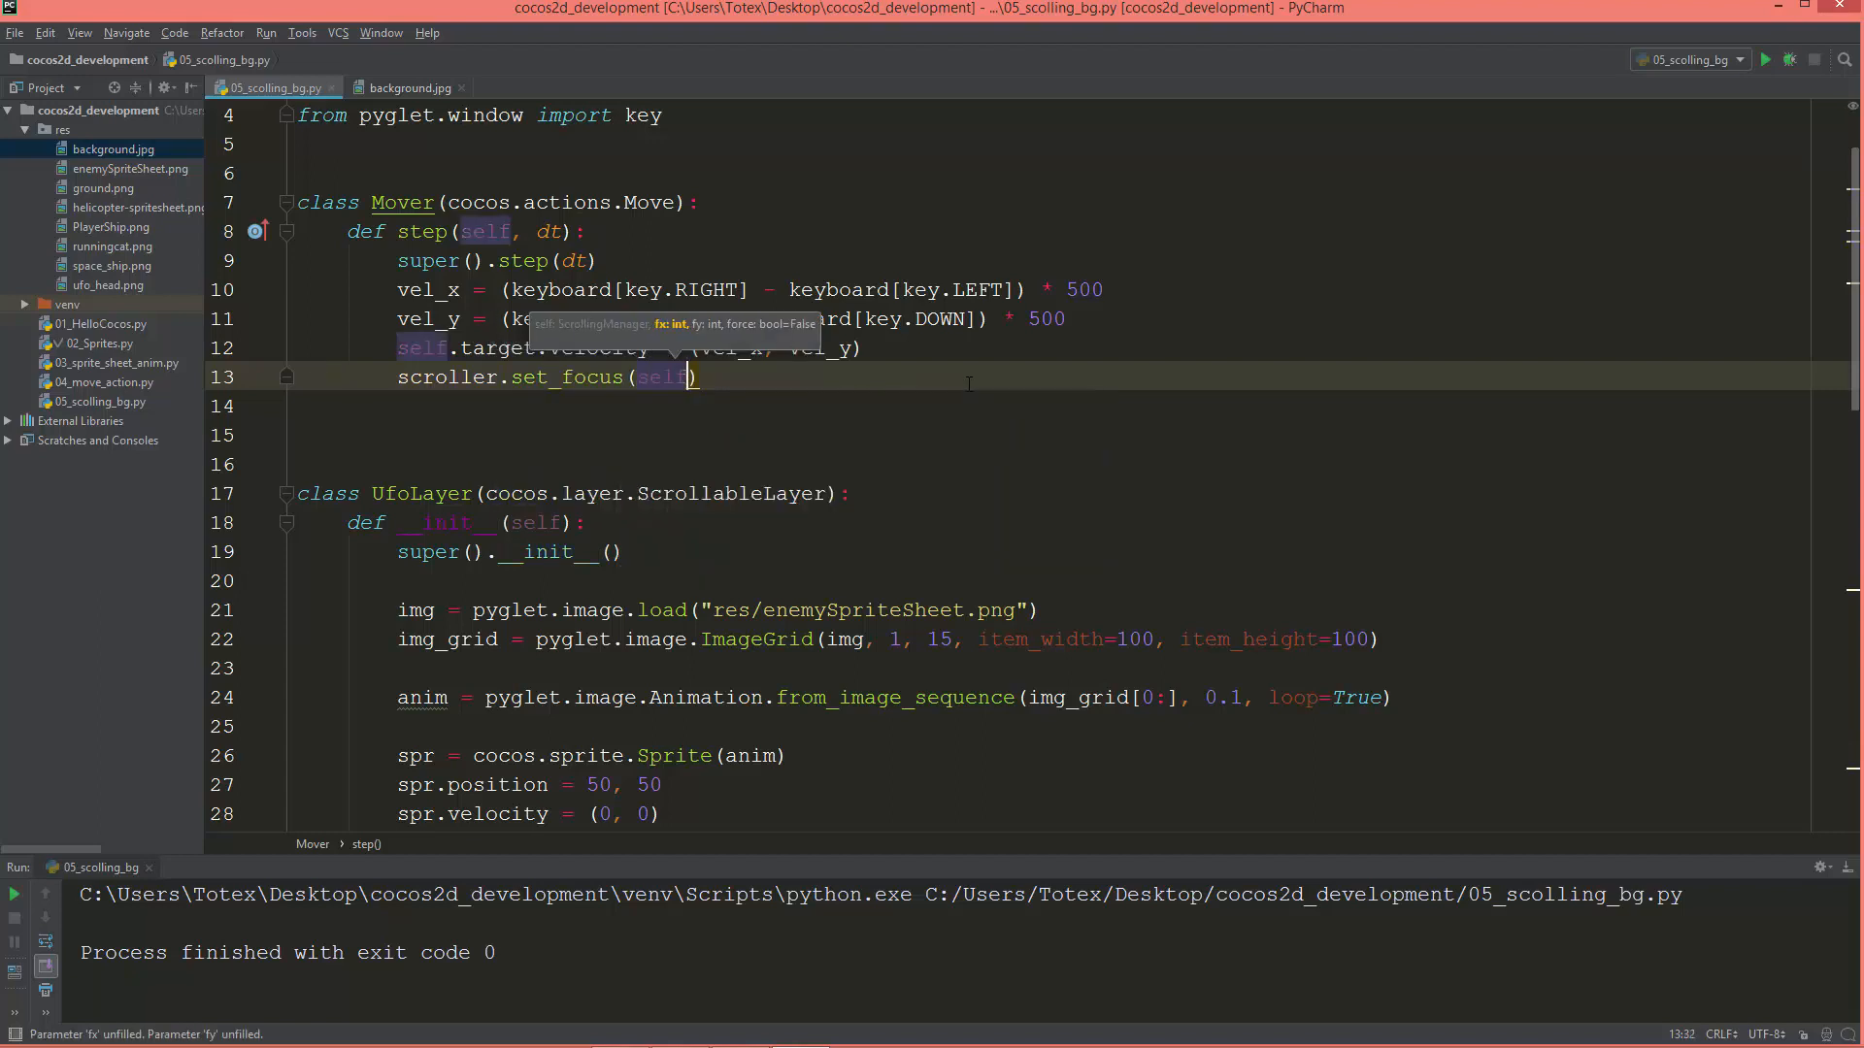
{"action": "type", "text": ".target"}
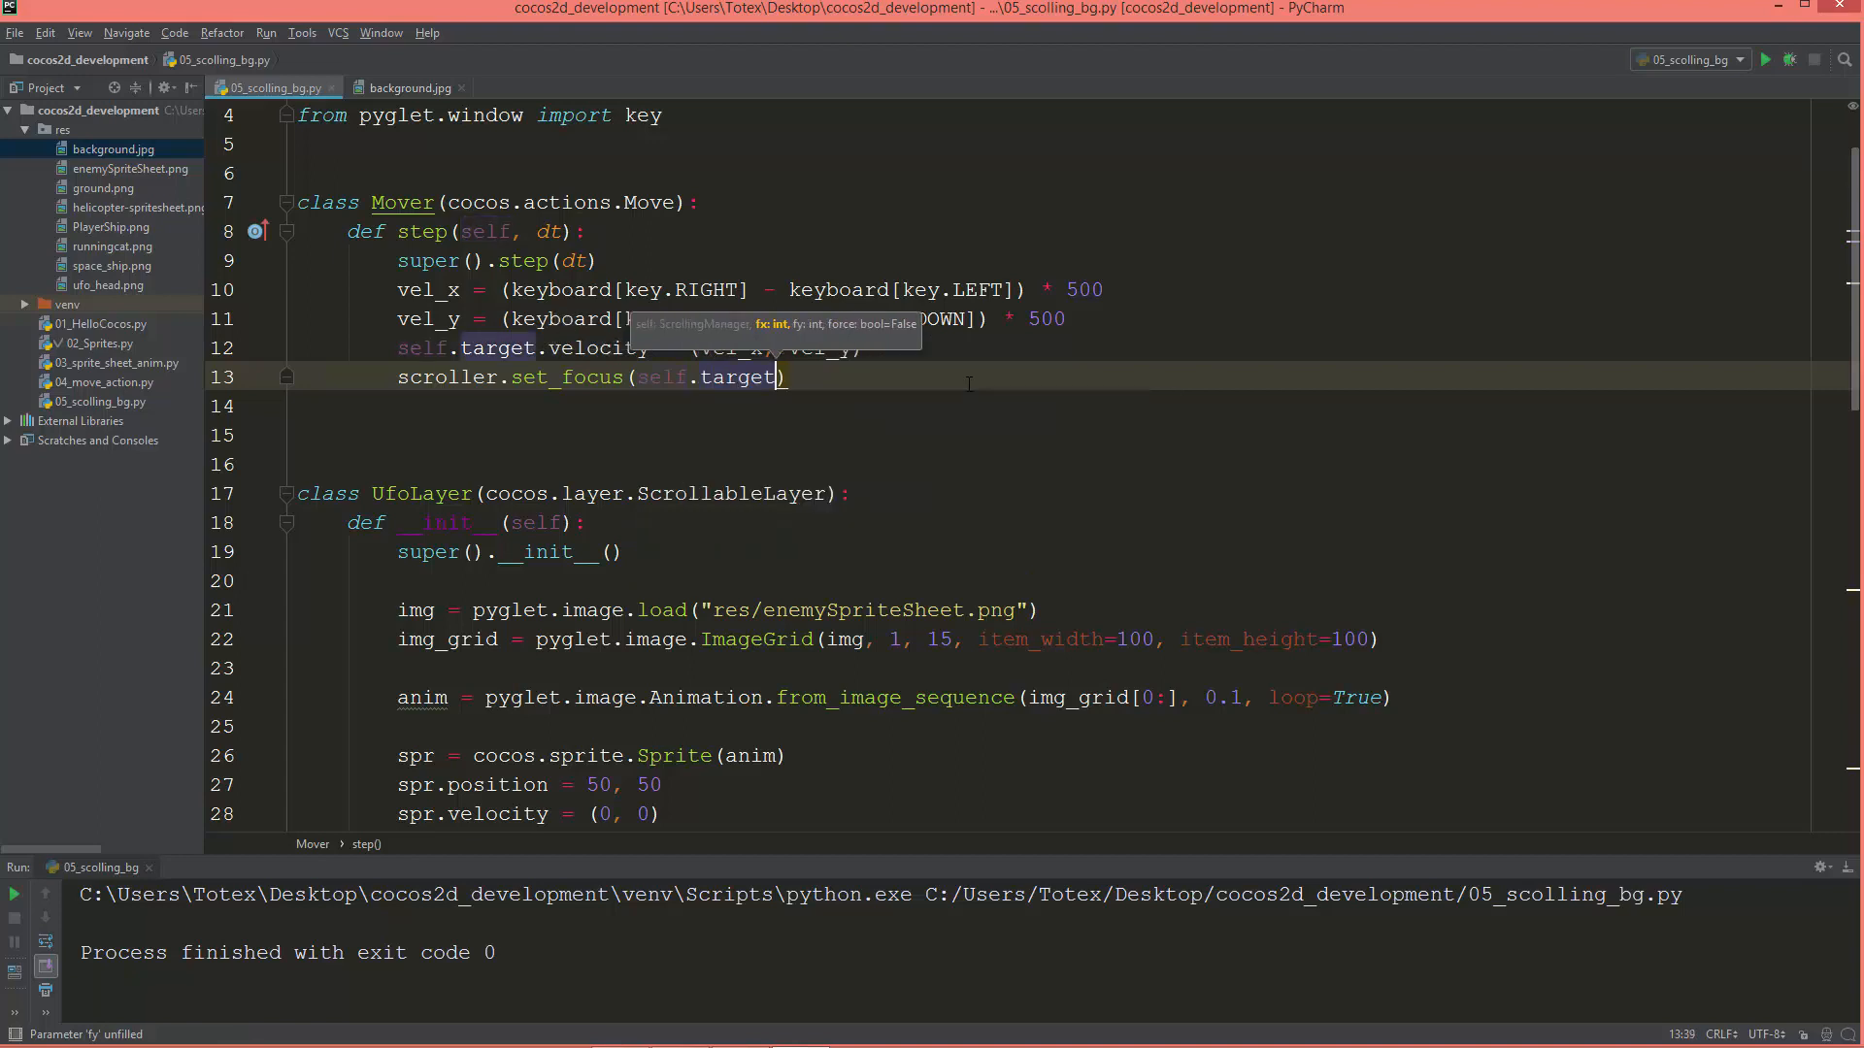
{"action": "type", "text": ".x"}
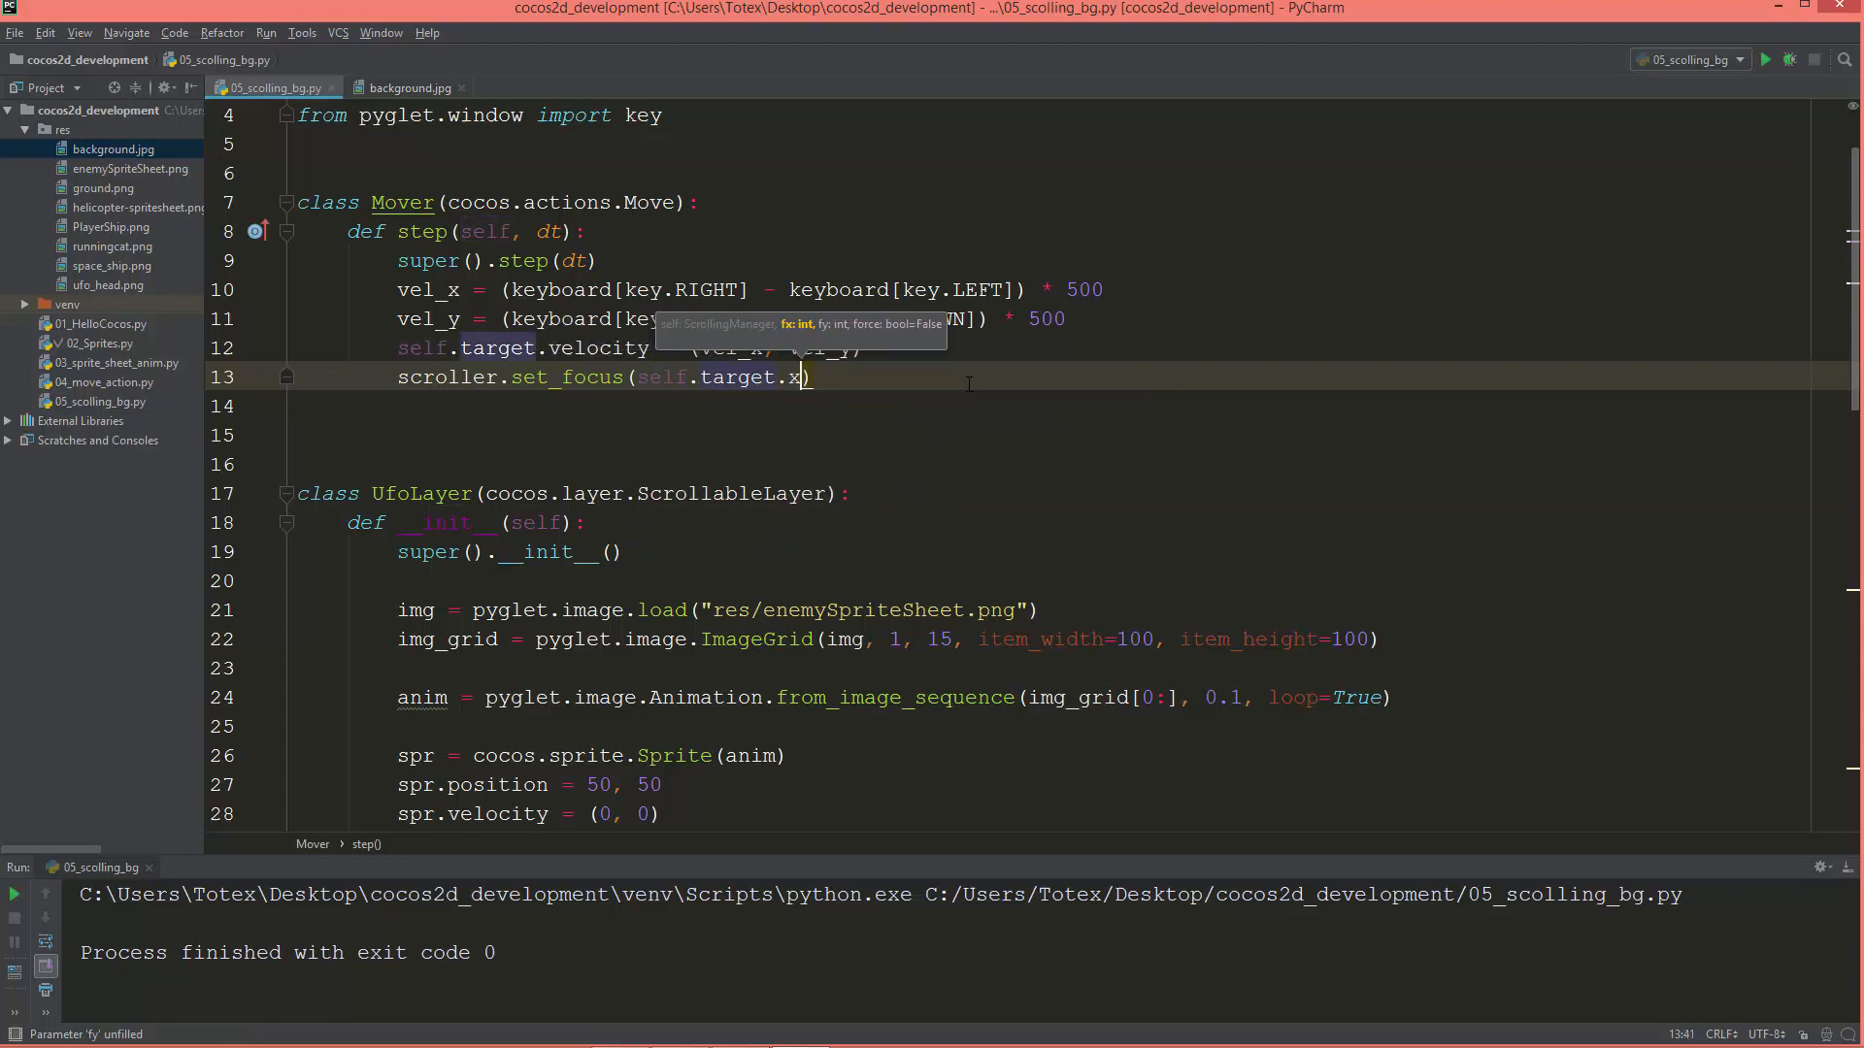
{"action": "type", "text": ", self.target"}
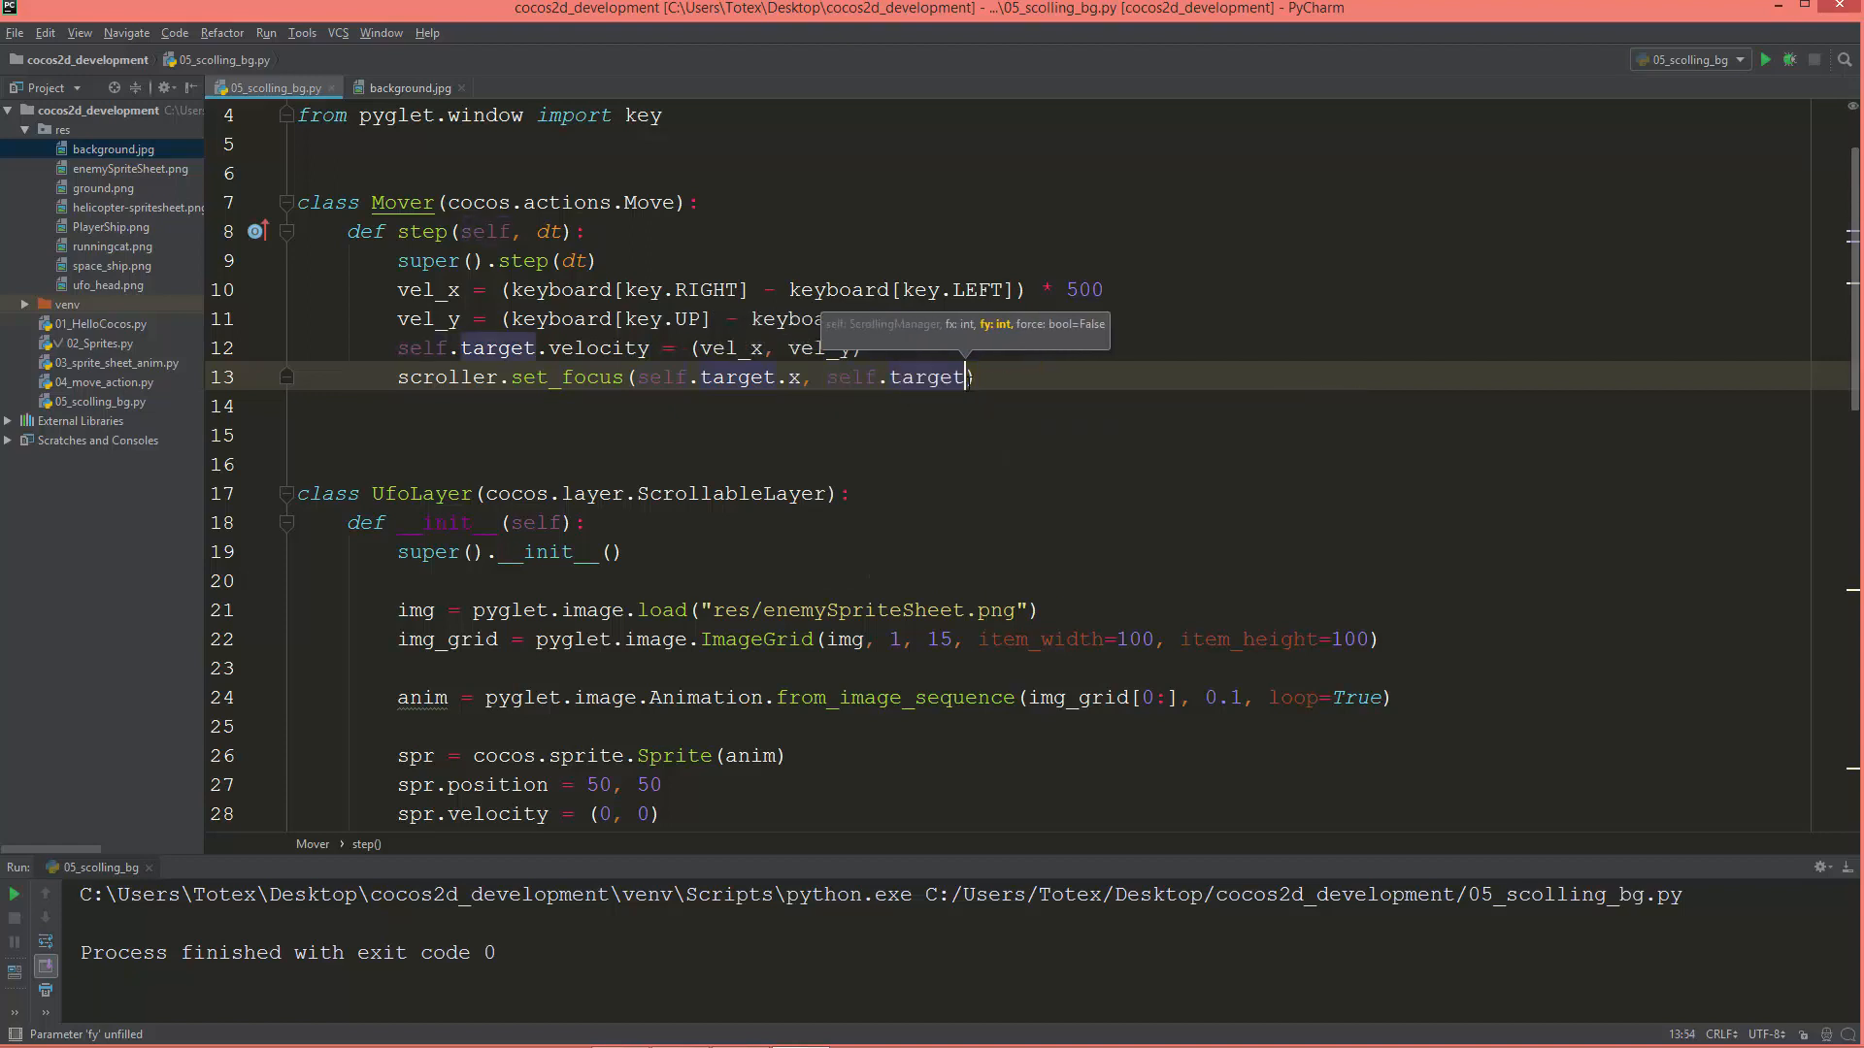
{"action": "type", "text": ".y"}
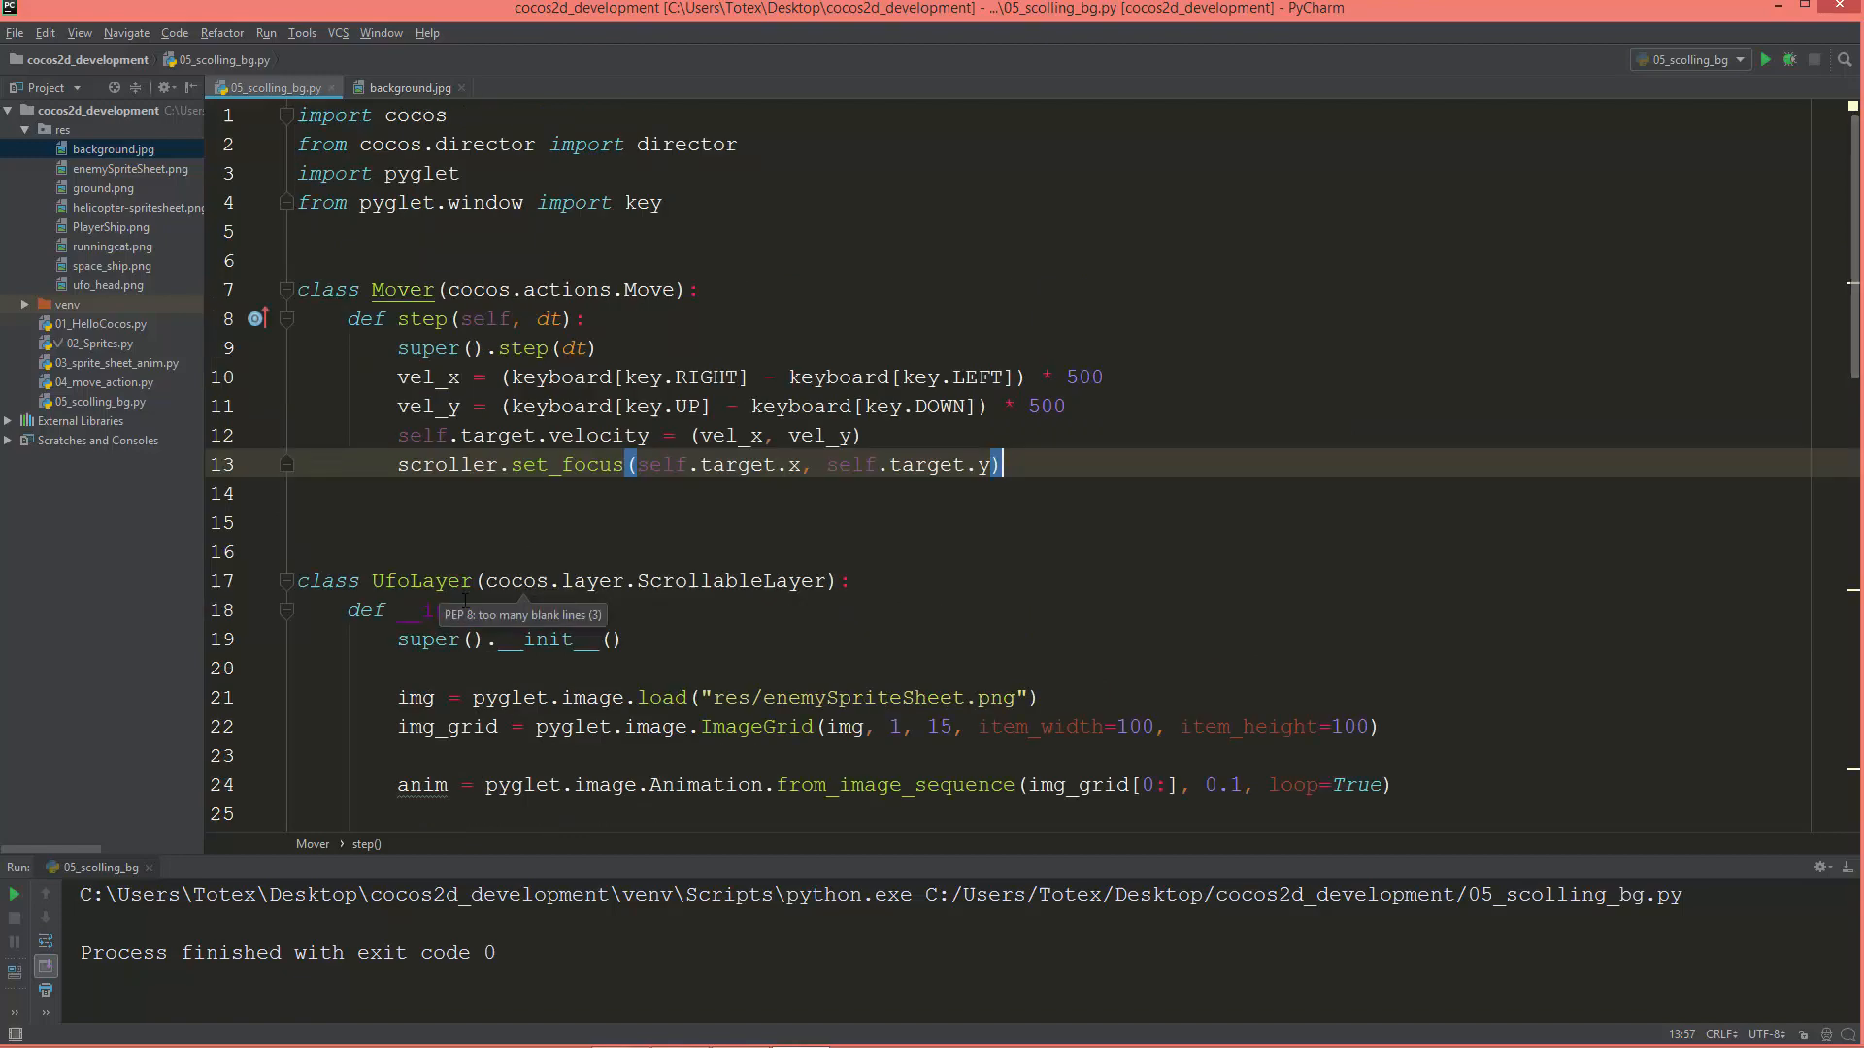
{"action": "double_click", "coordinate": [428, 465]}
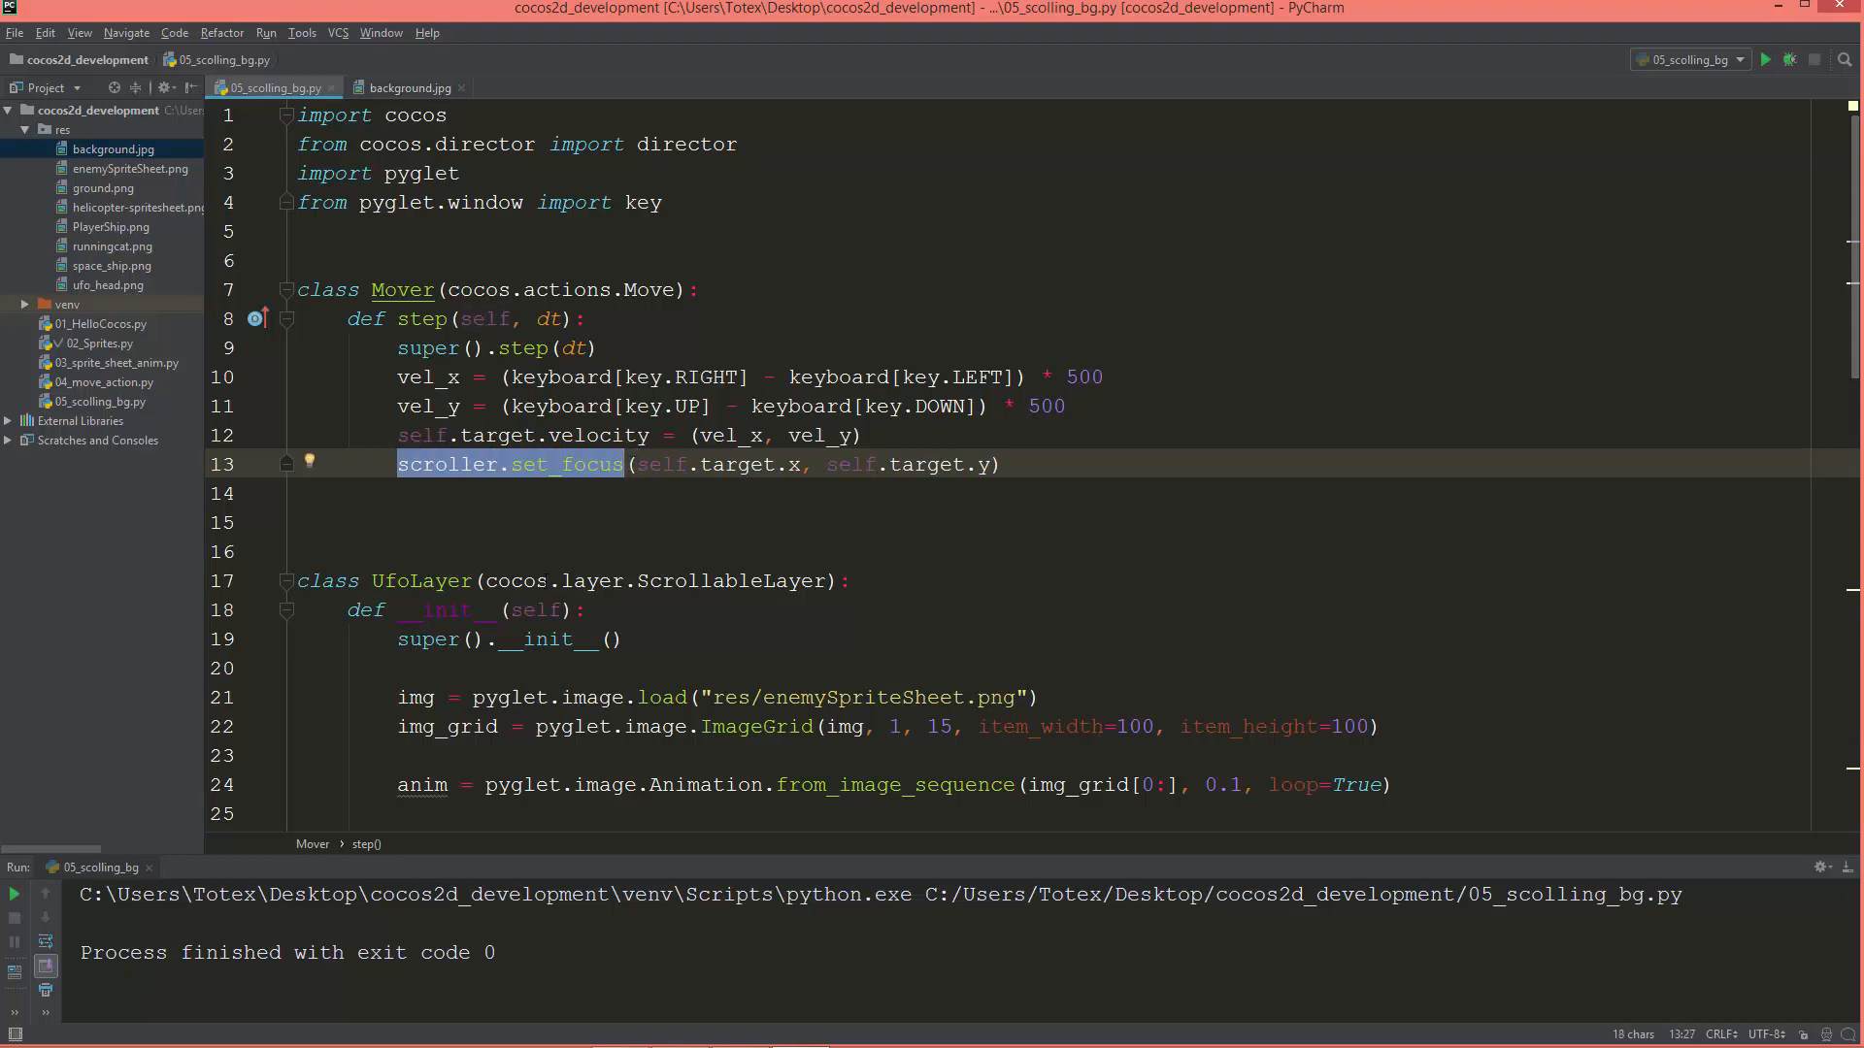
Rerun the set_focus script, watch black space beyond the background edges, then close the game.
{"action": "double_click", "coordinate": [420, 581]}
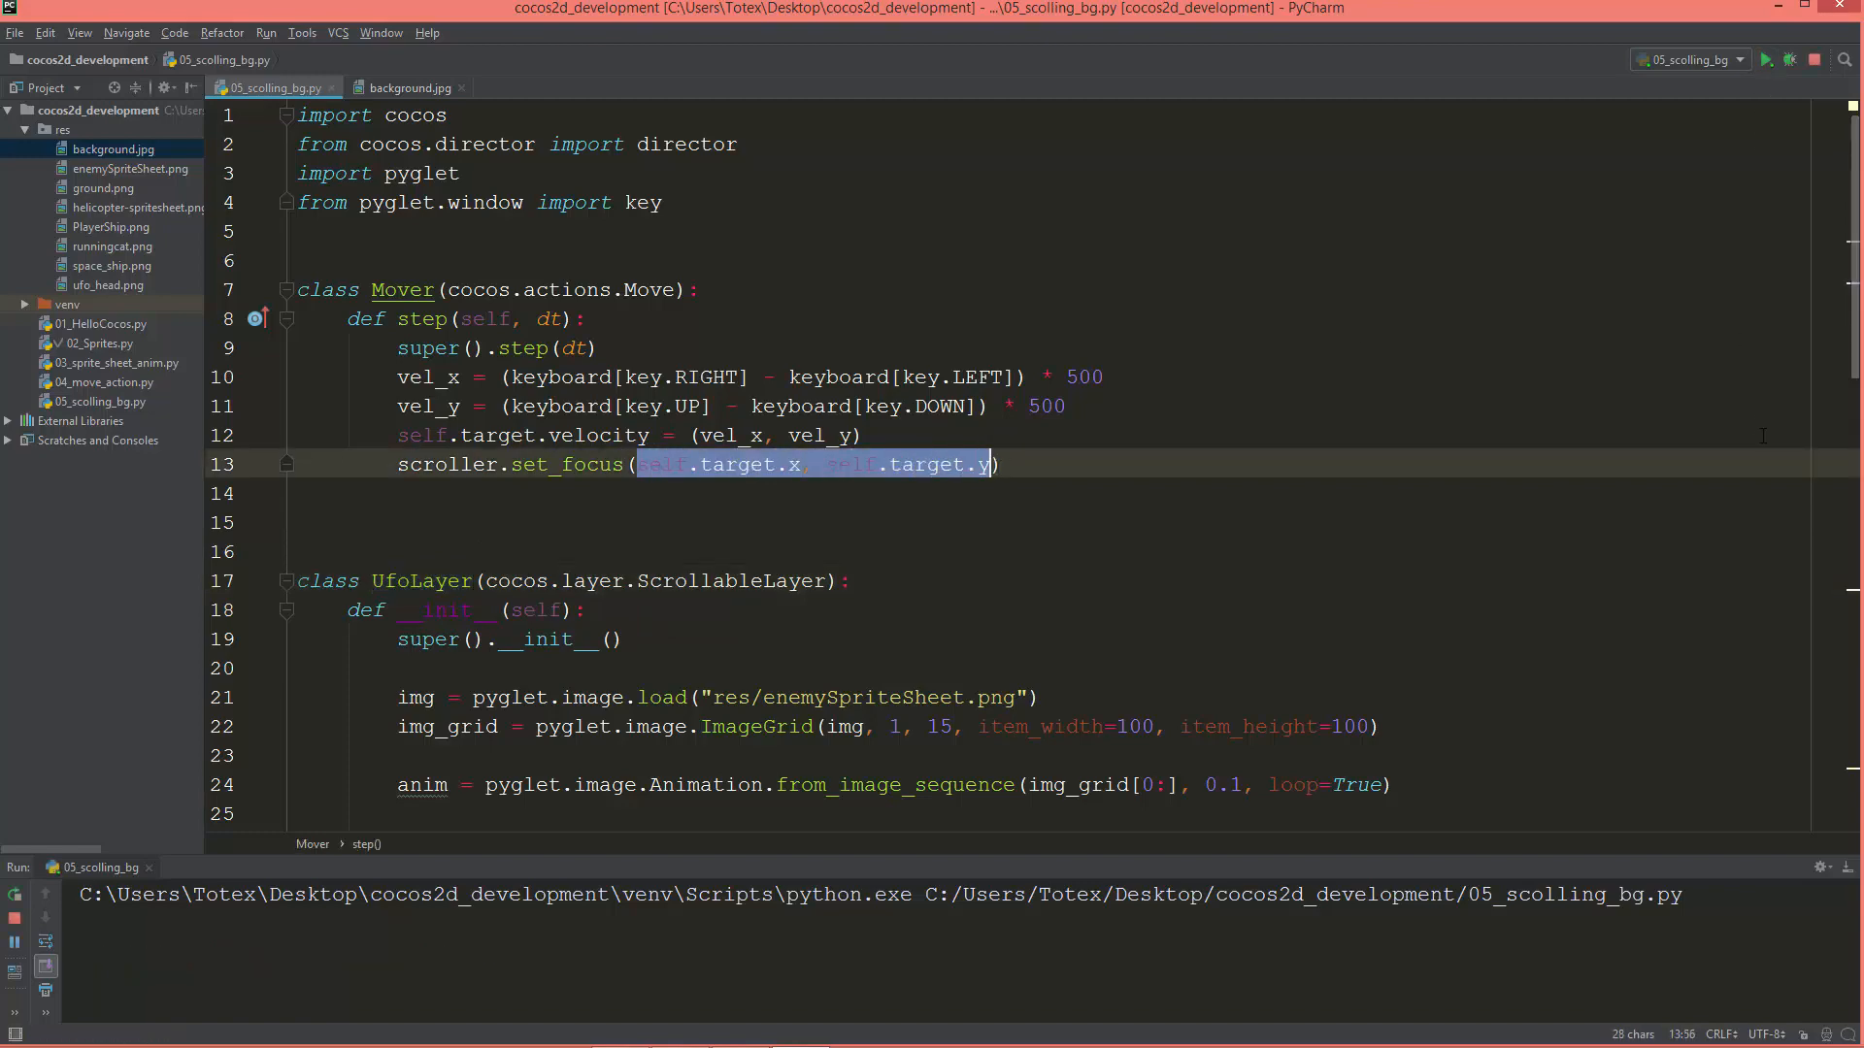
{"action": "left_click", "coordinate": [1768, 58]}
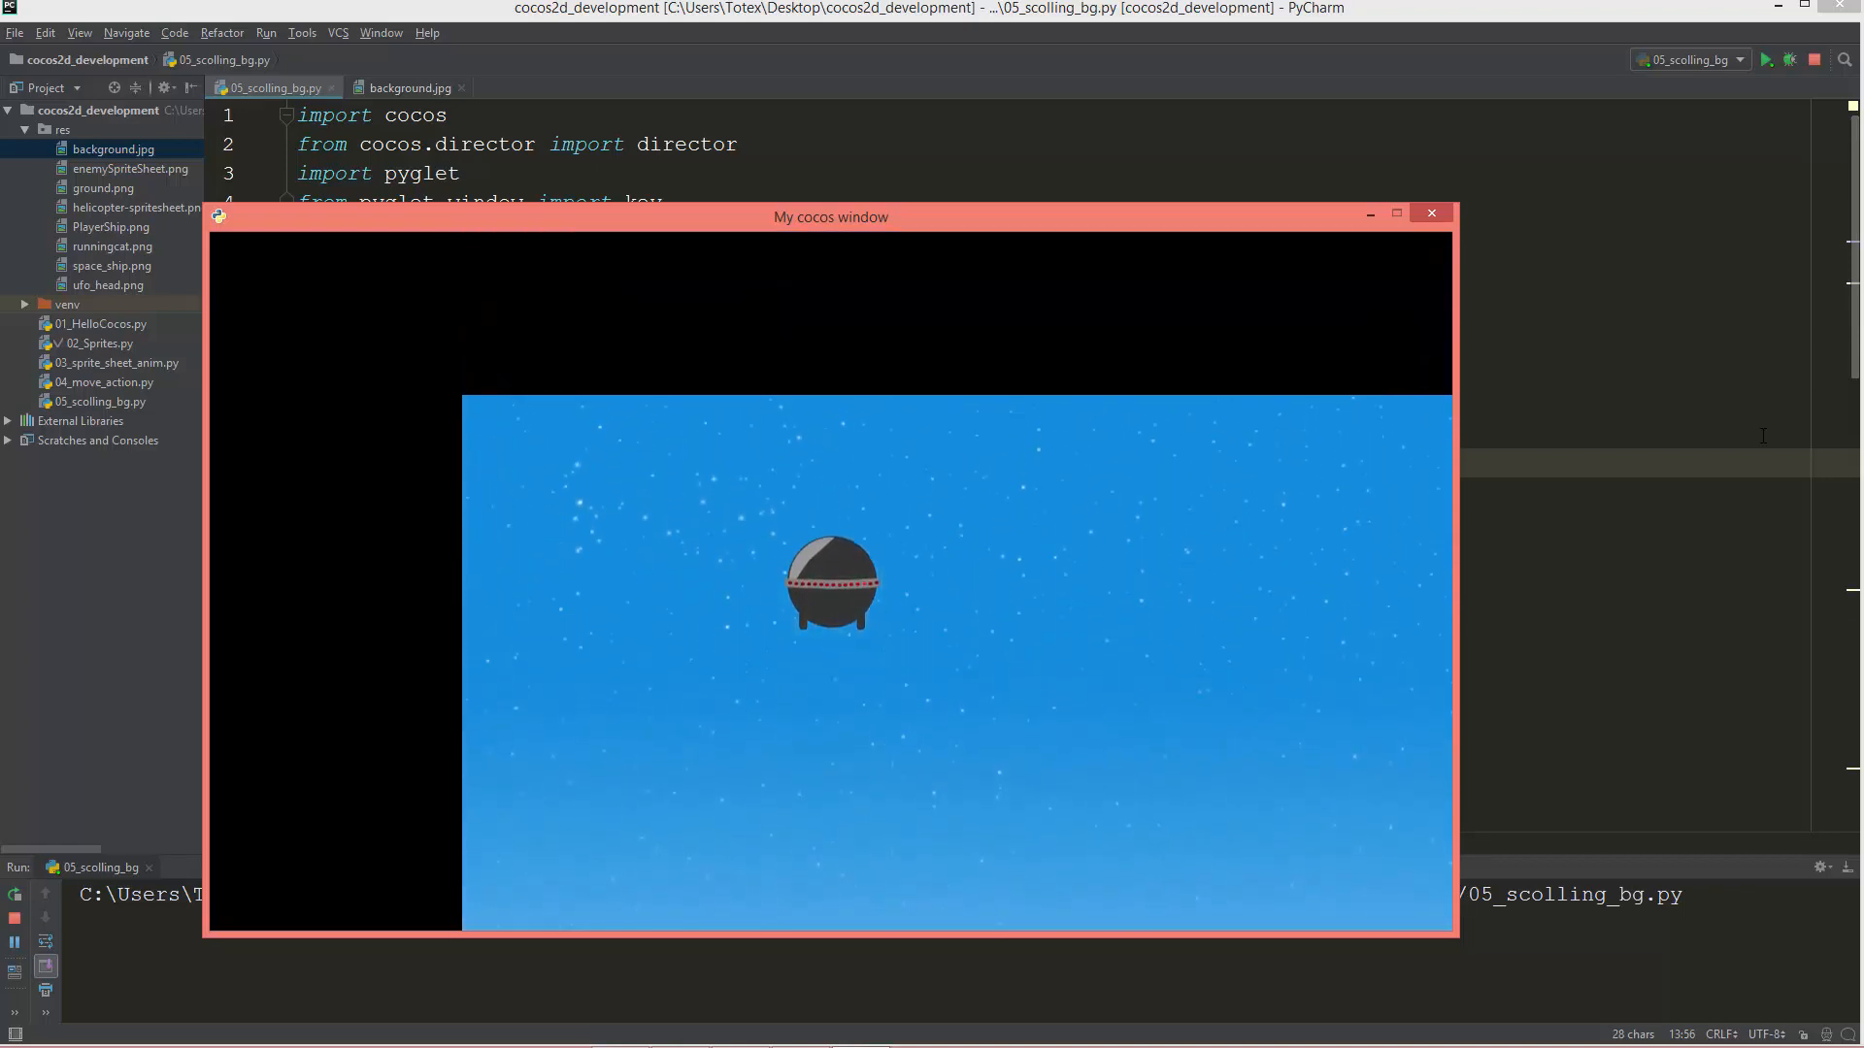
{"action": "mouse_move", "coordinate": [464, 599]}
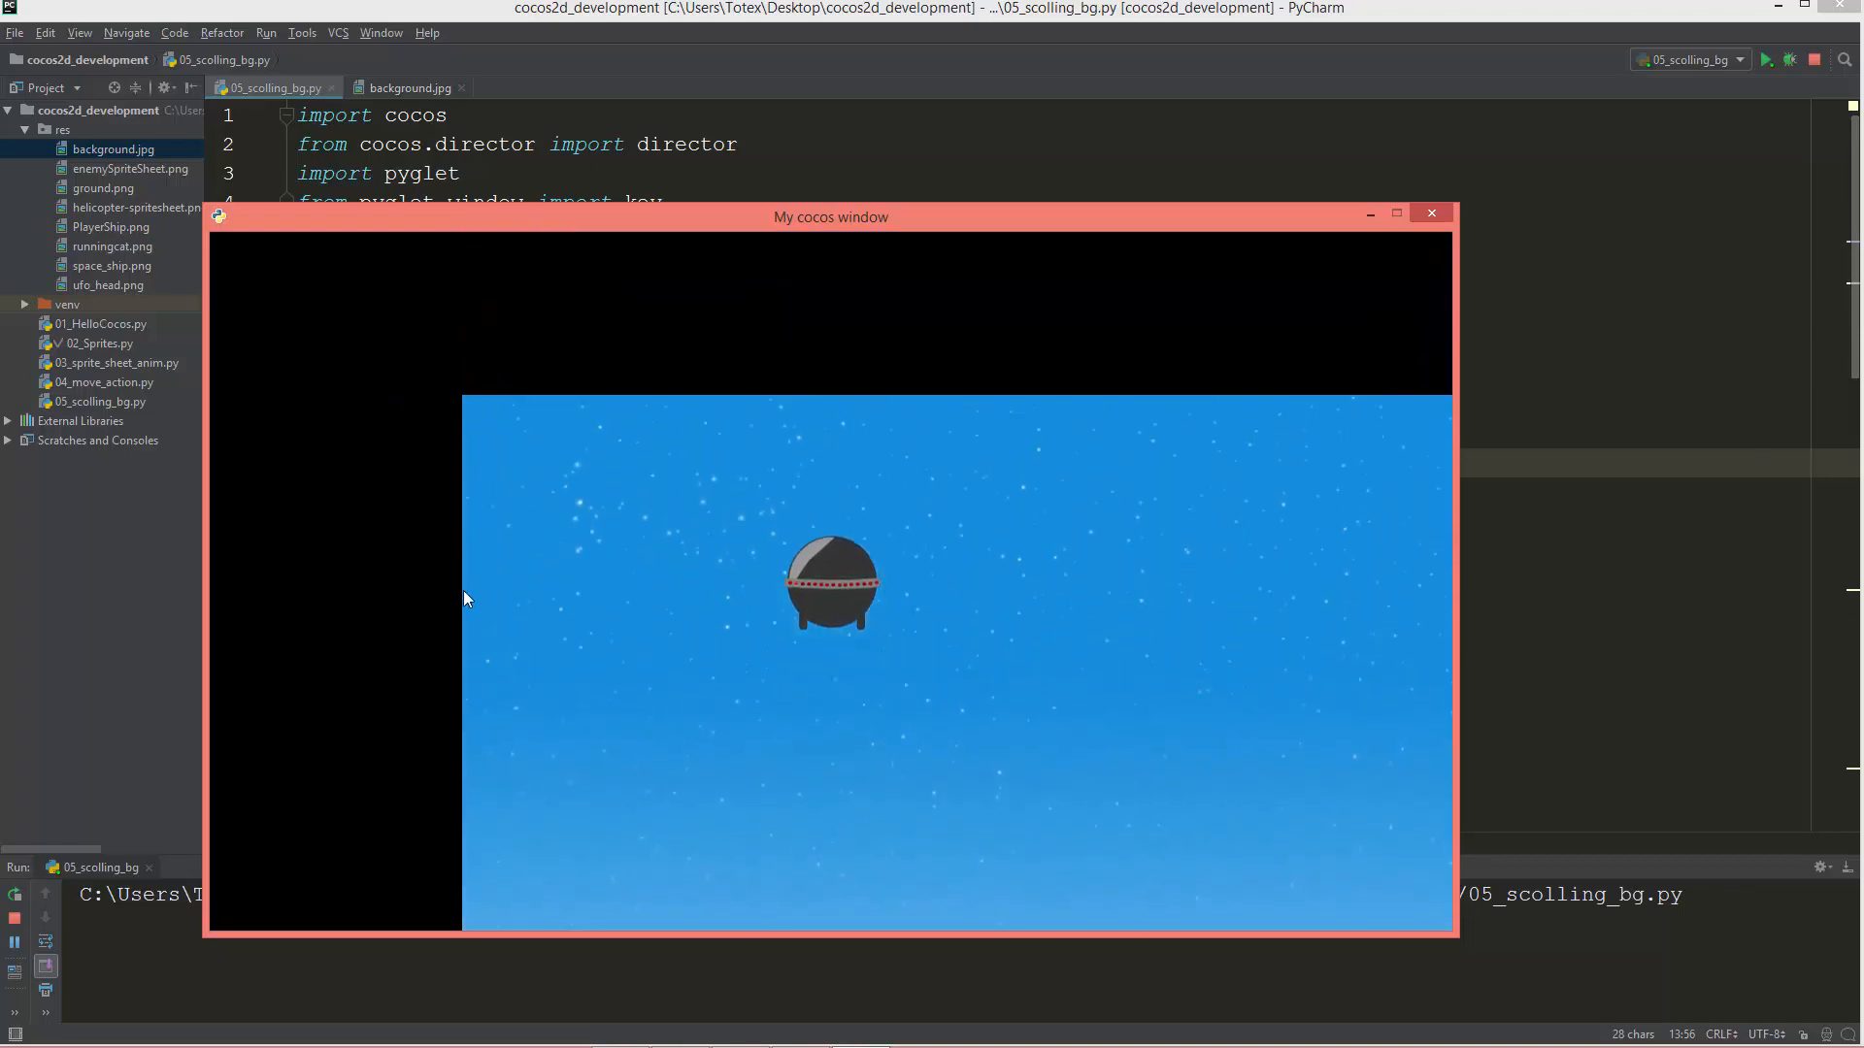
{"action": "mouse_move", "coordinate": [747, 592]}
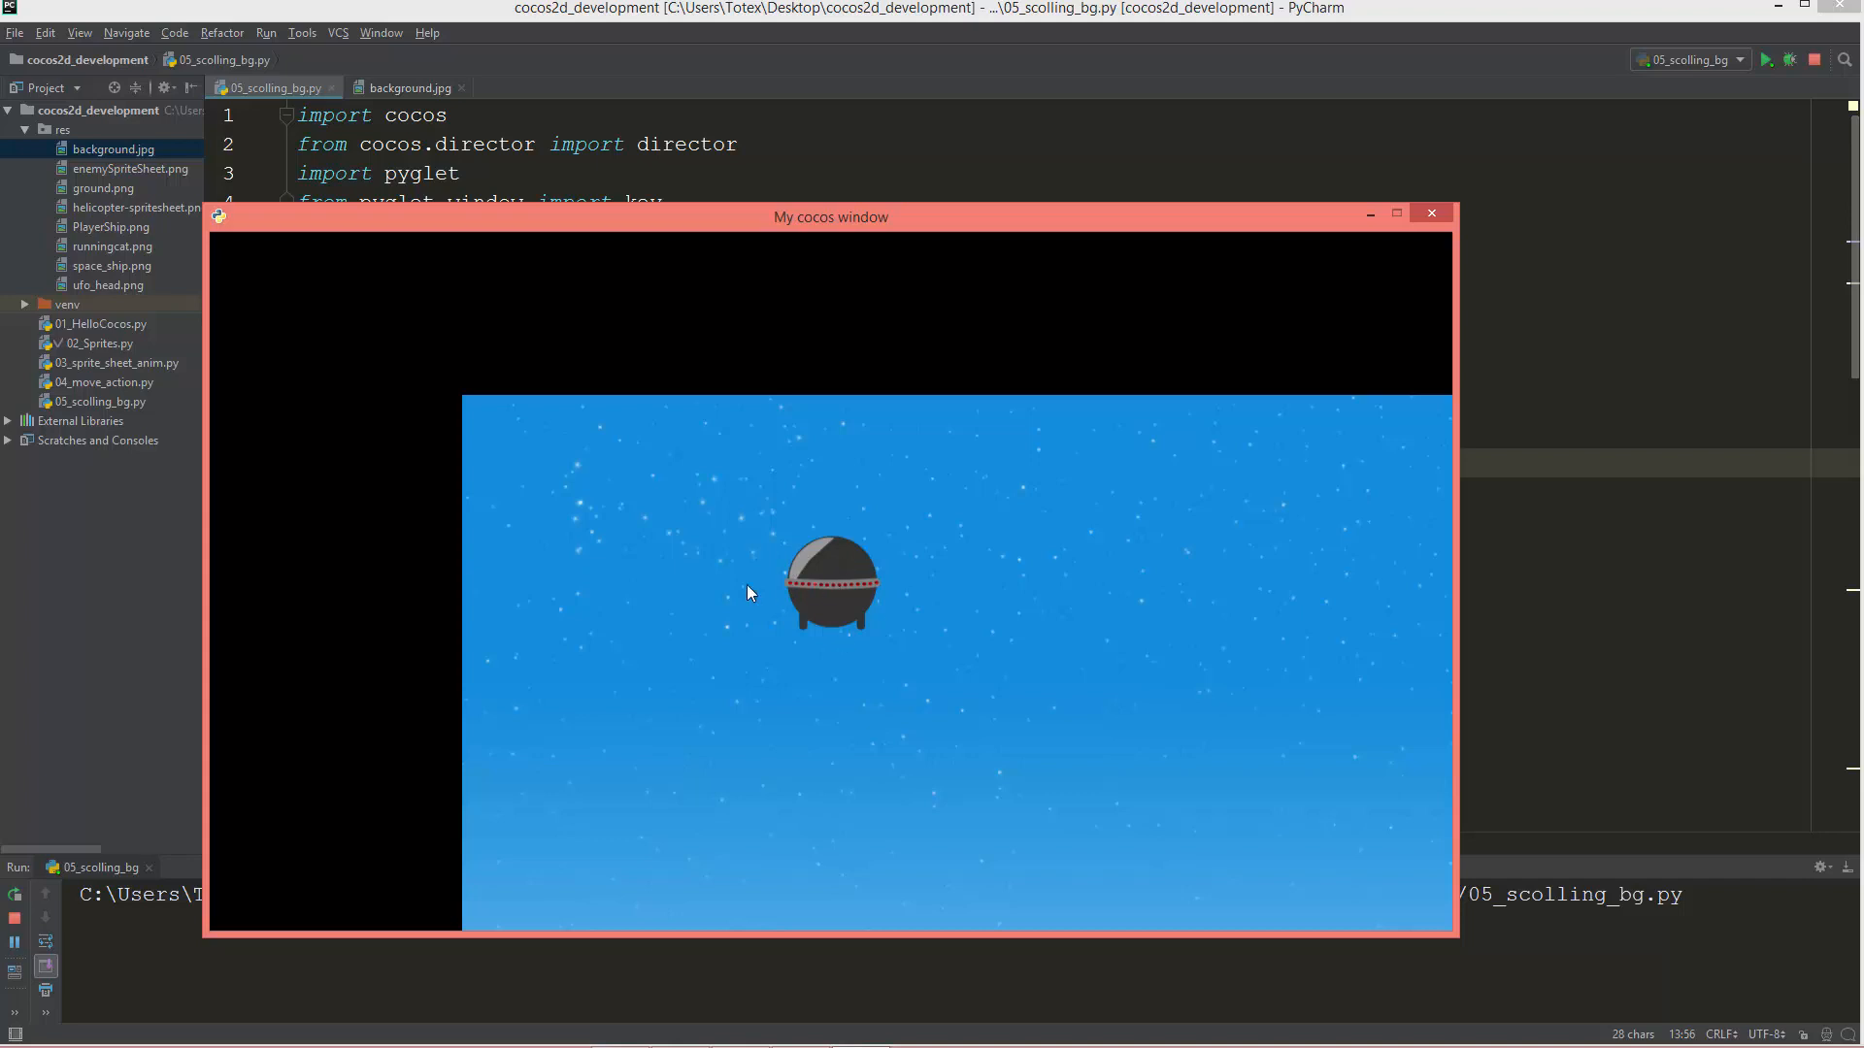
{"action": "mouse_move", "coordinate": [317, 634]}
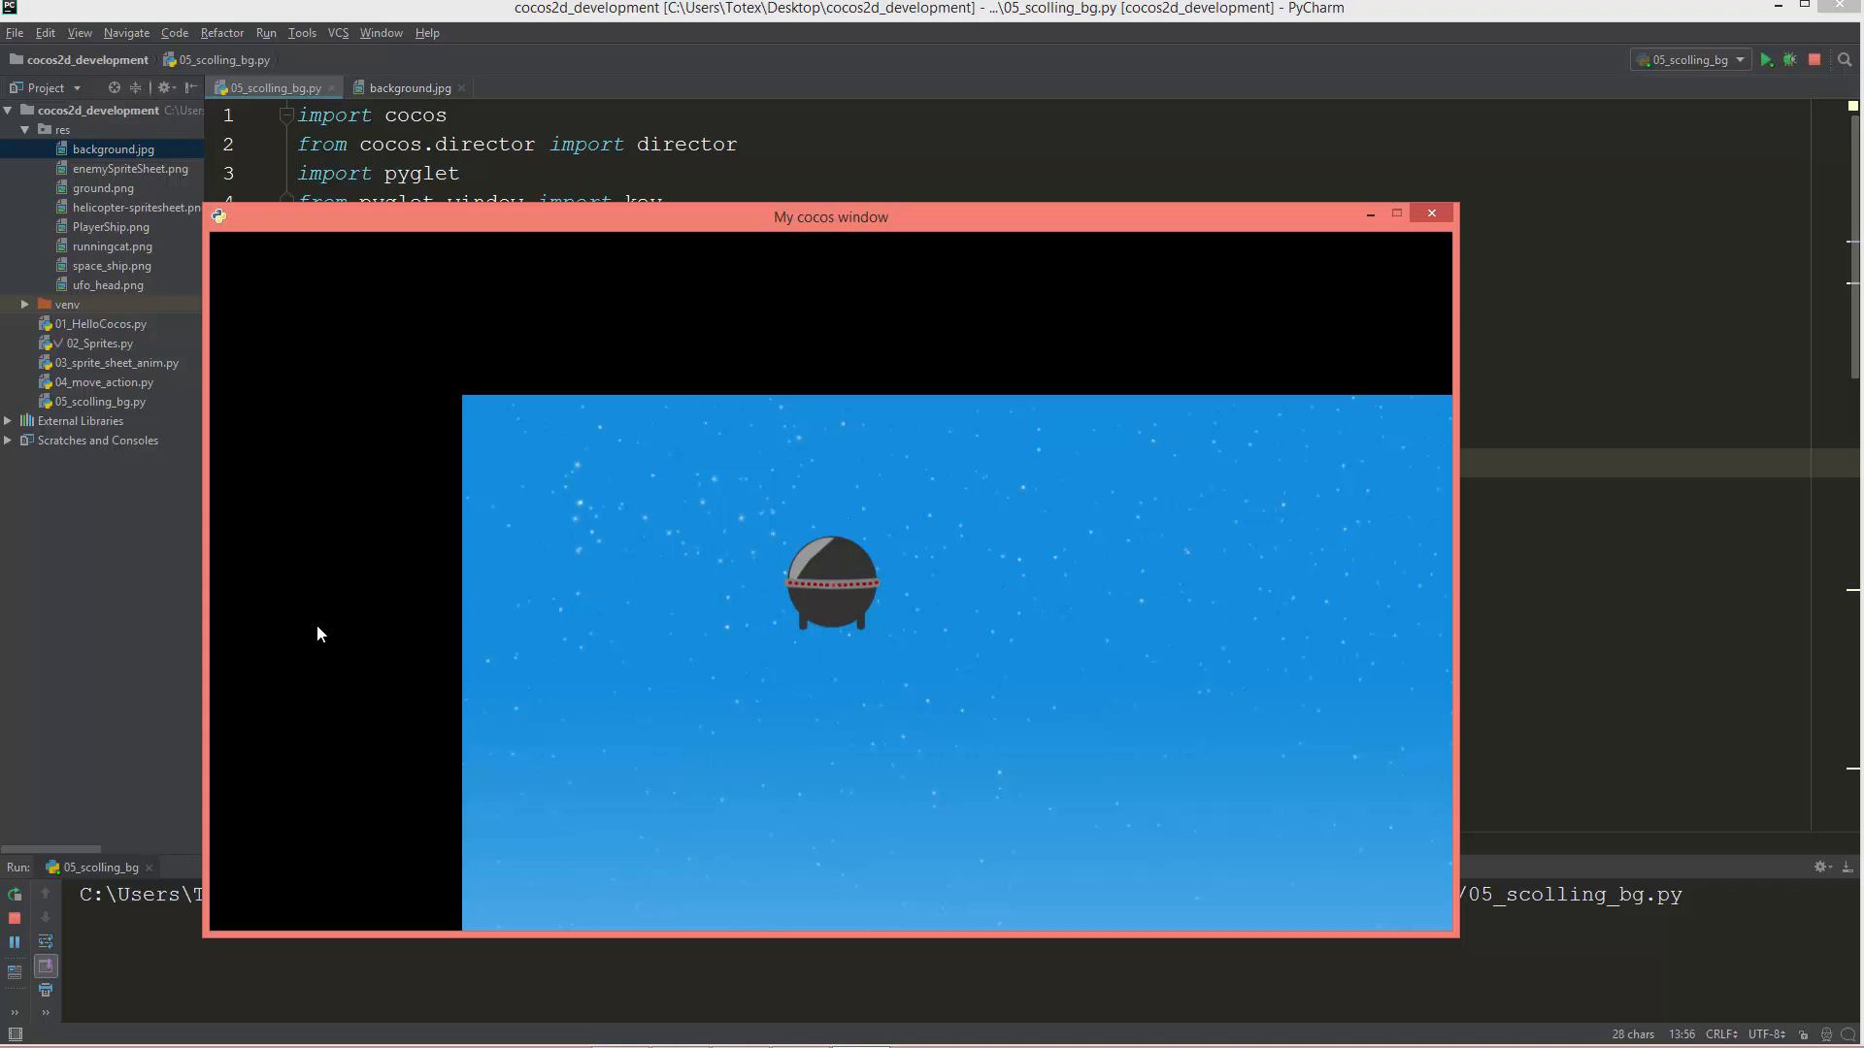
{"action": "mouse_move", "coordinate": [986, 487]}
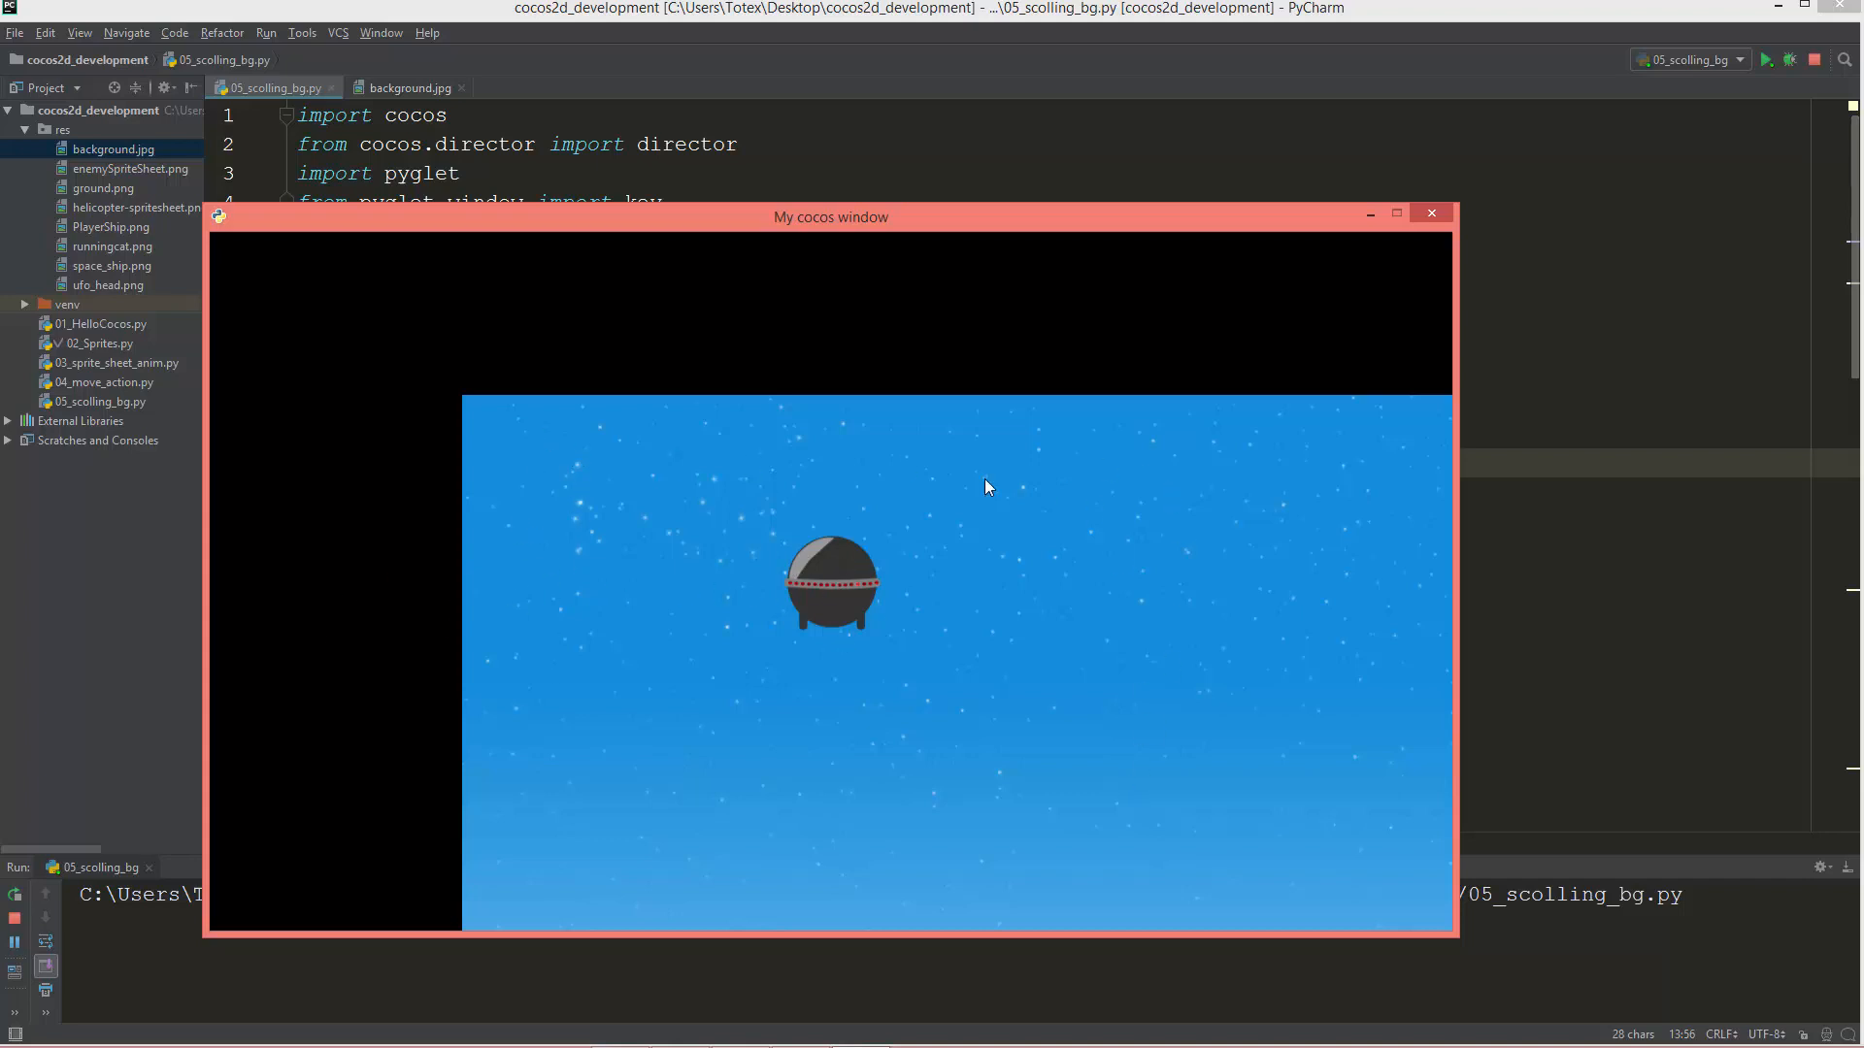
{"action": "mouse_move", "coordinate": [639, 616]}
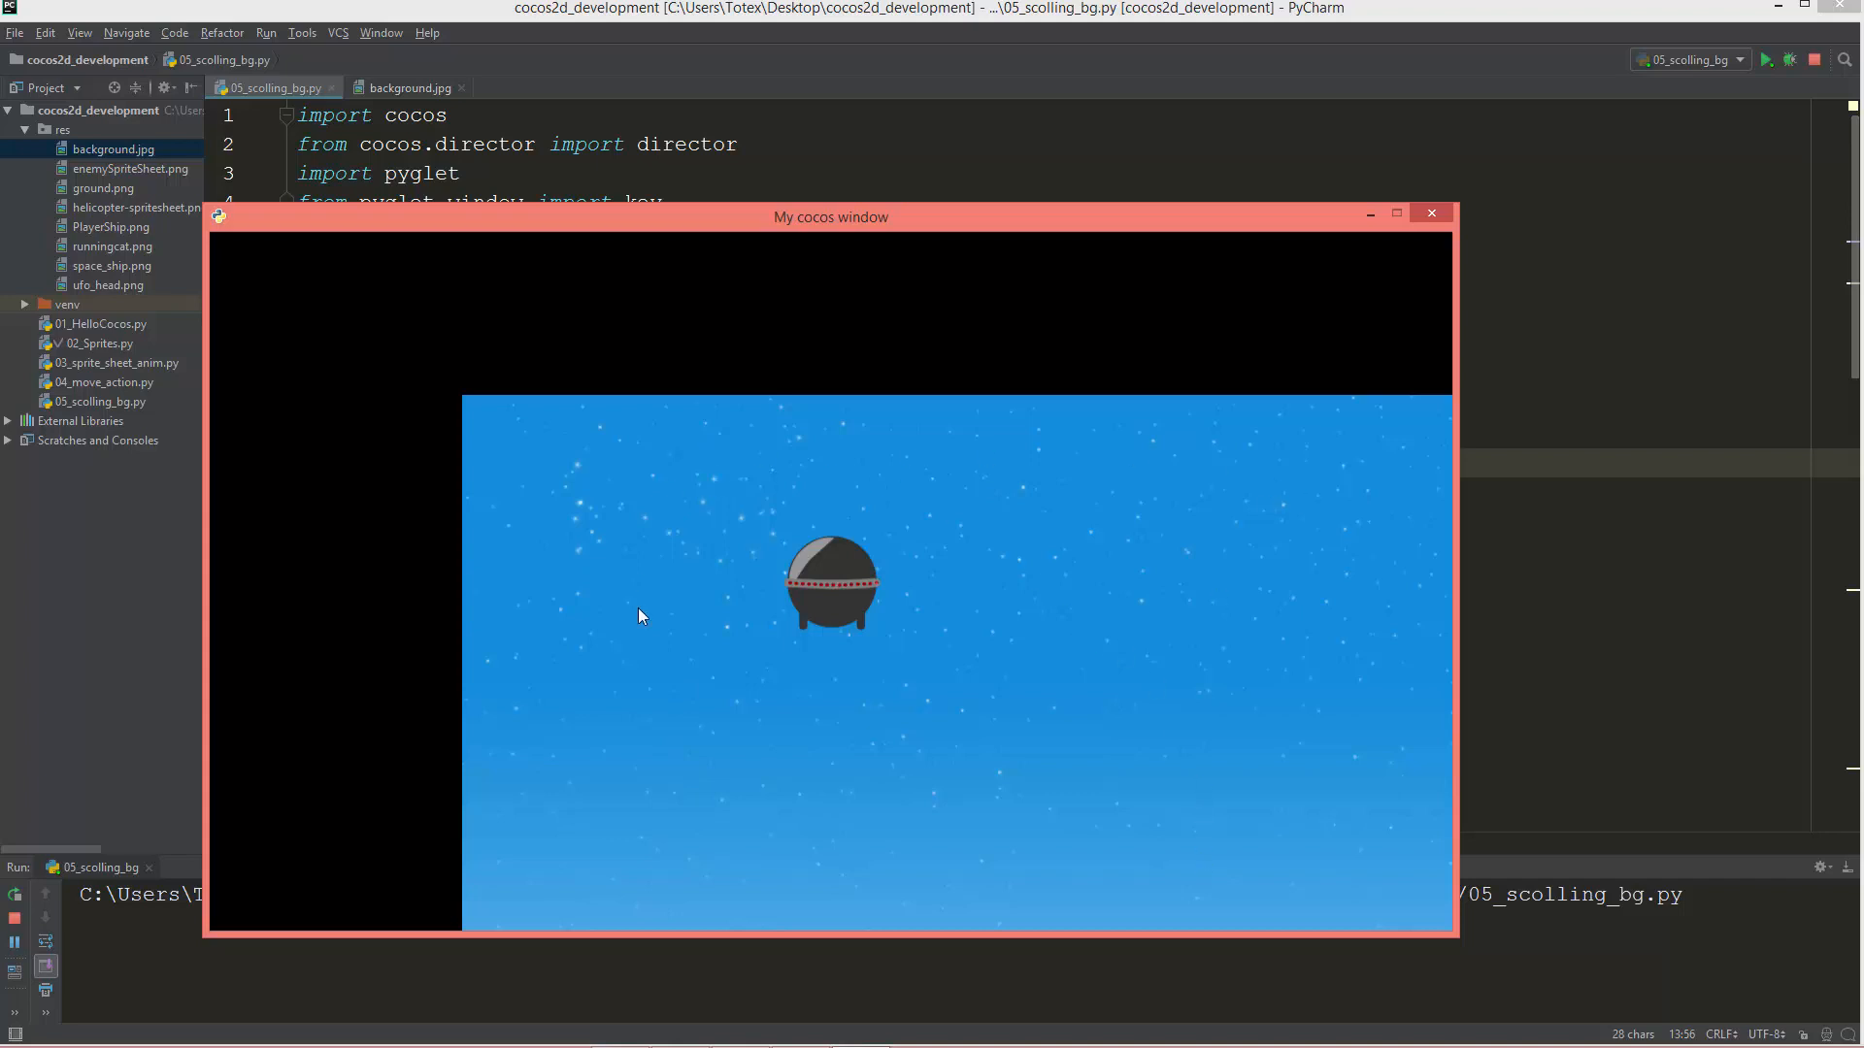
{"action": "mouse_move", "coordinate": [708, 839]}
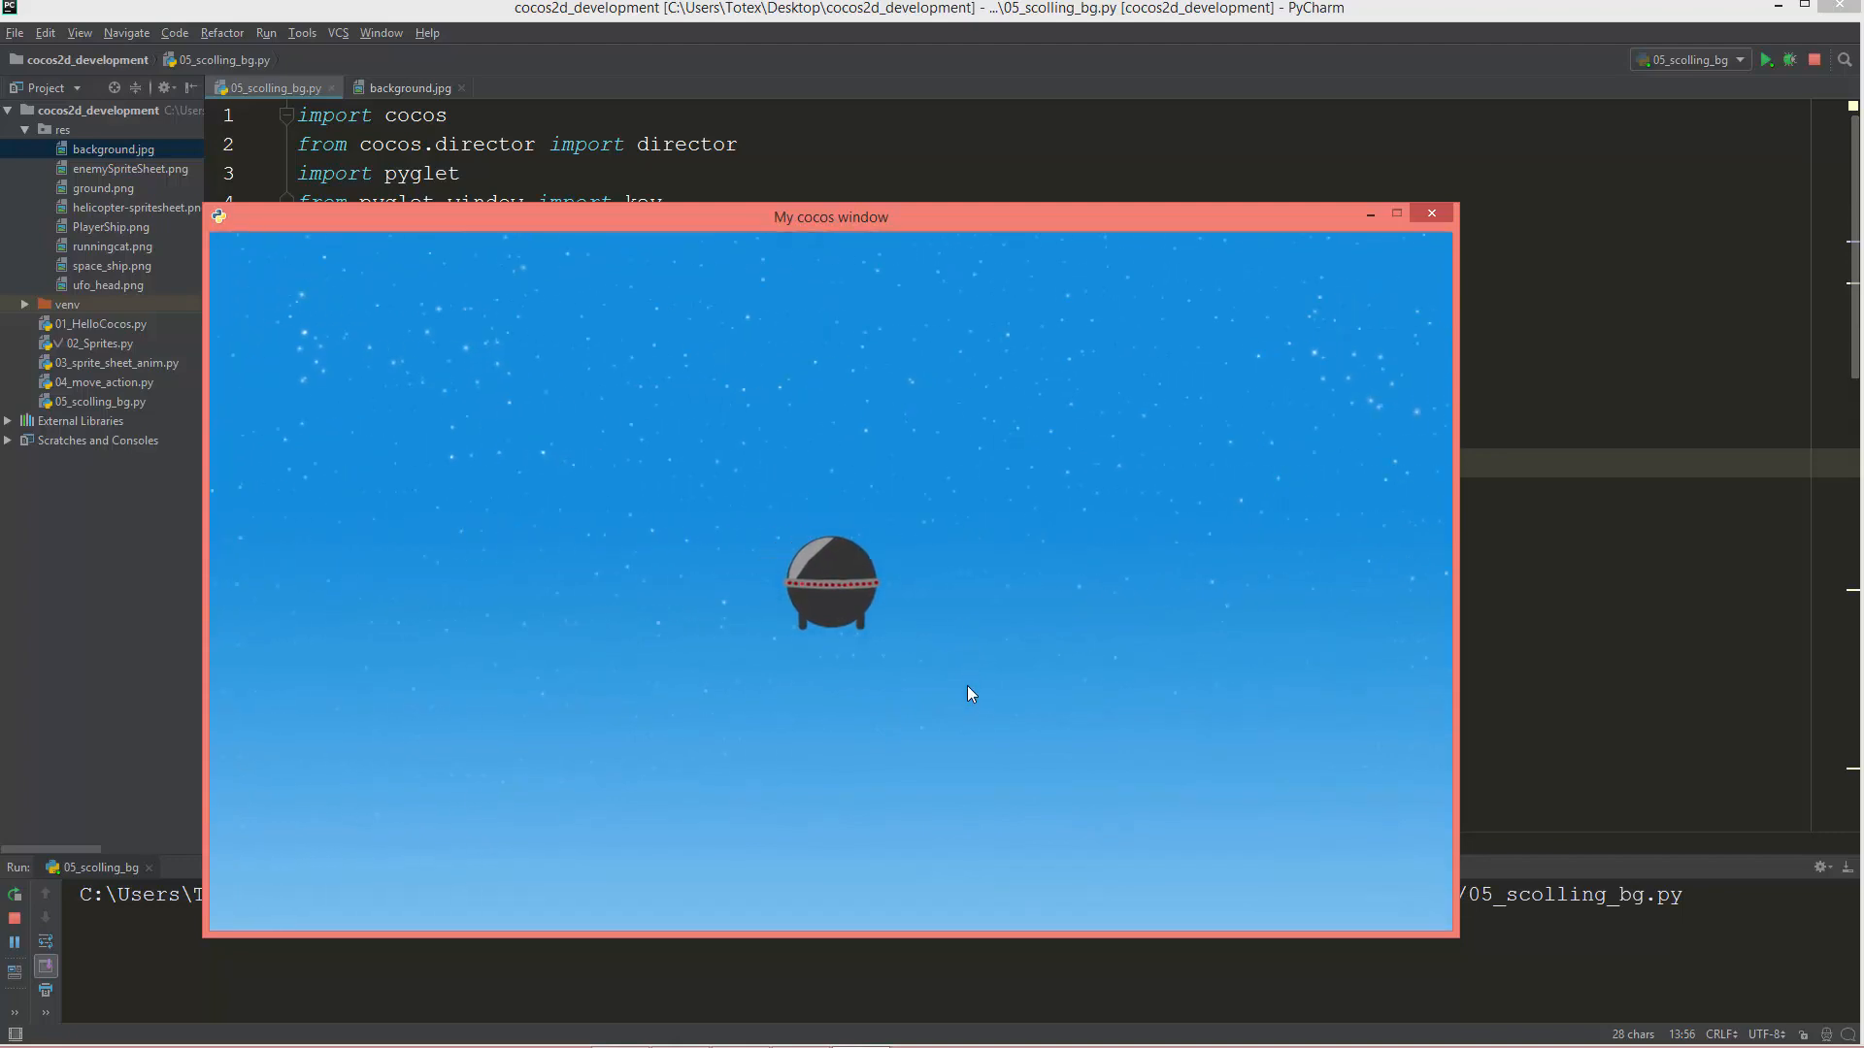
{"action": "left_click", "coordinate": [1430, 212]}
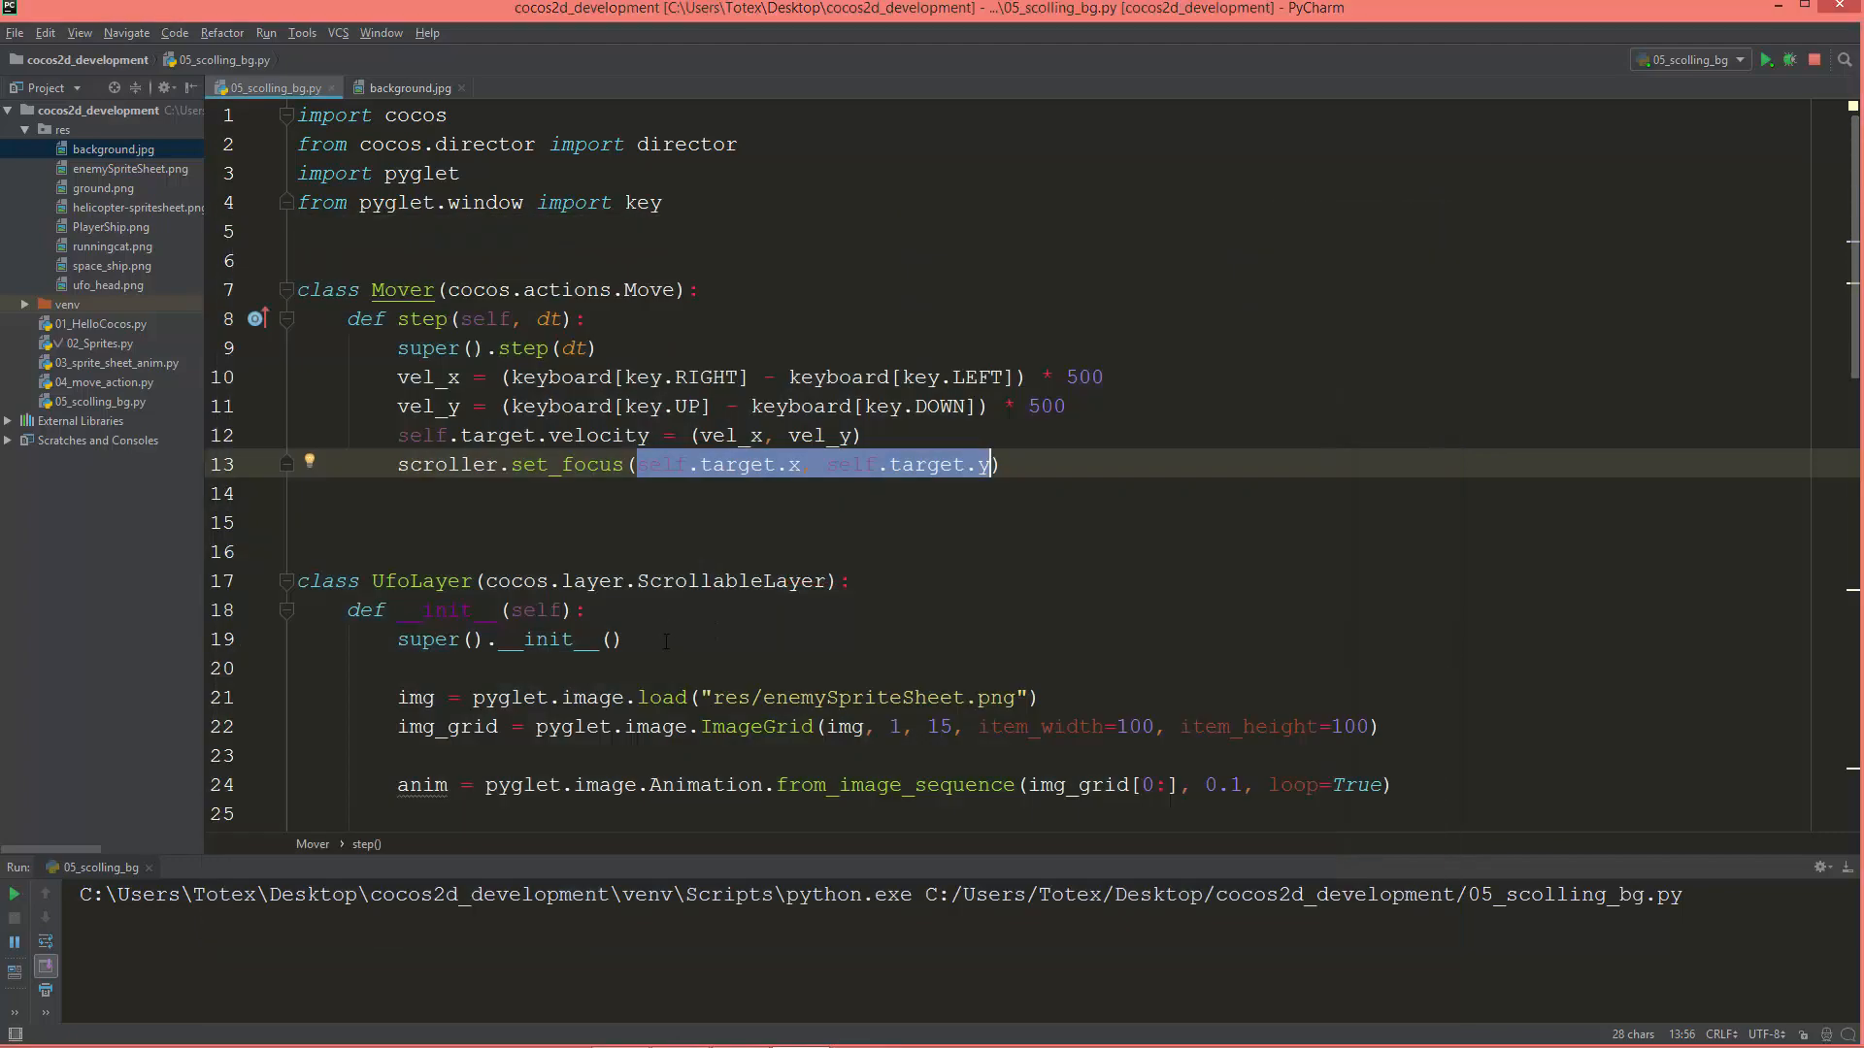
Scroll to BackgroundLayer, fold the res folder, and close the background.jpg preview.
{"action": "scroll", "scroll_direction": "down", "scroll_amount": 3}
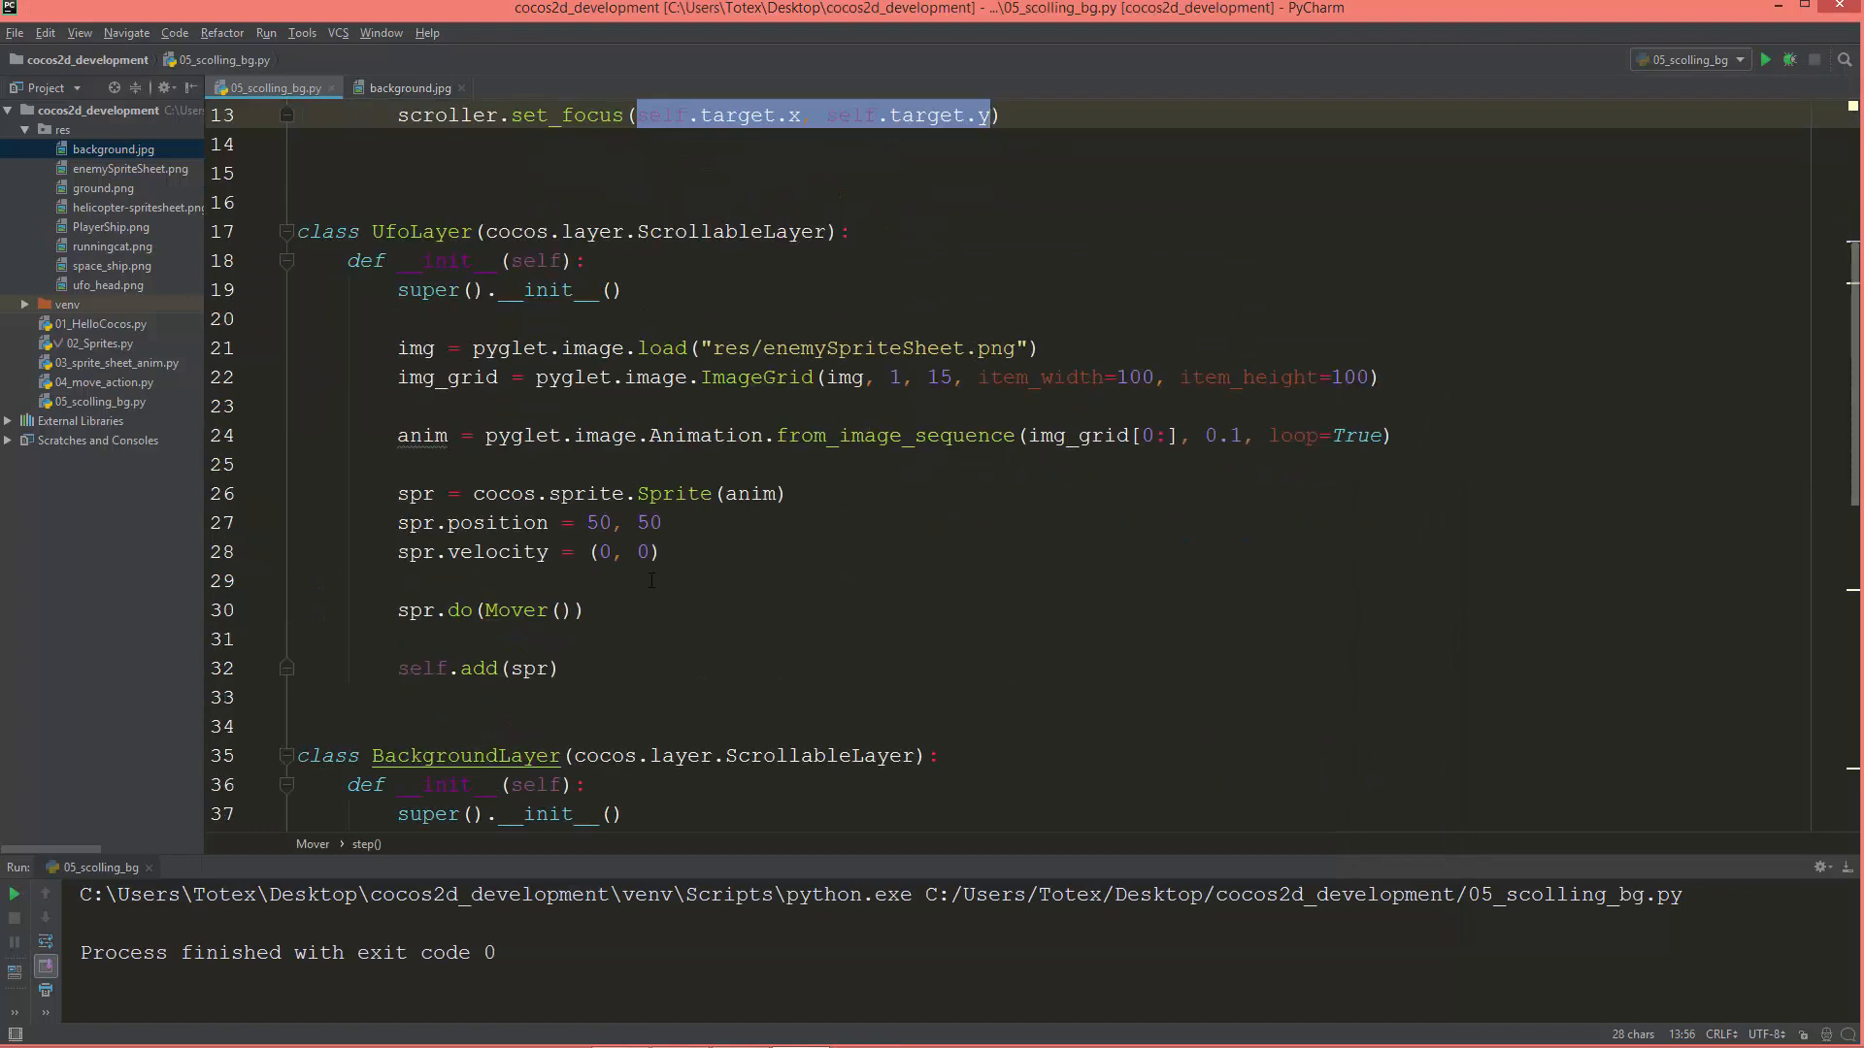
{"action": "scroll", "scroll_direction": "down", "scroll_amount": 3}
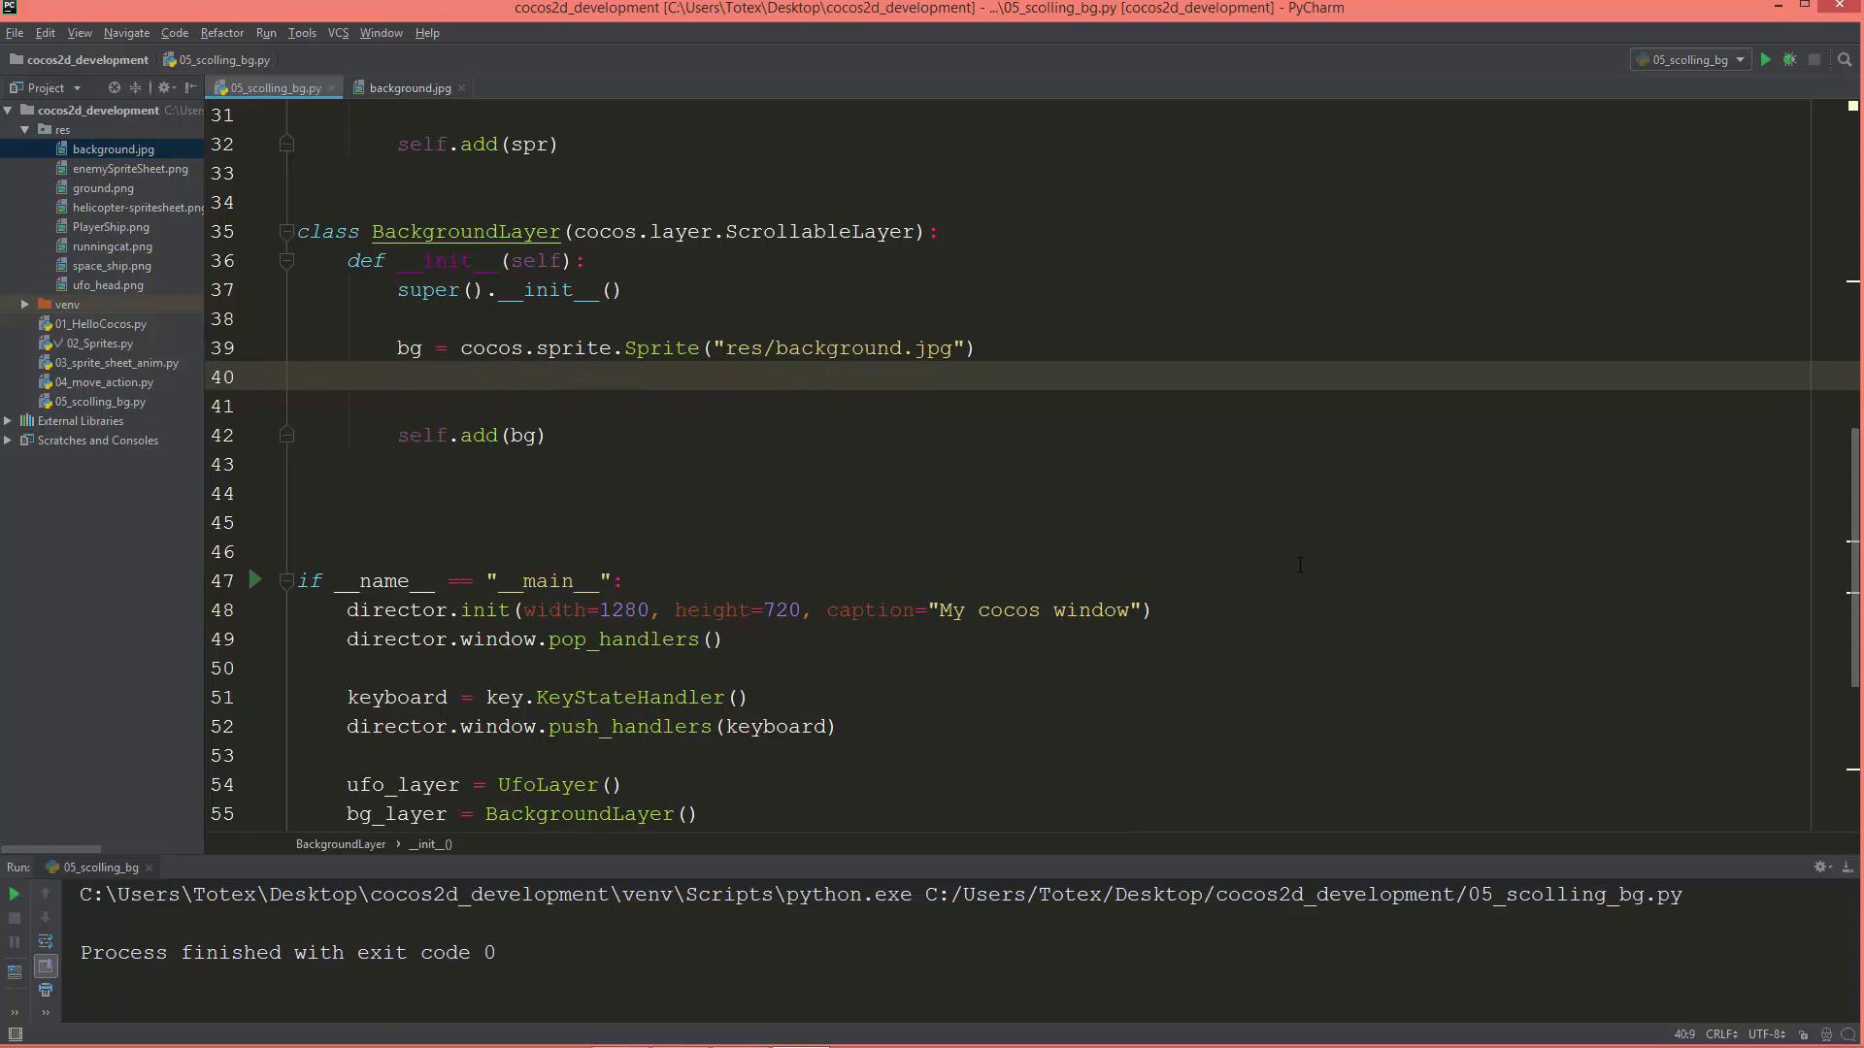
{"action": "mouse_move", "coordinate": [916, 690]}
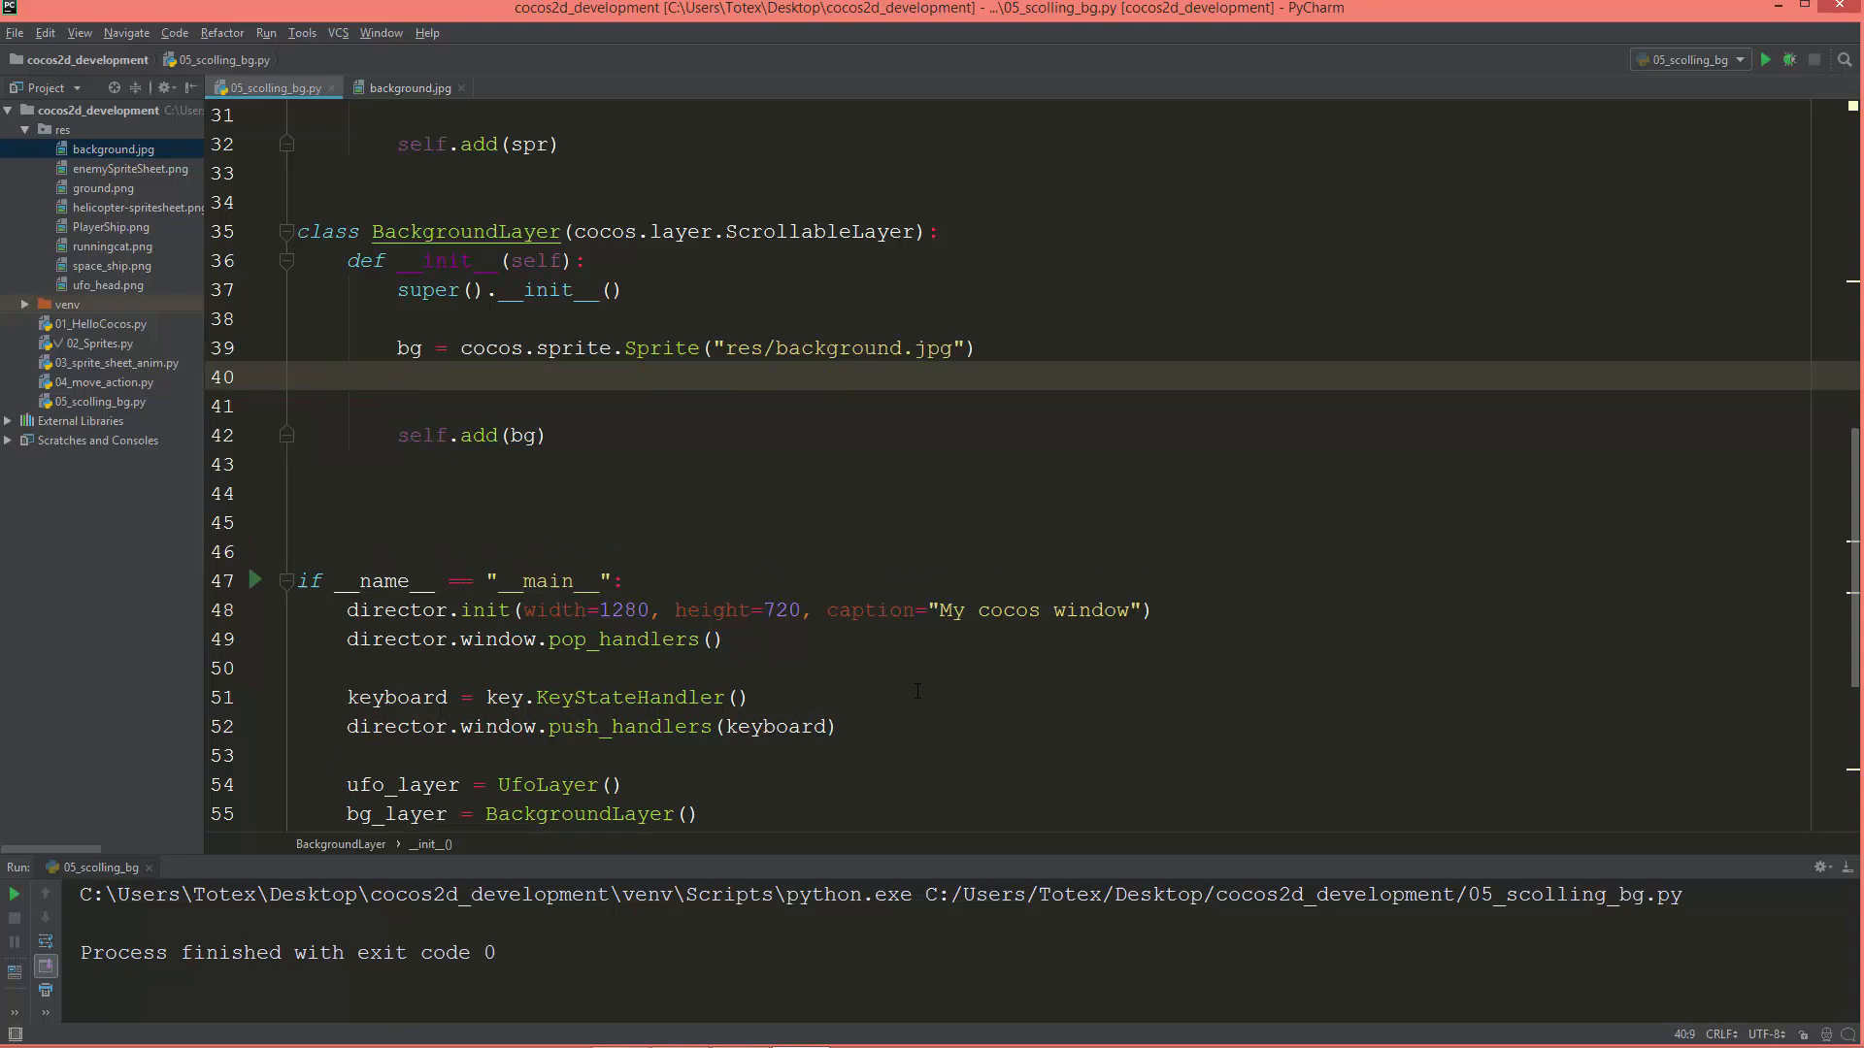
{"action": "mouse_move", "coordinate": [838, 777]}
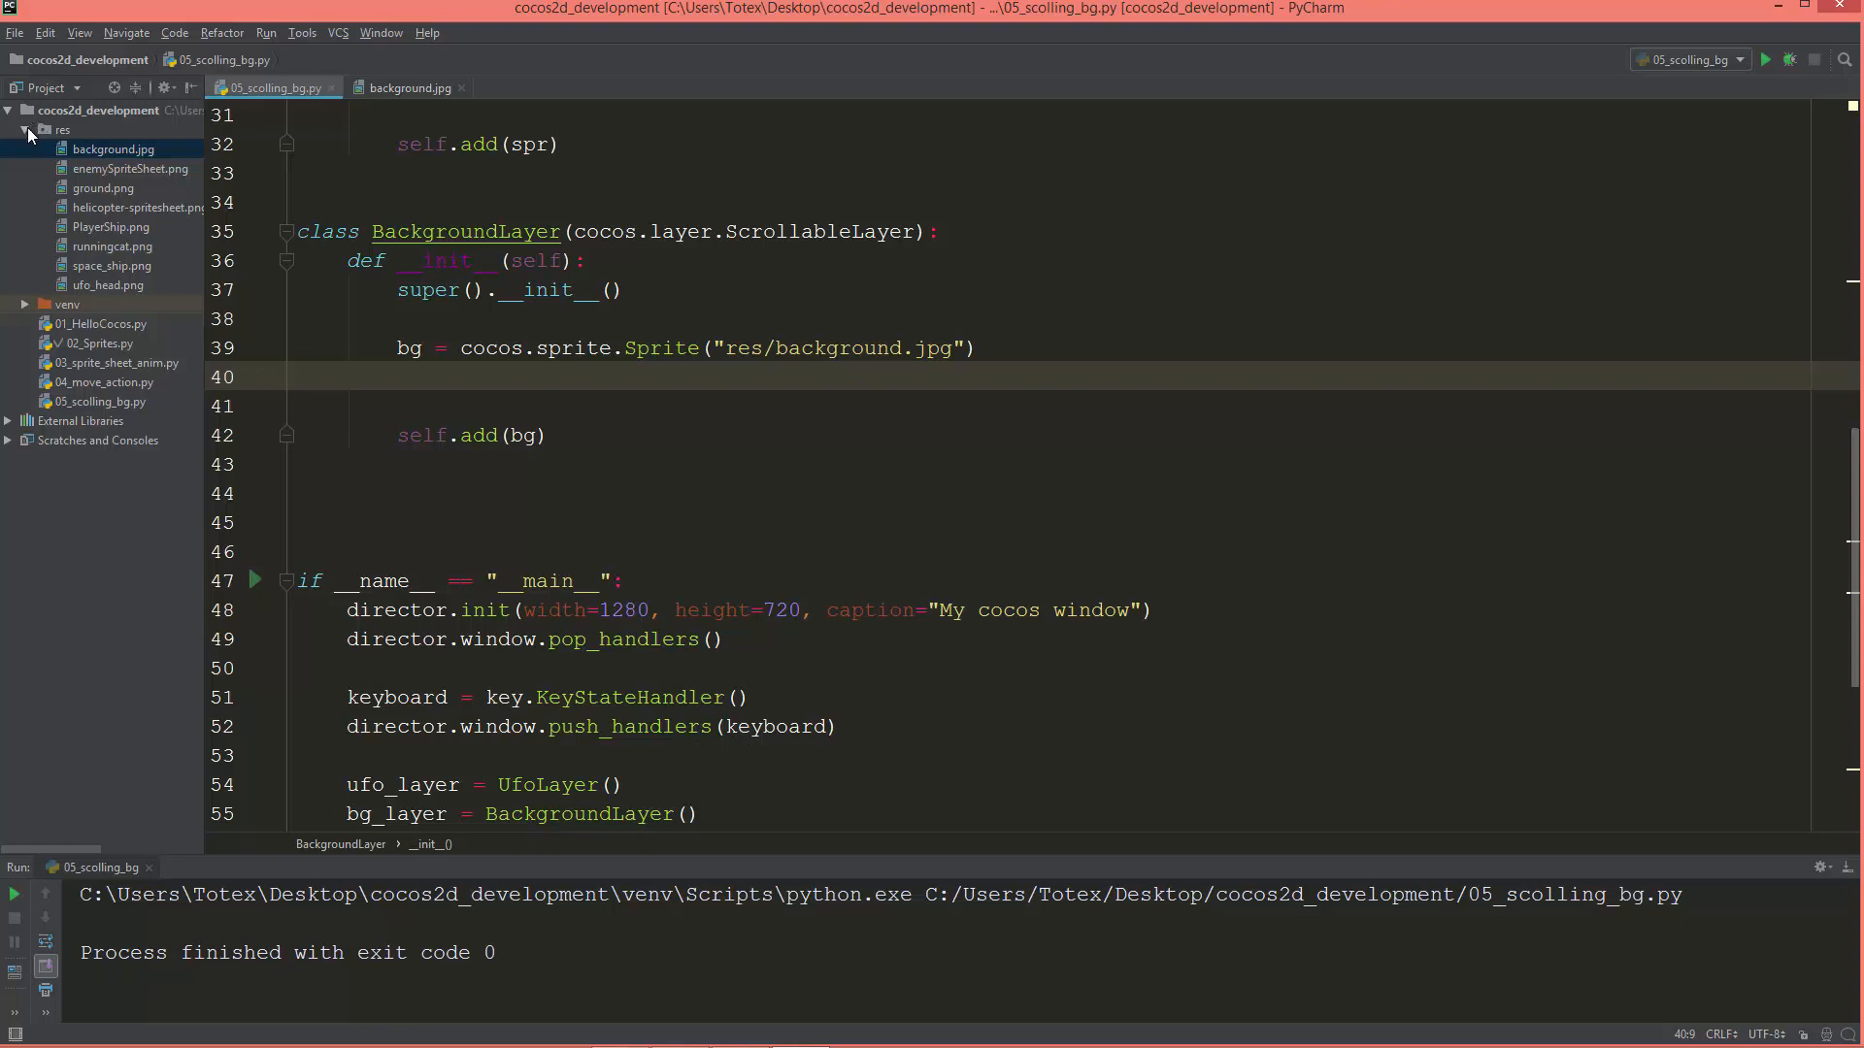
{"action": "left_click", "coordinate": [28, 128]}
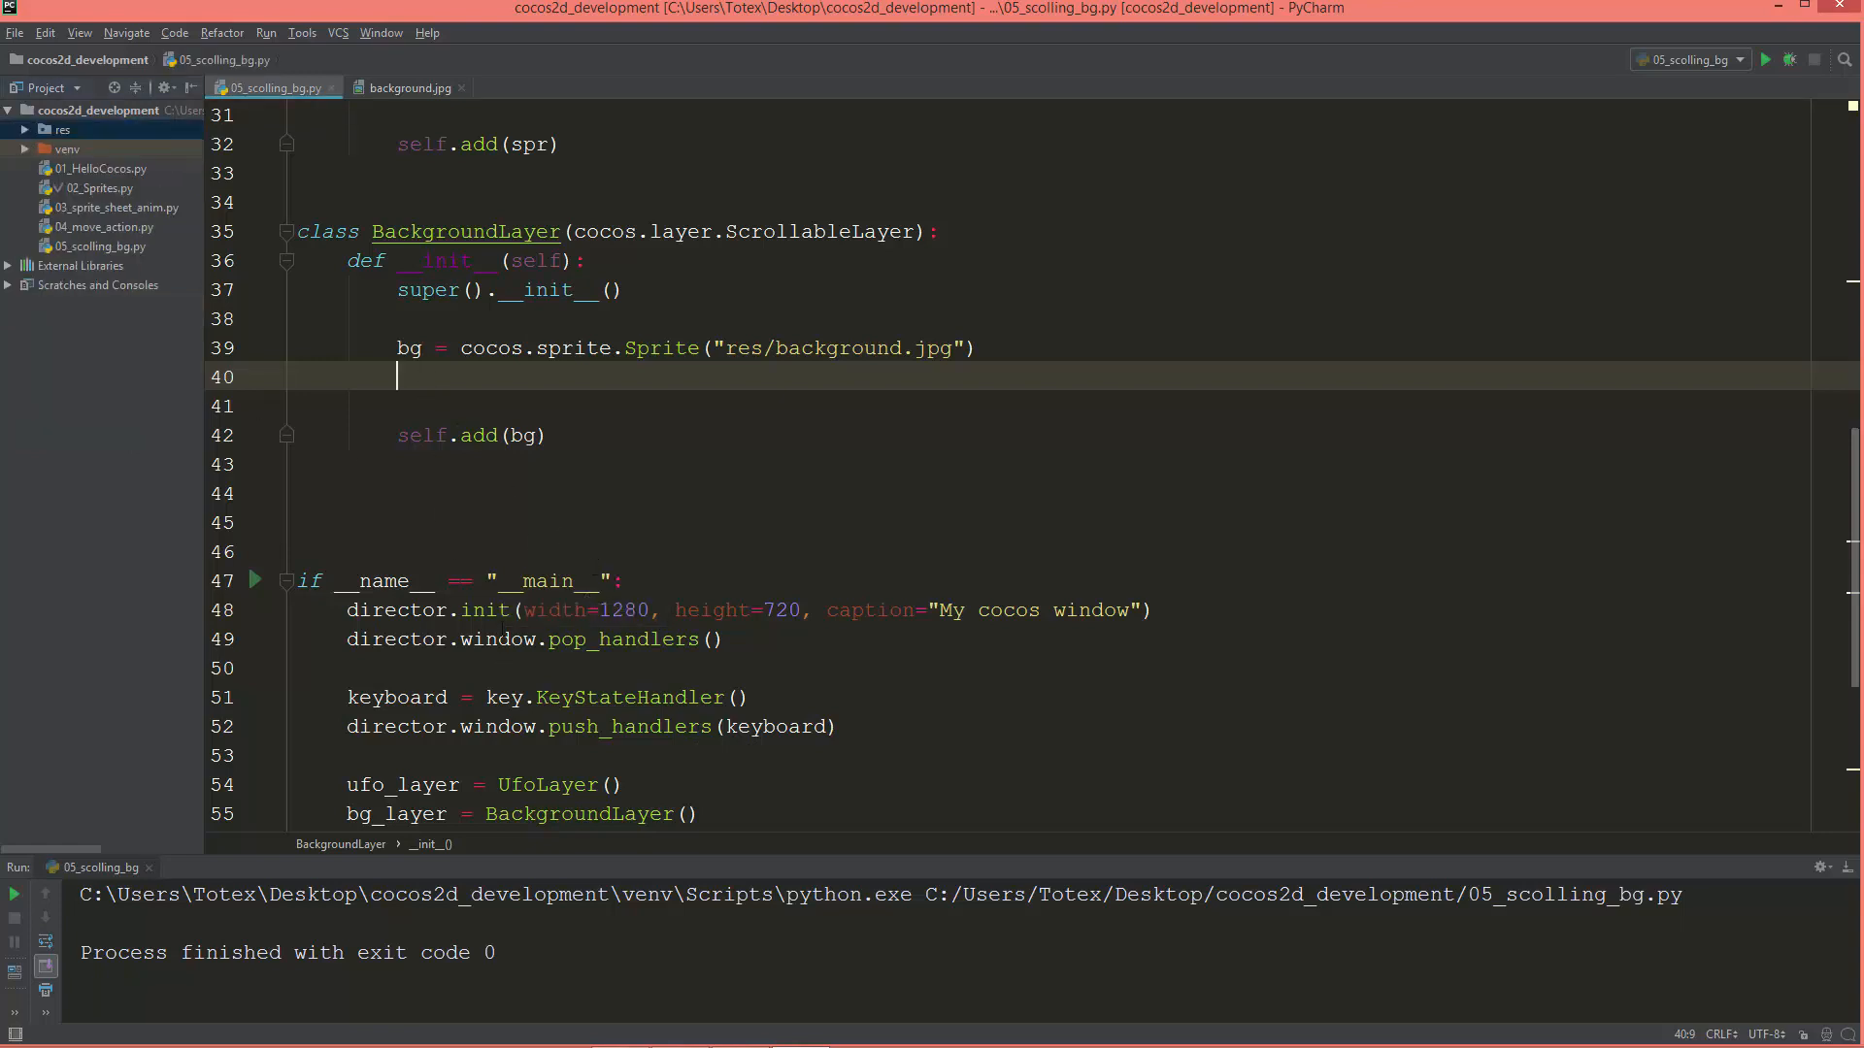
{"action": "left_click", "coordinate": [461, 87]}
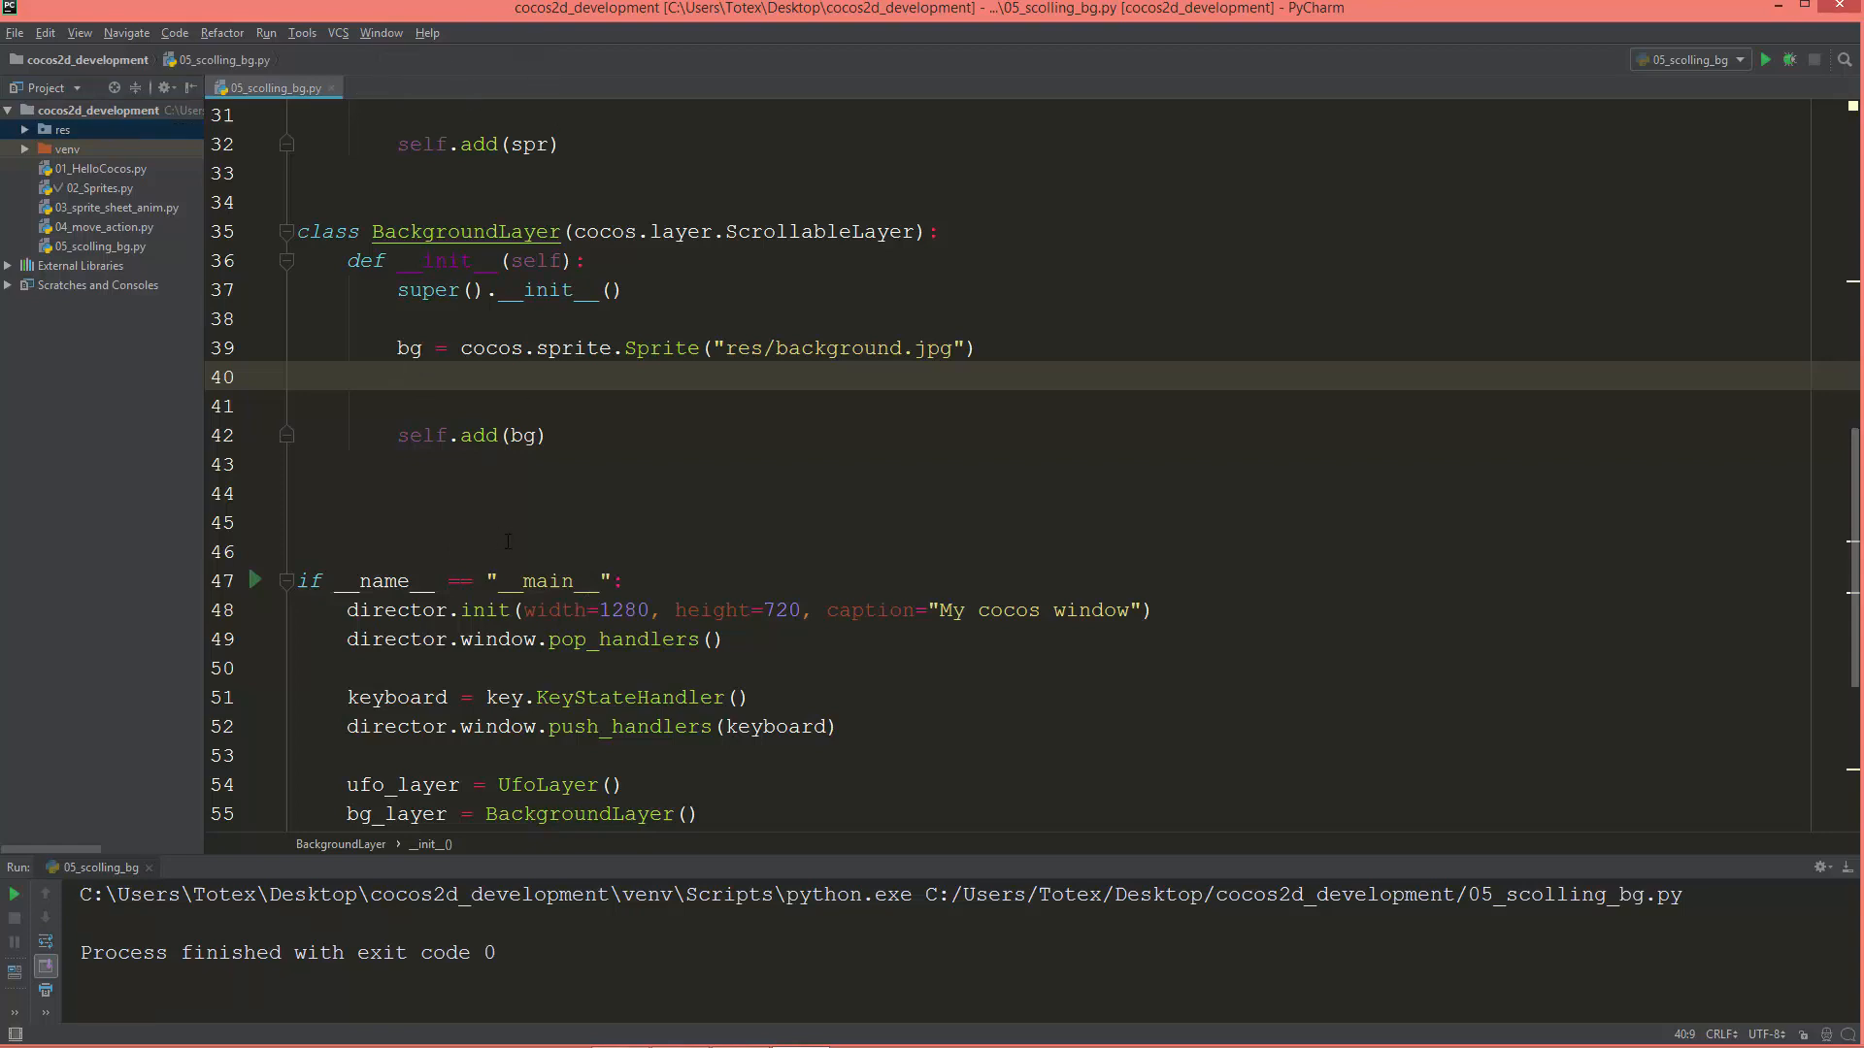
{"action": "scroll", "scroll_direction": "up", "scroll_amount": 3}
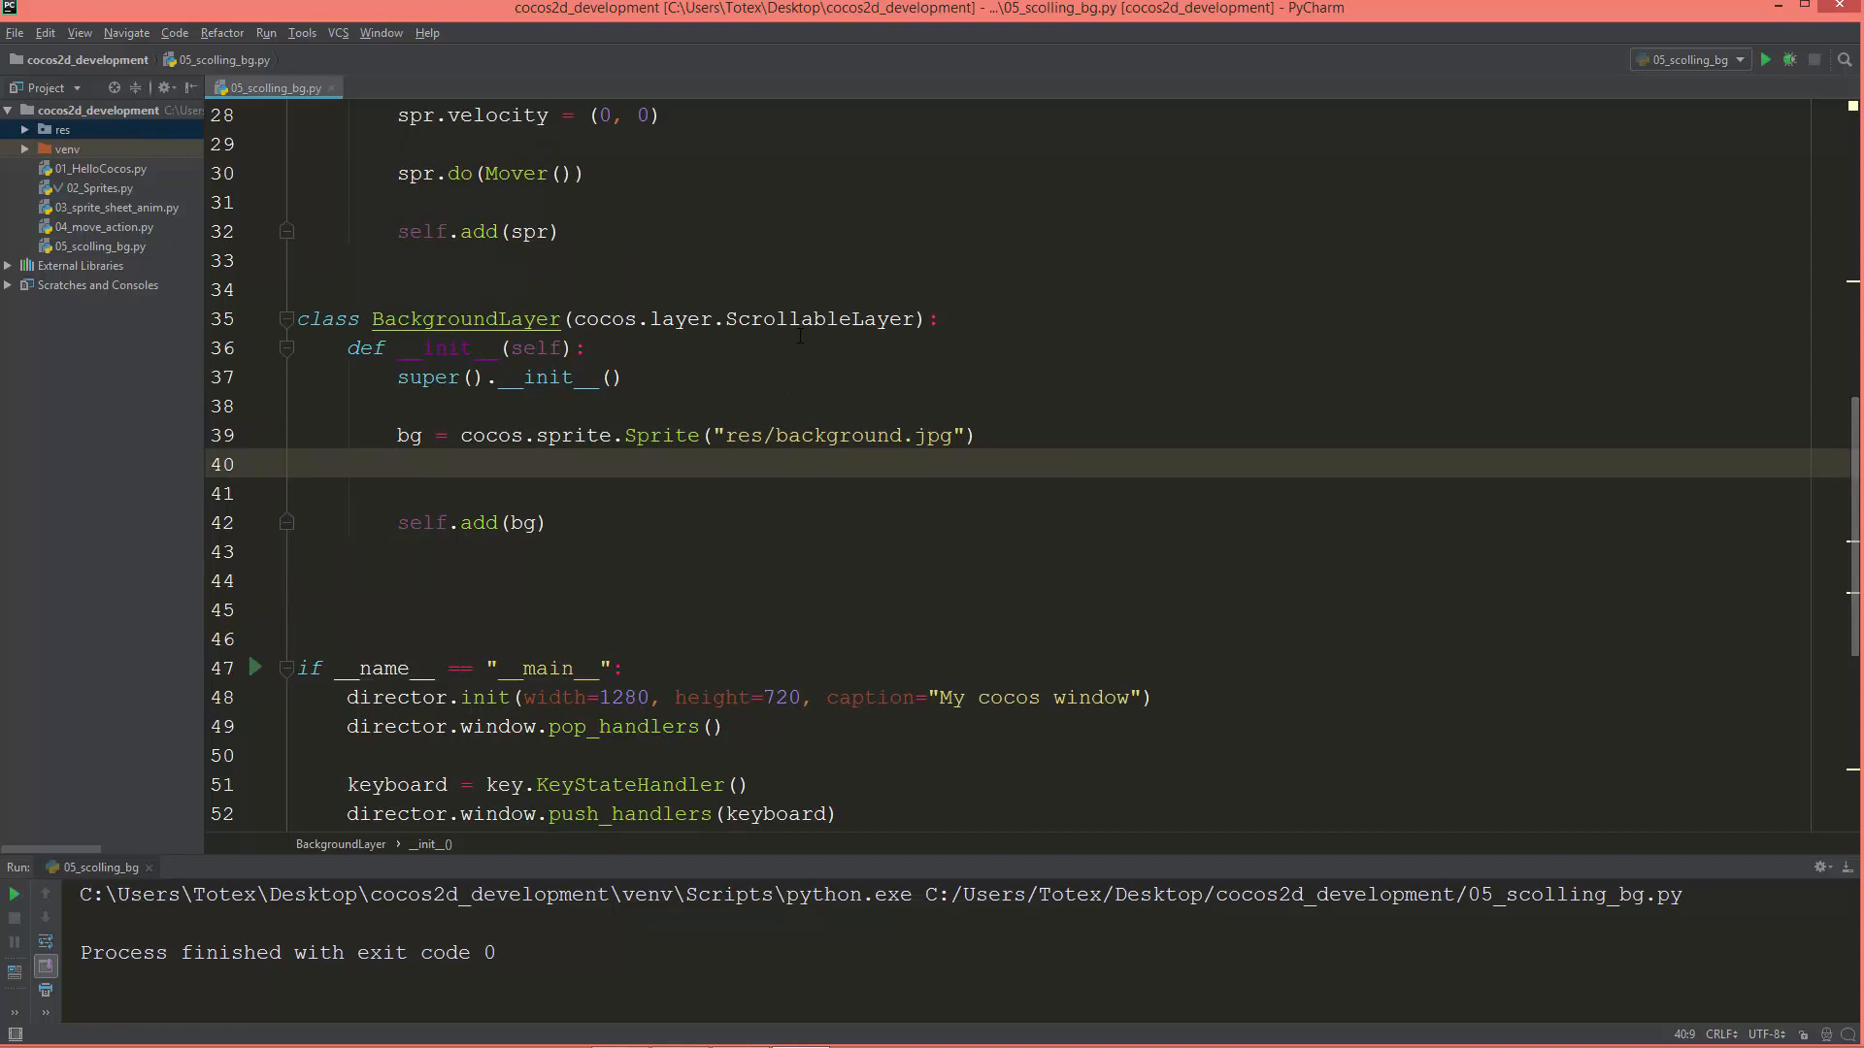
Jump to ScrollableLayer's declaration in cocos's scrolling.py and browse its source.
{"action": "right_click", "coordinate": [787, 318]}
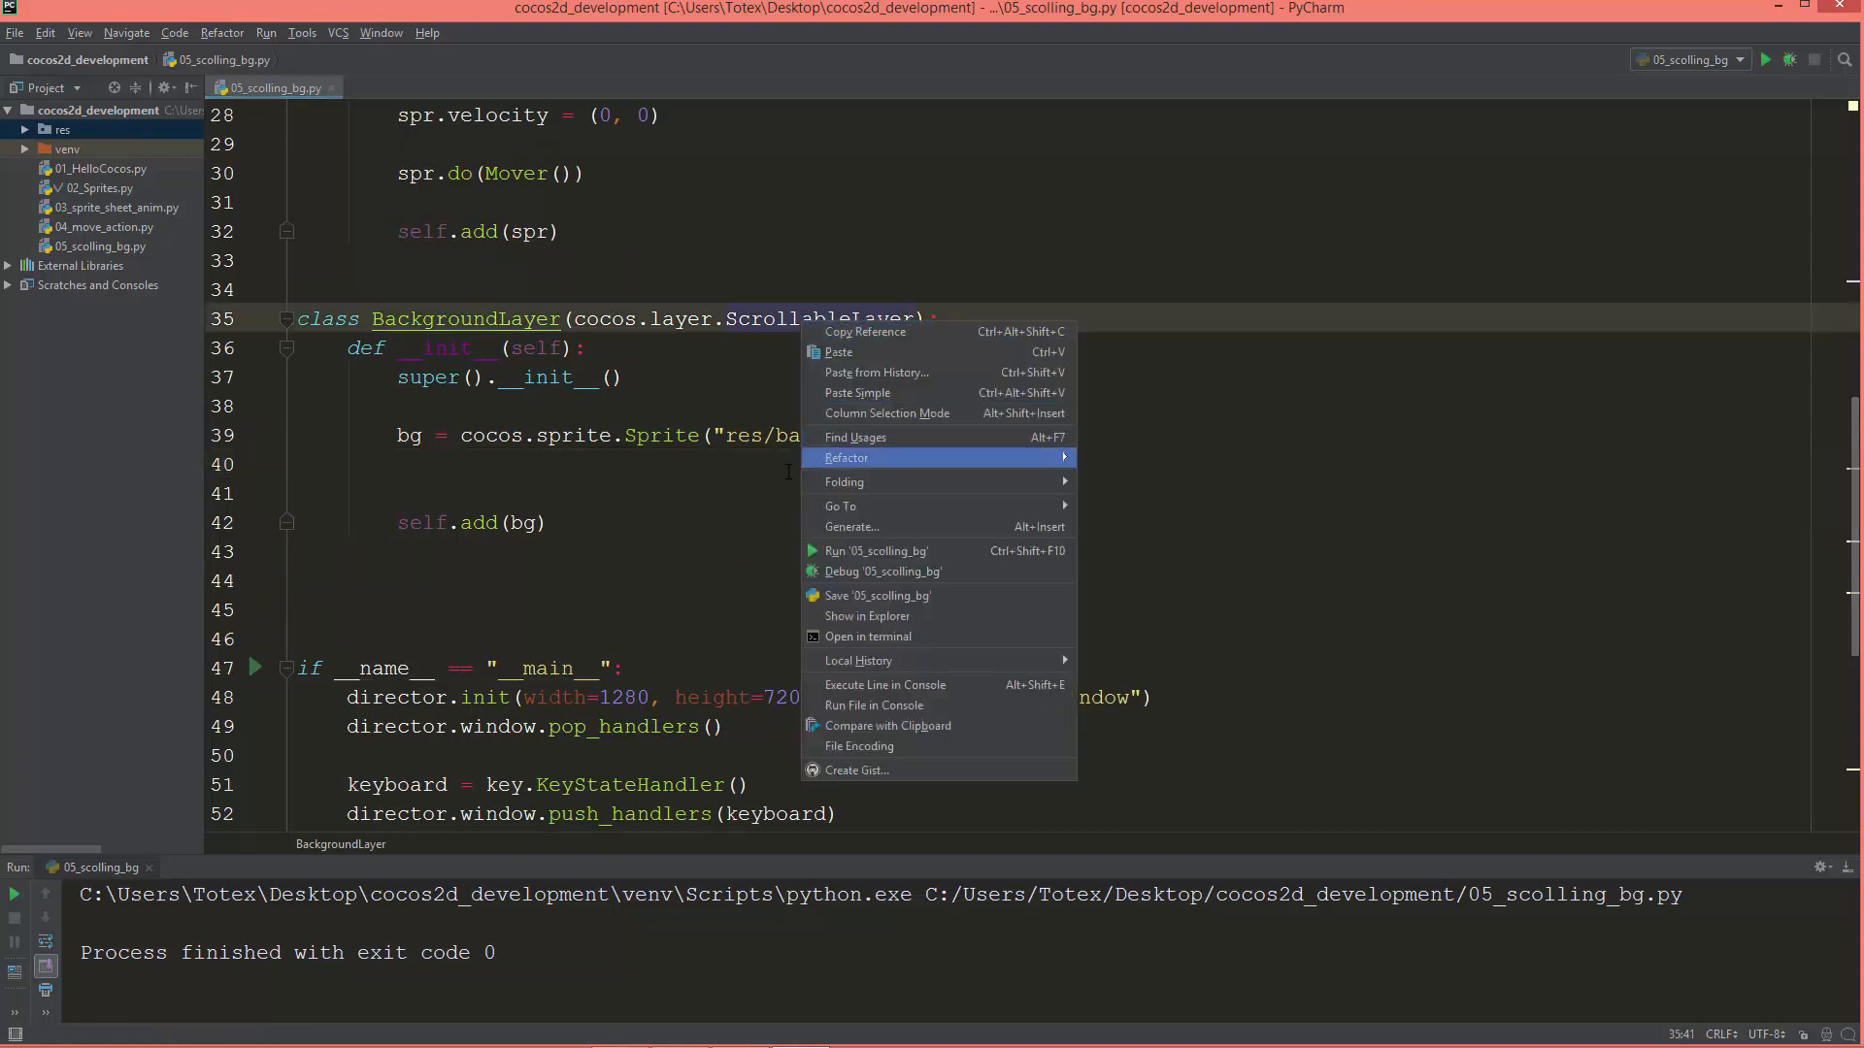
{"action": "mouse_move", "coordinate": [933, 505]}
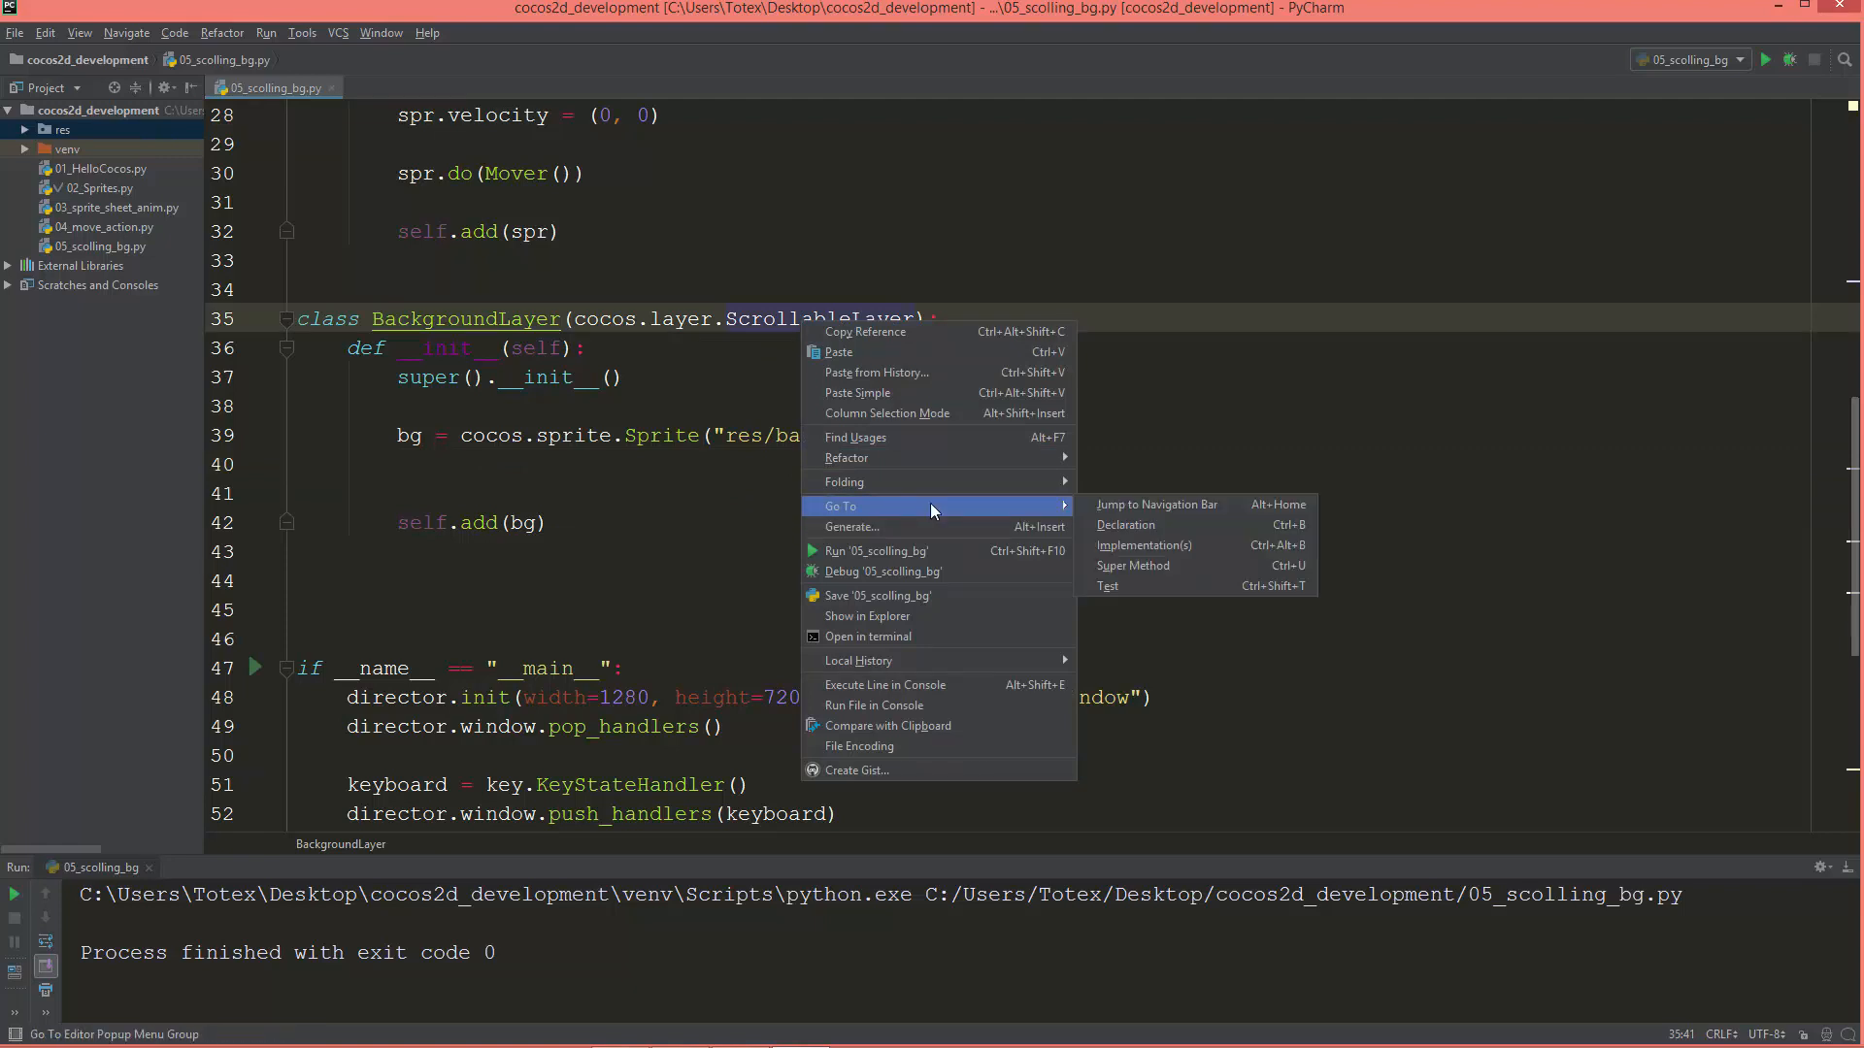
{"action": "left_click", "coordinate": [1124, 524]}
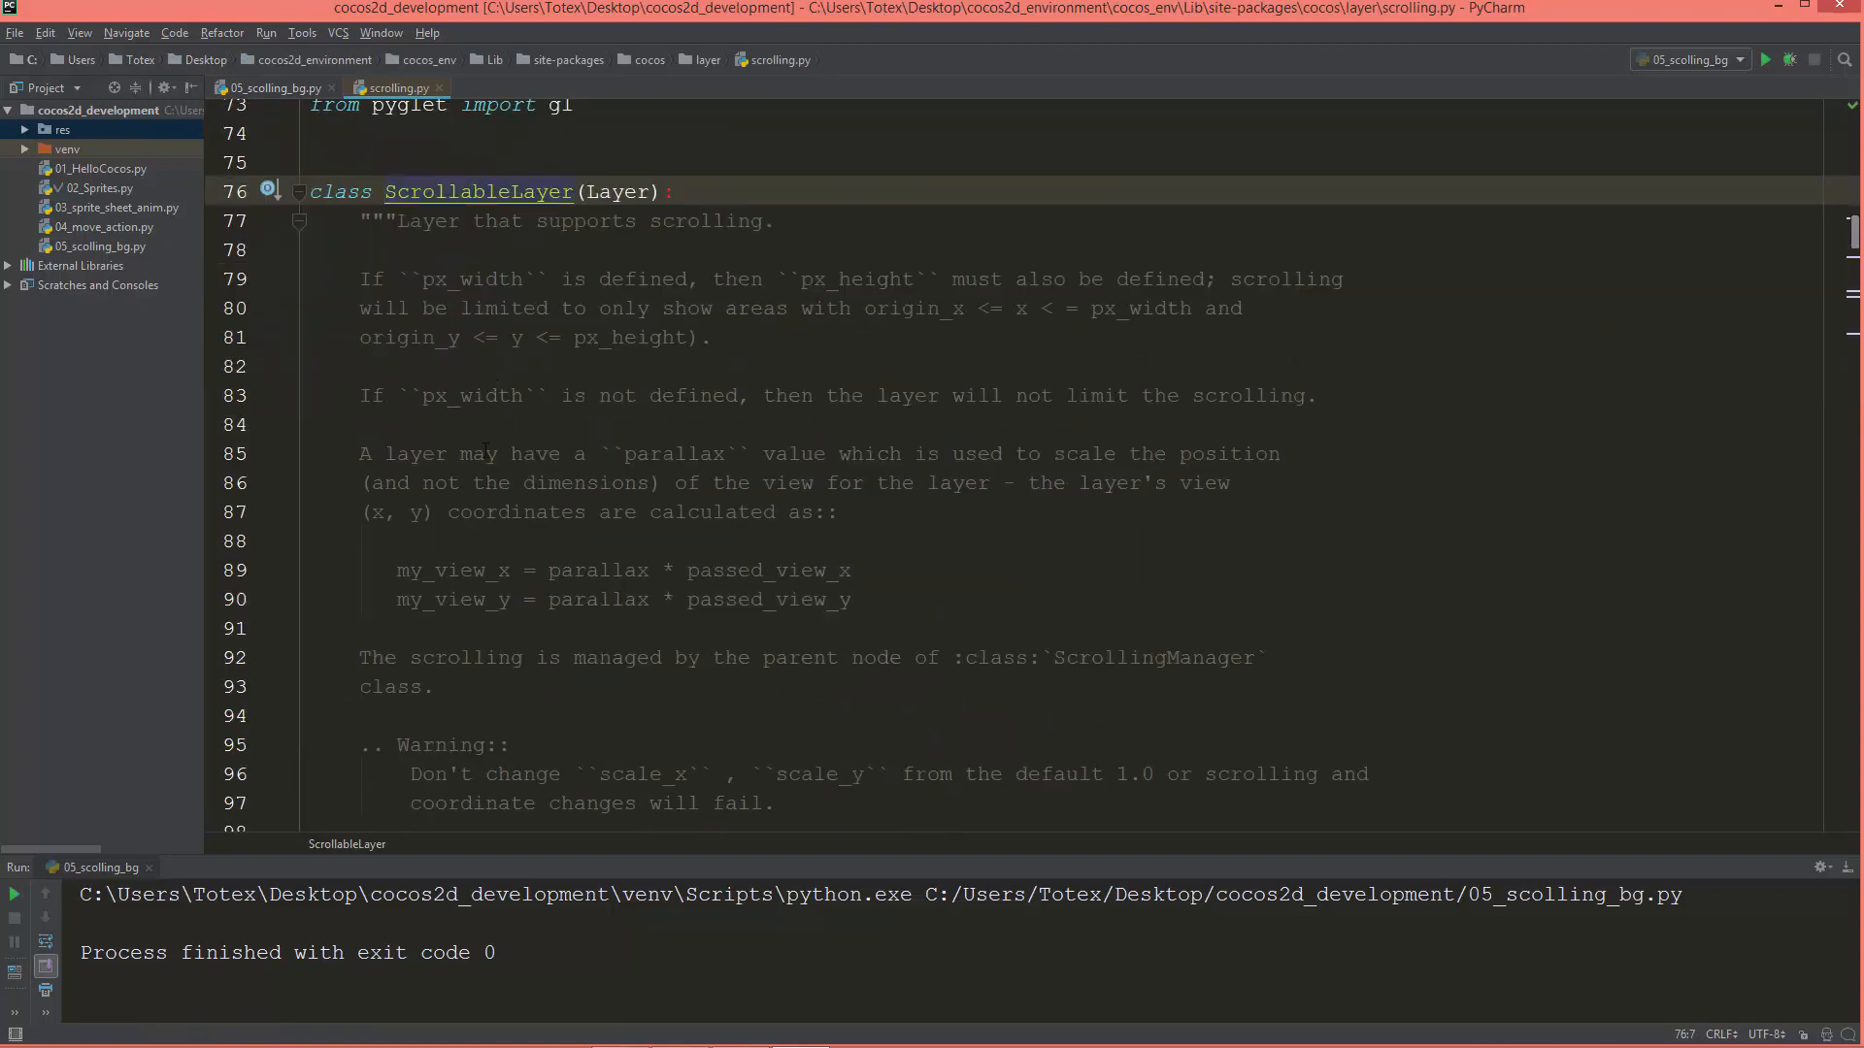
{"action": "scroll", "scroll_direction": "down", "scroll_amount": 3}
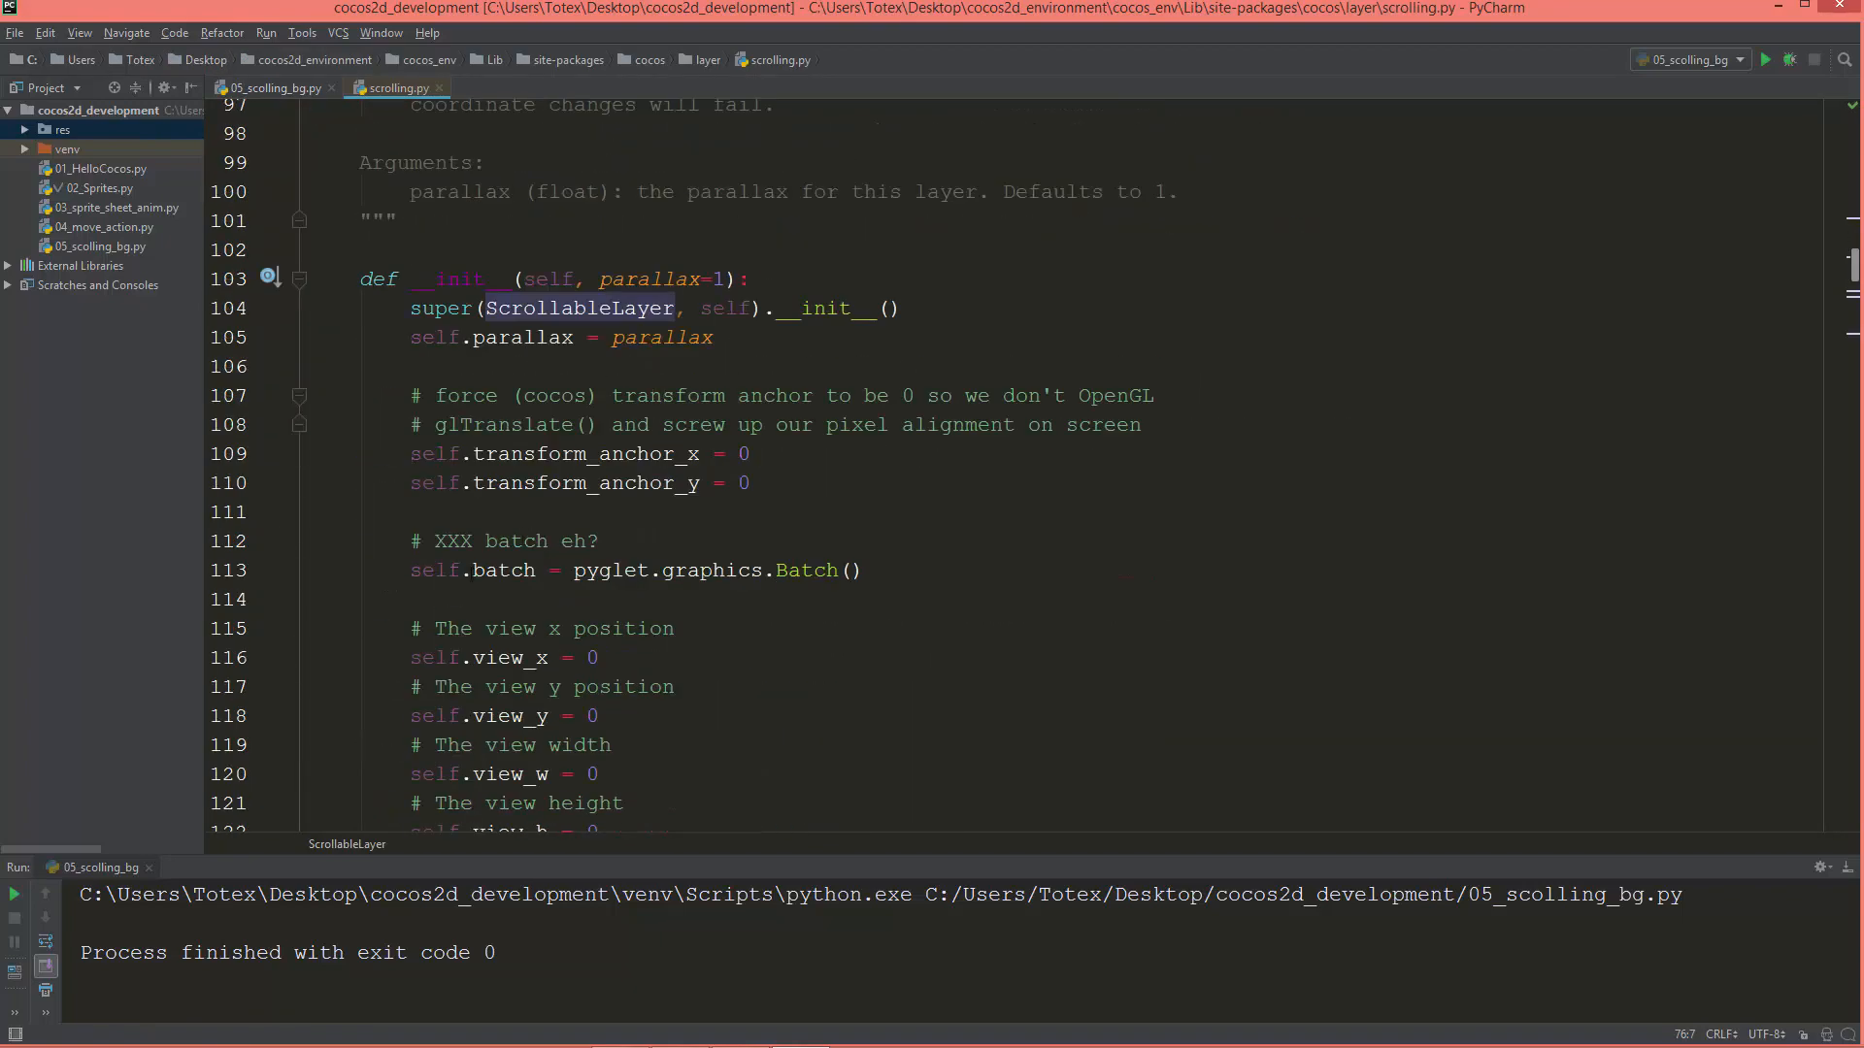
{"action": "scroll", "scroll_direction": "down", "scroll_amount": 3}
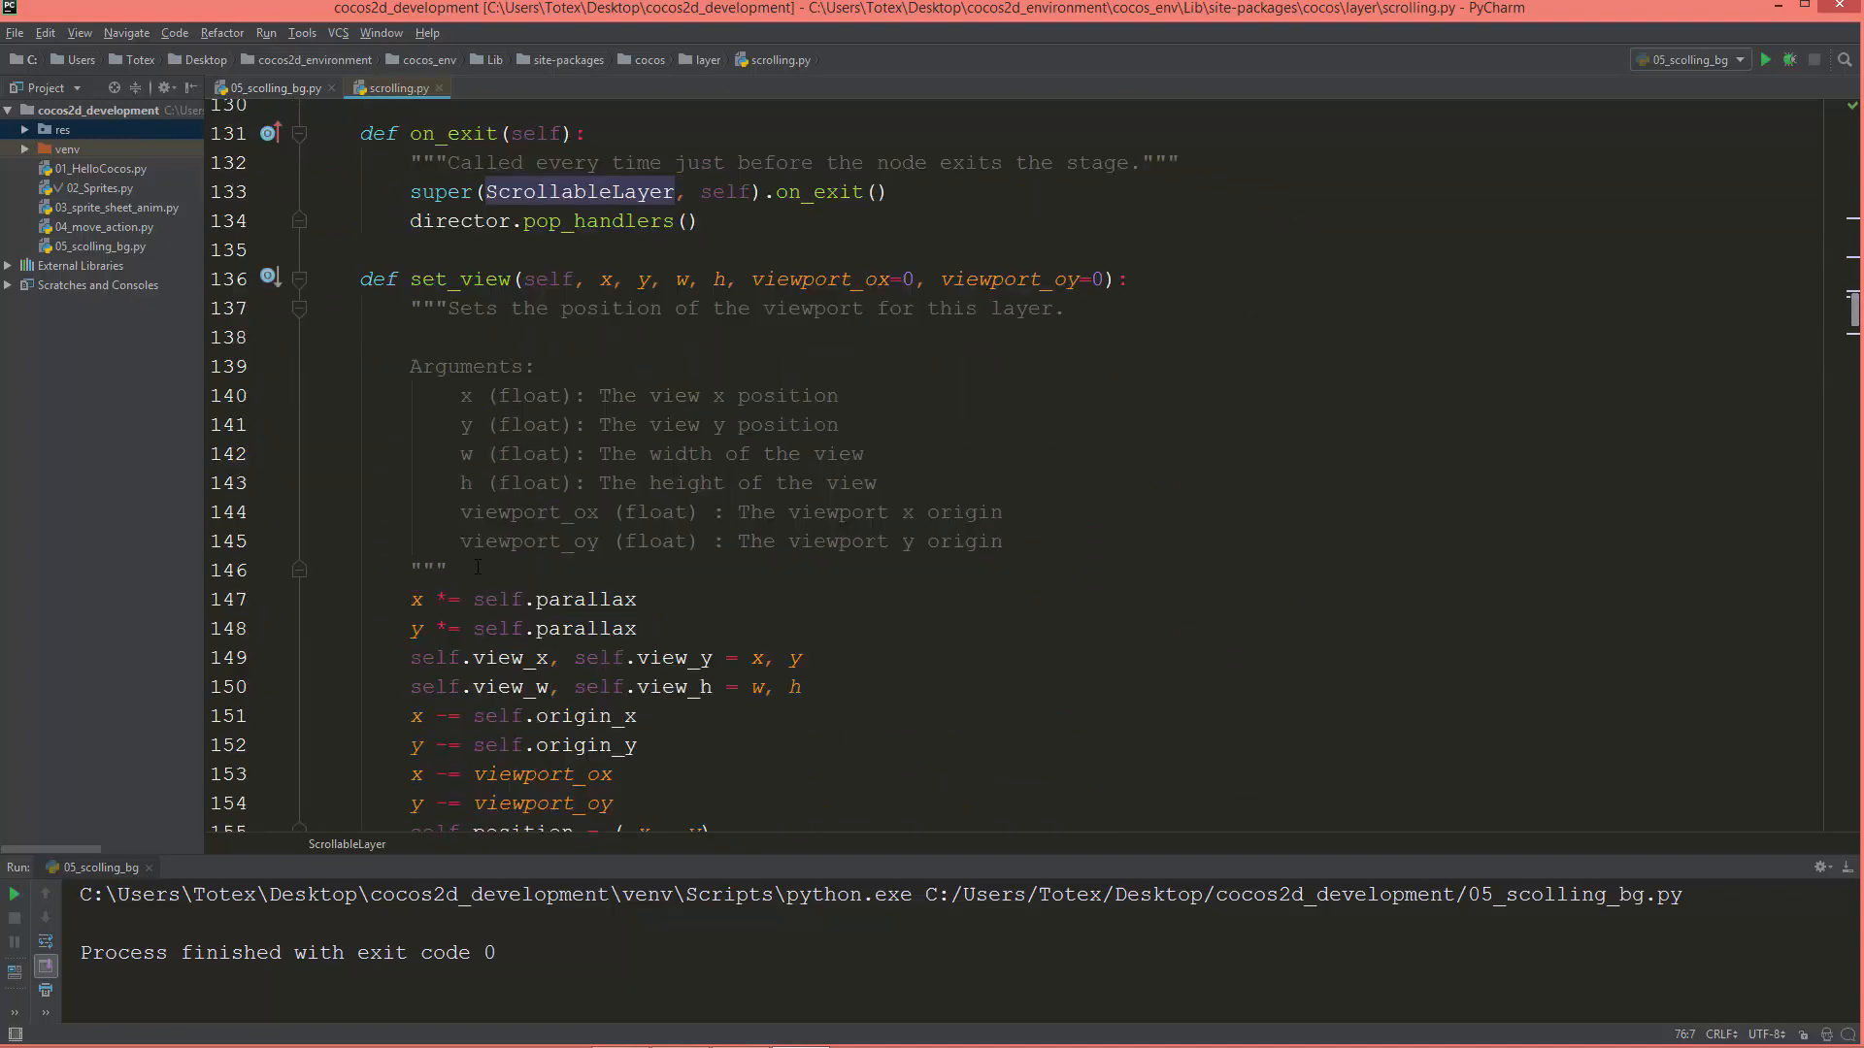
{"action": "scroll", "scroll_direction": "up", "scroll_amount": 3}
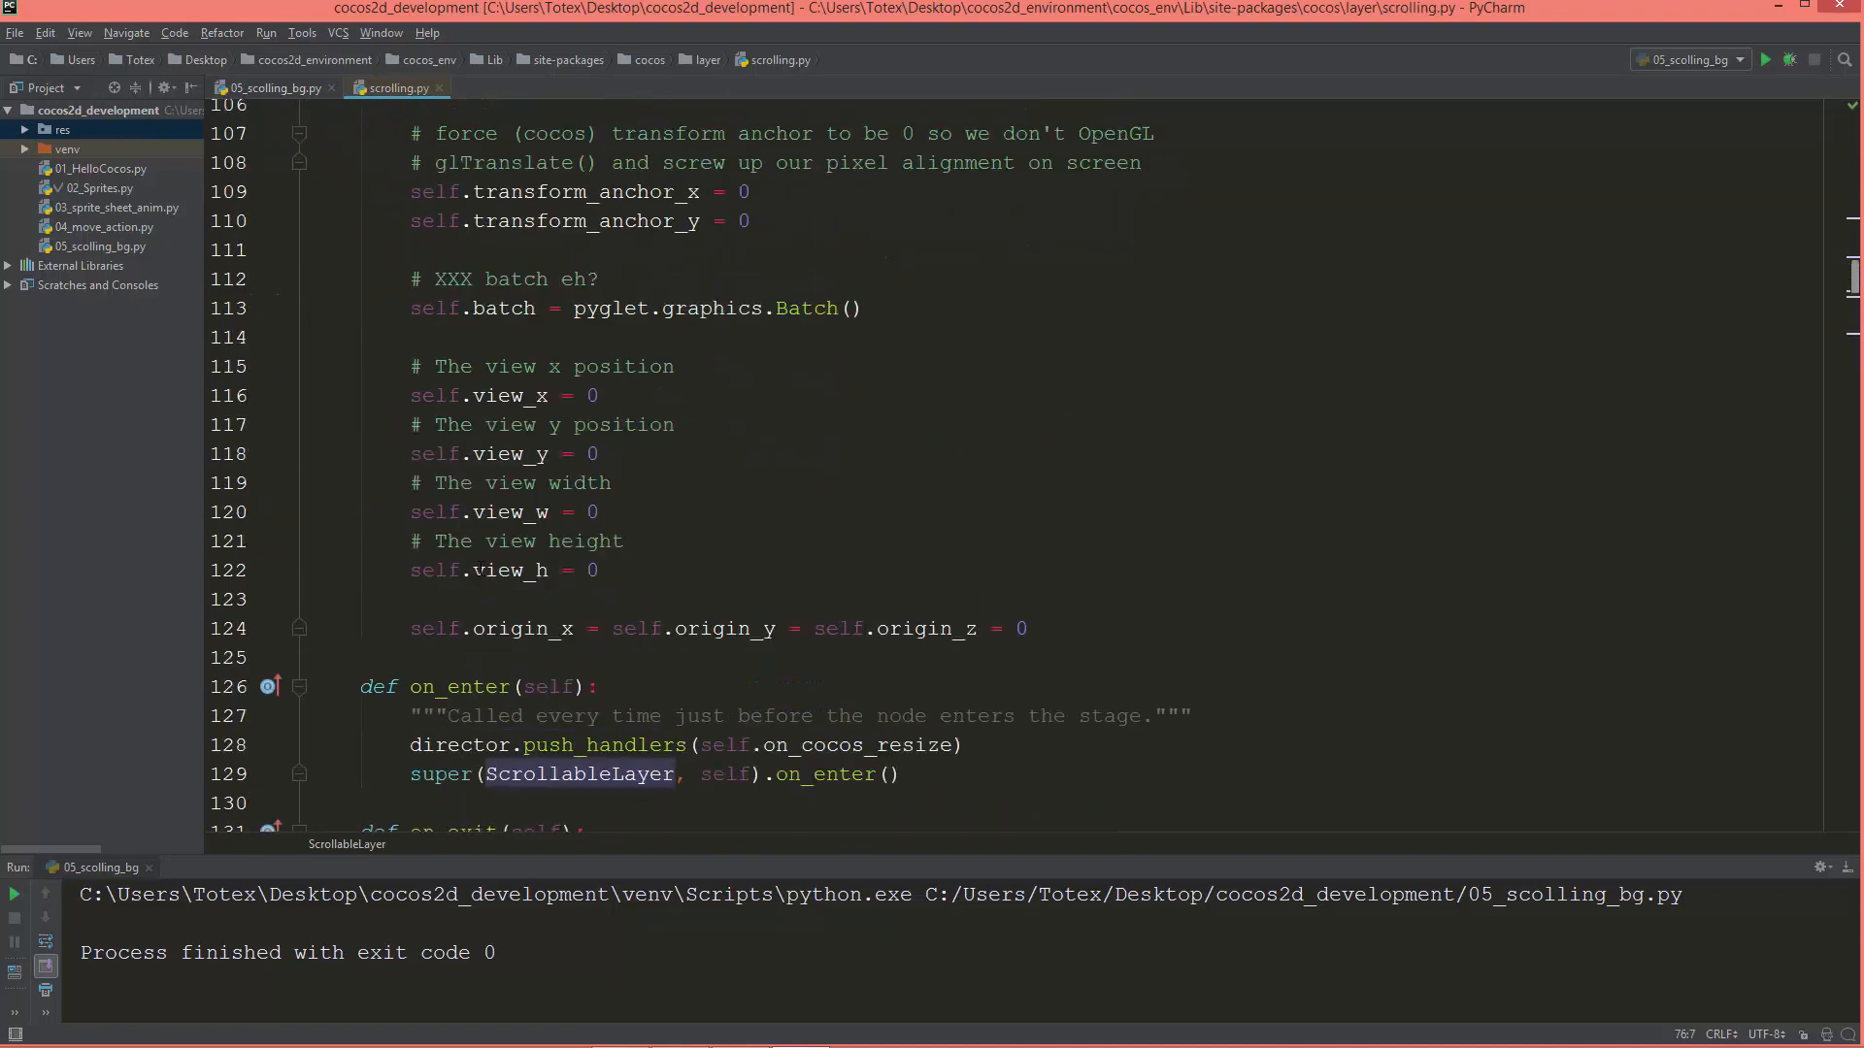
{"action": "scroll", "scroll_direction": "up", "scroll_amount": 3}
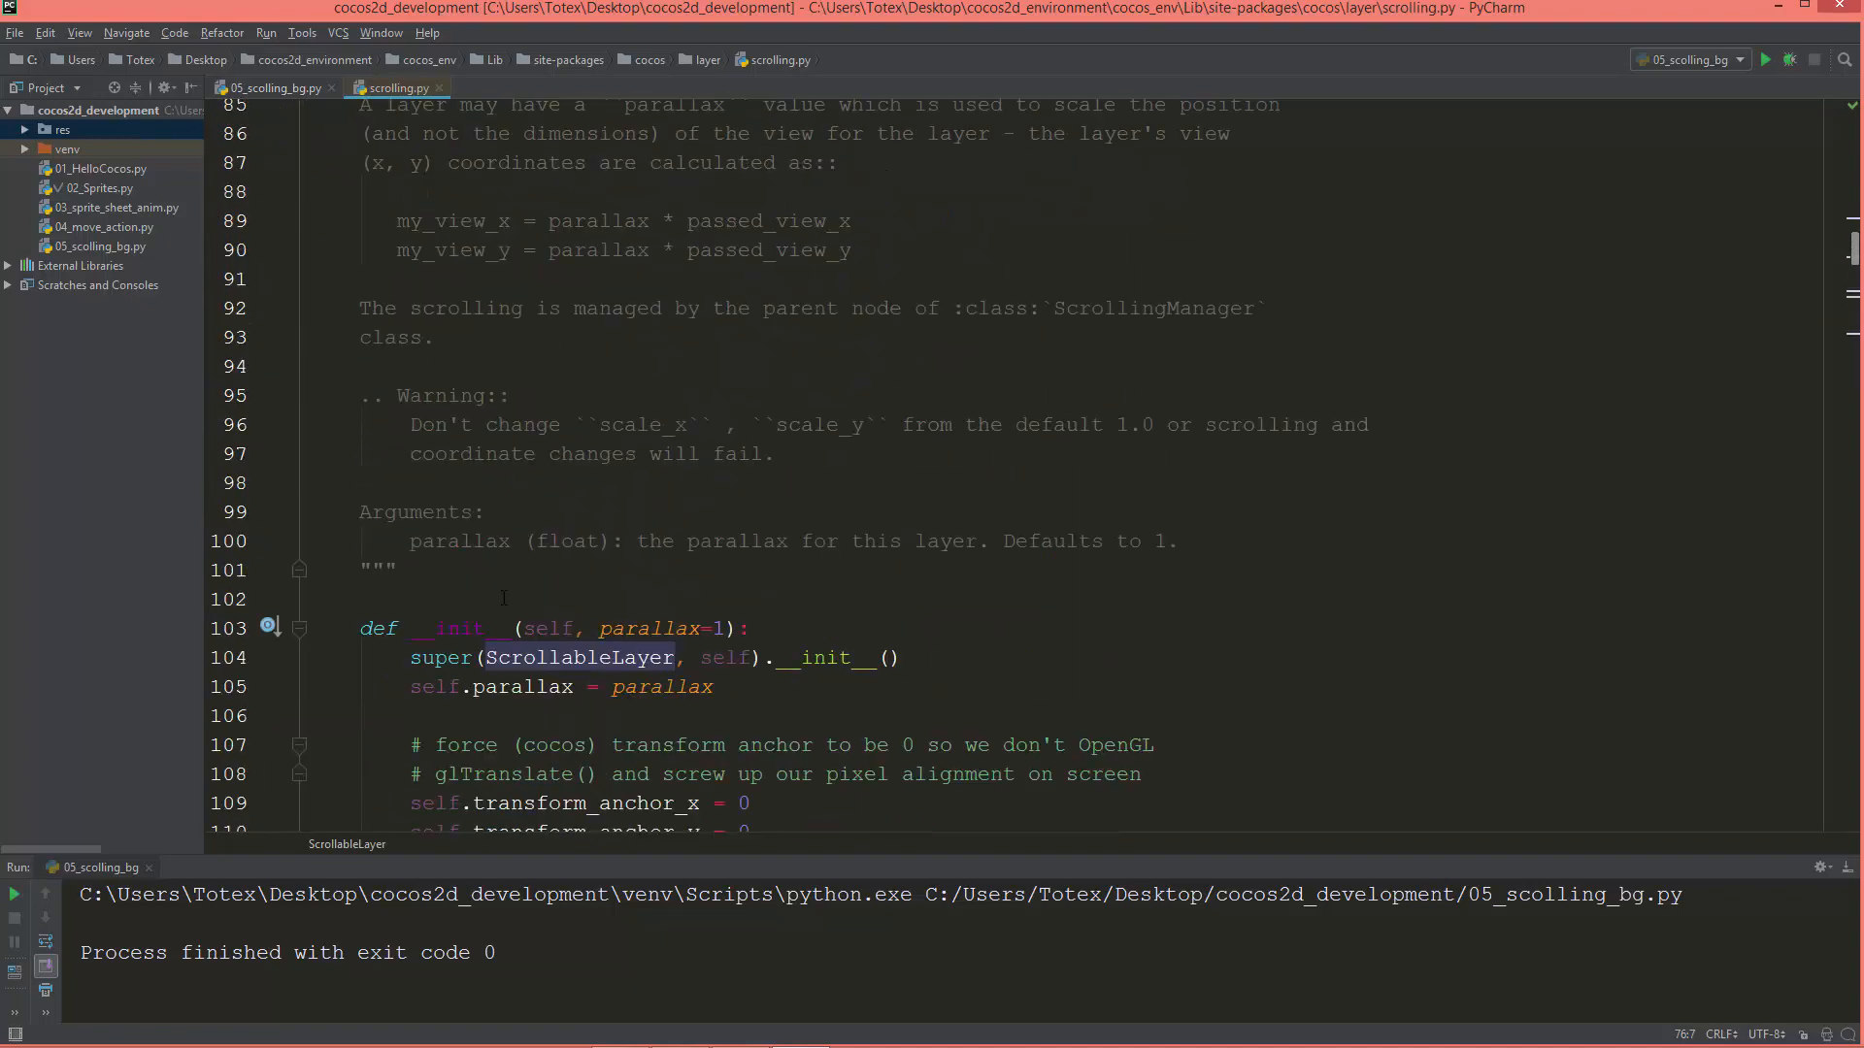
Read the px_width and px_height docstring, then return to 05_scolling_bg.py.
{"action": "scroll", "scroll_direction": "up", "scroll_amount": 3}
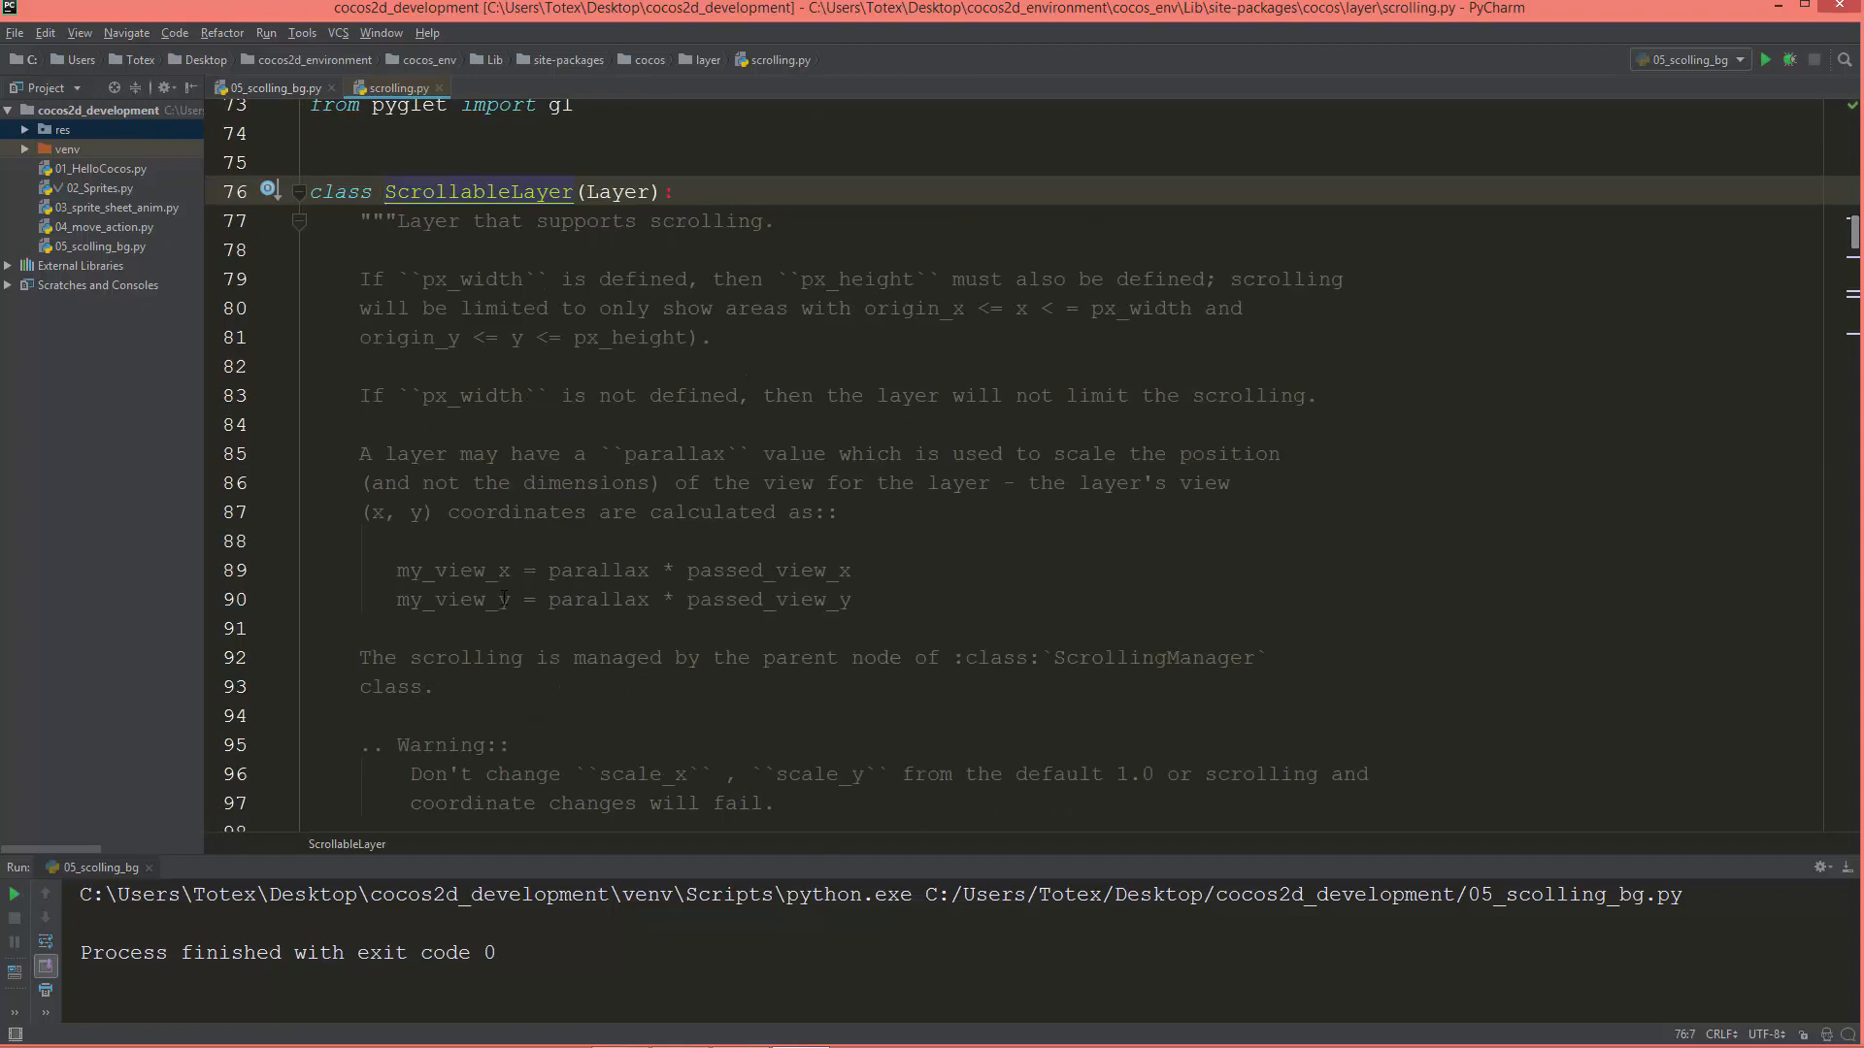
{"action": "scroll", "scroll_direction": "up", "scroll_amount": 3}
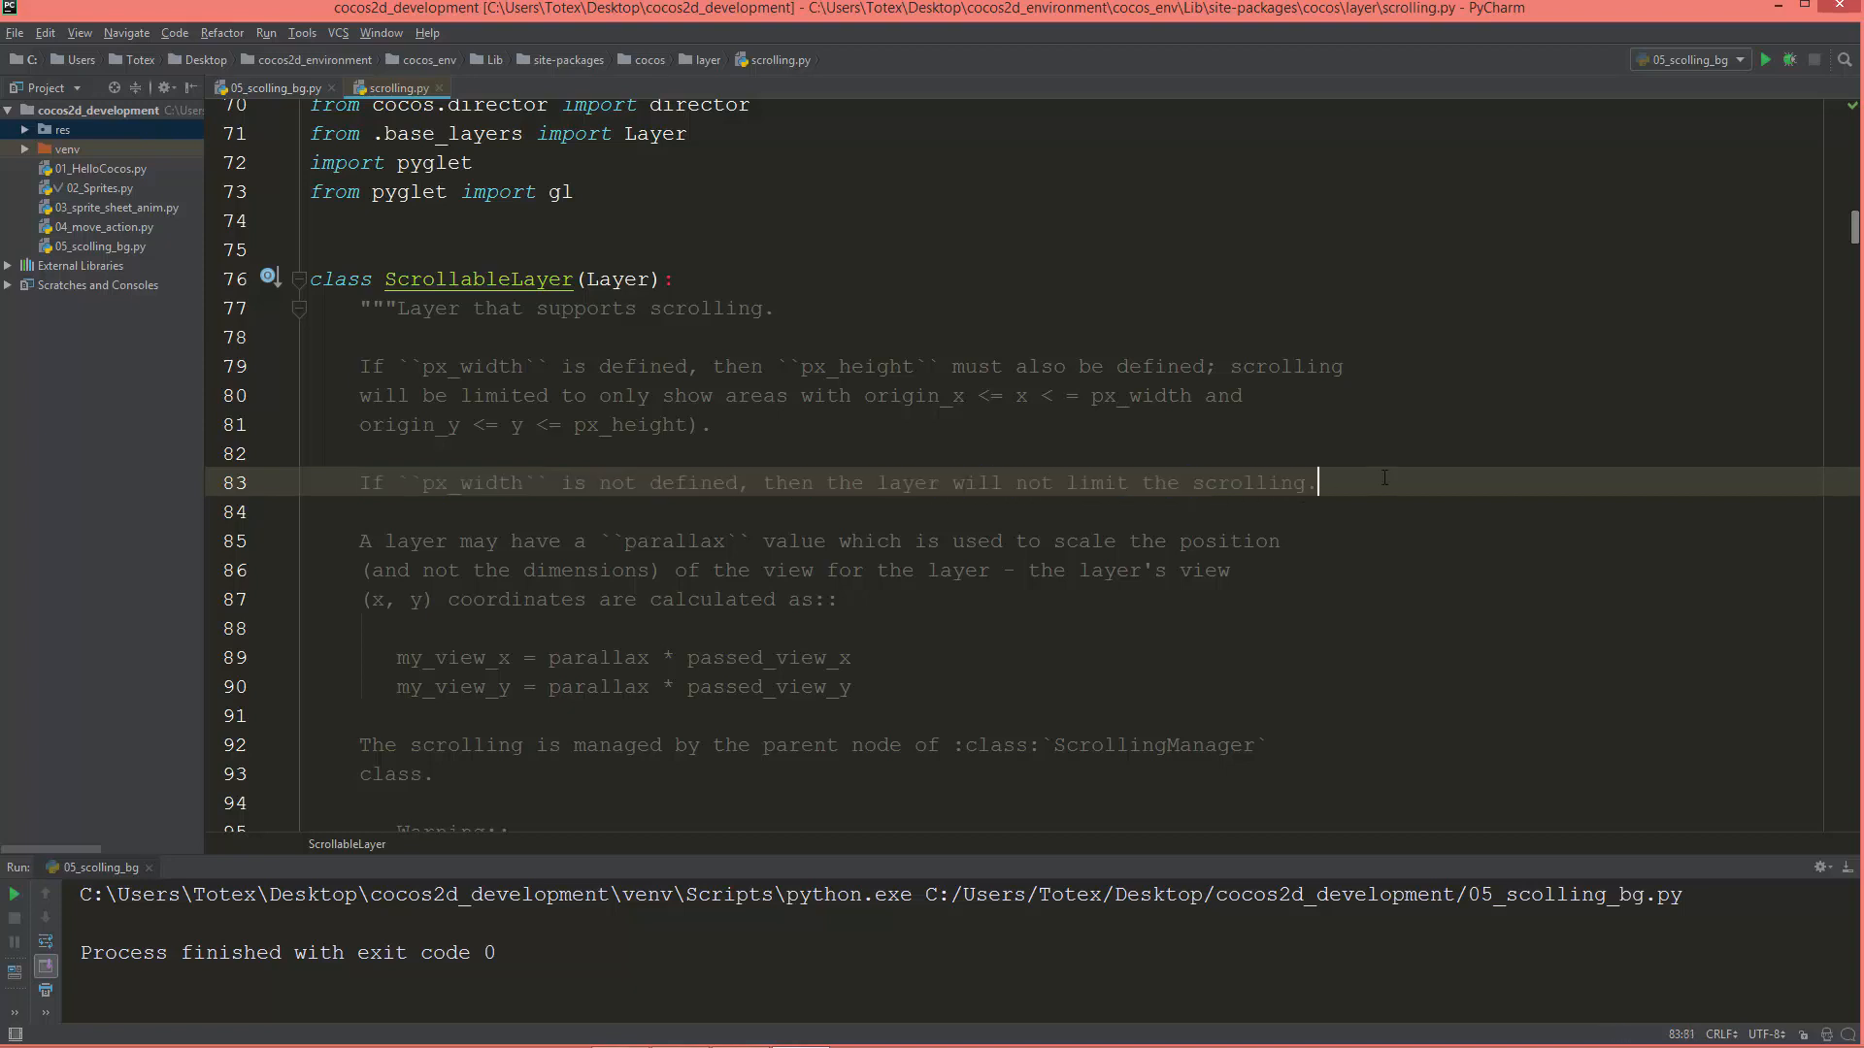
{"action": "scroll", "scroll_direction": "down", "scroll_amount": 3}
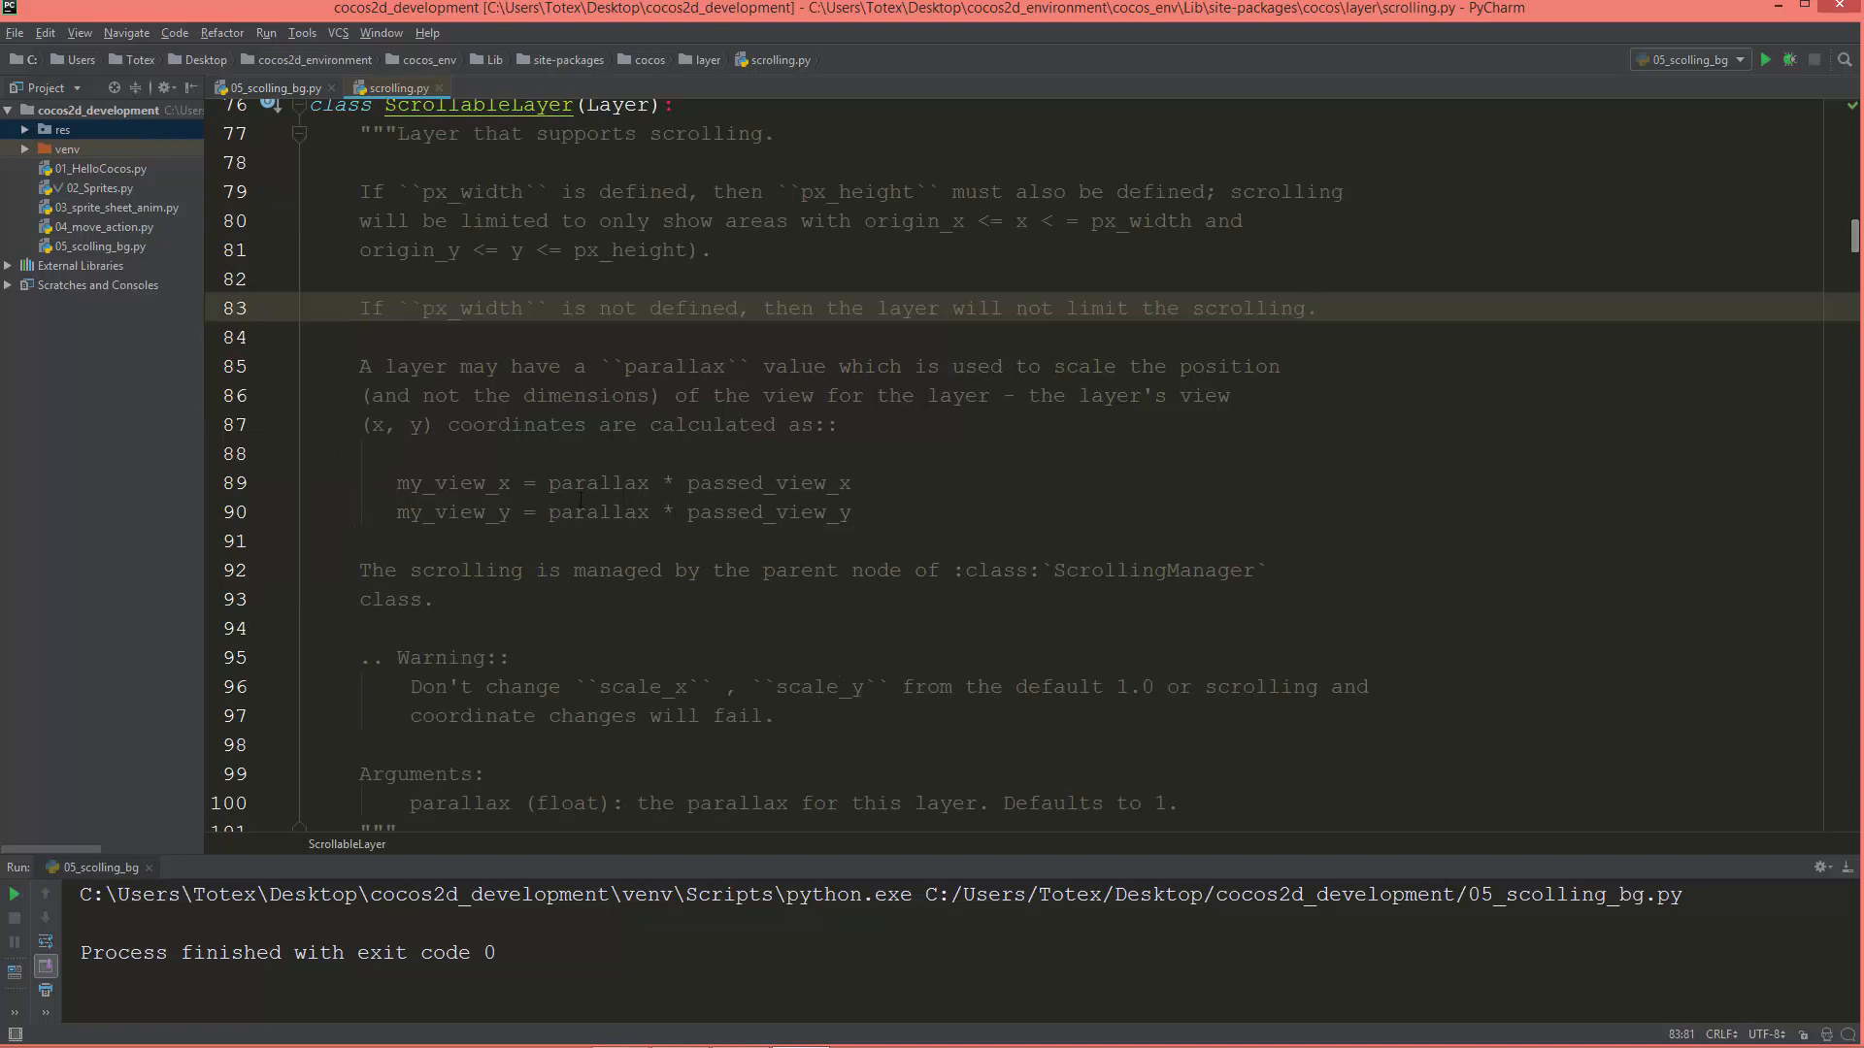
{"action": "left_click", "coordinate": [1315, 308]}
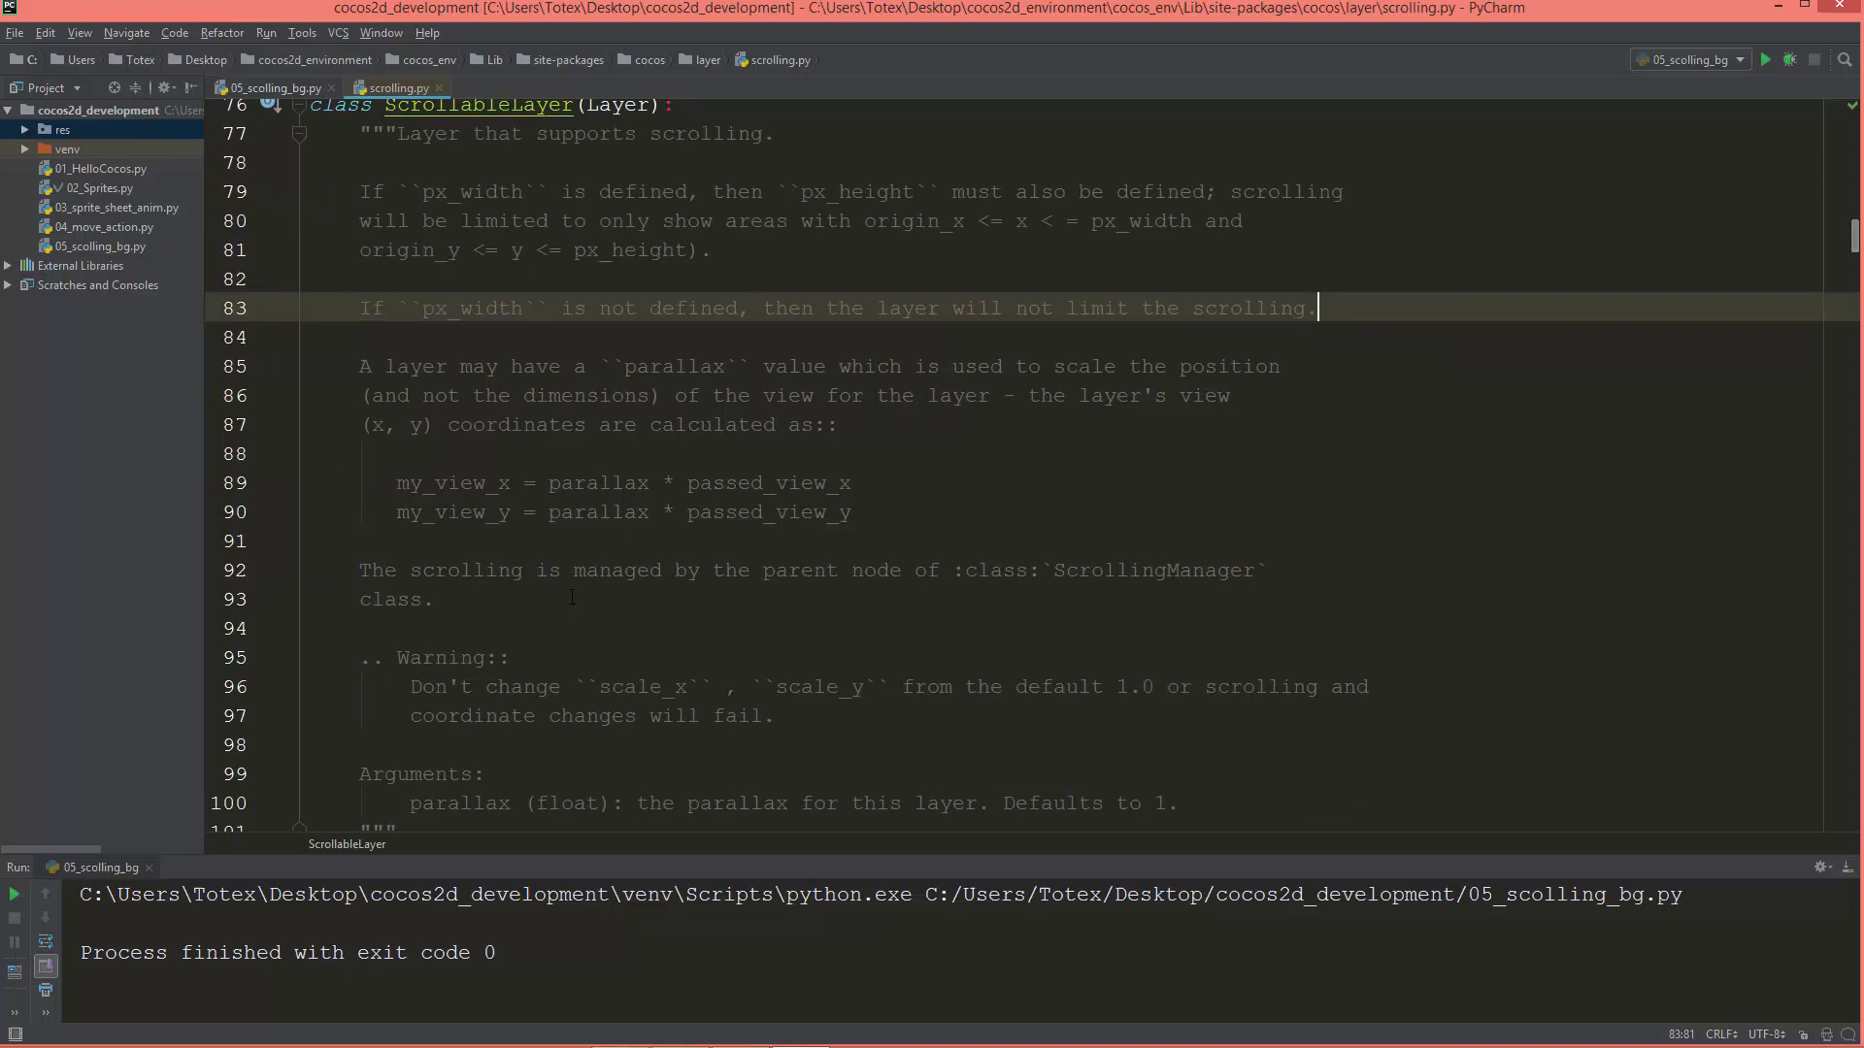
{"action": "scroll", "scroll_direction": "up", "scroll_amount": 3}
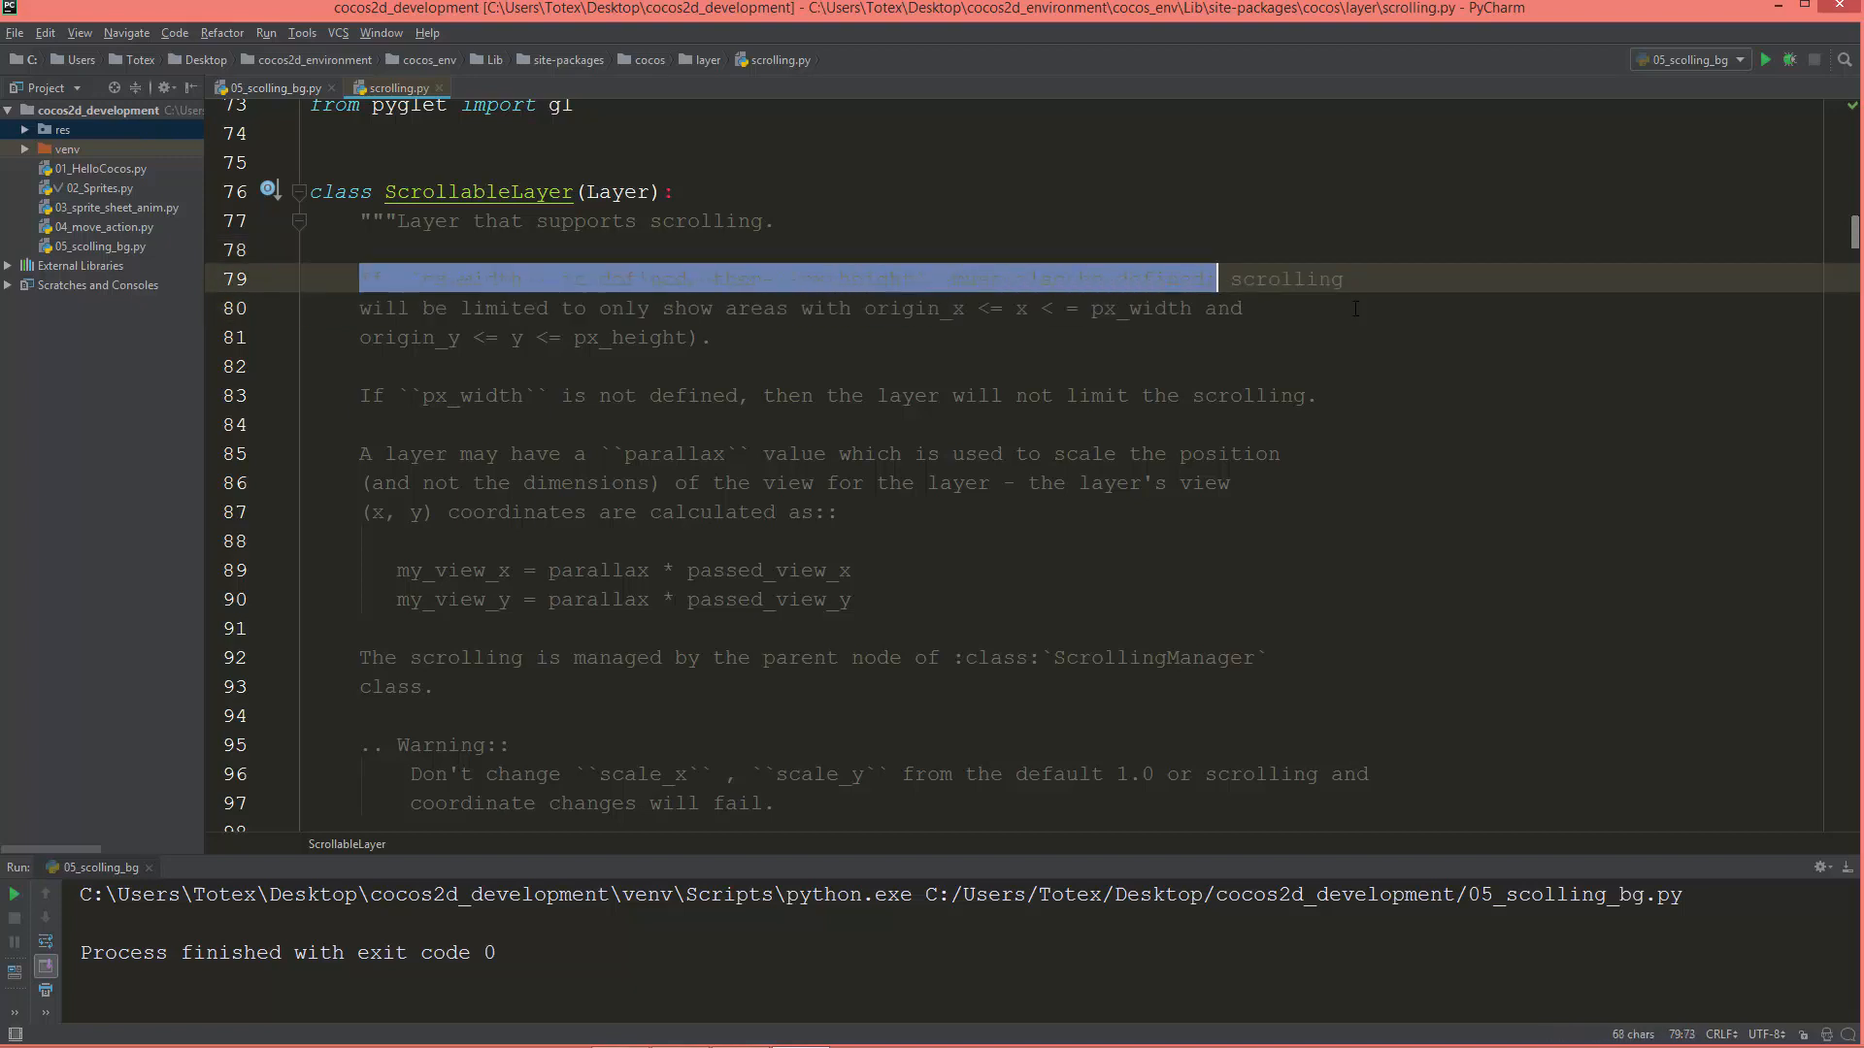
{"action": "left_click", "coordinate": [270, 86]}
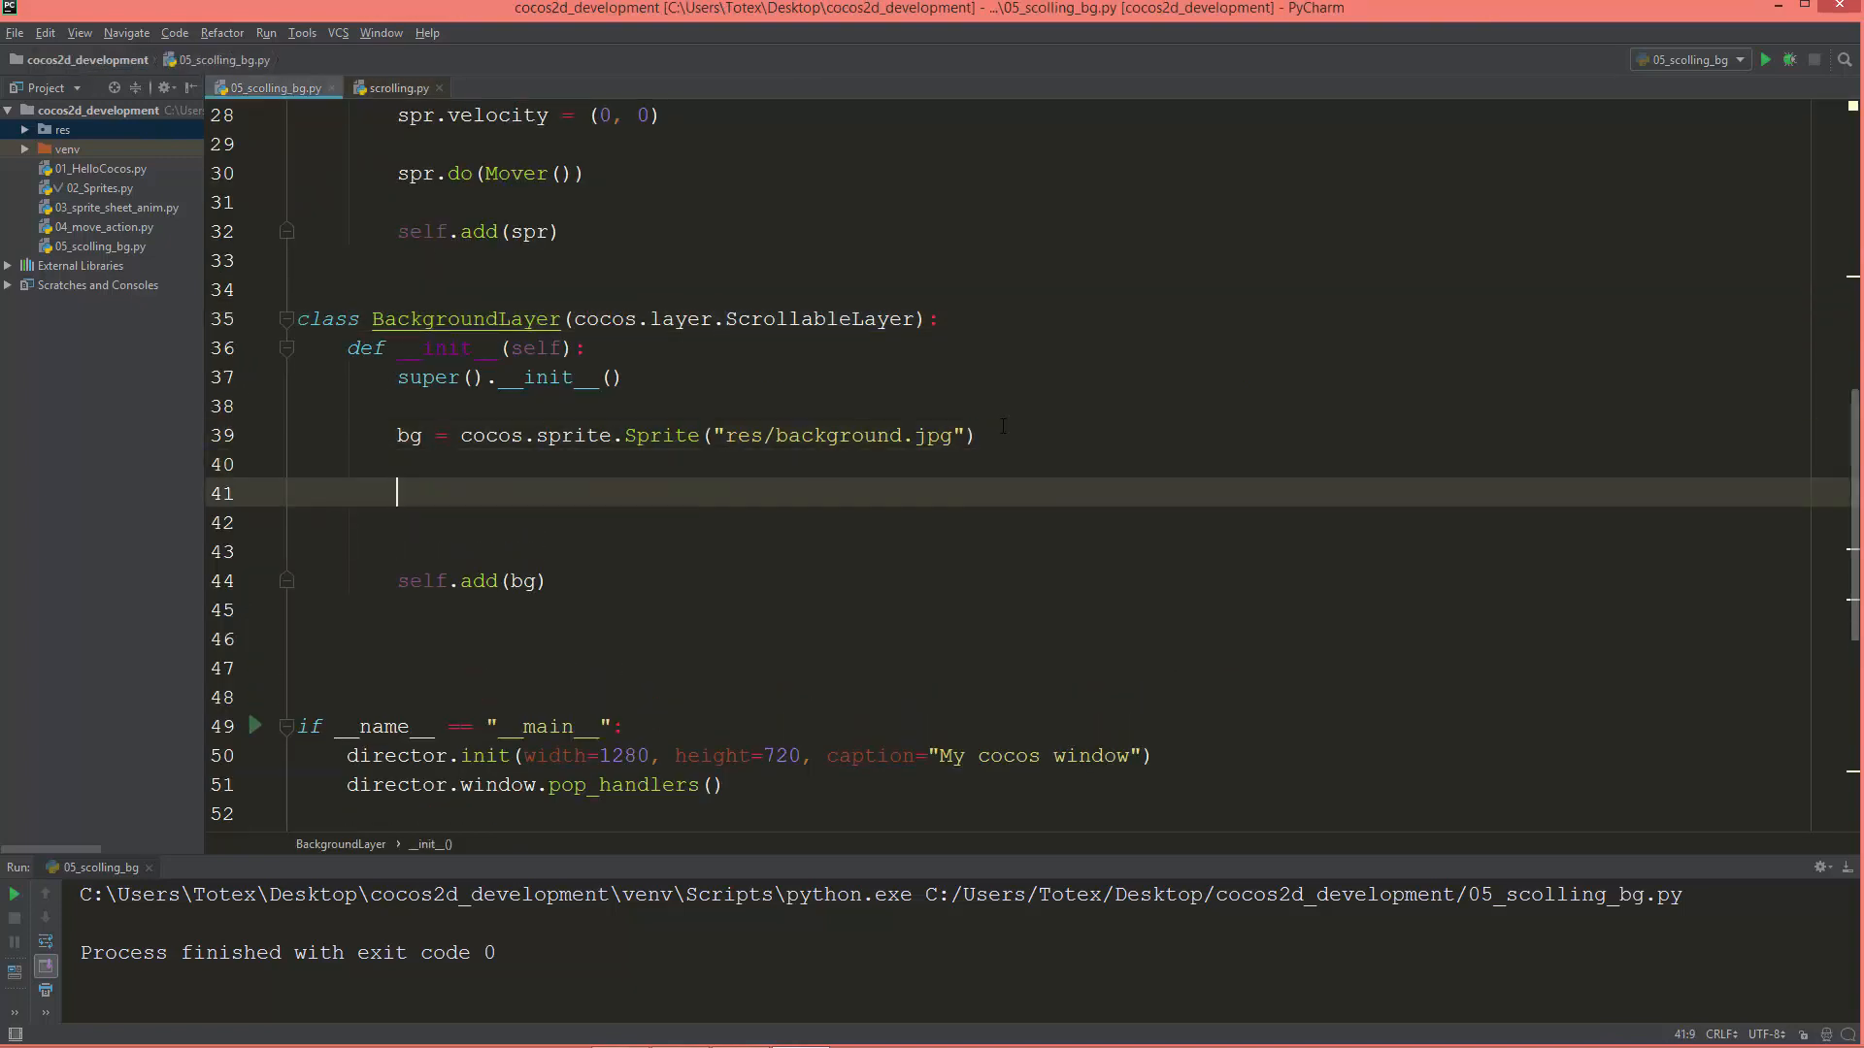
Start a self.px_width line in BackgroundLayer's __init__.
{"action": "type", "text": "s"}
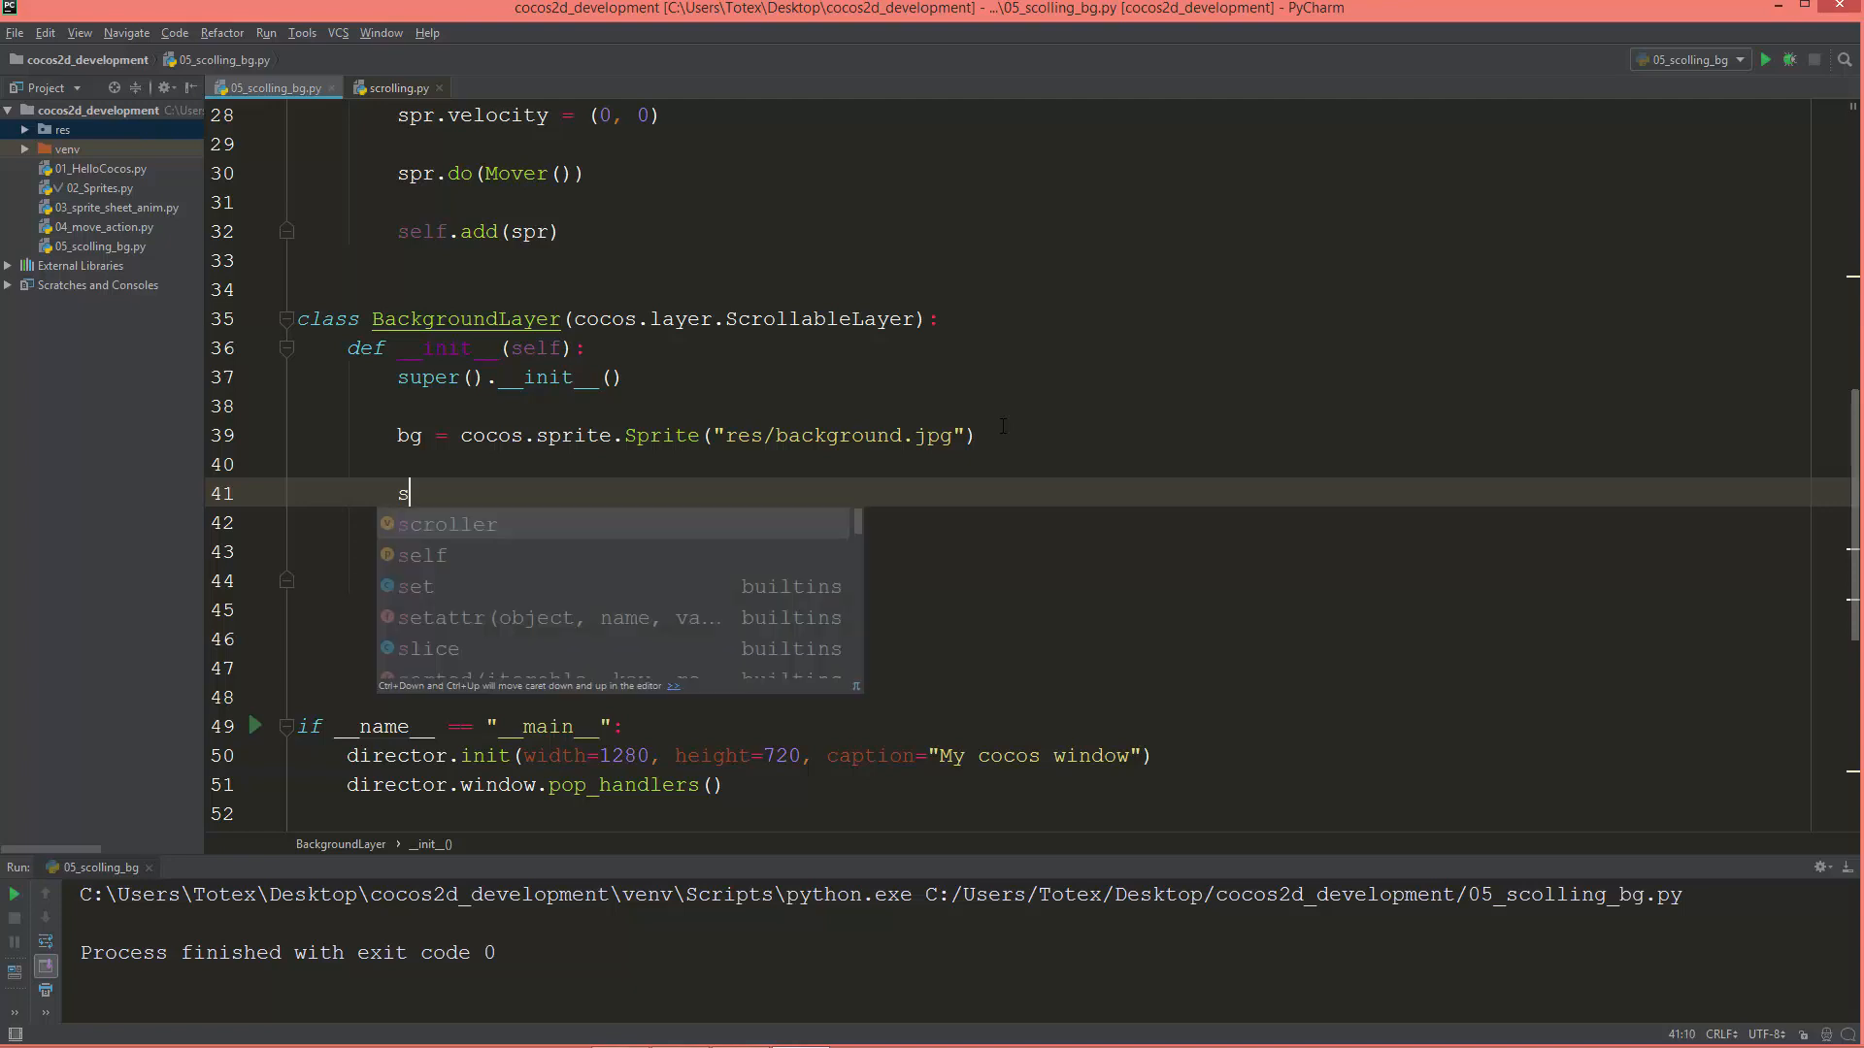
{"action": "type", "text": "elf.p"}
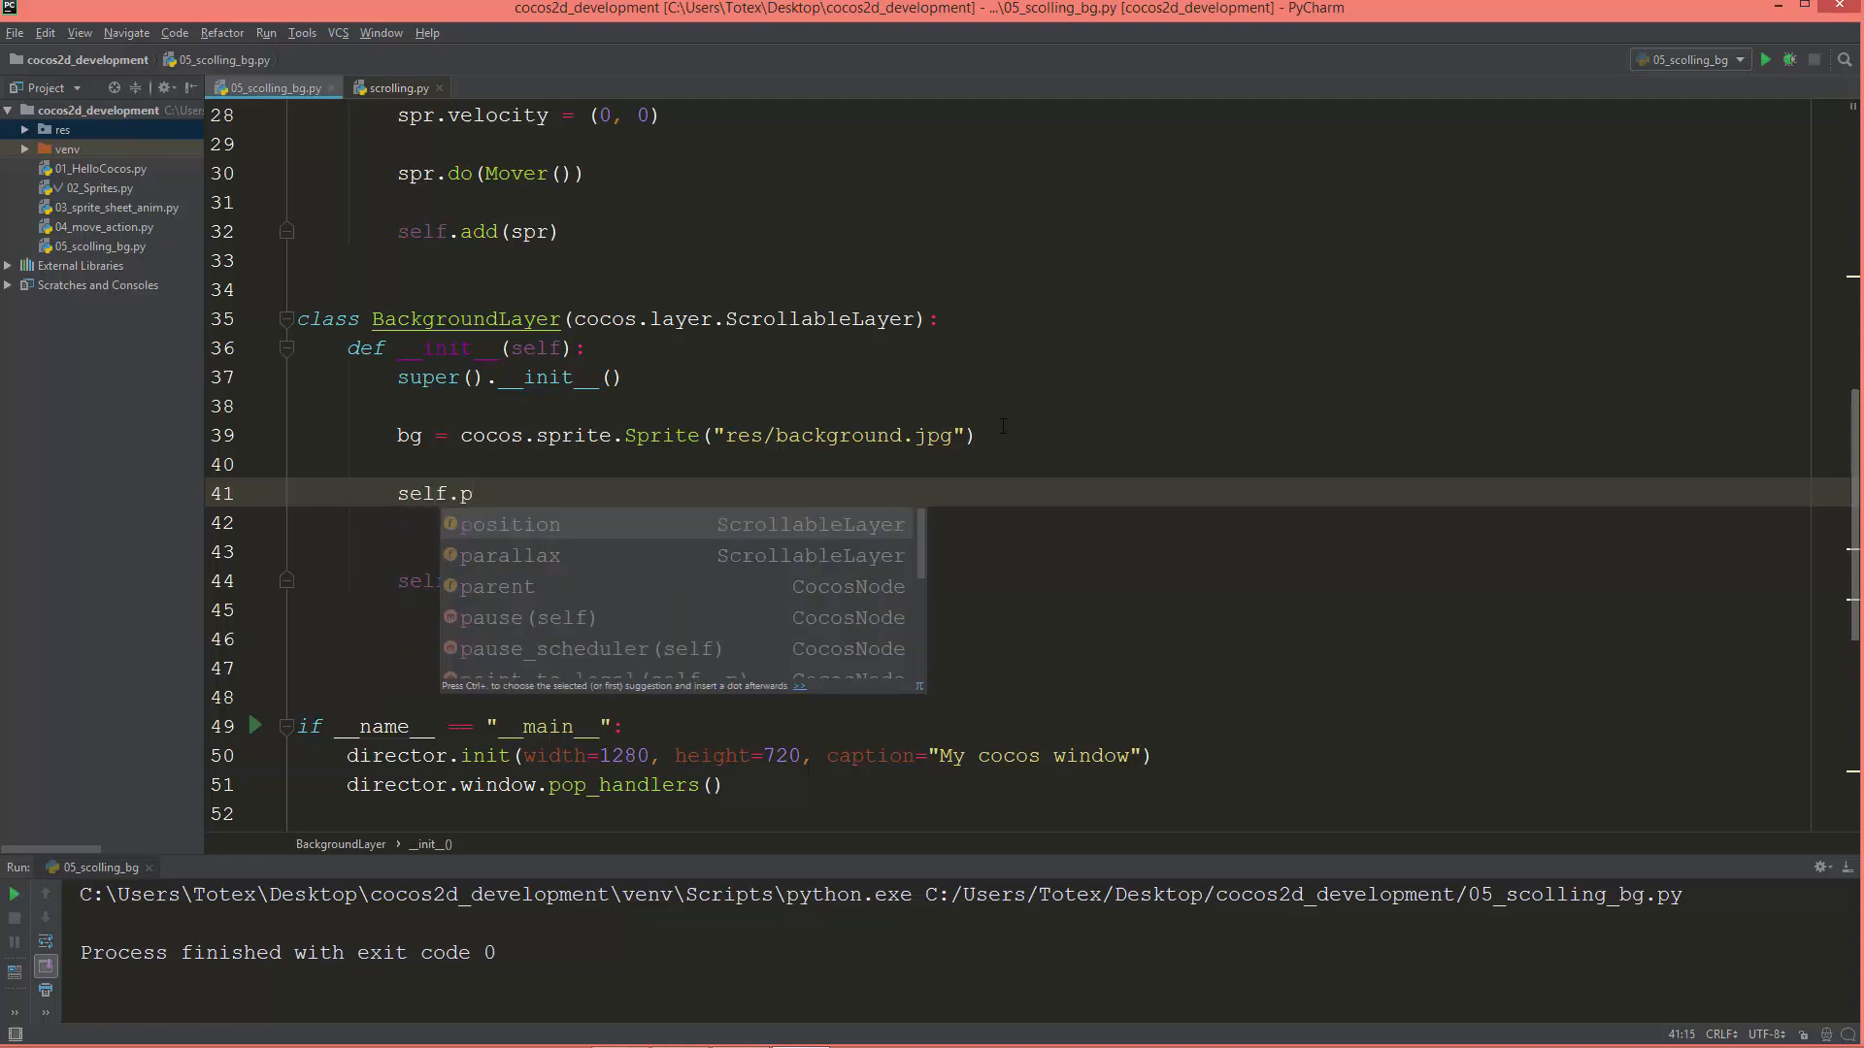
{"action": "type", "text": "x"}
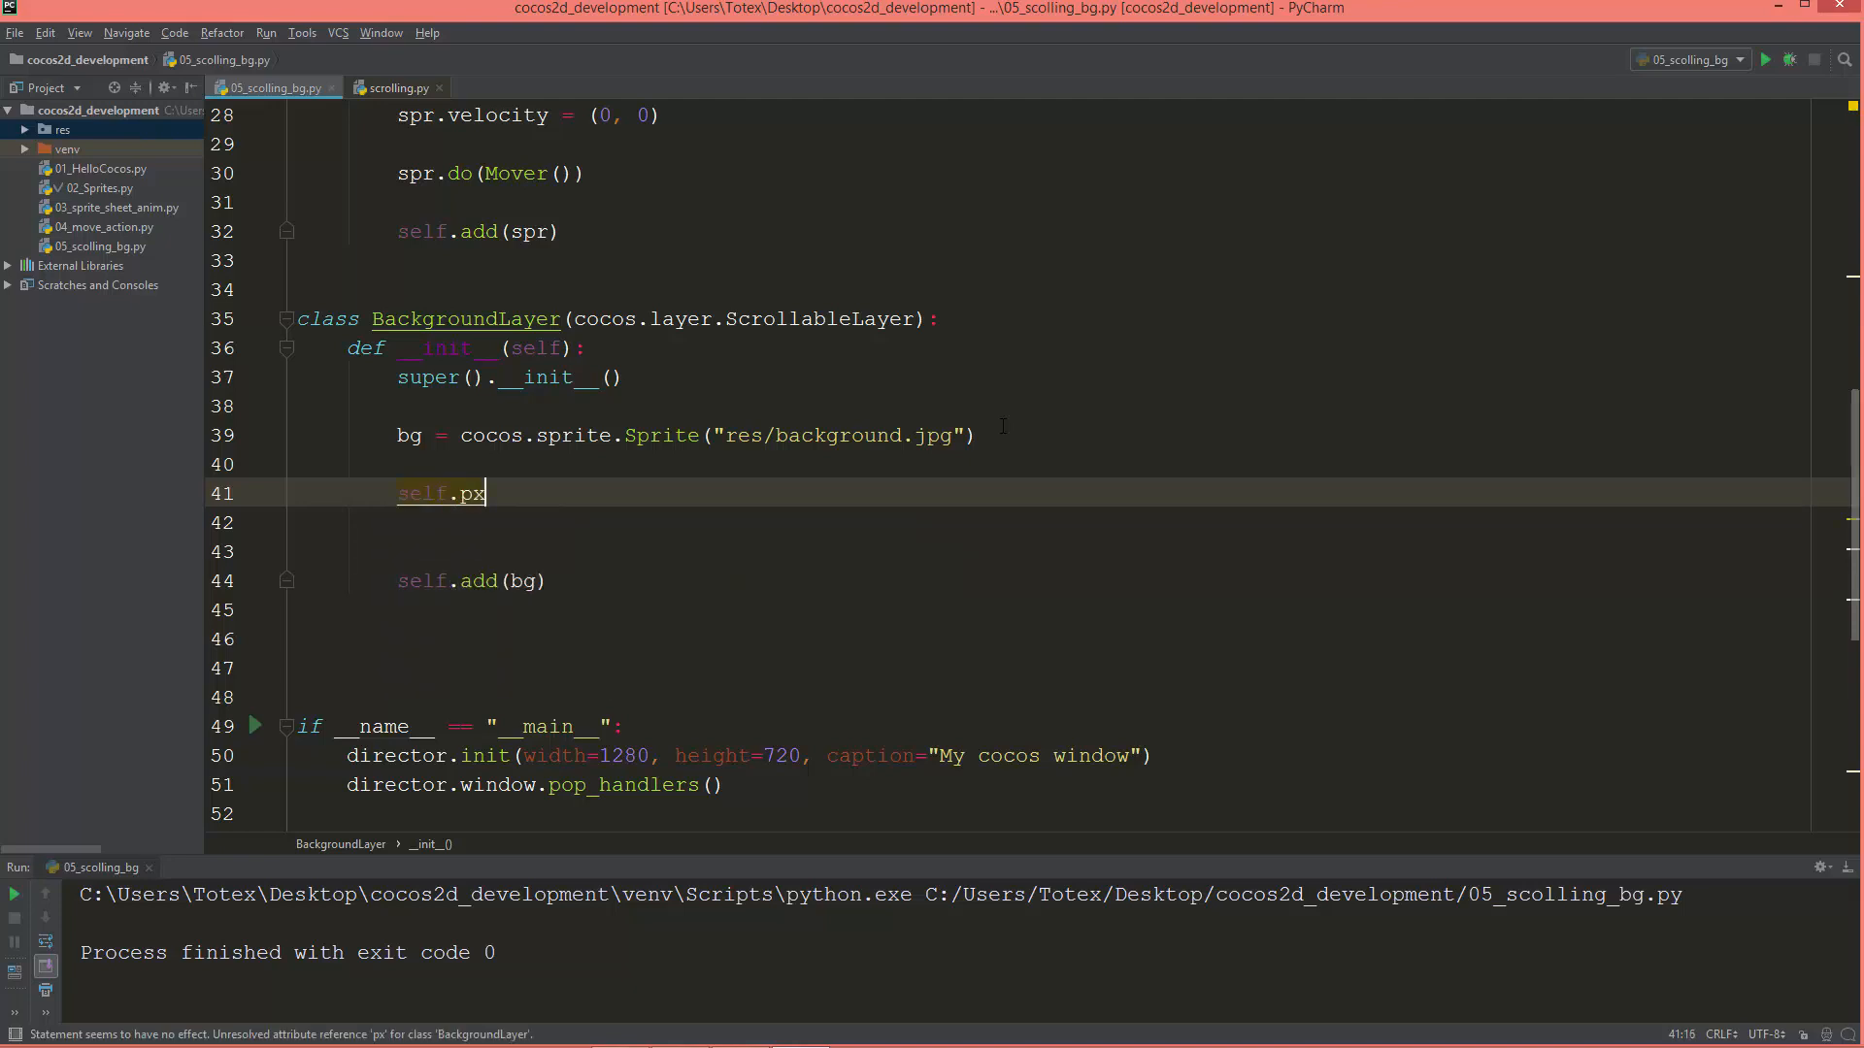
{"action": "type", "text": "_width ="}
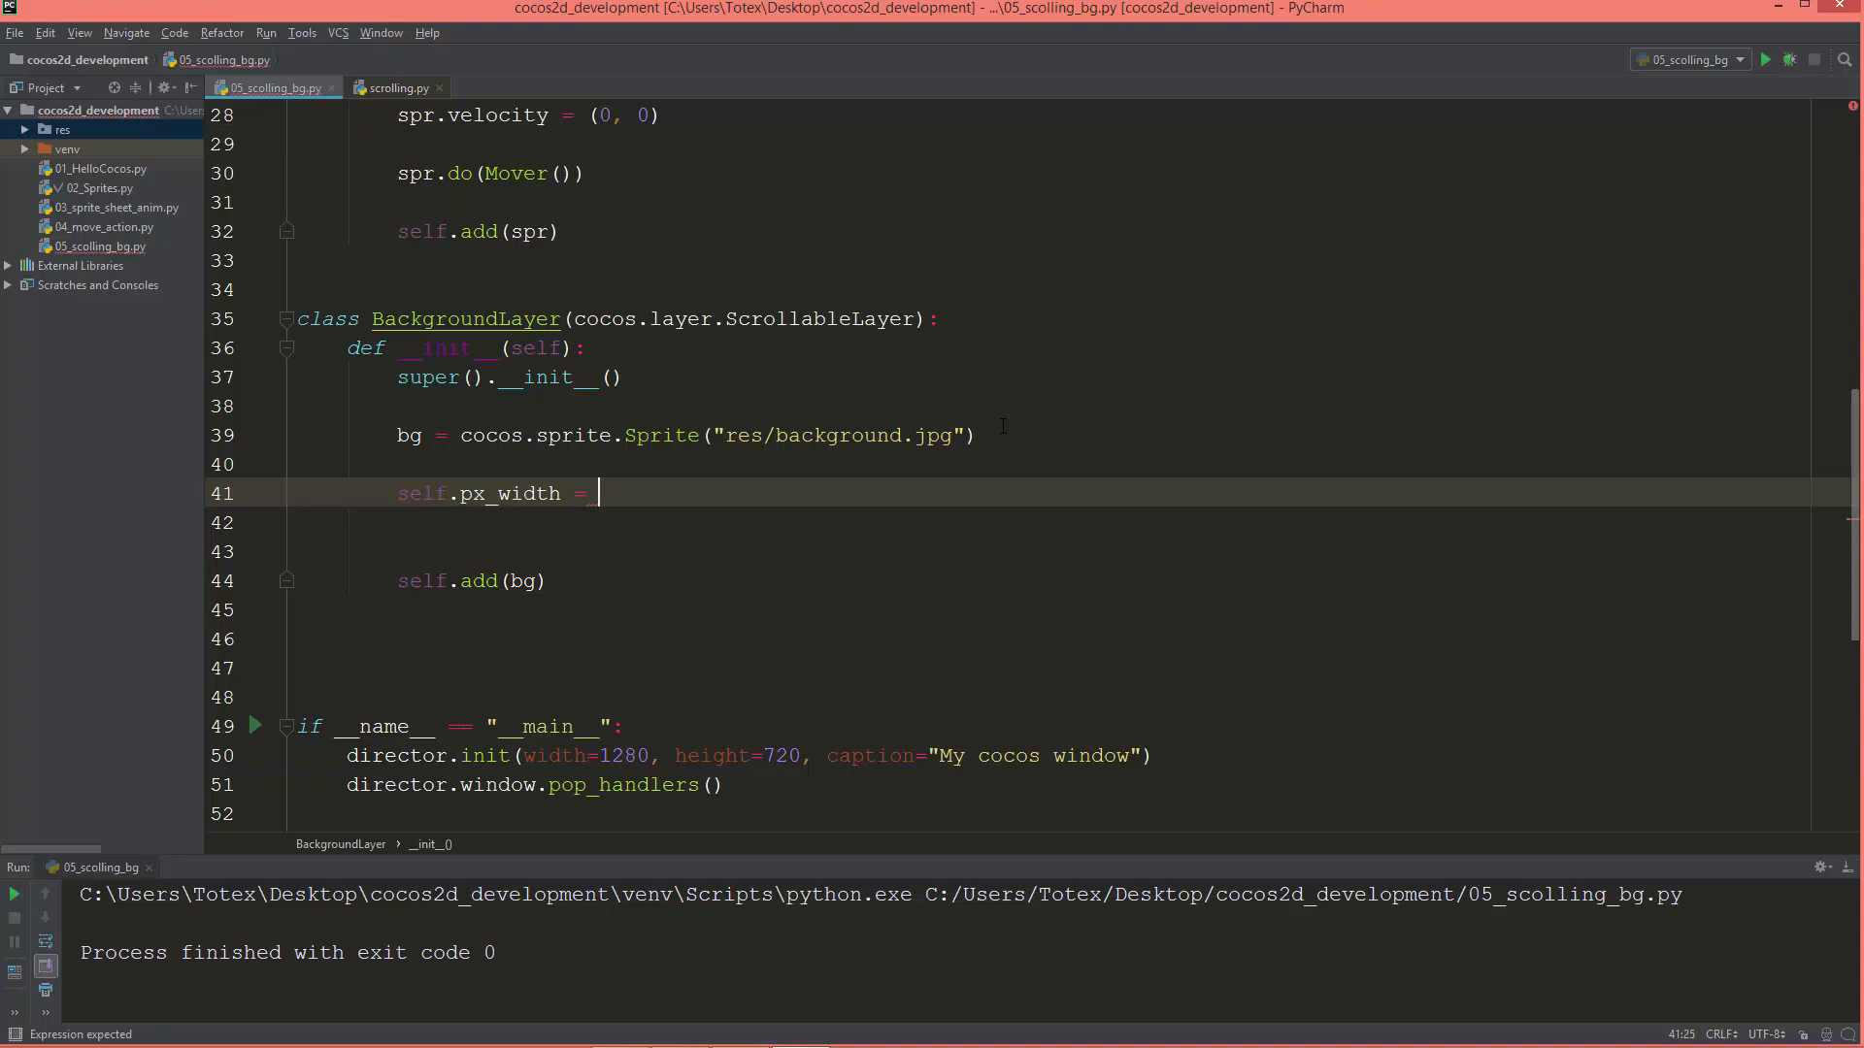
Open background.jpg from the res folder to check its 3000×1500 size.
{"action": "left_click", "coordinate": [59, 128]}
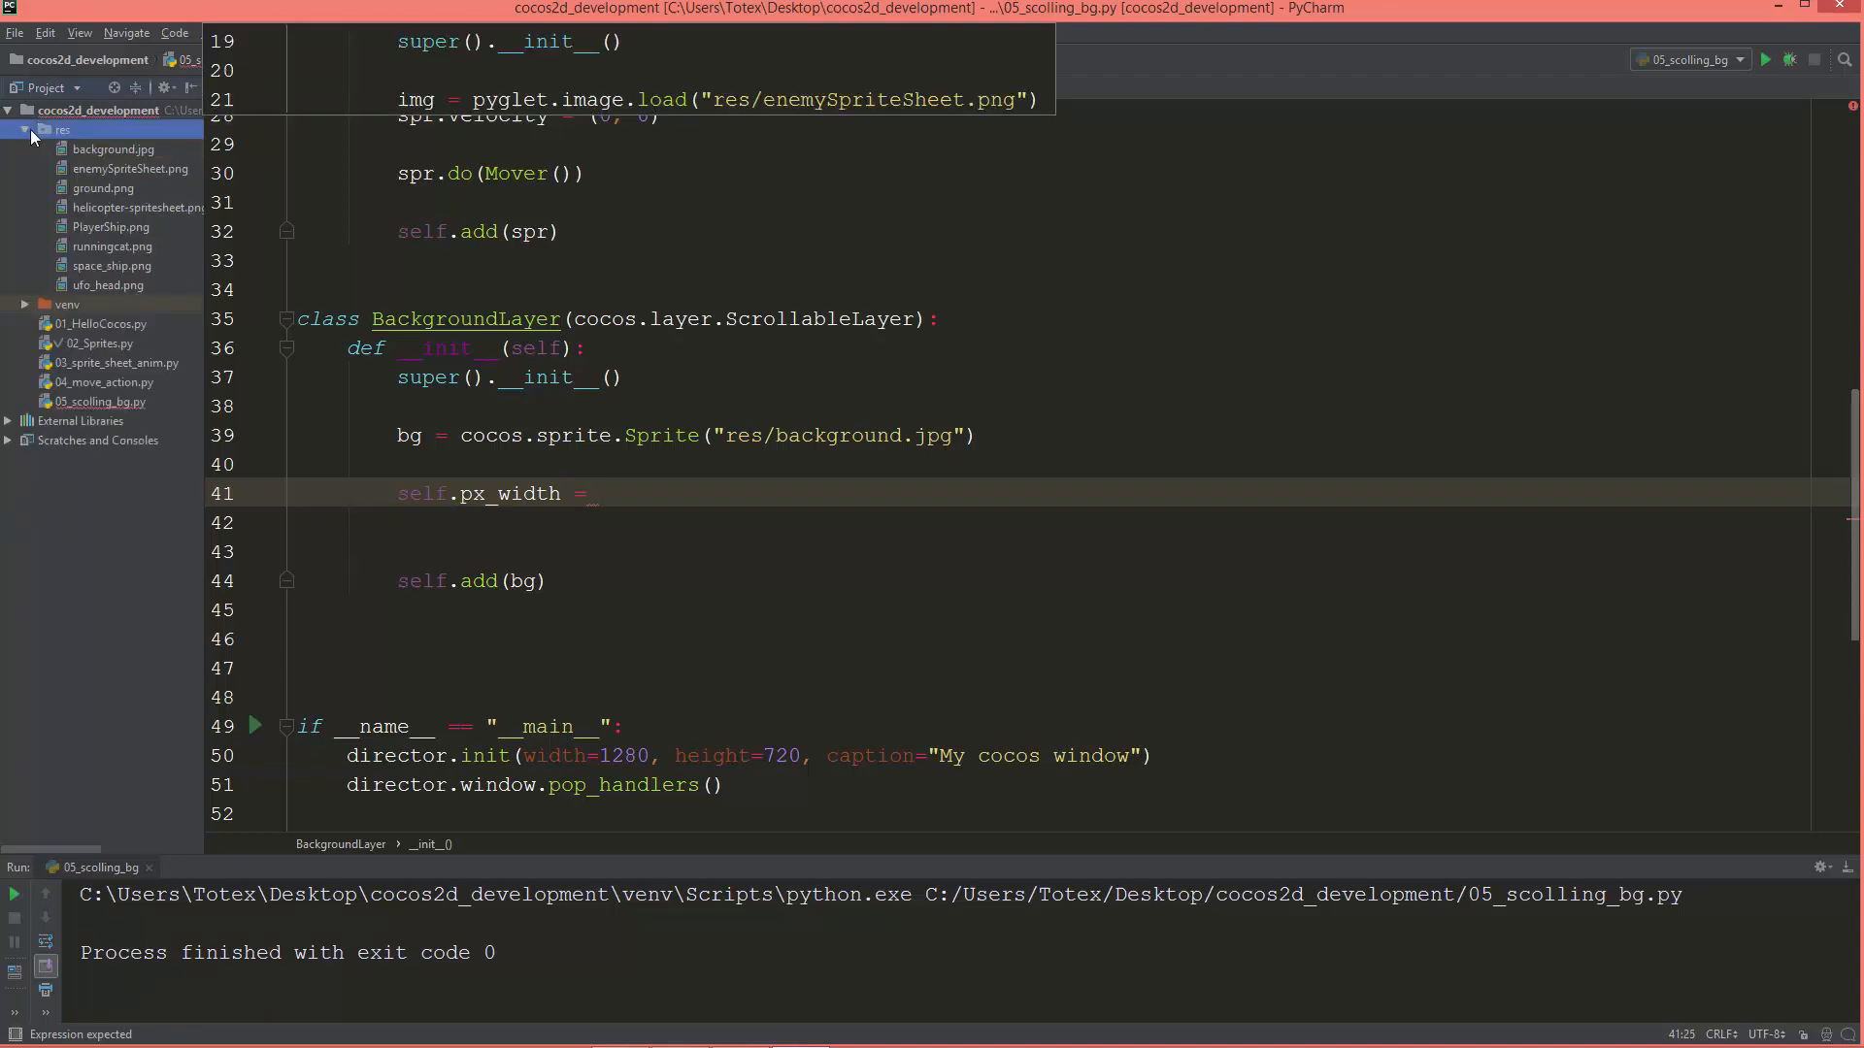
{"action": "double_click", "coordinate": [113, 149]}
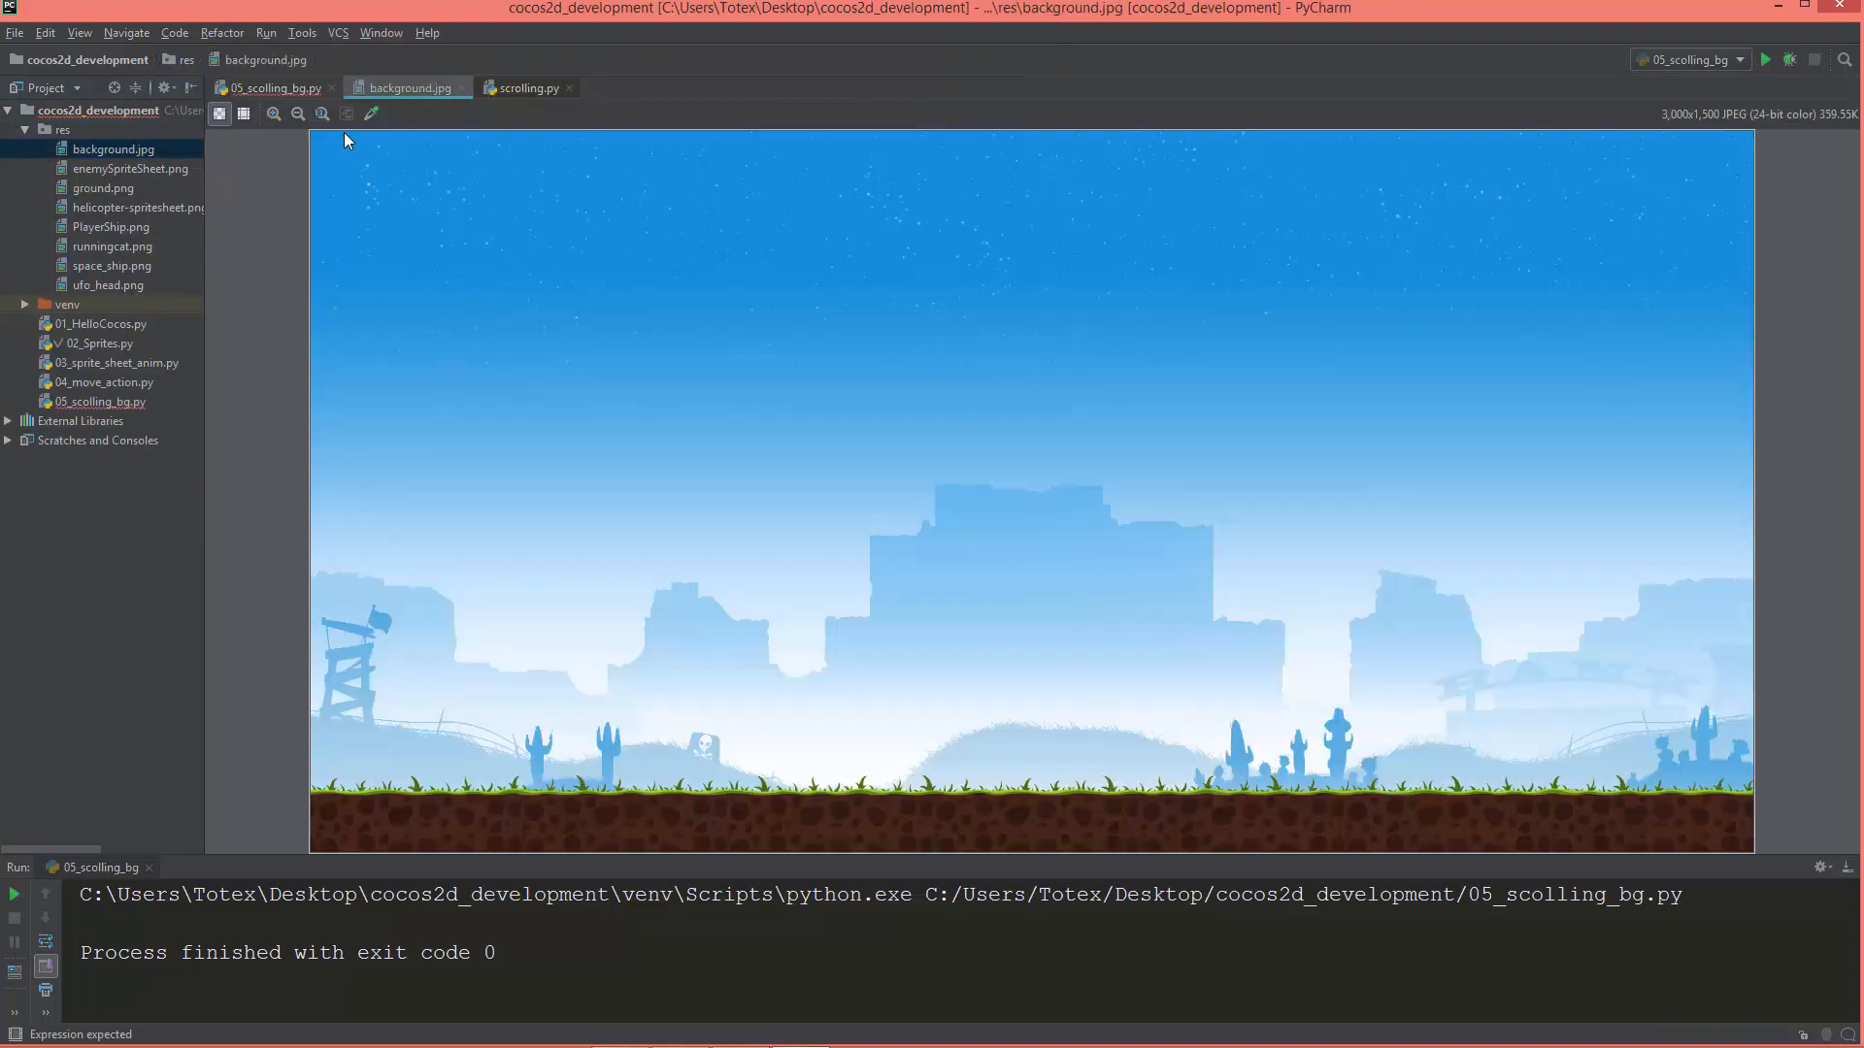
{"action": "mouse_move", "coordinate": [1770, 145]}
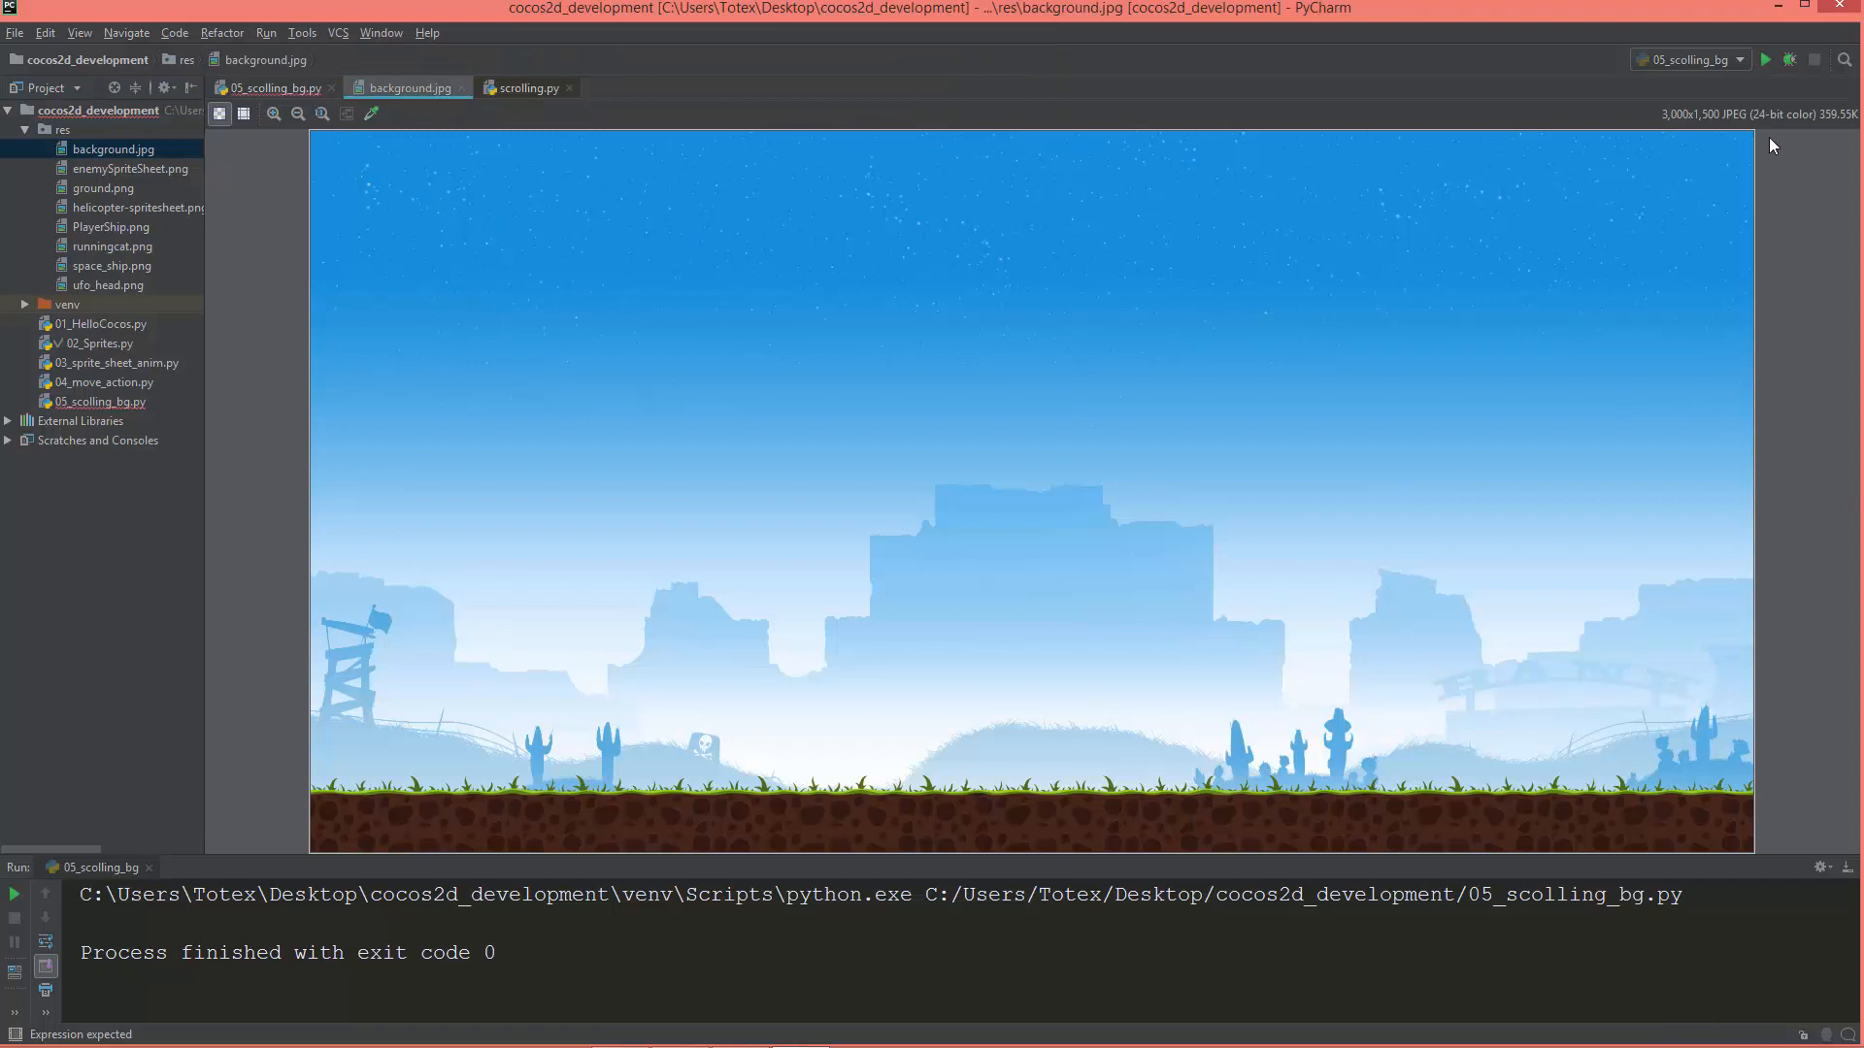
{"action": "mouse_move", "coordinate": [1680, 121]}
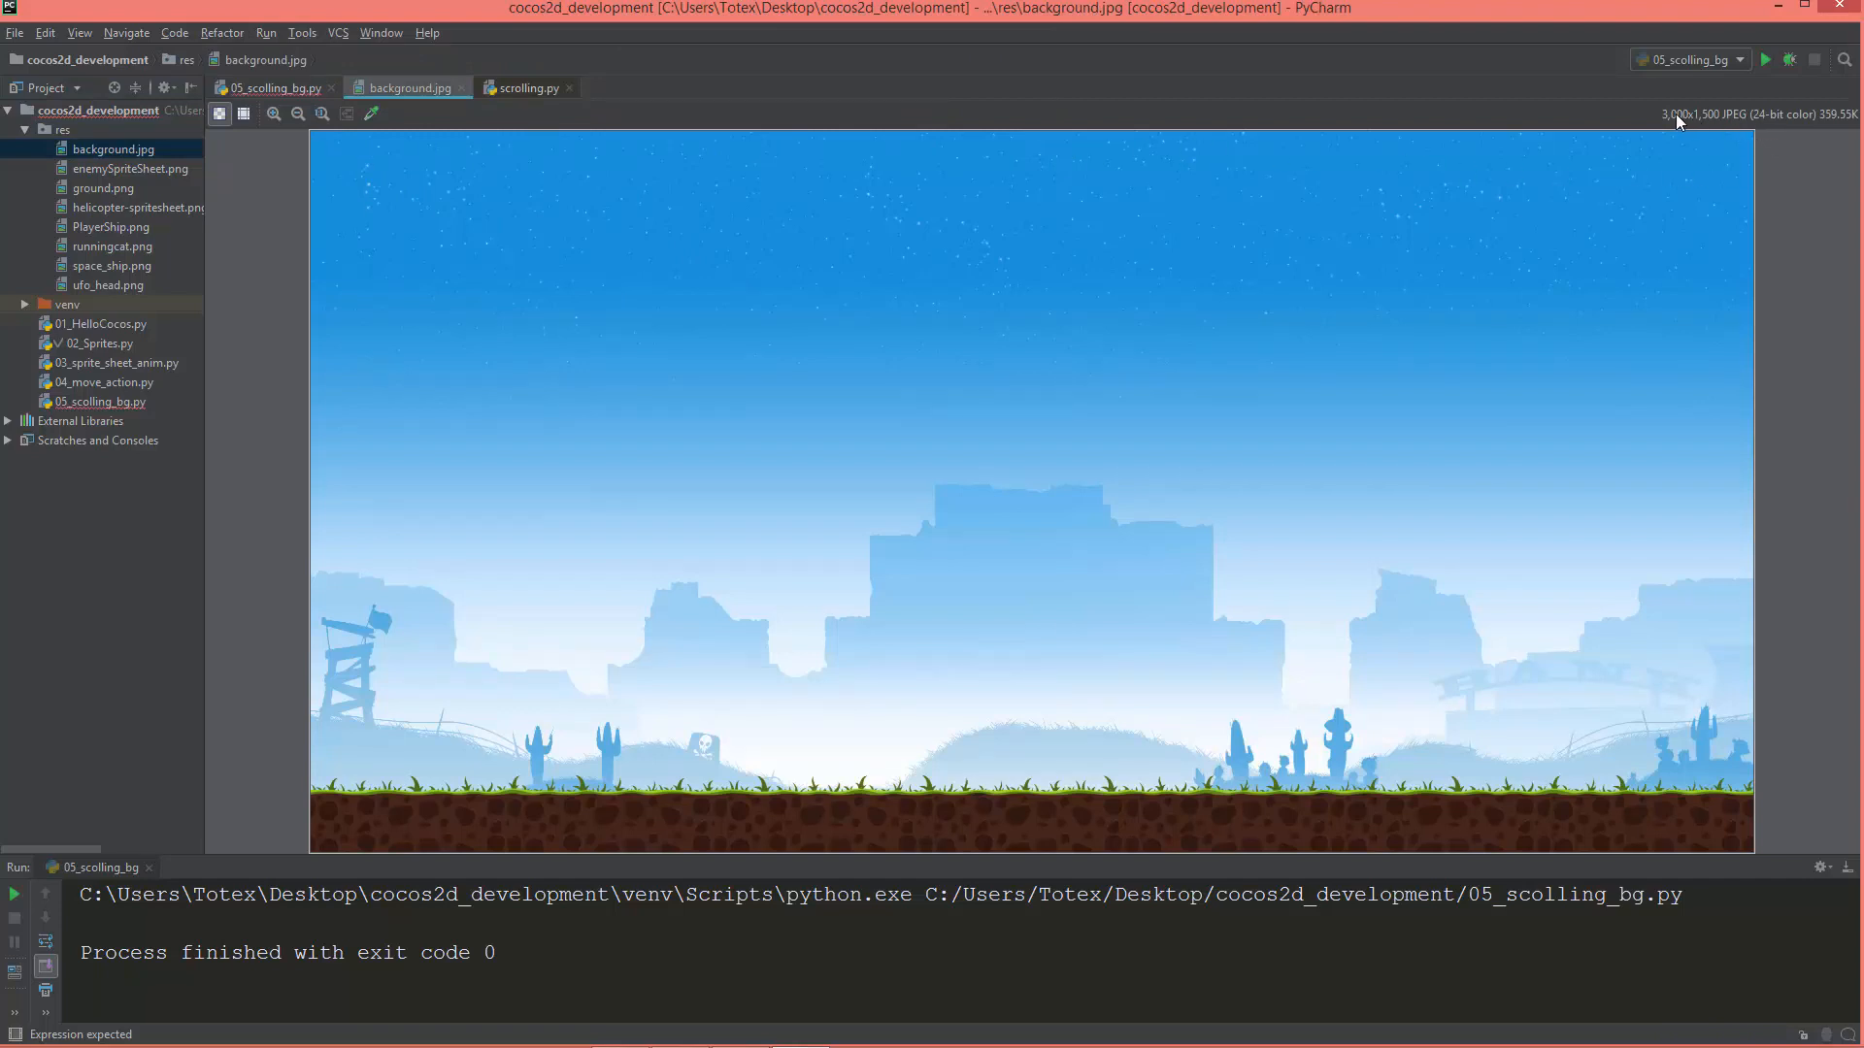
{"action": "mouse_move", "coordinate": [311, 93]}
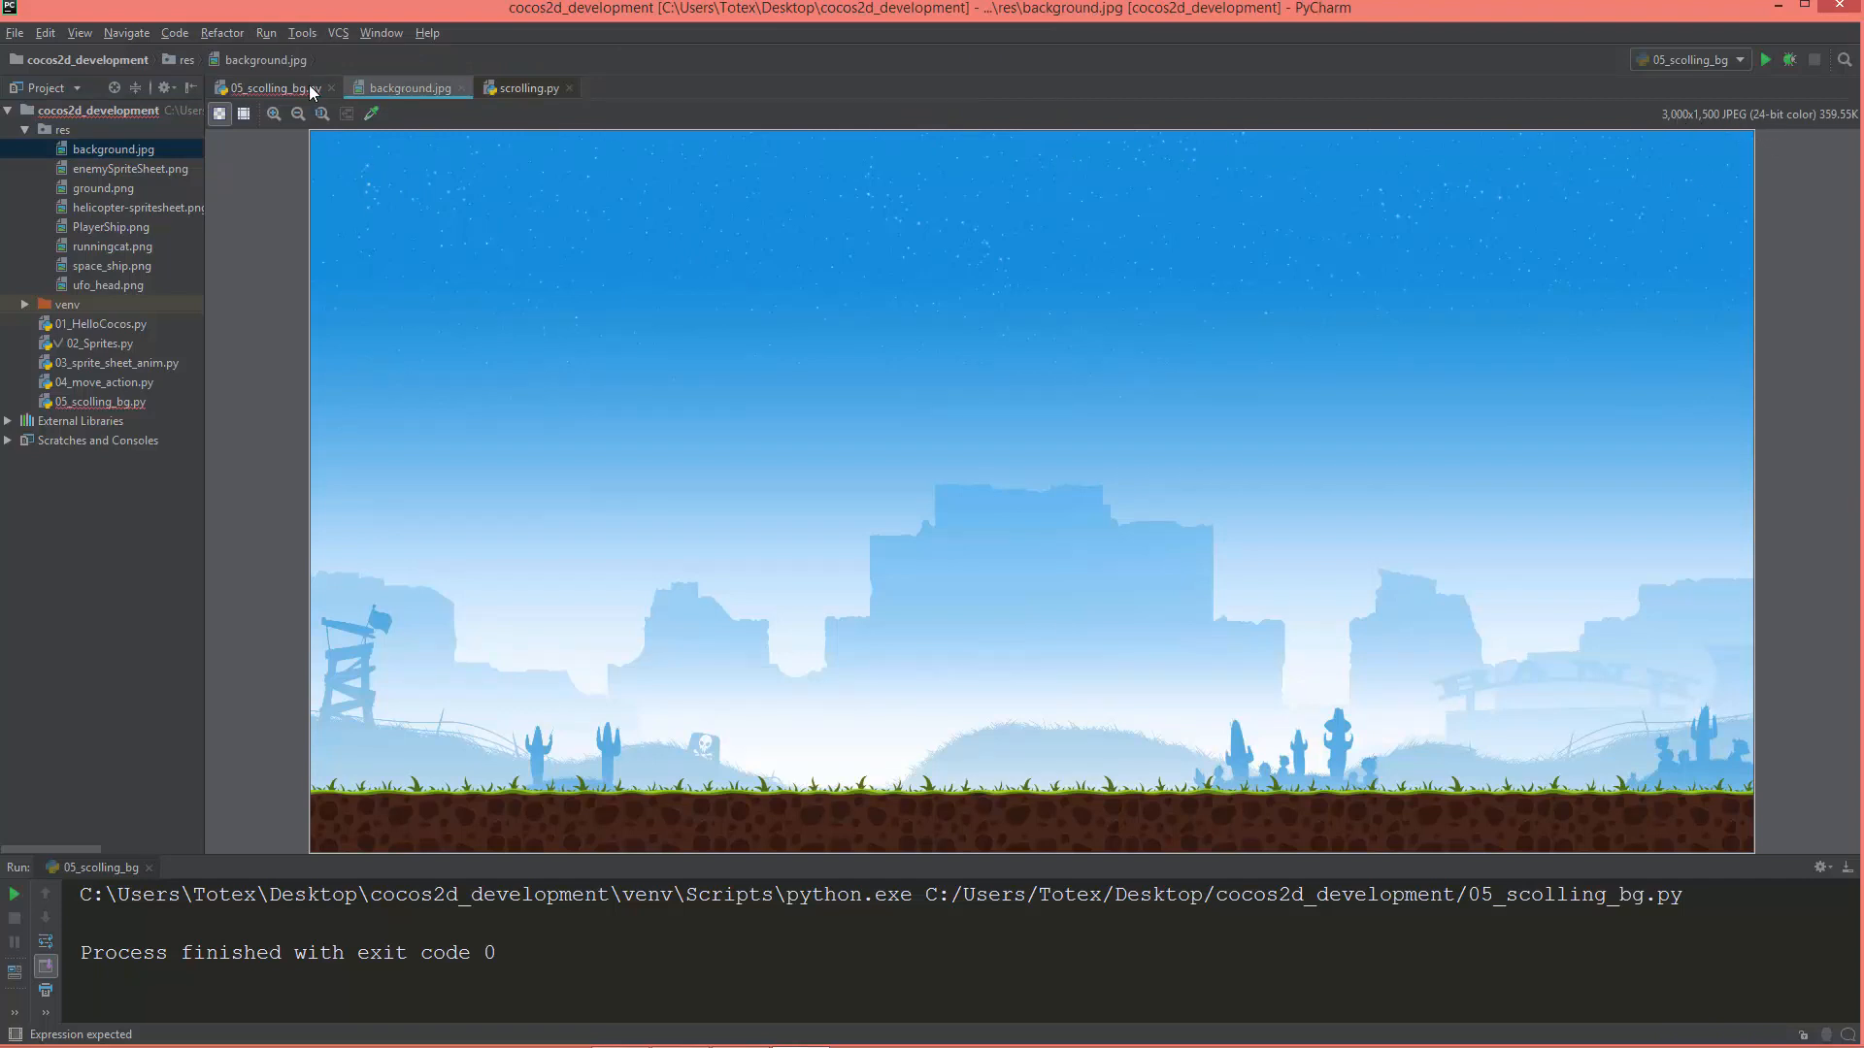
{"action": "left_click", "coordinate": [273, 86]}
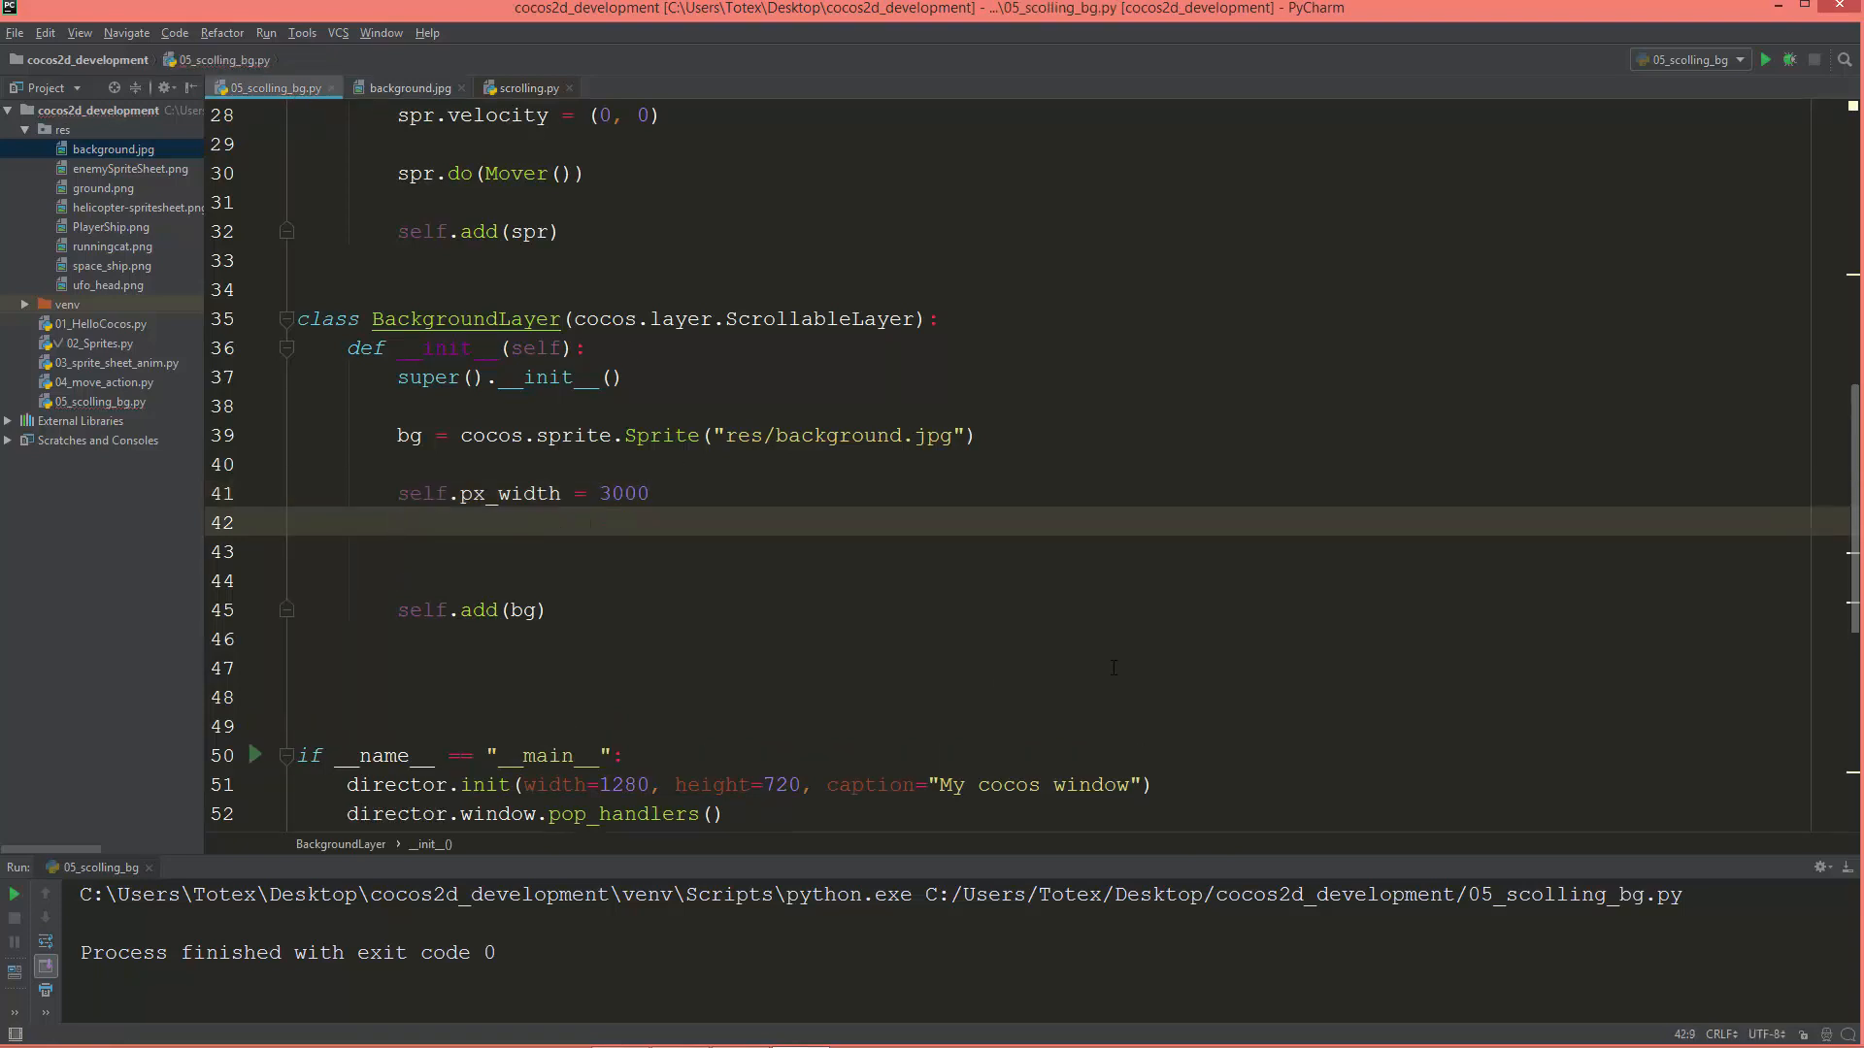
Add self.px_height = 1500 below px_width, confirming the height in background.jpg.
{"action": "type", "text": "self."}
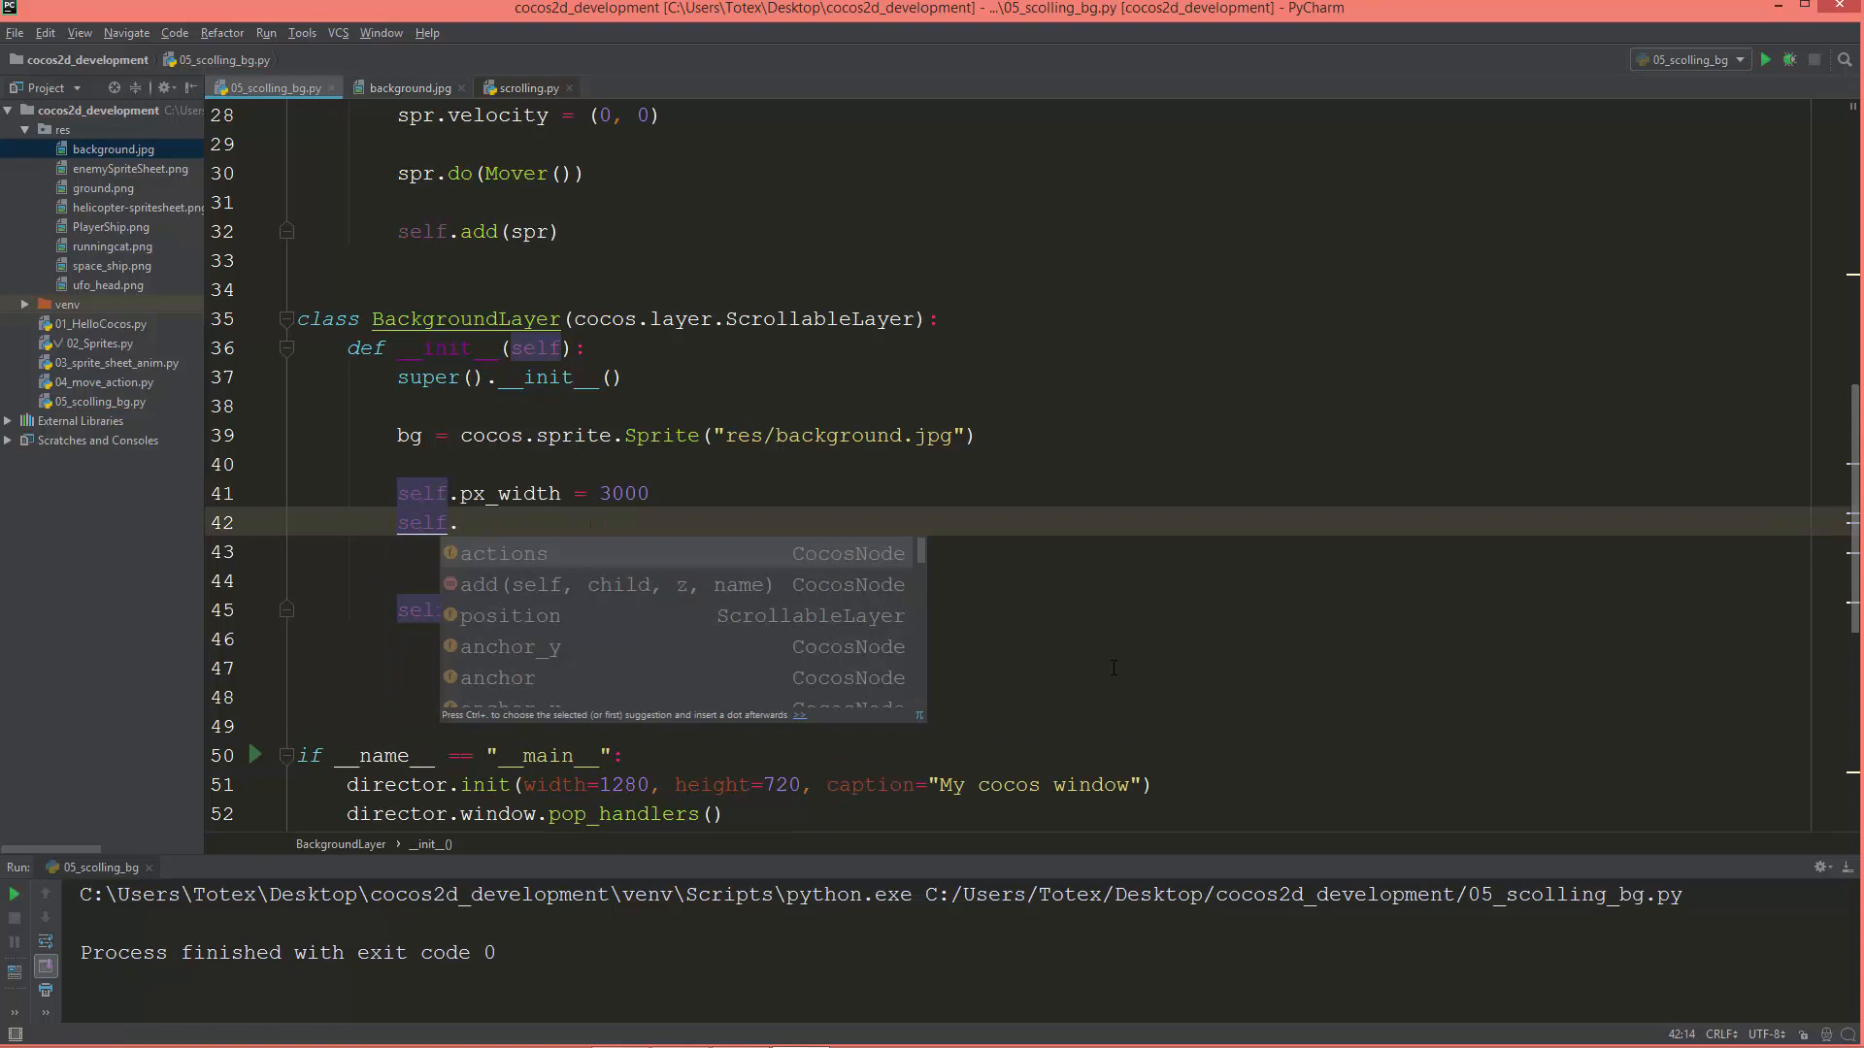
{"action": "type", "text": "px_"}
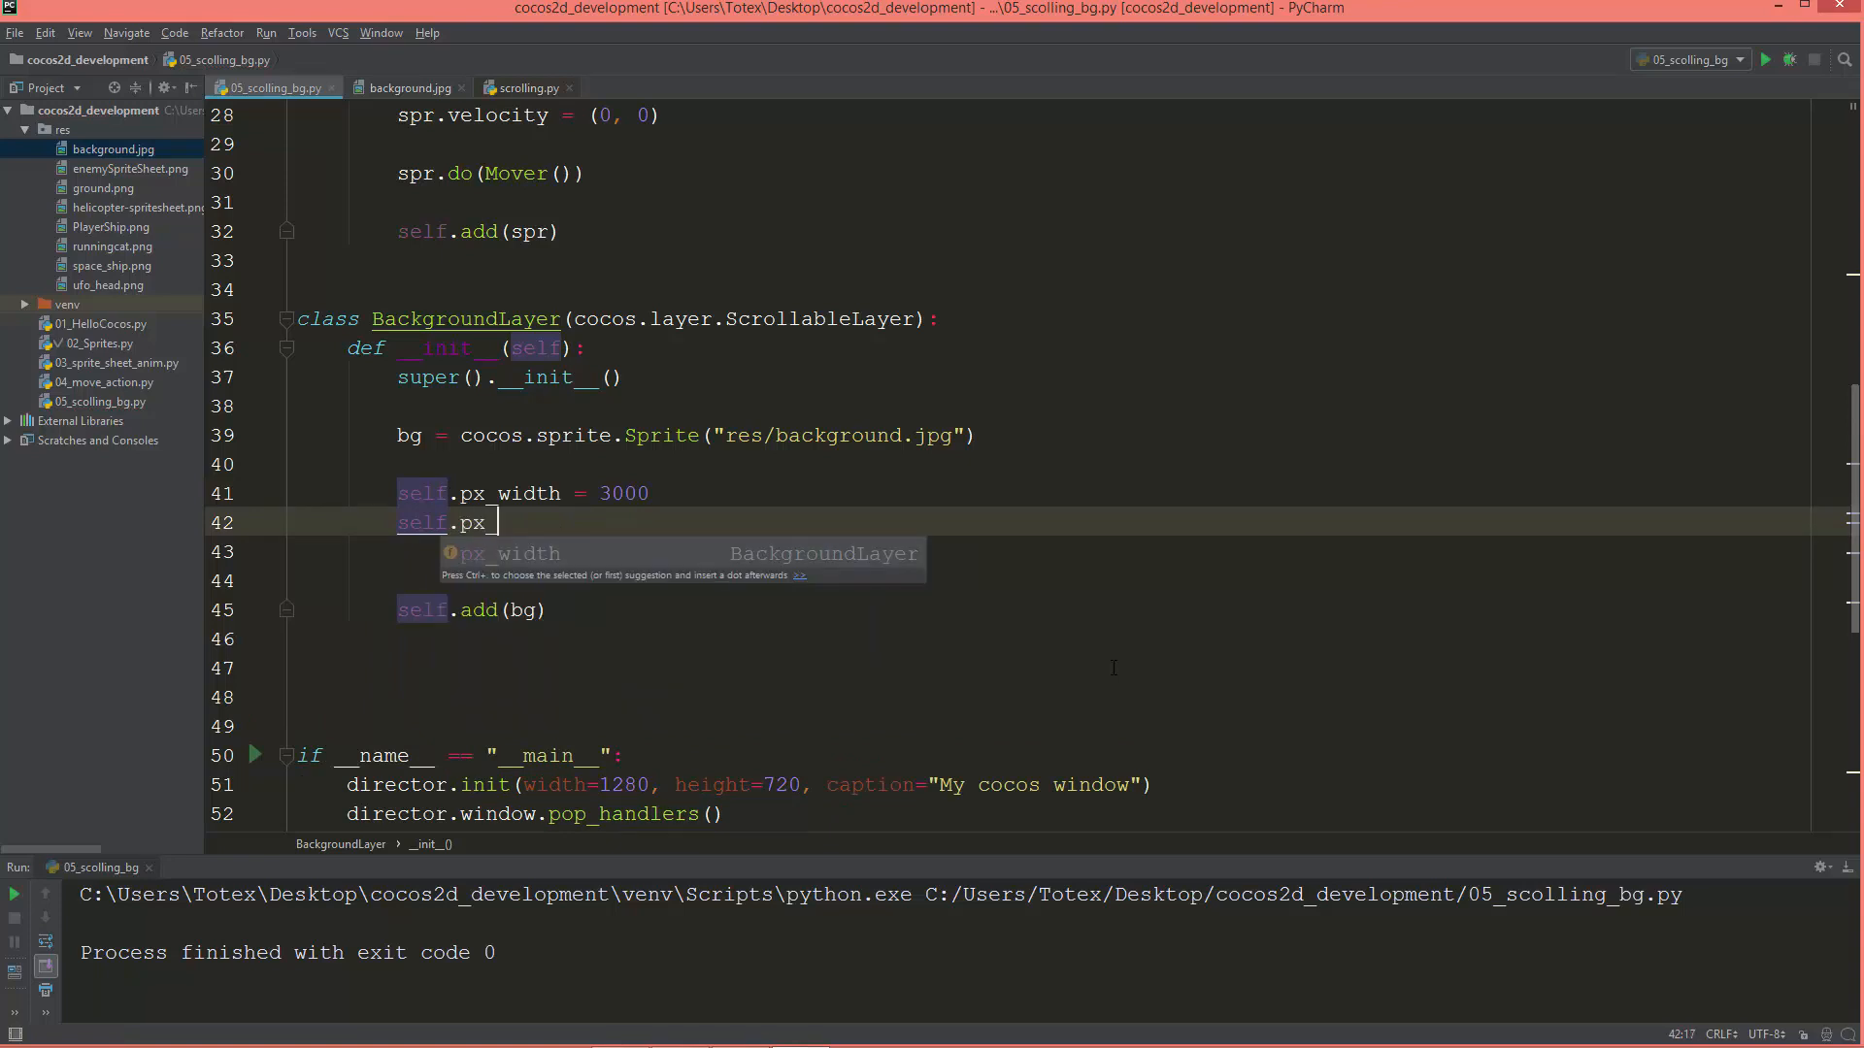
{"action": "type", "text": "hei"}
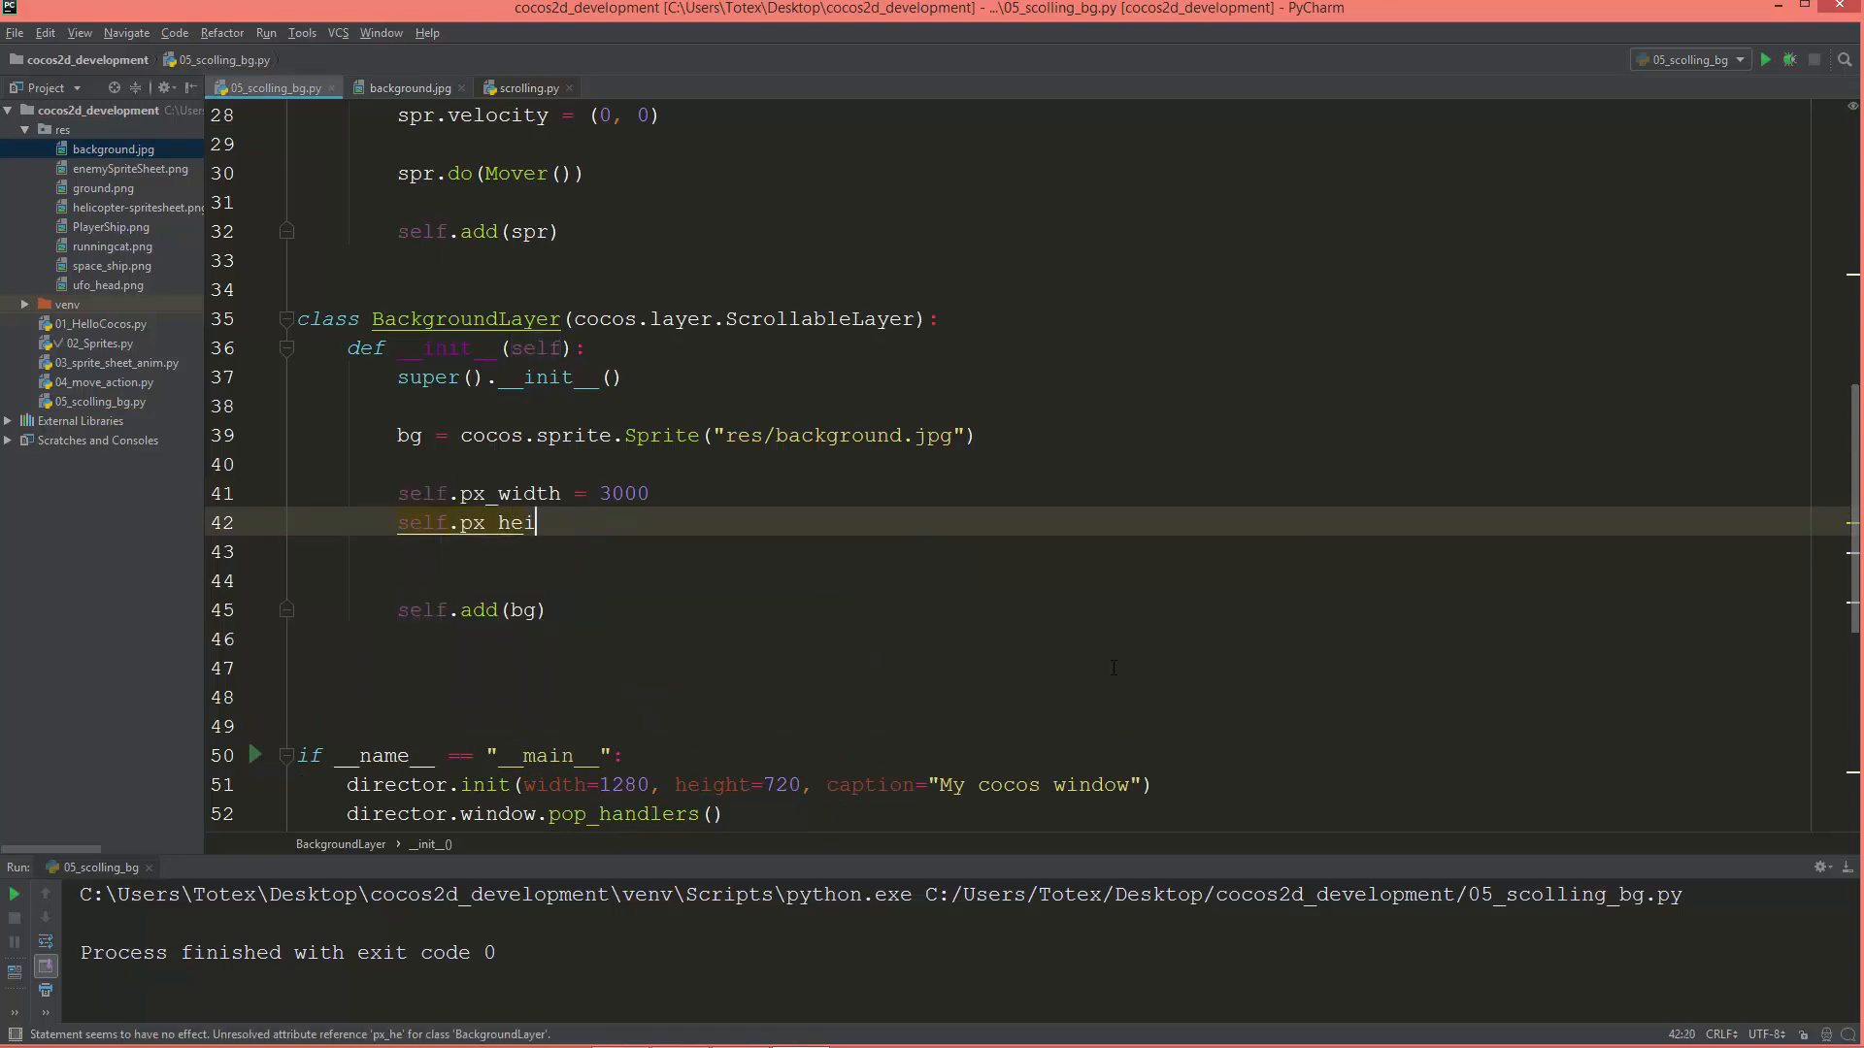
{"action": "type", "text": "ght ="}
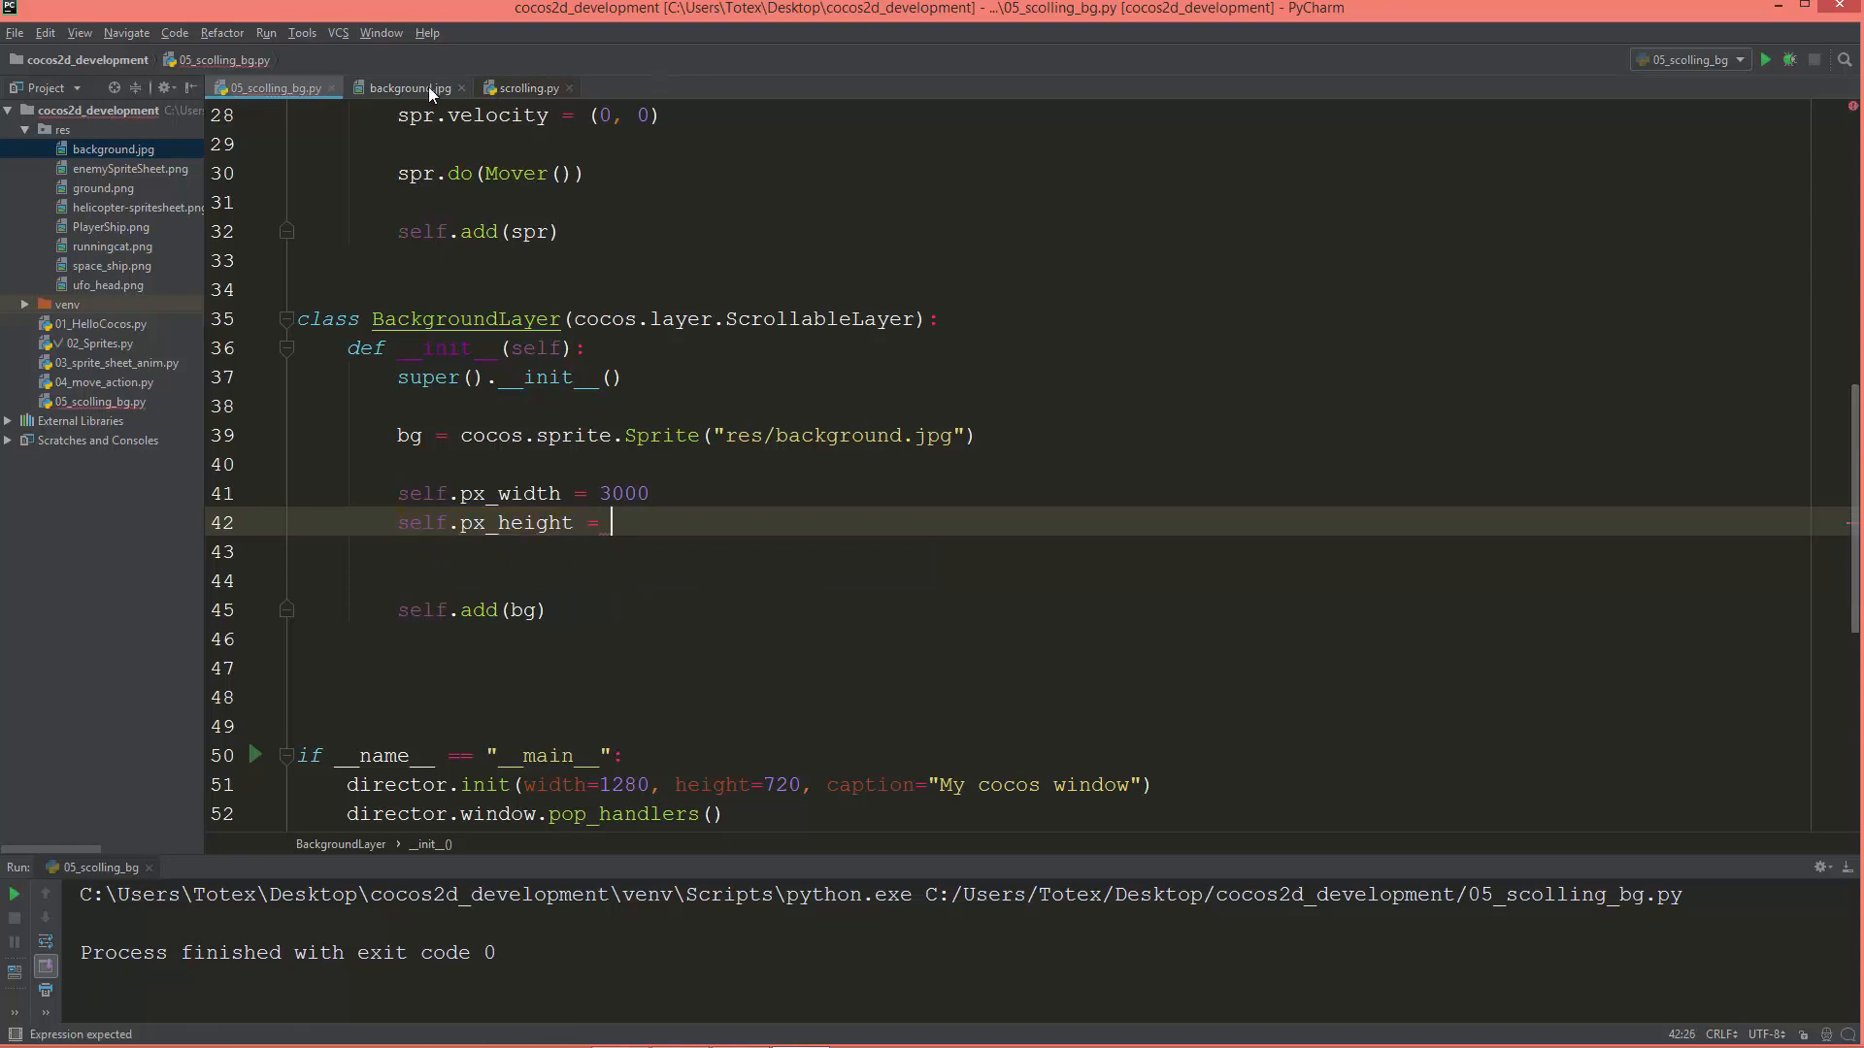
{"action": "left_click", "coordinate": [408, 86]}
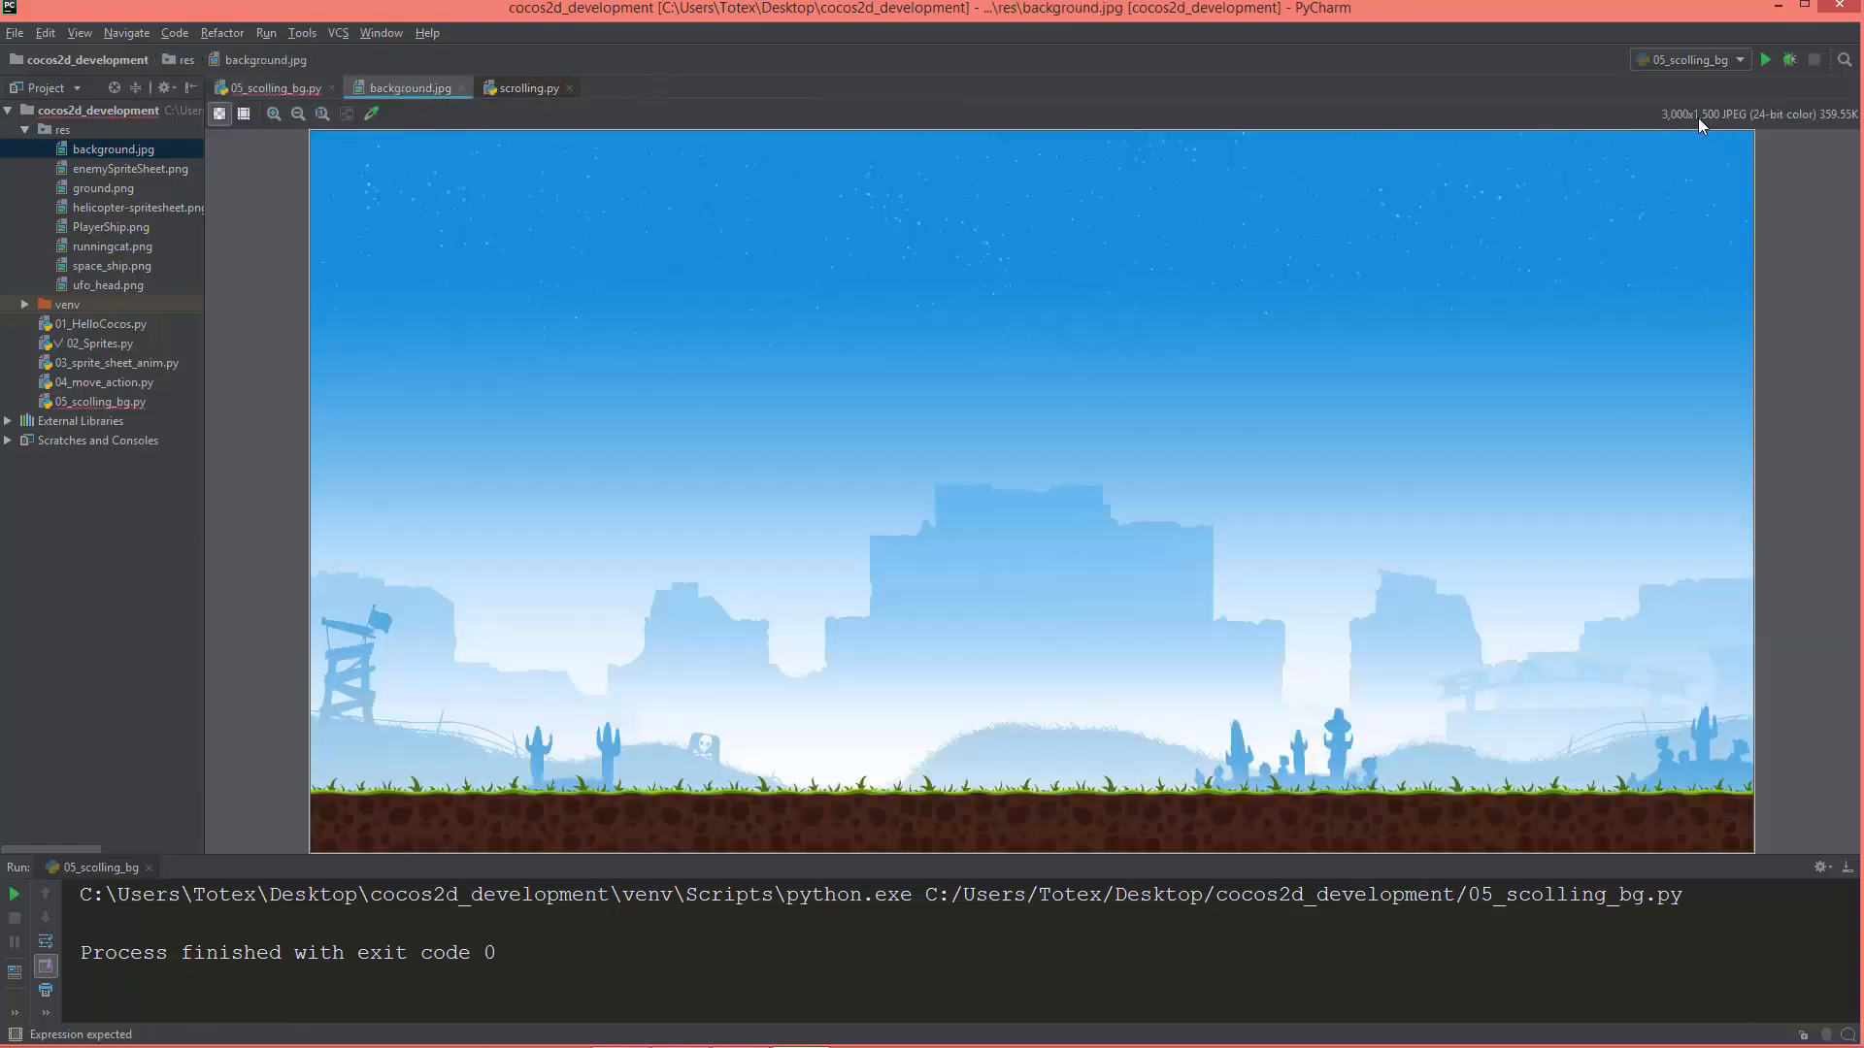
{"action": "left_click", "coordinate": [271, 87]}
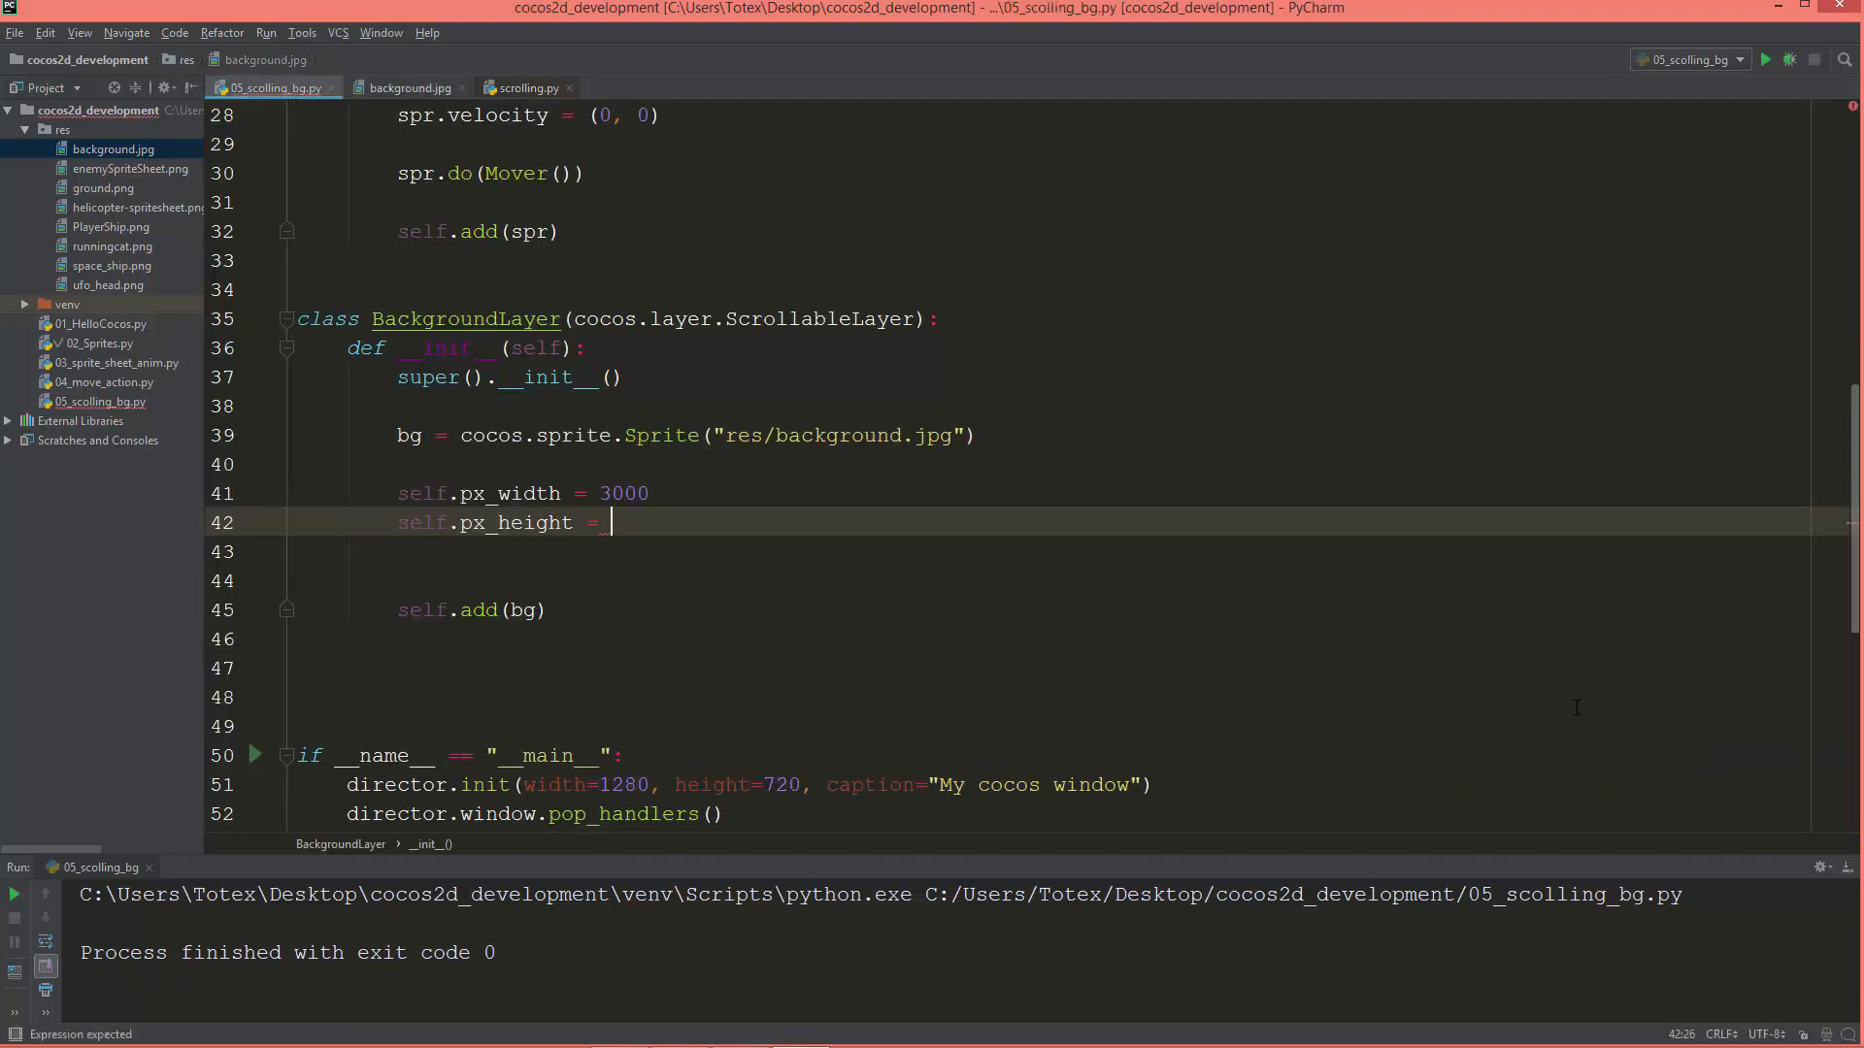
{"action": "type", "text": "1500"}
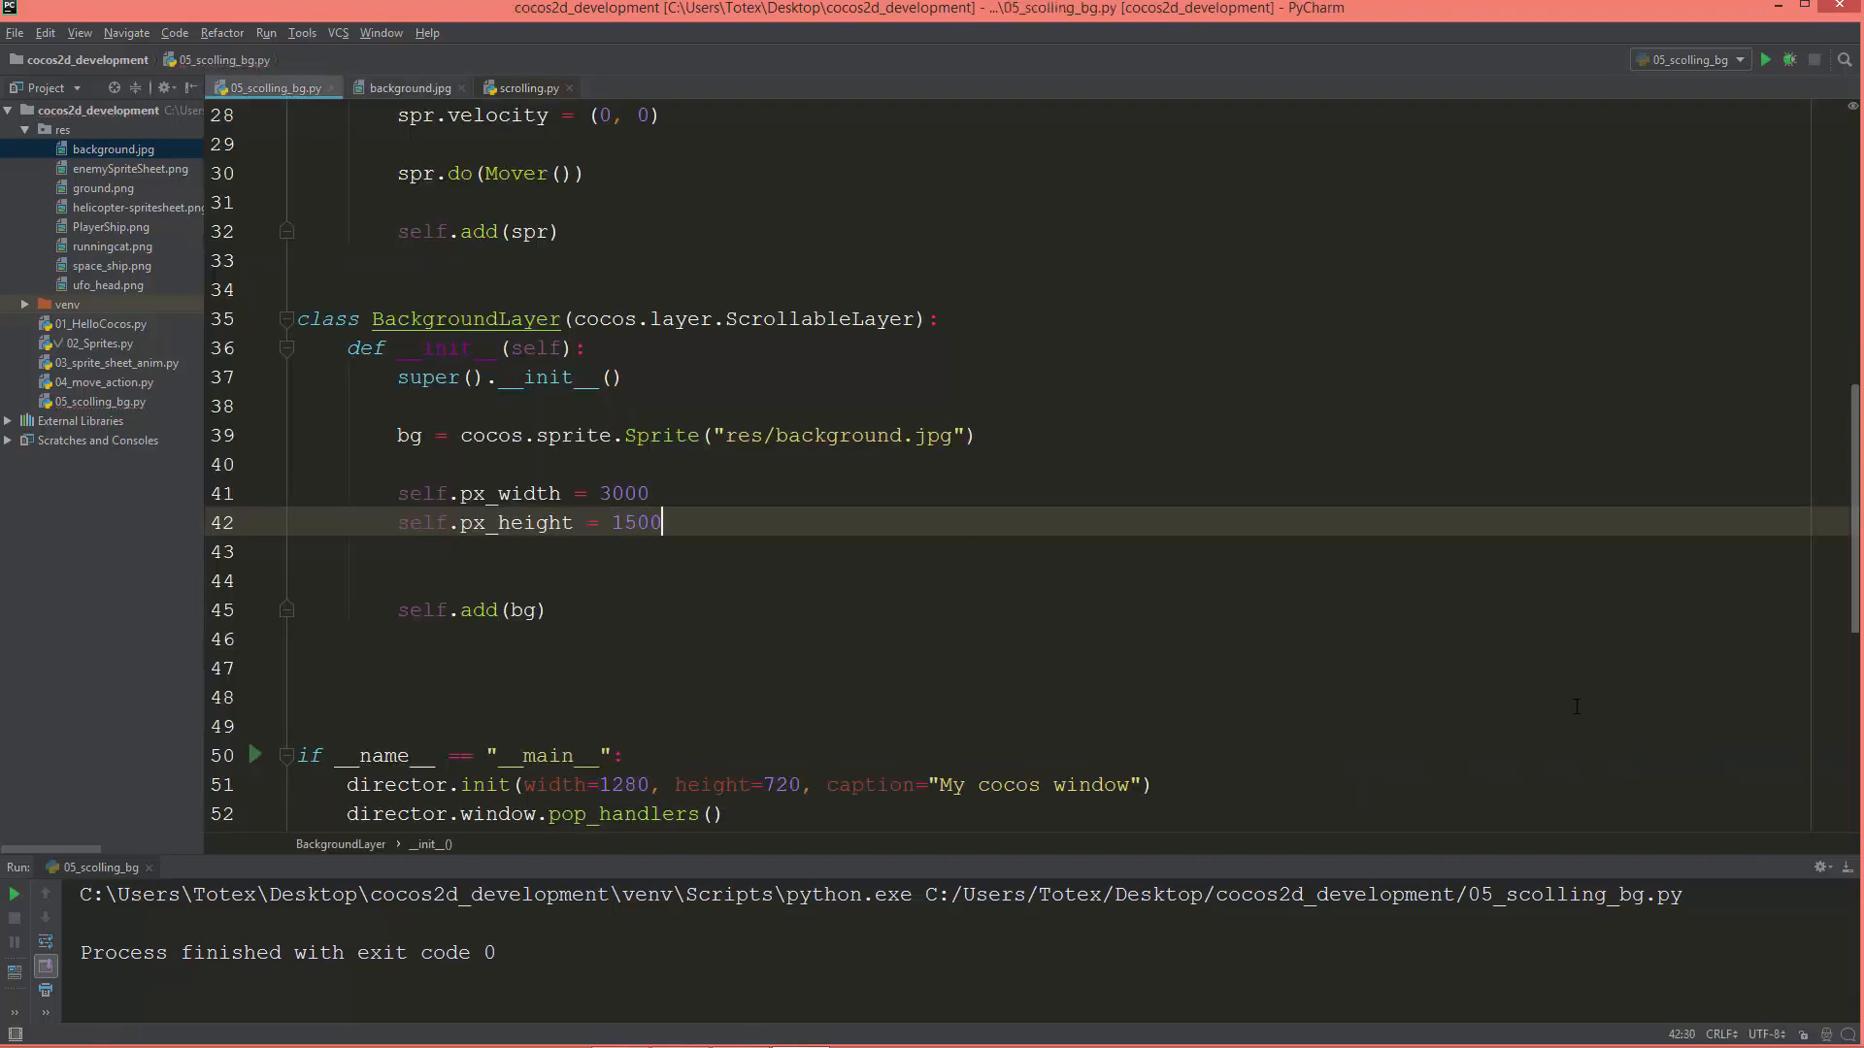
{"action": "mouse_move", "coordinate": [1164, 727]}
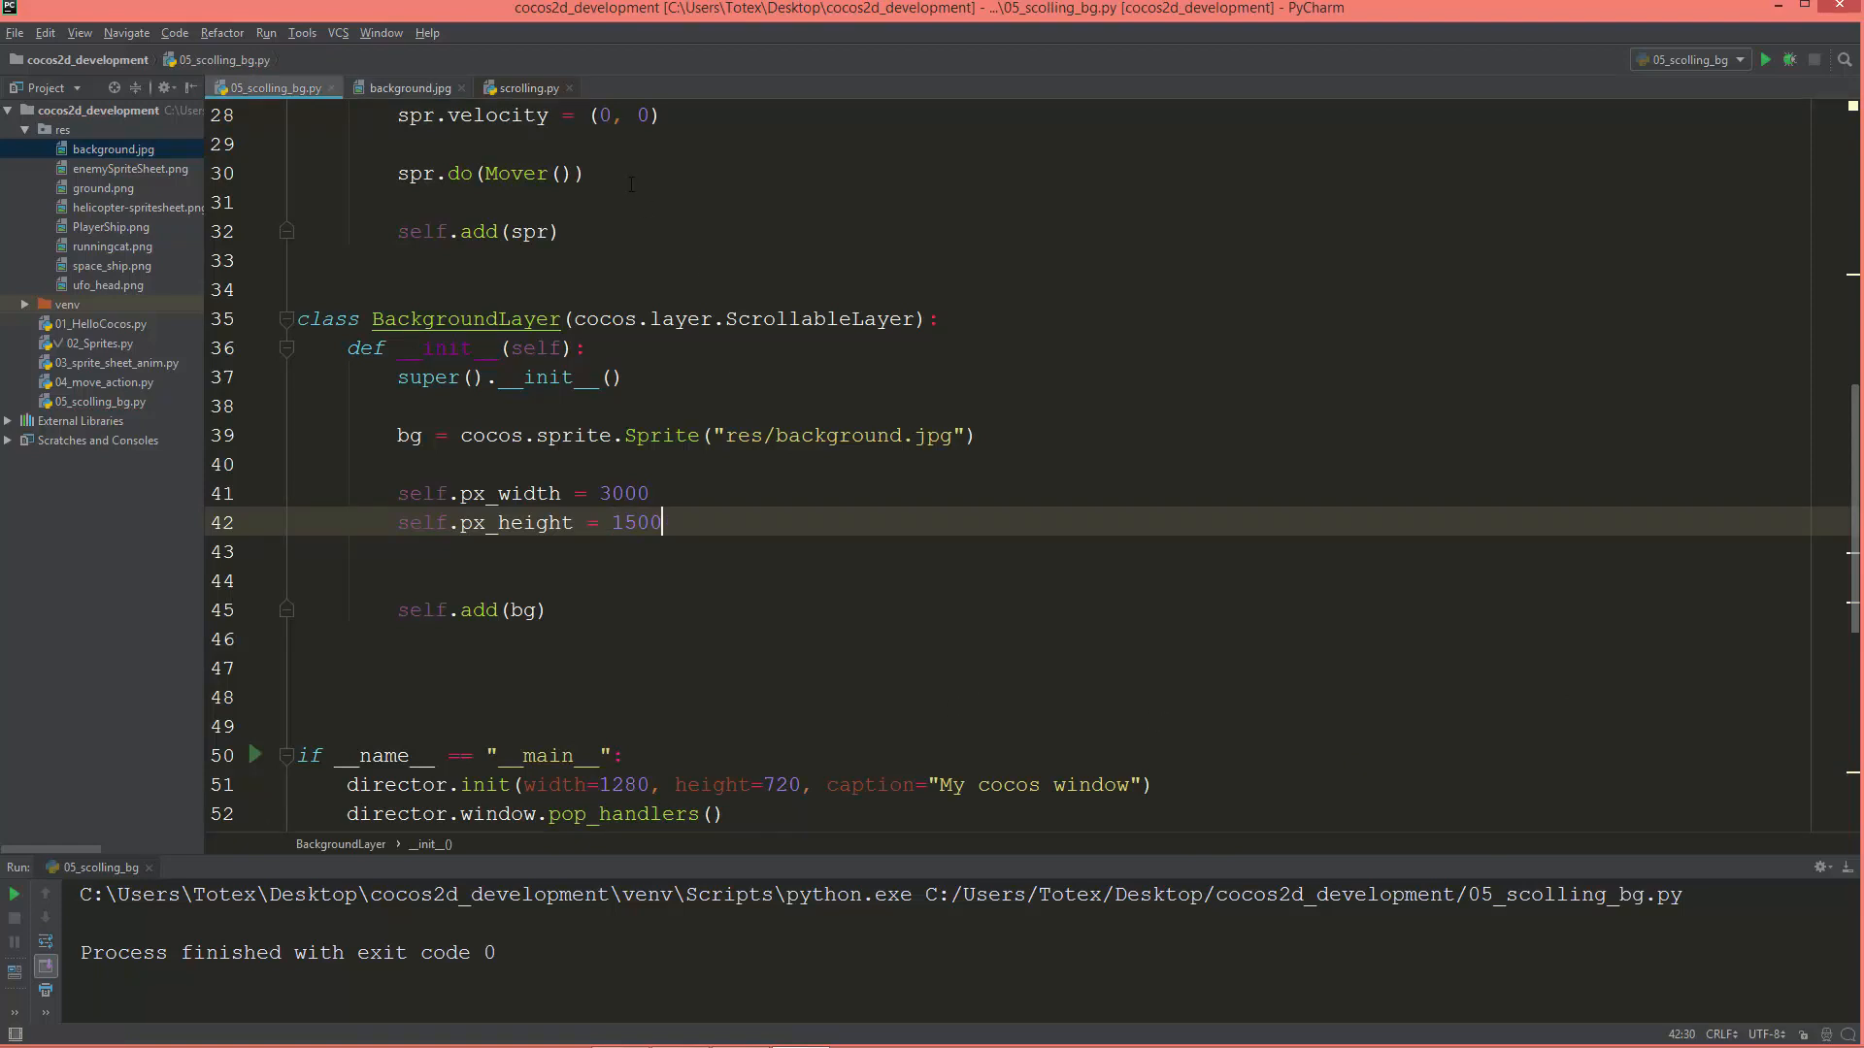
{"action": "double_click", "coordinate": [508, 493]}
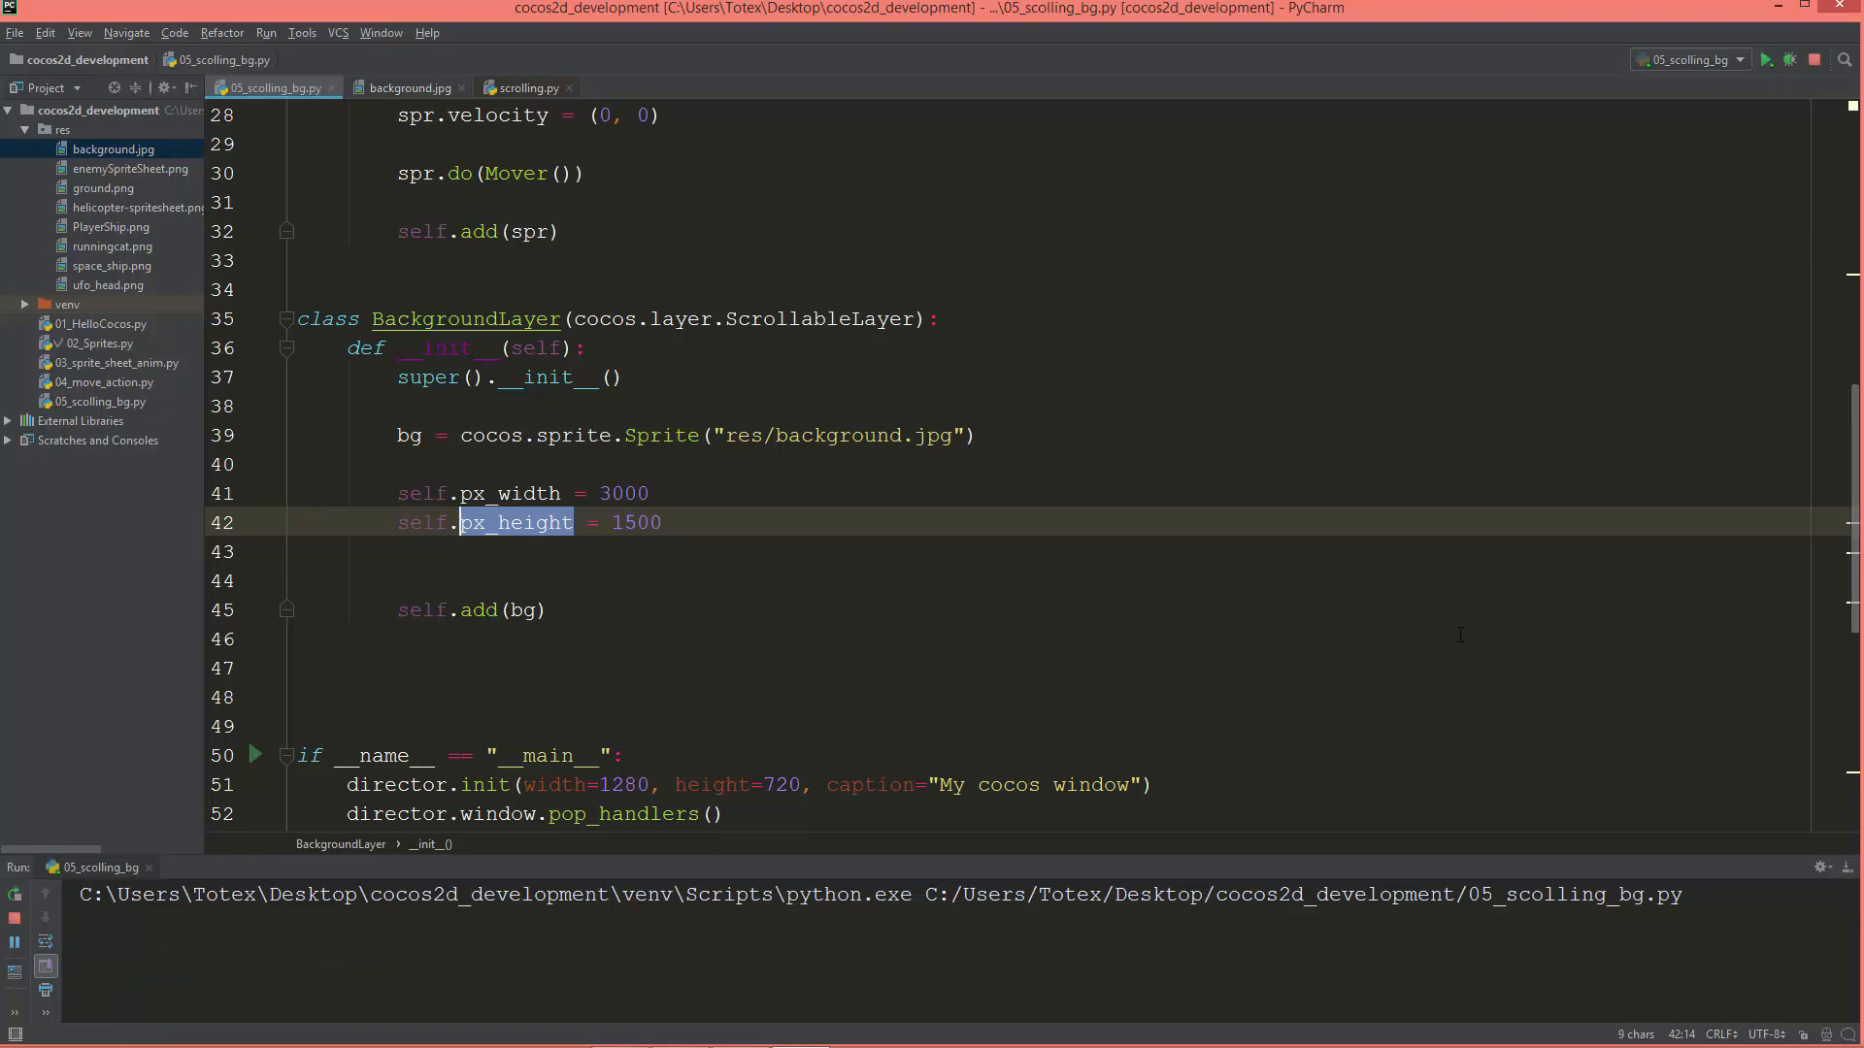
{"action": "left_click", "coordinate": [1768, 59]}
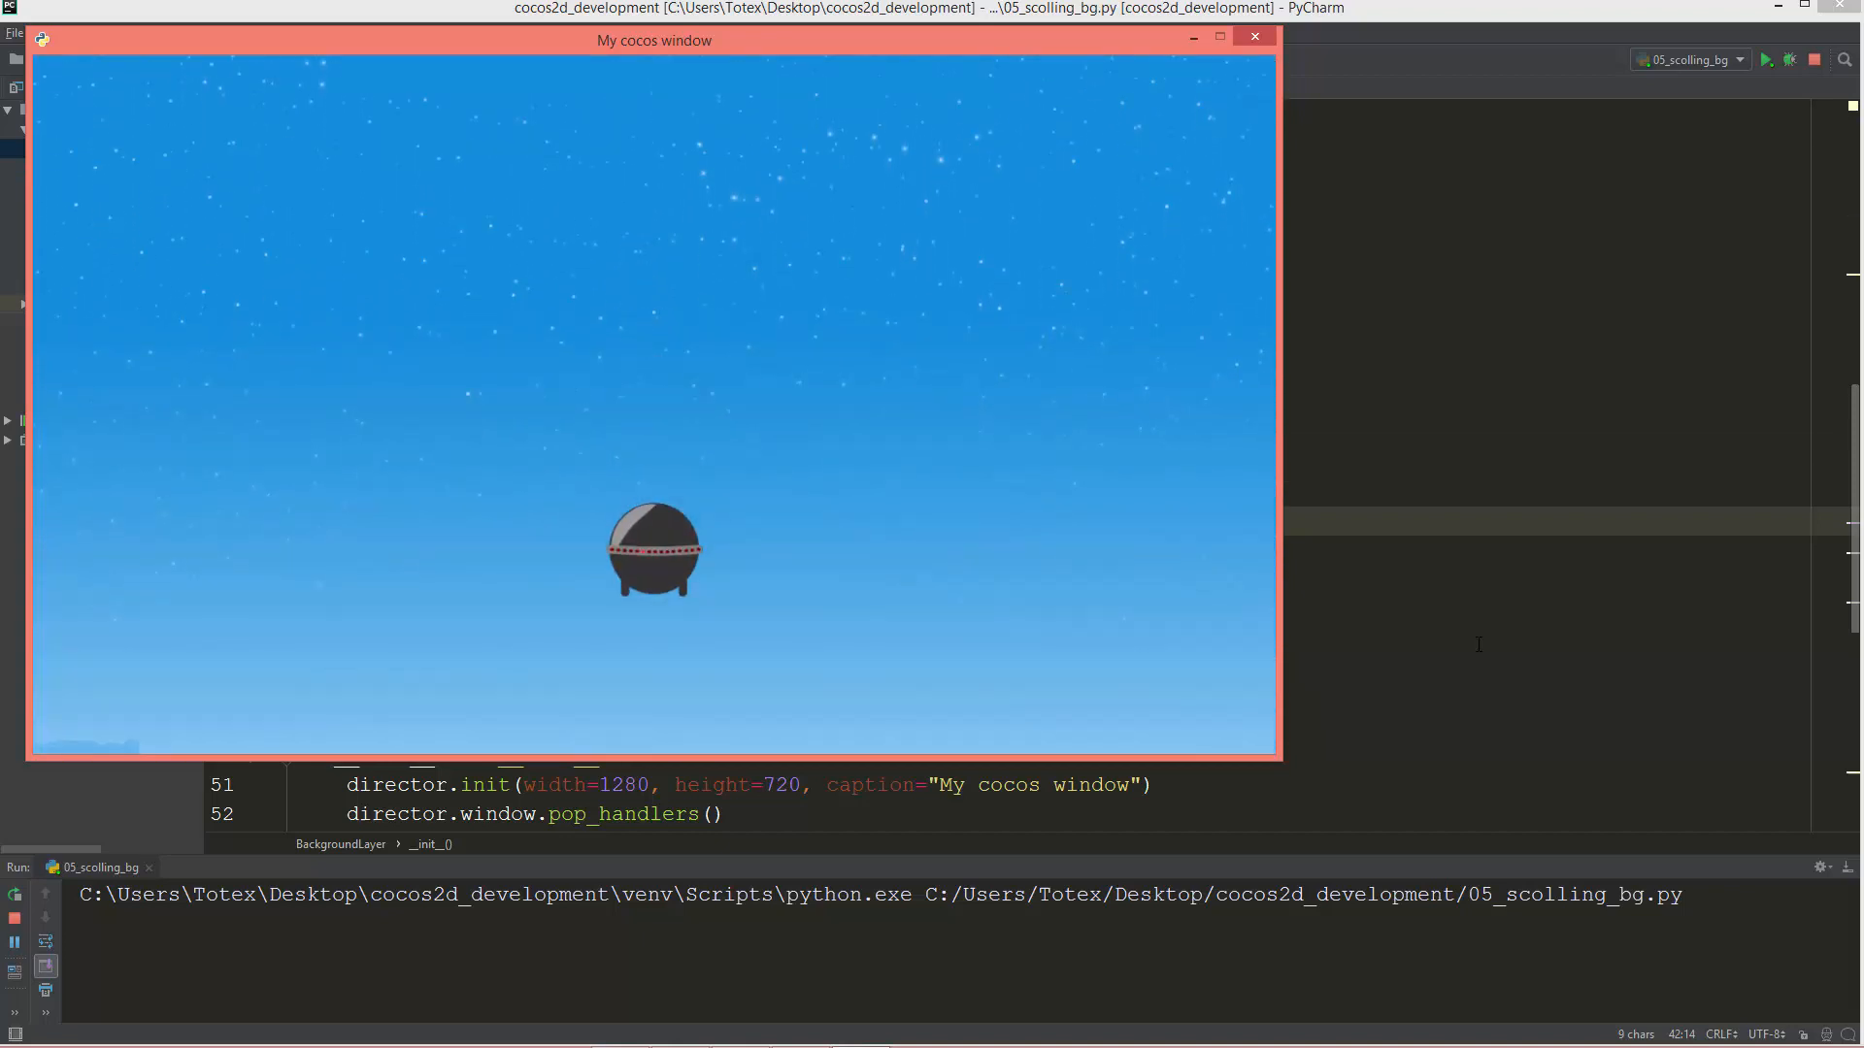
{"action": "left_click", "coordinate": [1254, 36]}
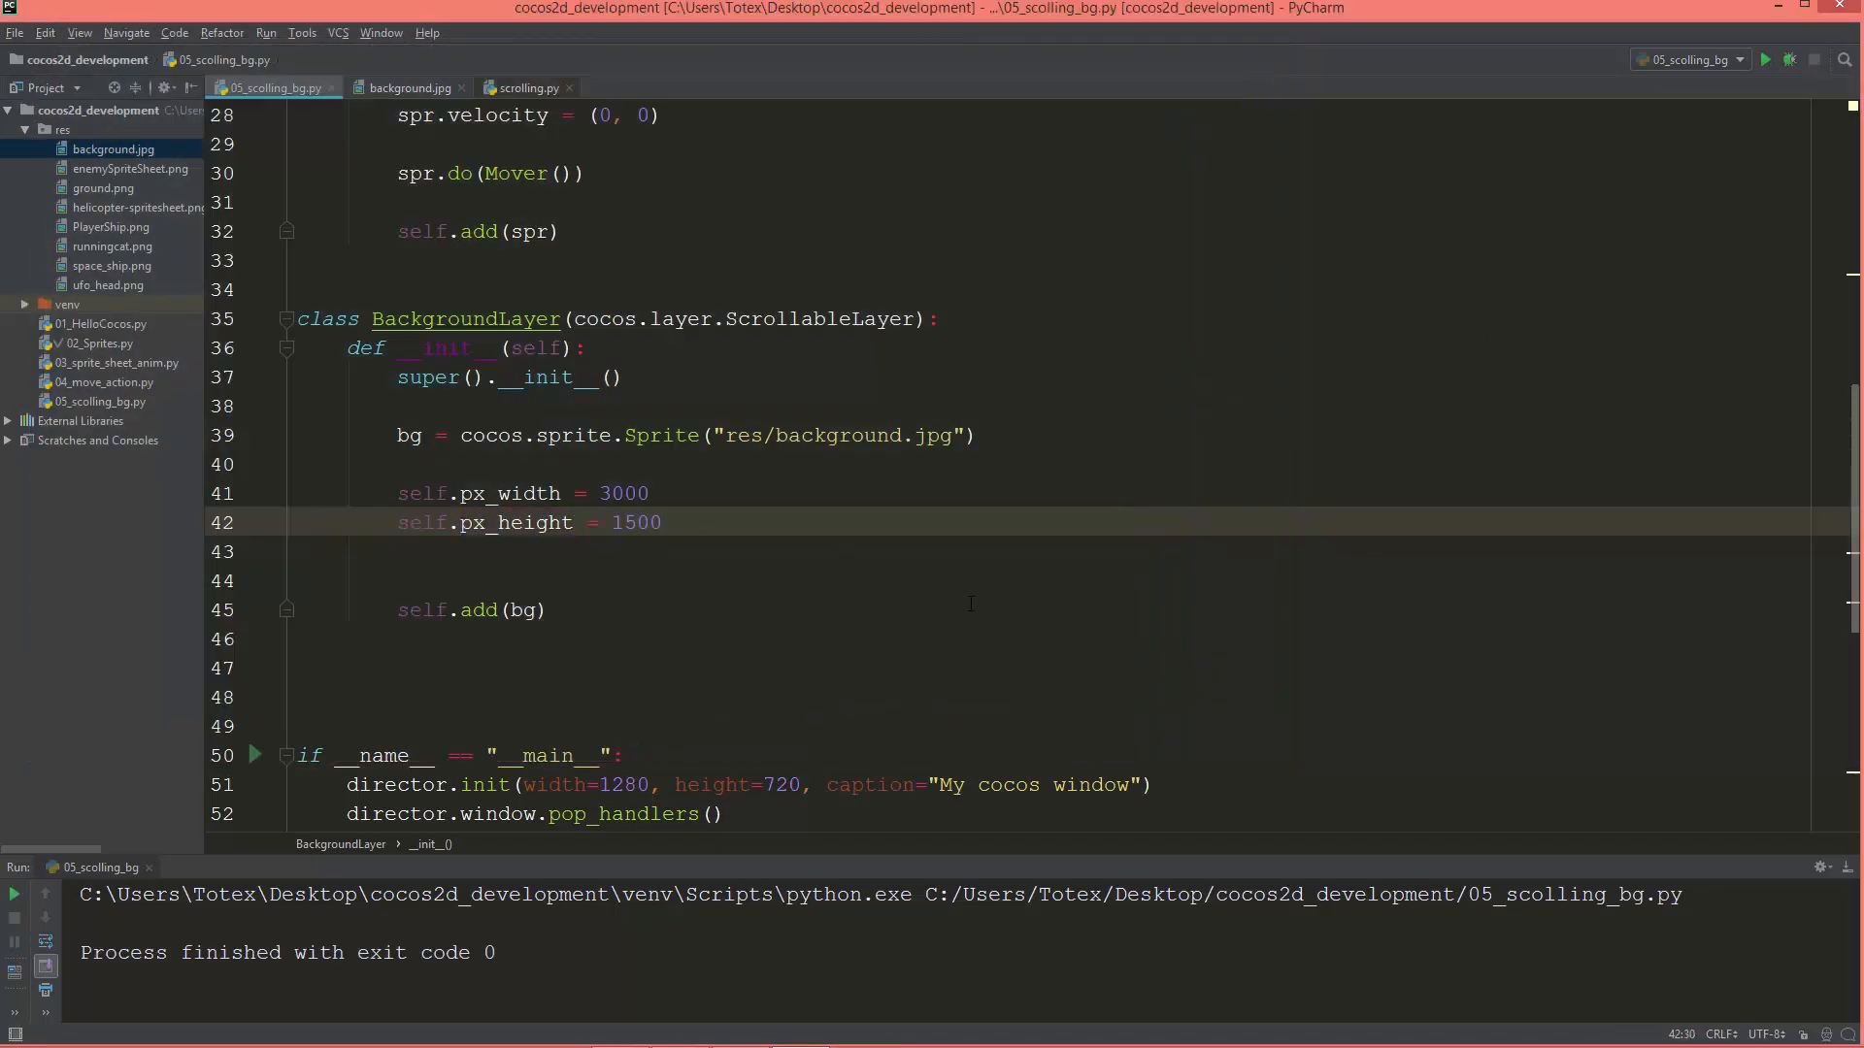
Insert bg.position = 1500, 750 on a new line above self.px_width.
{"action": "left_click", "coordinate": [978, 435]}
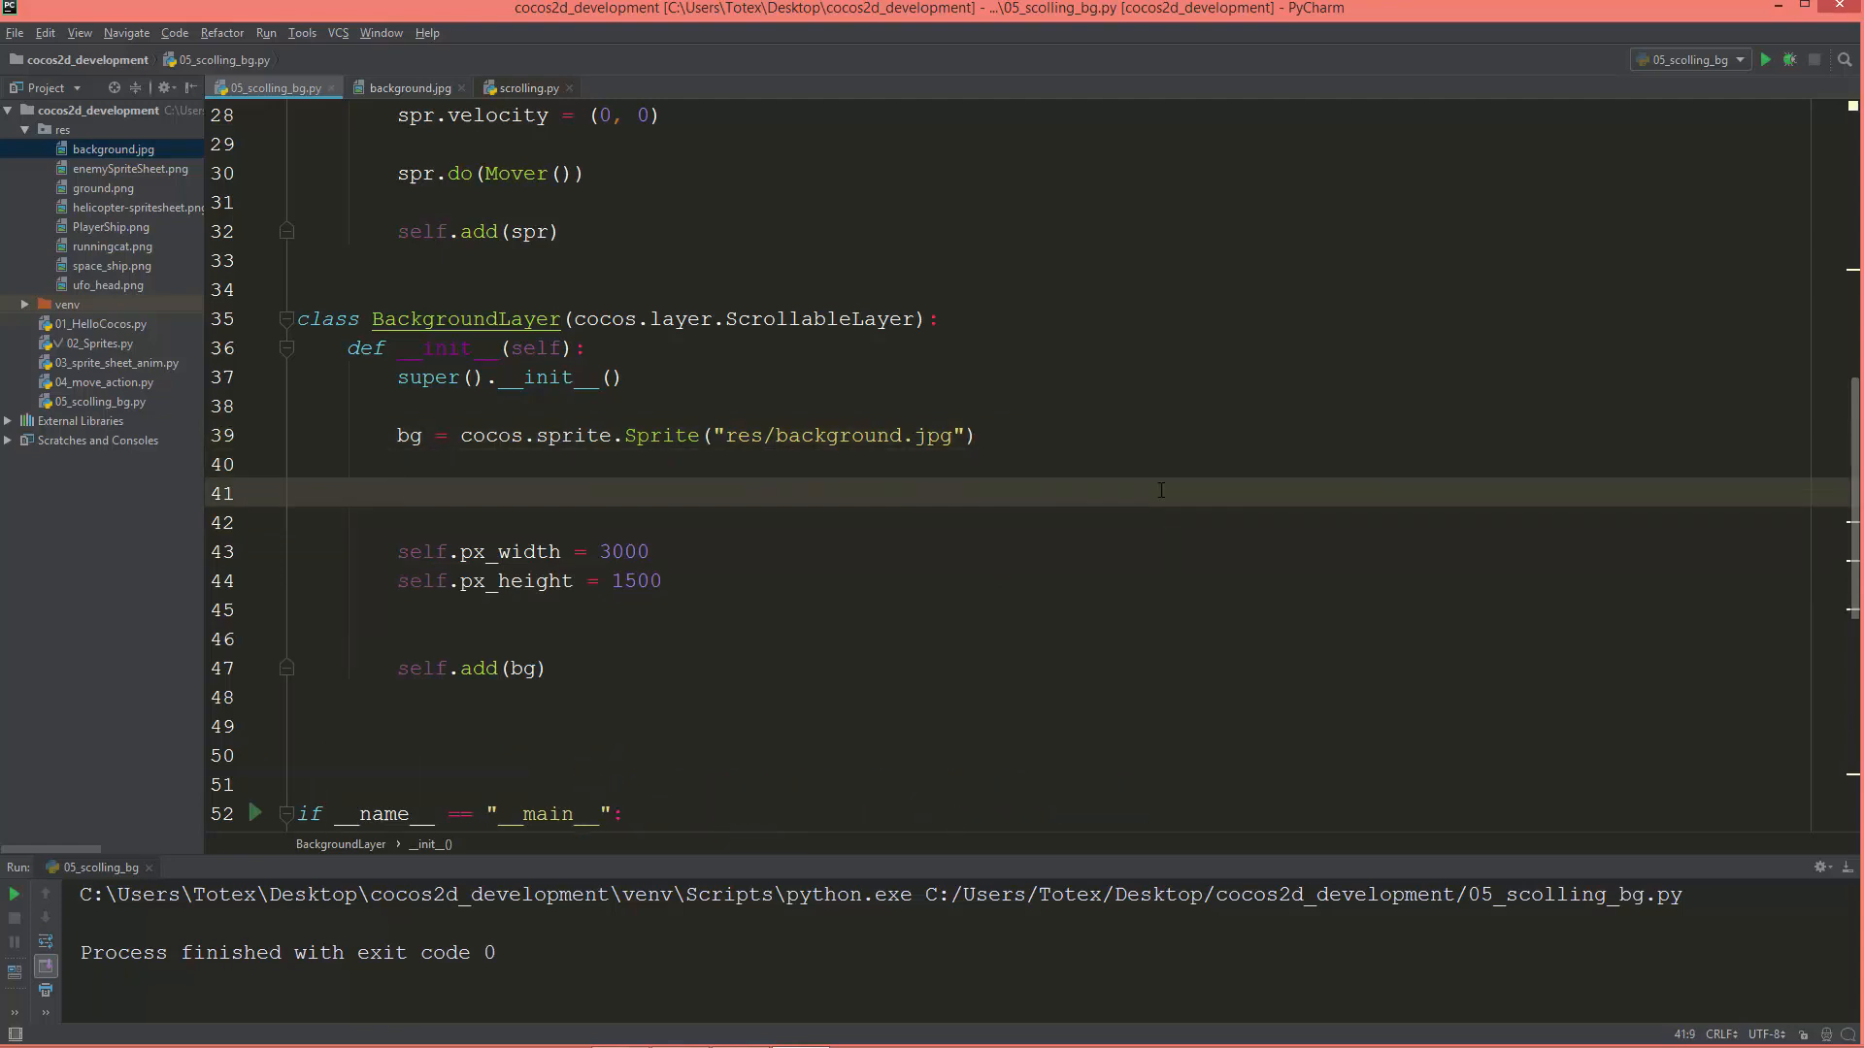
{"action": "type", "text": "bg"}
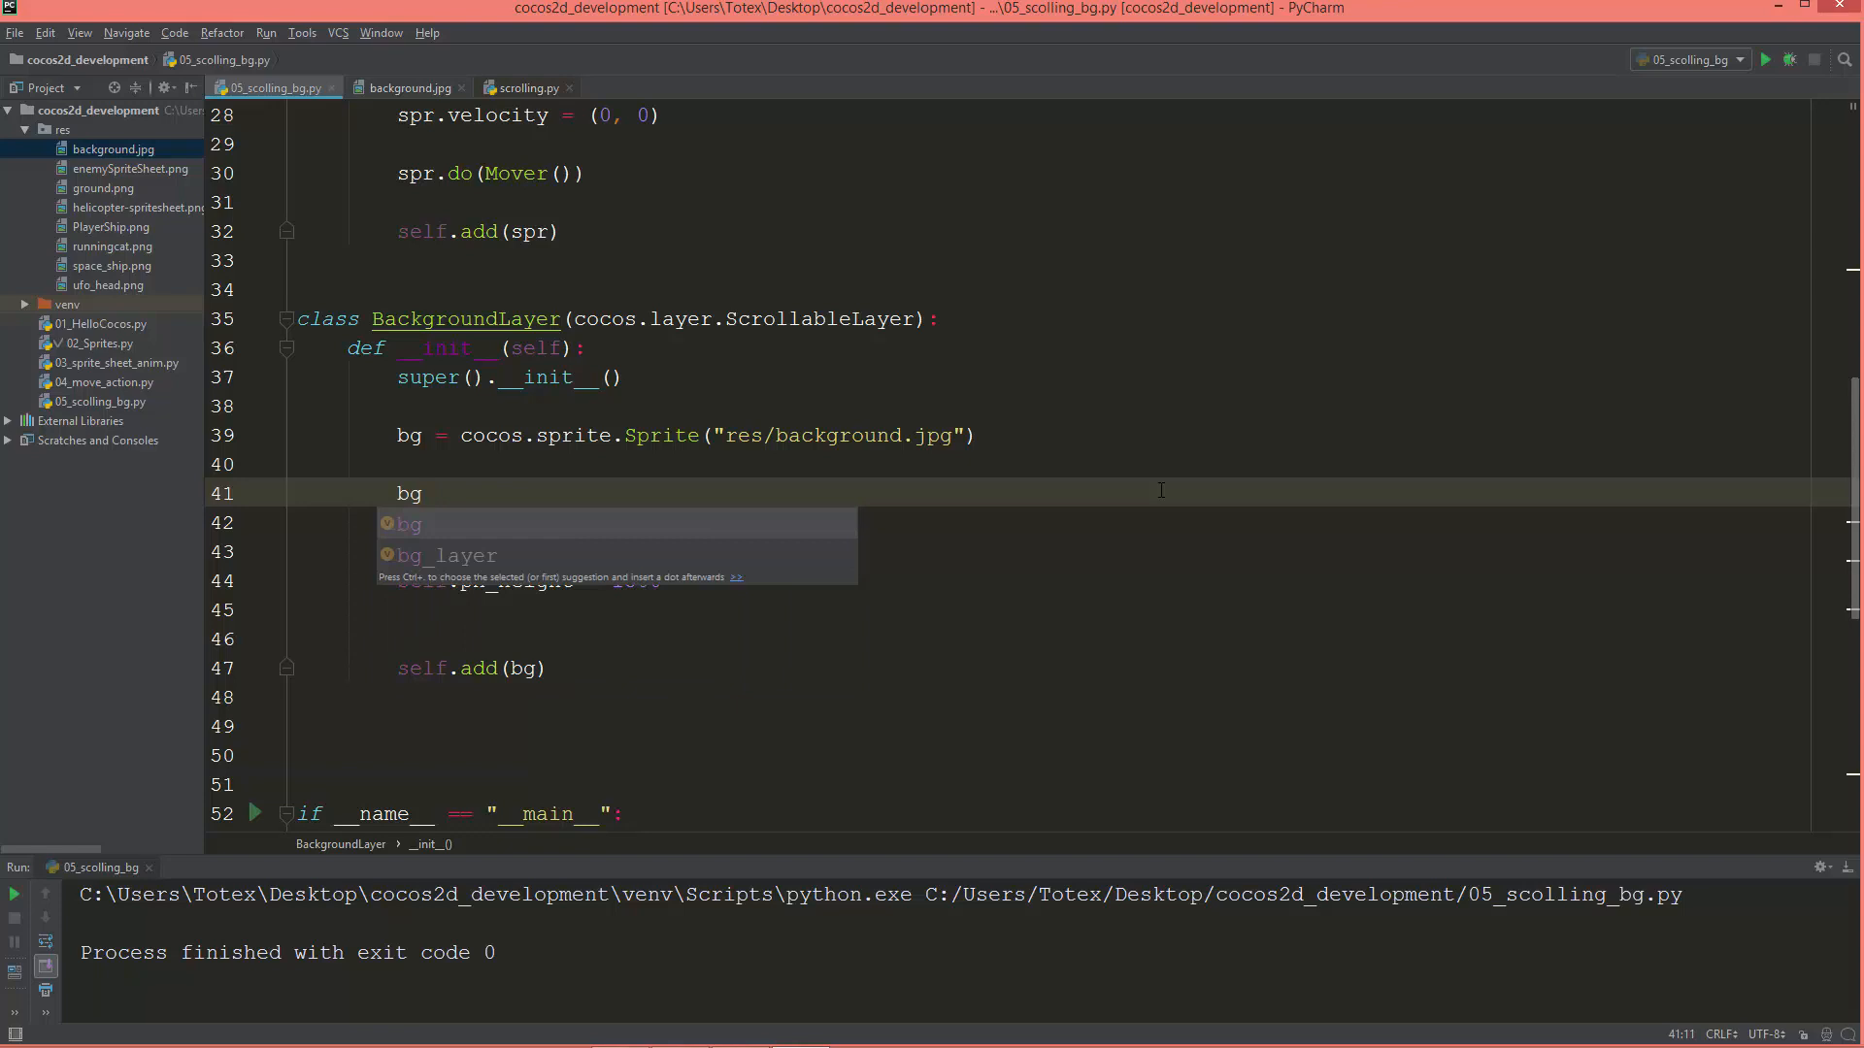
{"action": "type", "text": ".position ="}
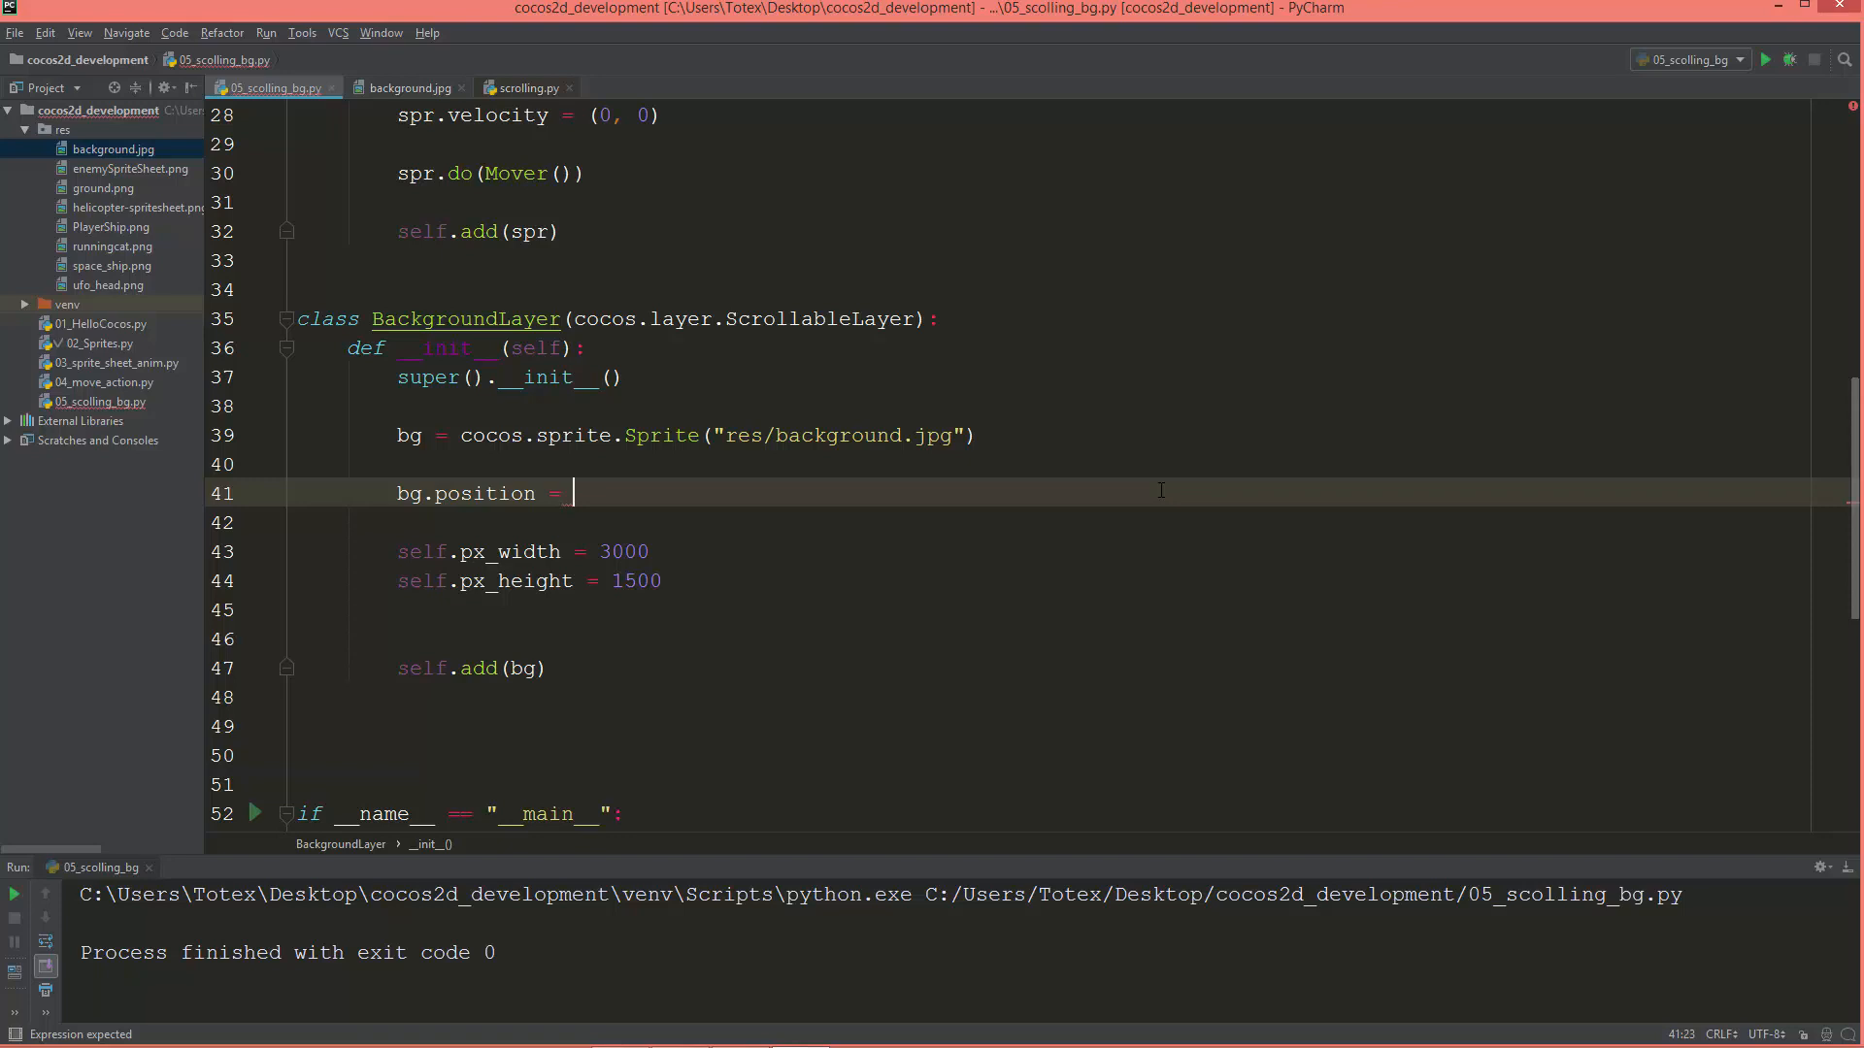
{"action": "mouse_move", "coordinate": [1107, 517]}
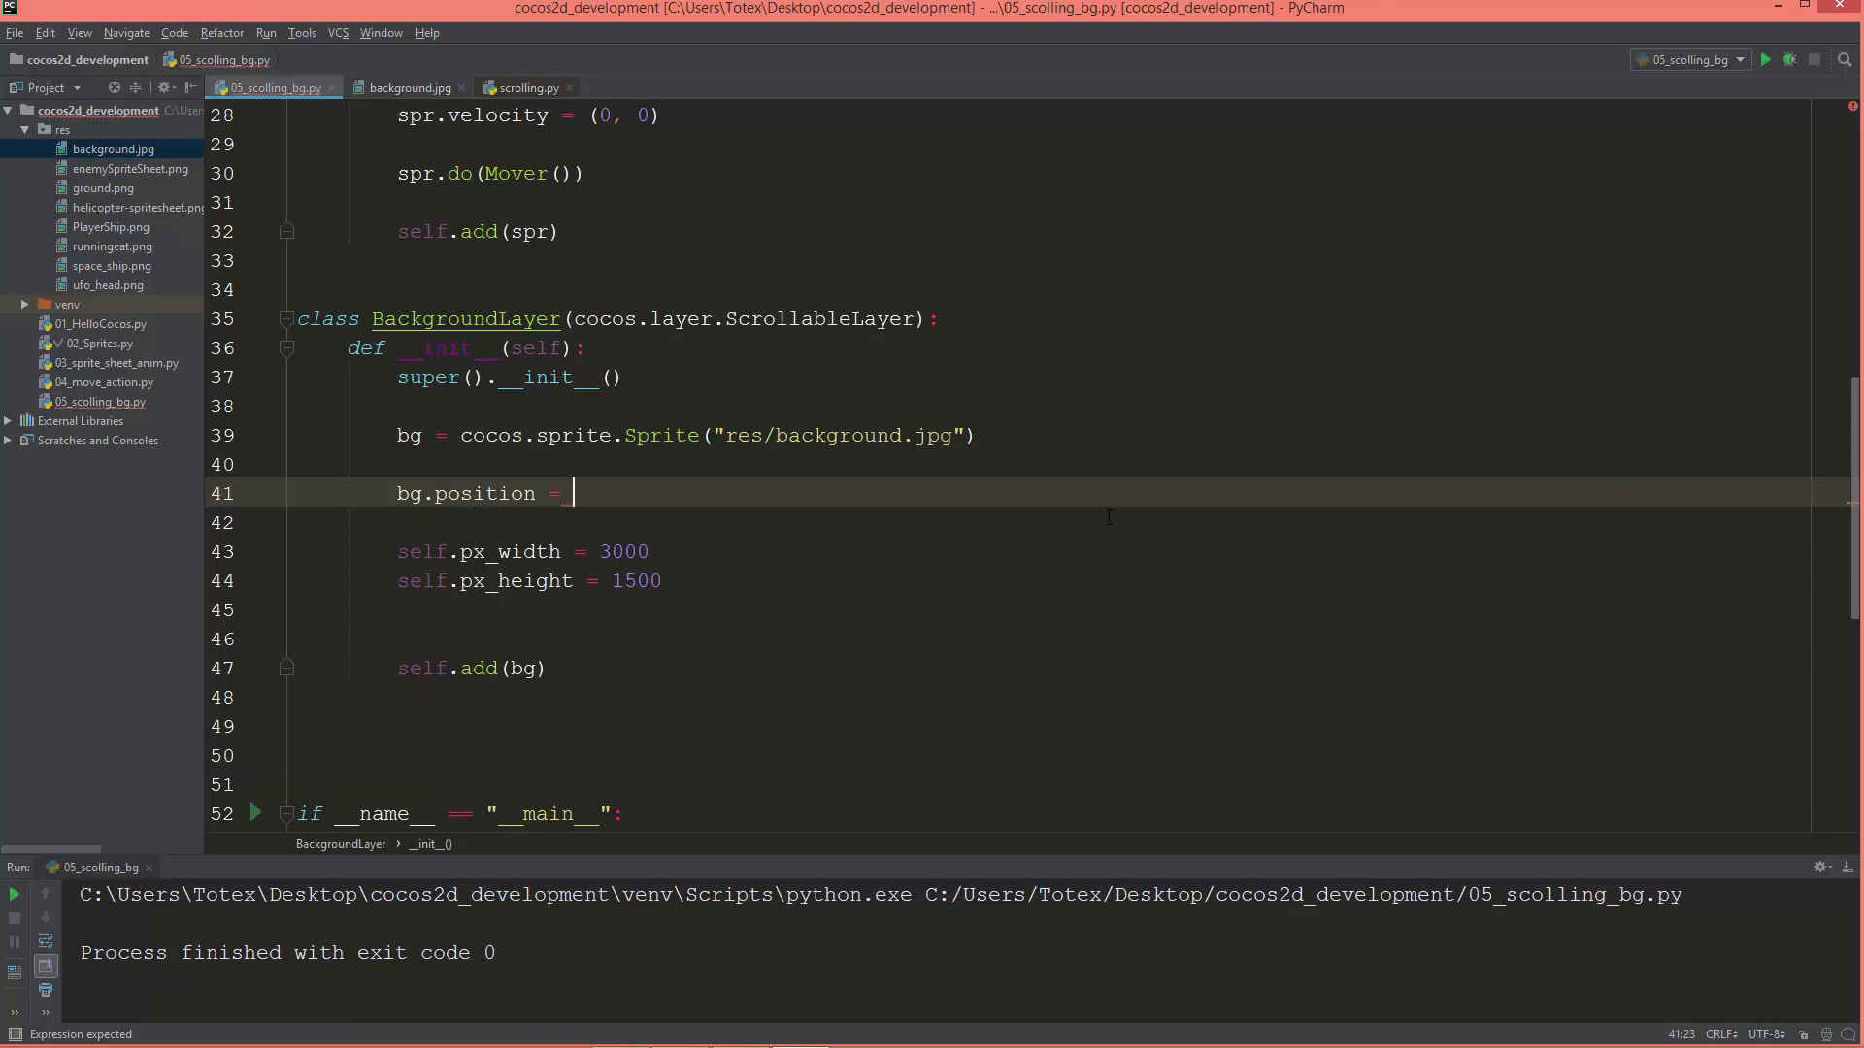
{"action": "type", "text": "15"}
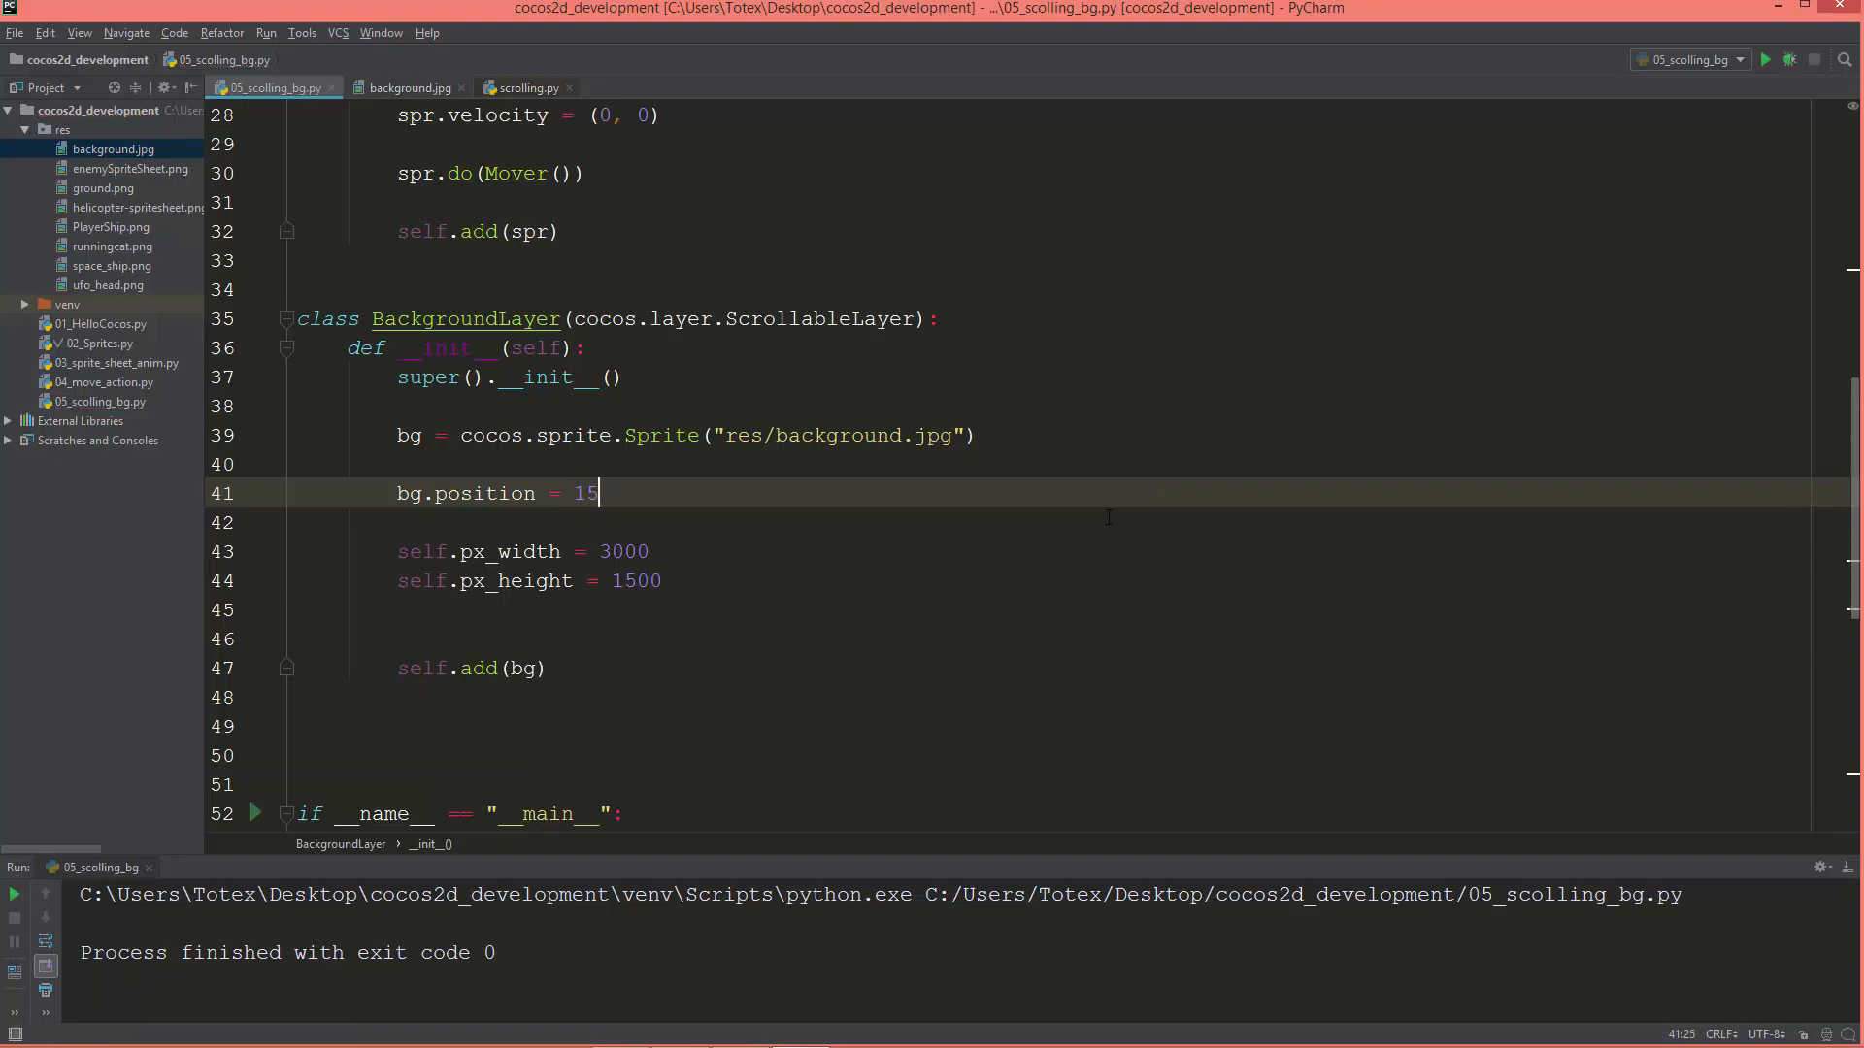
{"action": "type", "text": "00,"}
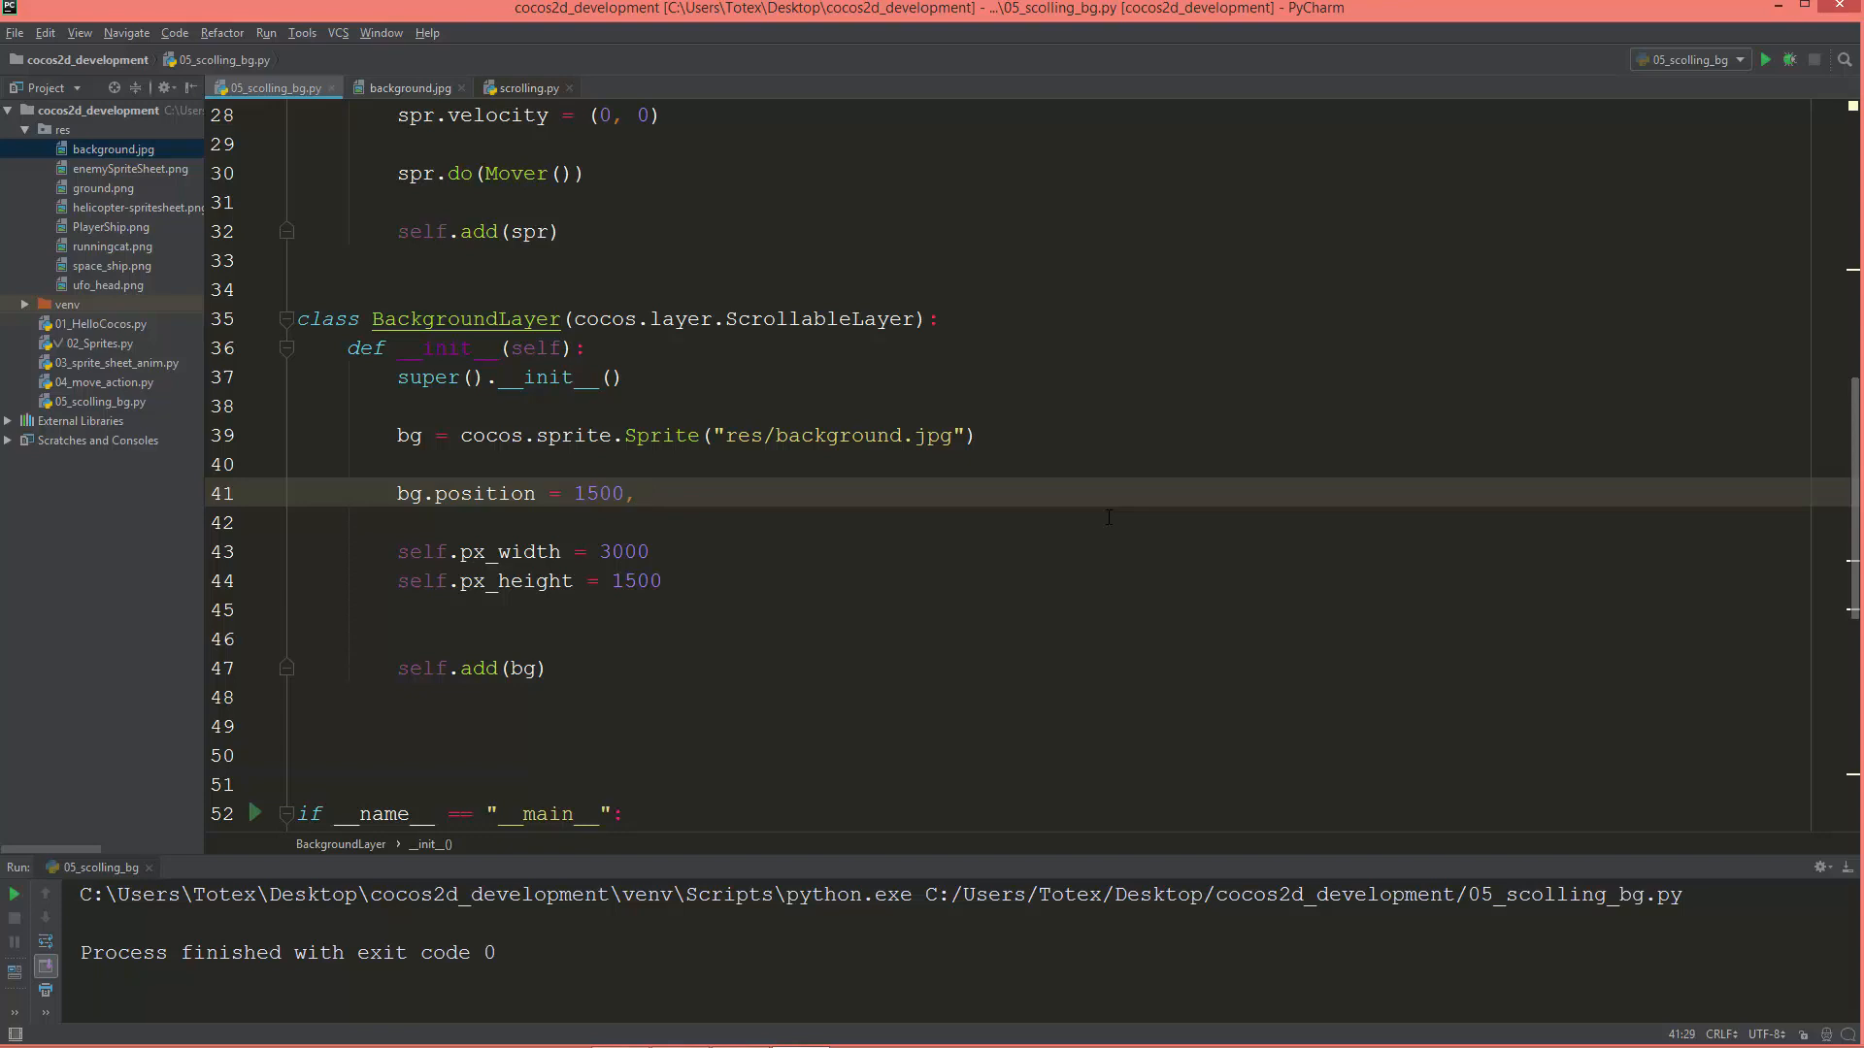
{"action": "left_click", "coordinate": [648, 494]}
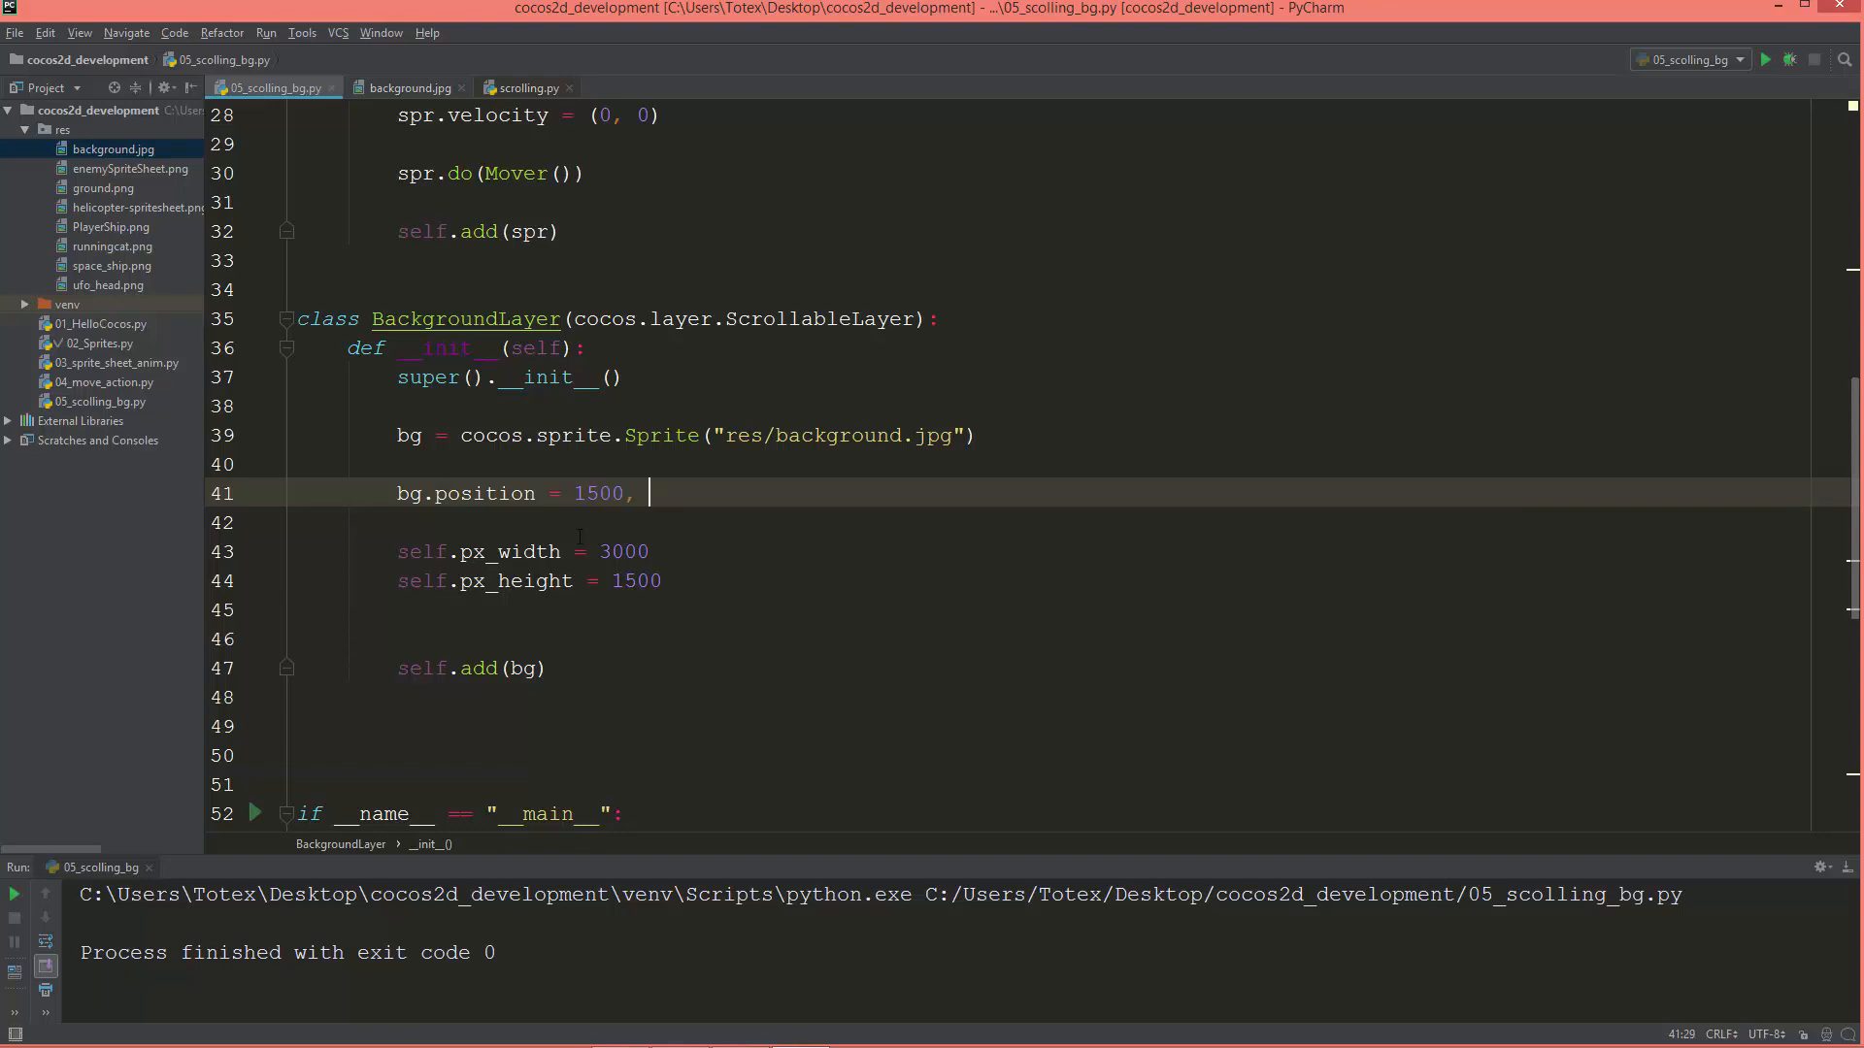
{"action": "double_click", "coordinate": [634, 582]}
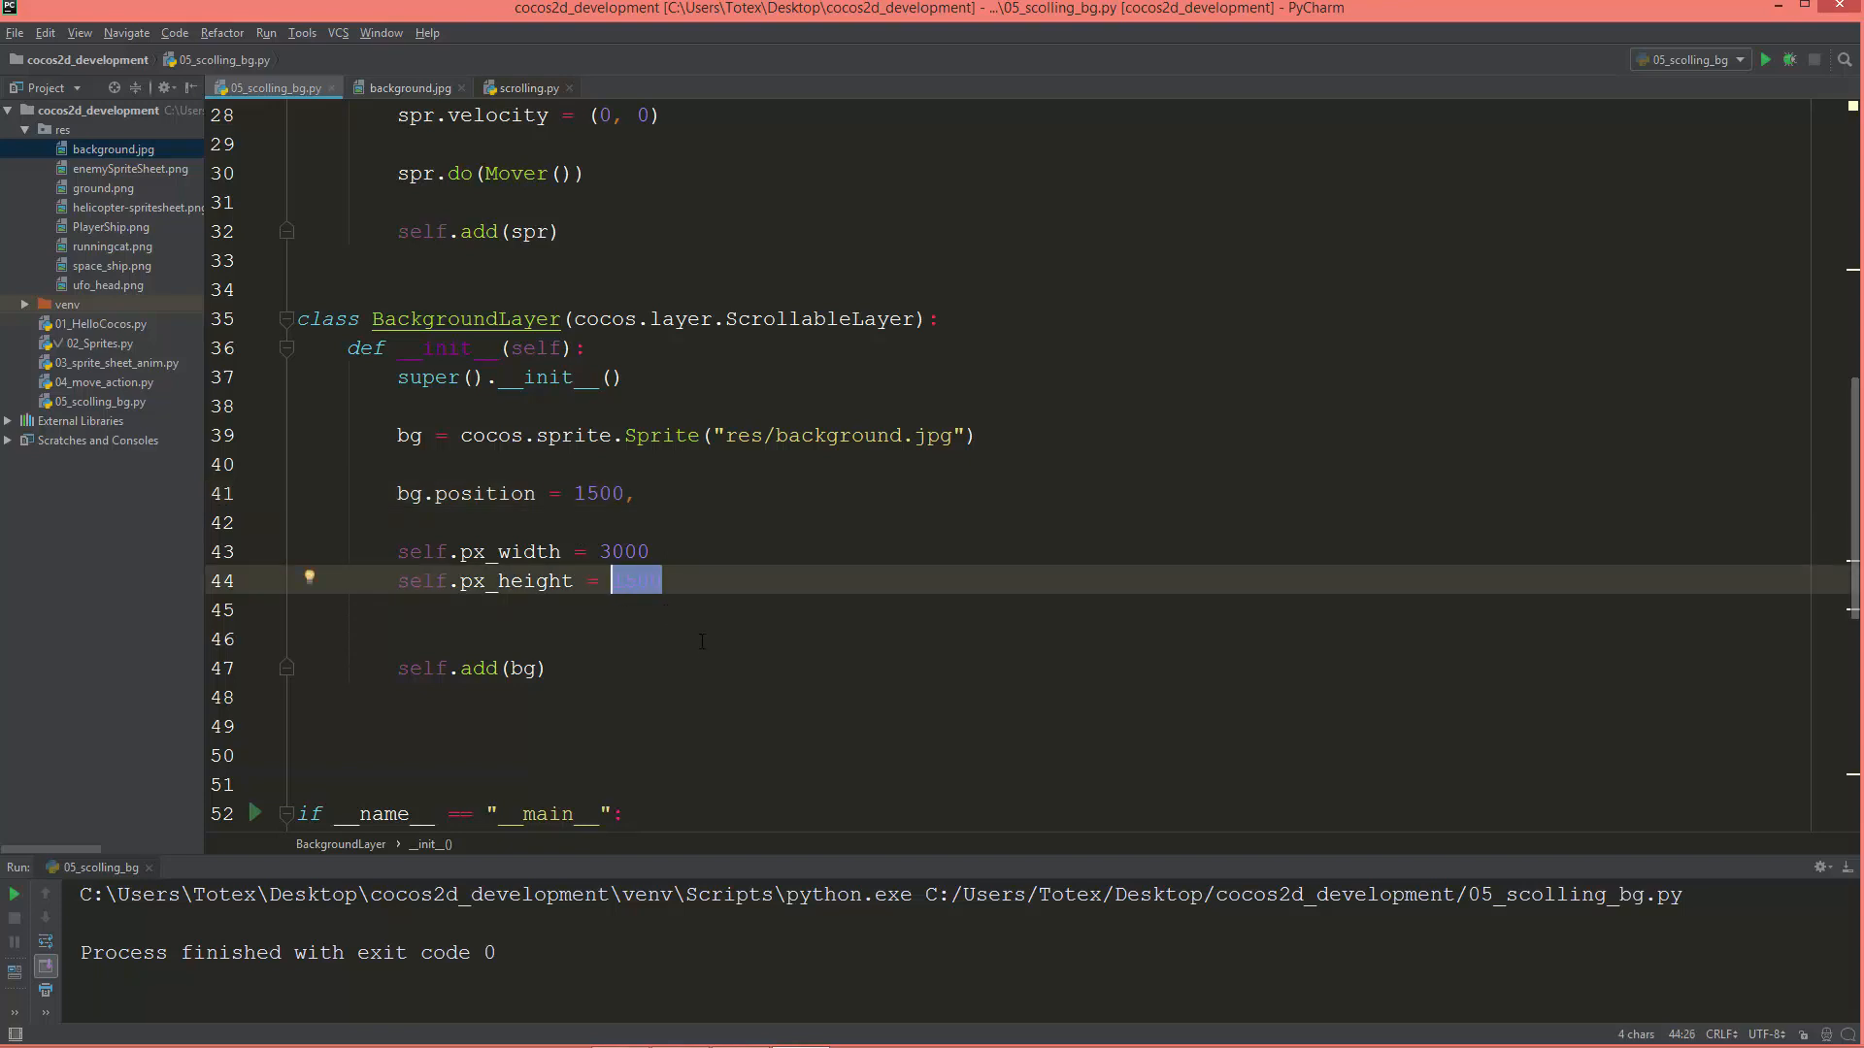
{"action": "type", "text": "1500"}
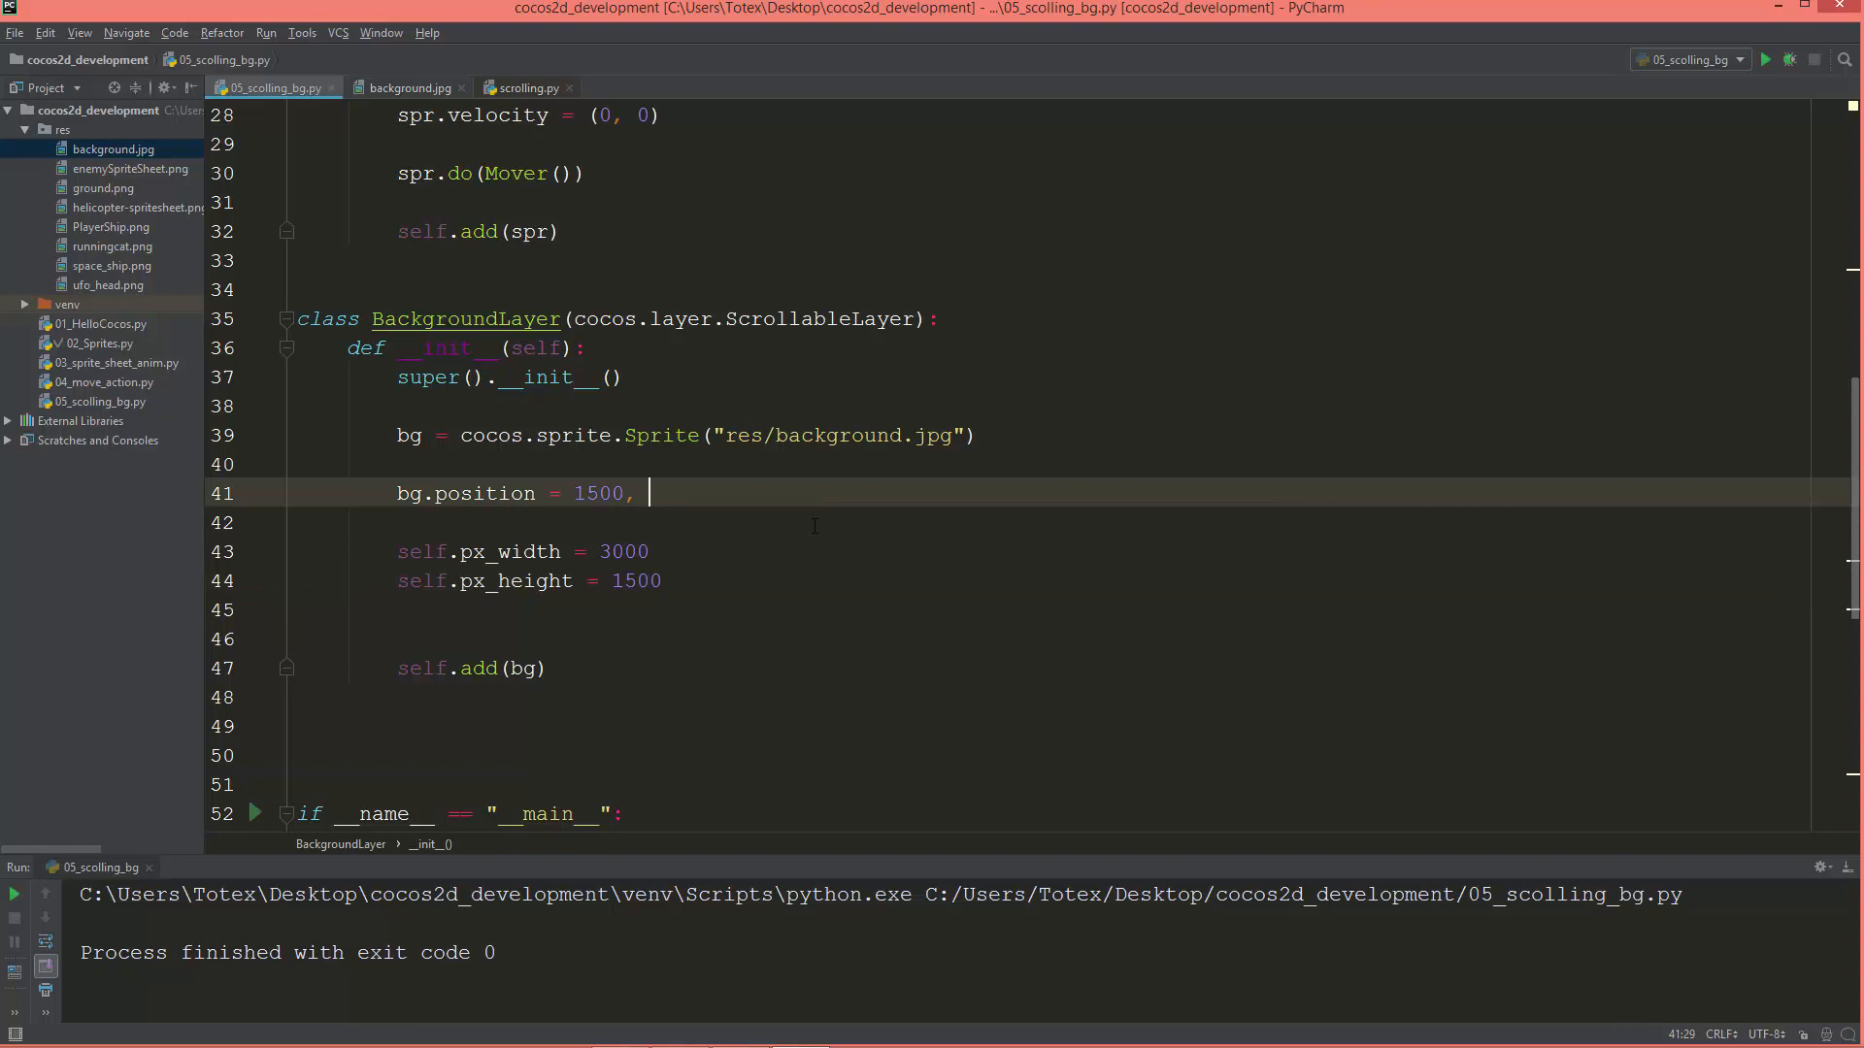
{"action": "type", "text": "750"}
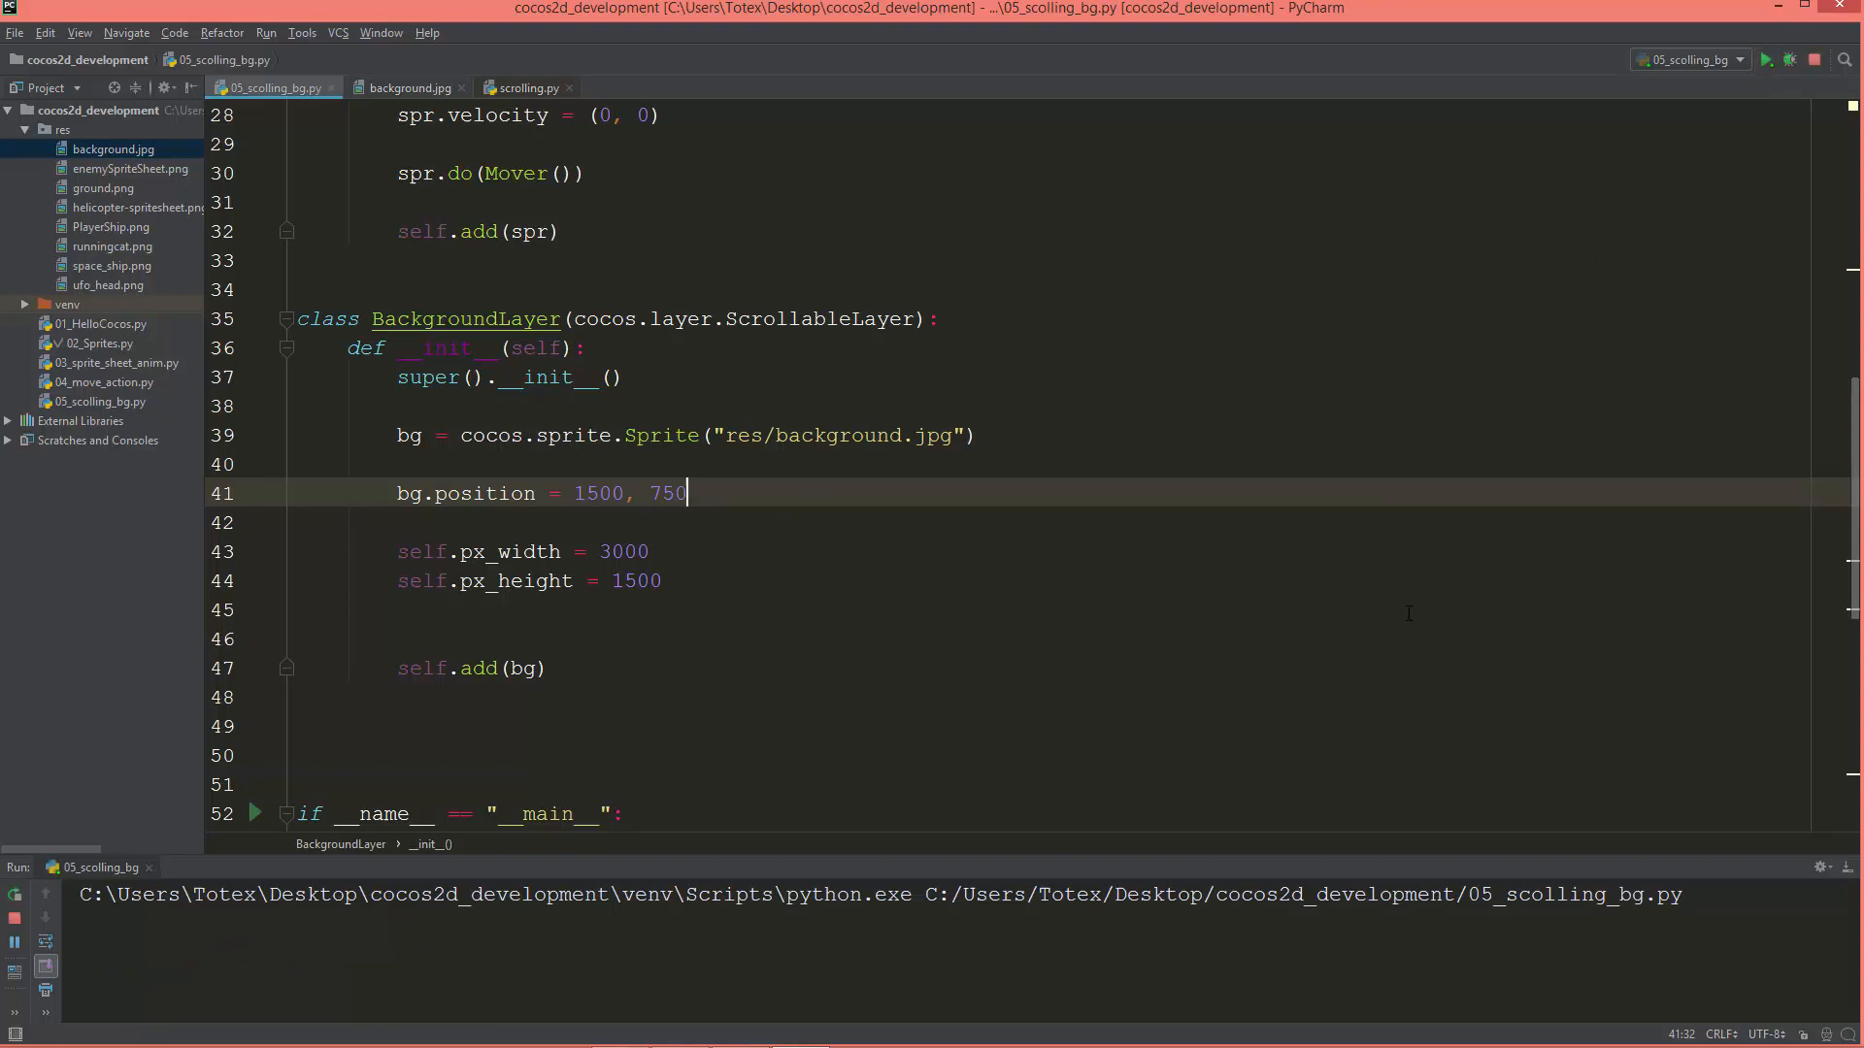
{"action": "left_click", "coordinate": [1767, 59]}
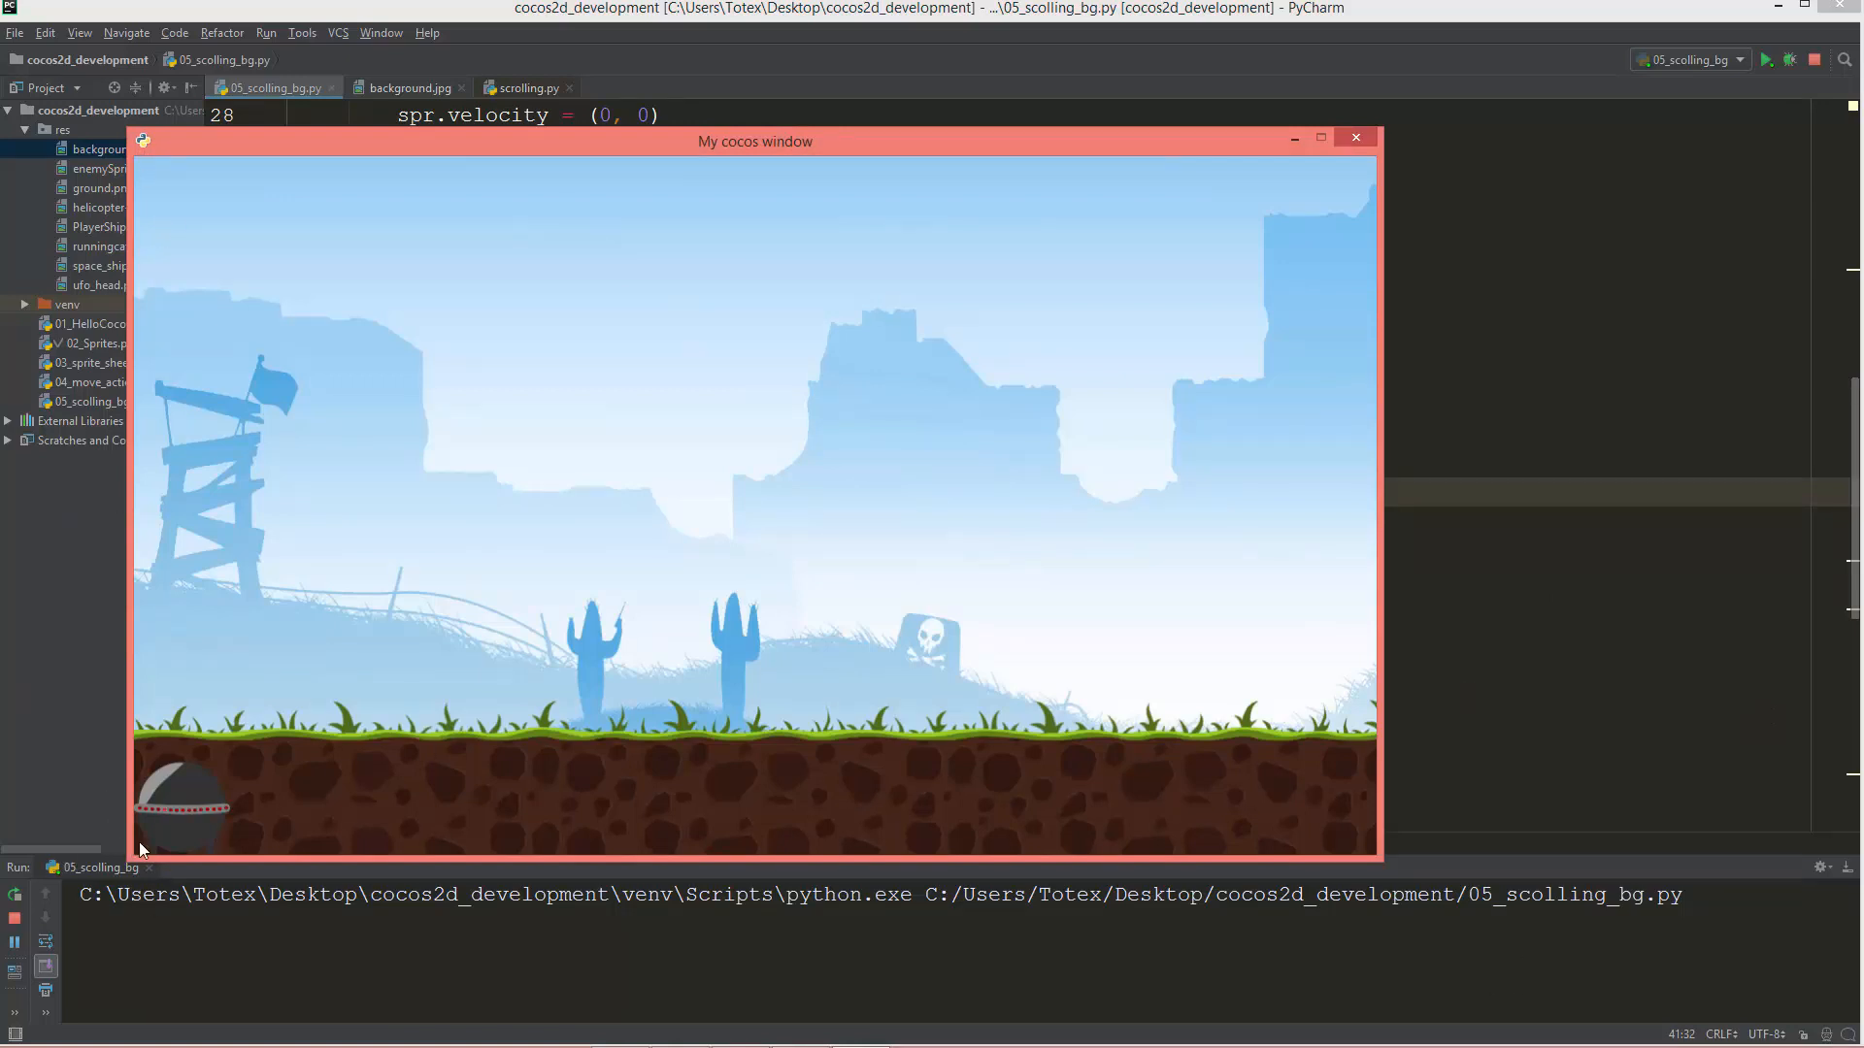
{"action": "mouse_move", "coordinate": [1126, 640]}
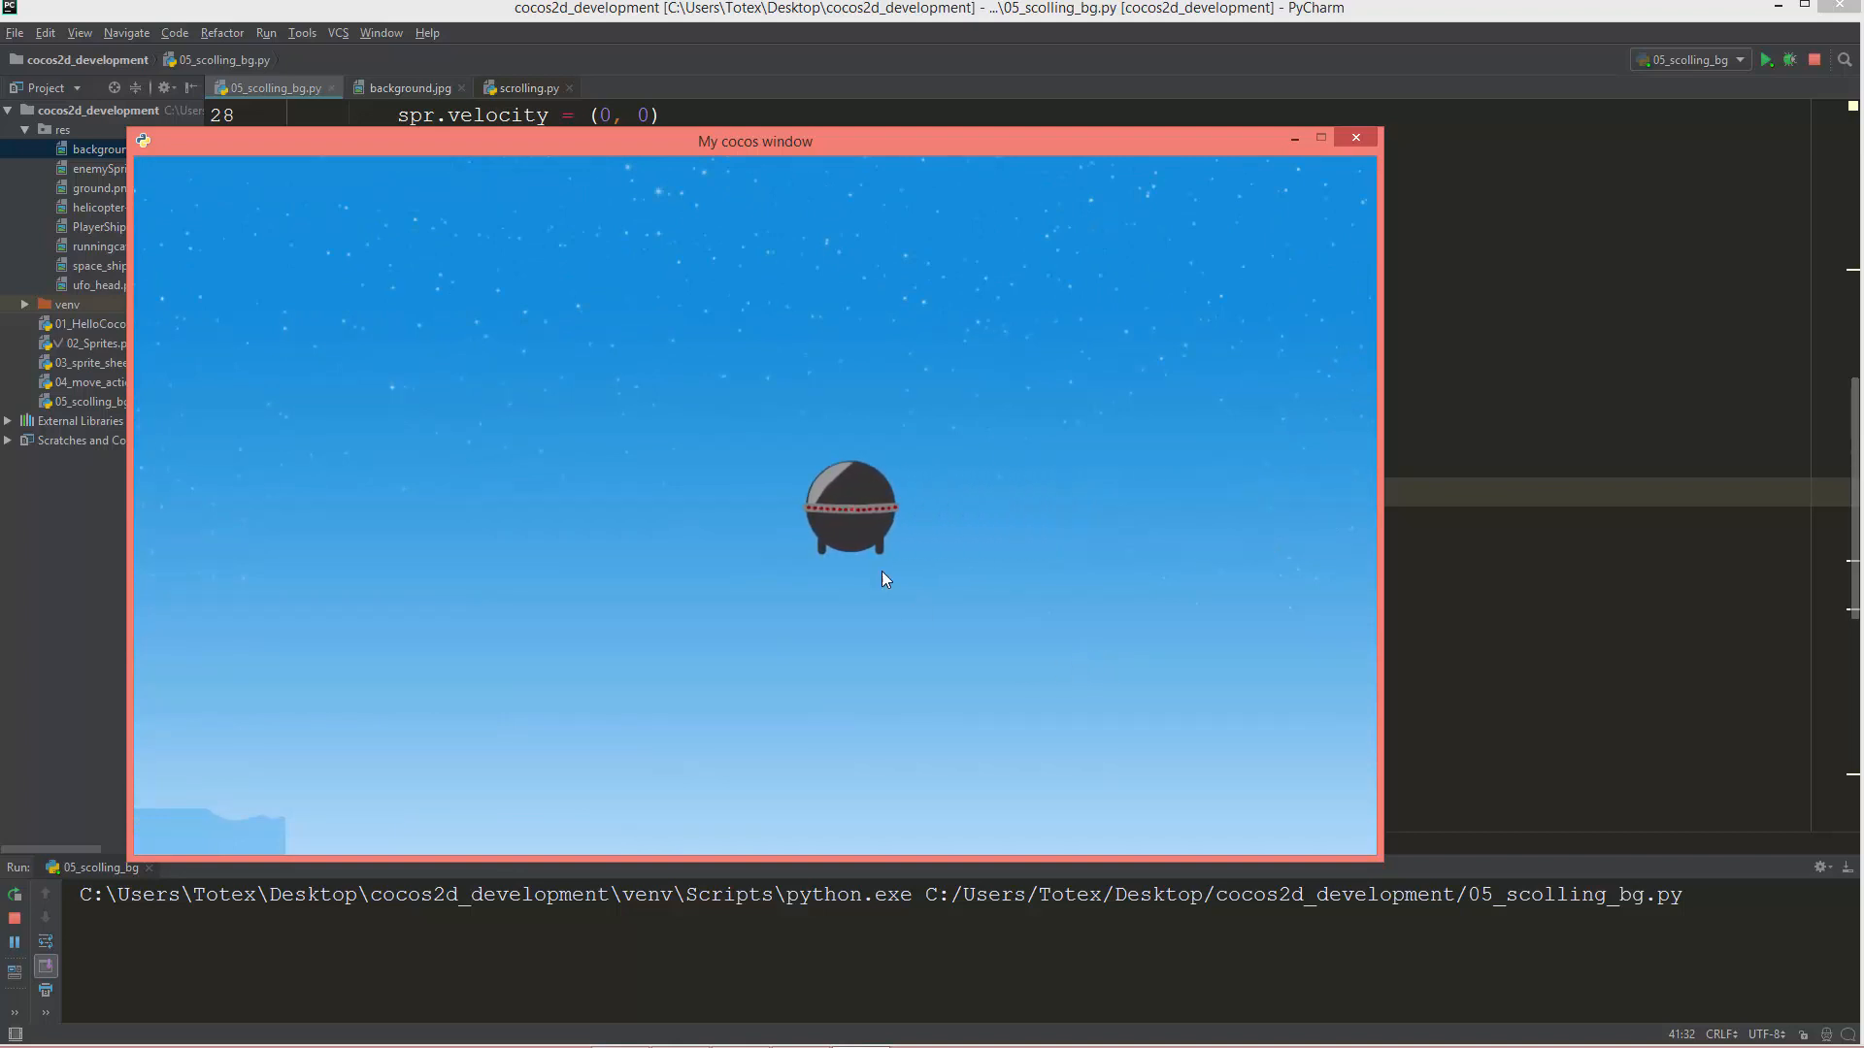
{"action": "mouse_move", "coordinate": [986, 663]}
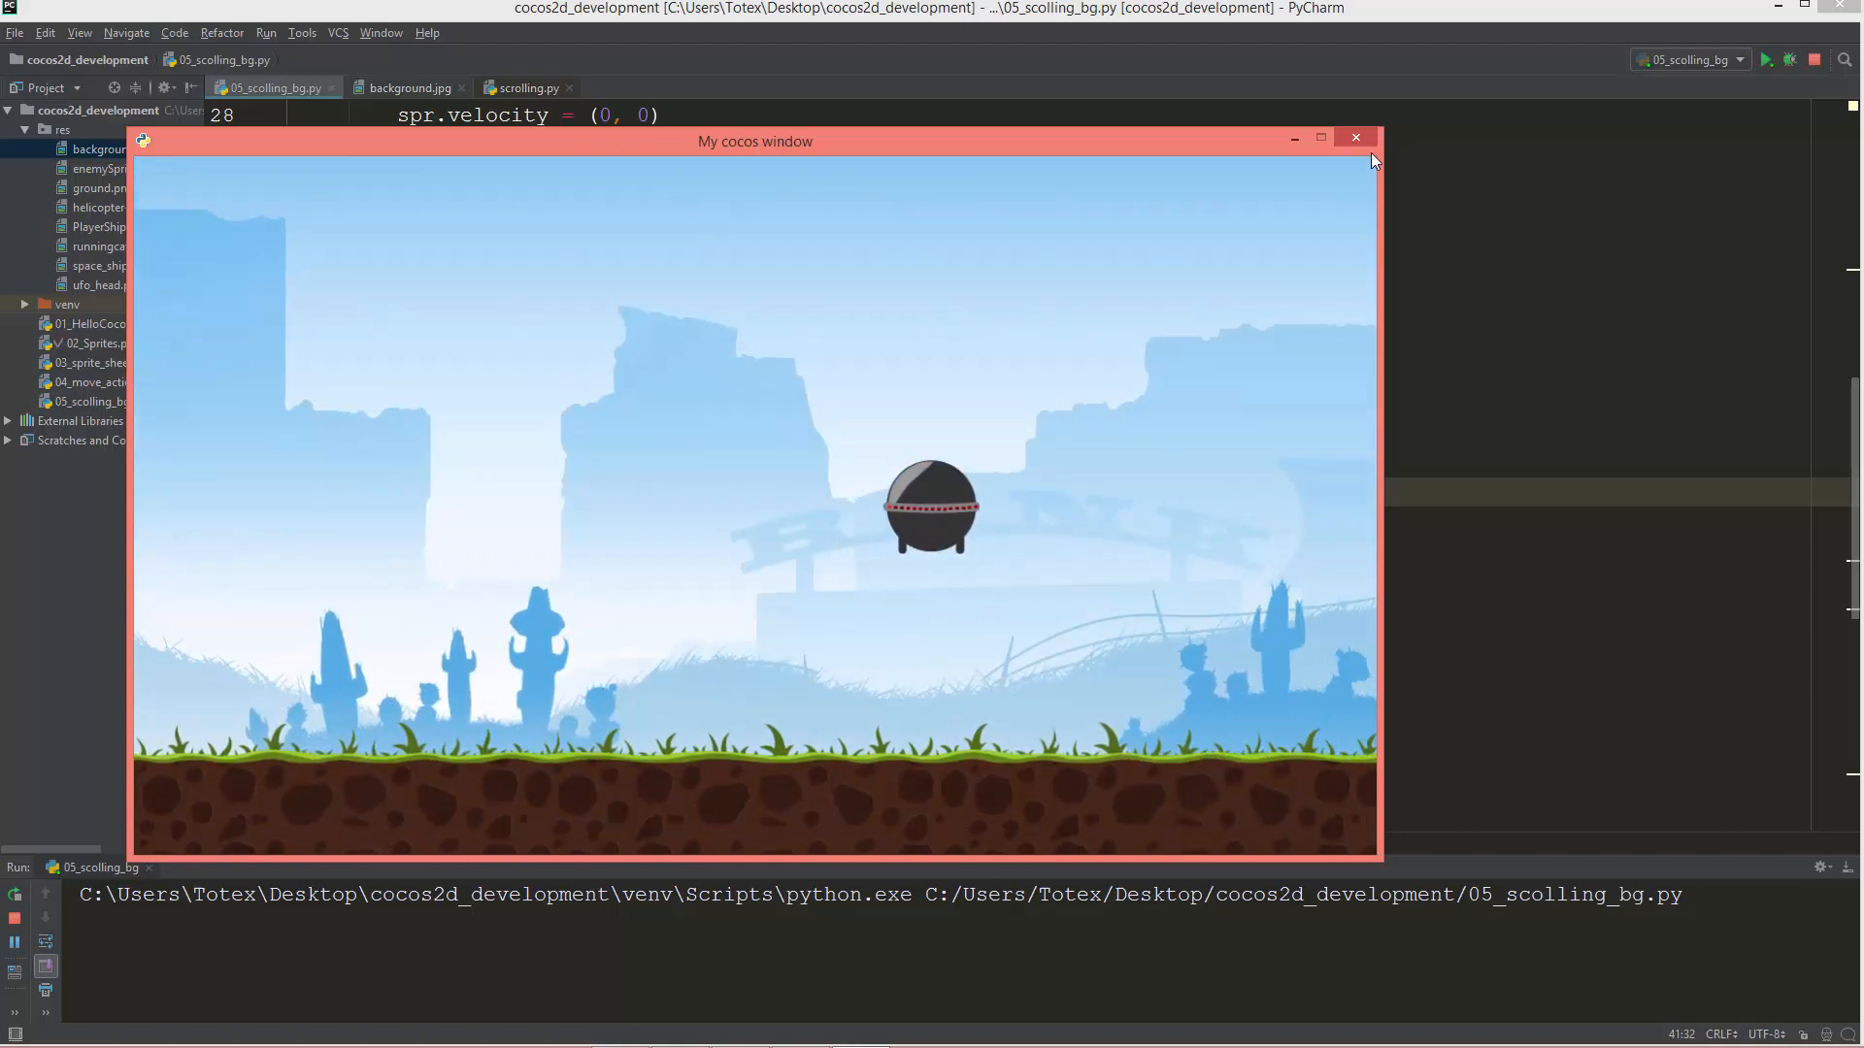
{"action": "left_click", "coordinate": [1355, 137]}
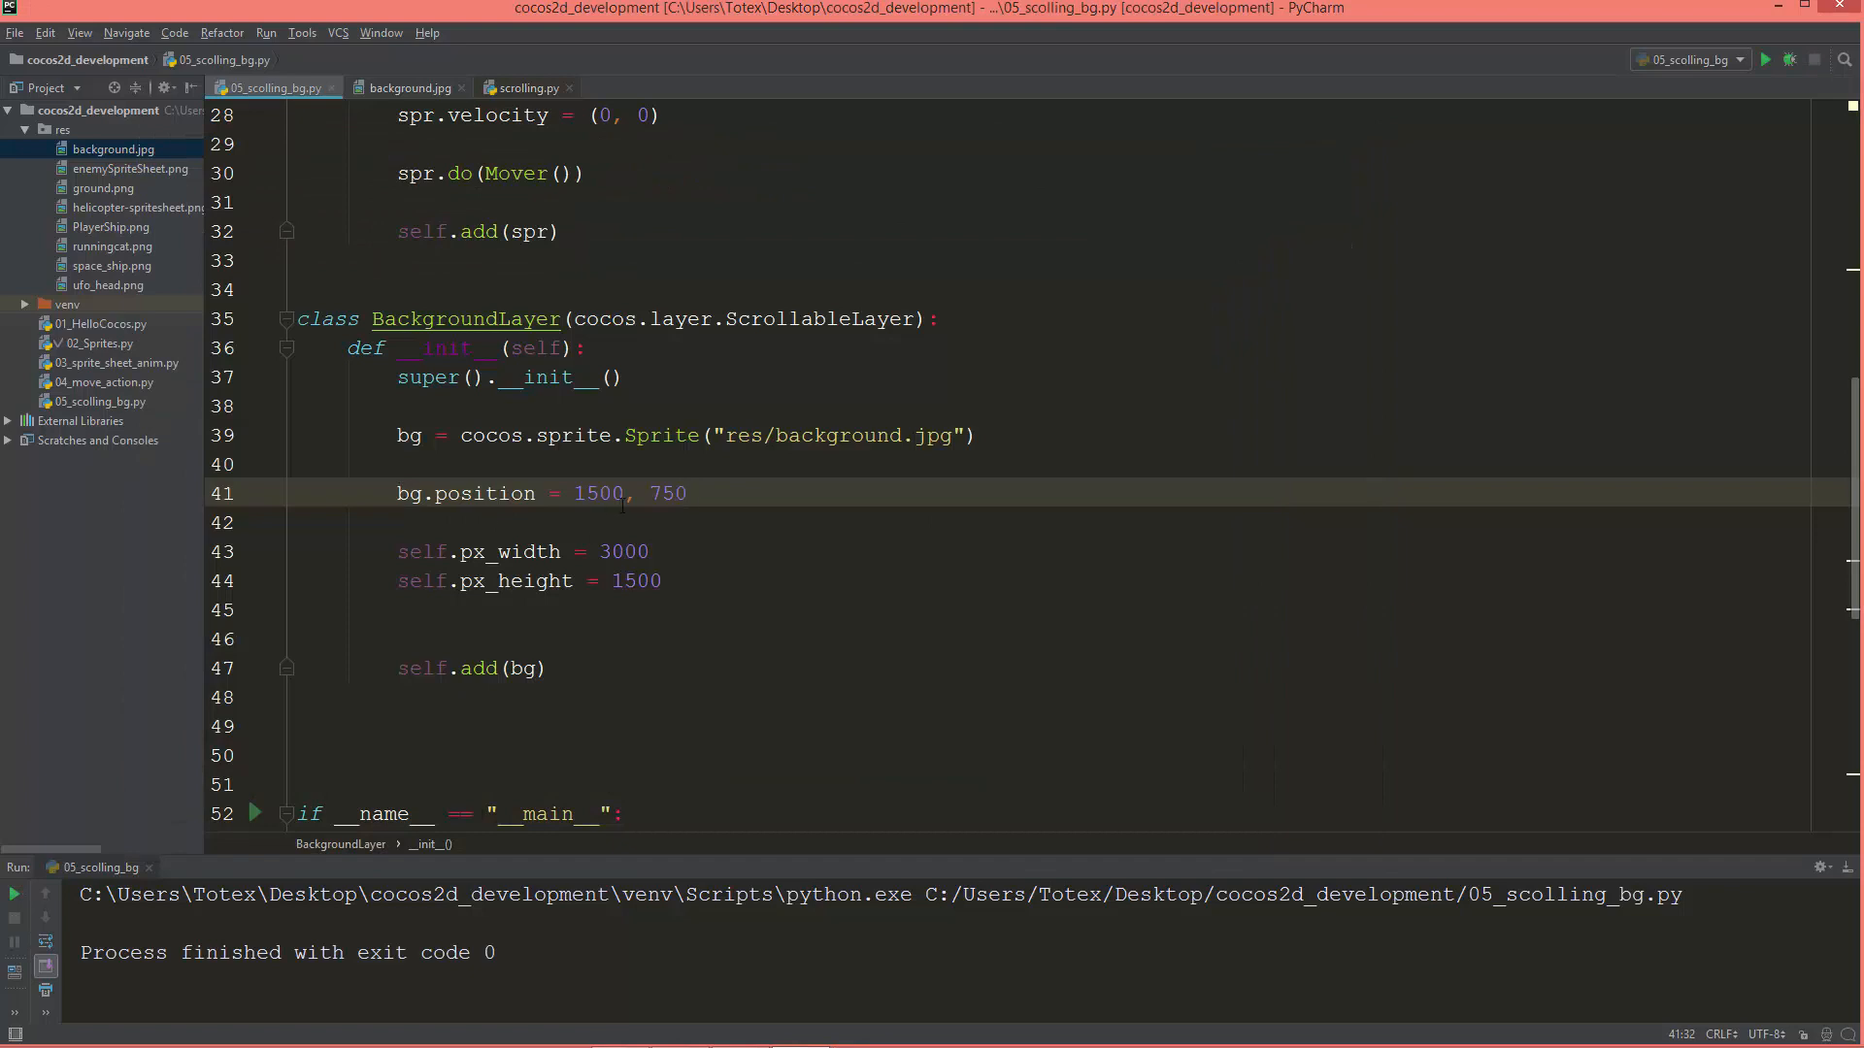
Make bg.position's vertical coordinate bg.height // 2.
{"action": "left_click", "coordinate": [688, 494]}
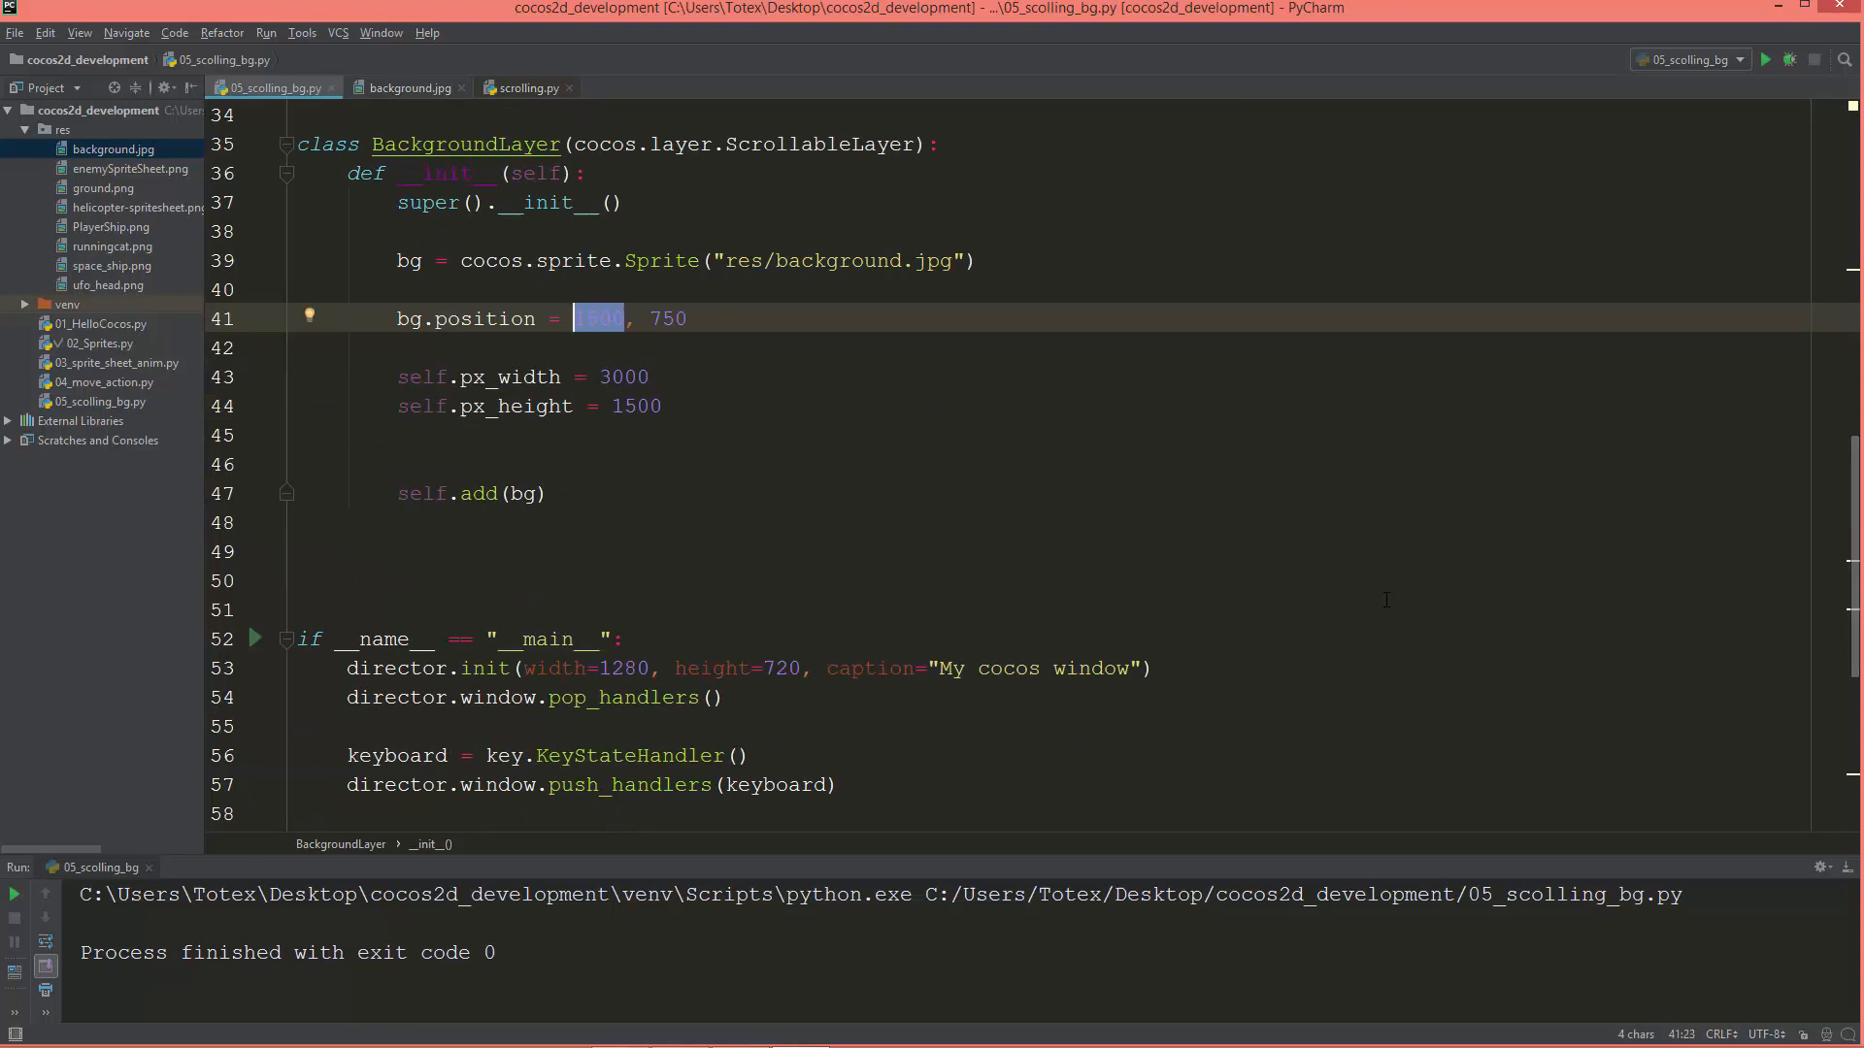
{"action": "type", "text": "bg.width // 2"}
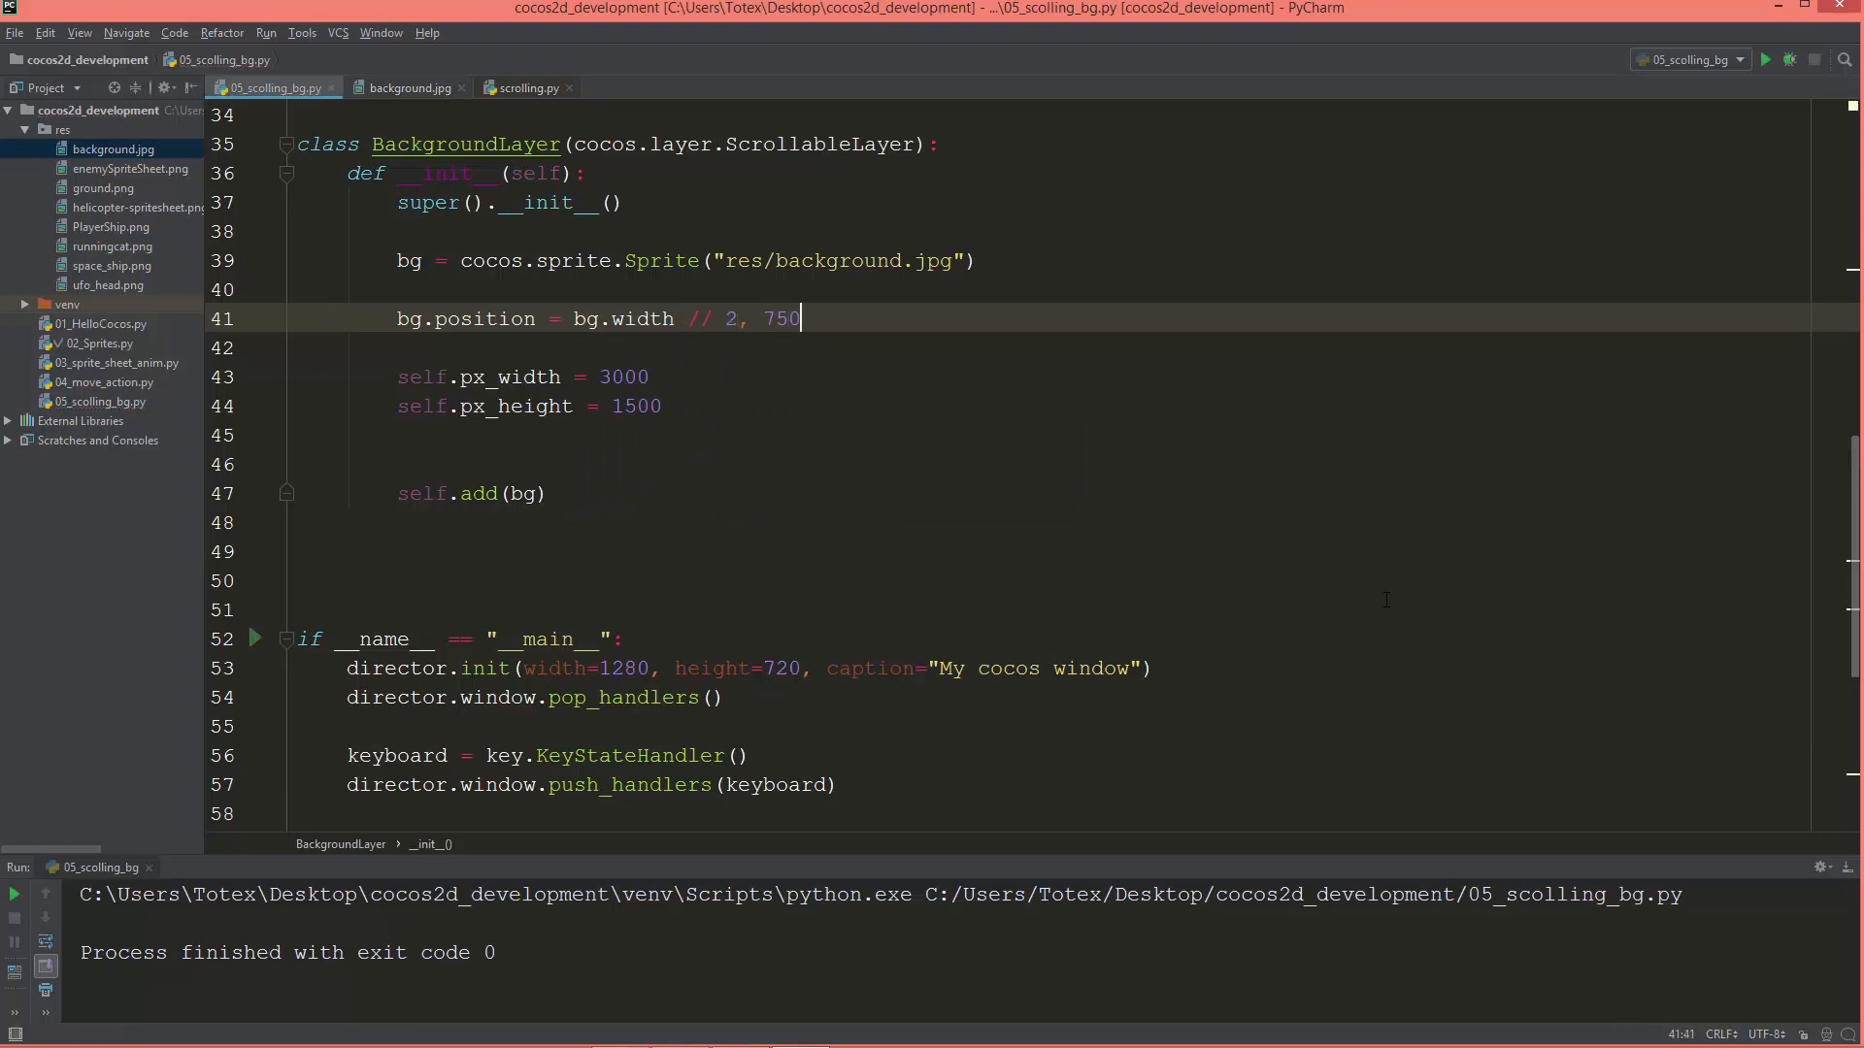
{"action": "type", "text": "bg"}
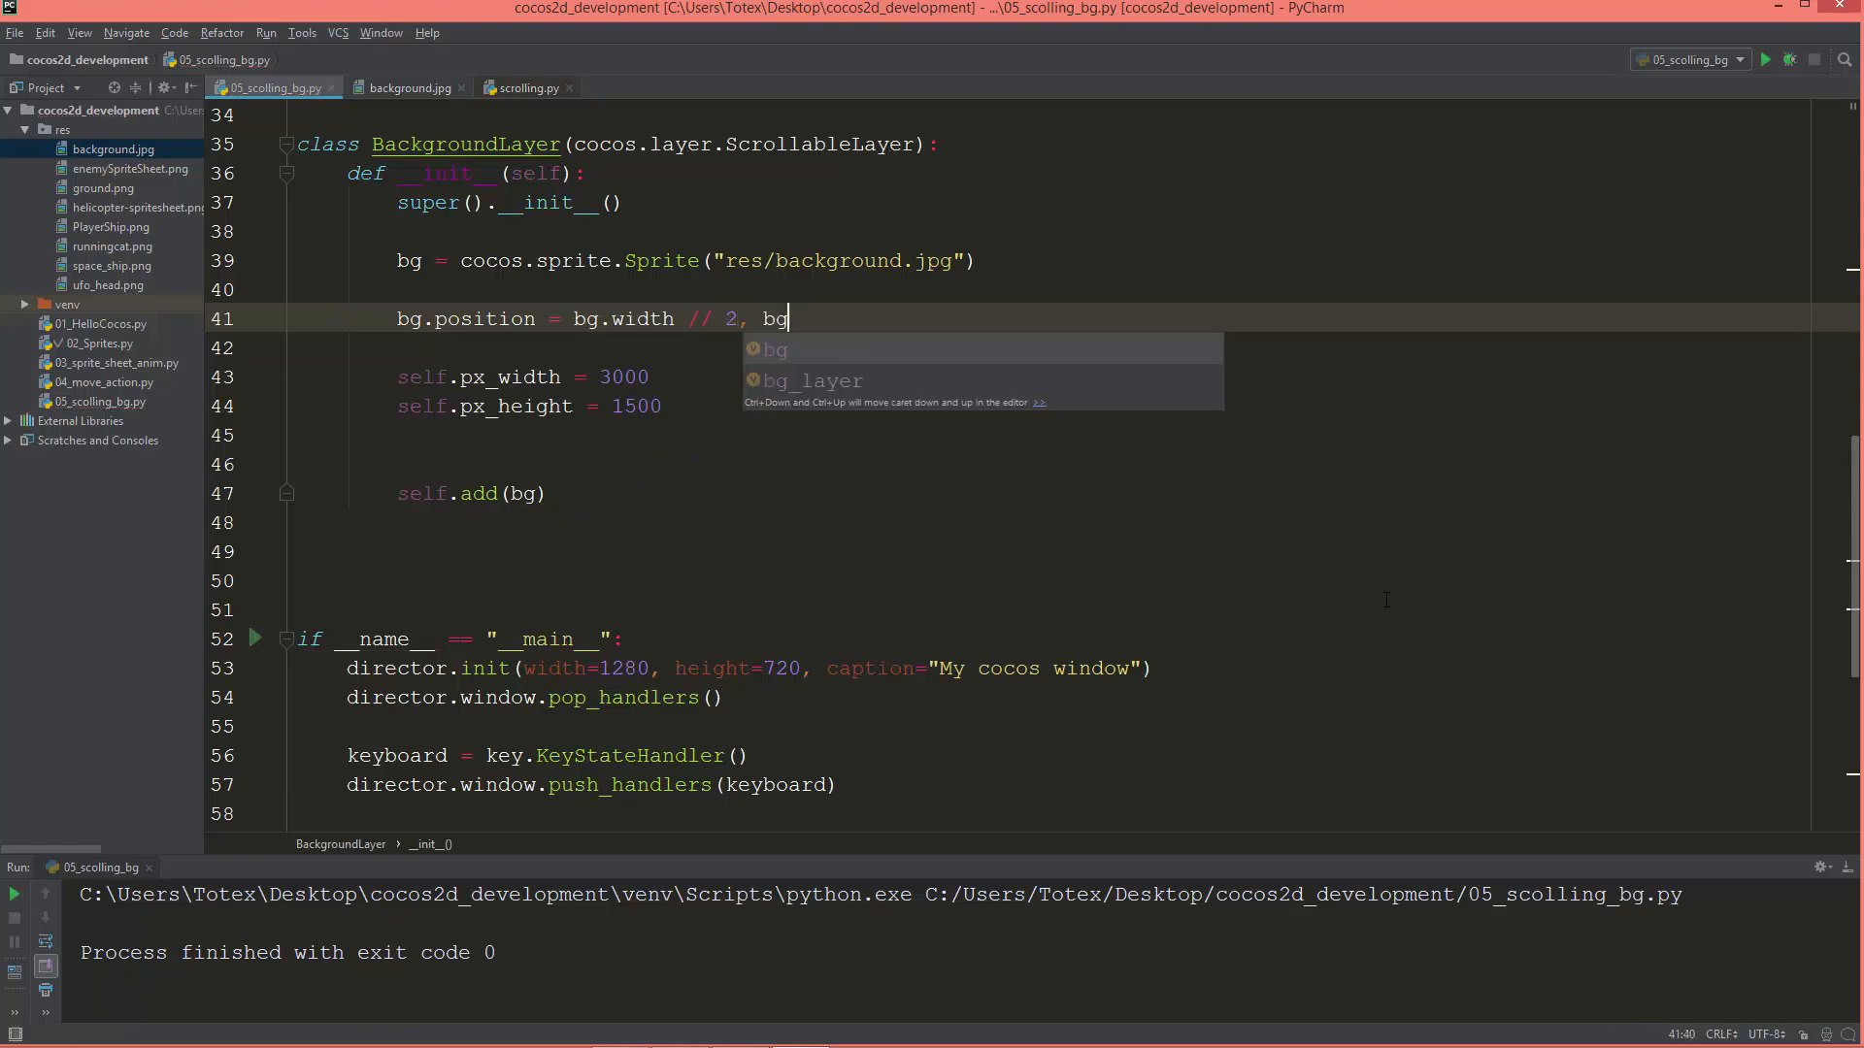
{"action": "type", "text": ".height"}
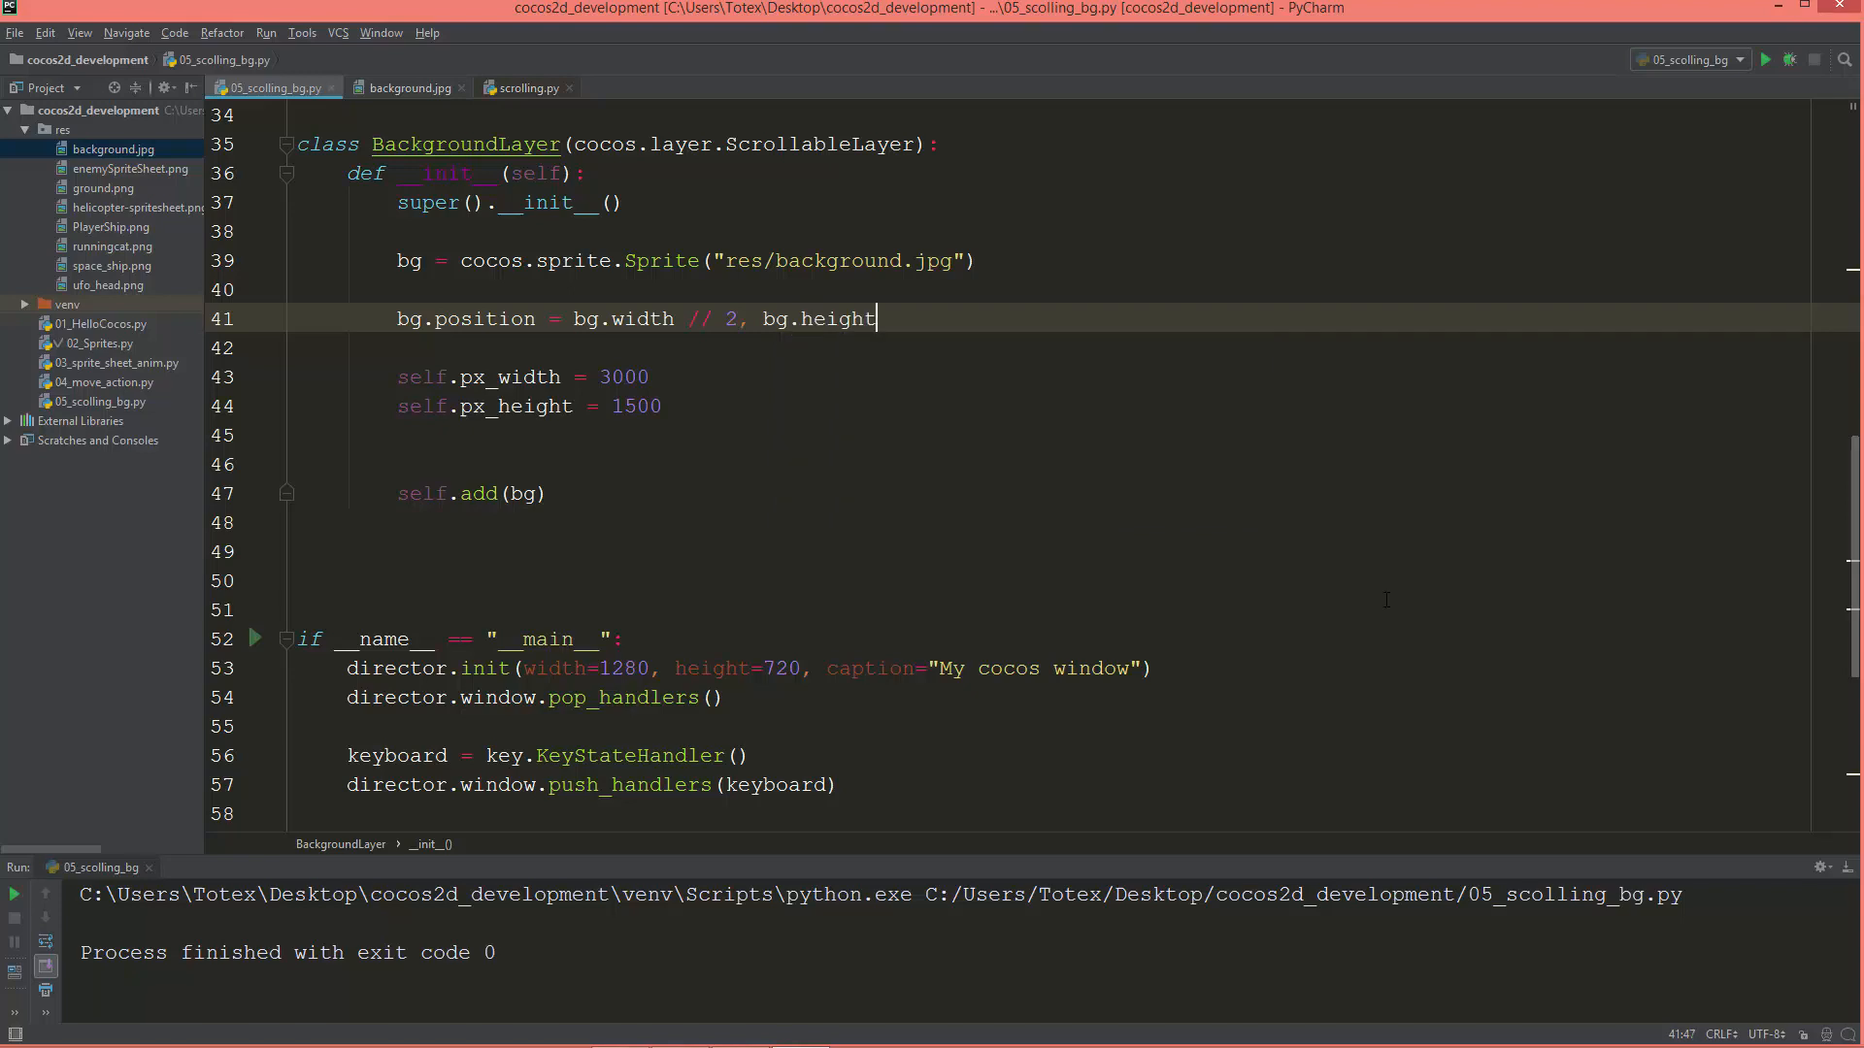
{"action": "type", "text": "// 2"}
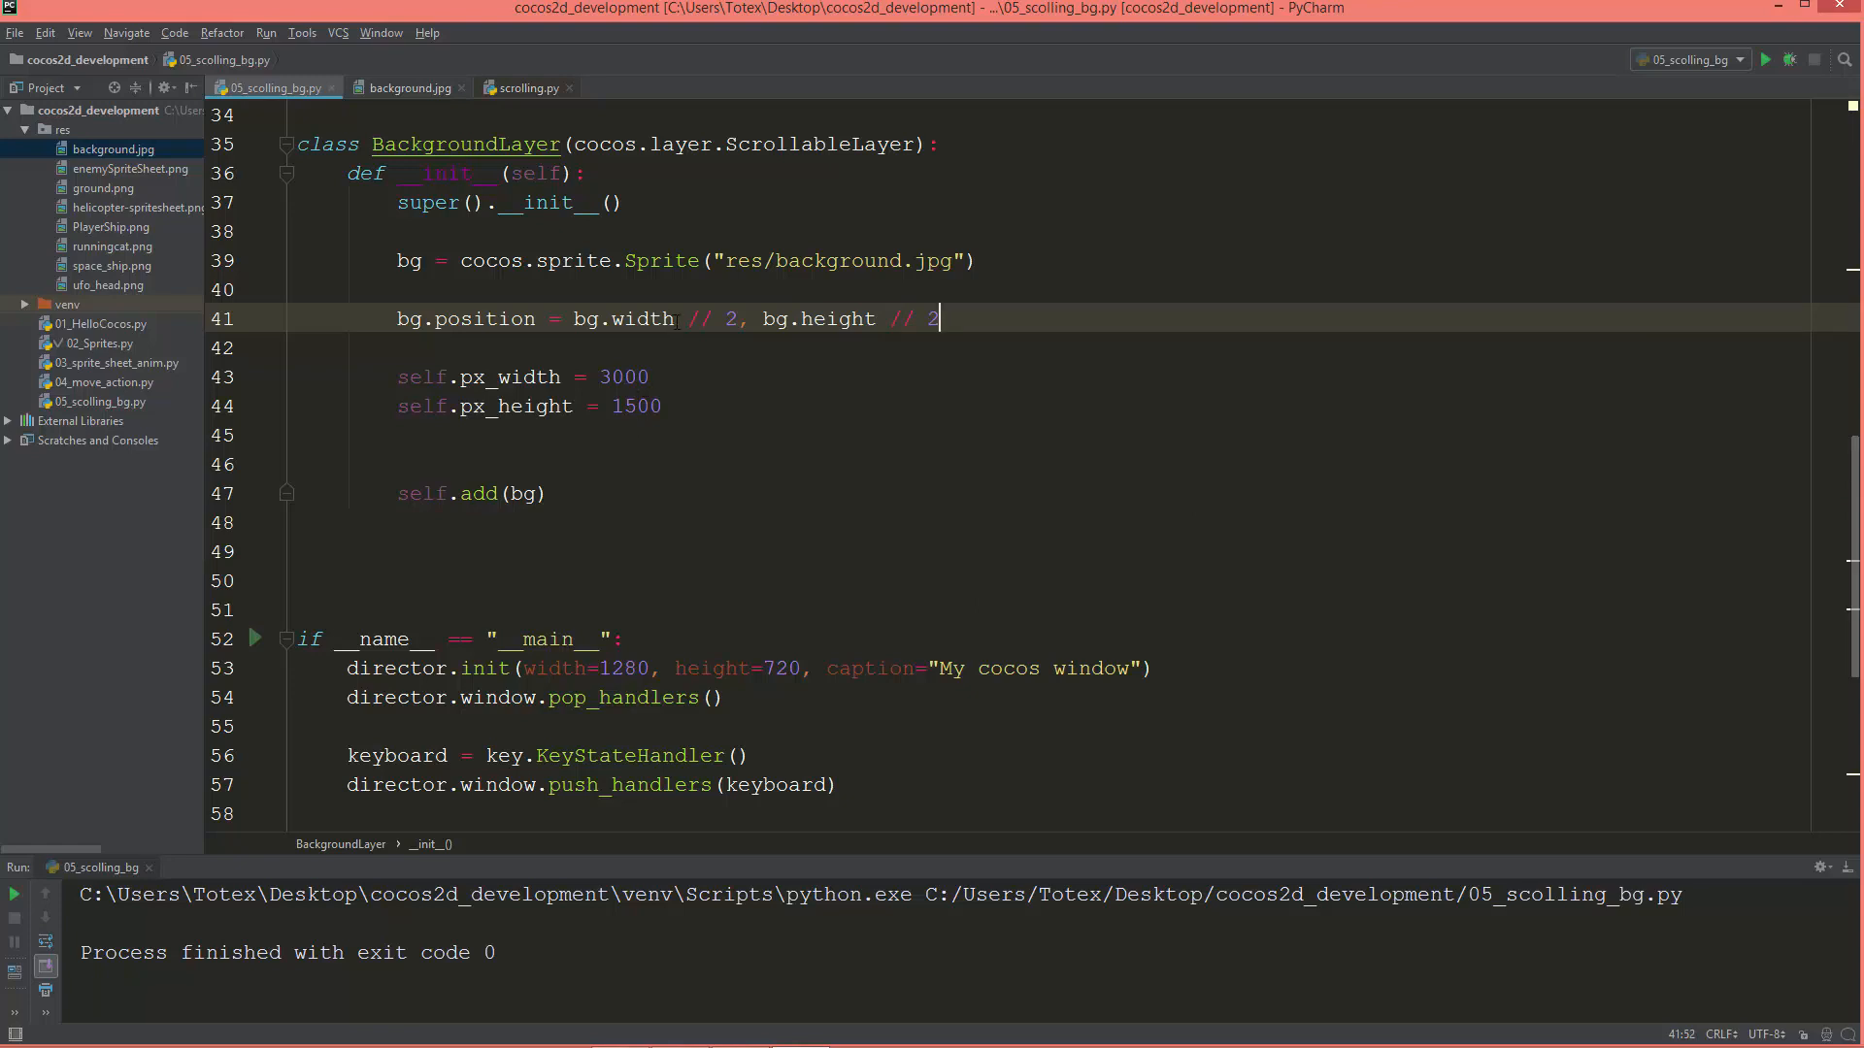
Replace the hard-coded 3000 and 1500 with bg.width and bg.height.
{"action": "double_click", "coordinate": [623, 318]}
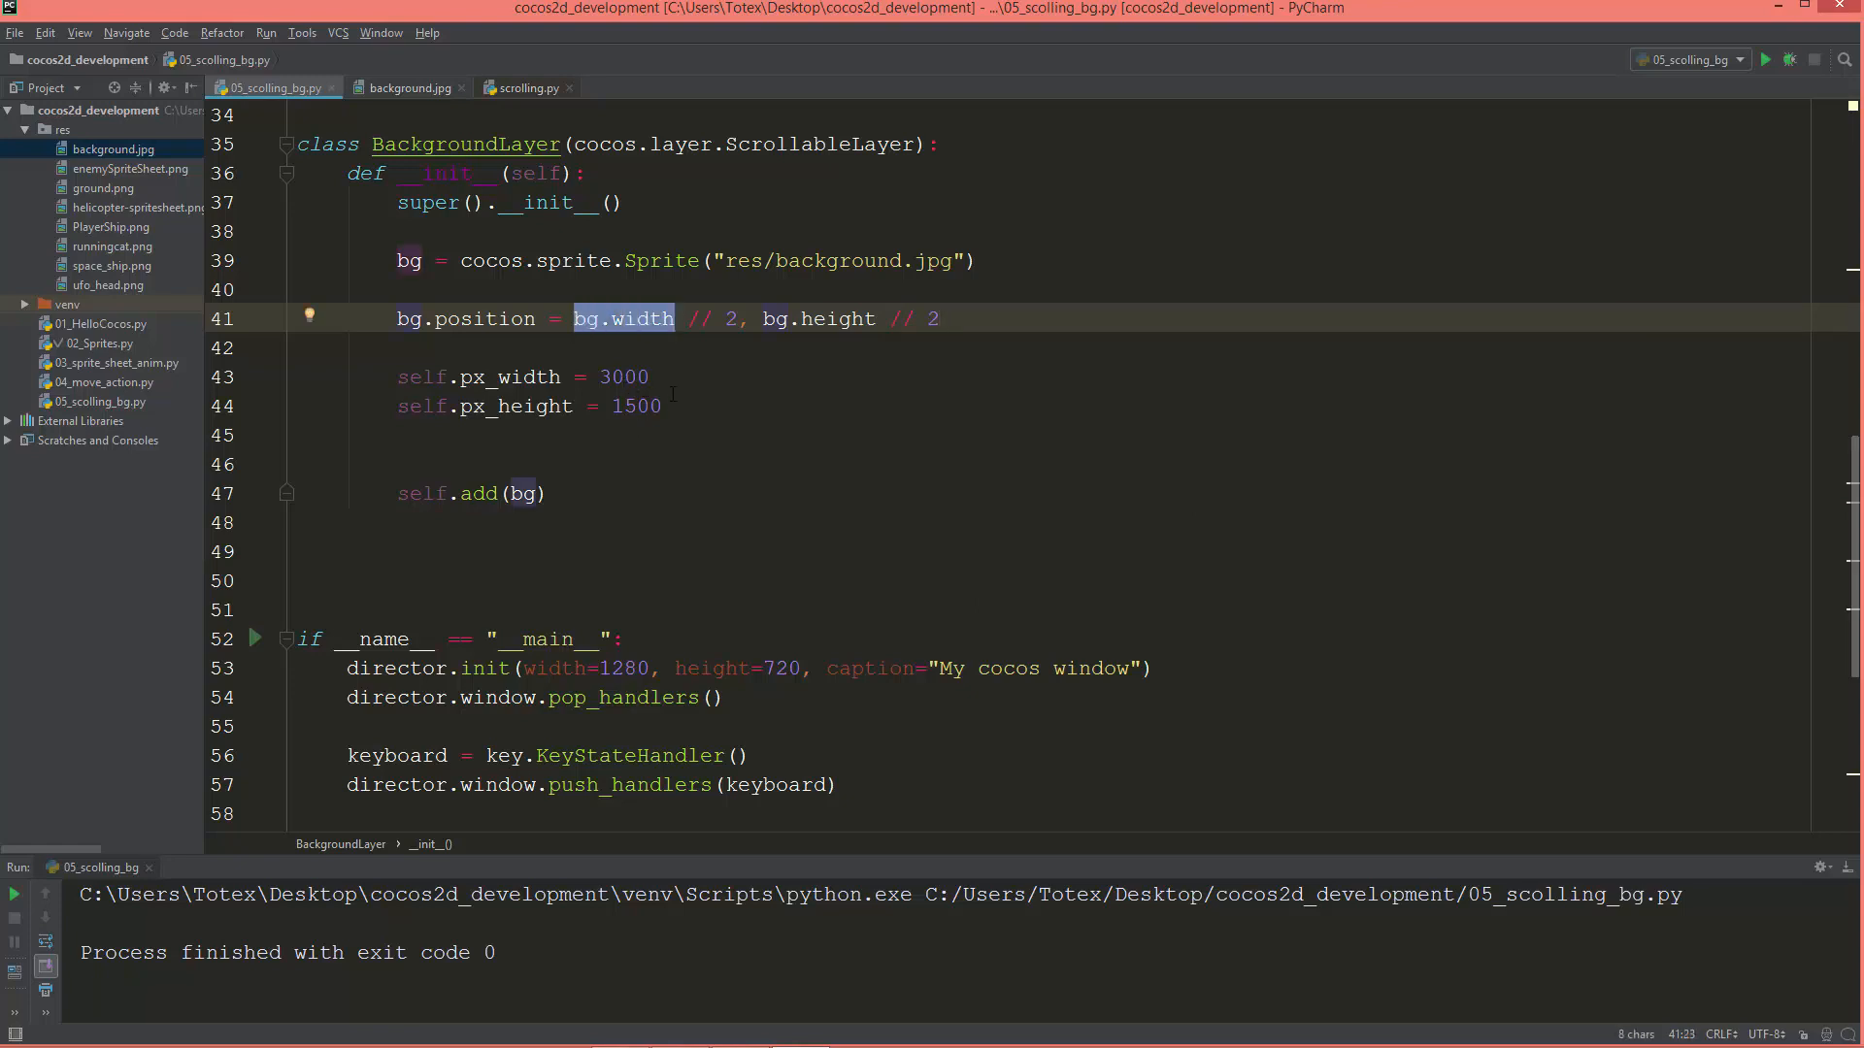
{"action": "type", "text": "bg.width"}
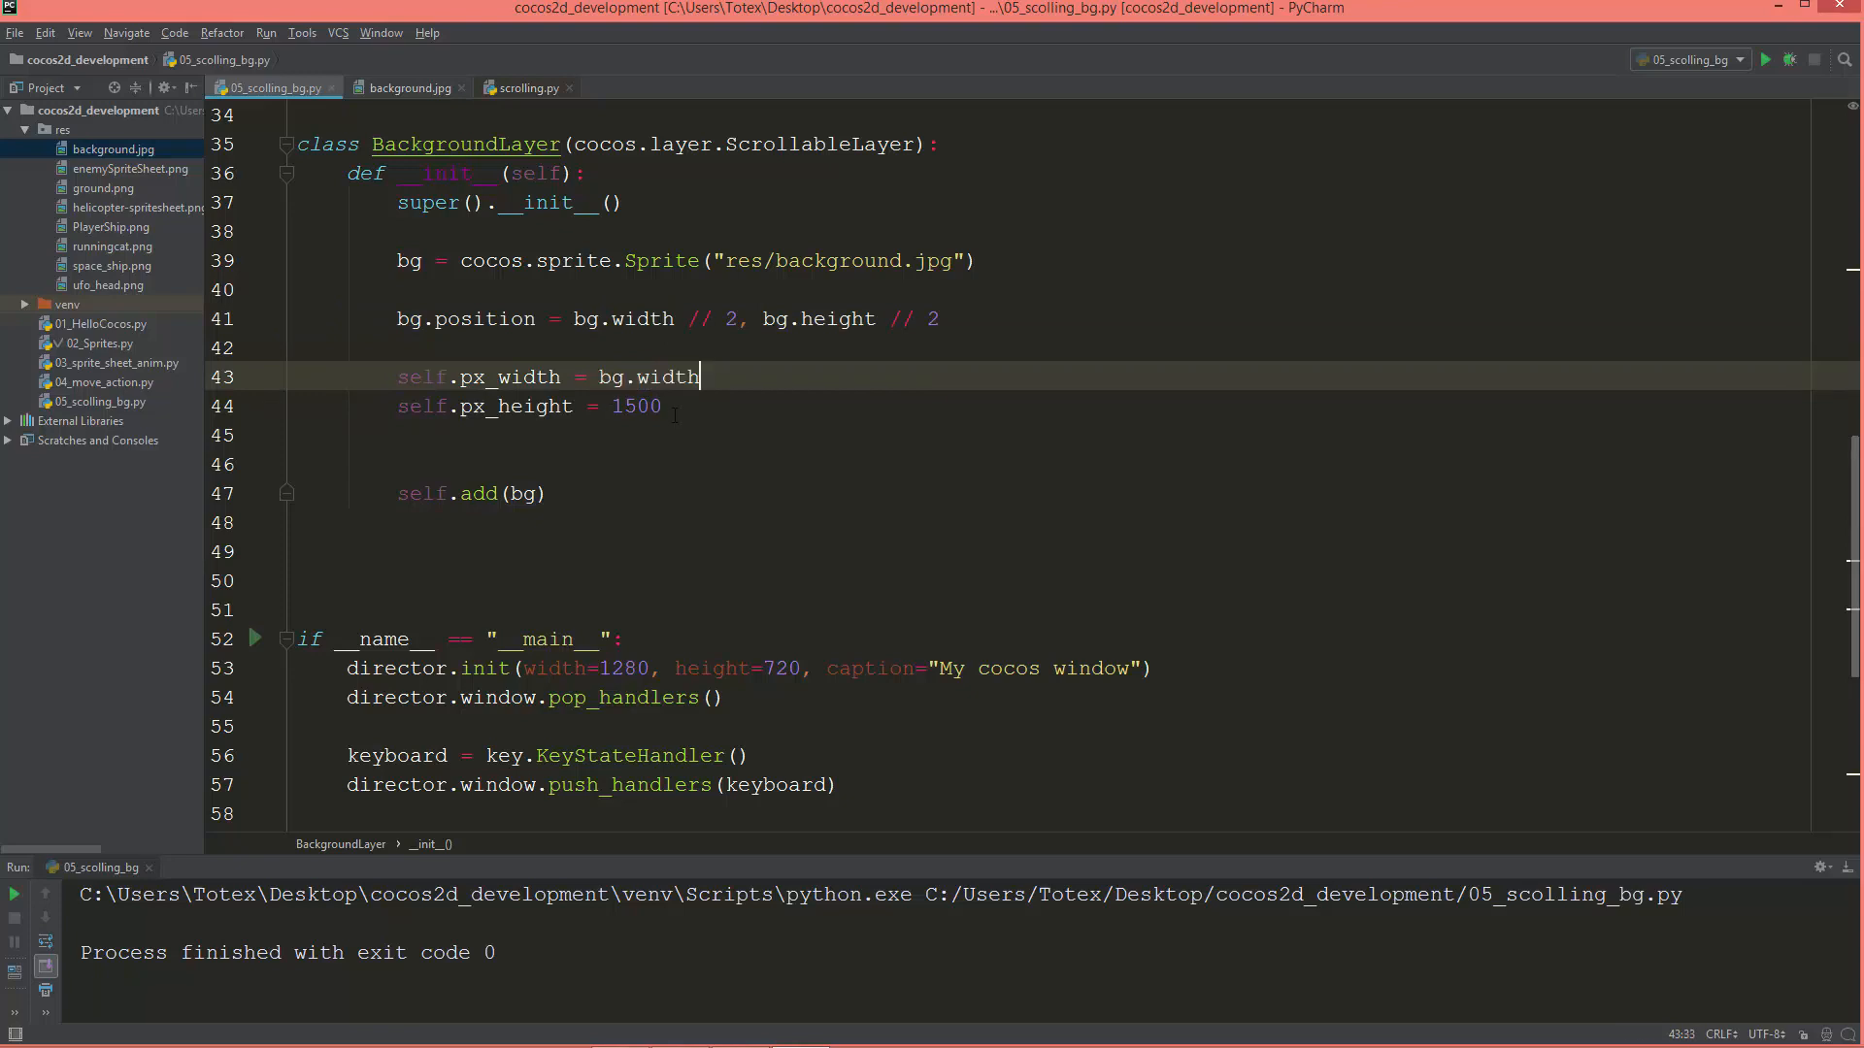
{"action": "double_click", "coordinate": [817, 318]}
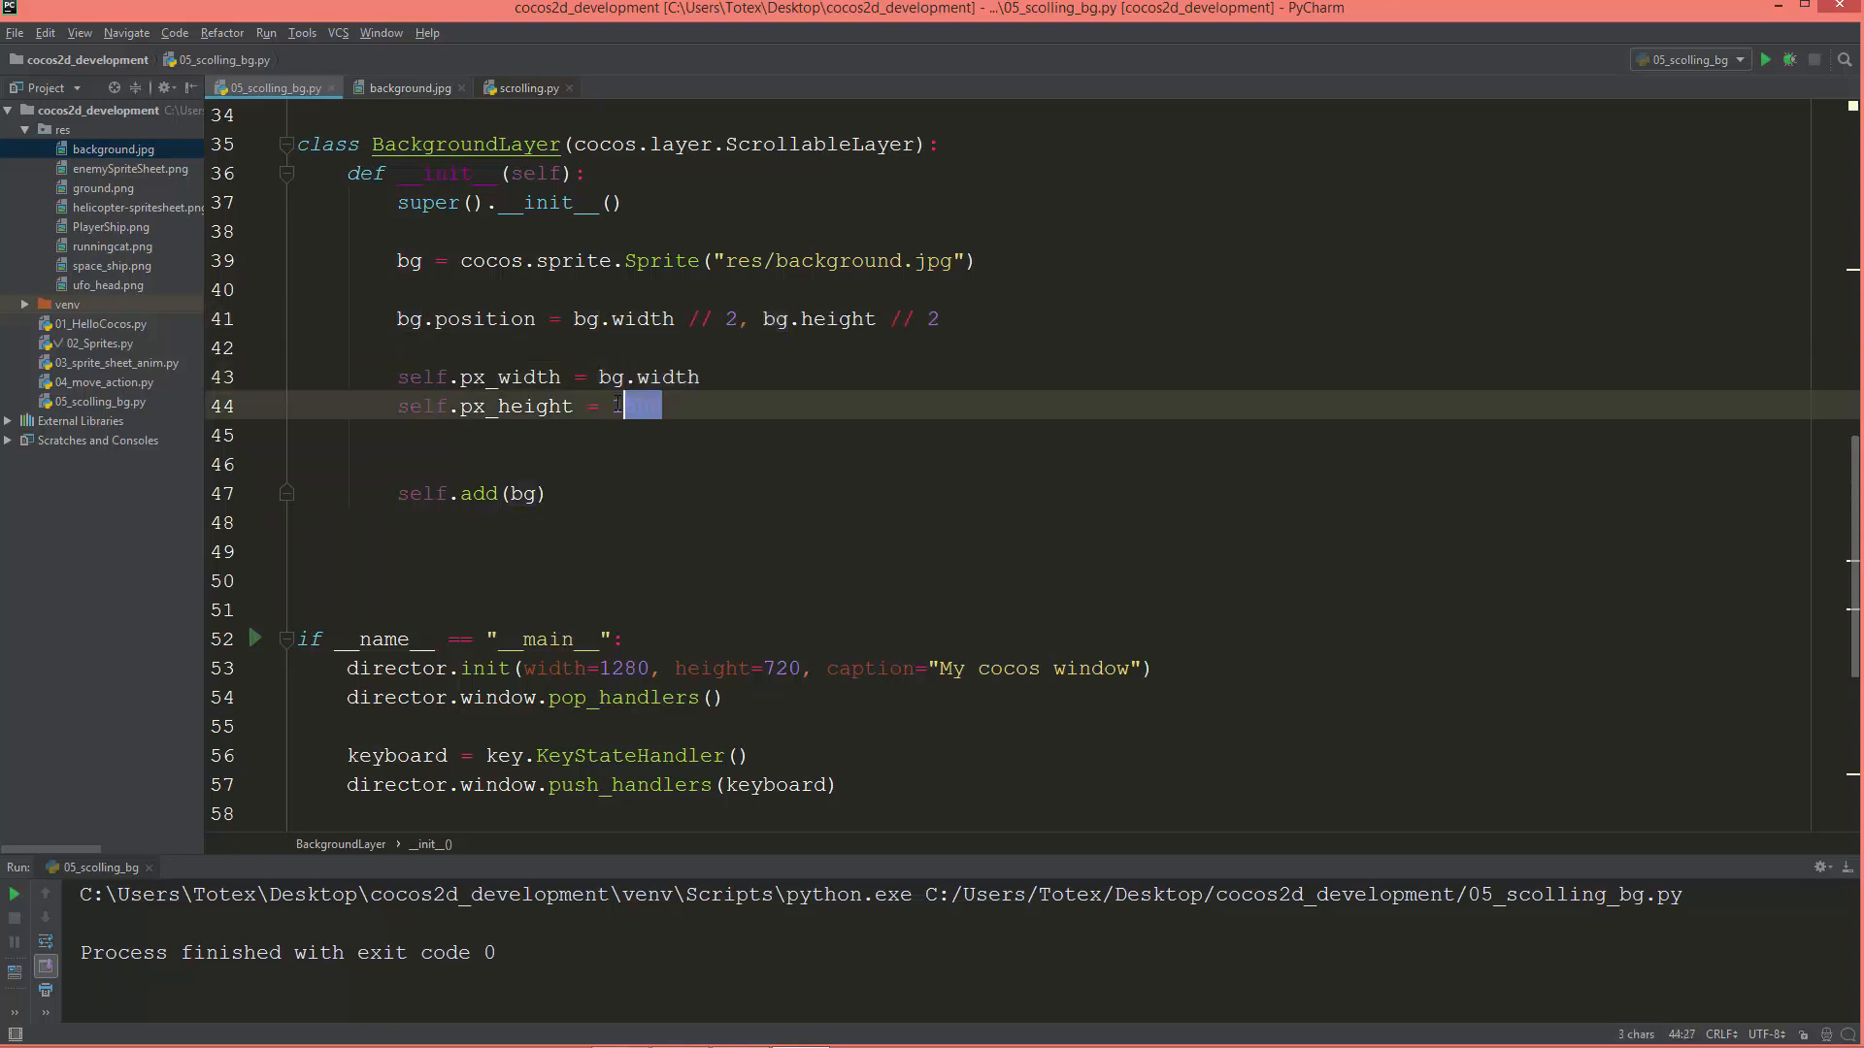
{"action": "type", "text": "bg.height"}
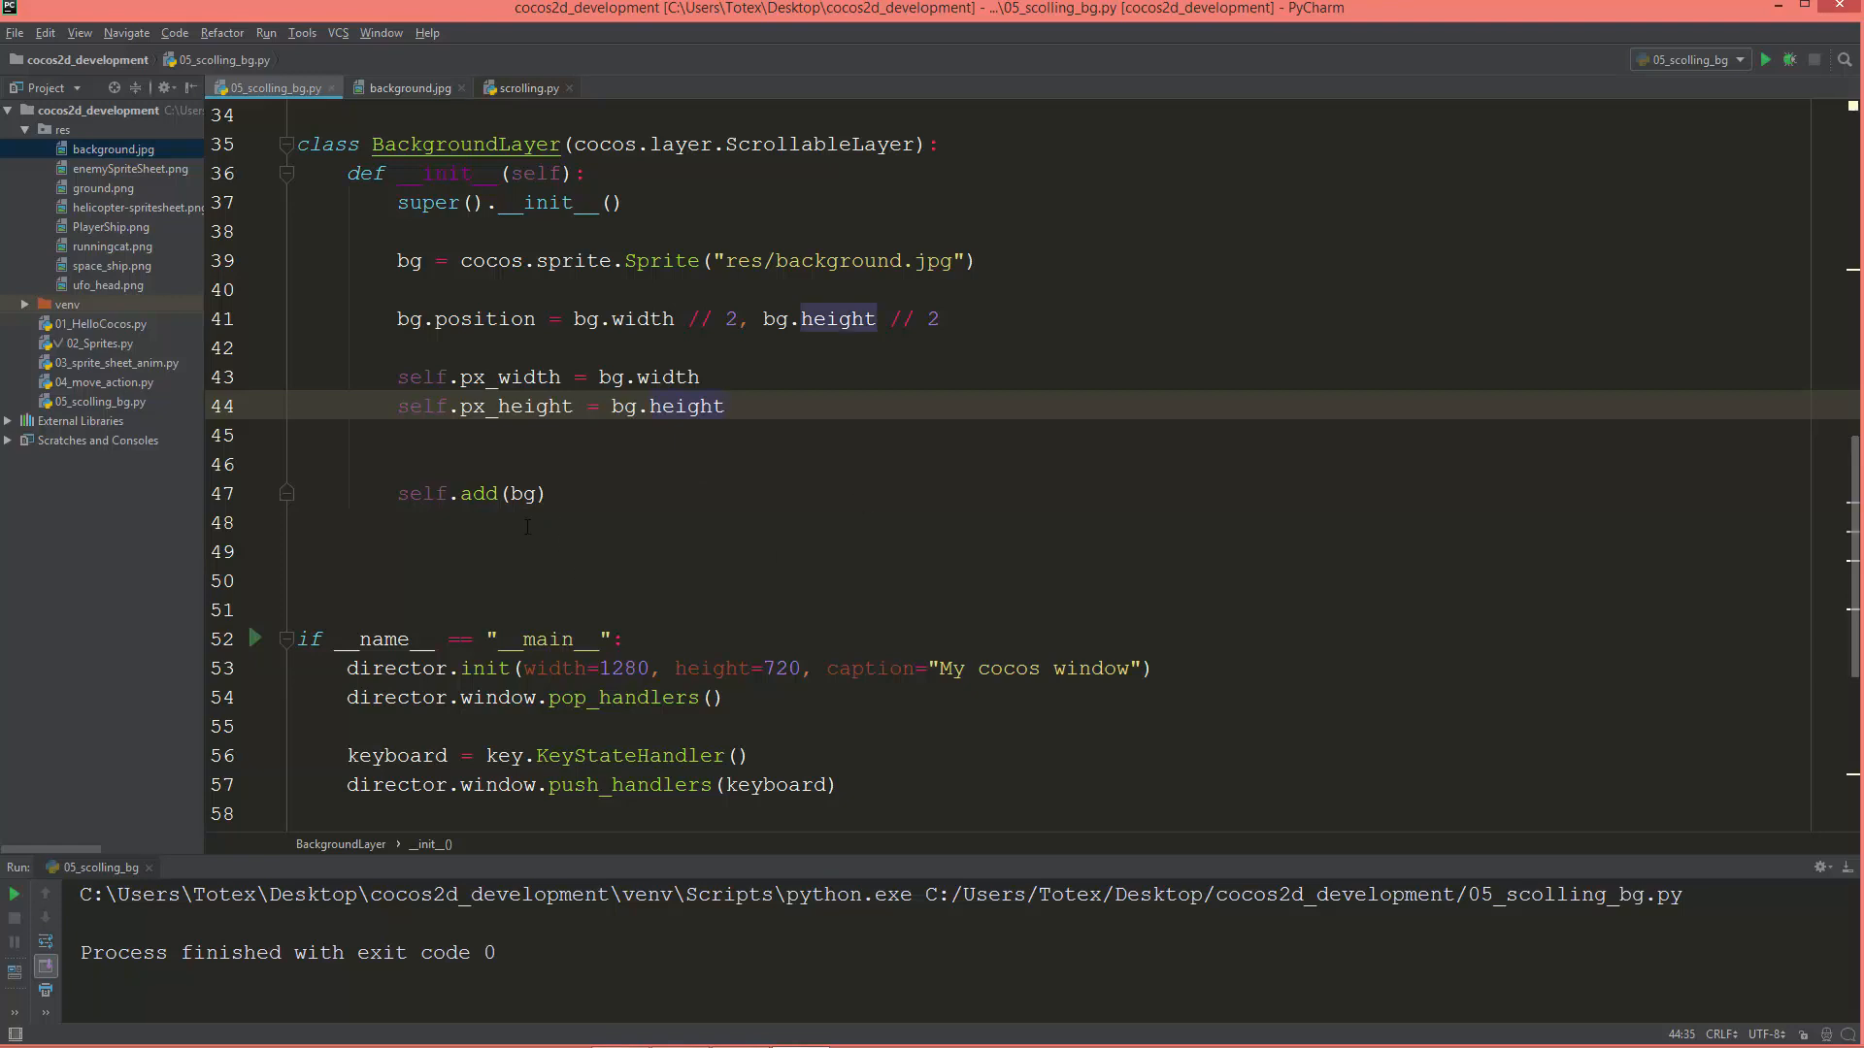
{"action": "scroll", "scroll_direction": "up", "scroll_amount": 3}
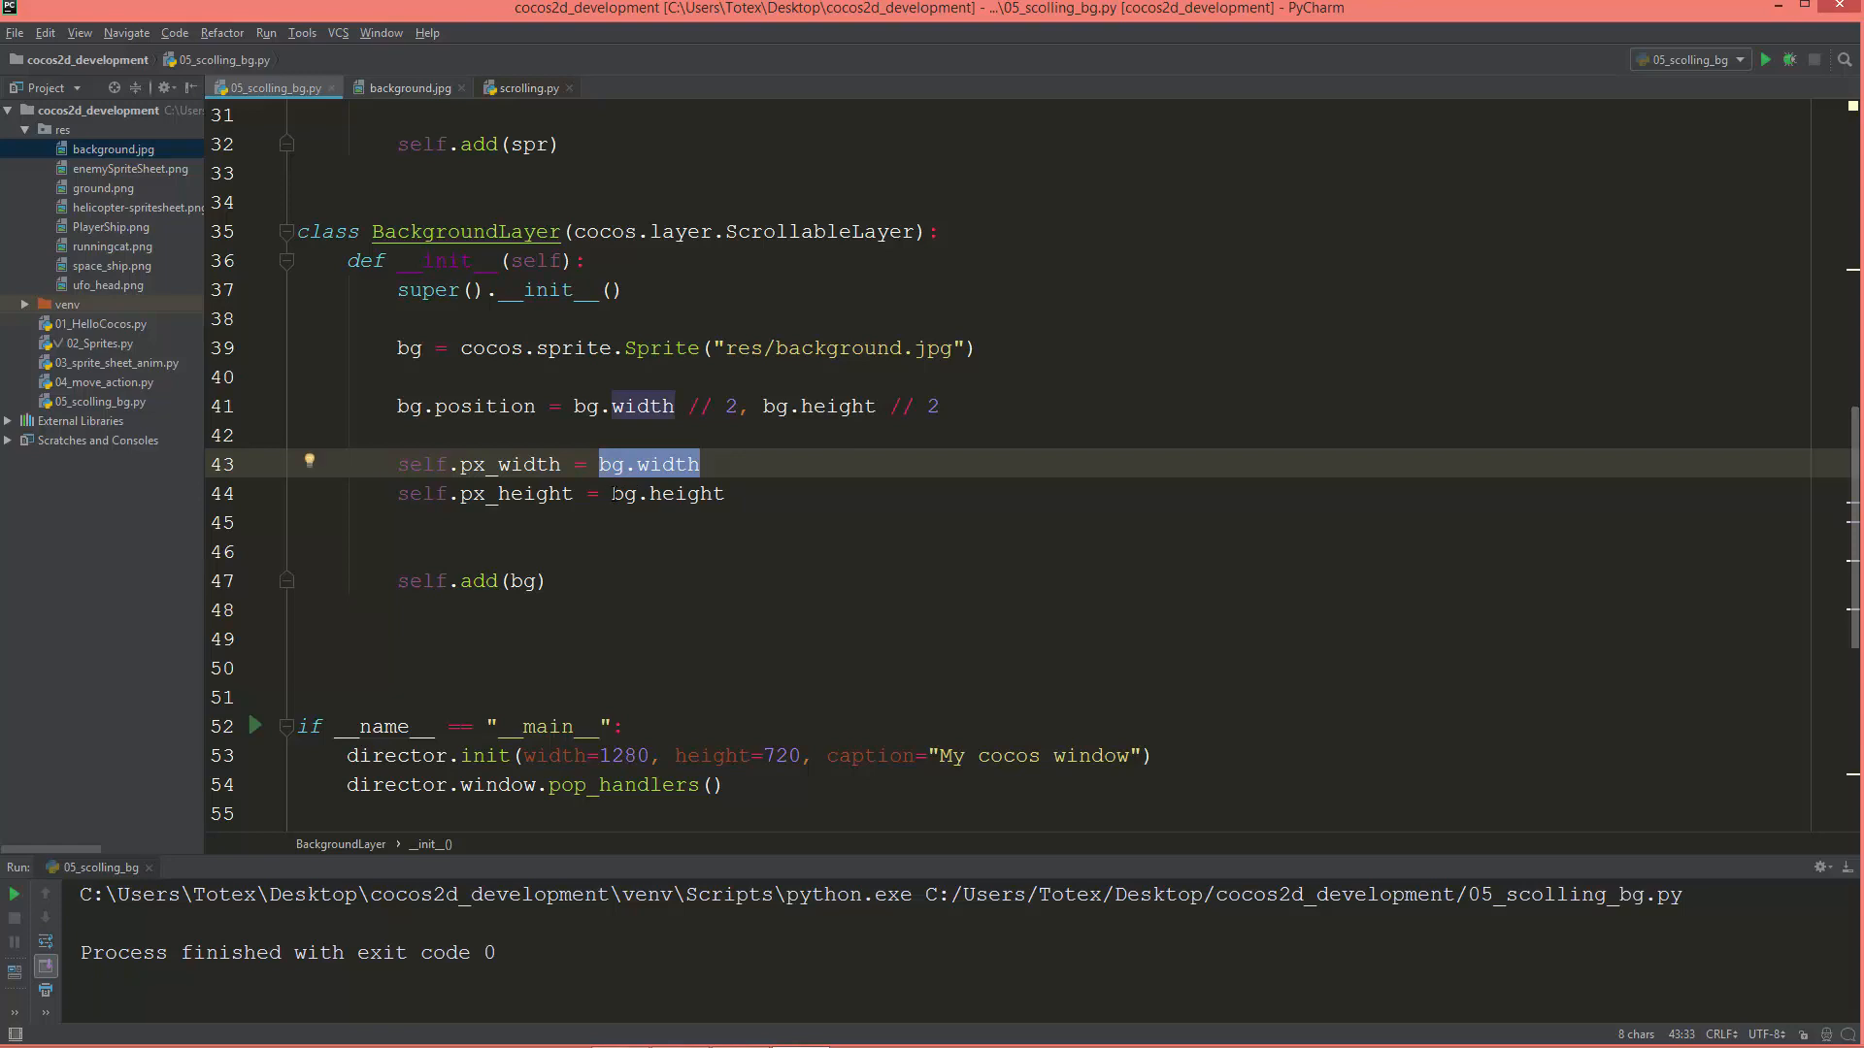
{"action": "double_click", "coordinate": [666, 493]}
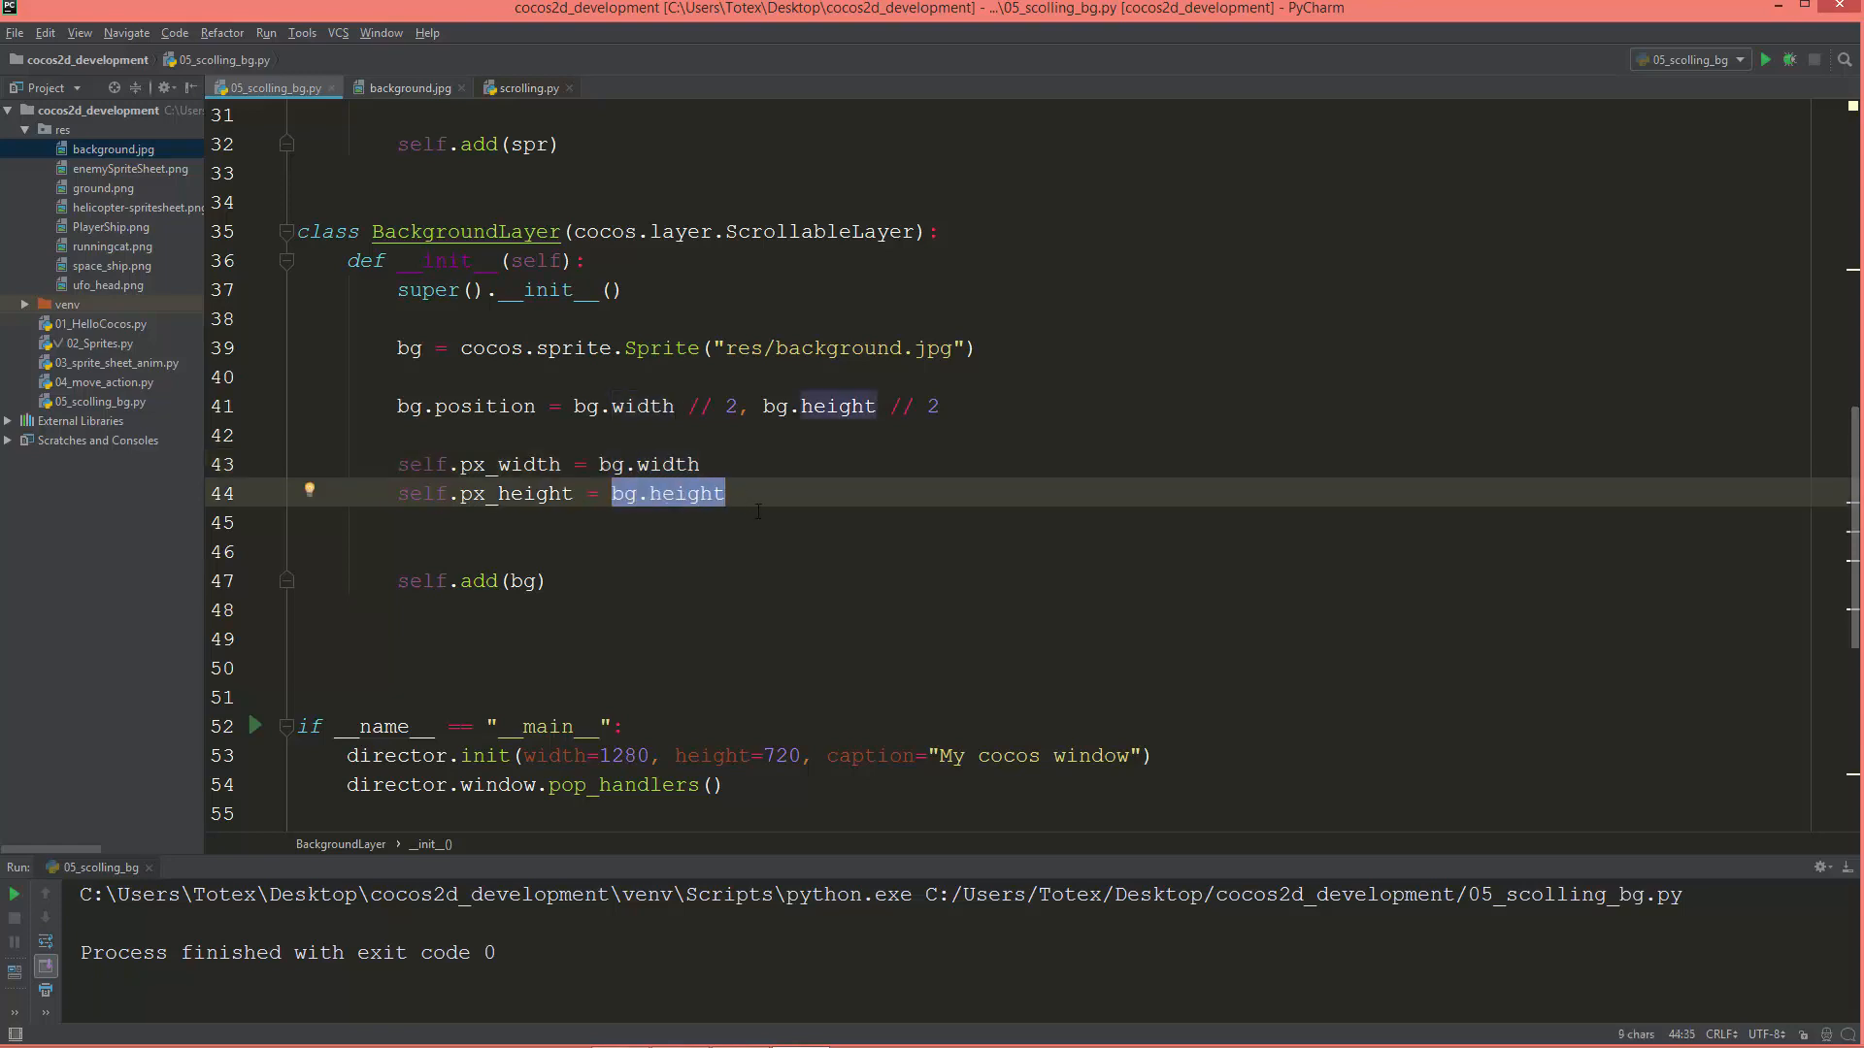
{"action": "mouse_move", "coordinate": [772, 603]}
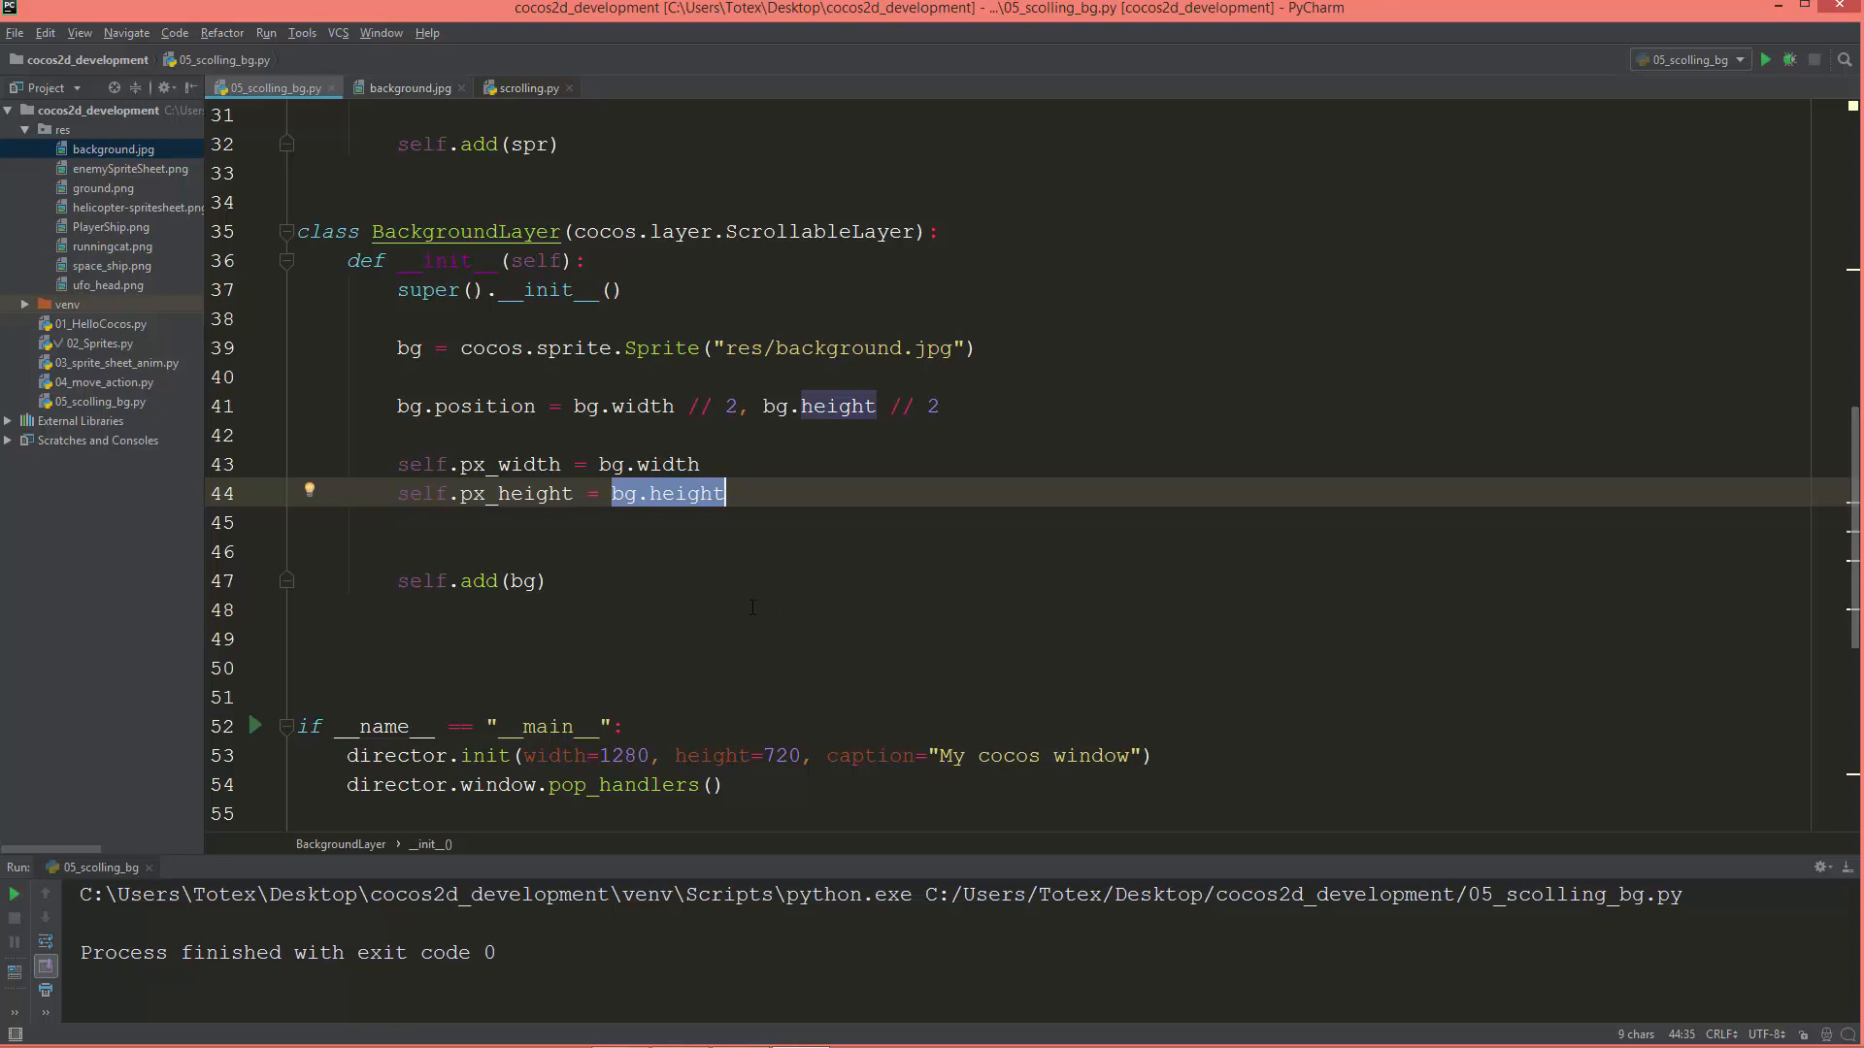
{"action": "mouse_move", "coordinate": [643, 538]}
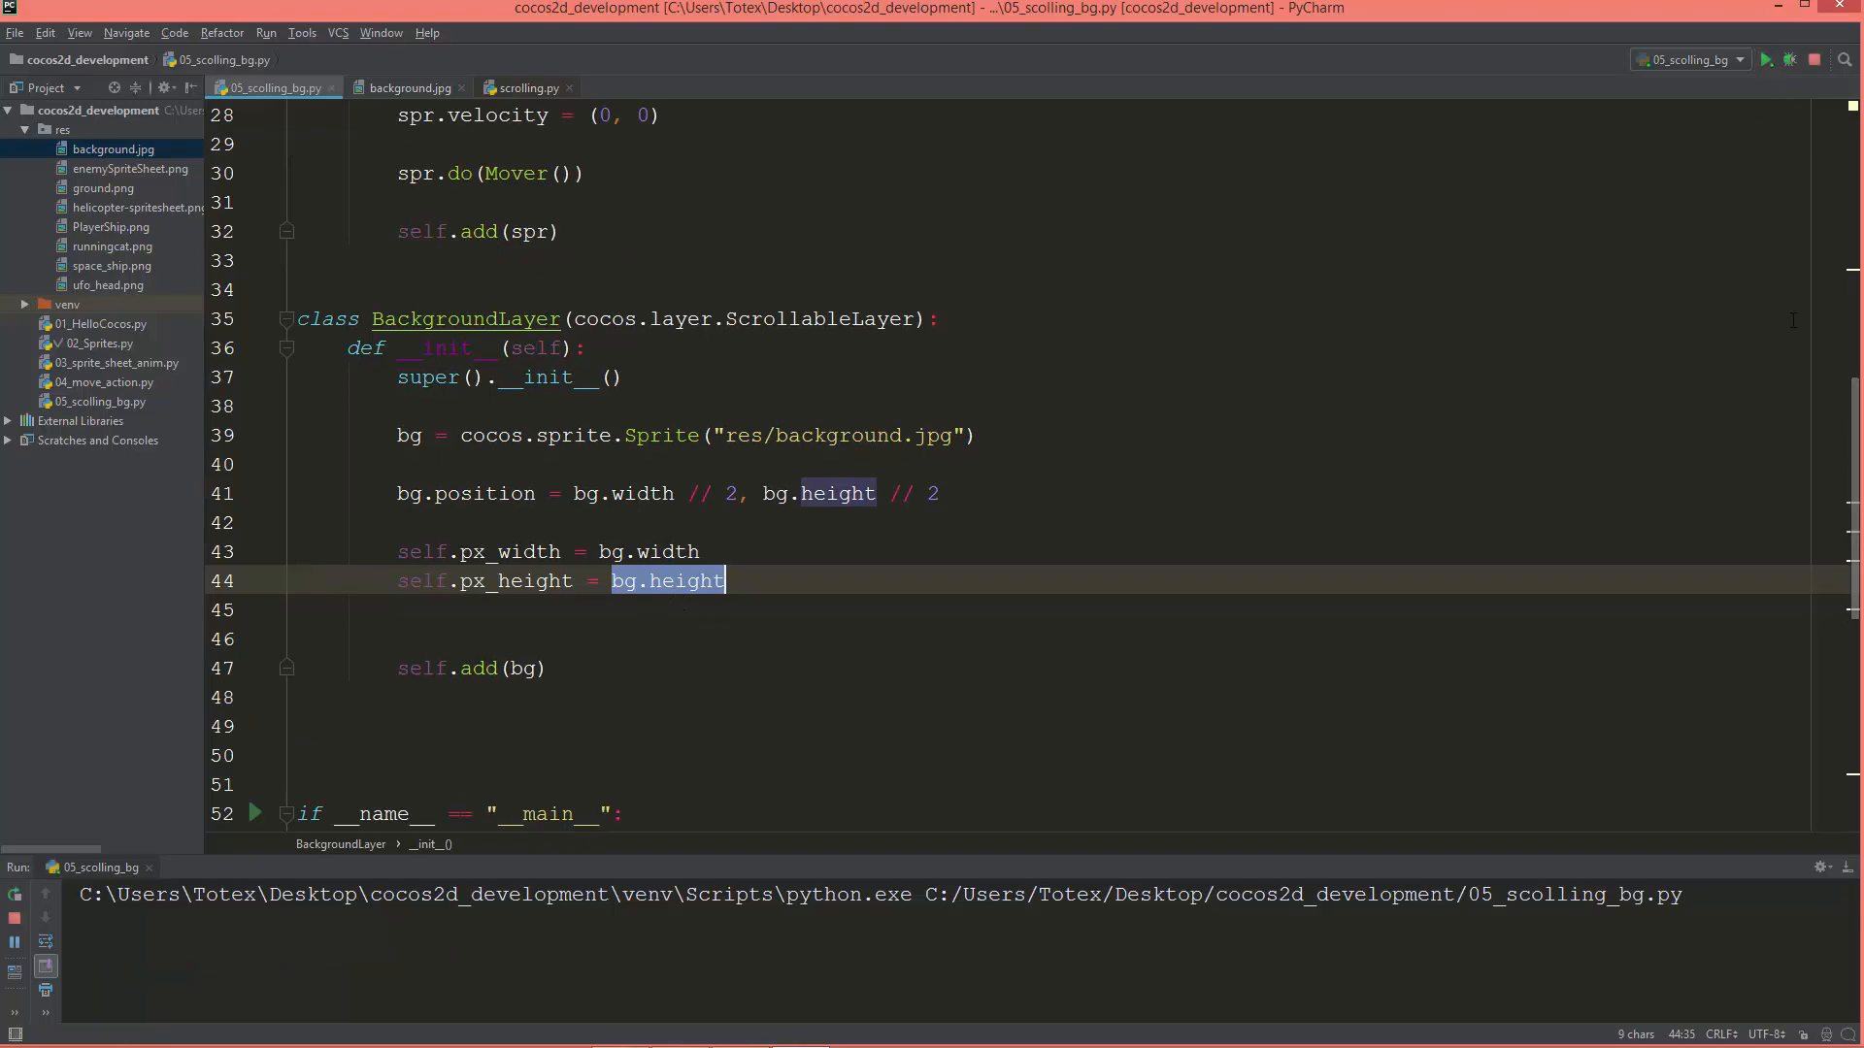
Inspect the UFO over the sky background in 'My cocos window', then close it.
{"action": "left_click", "coordinate": [1768, 59]}
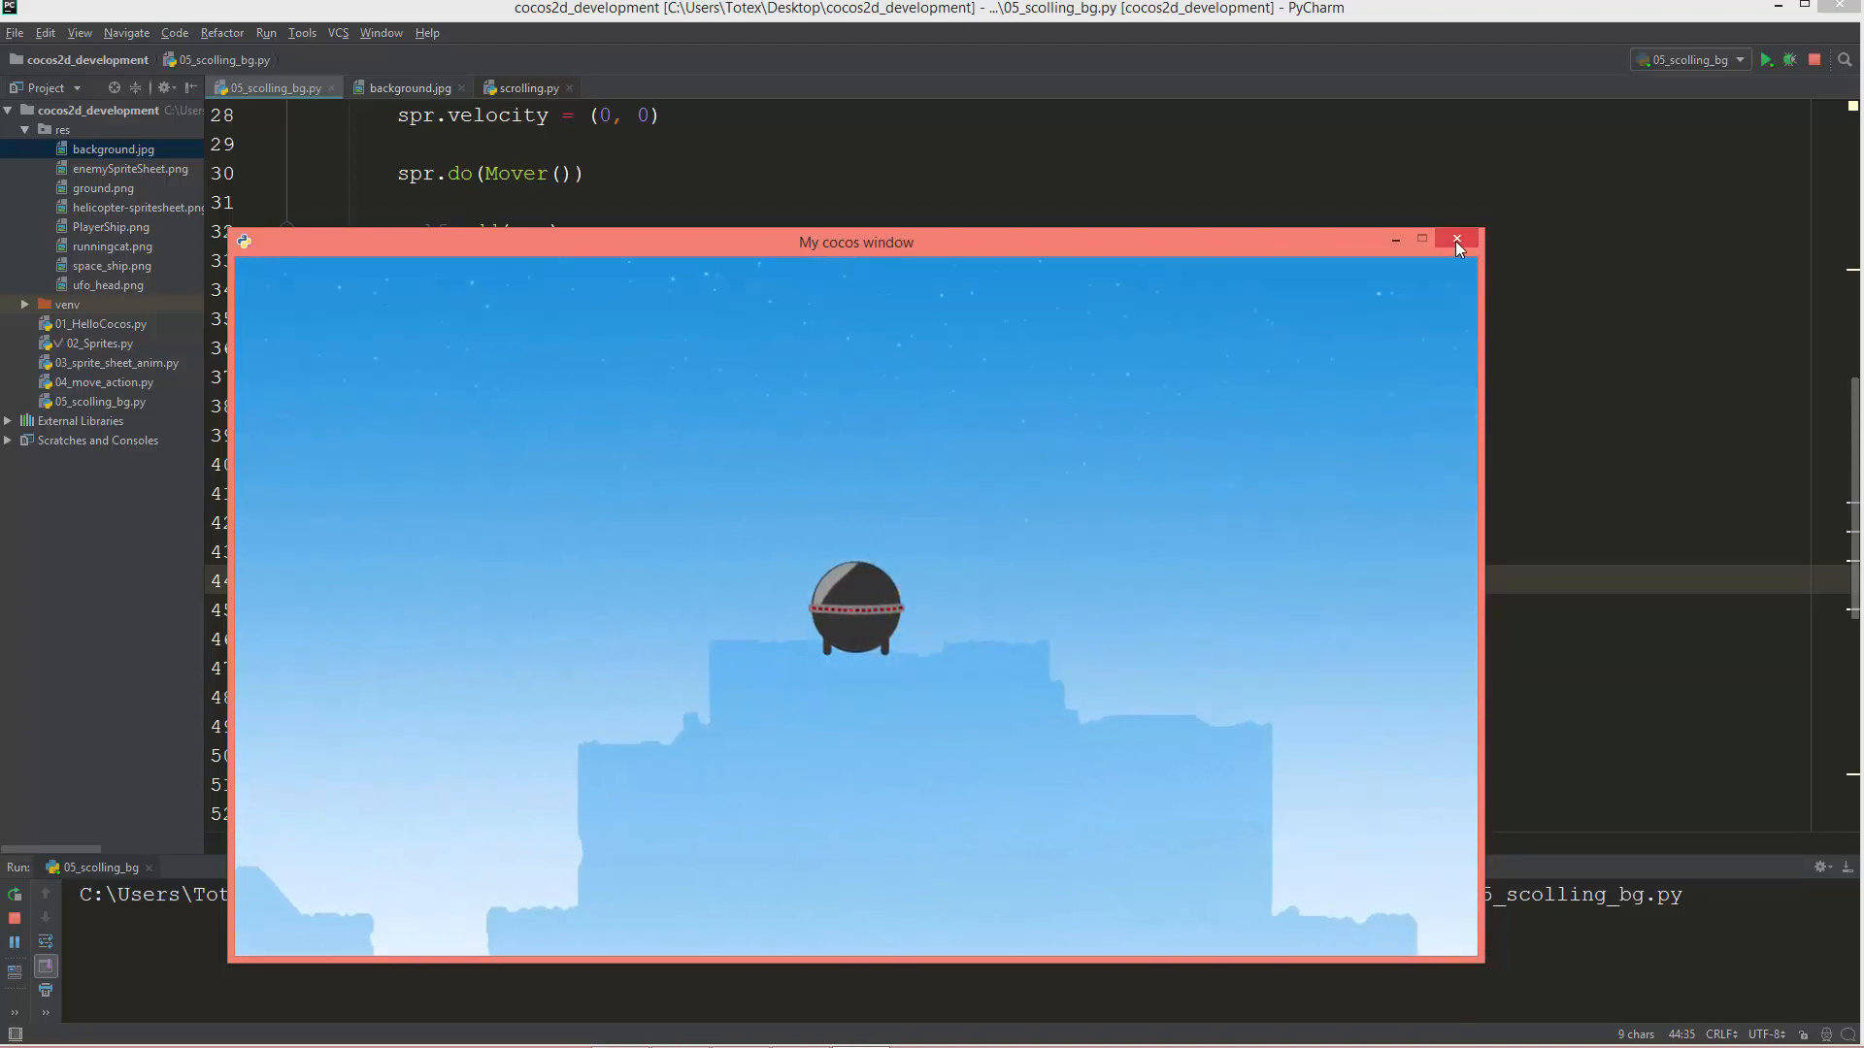
{"action": "left_click", "coordinate": [1455, 240]}
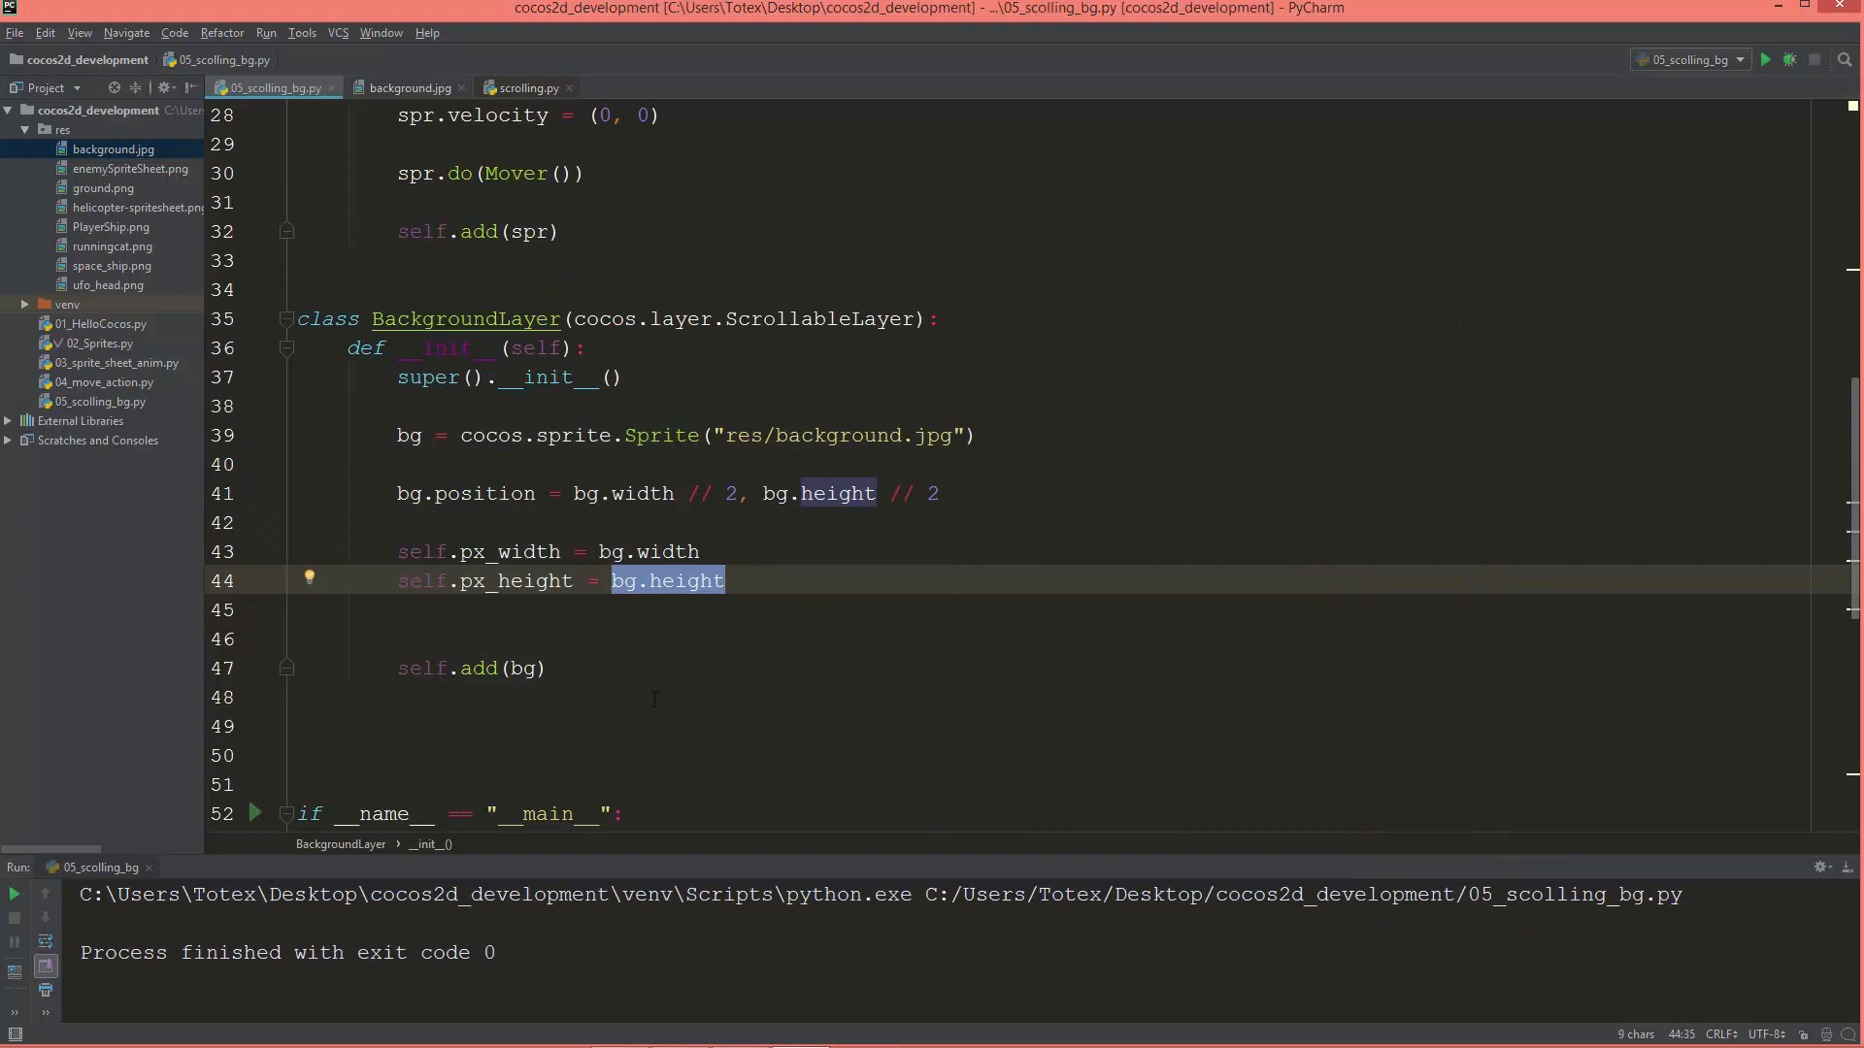
{"action": "scroll", "scroll_direction": "down", "scroll_amount": 3}
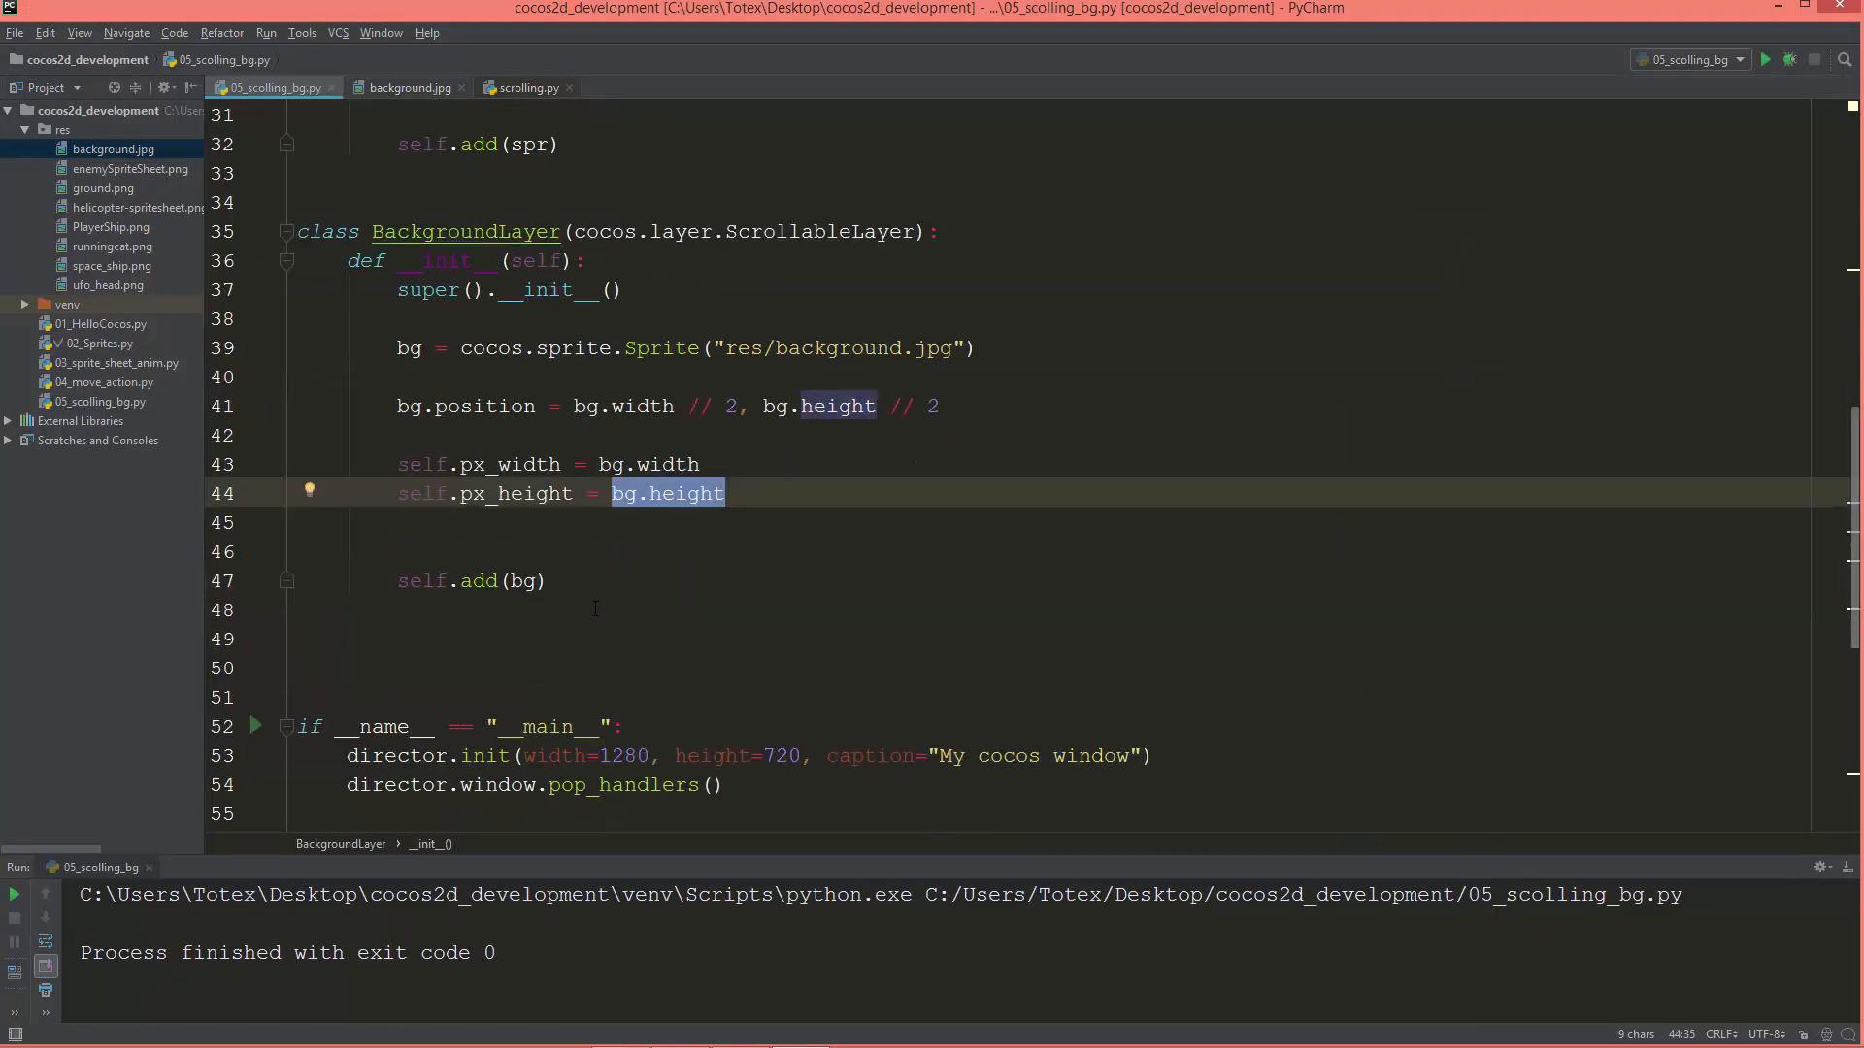
{"action": "mouse_move", "coordinate": [566, 651]}
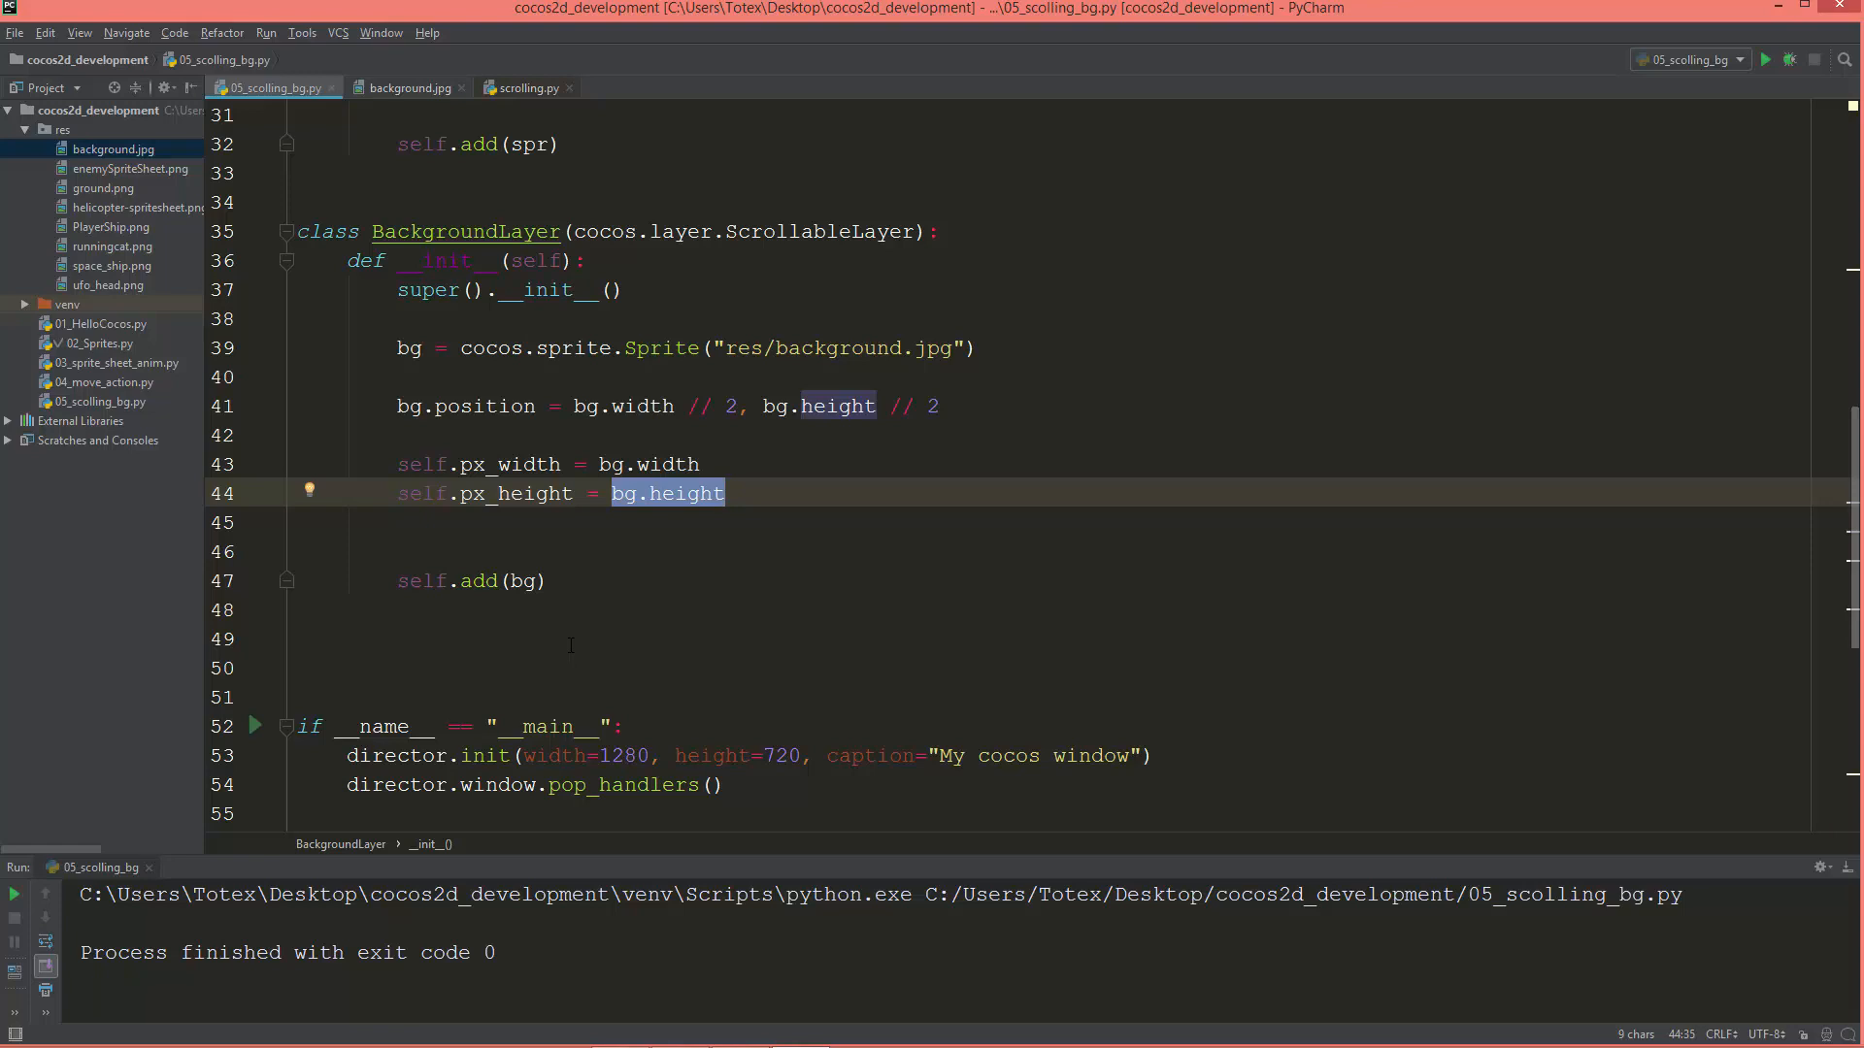
{"action": "mouse_move", "coordinate": [578, 653]}
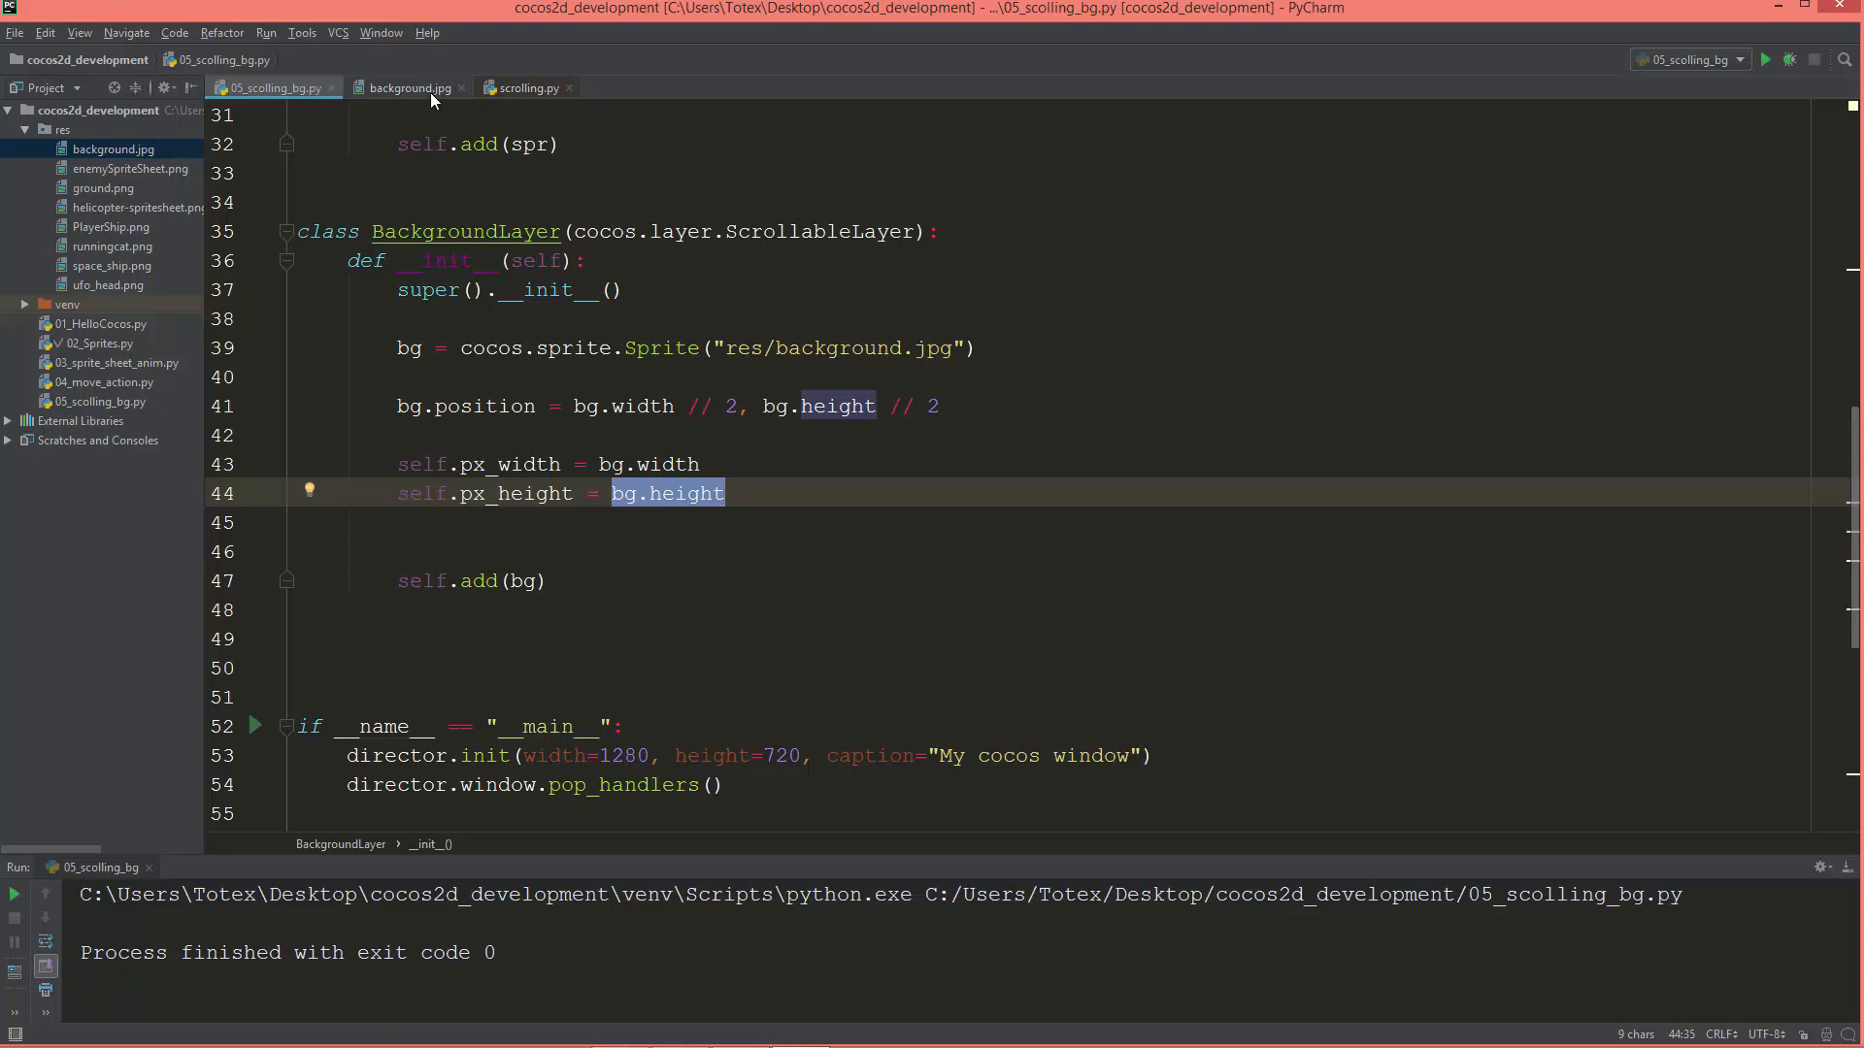
Preview background.jpg to read its 3,000×1,500 dimensions.
{"action": "left_click", "coordinate": [409, 86]}
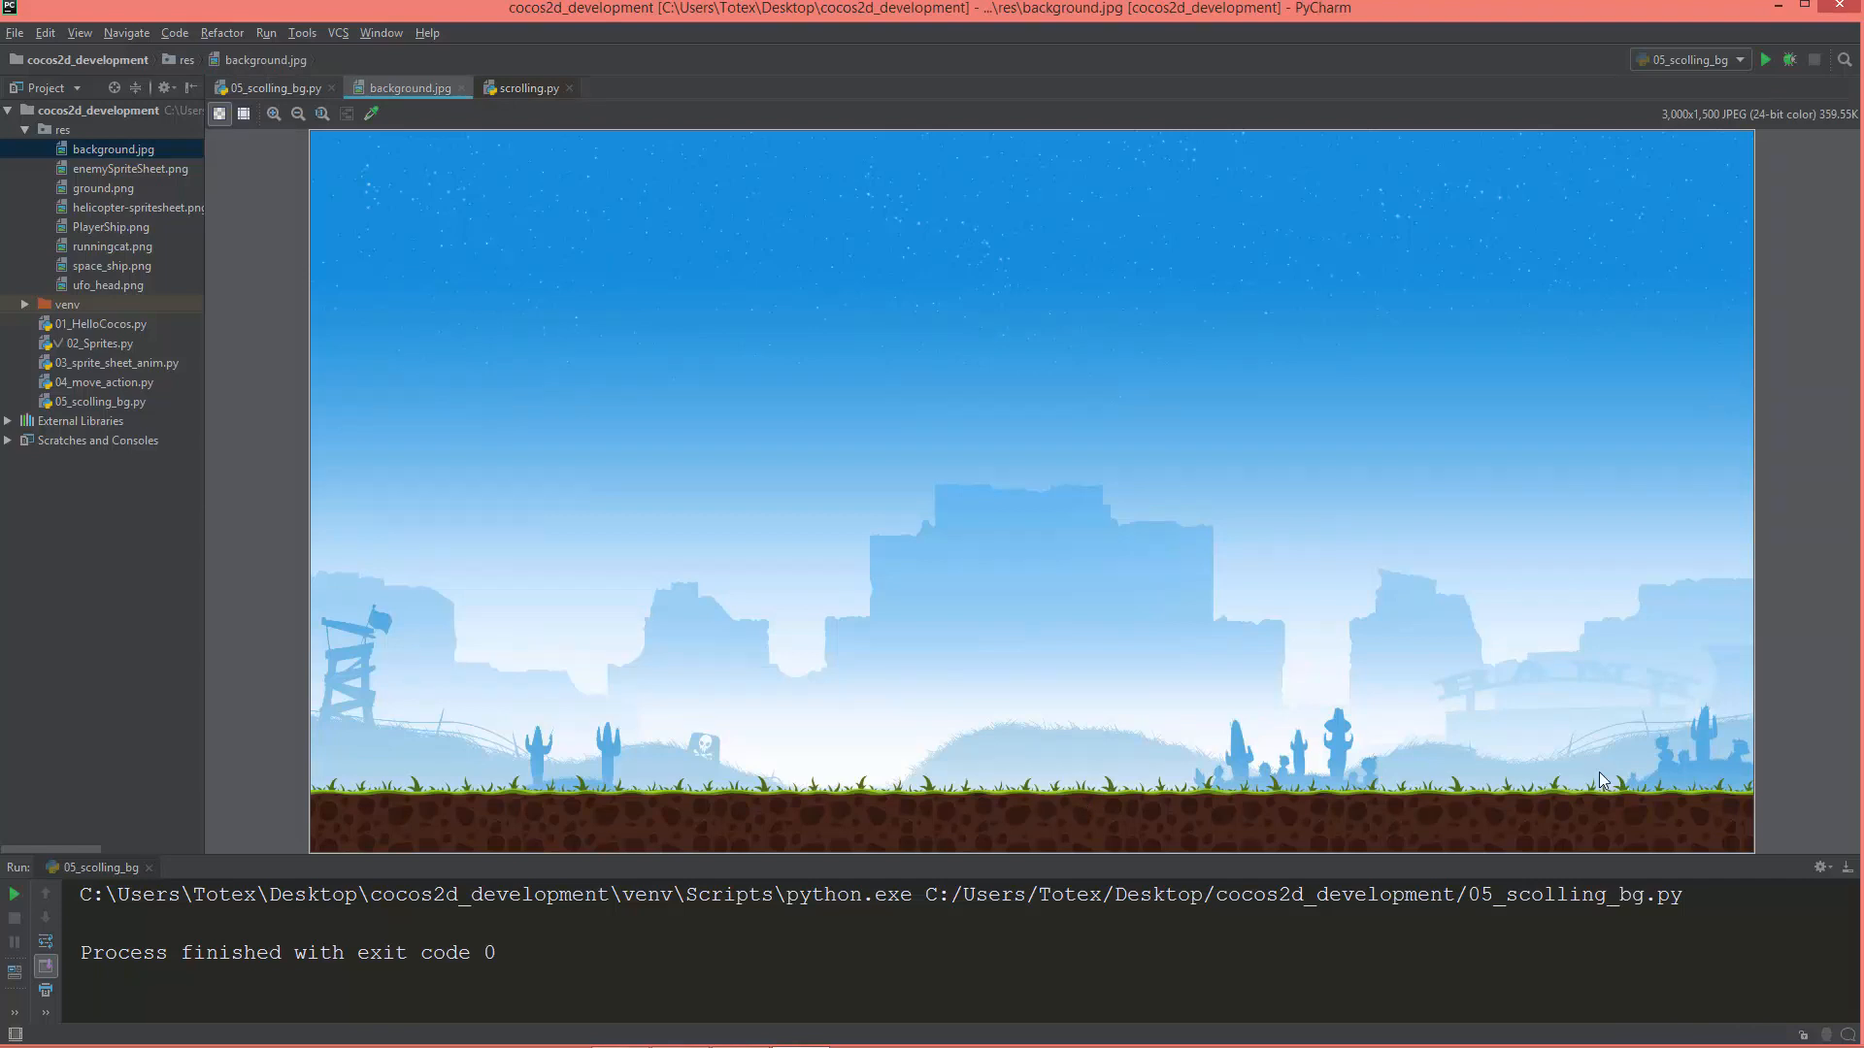
{"action": "mouse_move", "coordinate": [707, 791]}
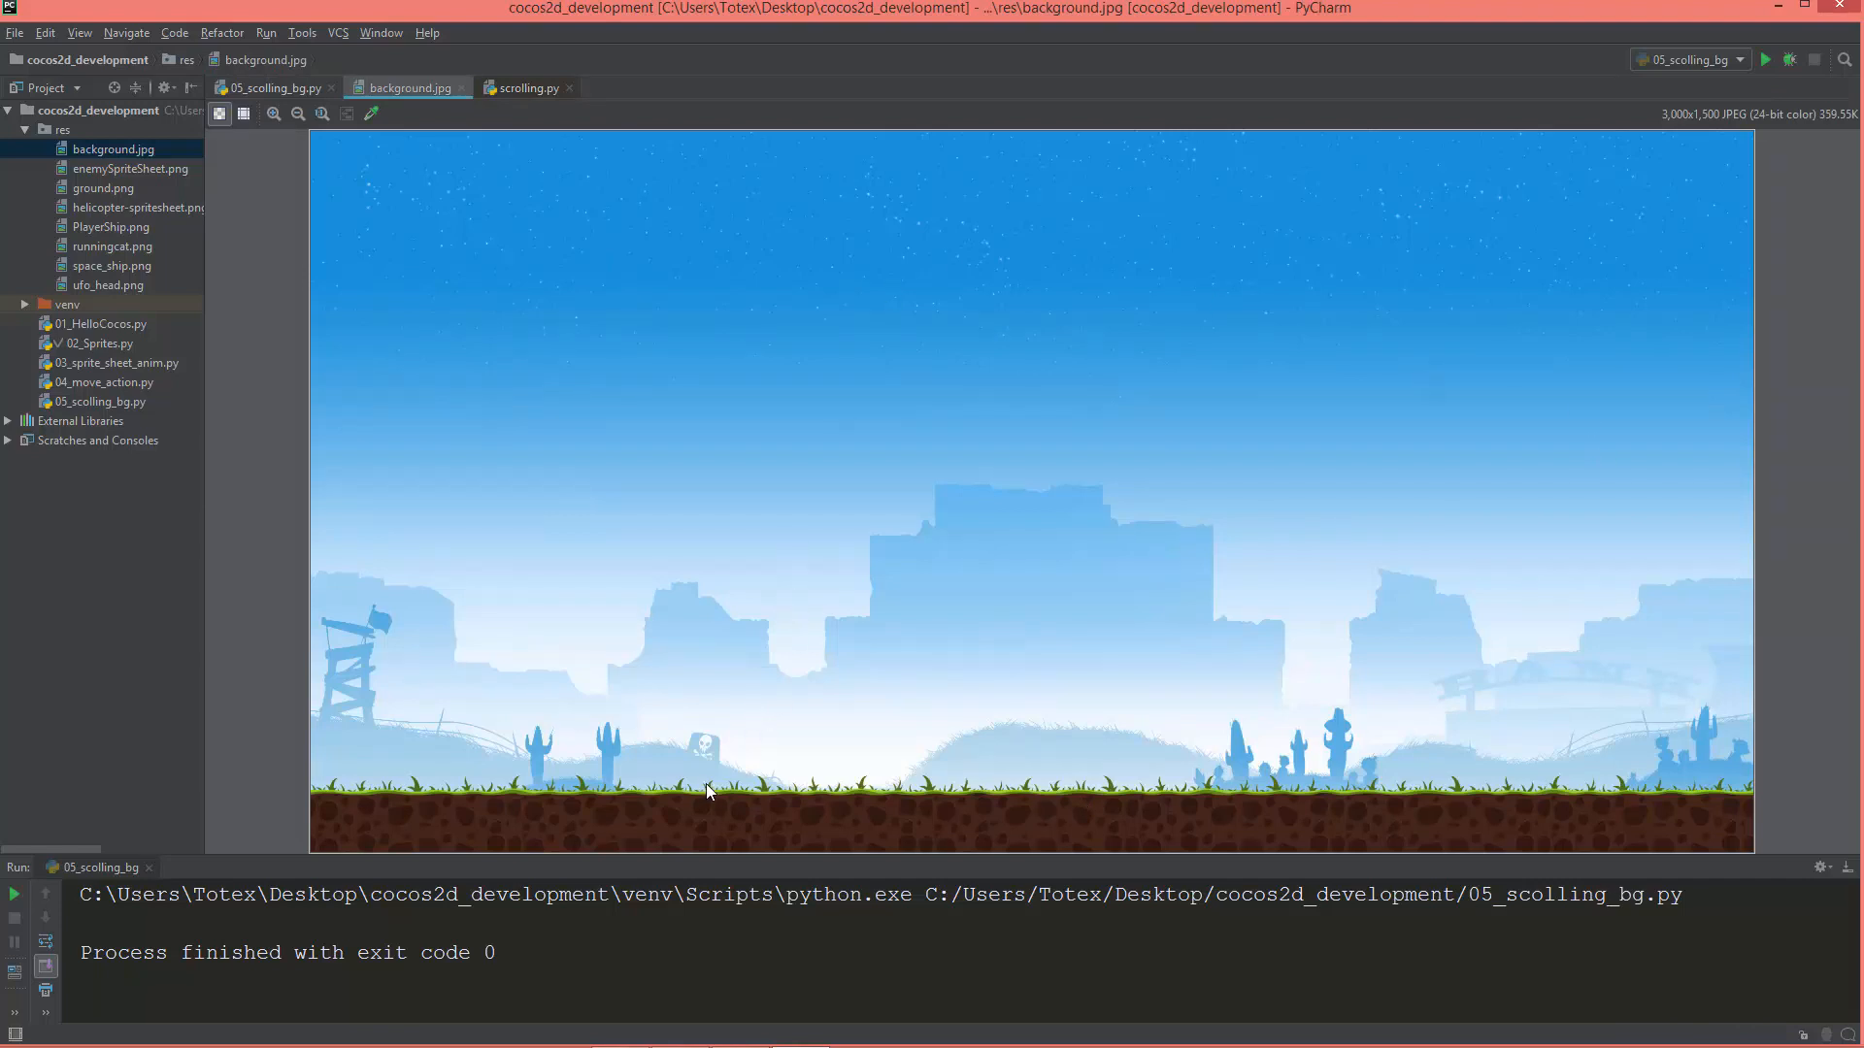
{"action": "mouse_move", "coordinate": [713, 800]}
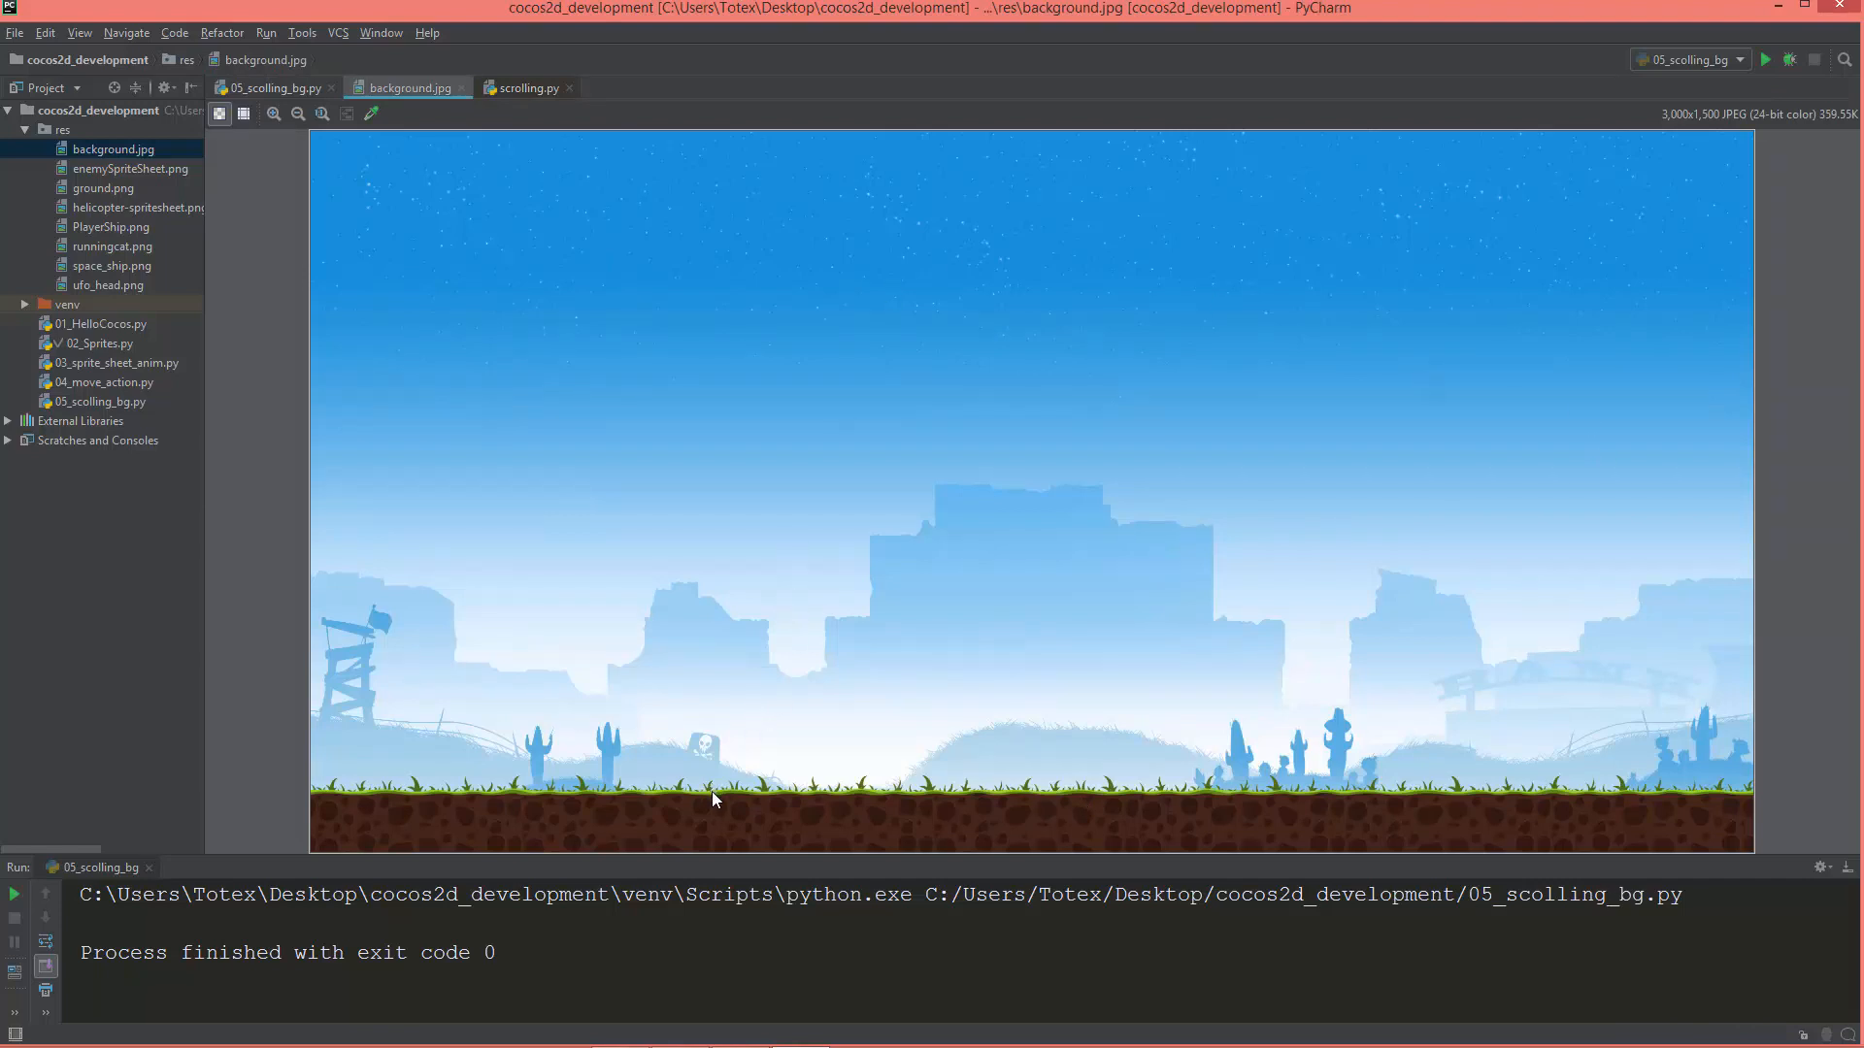
{"action": "mouse_move", "coordinate": [577, 755]}
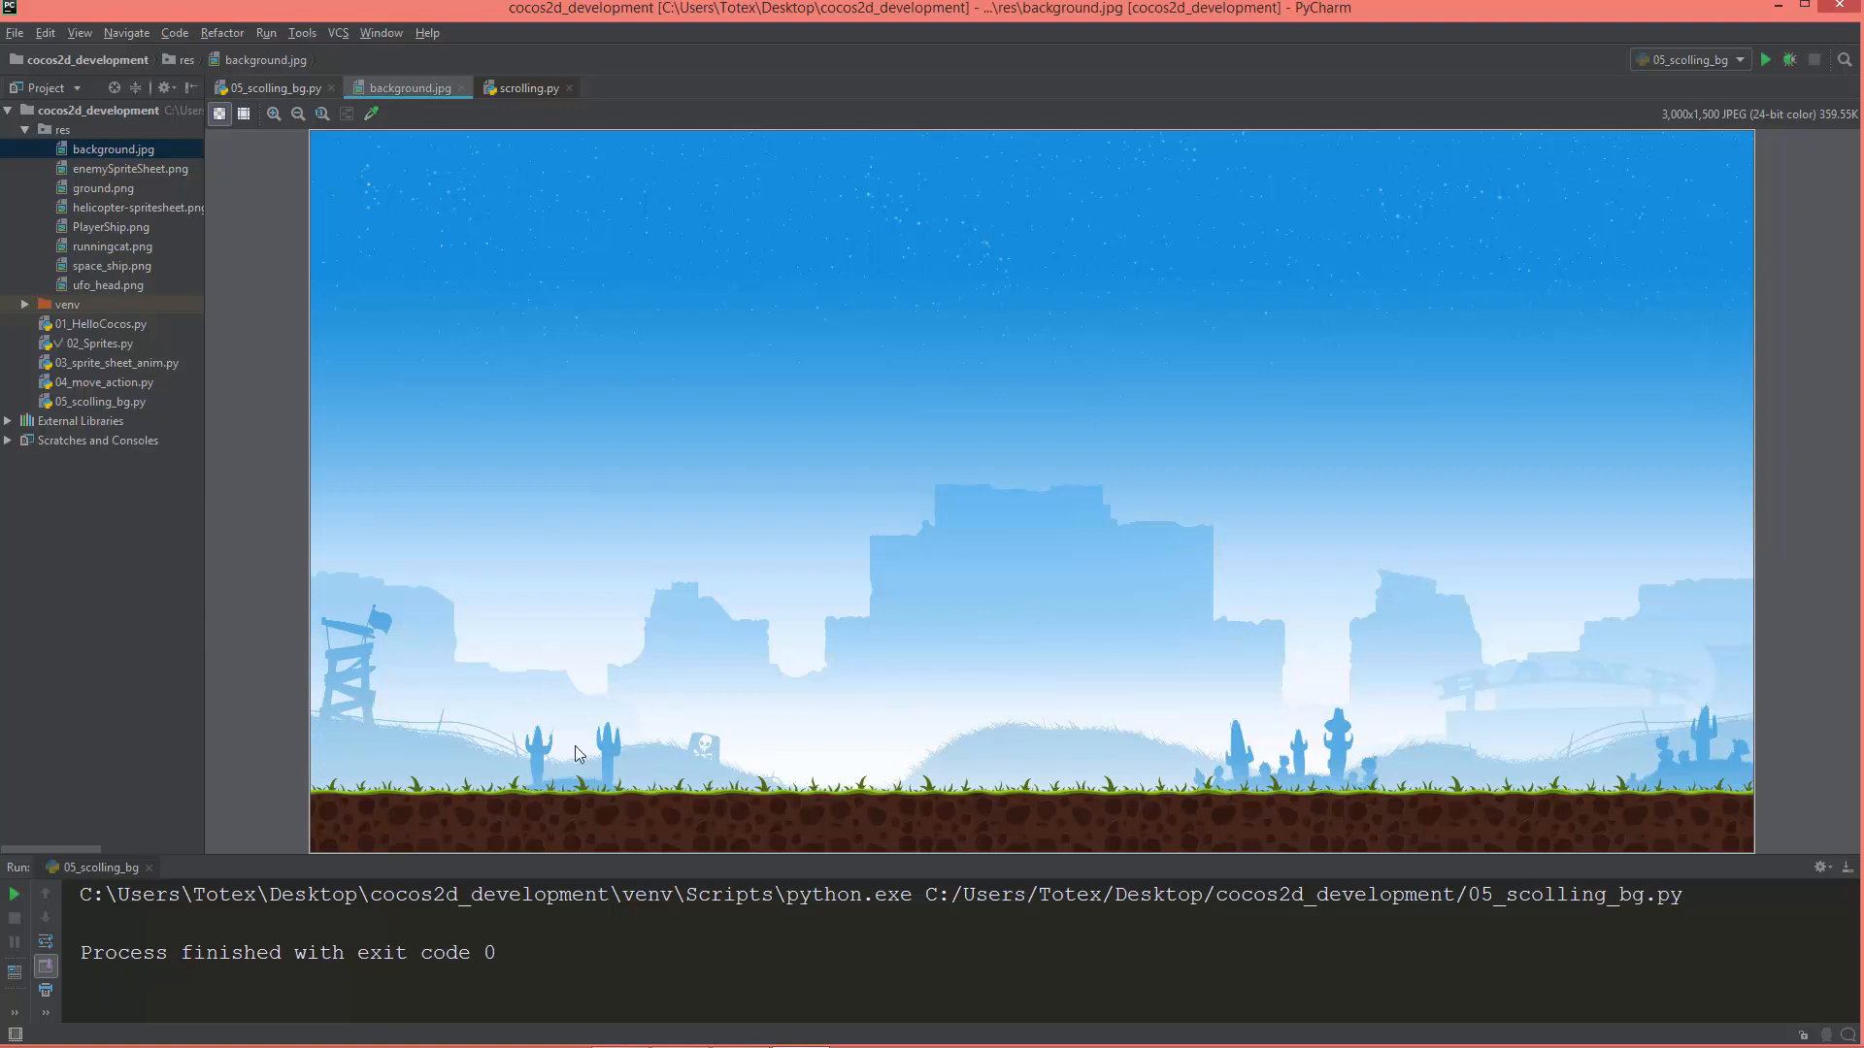
{"action": "mouse_move", "coordinate": [643, 560]}
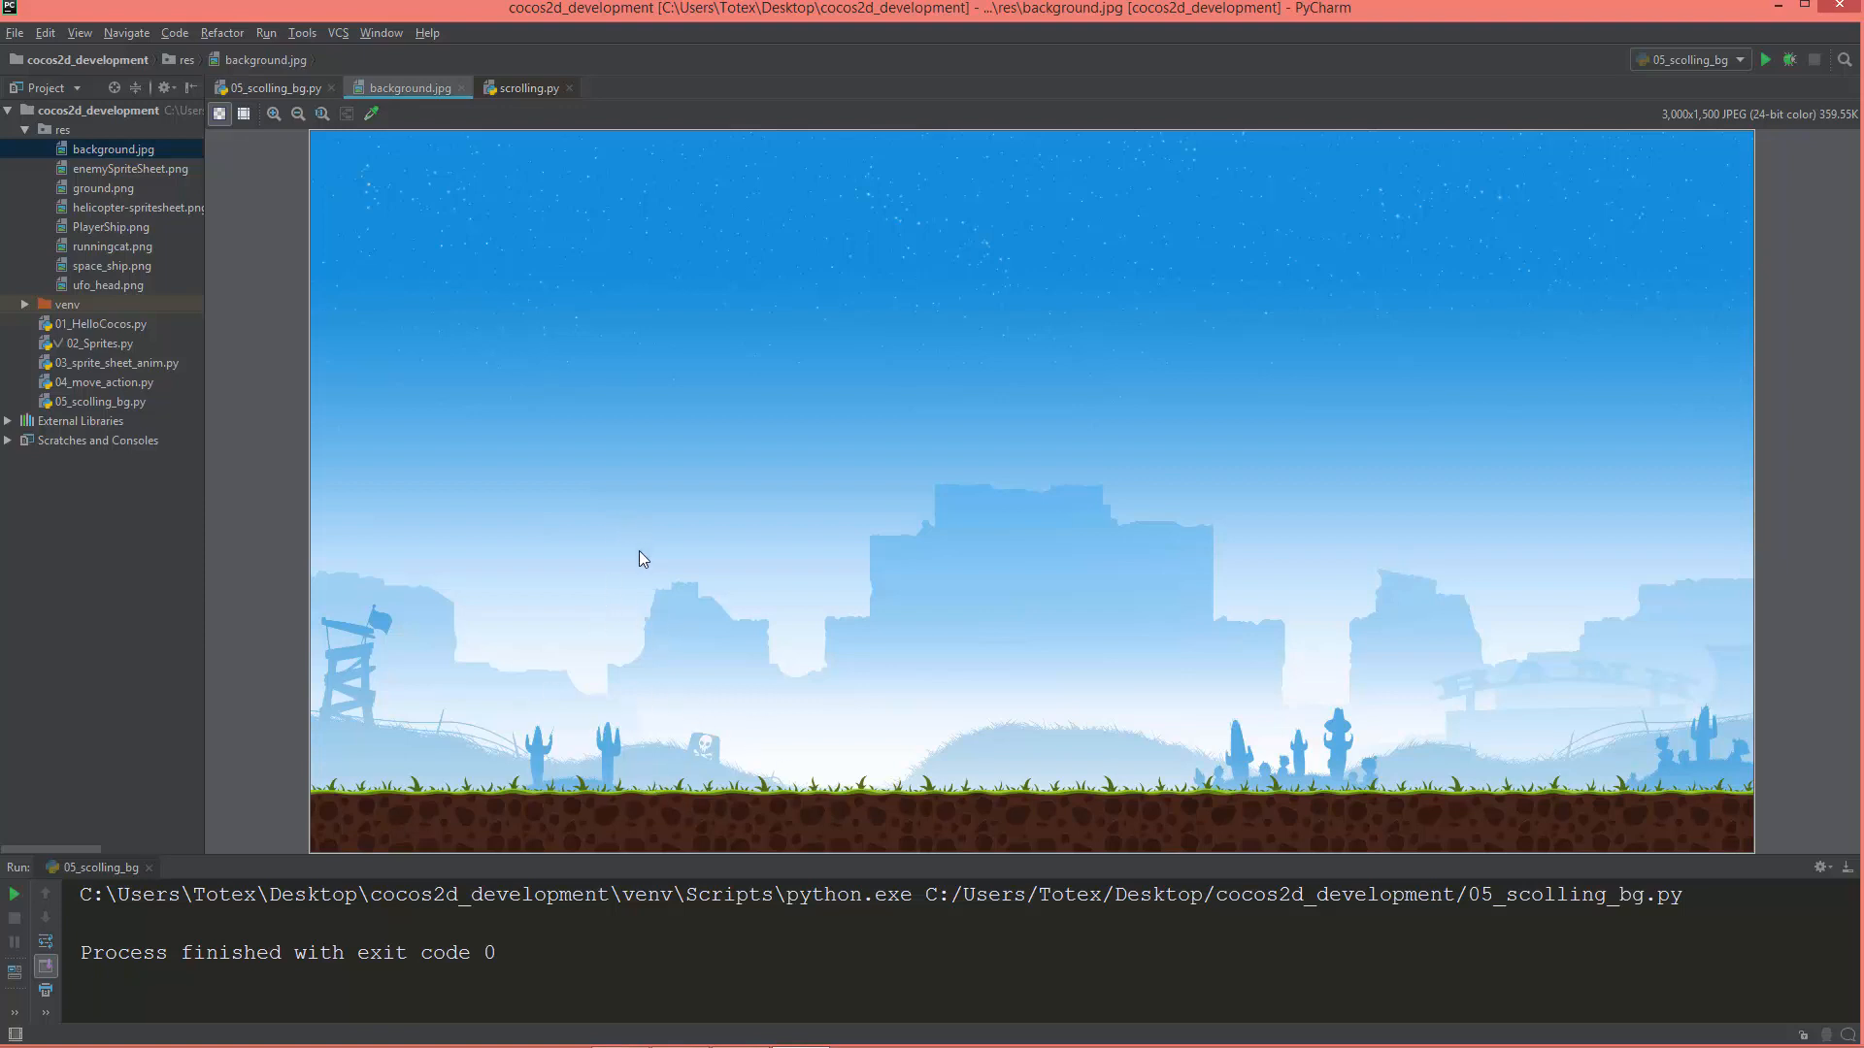
{"action": "mouse_move", "coordinate": [703, 594]}
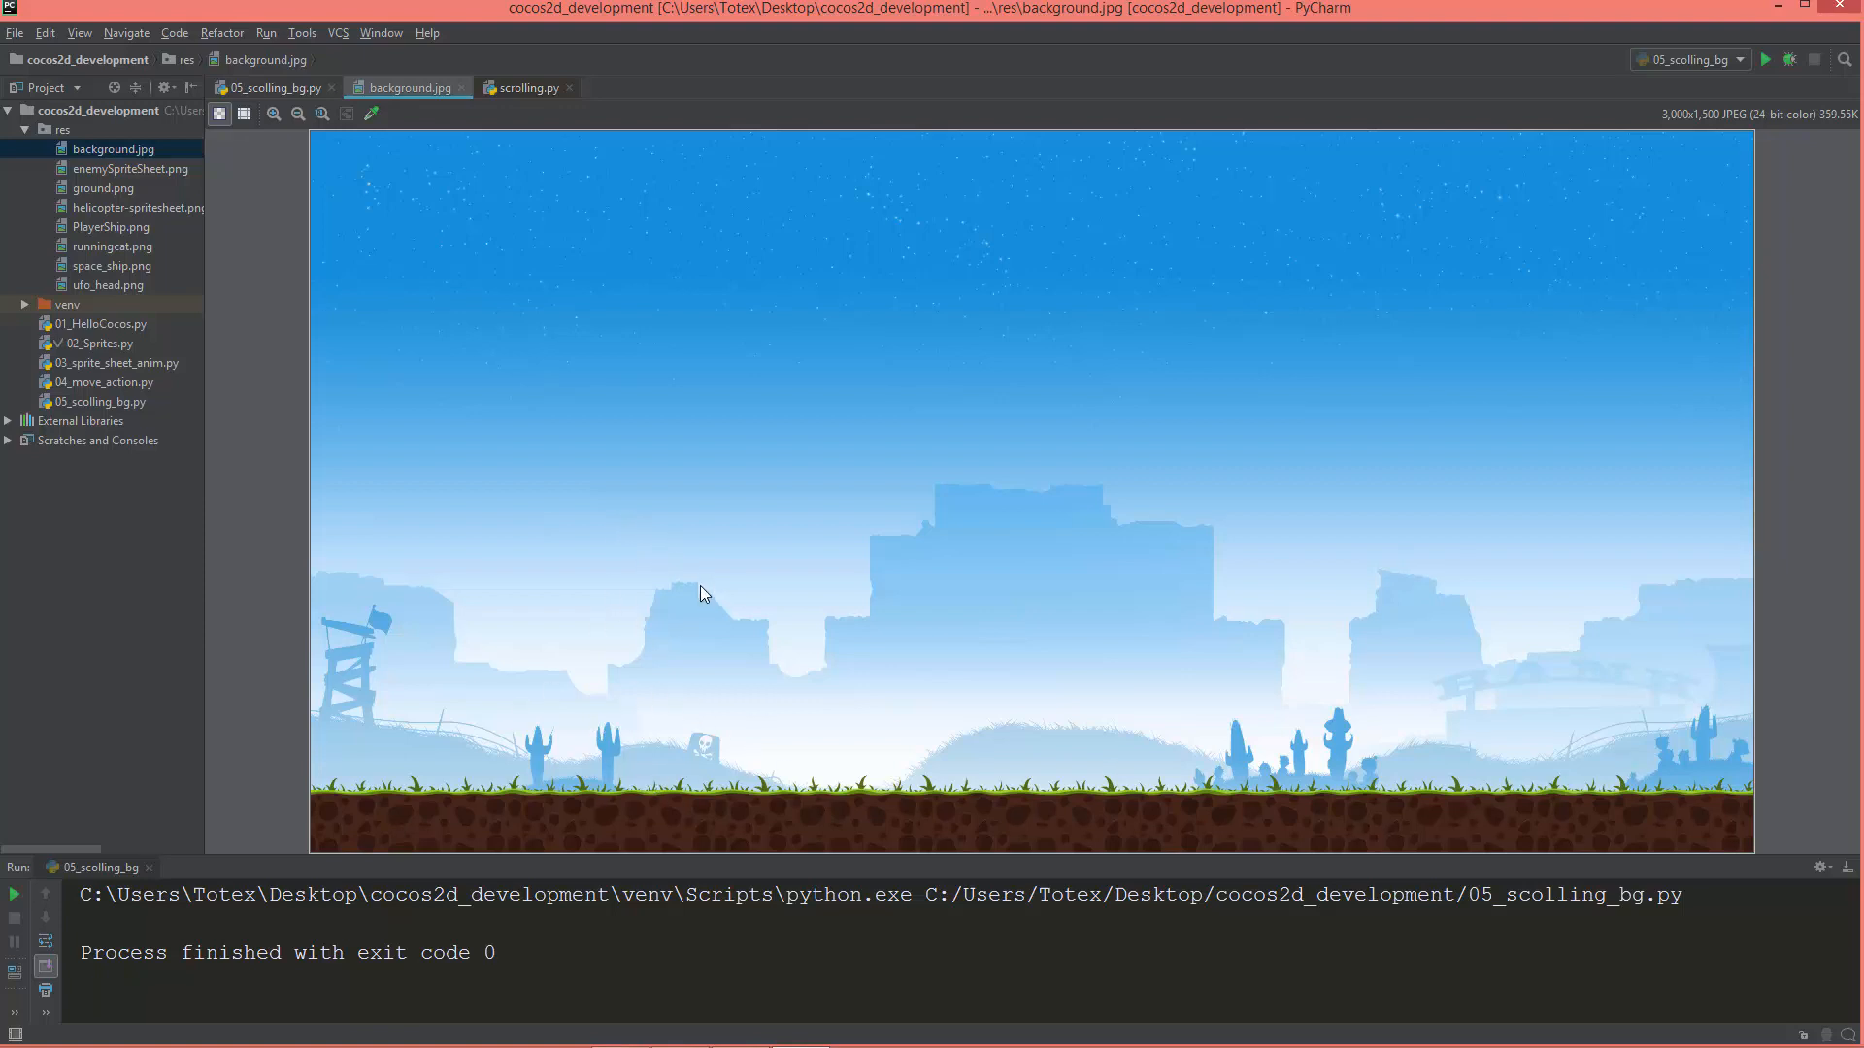
{"action": "mouse_move", "coordinate": [589, 100]}
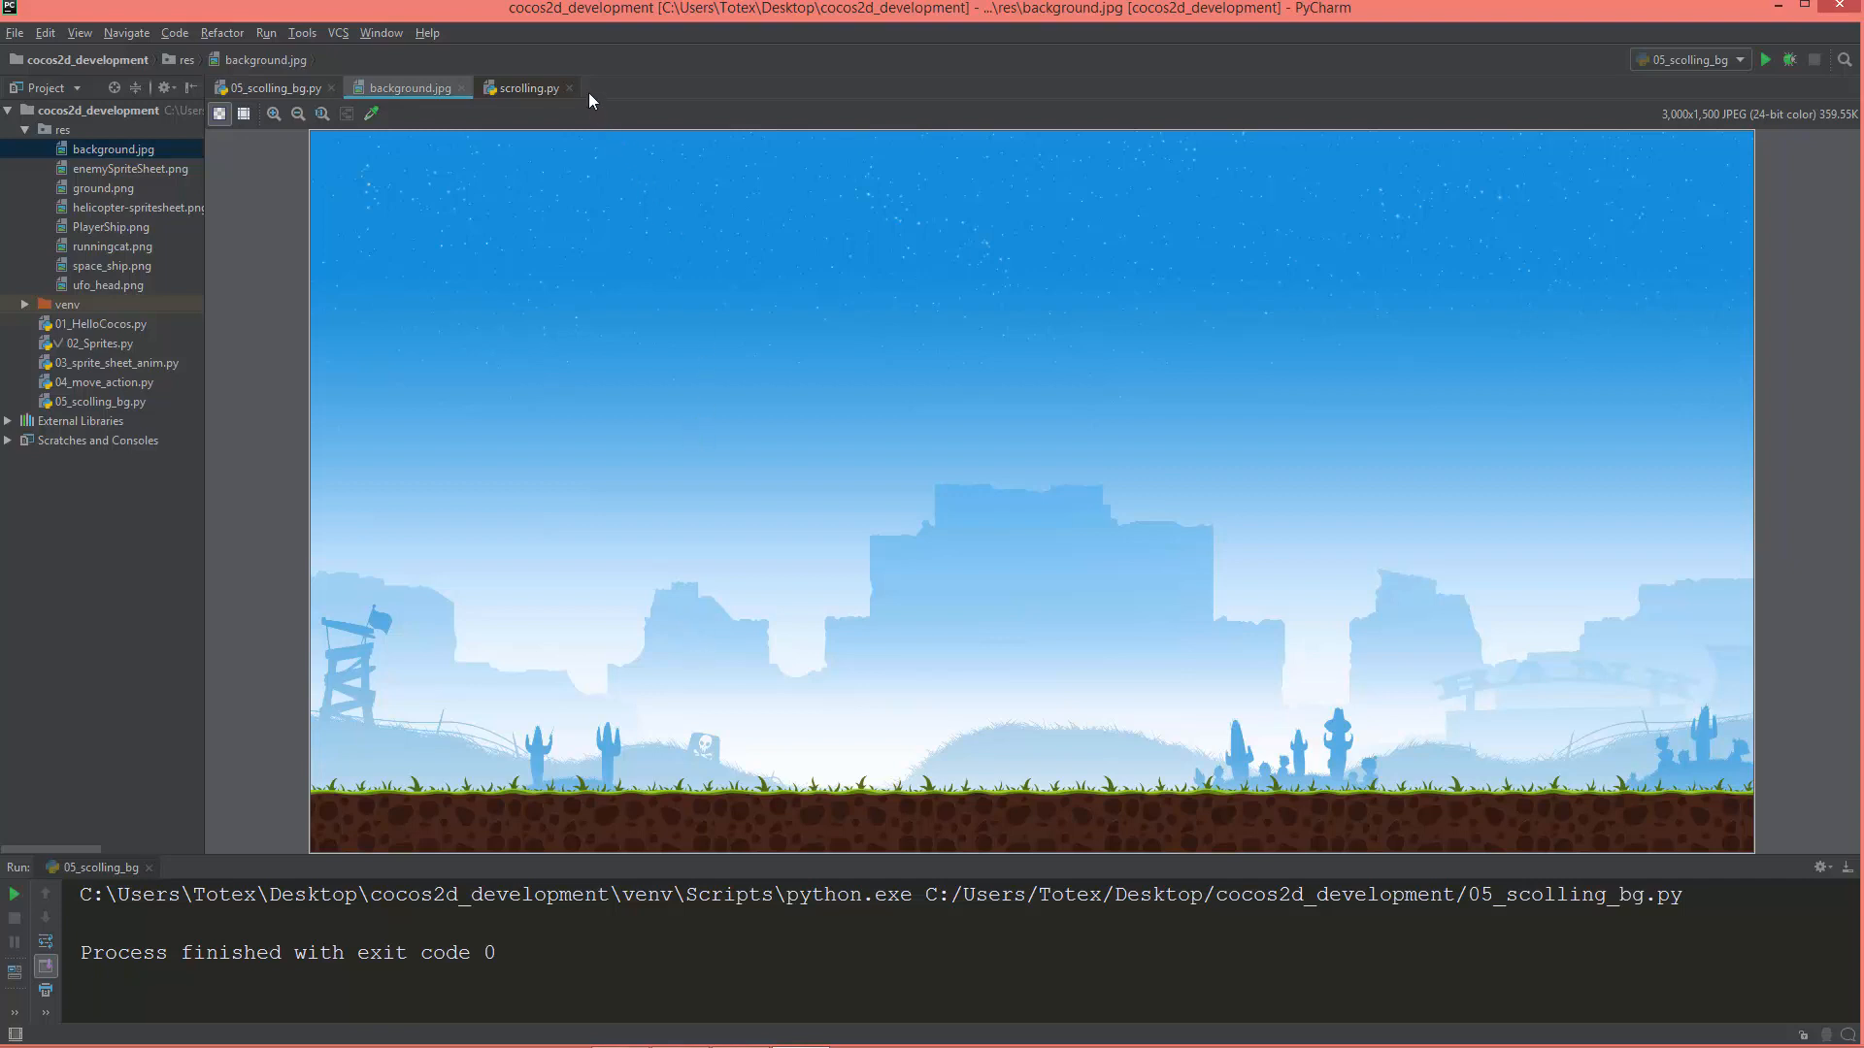
{"action": "mouse_move", "coordinate": [576, 97]}
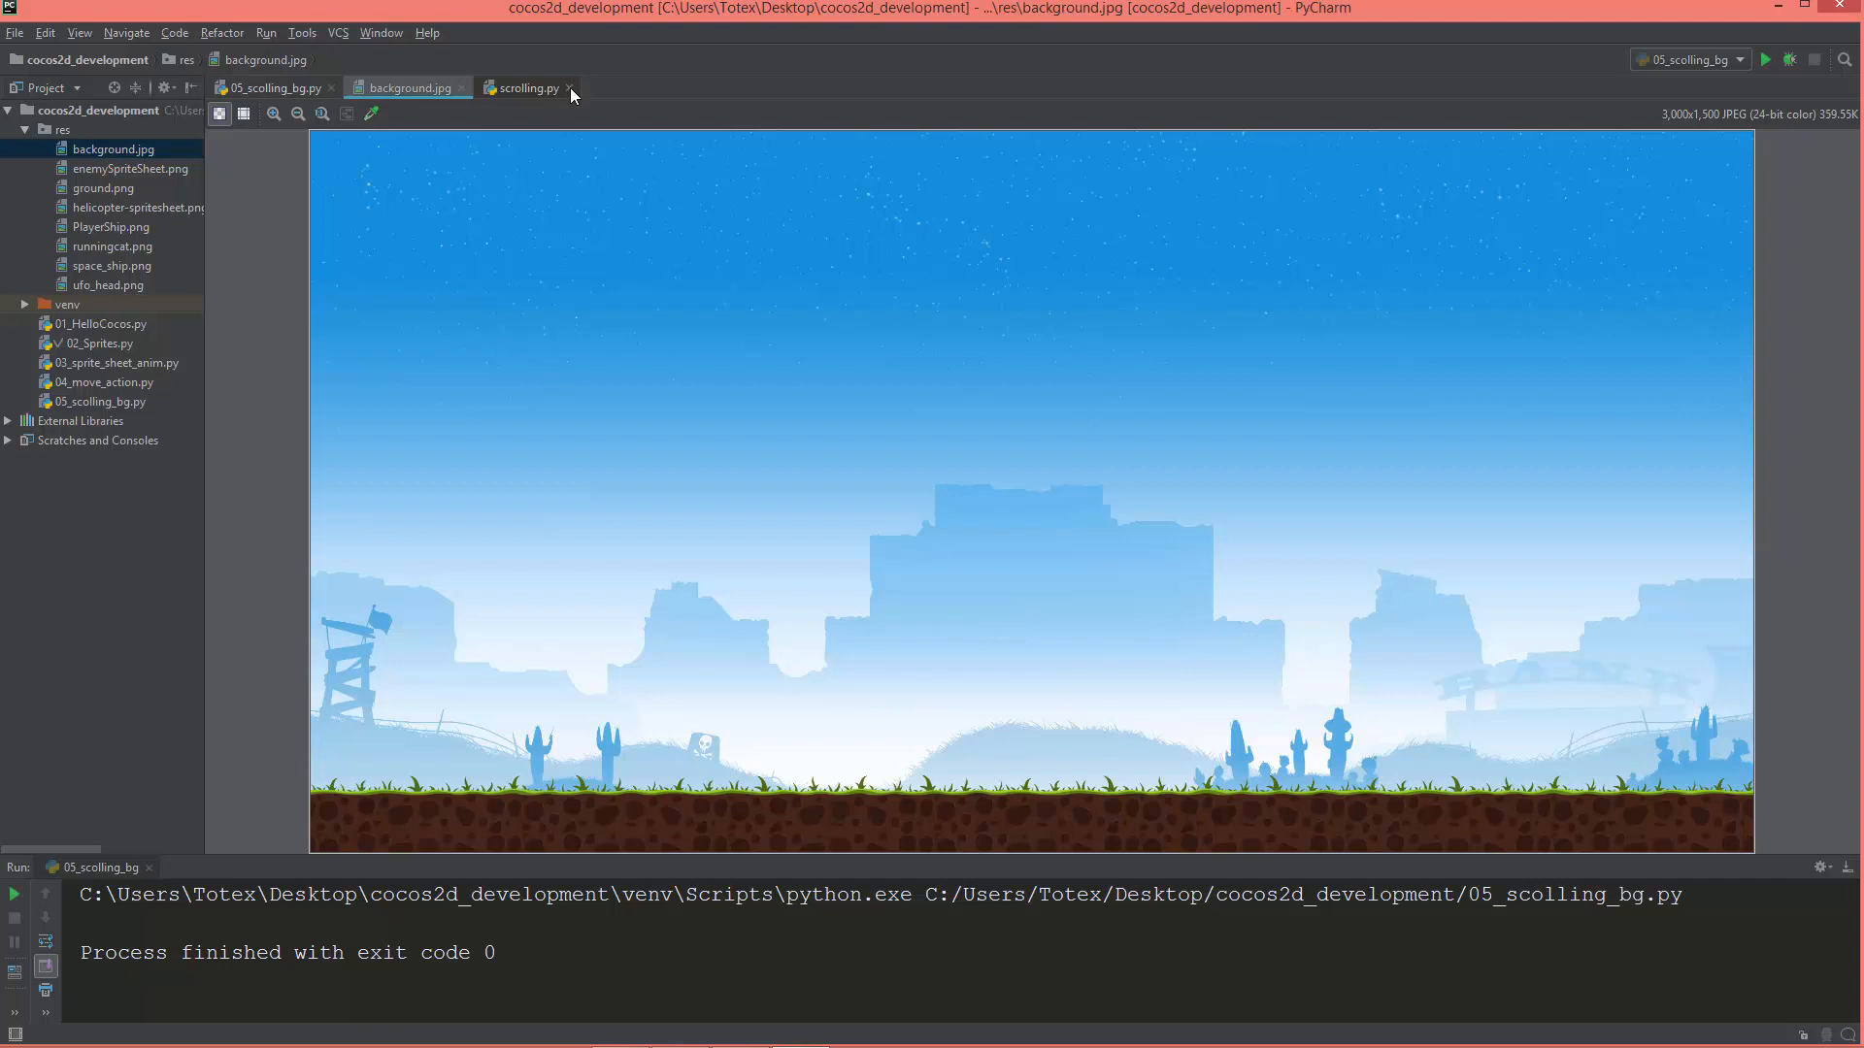
{"action": "mouse_move", "coordinate": [590, 115]}
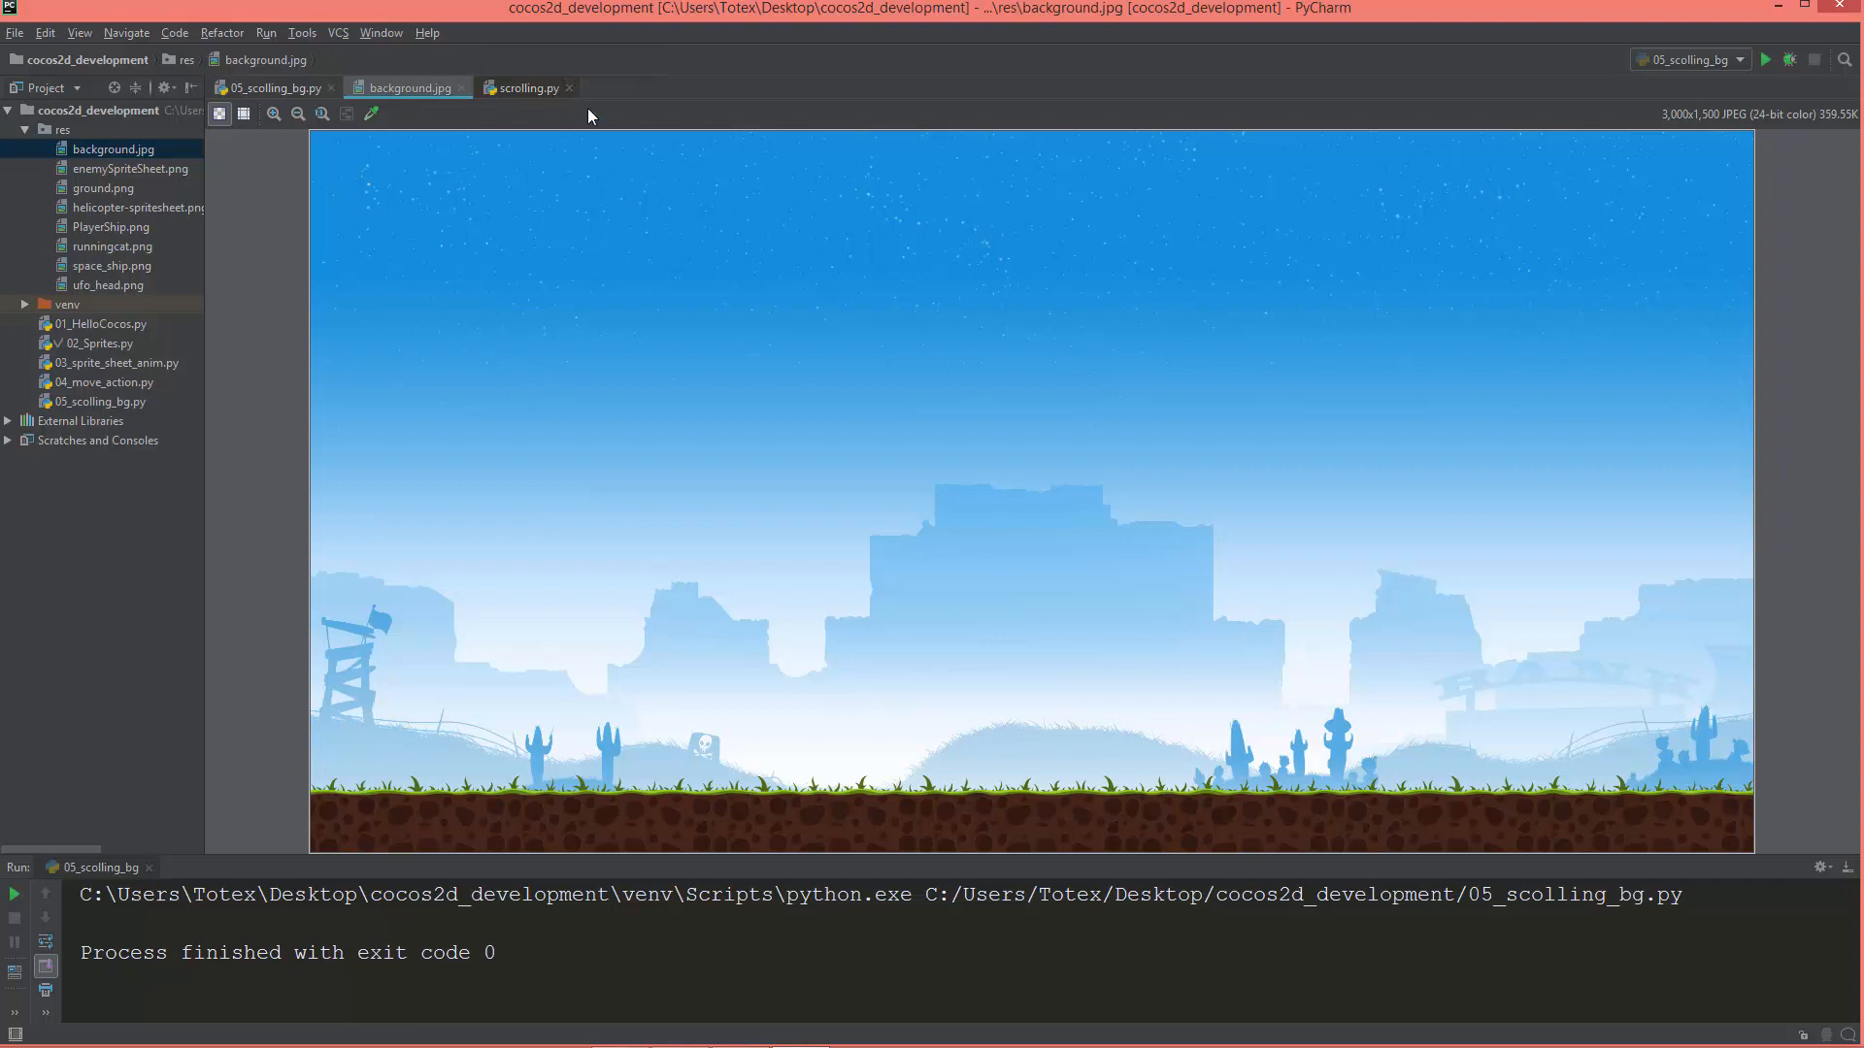